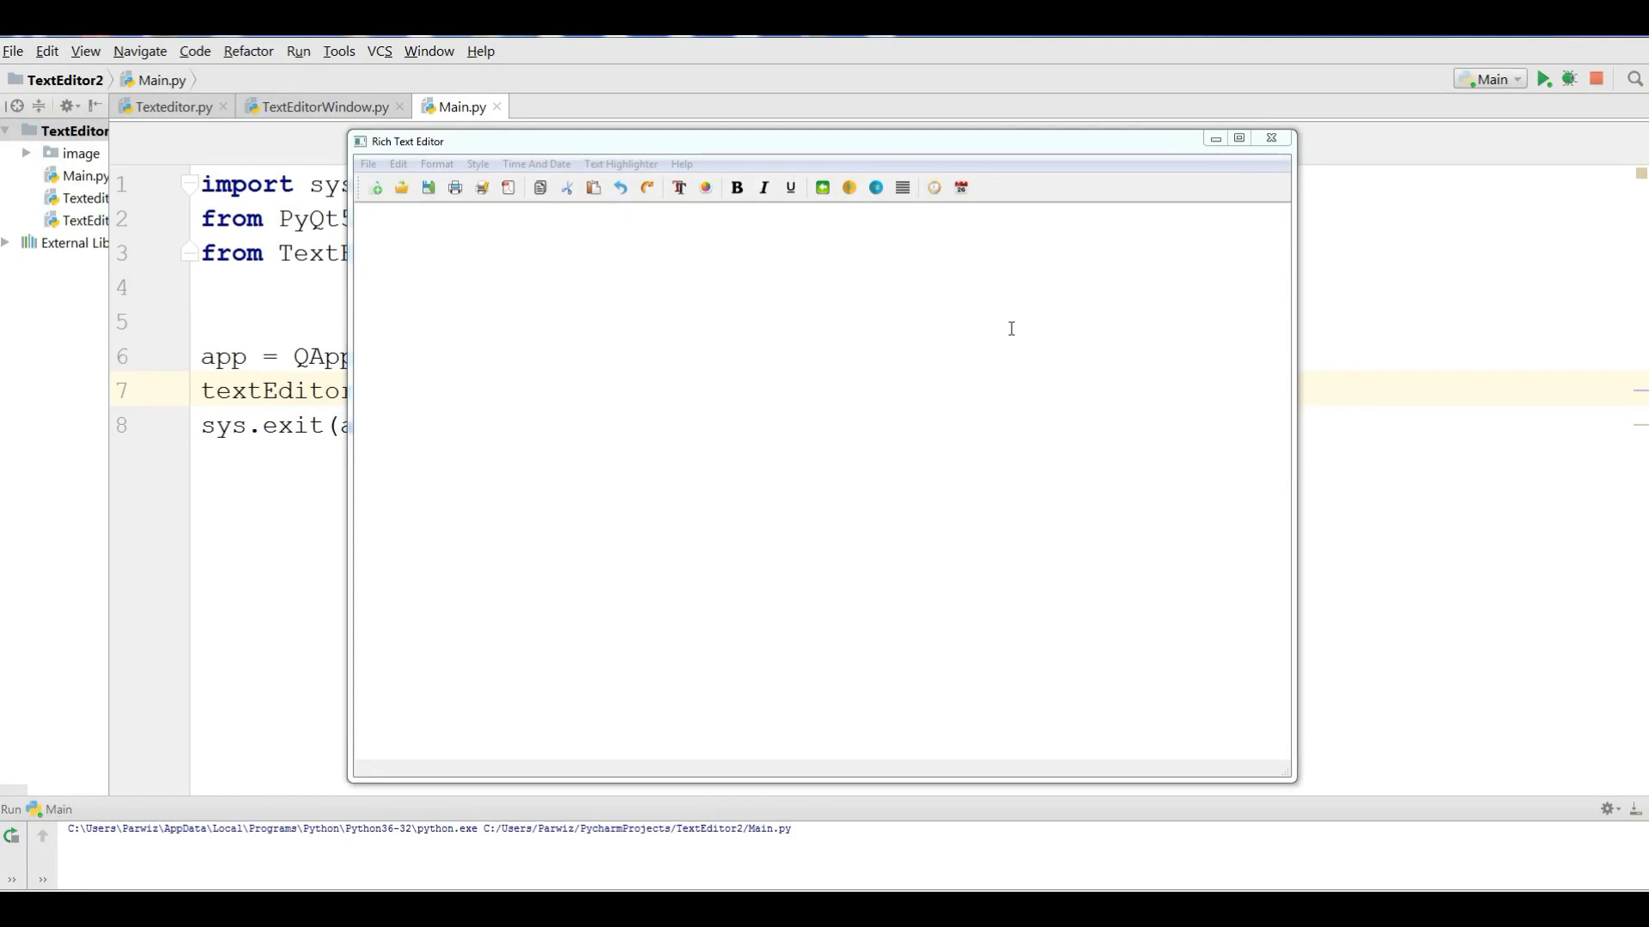
mouse_move(653, 151)
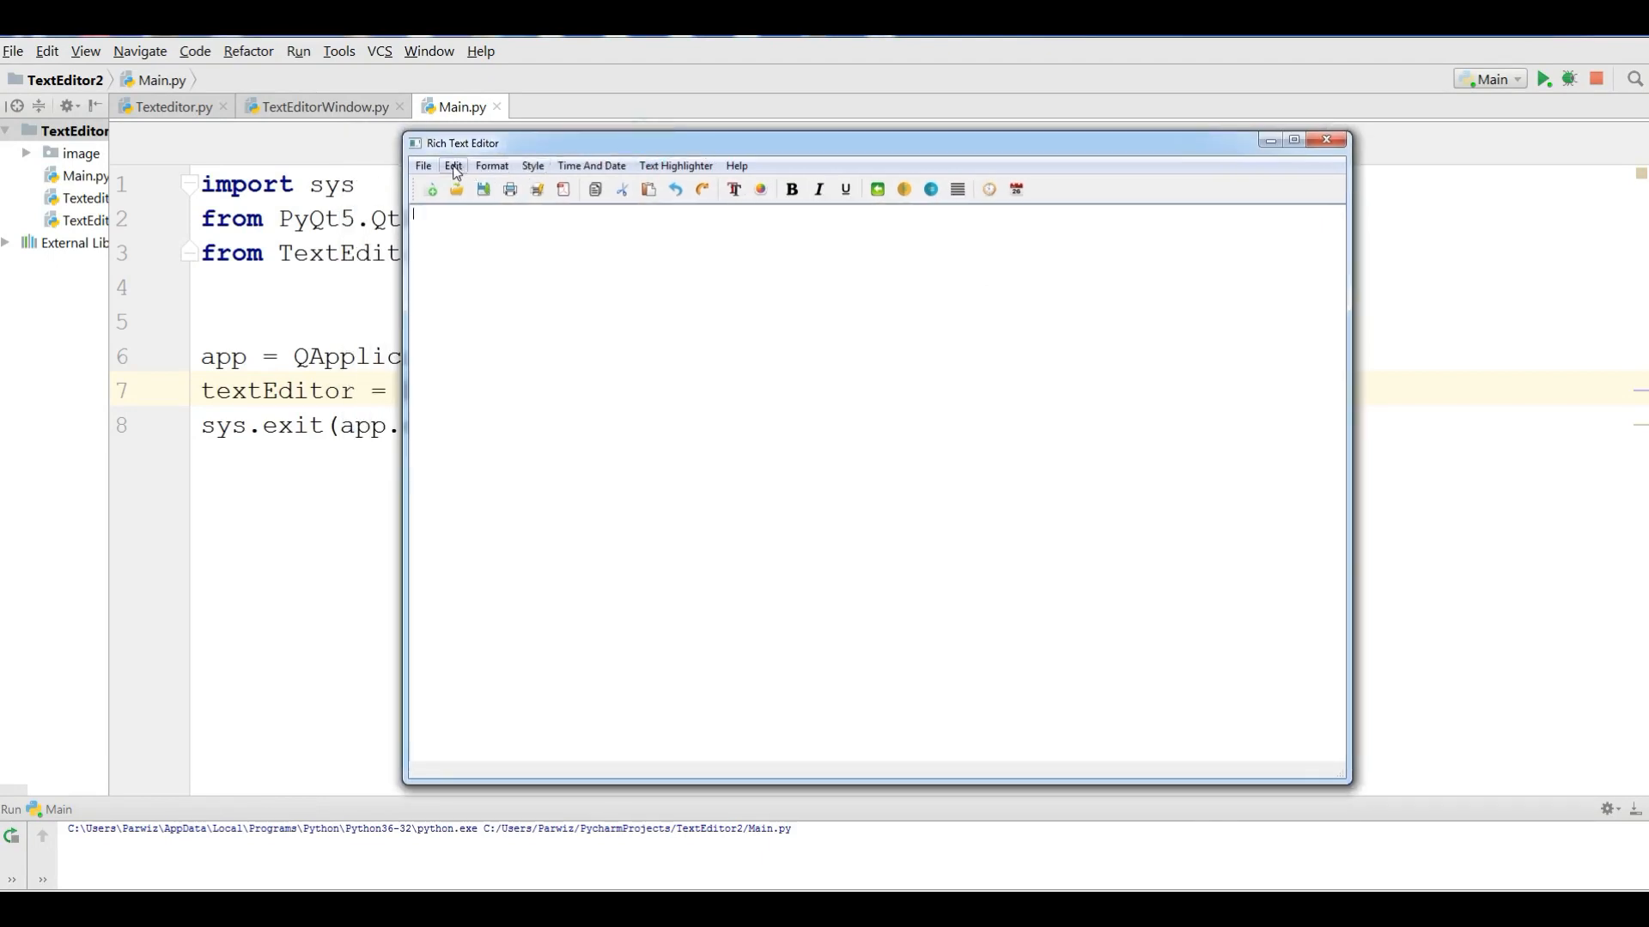
- Review the Edit and Format menus of the running editor, then close its window
click(453, 167)
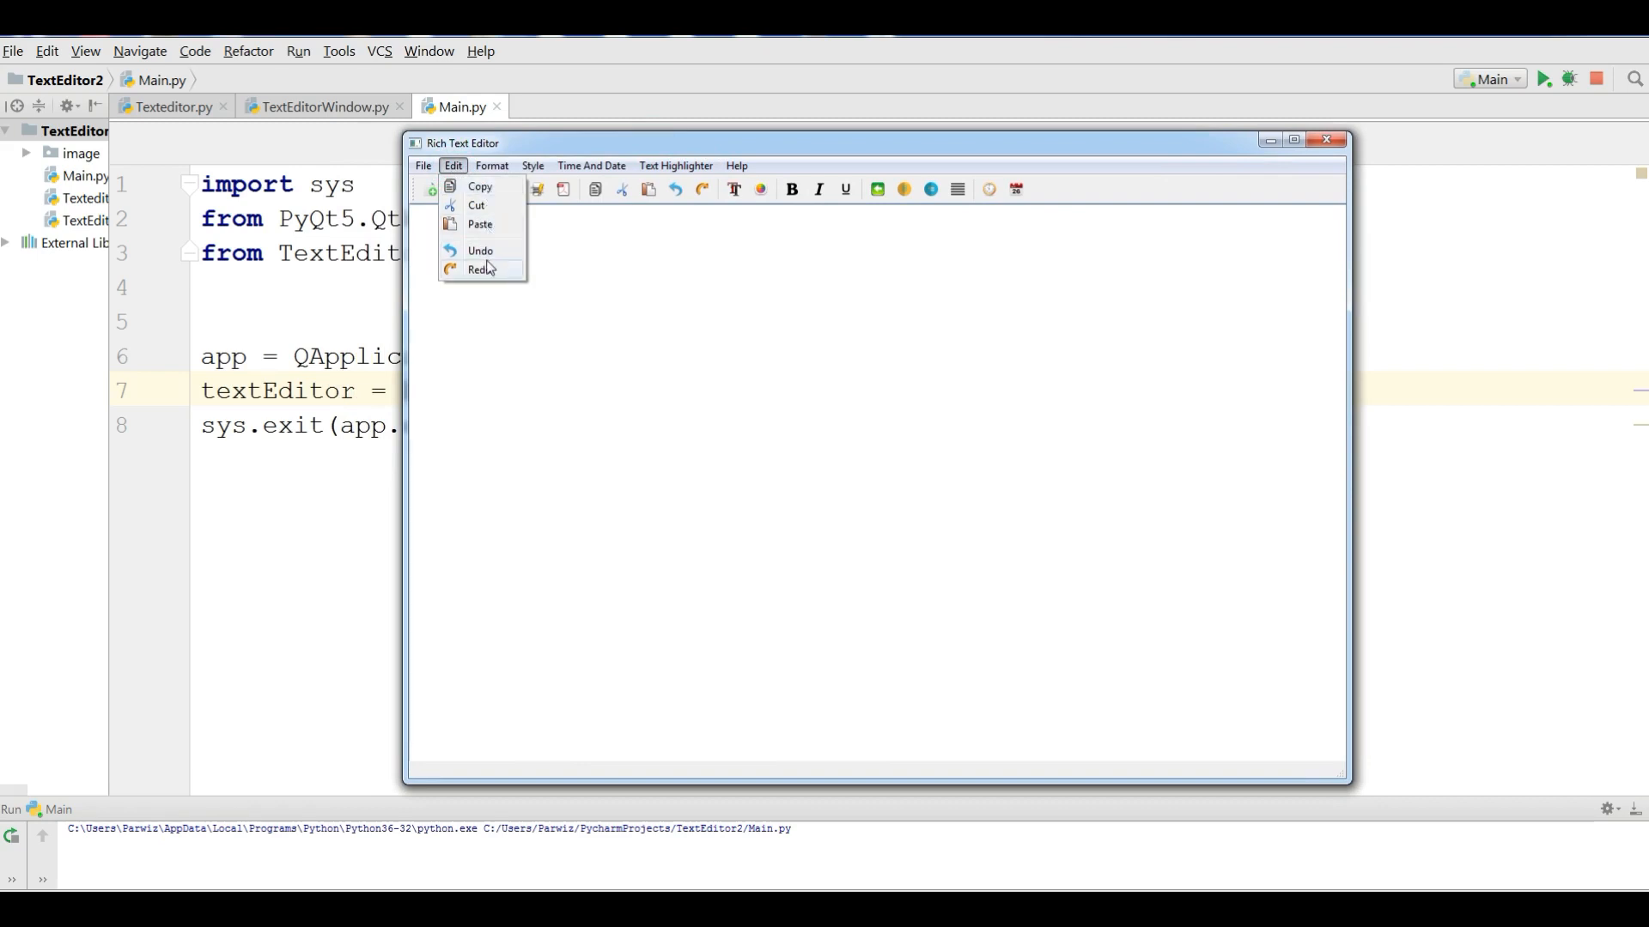
mouse_move(499, 270)
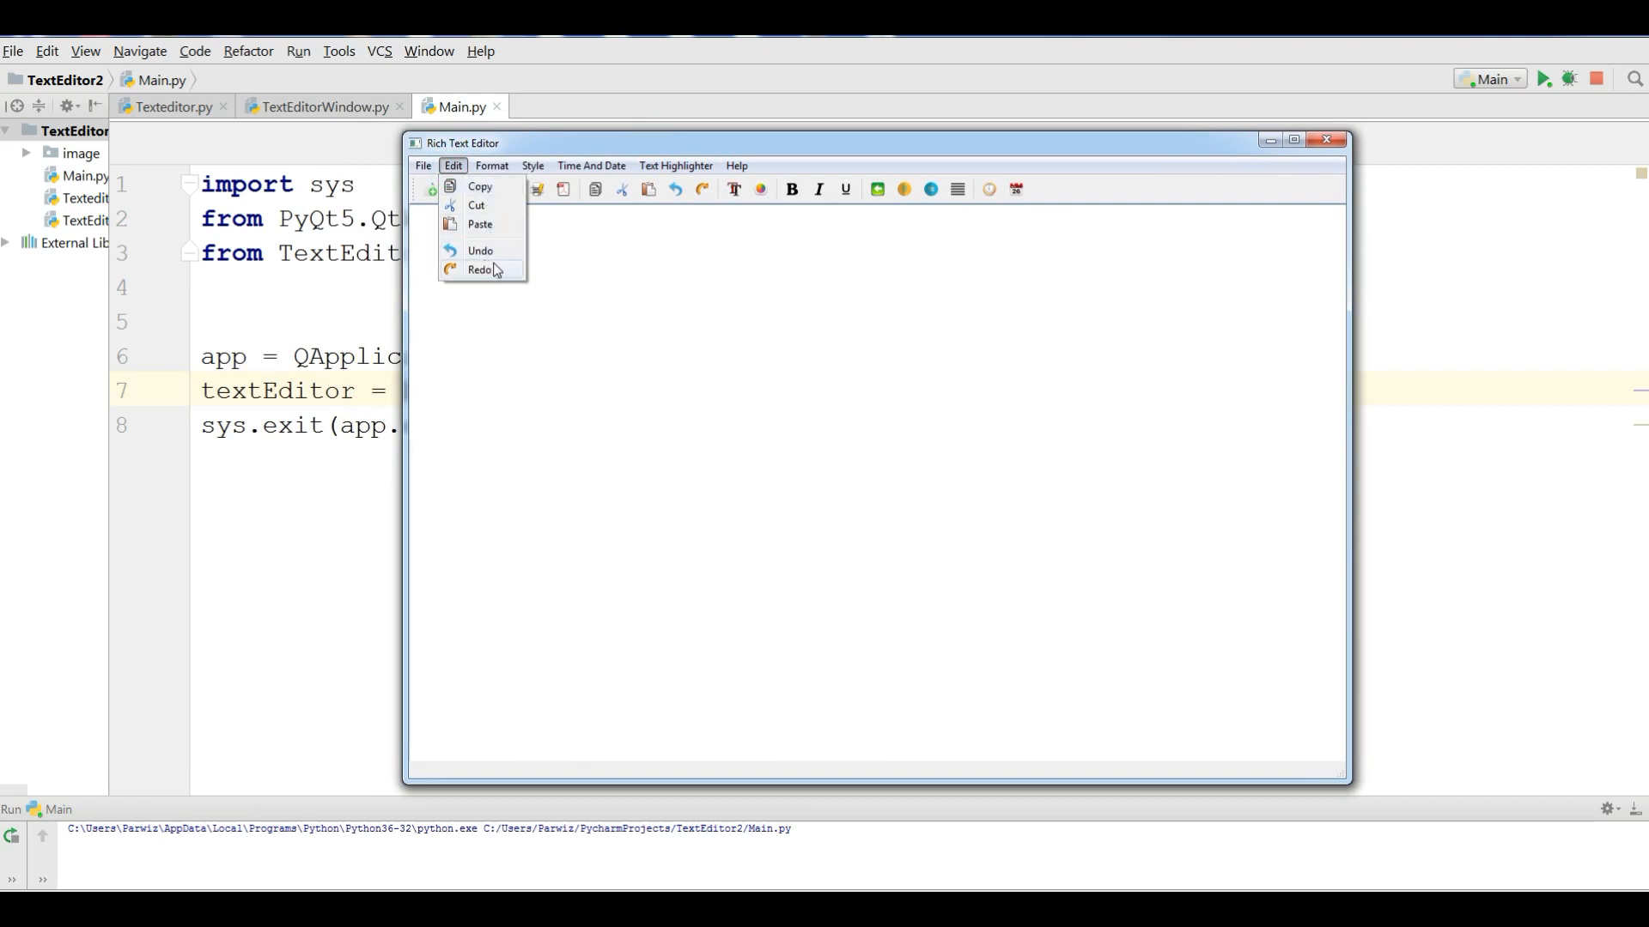
click(491, 166)
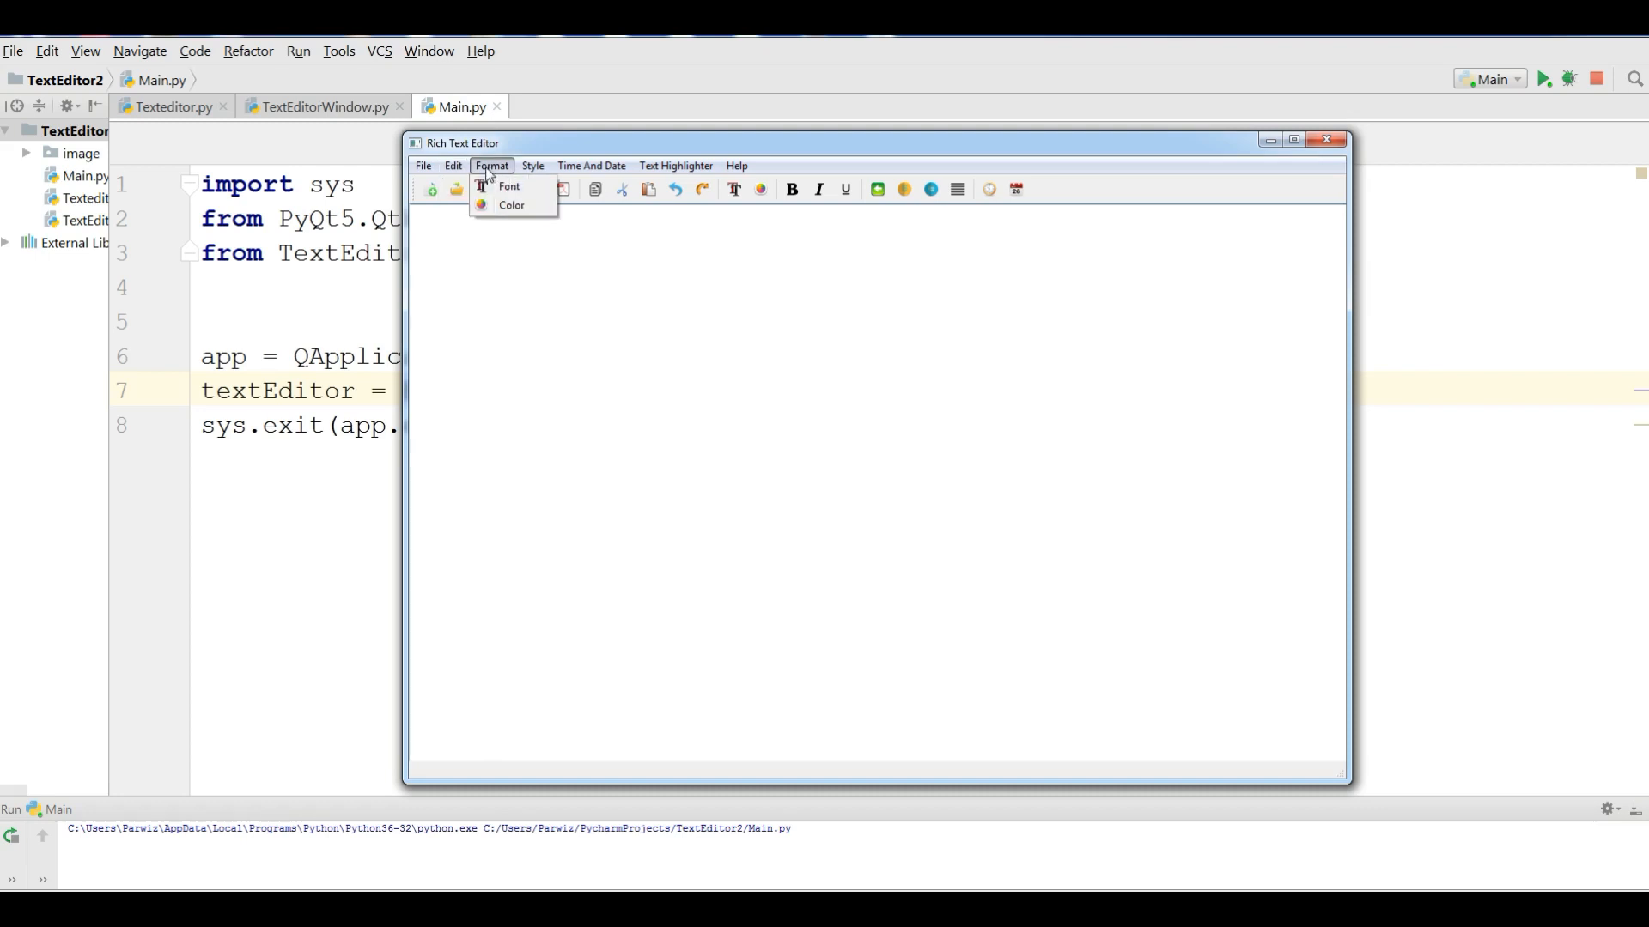
mouse_move(502, 176)
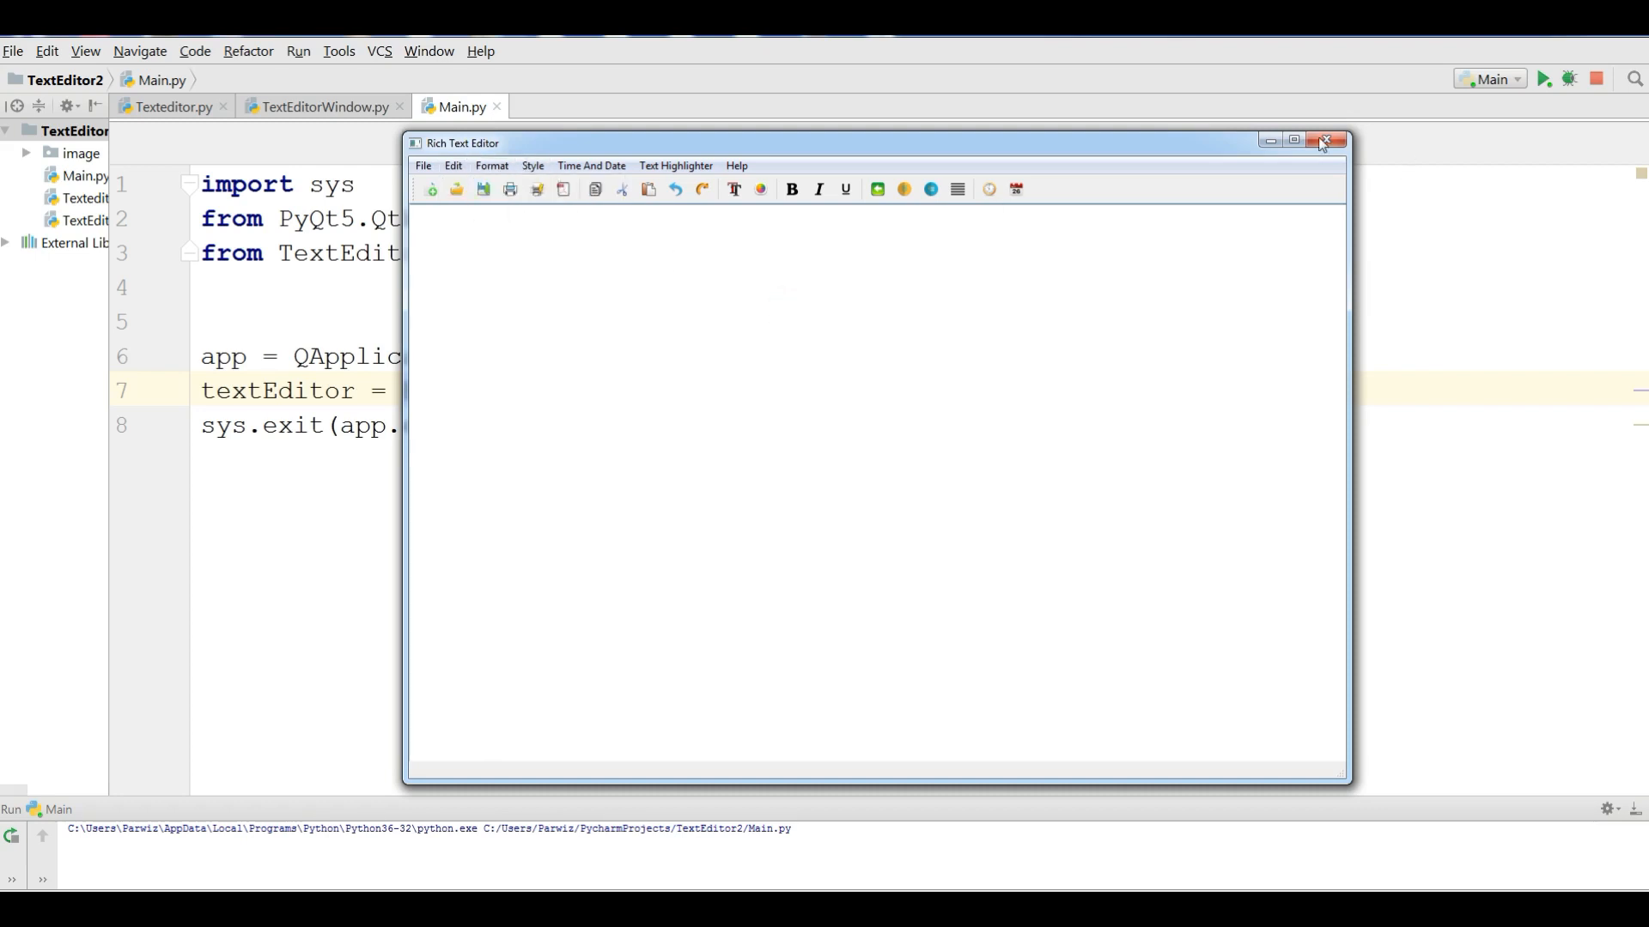
click(1326, 141)
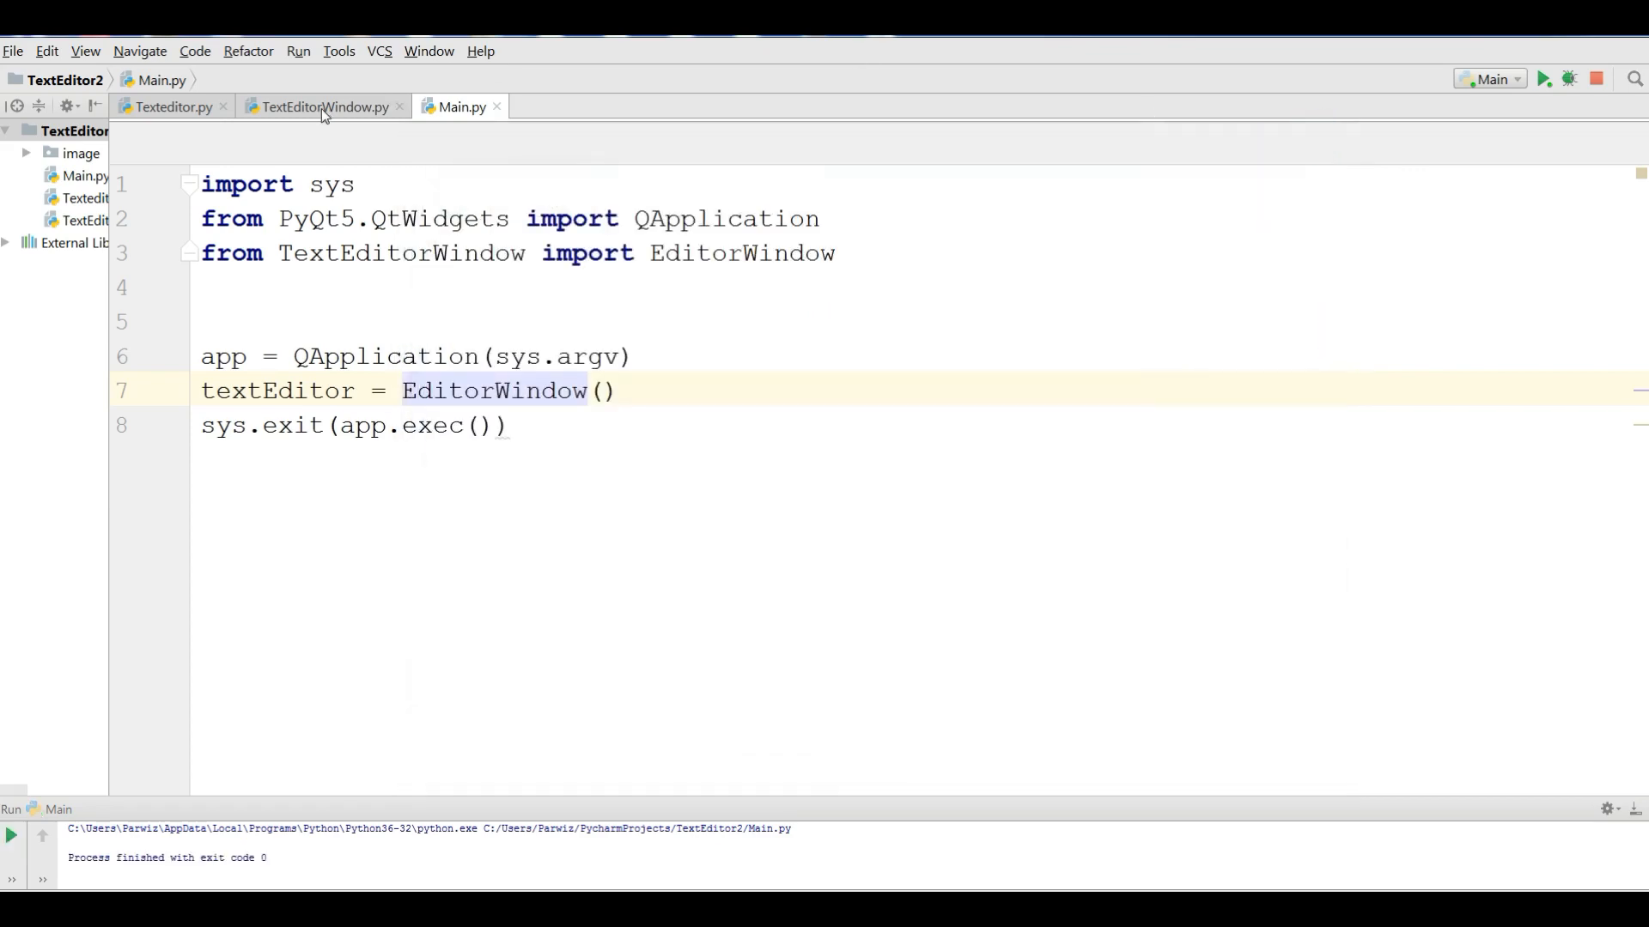
- At the bottom of TextEditorWindow.py begin typing a fontDialog method header
click(322, 107)
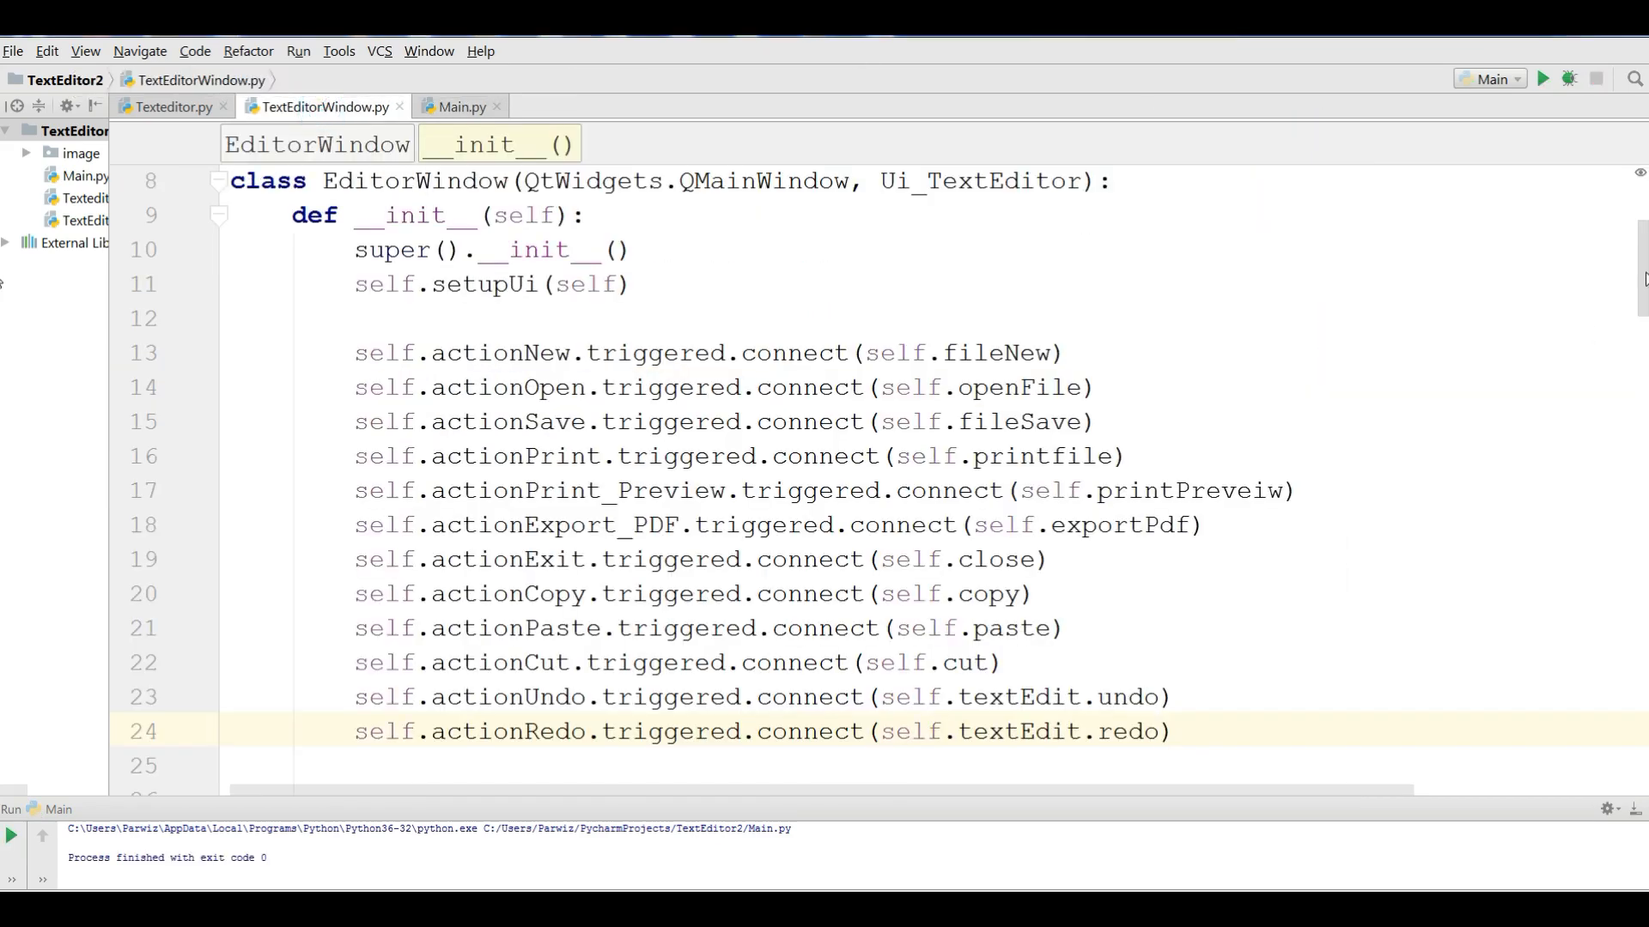
scroll(down, 3)
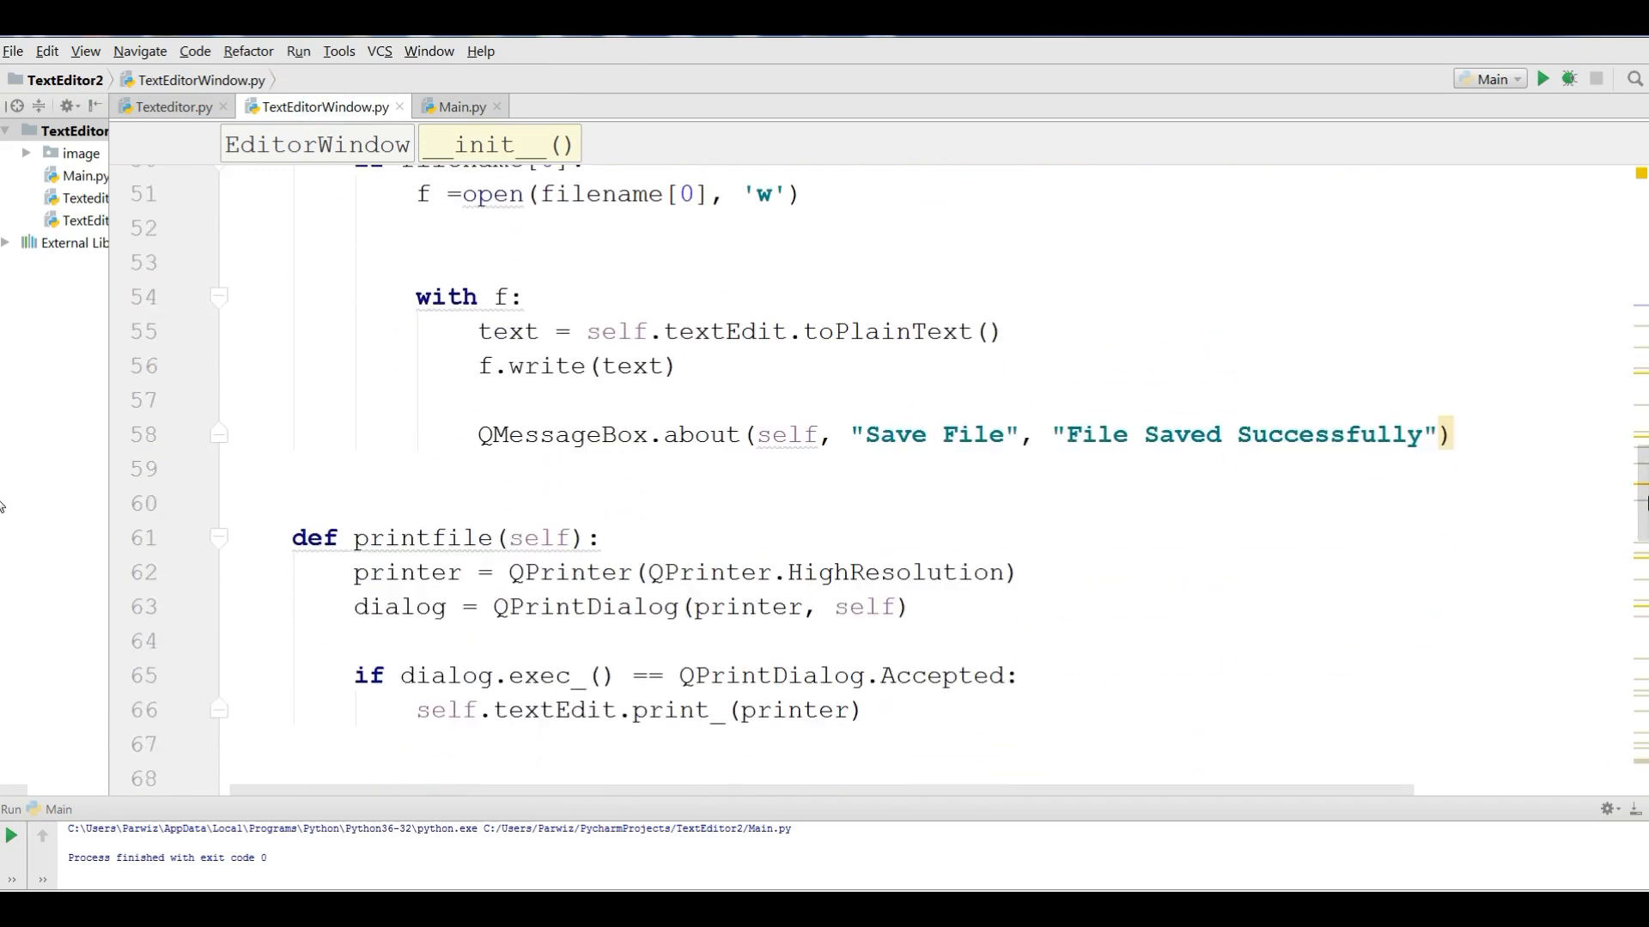
scroll(down, 3)
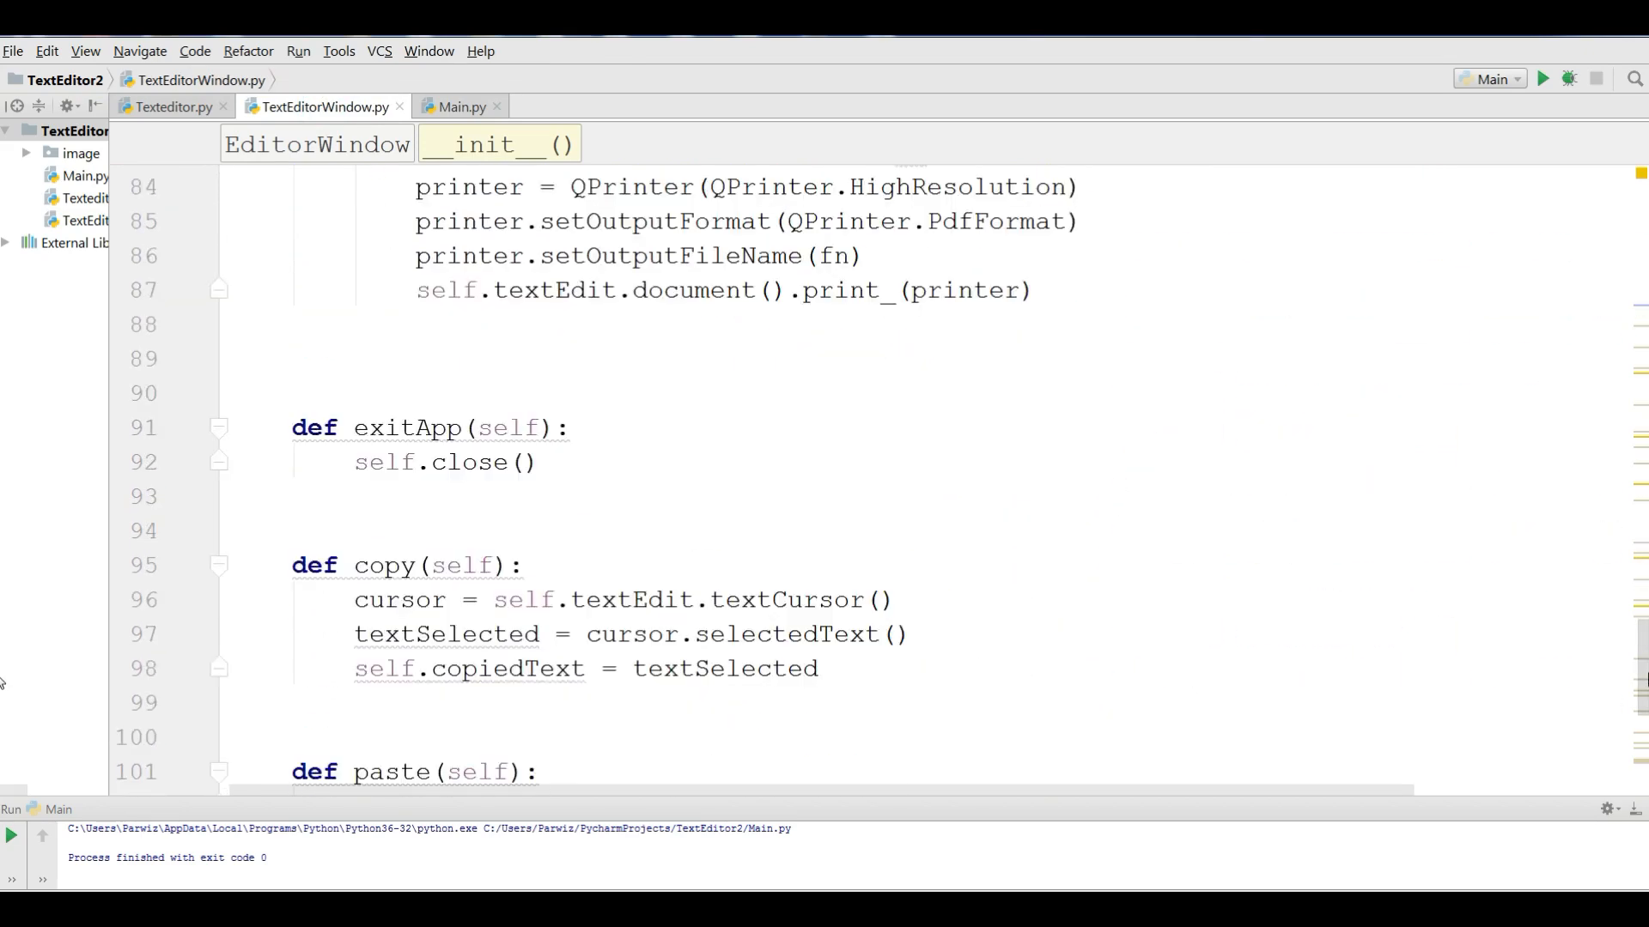
scroll(down, 3)
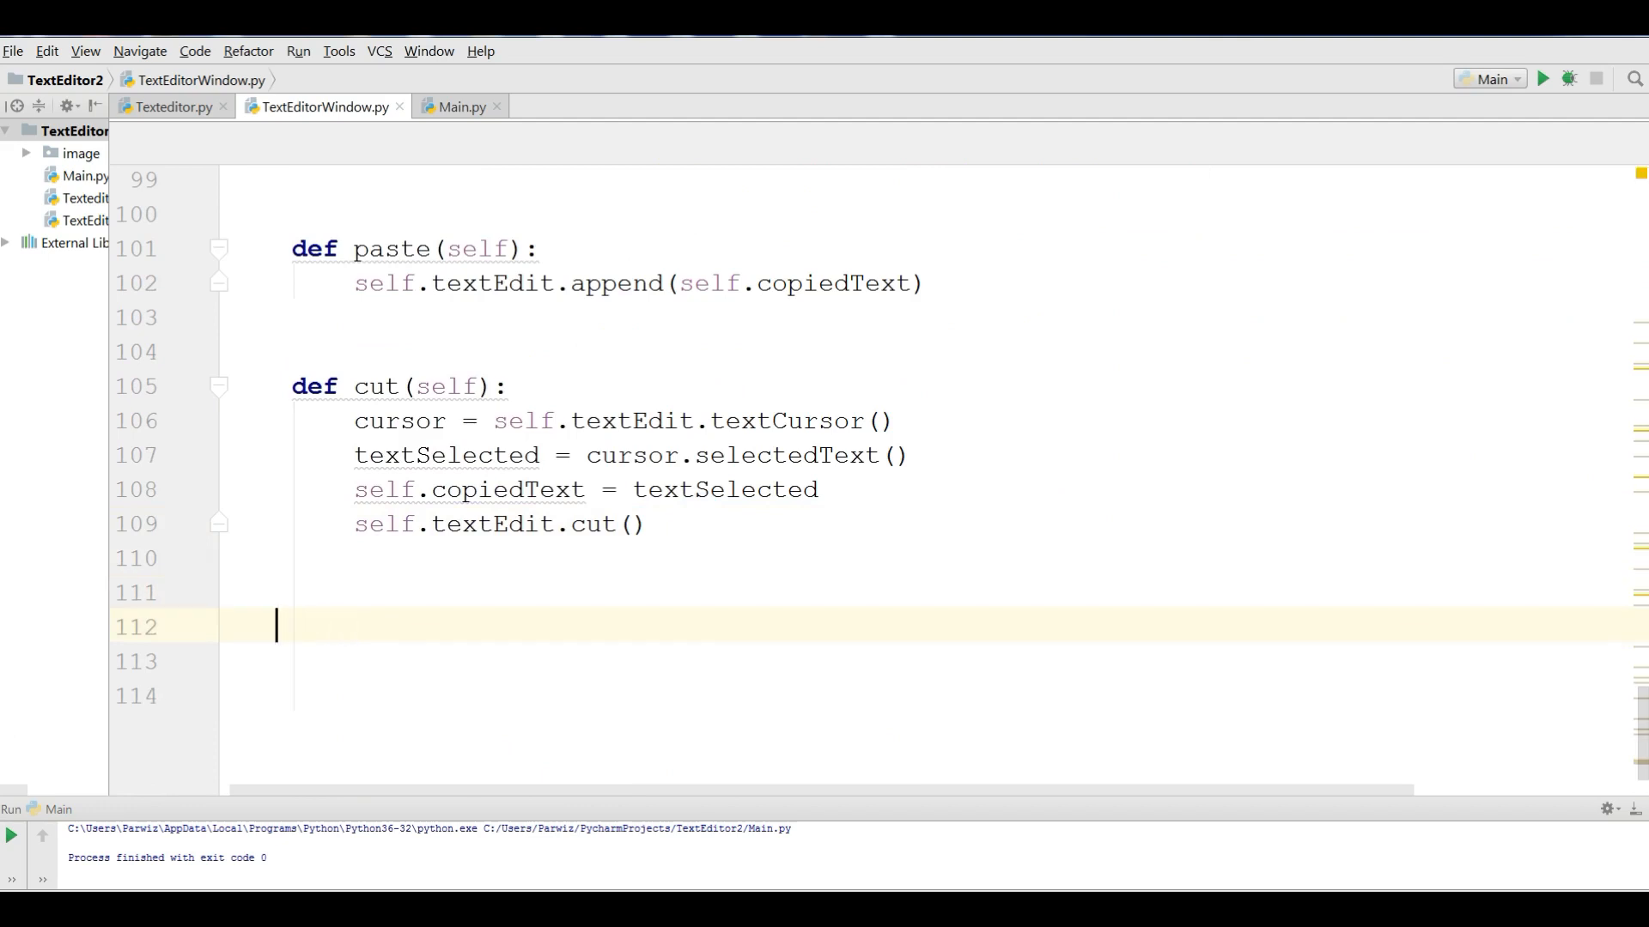
text(def)
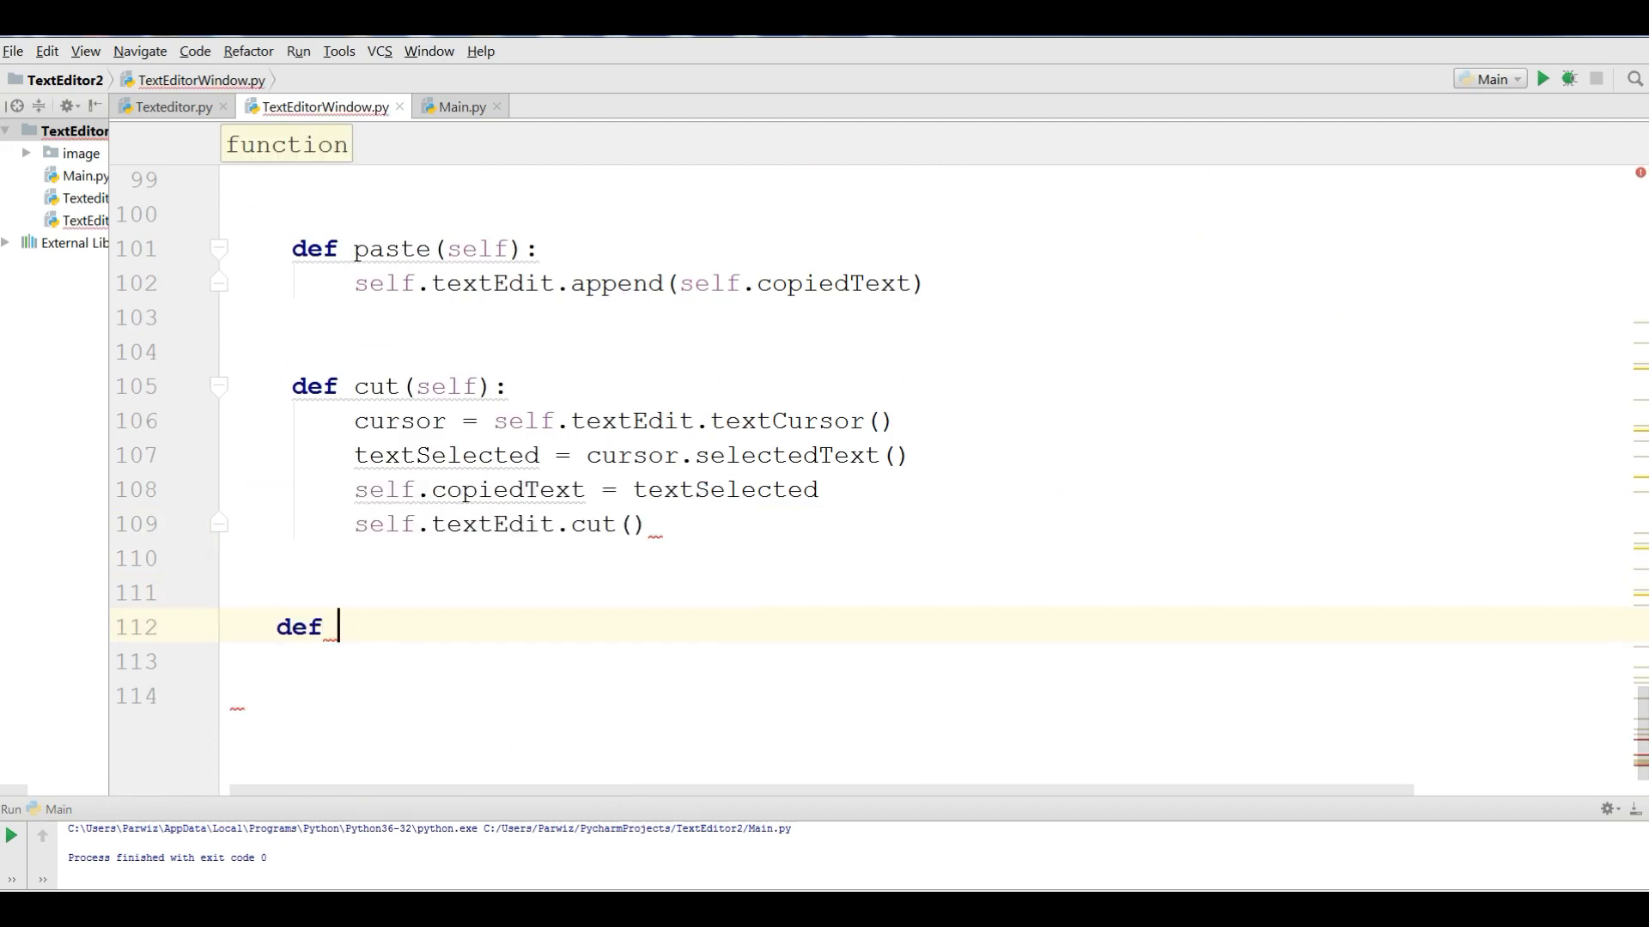
text(f)
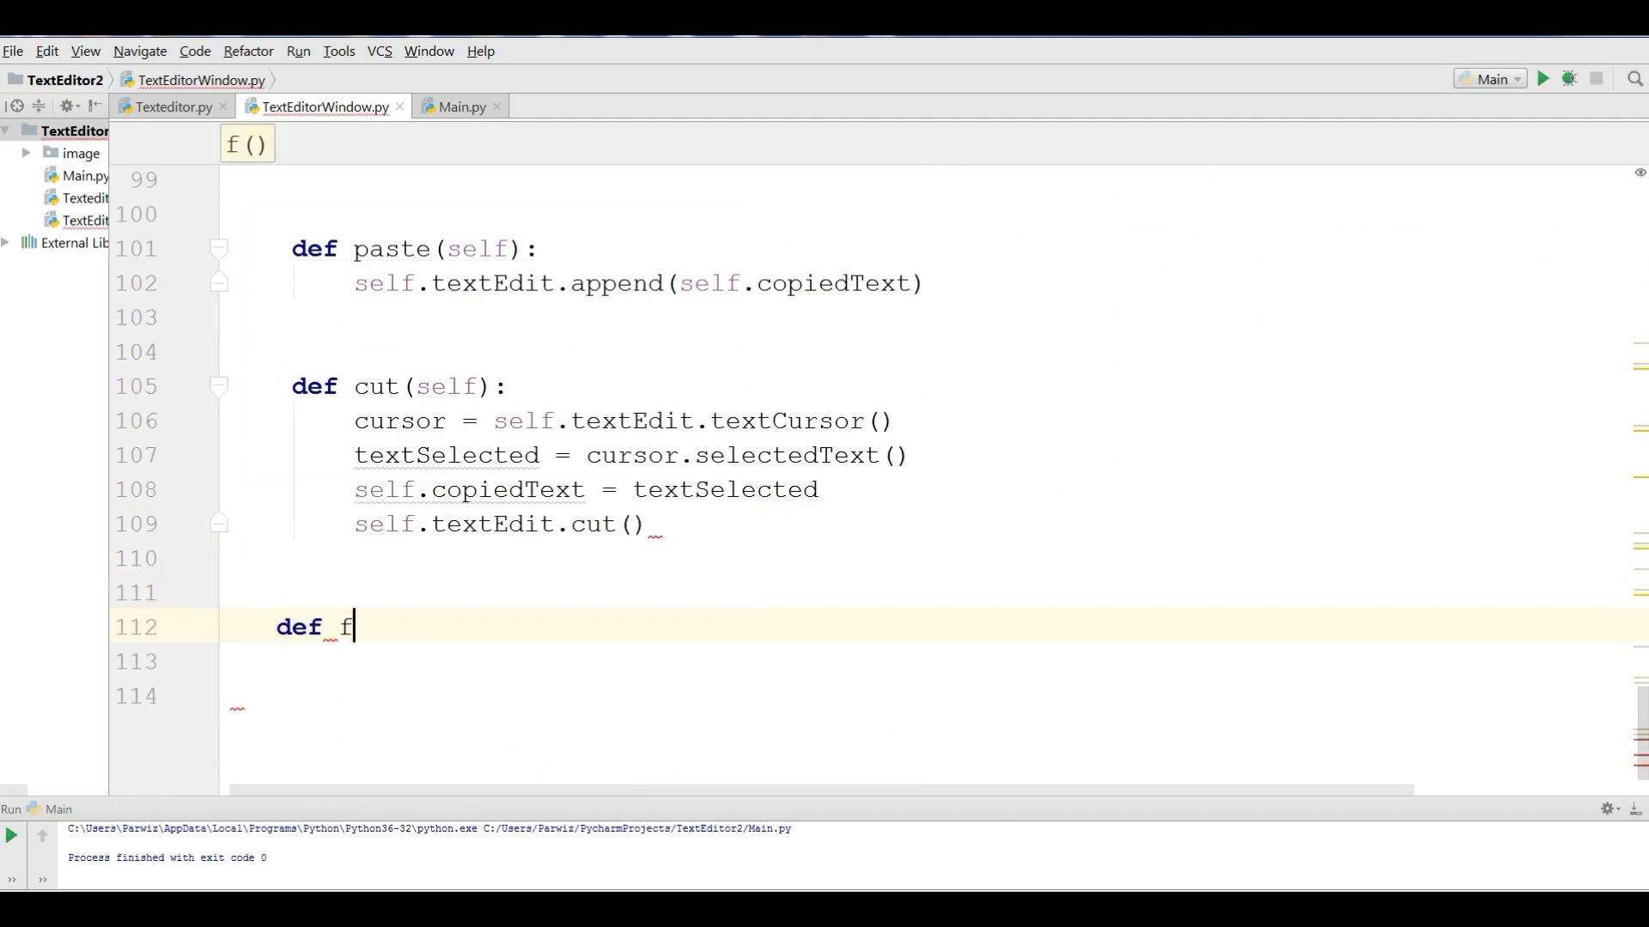
text(ontDialo)
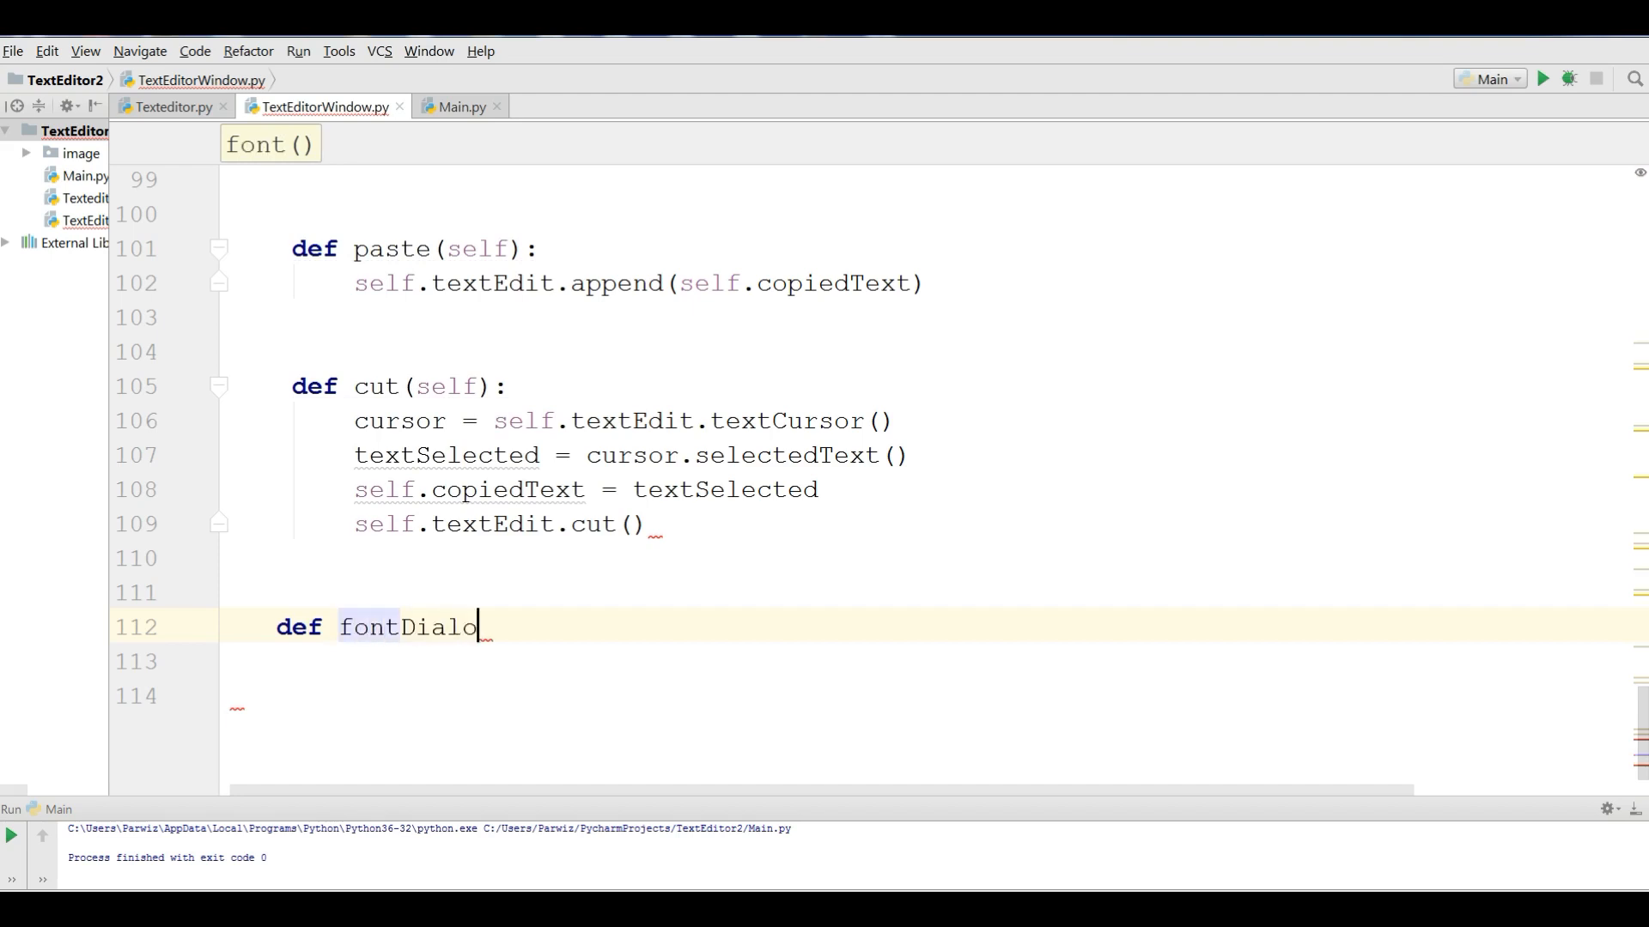
text(g ())
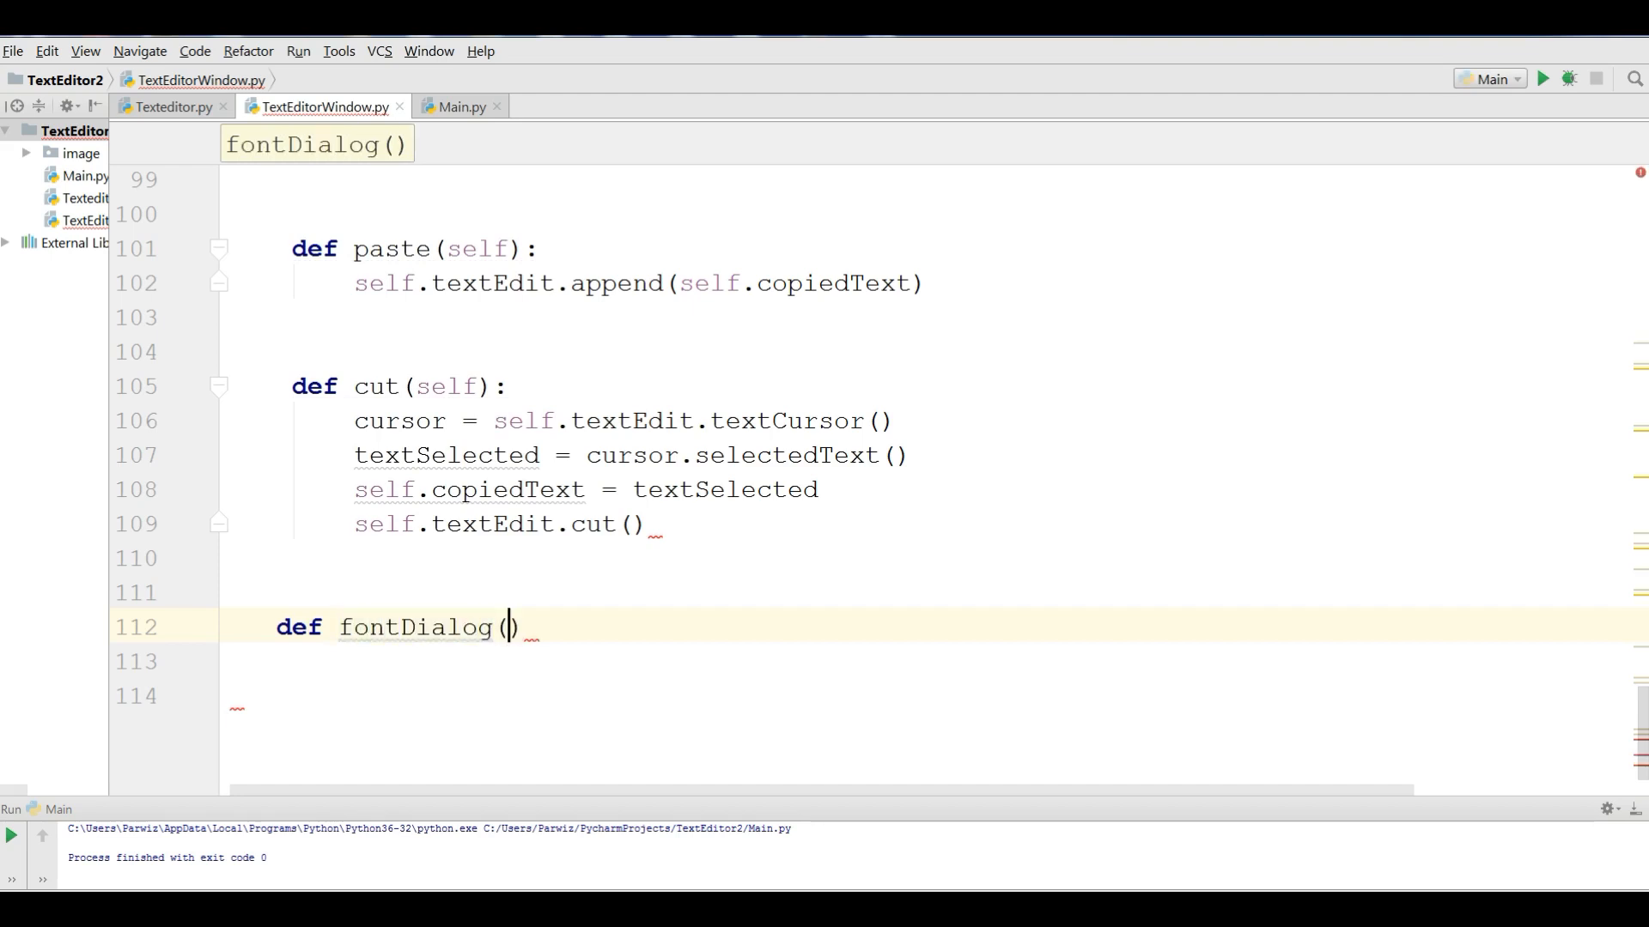
mouse_move(584, 494)
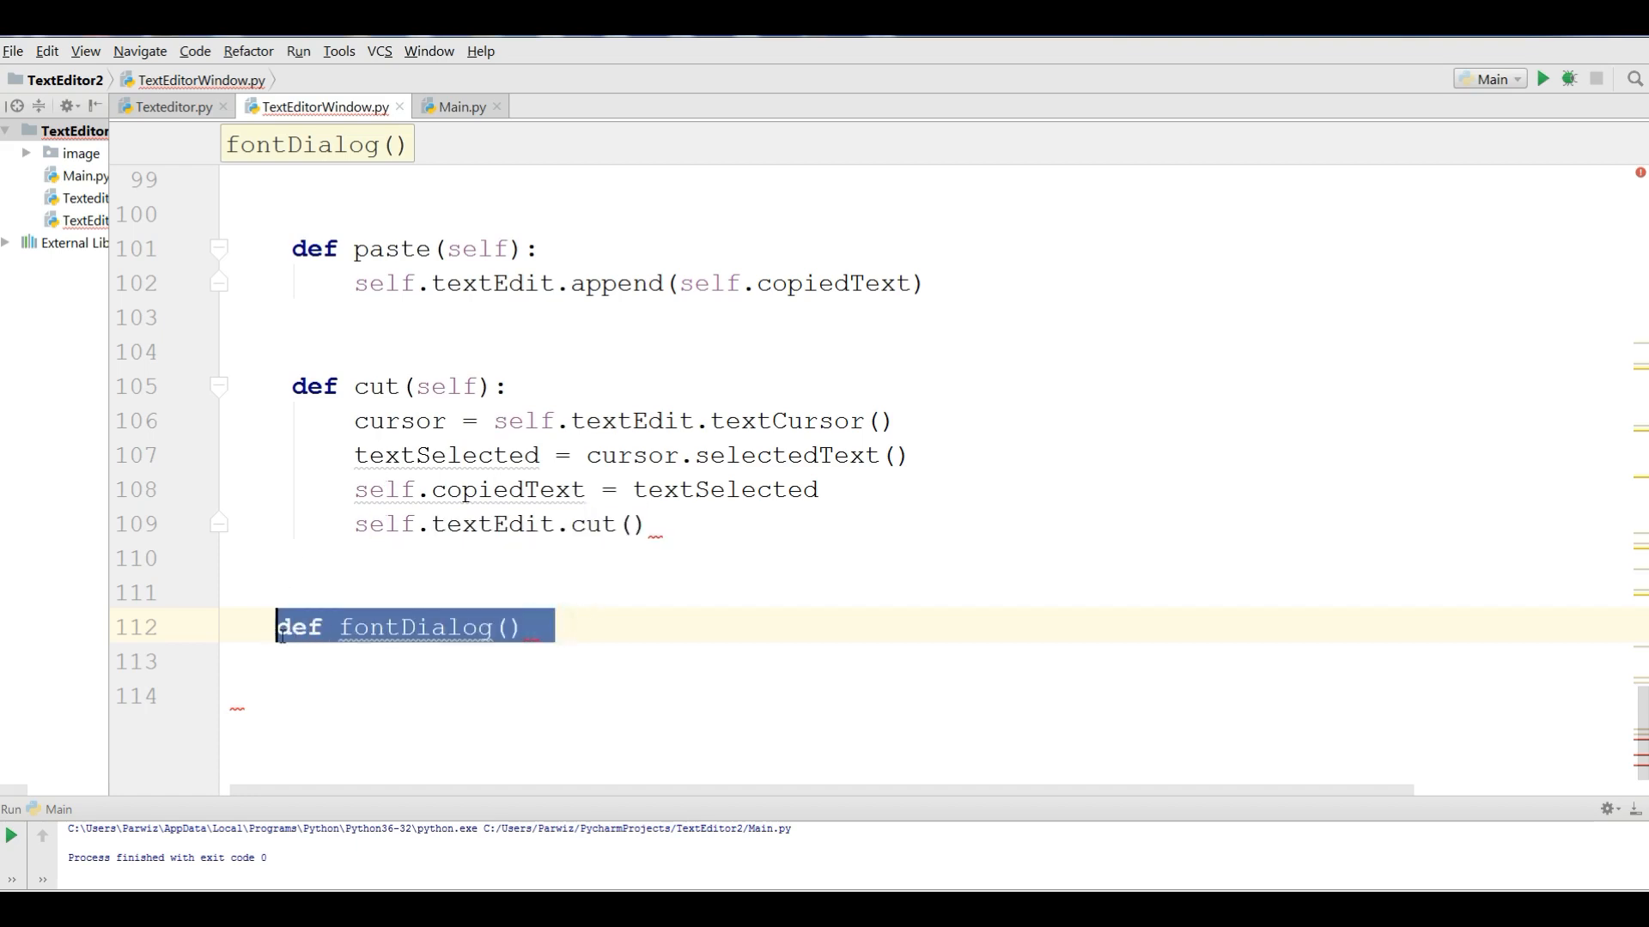
- Replace the misindented header with def fontDialog(self): inside the class
key(Delete)
text(def )
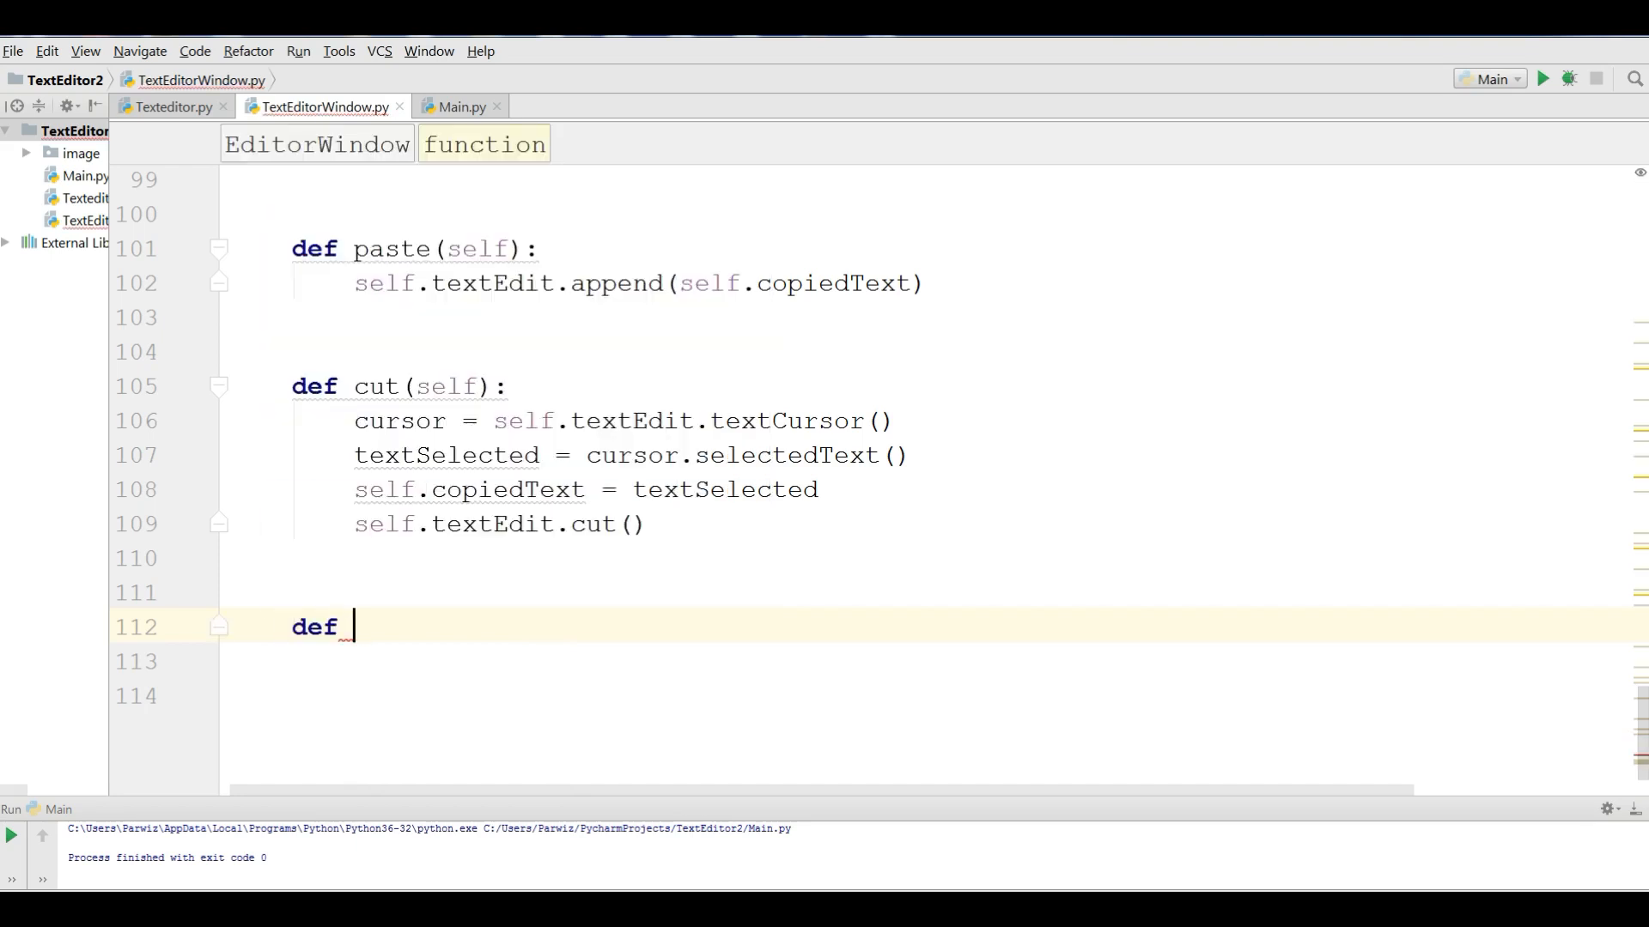
text(fontDial)
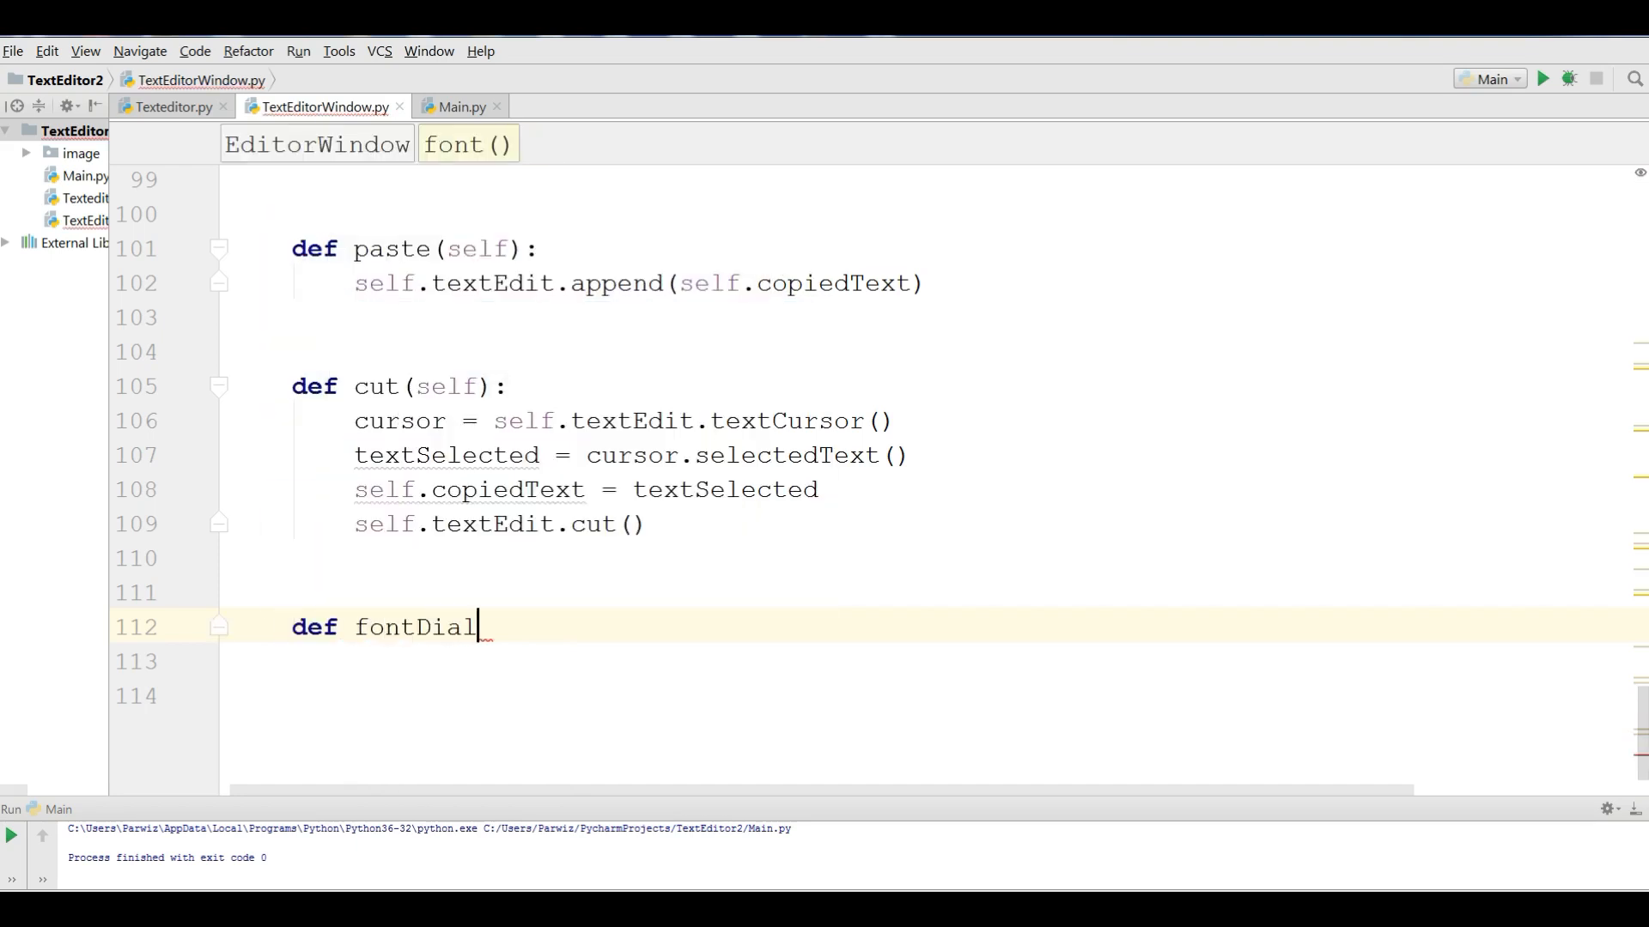
text(og(self):)
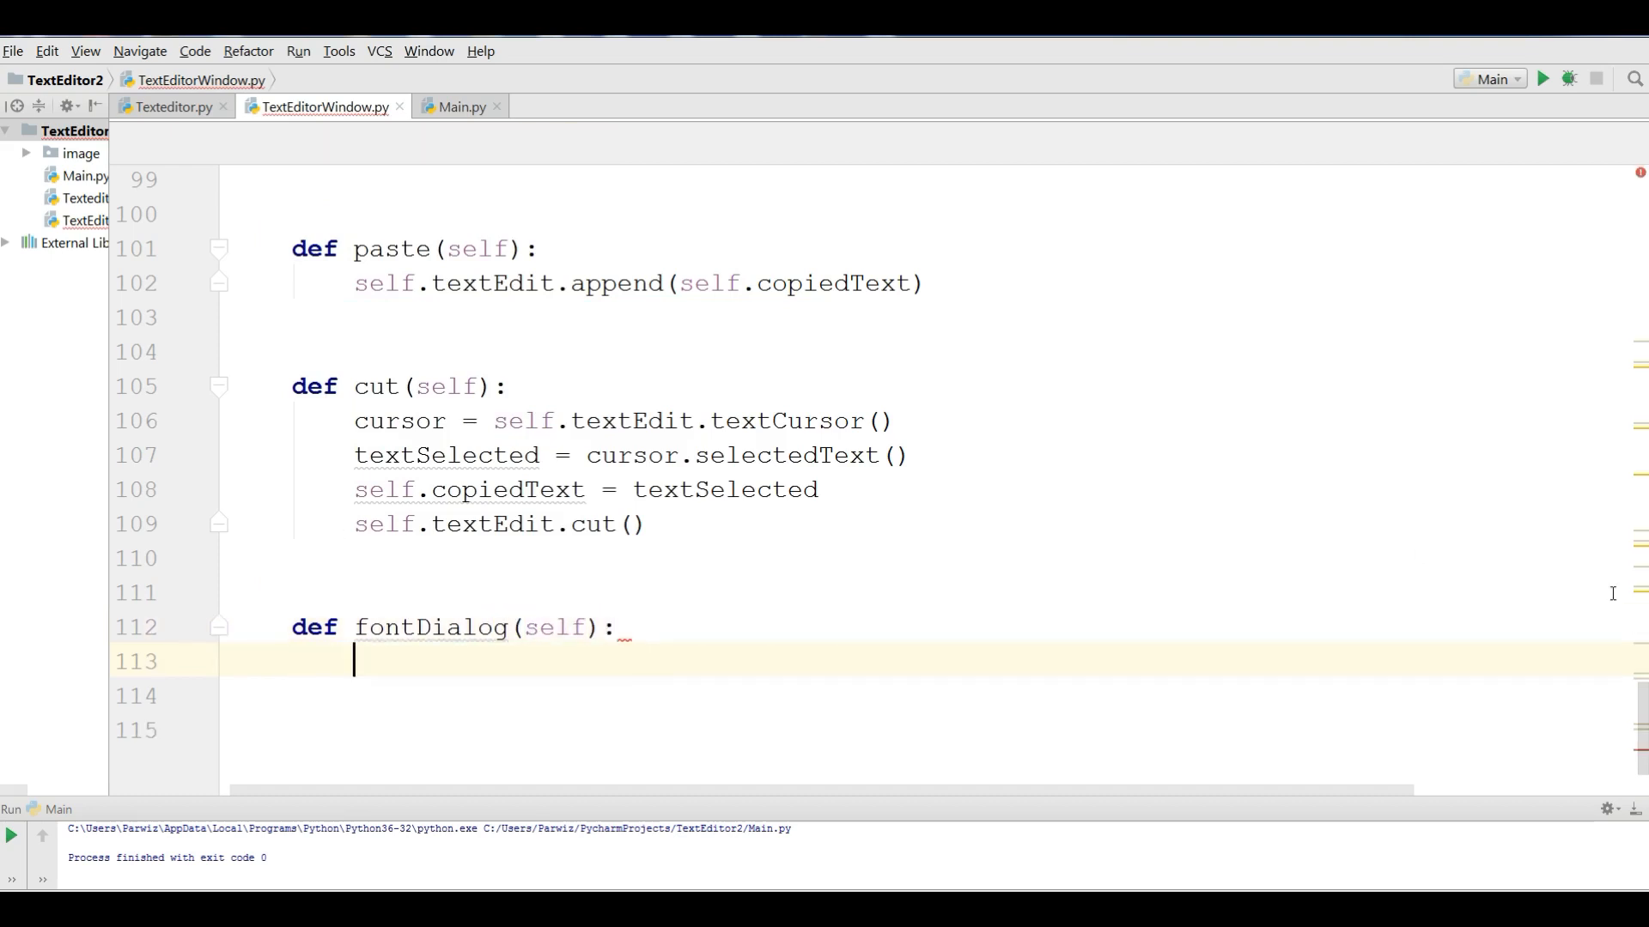
- Append QFontDialog after QMessageBox in the PyQt5.QtWidgets import line
scroll(up, 3)
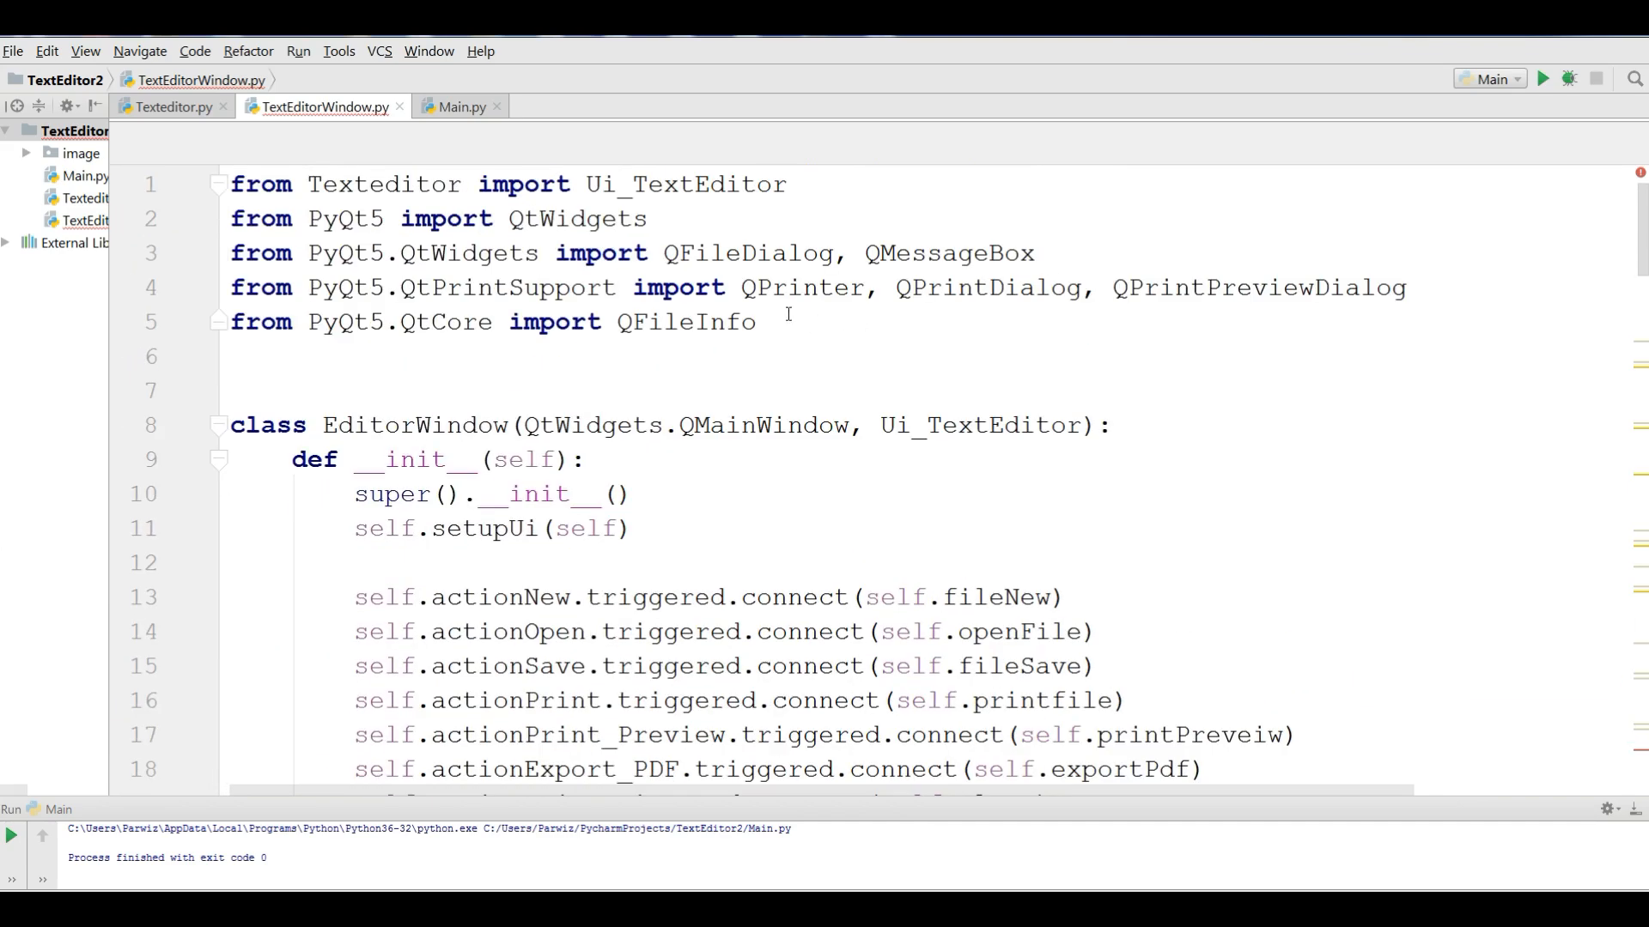
click(1027, 251)
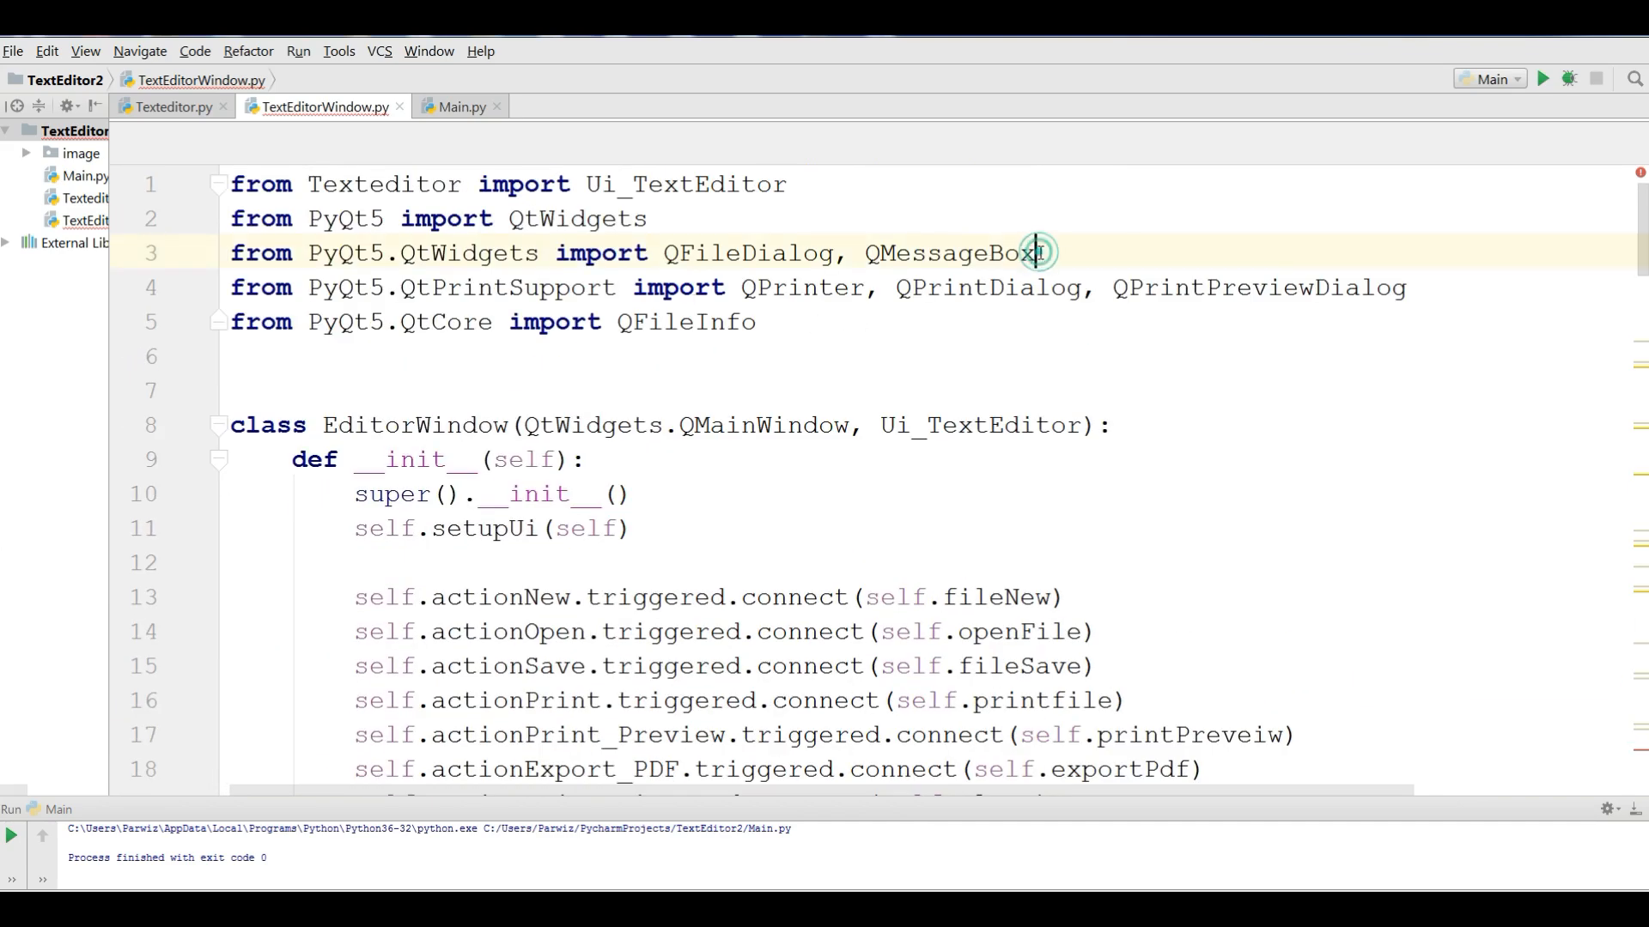
text(, QFontDialog)
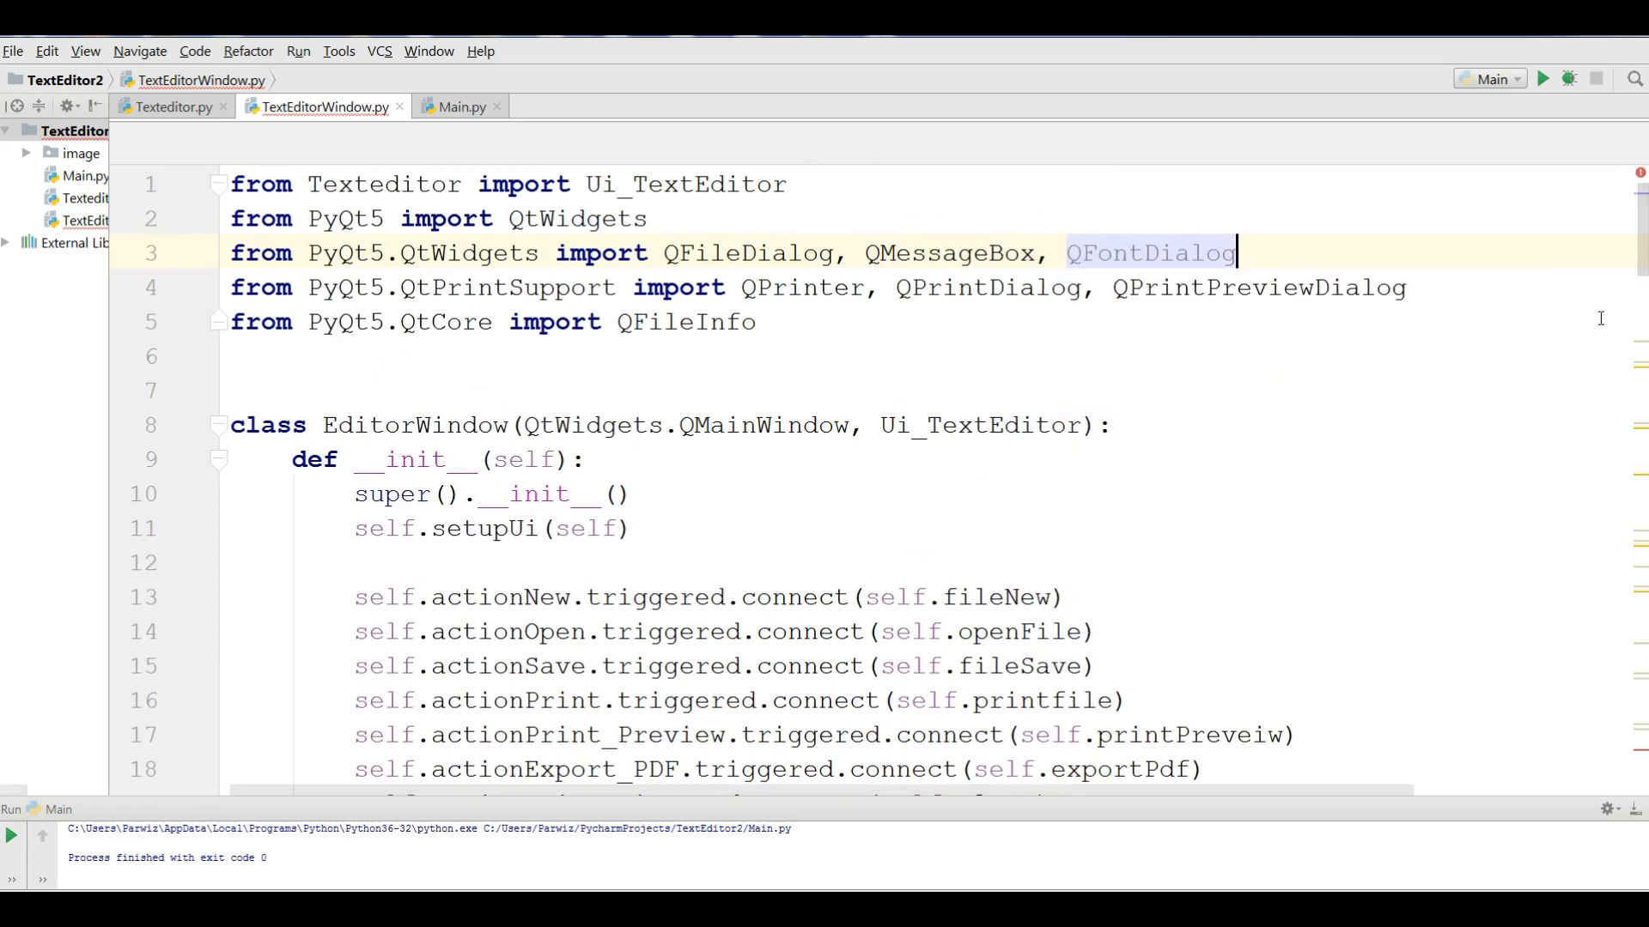
scroll(down, 3)
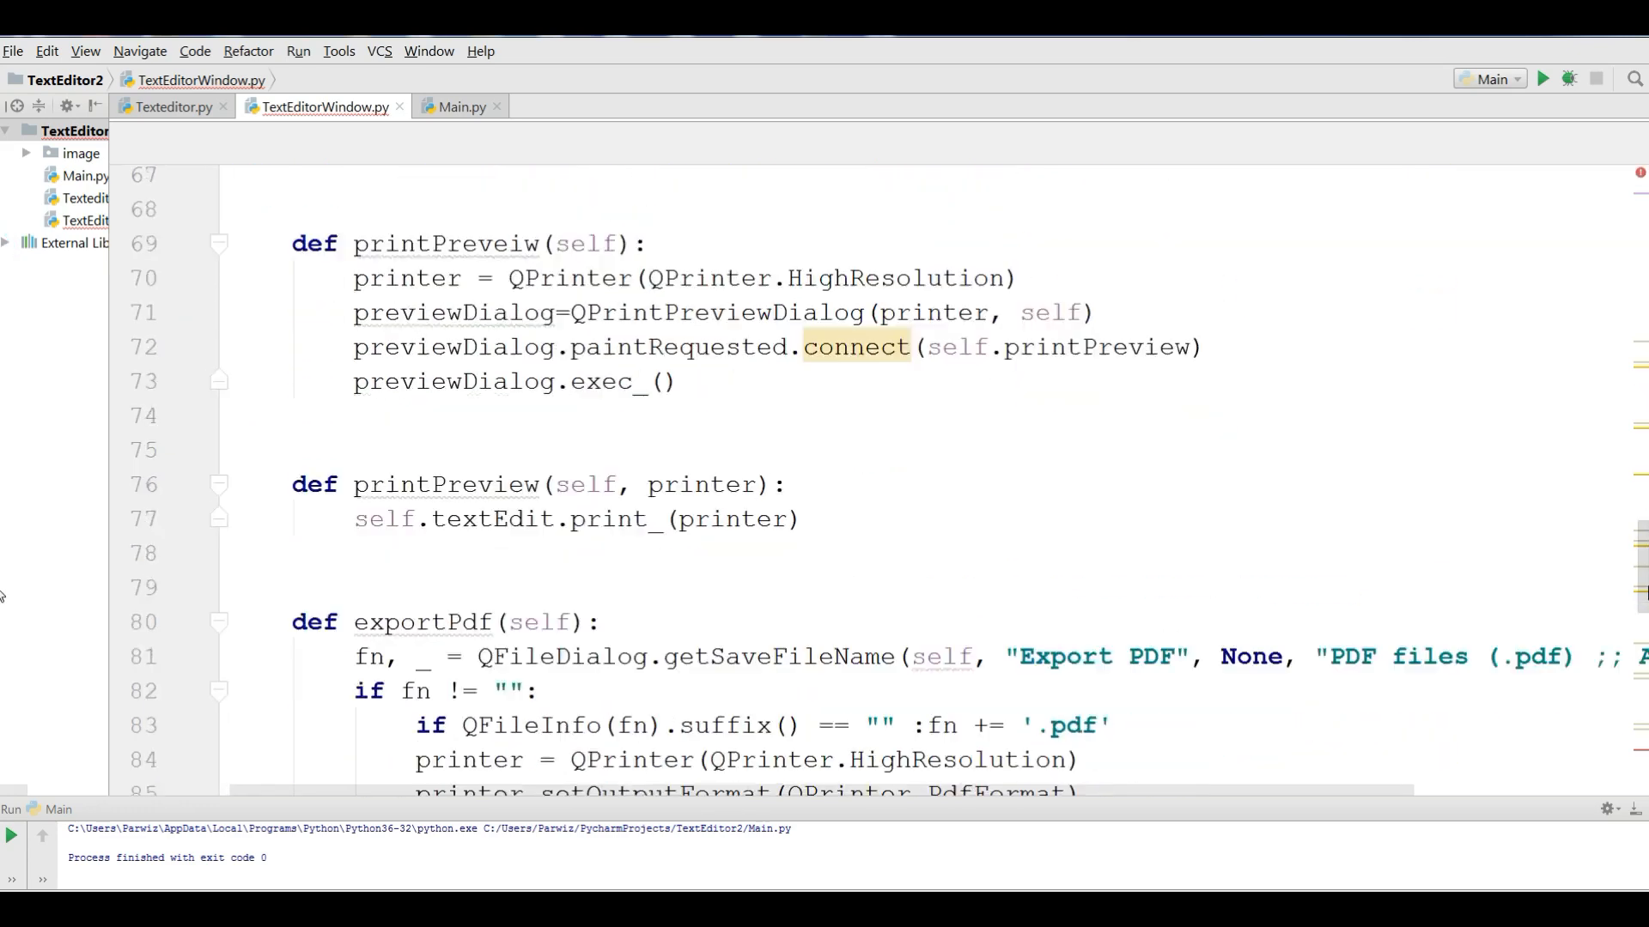
scroll(down, 3)
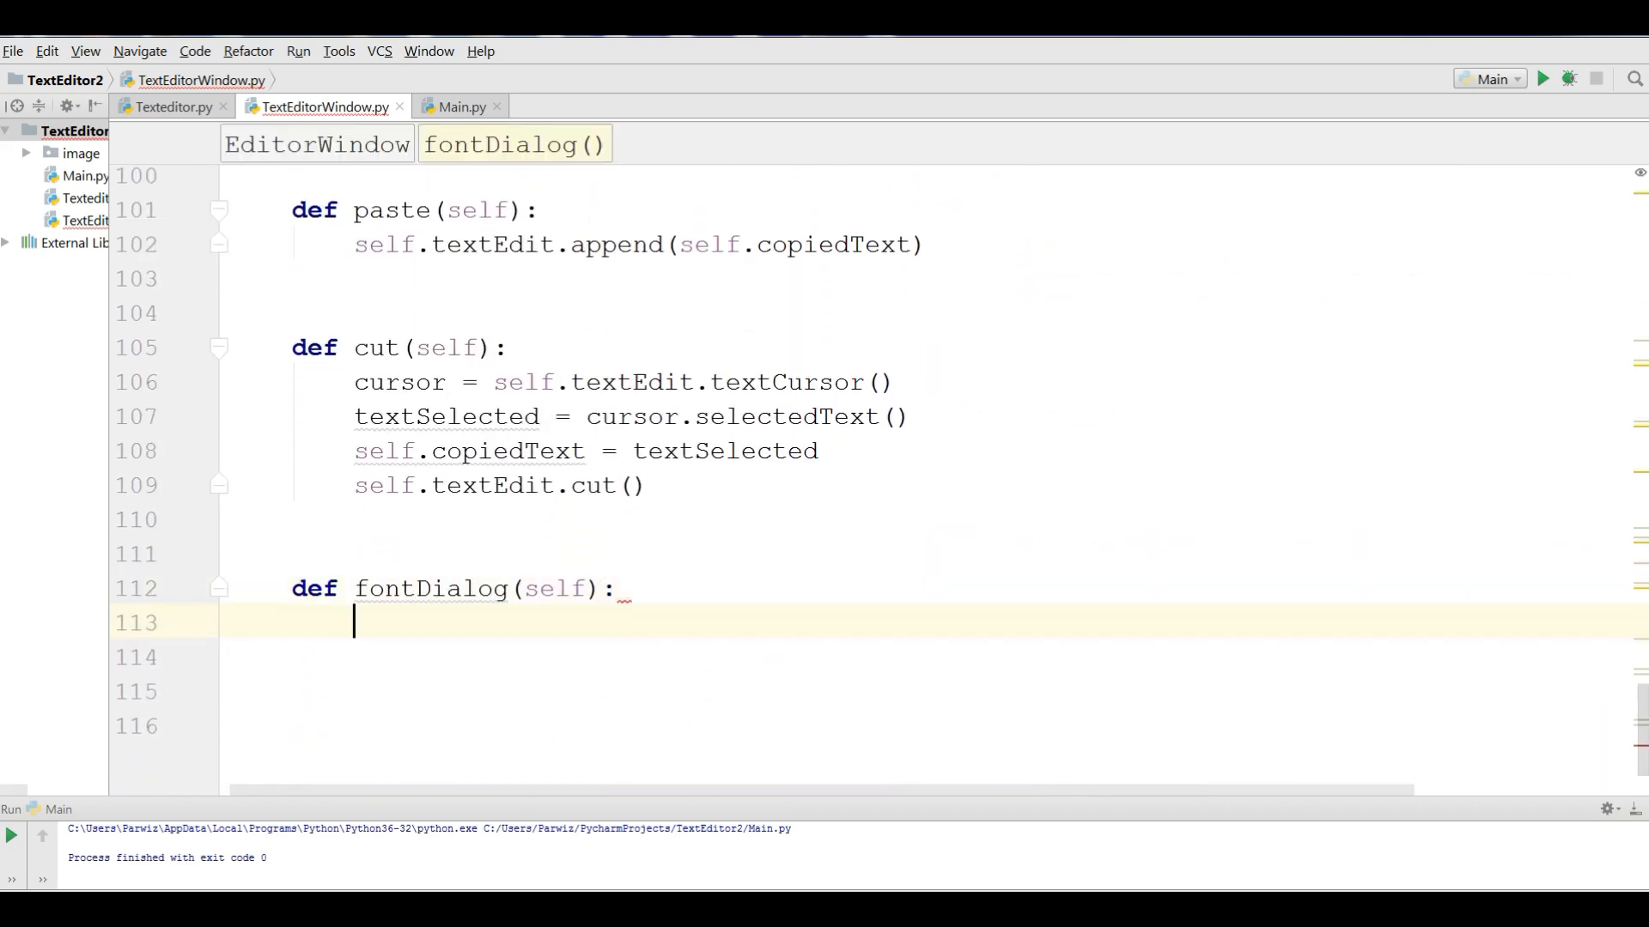
- Write font, ok = QFontDialog.getFont() as the first line of fontDialog
text(font,)
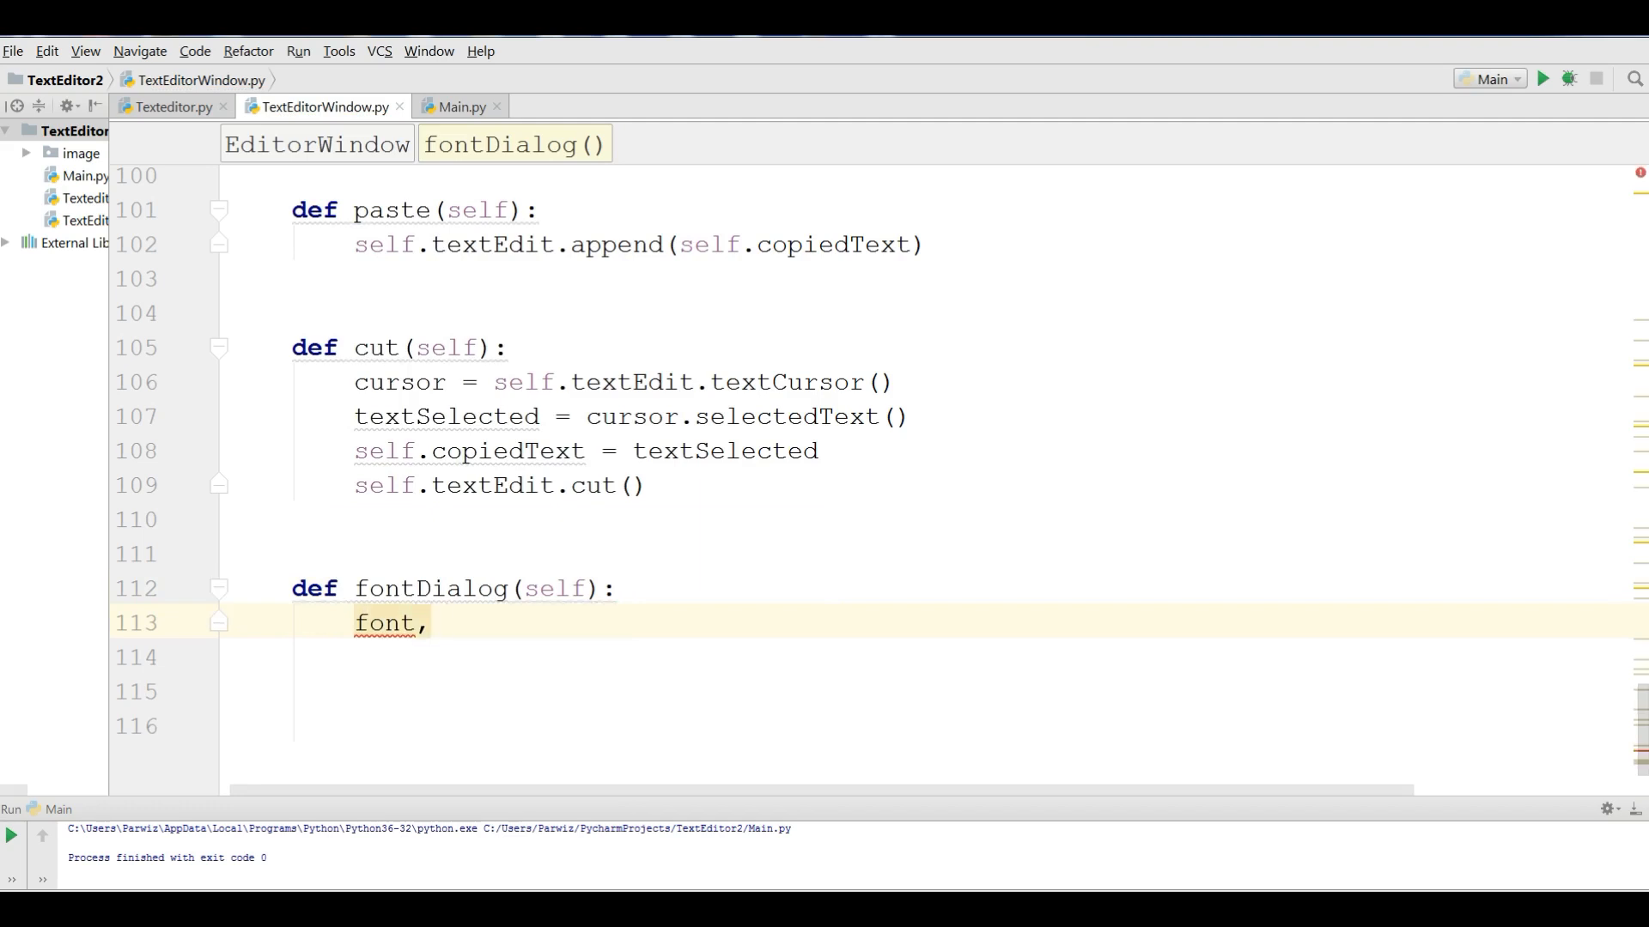
text(ok =)
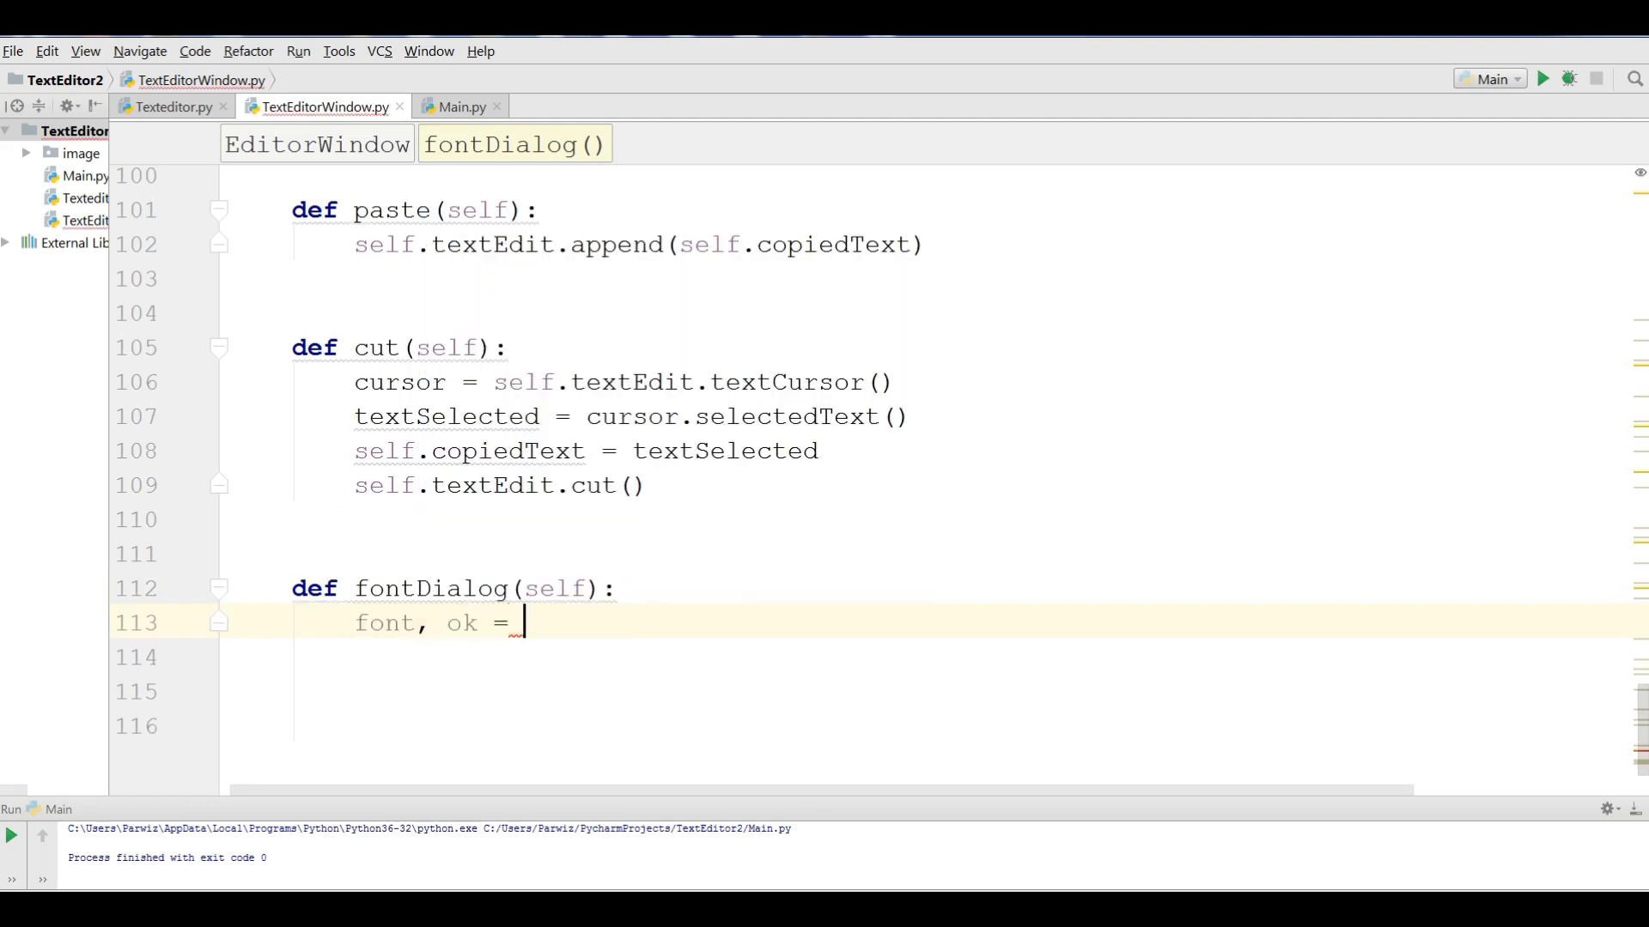
text(QFontDialog)
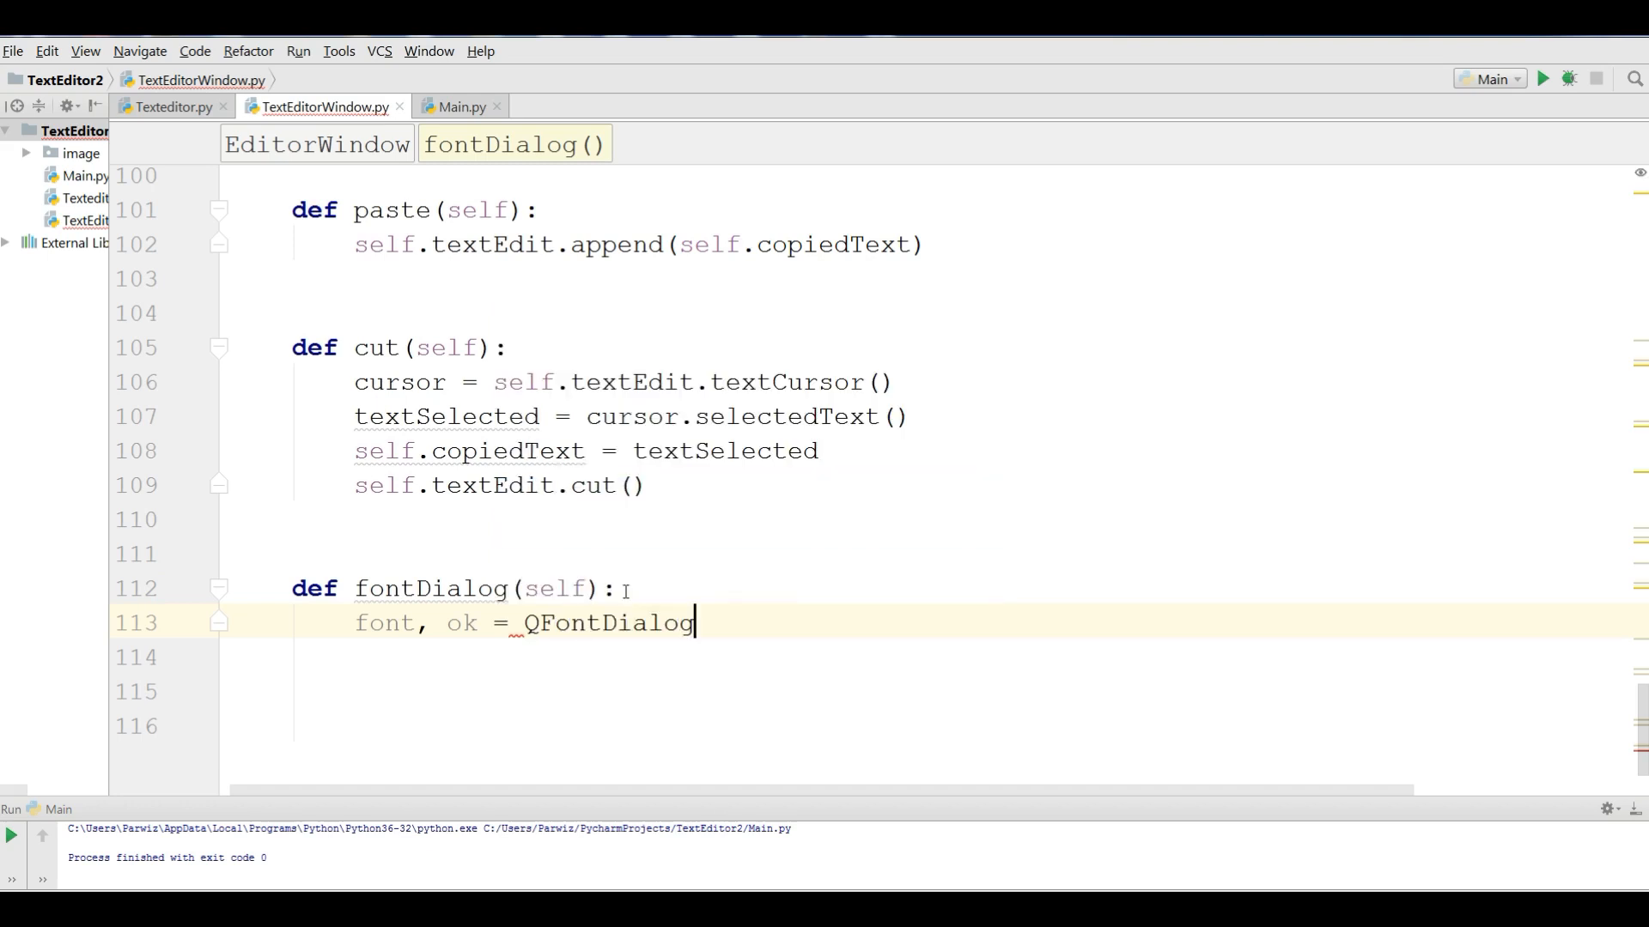
text(())
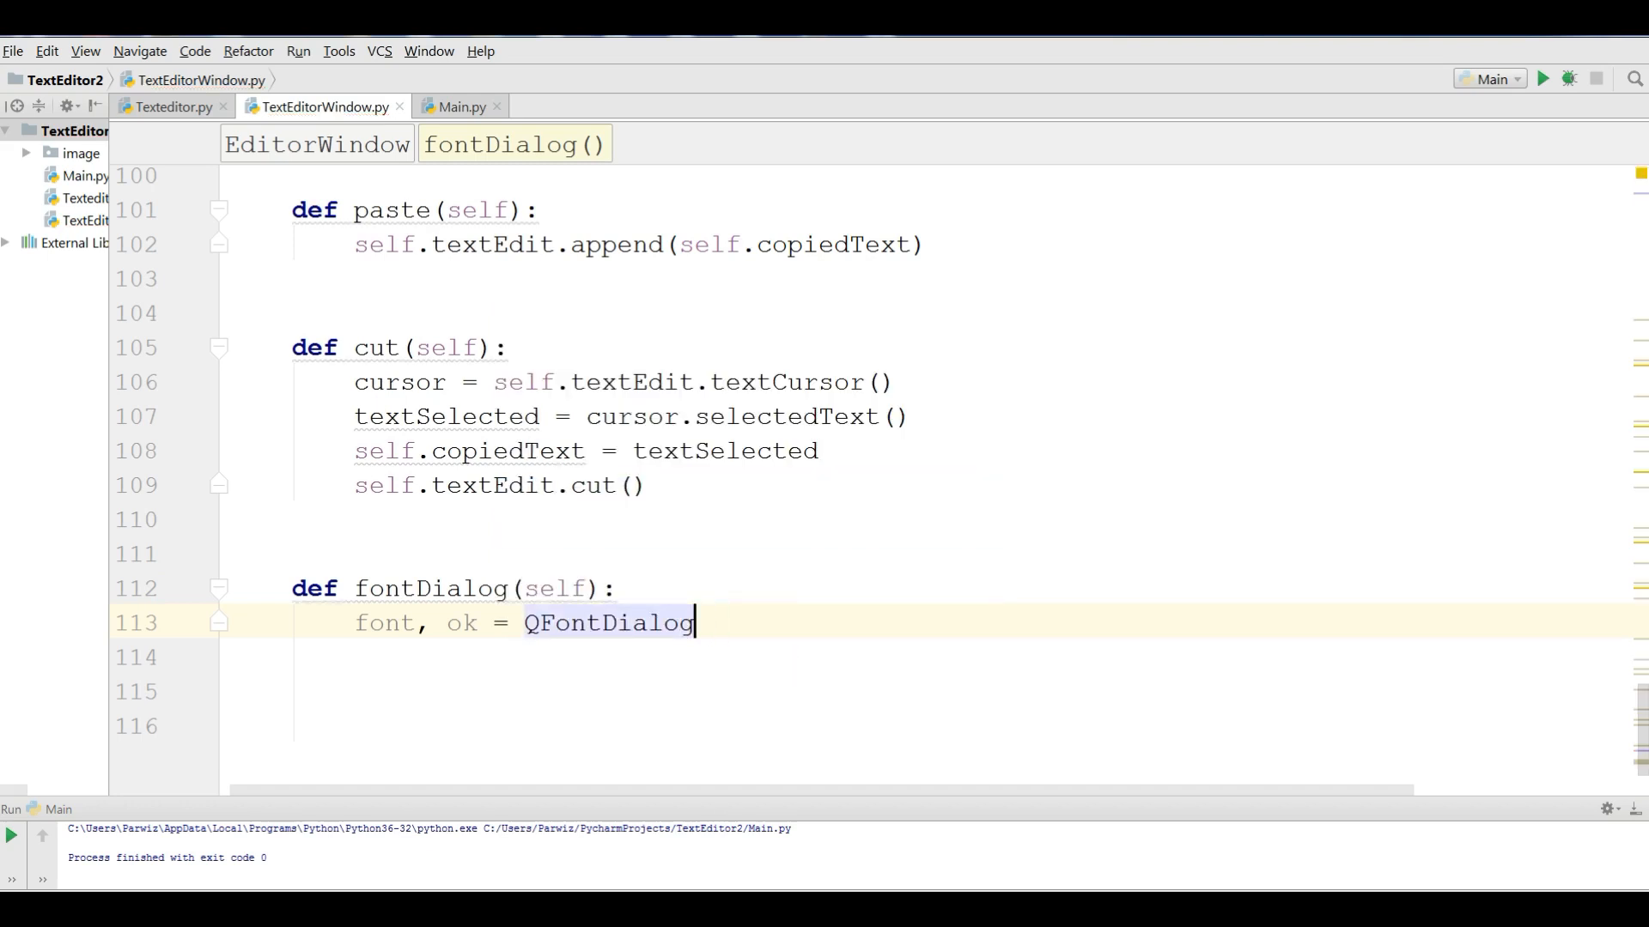
text(.getFont()
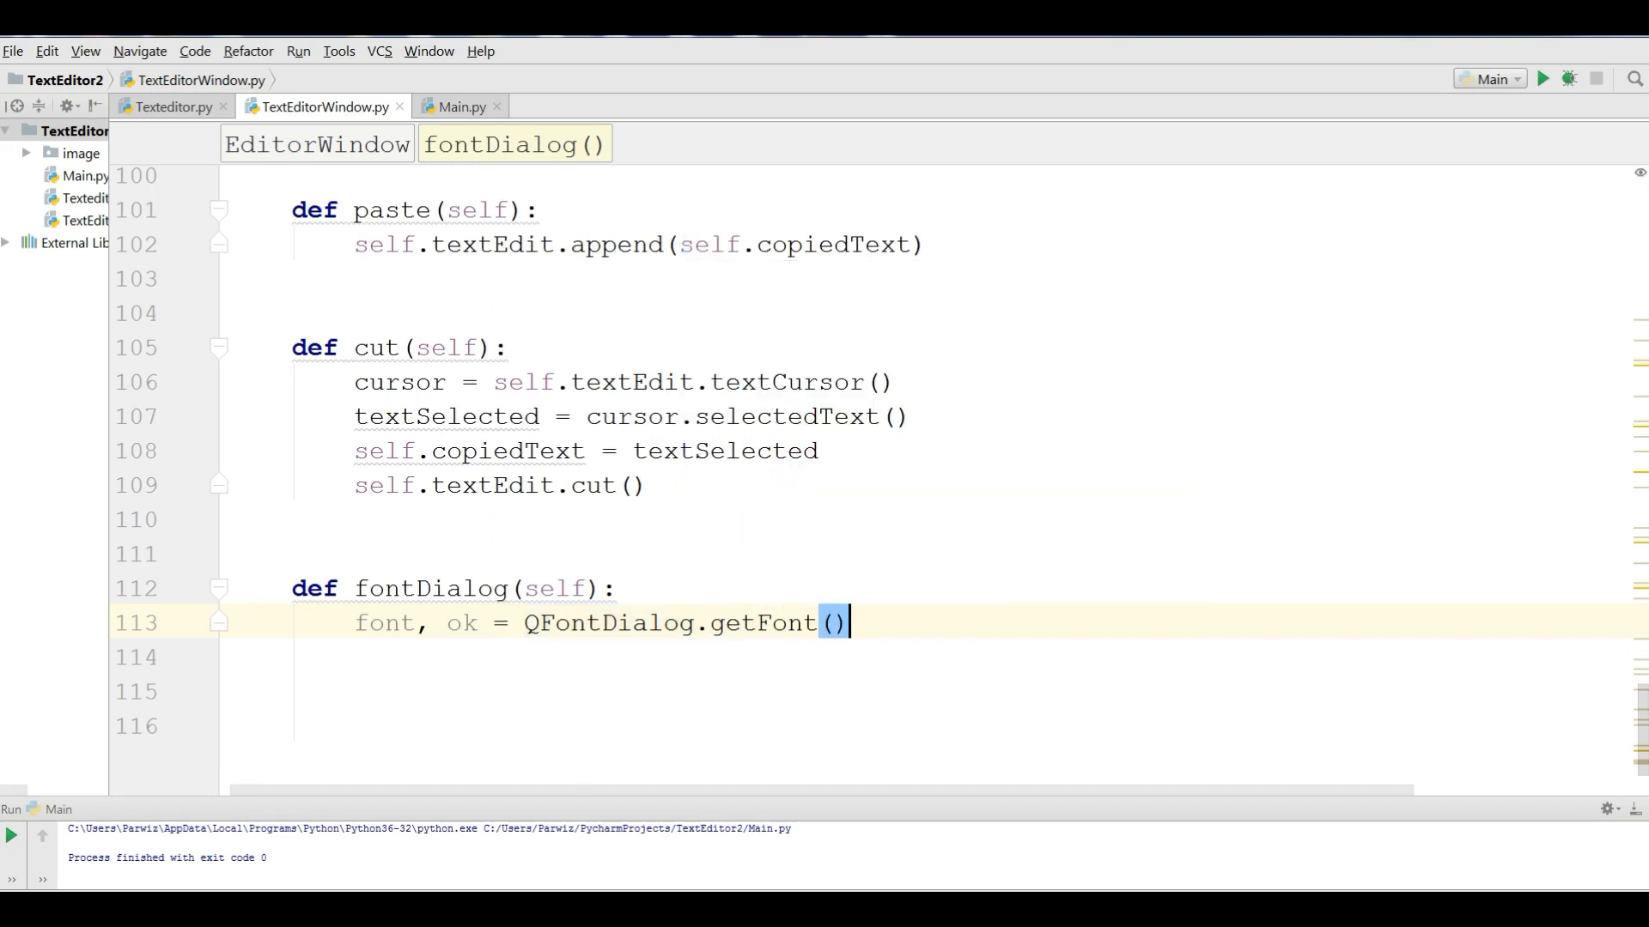
key(Enter)
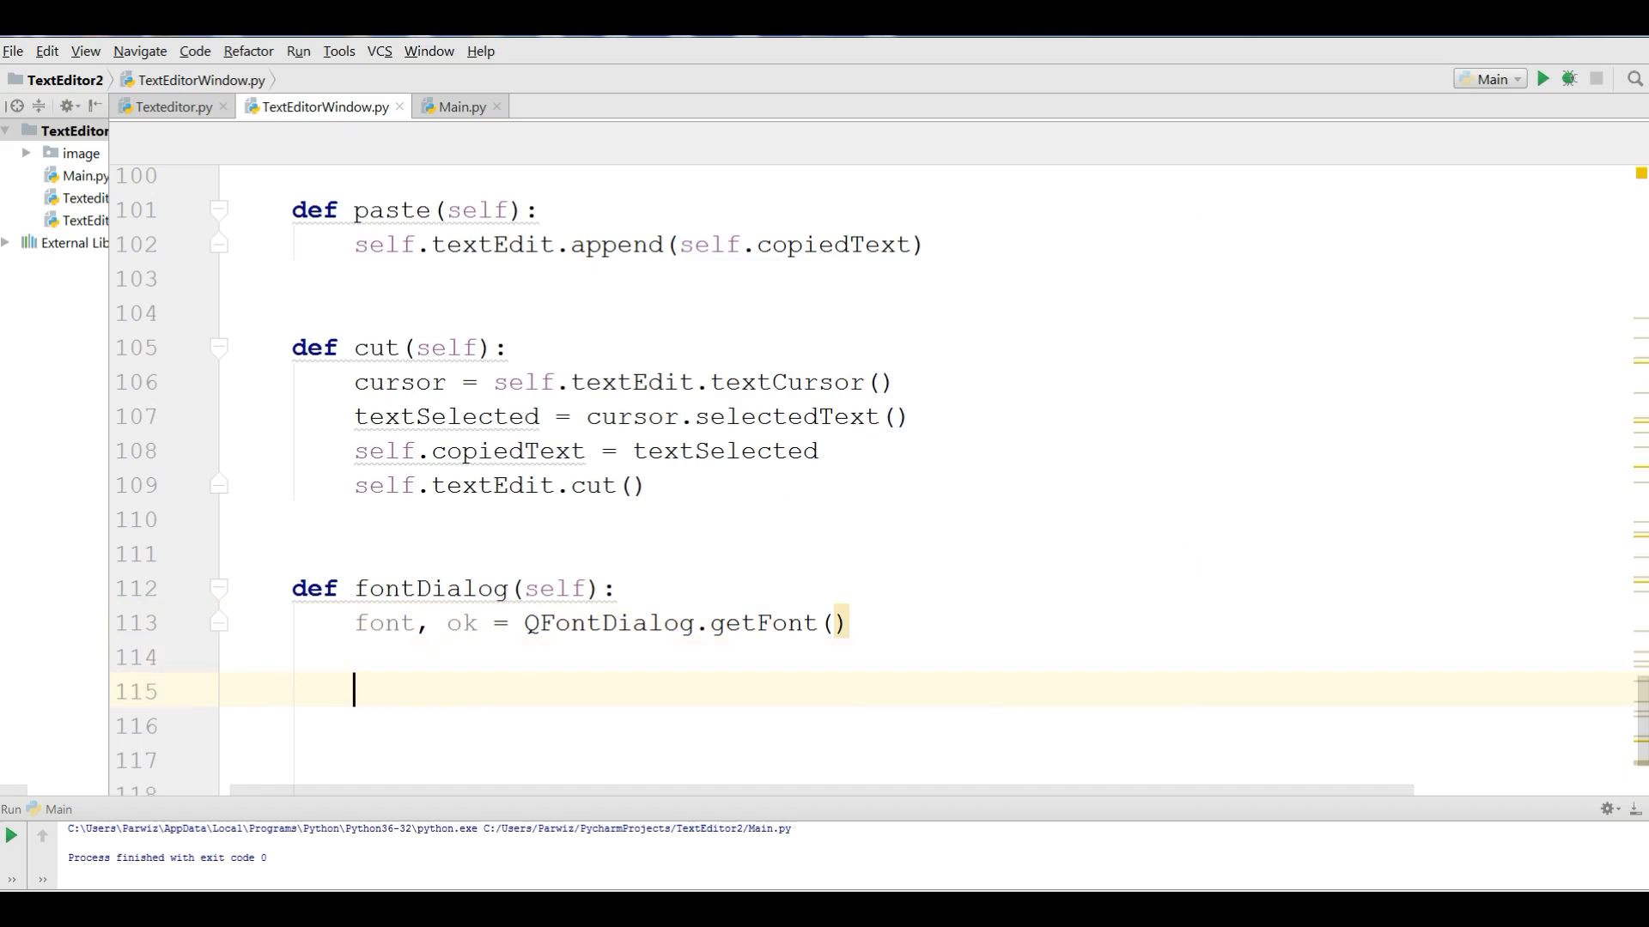
- Add if ok: self.textEdit.setFont(font) to apply the chosen font
text(if ok:)
click(928, 726)
text(self)
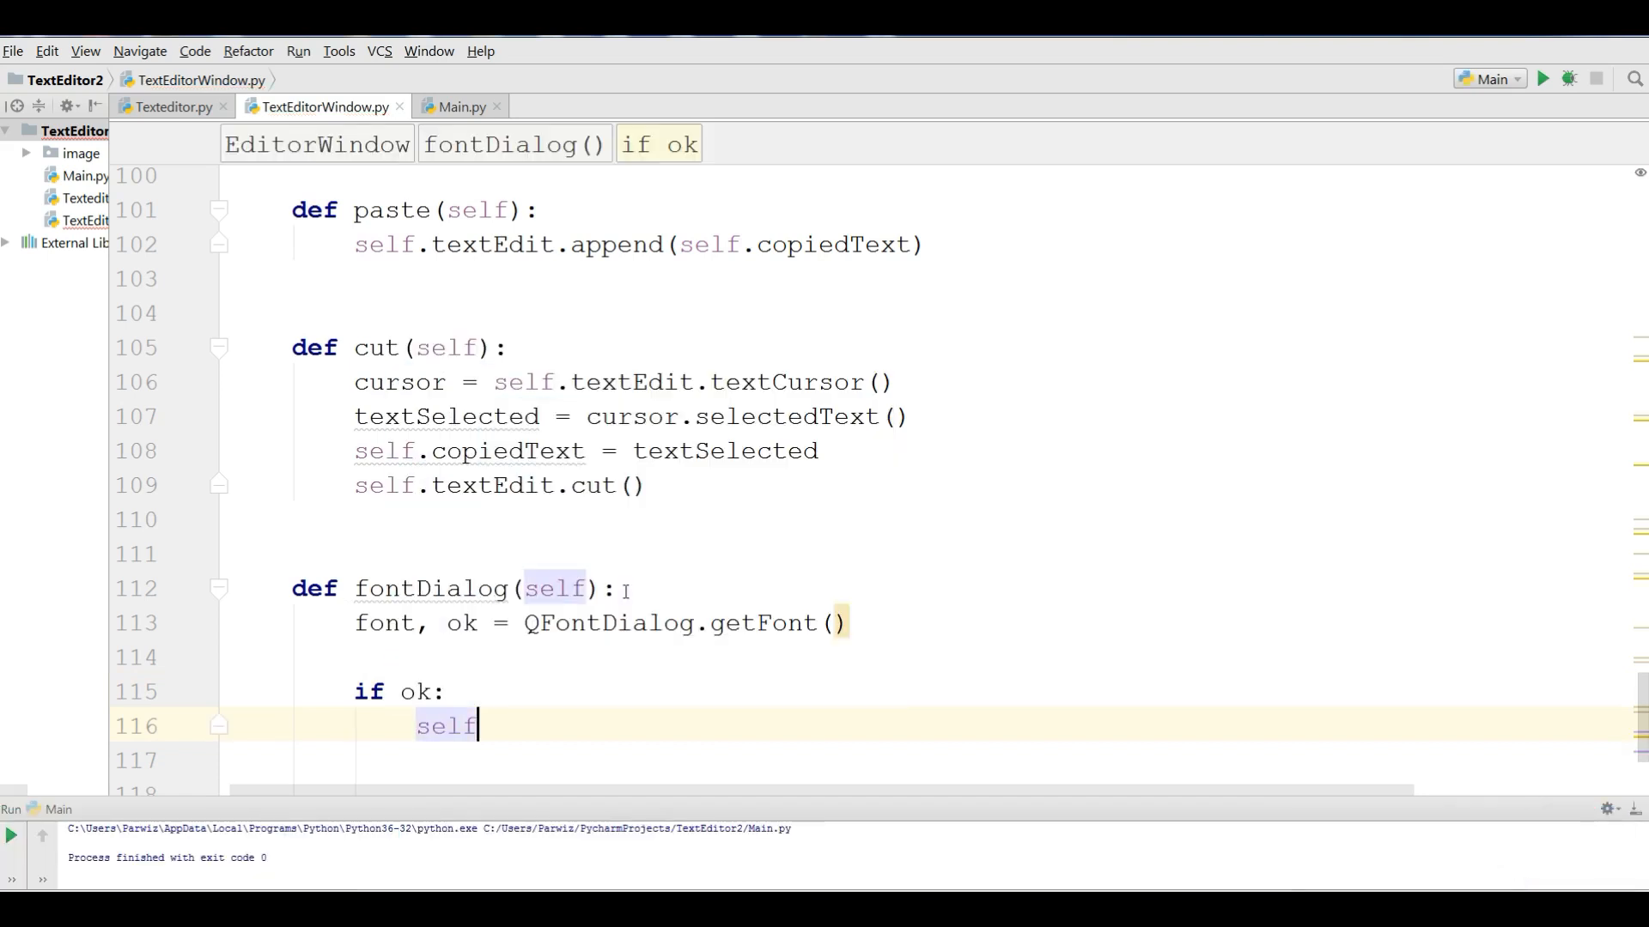
text(.te)
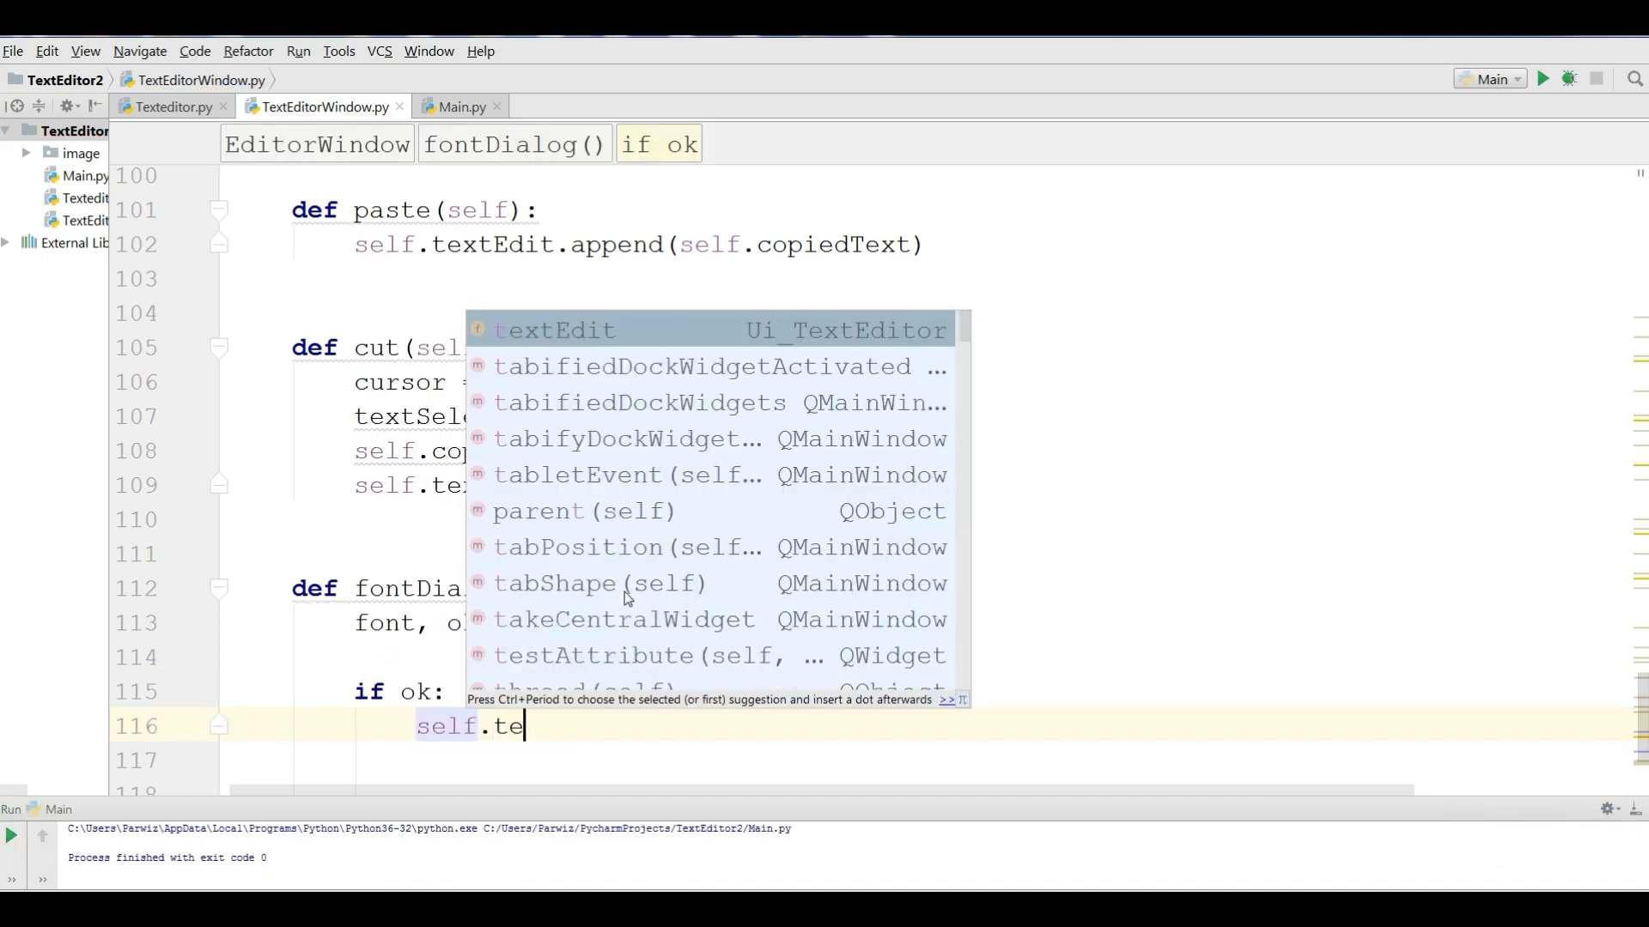
text(xtEdit.)
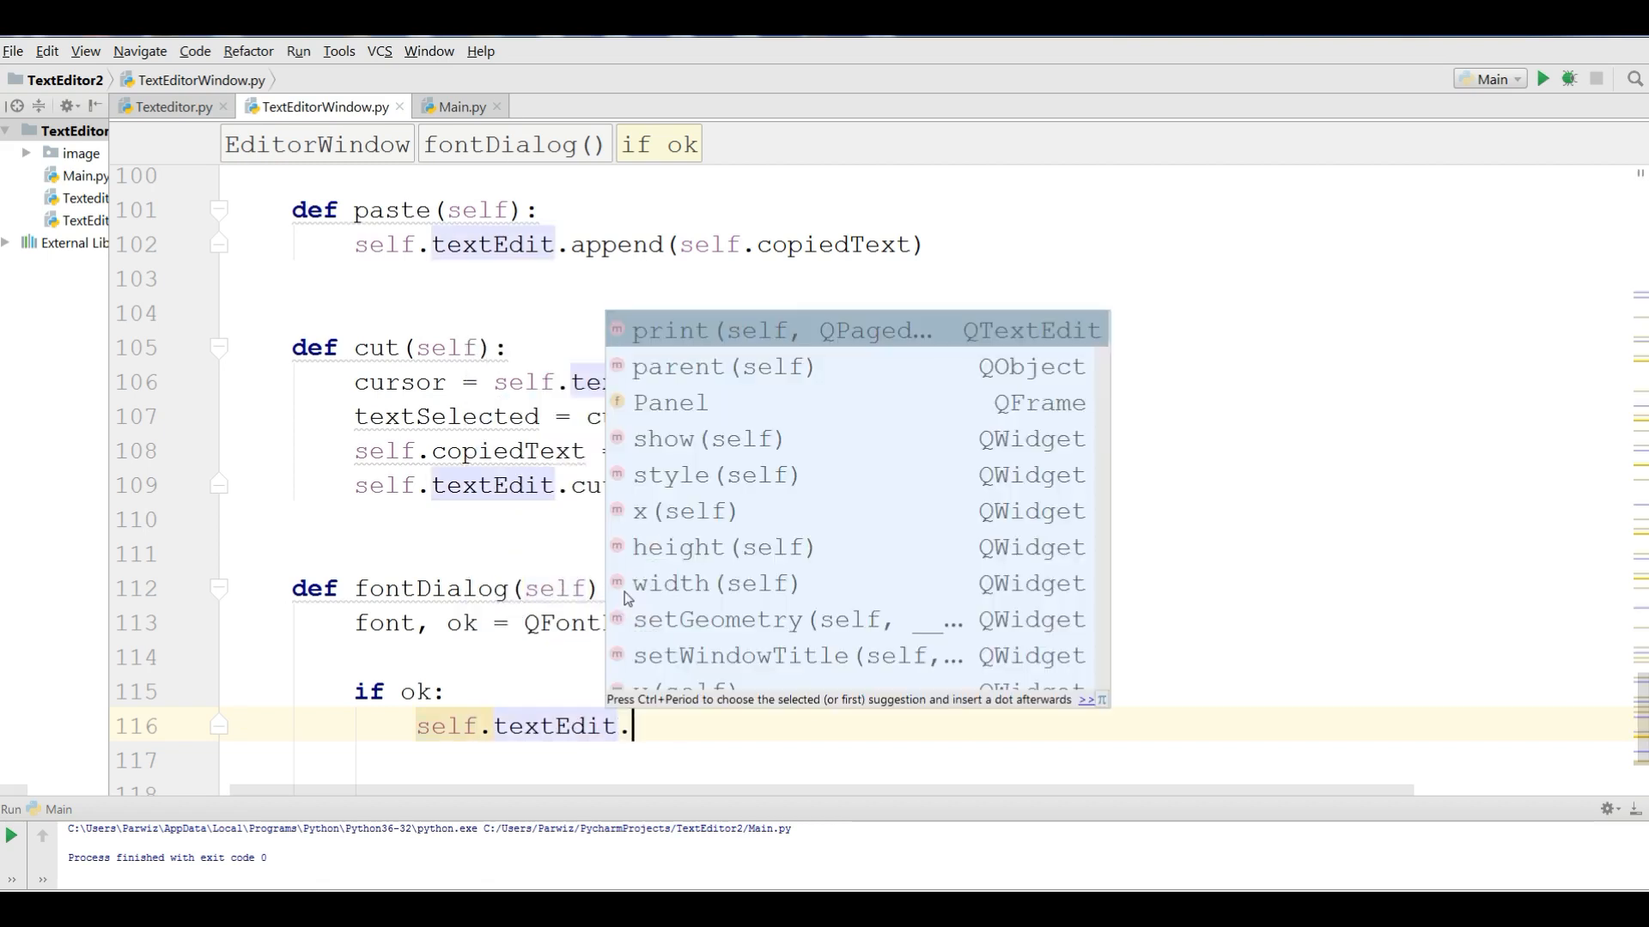
text(setFont()
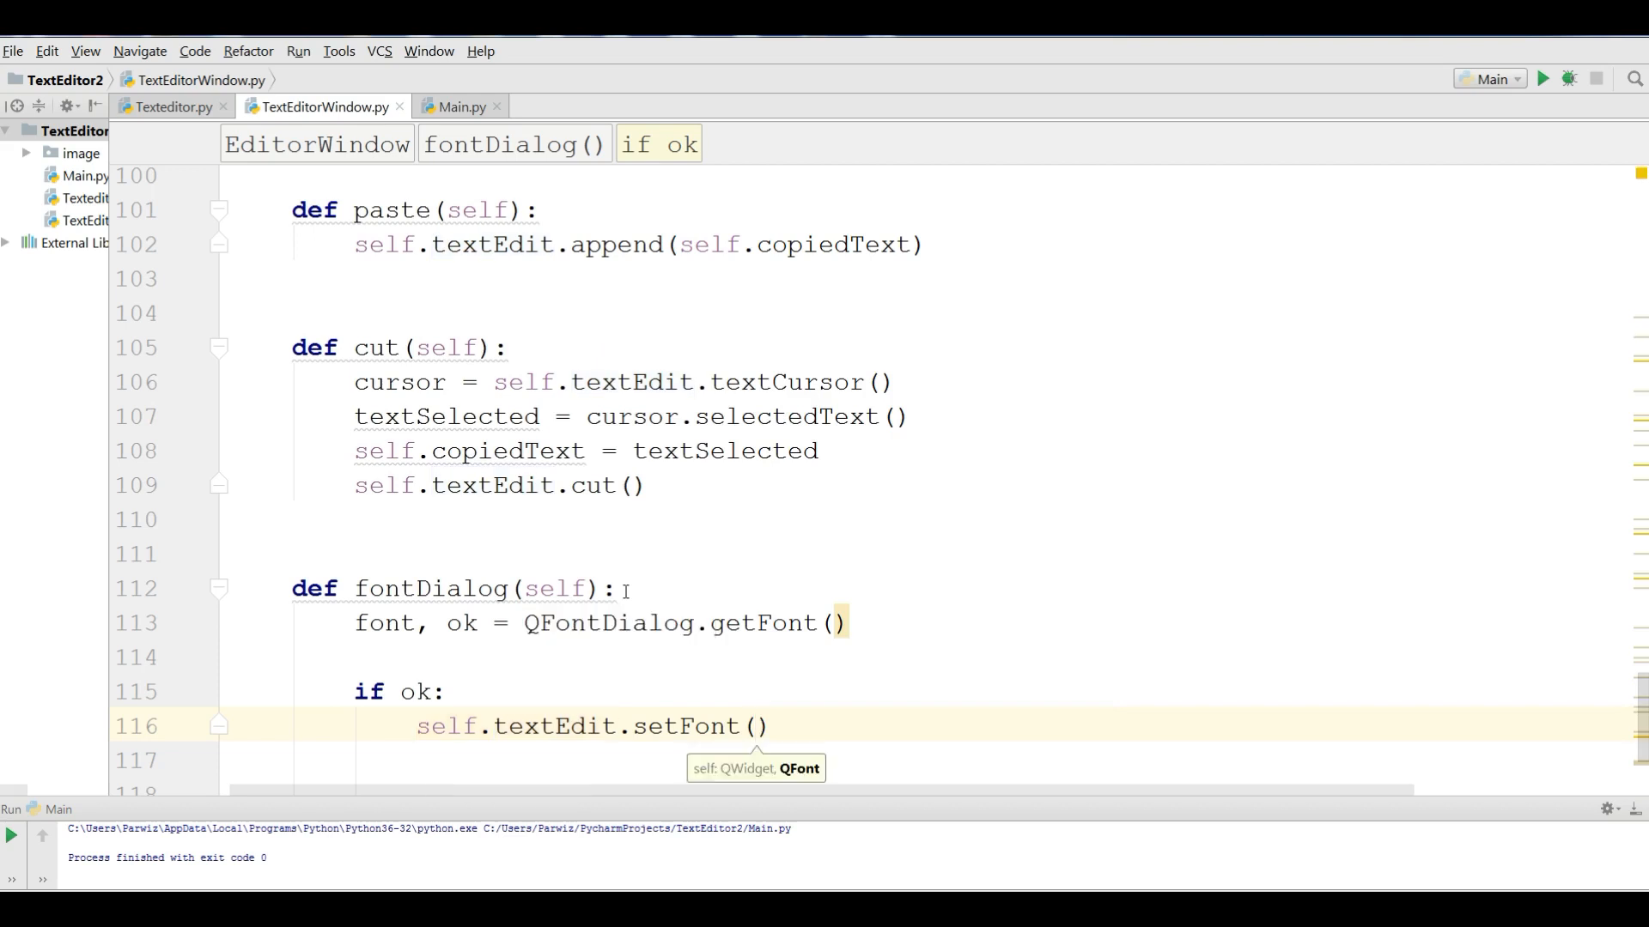
text(font)
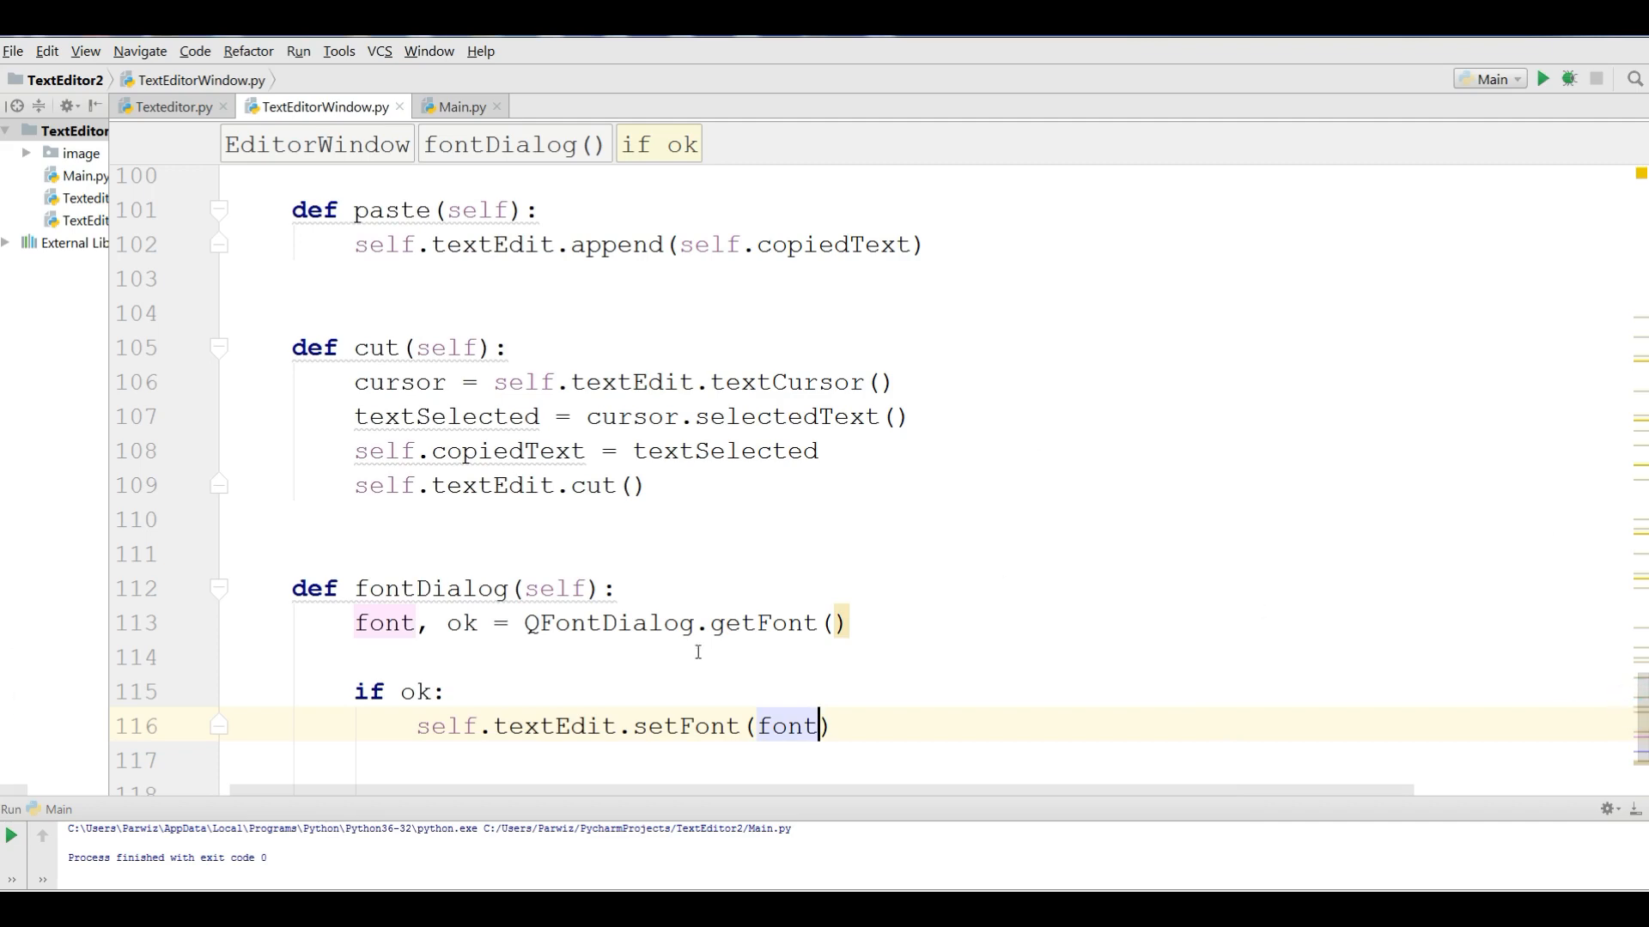
mouse_move(1640, 749)
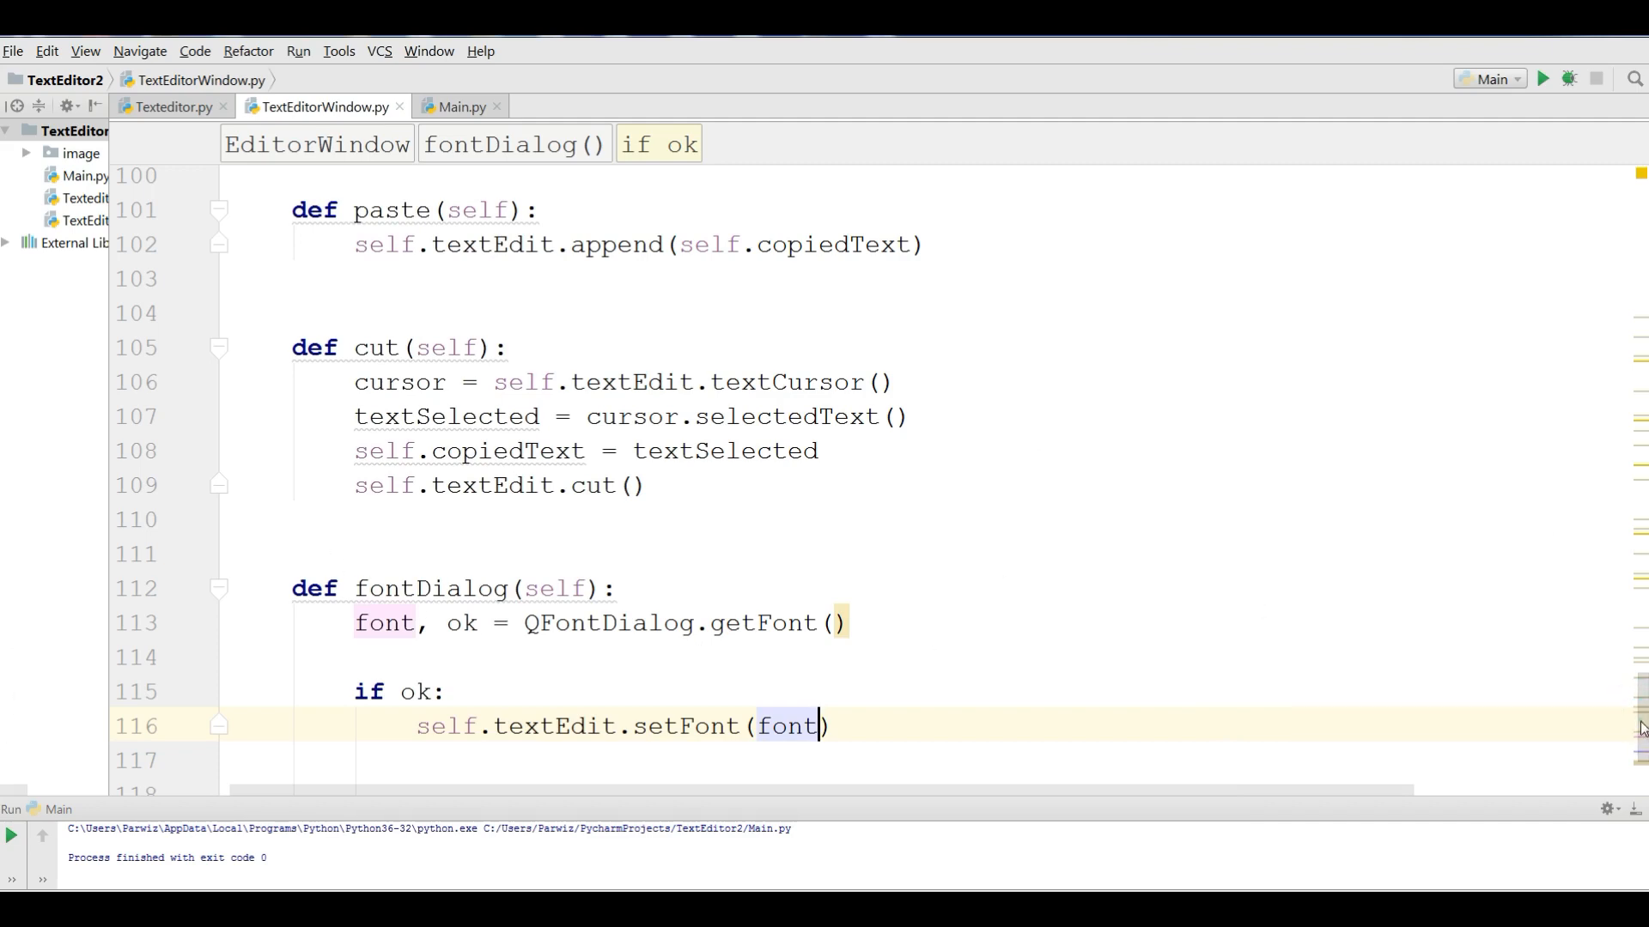
- Add self.actionFont.triggered.connect(self.fontDialog) in the initialiser
scroll(up, 3)
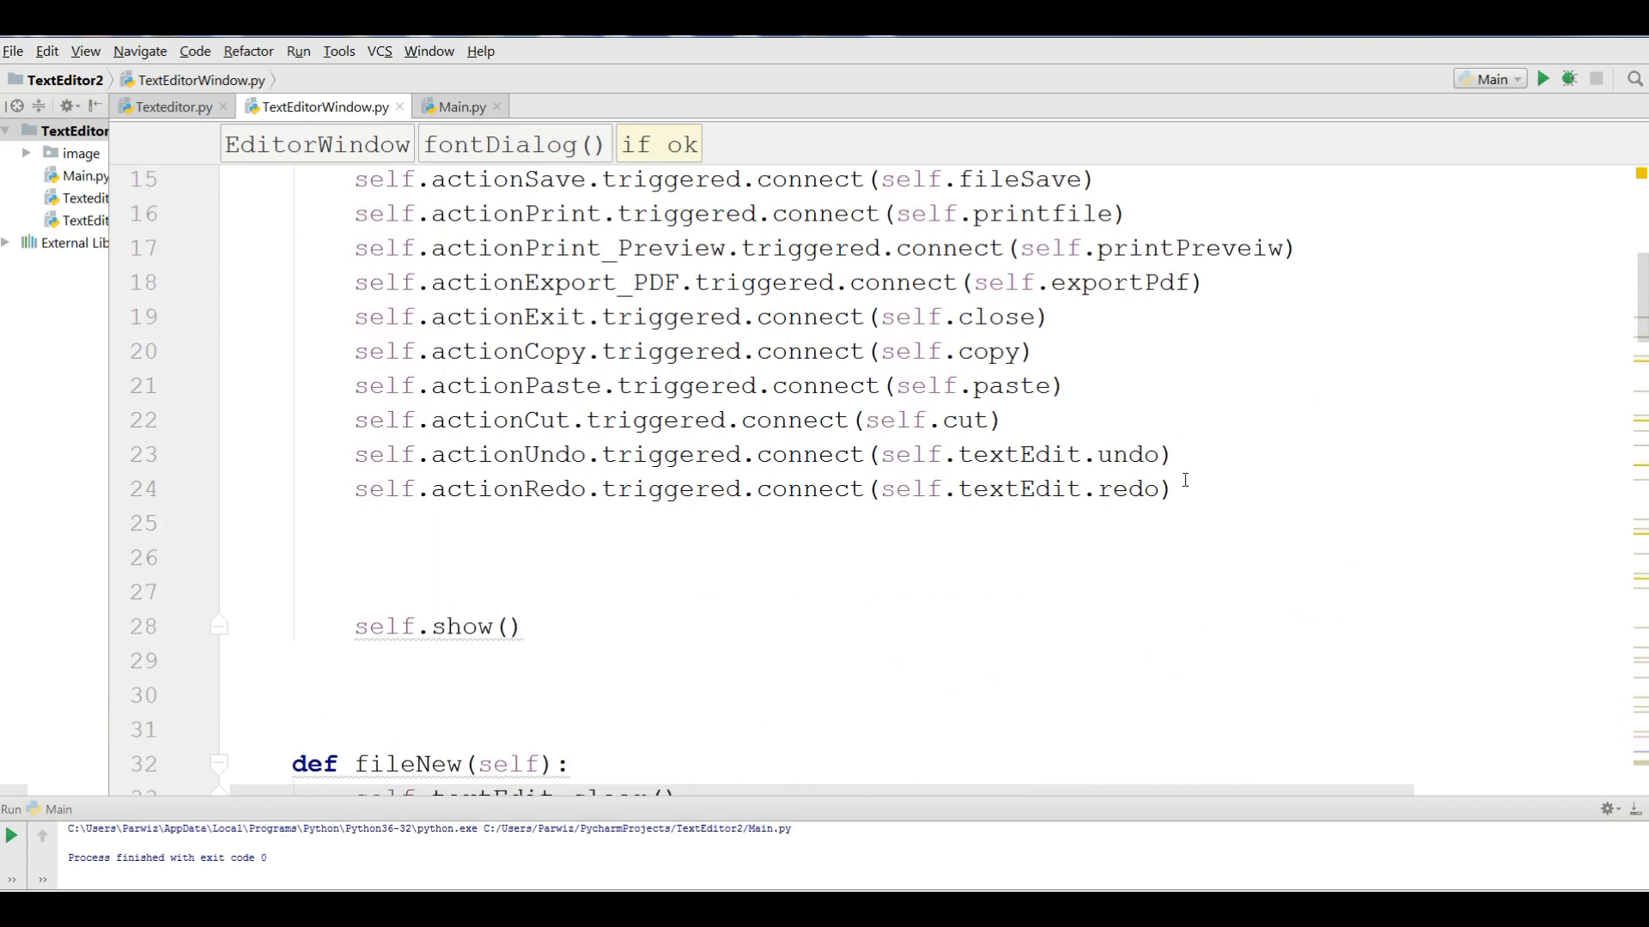
text(s)
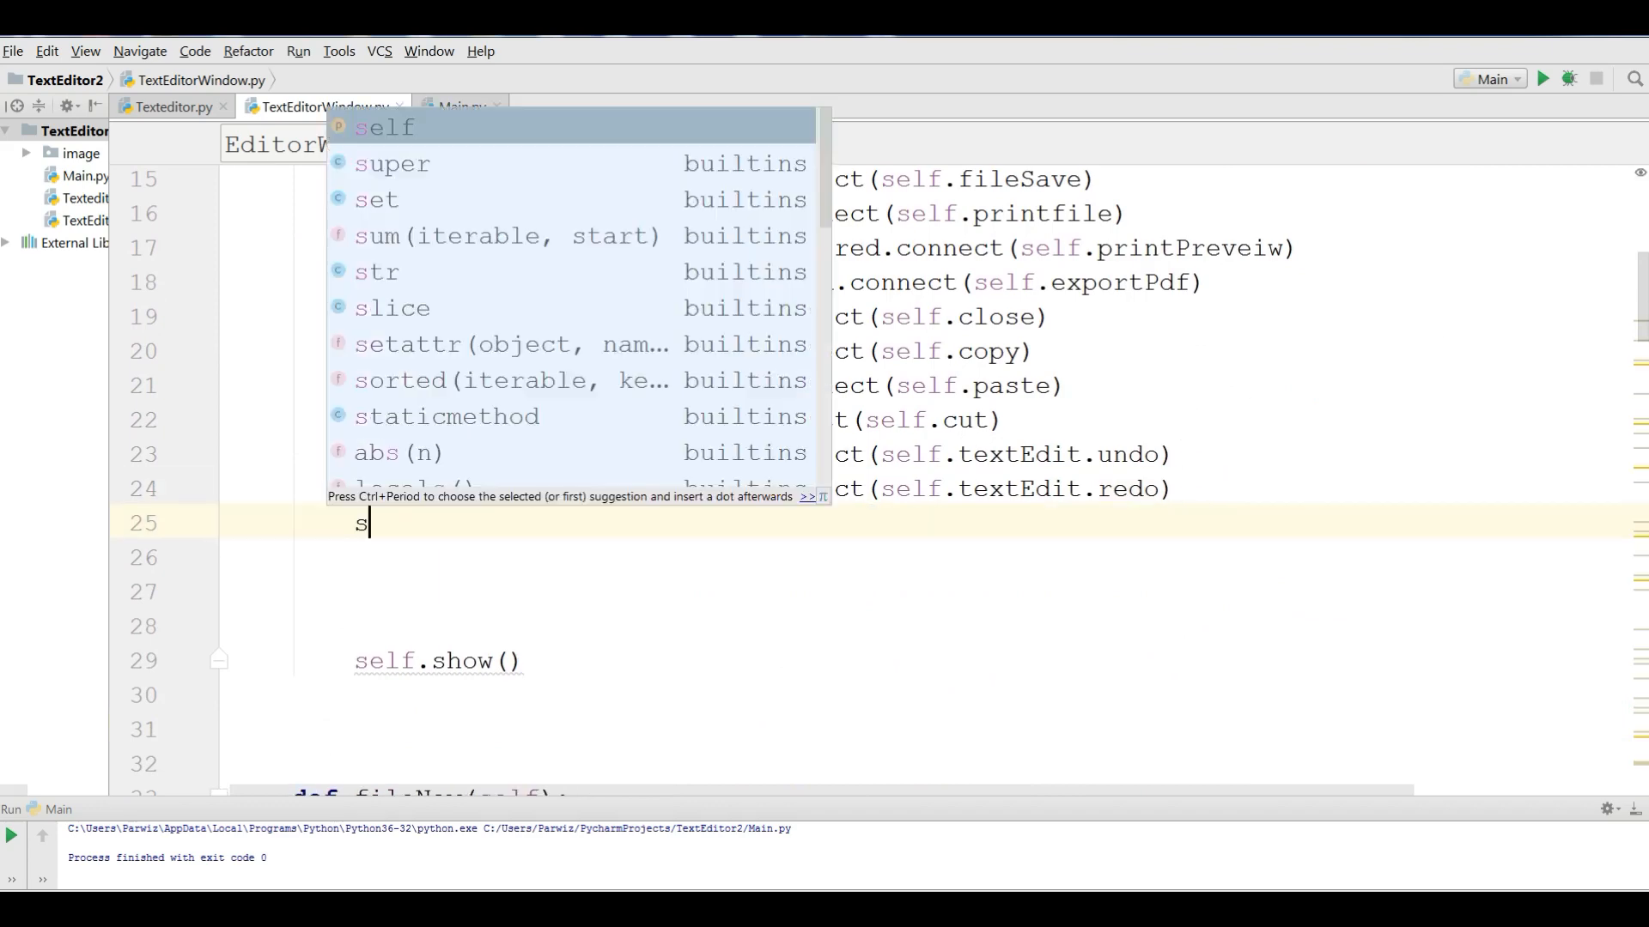
text(elf.ac)
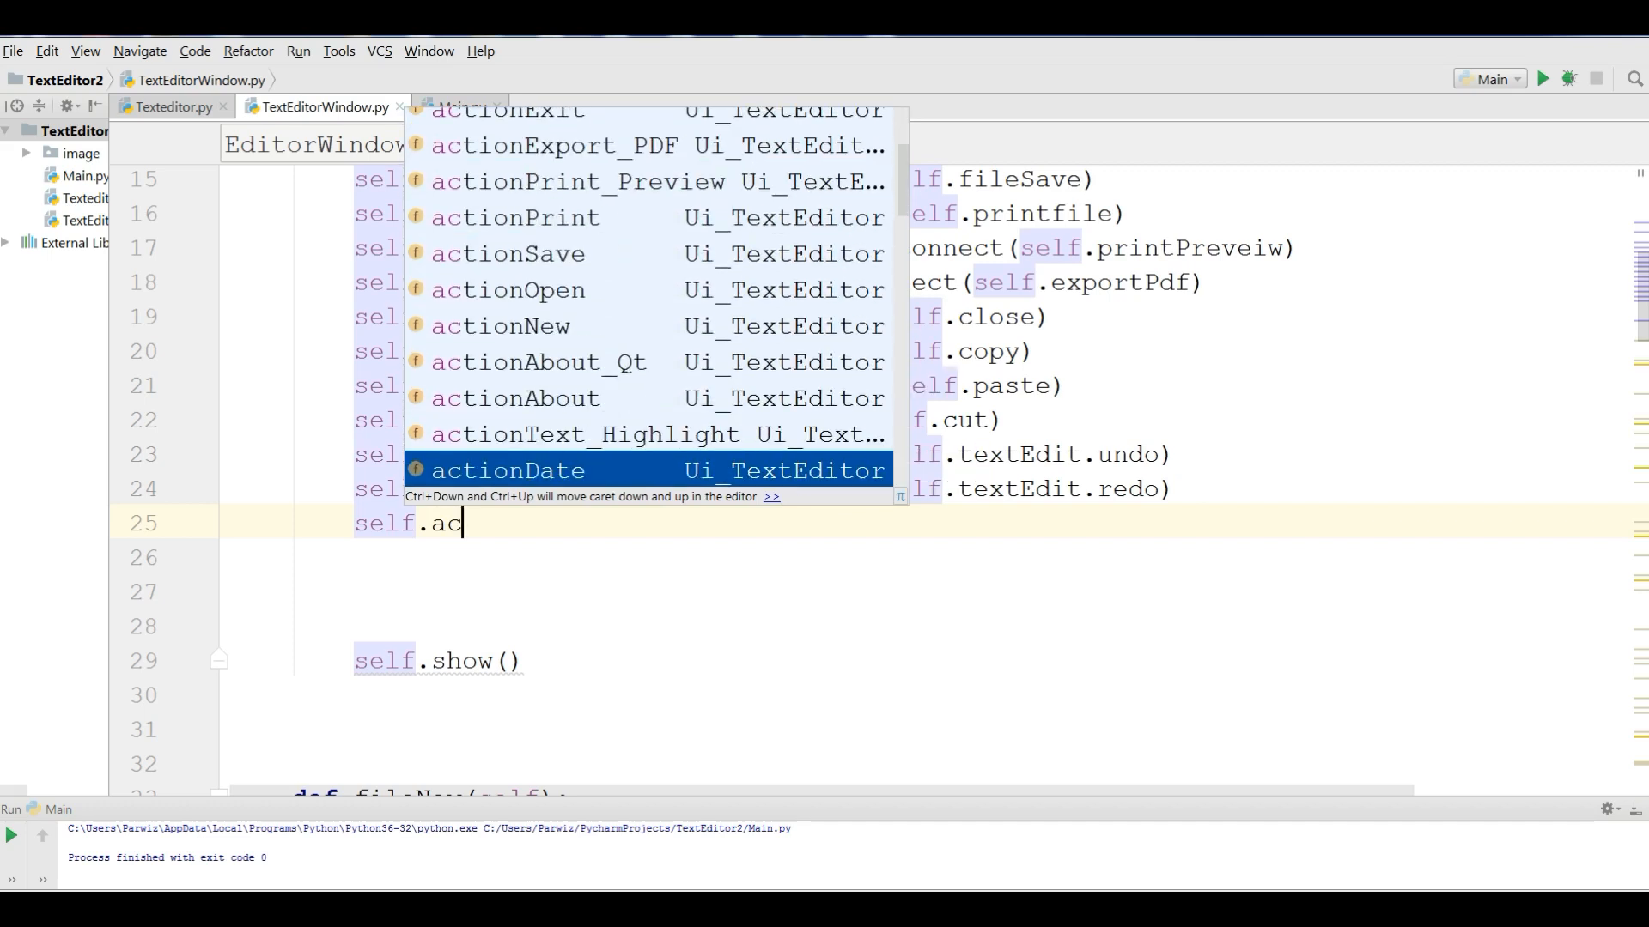
scroll(down, 3)
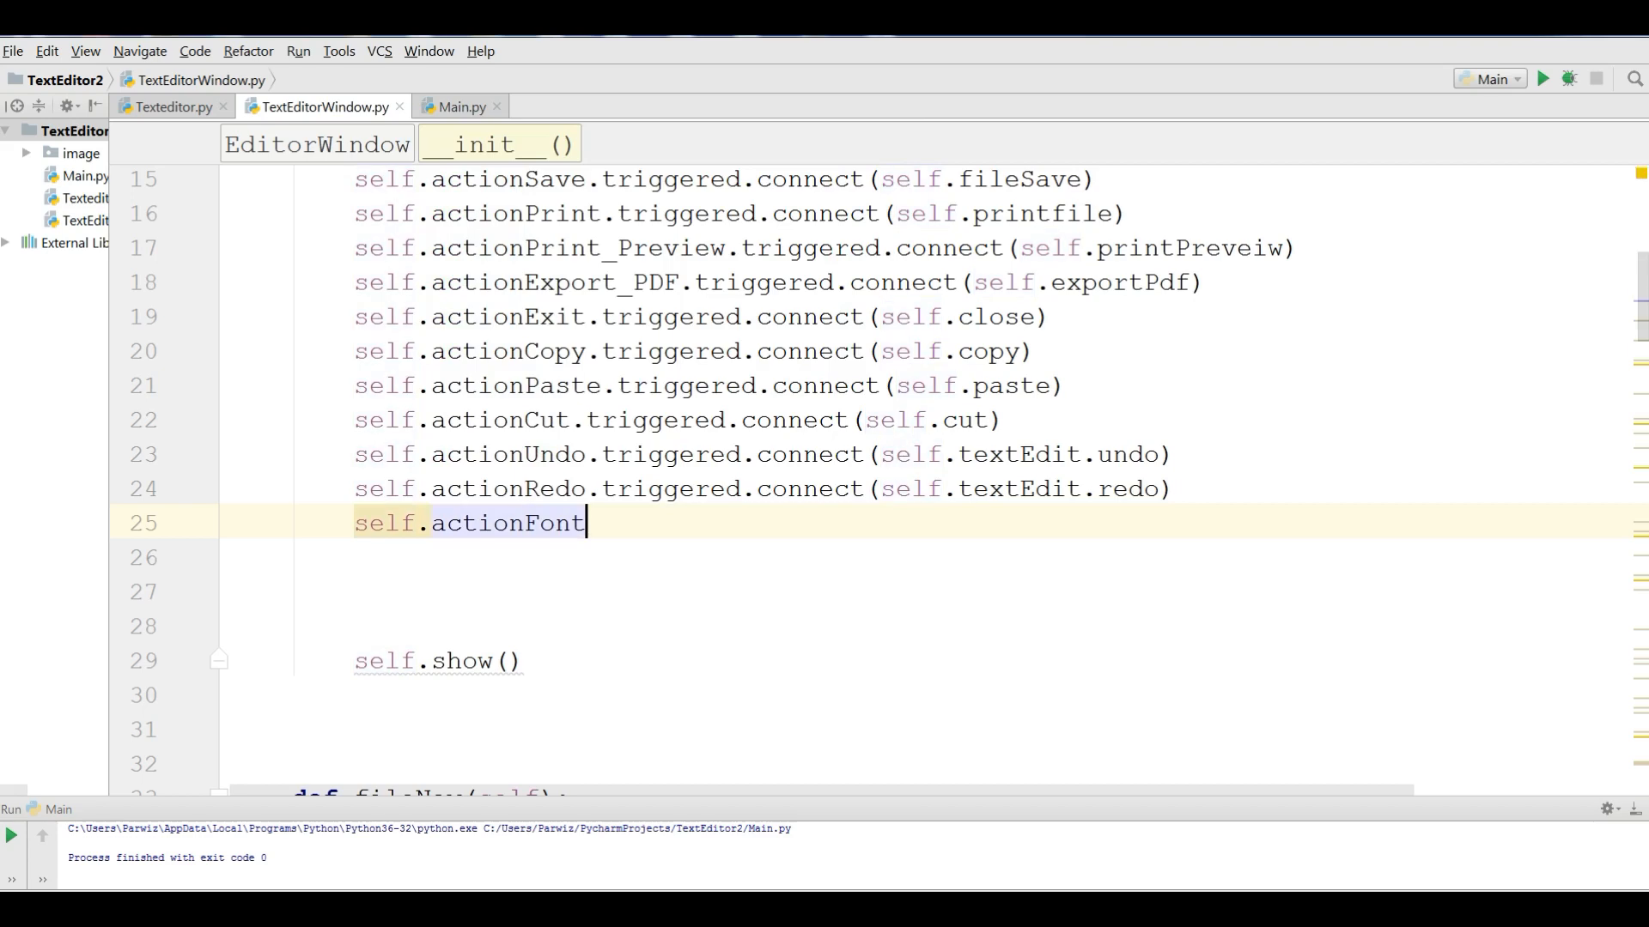
text(.triggered.)
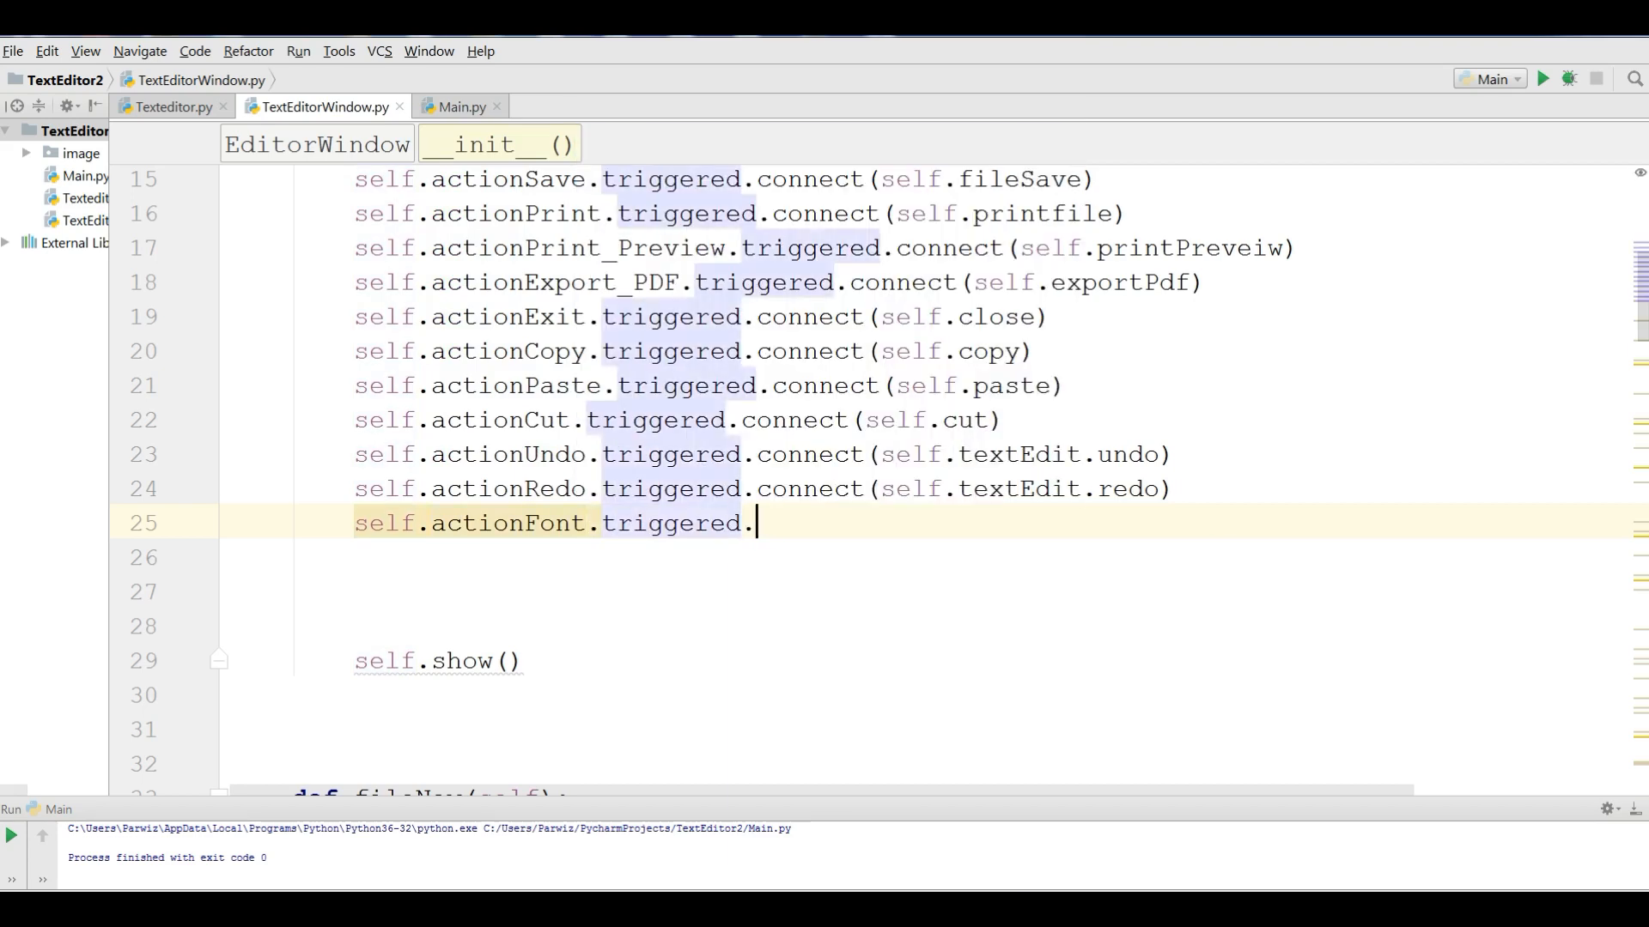
text(conne)
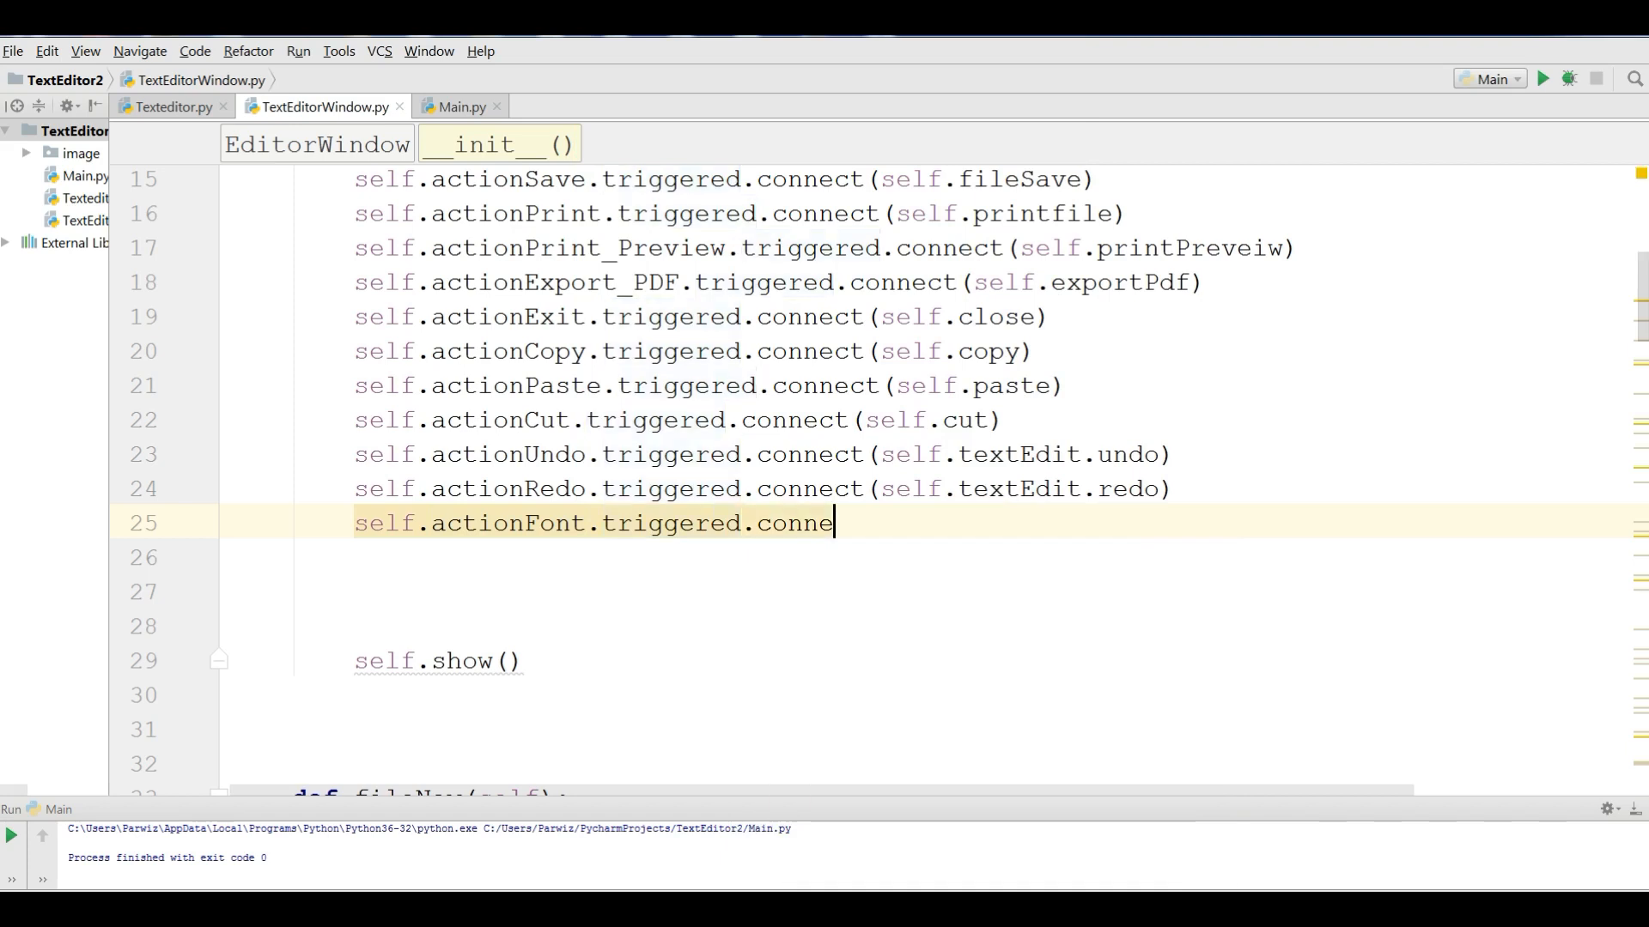
text(ct(sel)
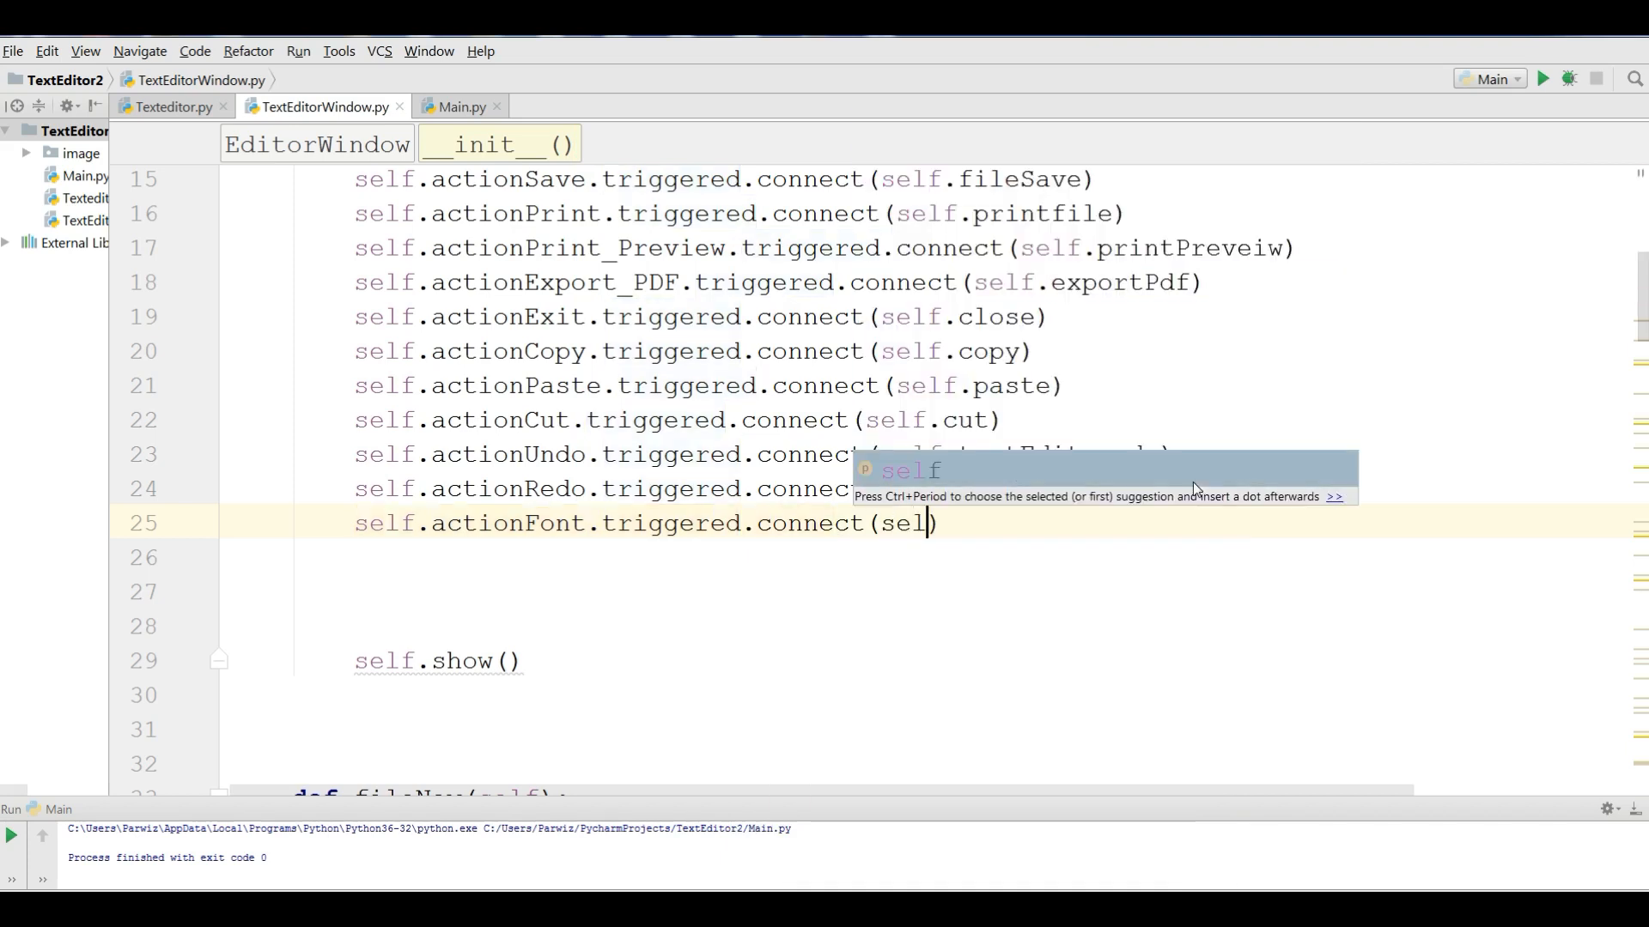
text(.)
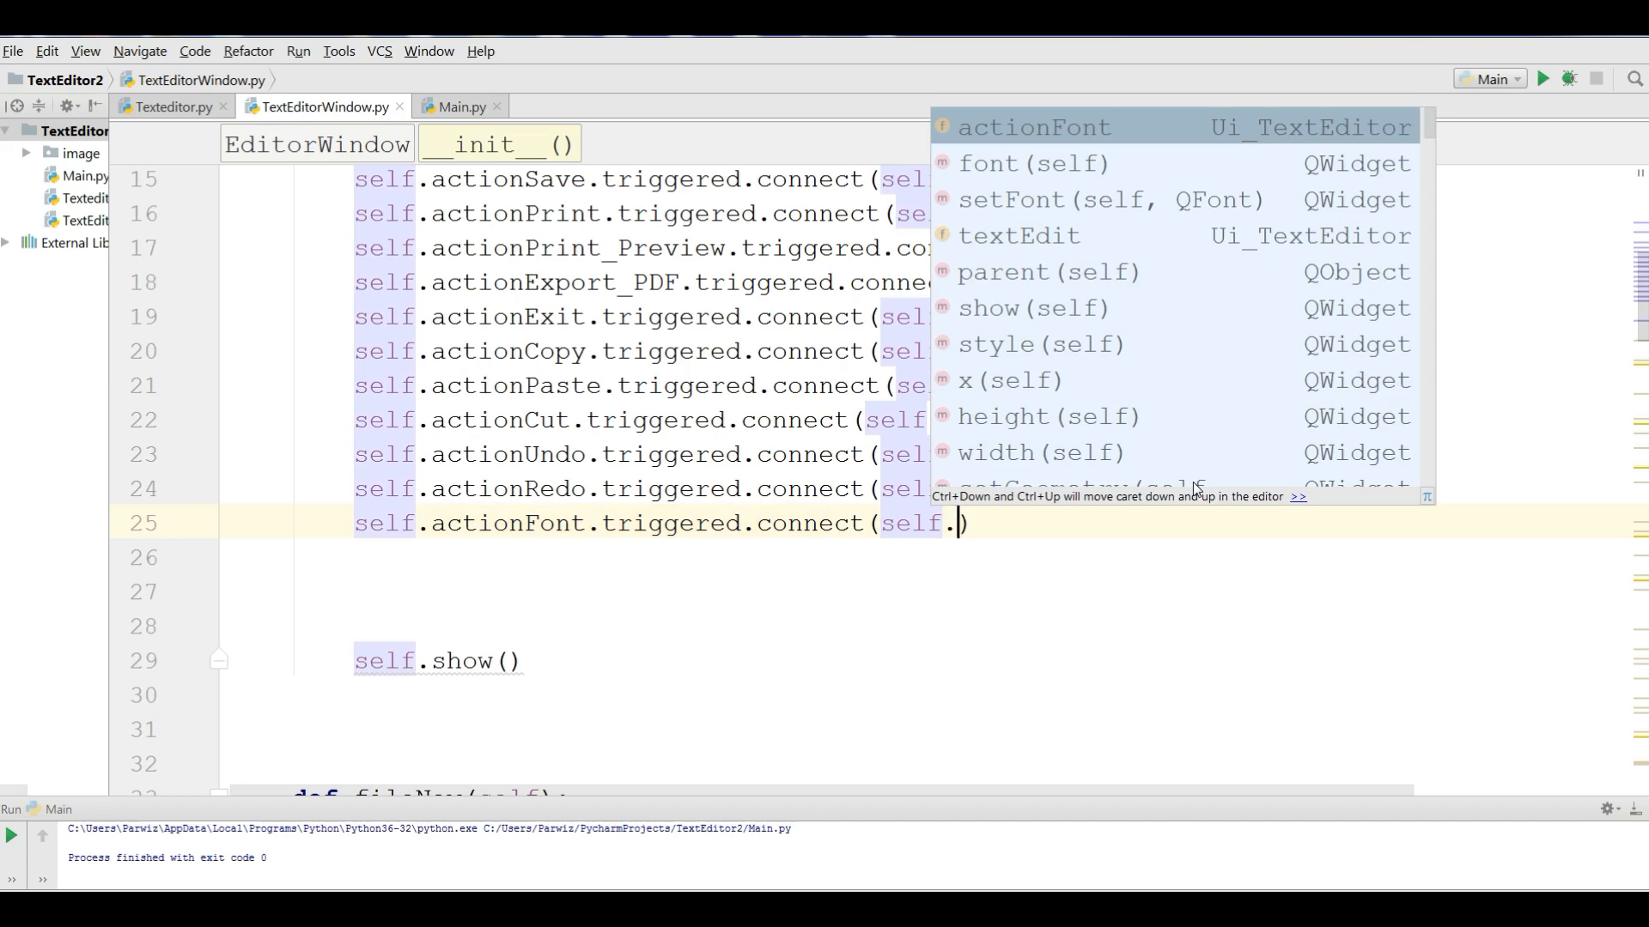
text(fontDialog)
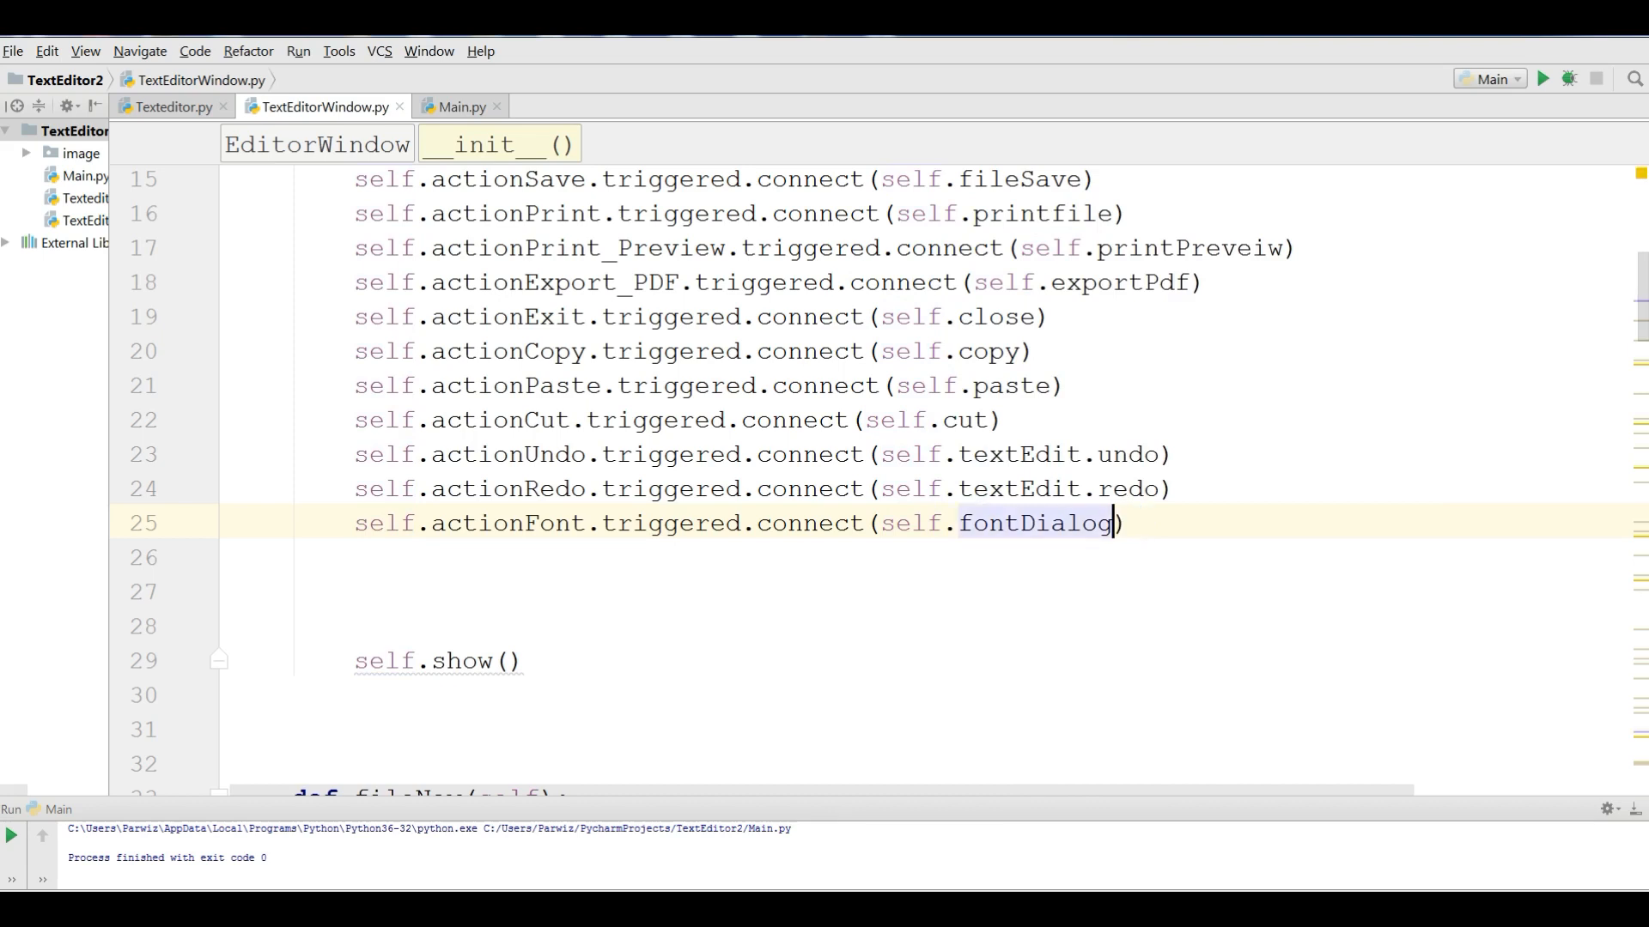
- Run Main, type sample text and apply a size-16 bold font through Format > Font
click(463, 107)
text(as)
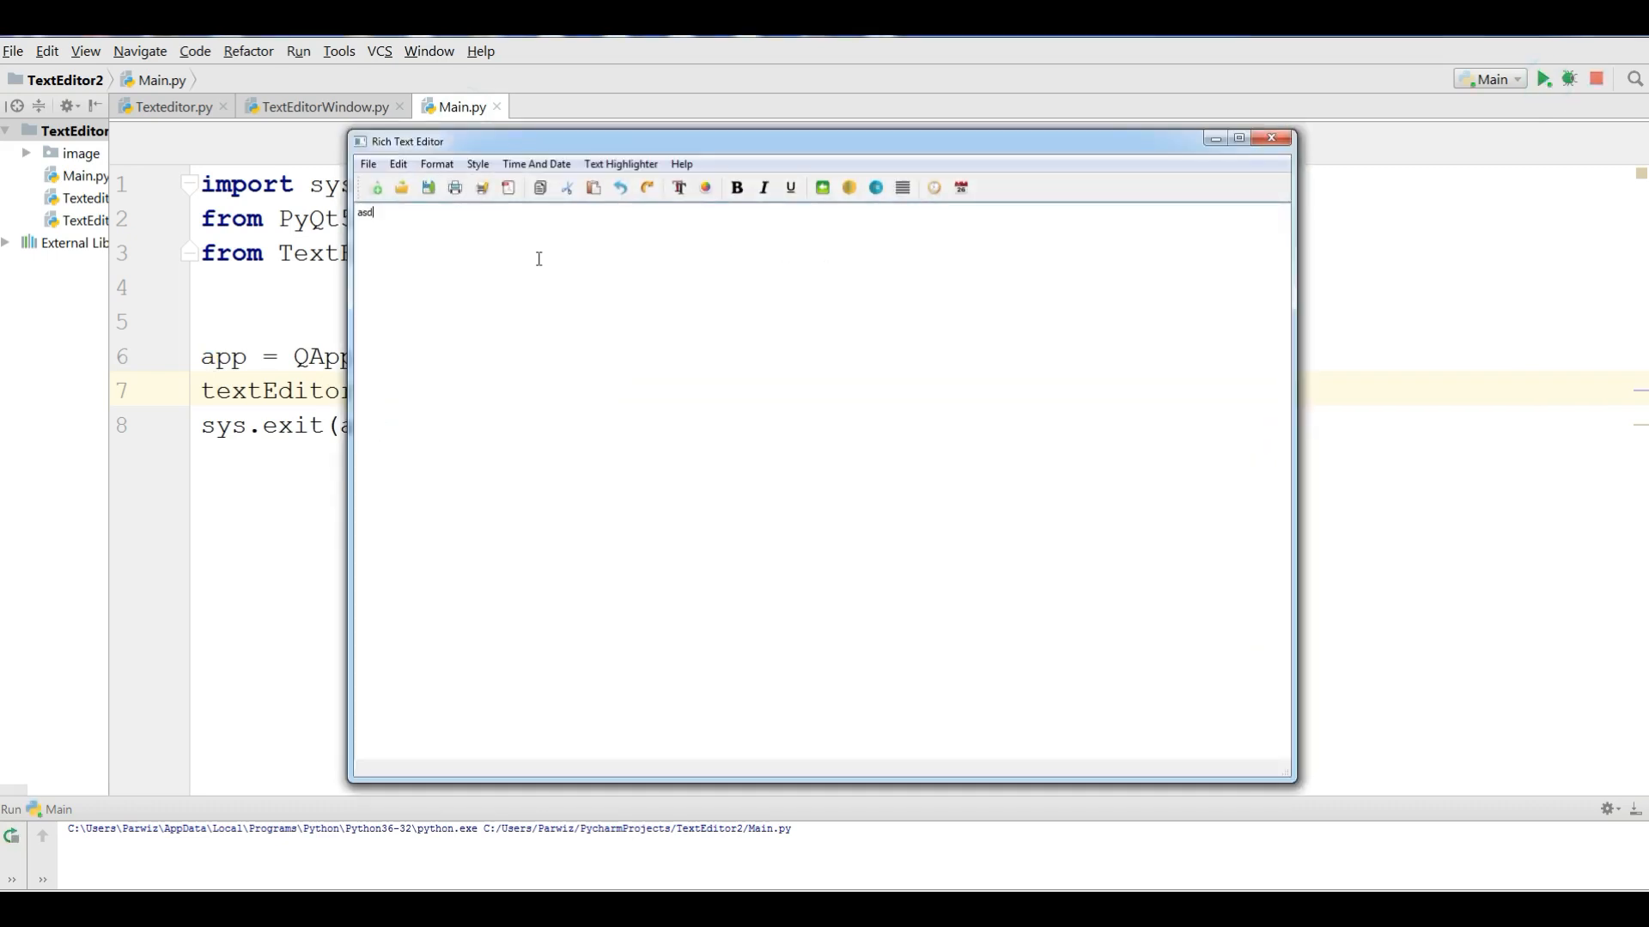
text(dasdjsahdkjsahdkjsahdkjahsdkjasdh)
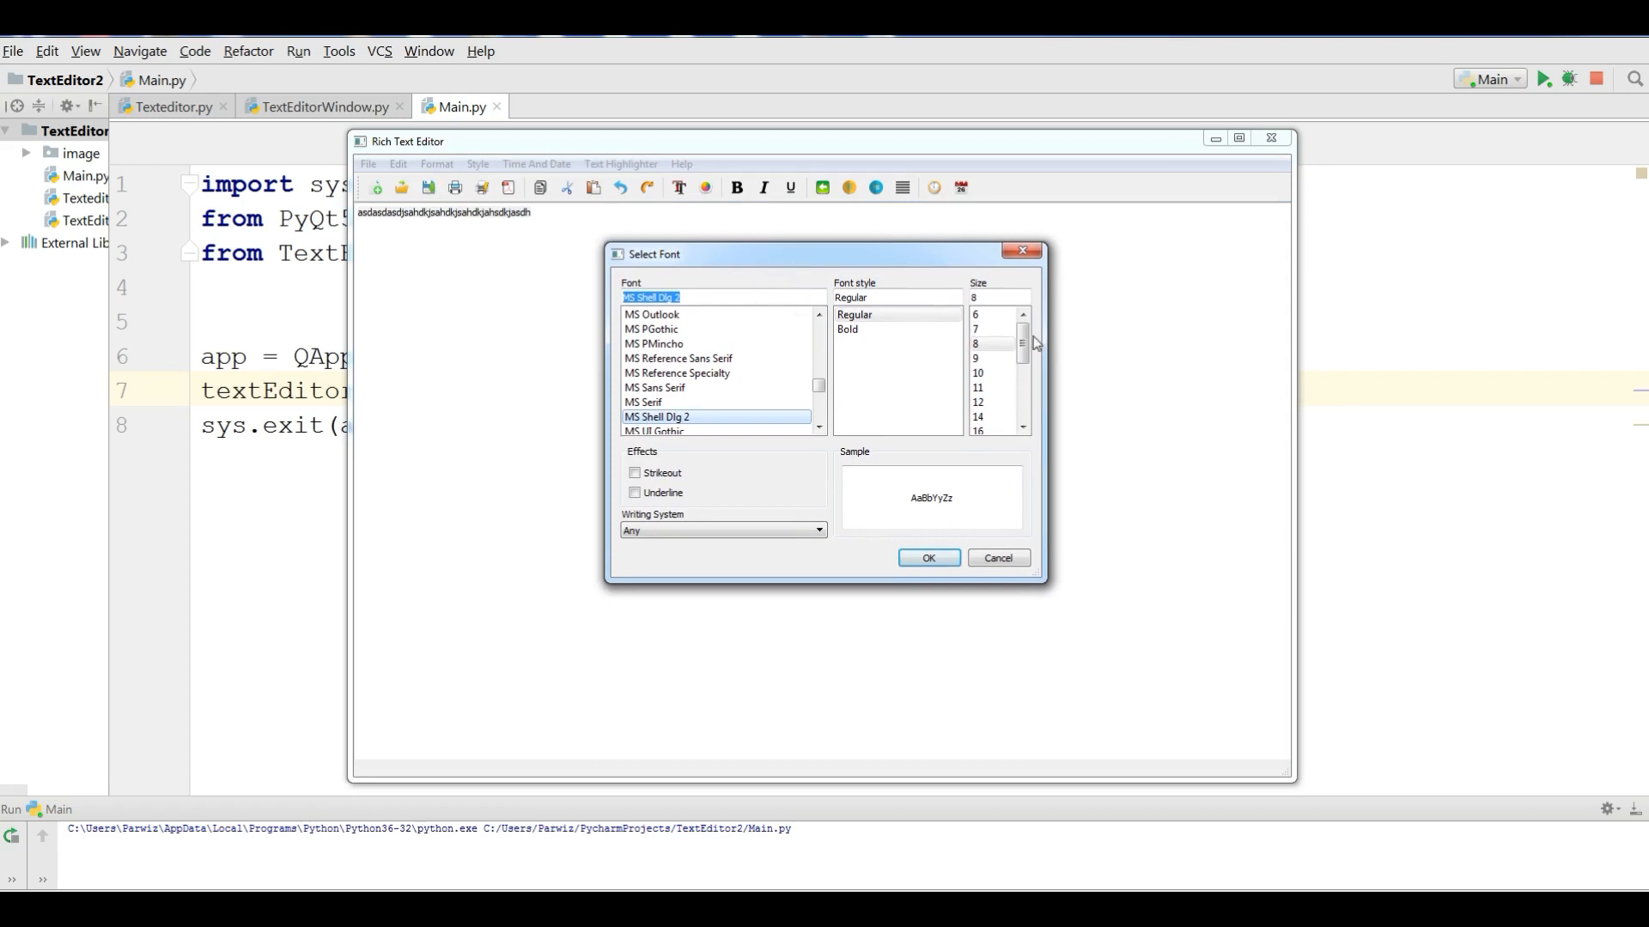
click(991, 417)
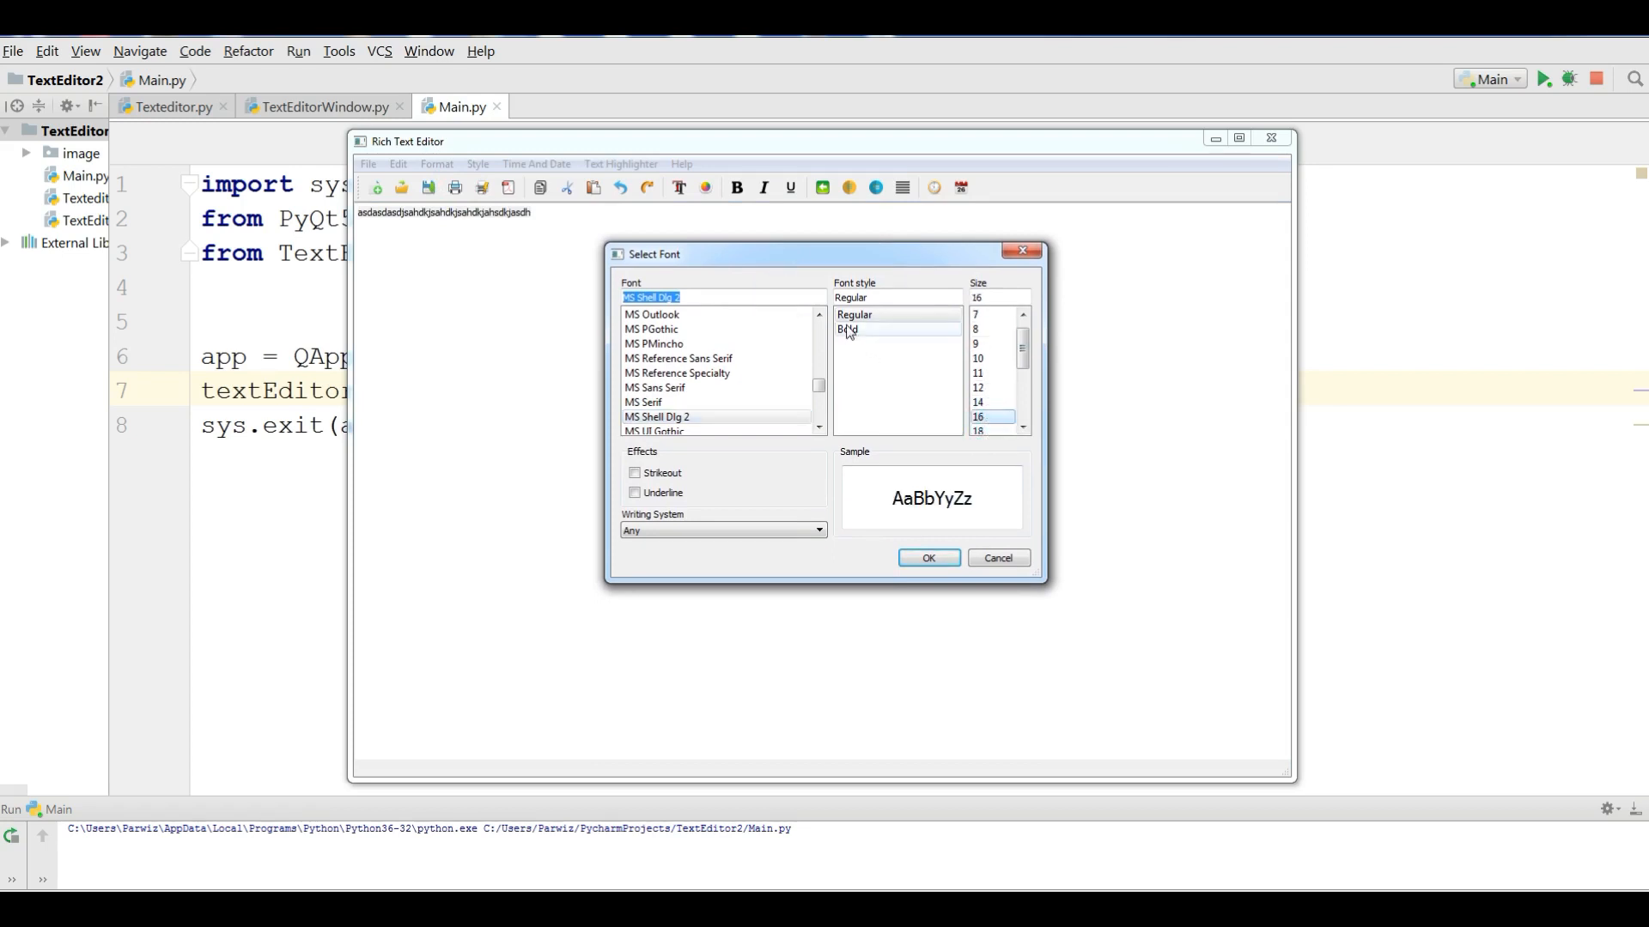
click(928, 557)
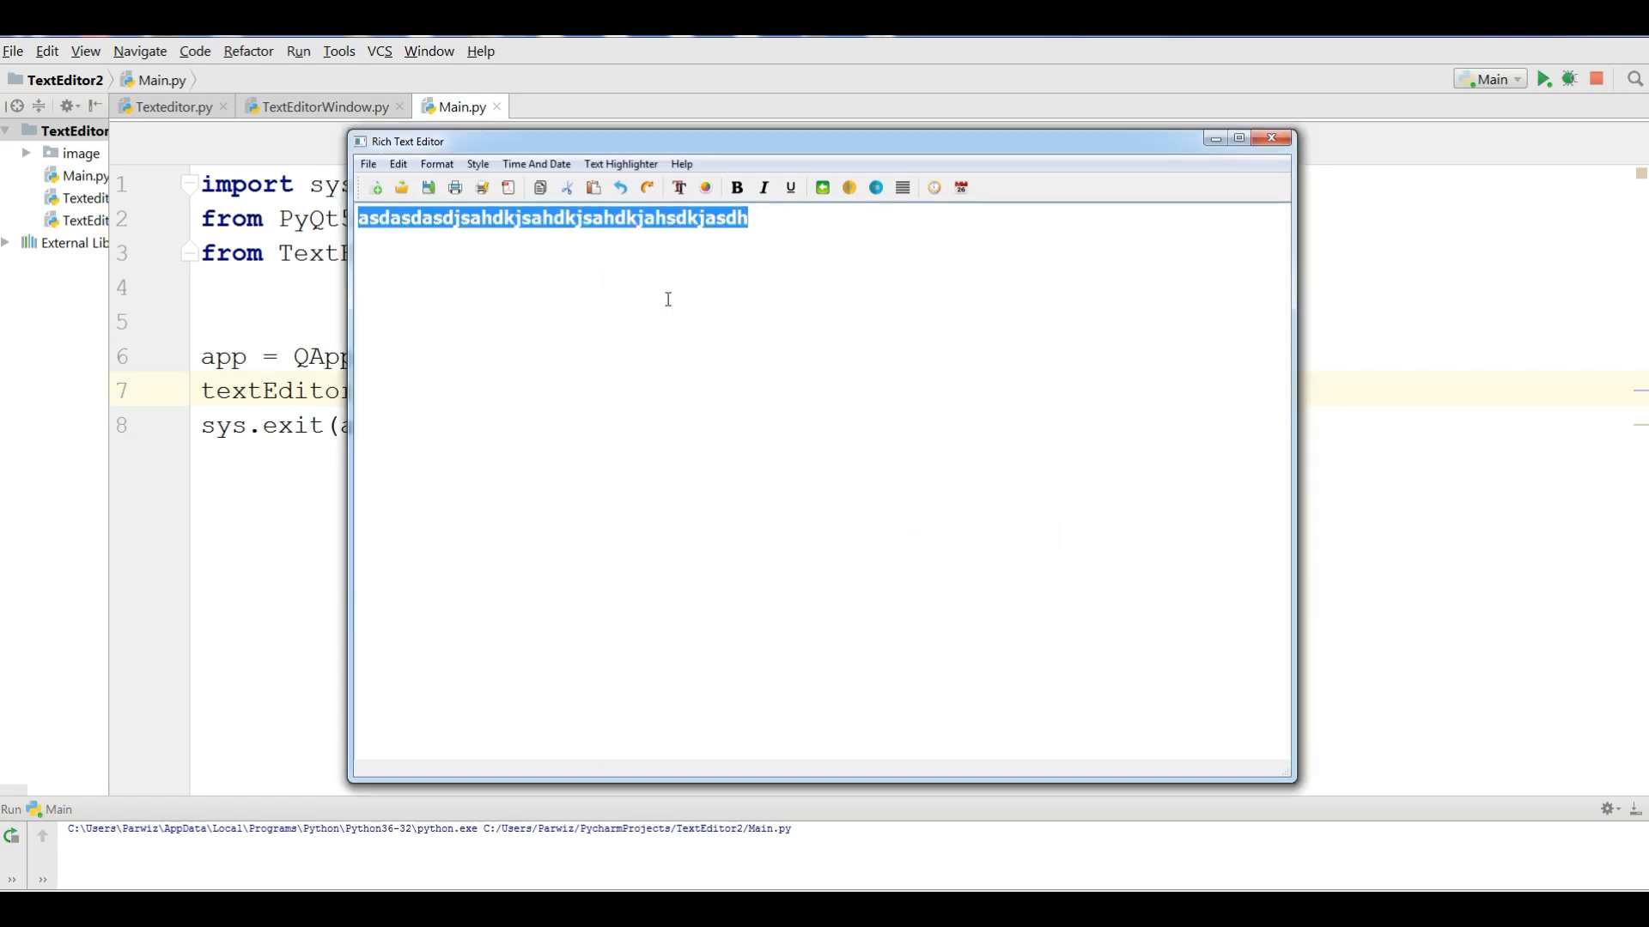
mouse_move(296, 220)
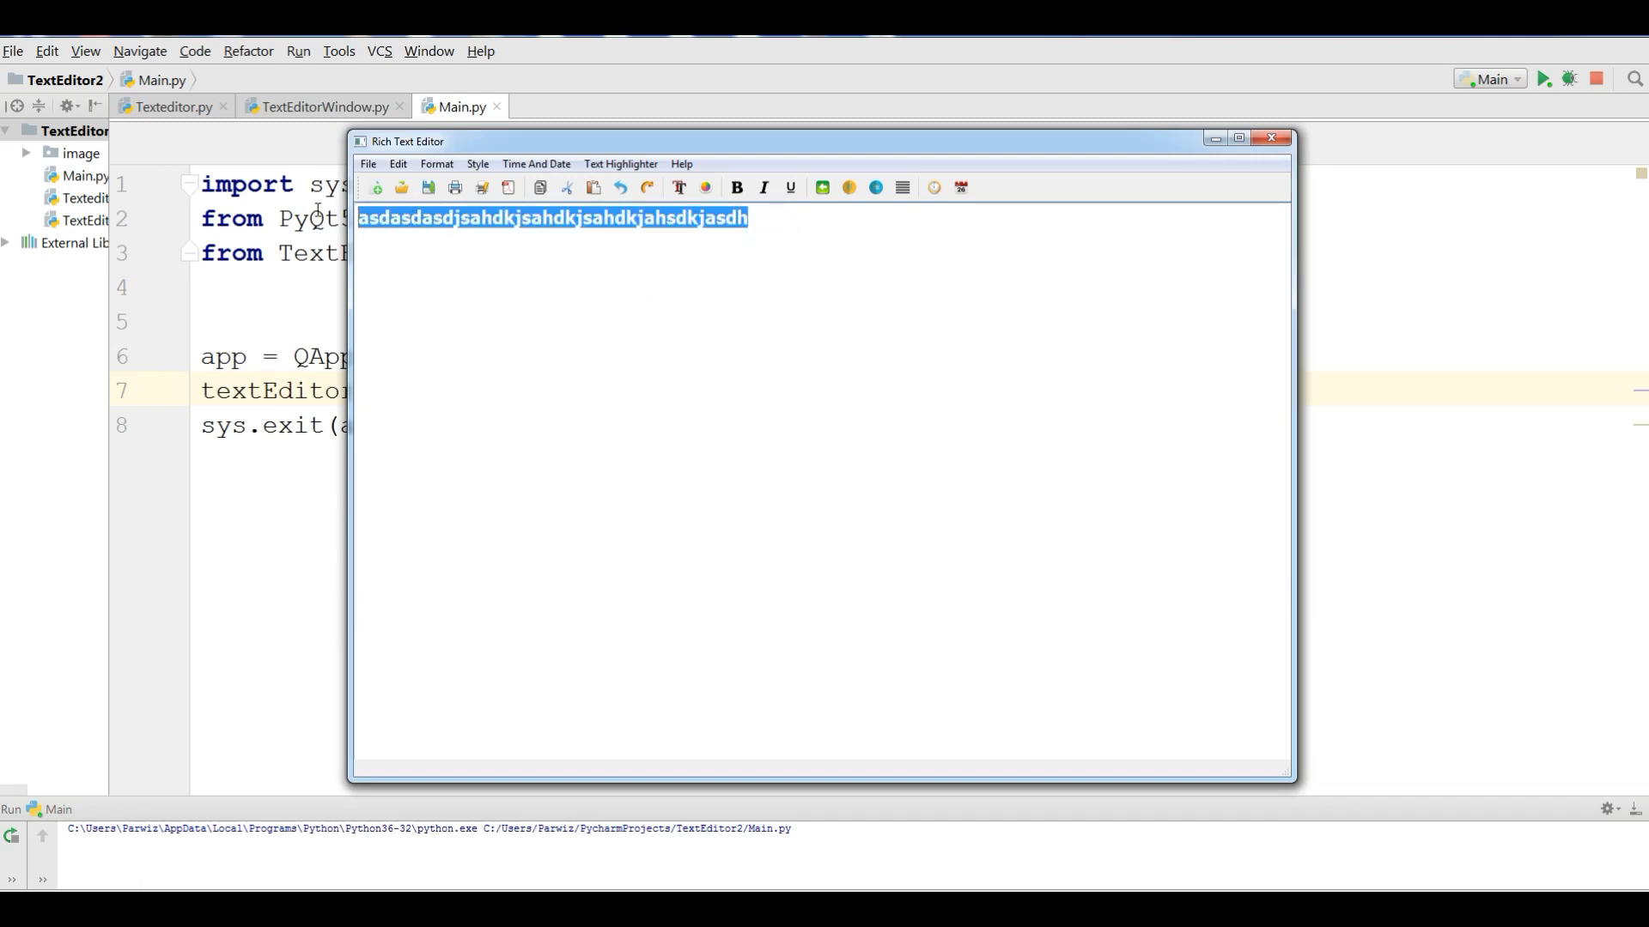
click(436, 165)
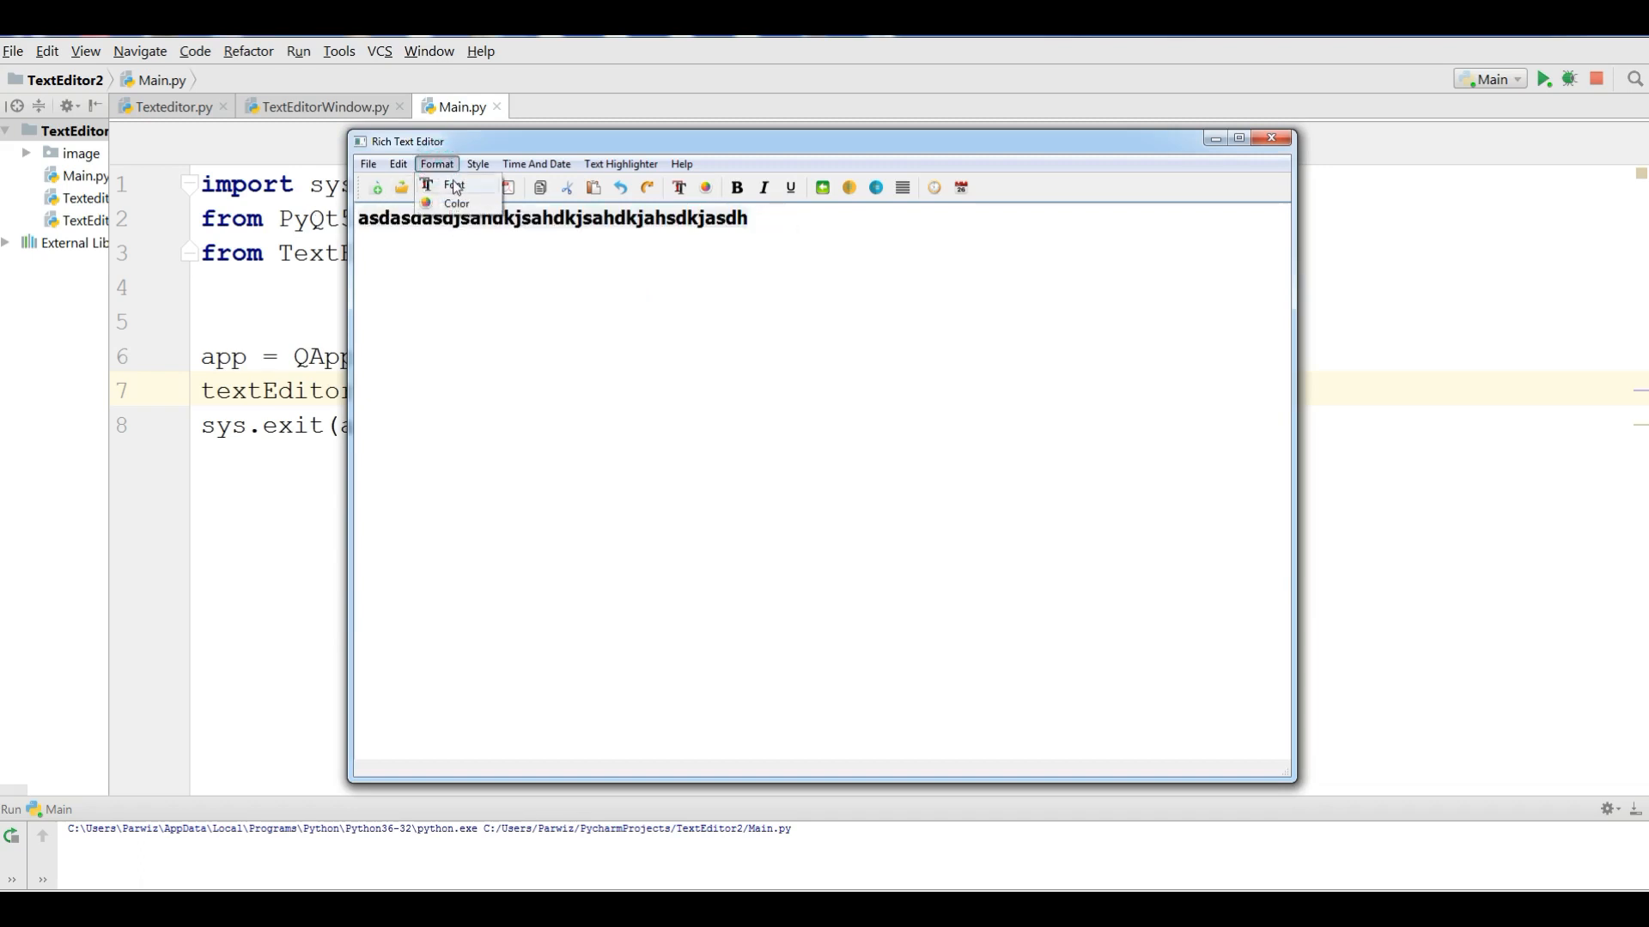
click(453, 186)
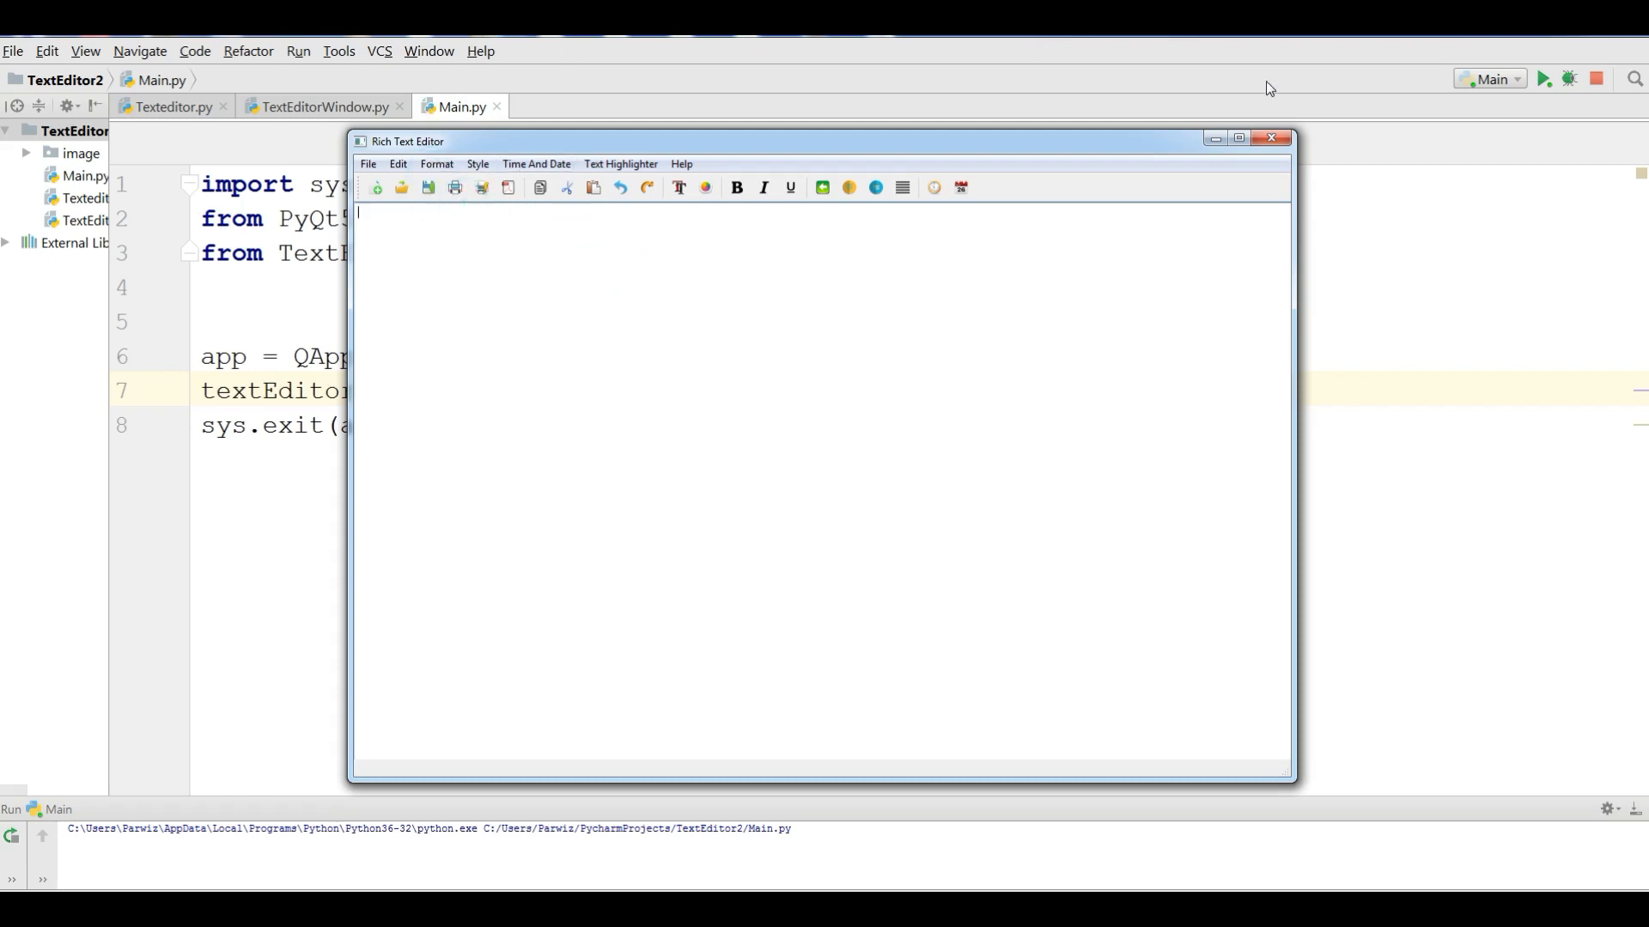
- Start a colorDialog method and accept the QColorDialog import suggestion
click(320, 106)
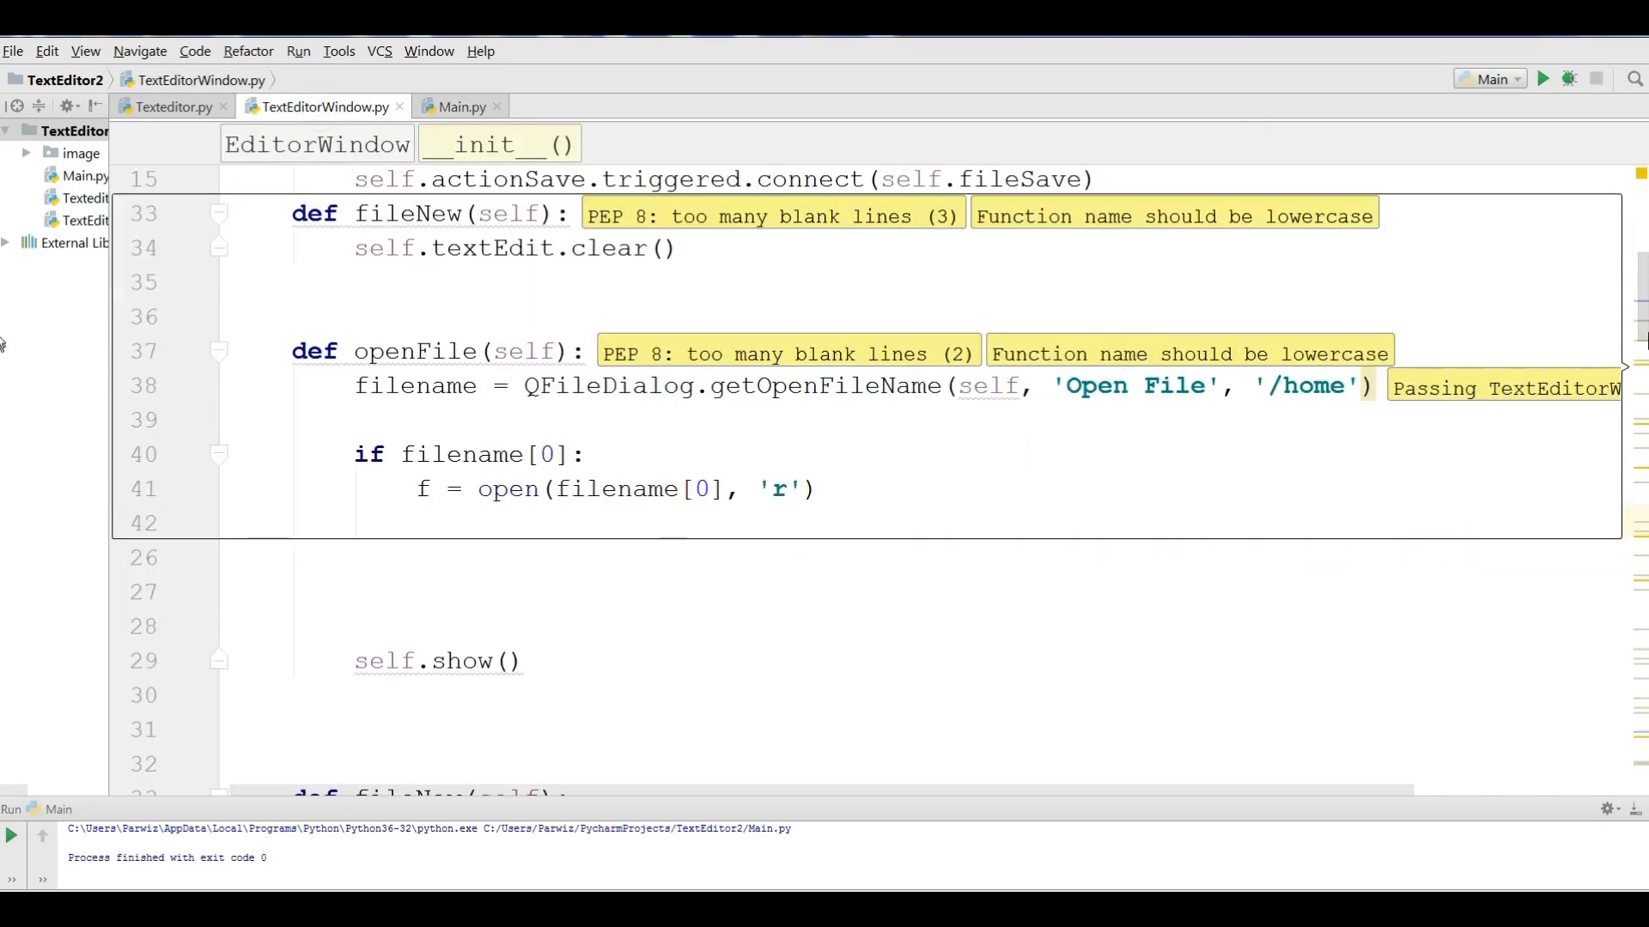
scroll(down, 3)
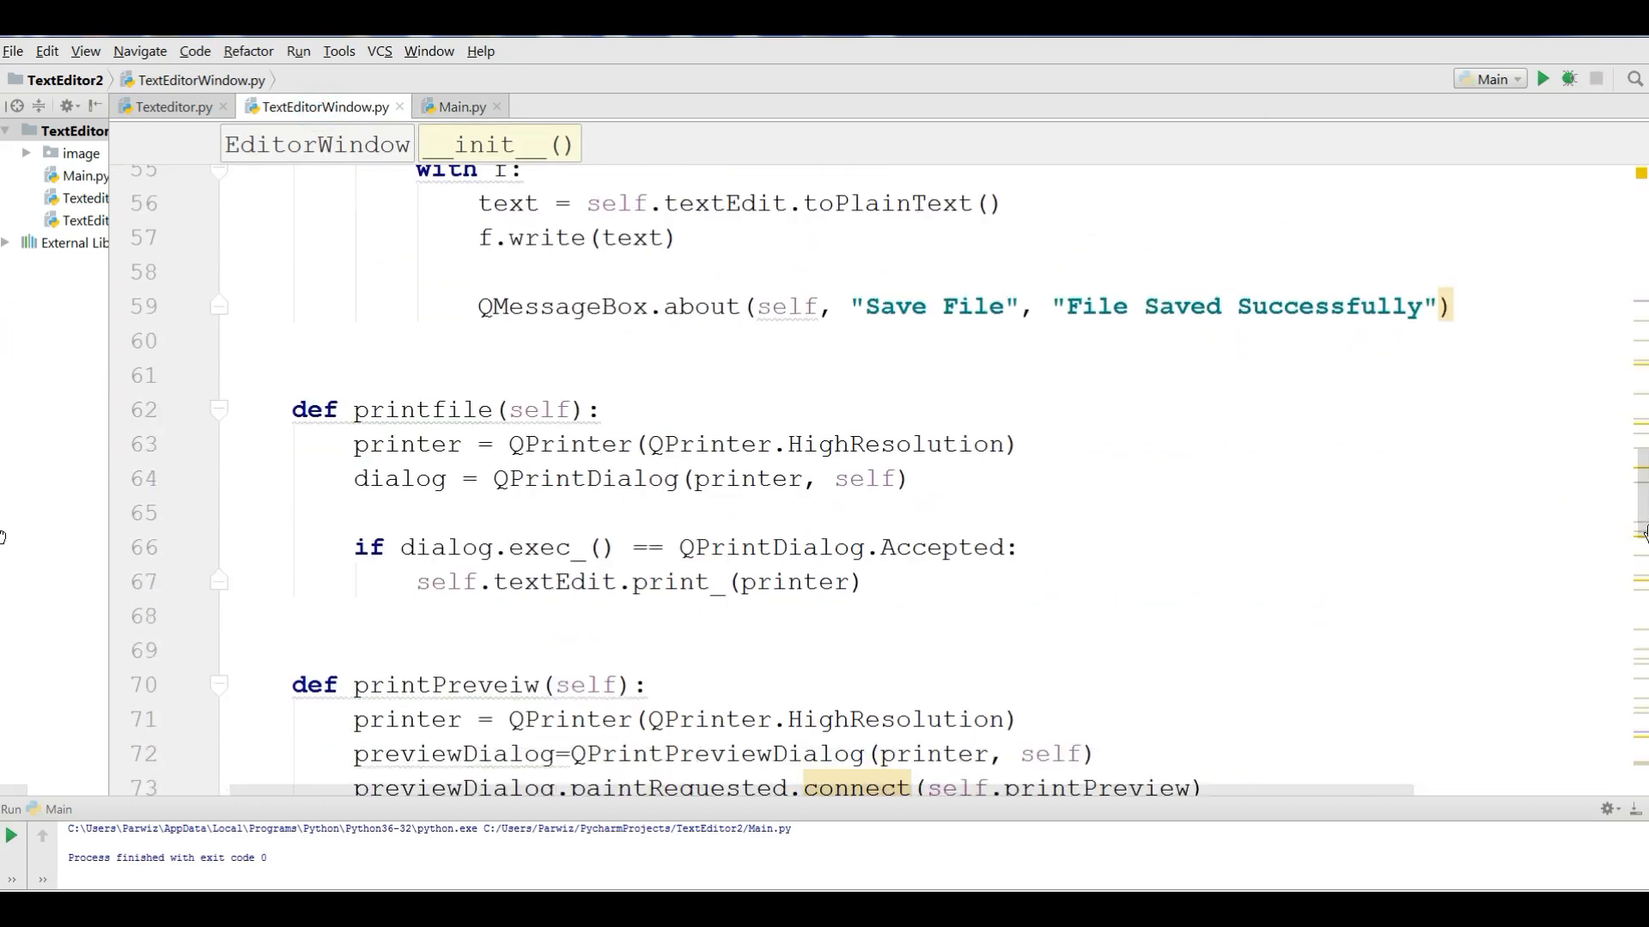
scroll(down, 3)
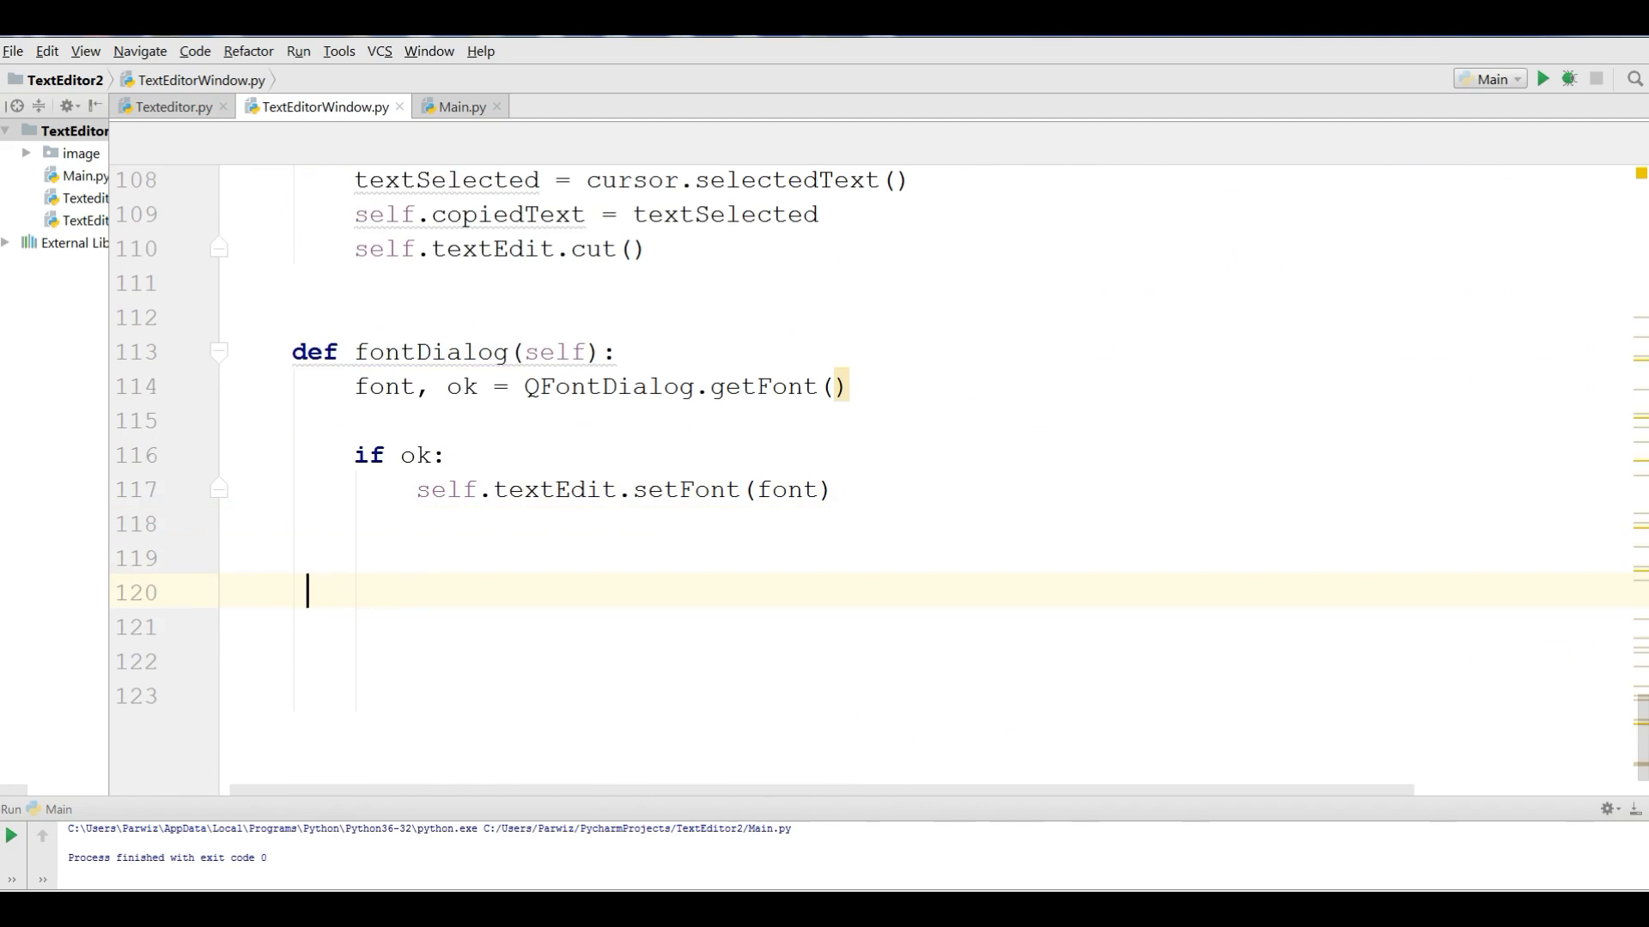
text(def colorDialog(self):)
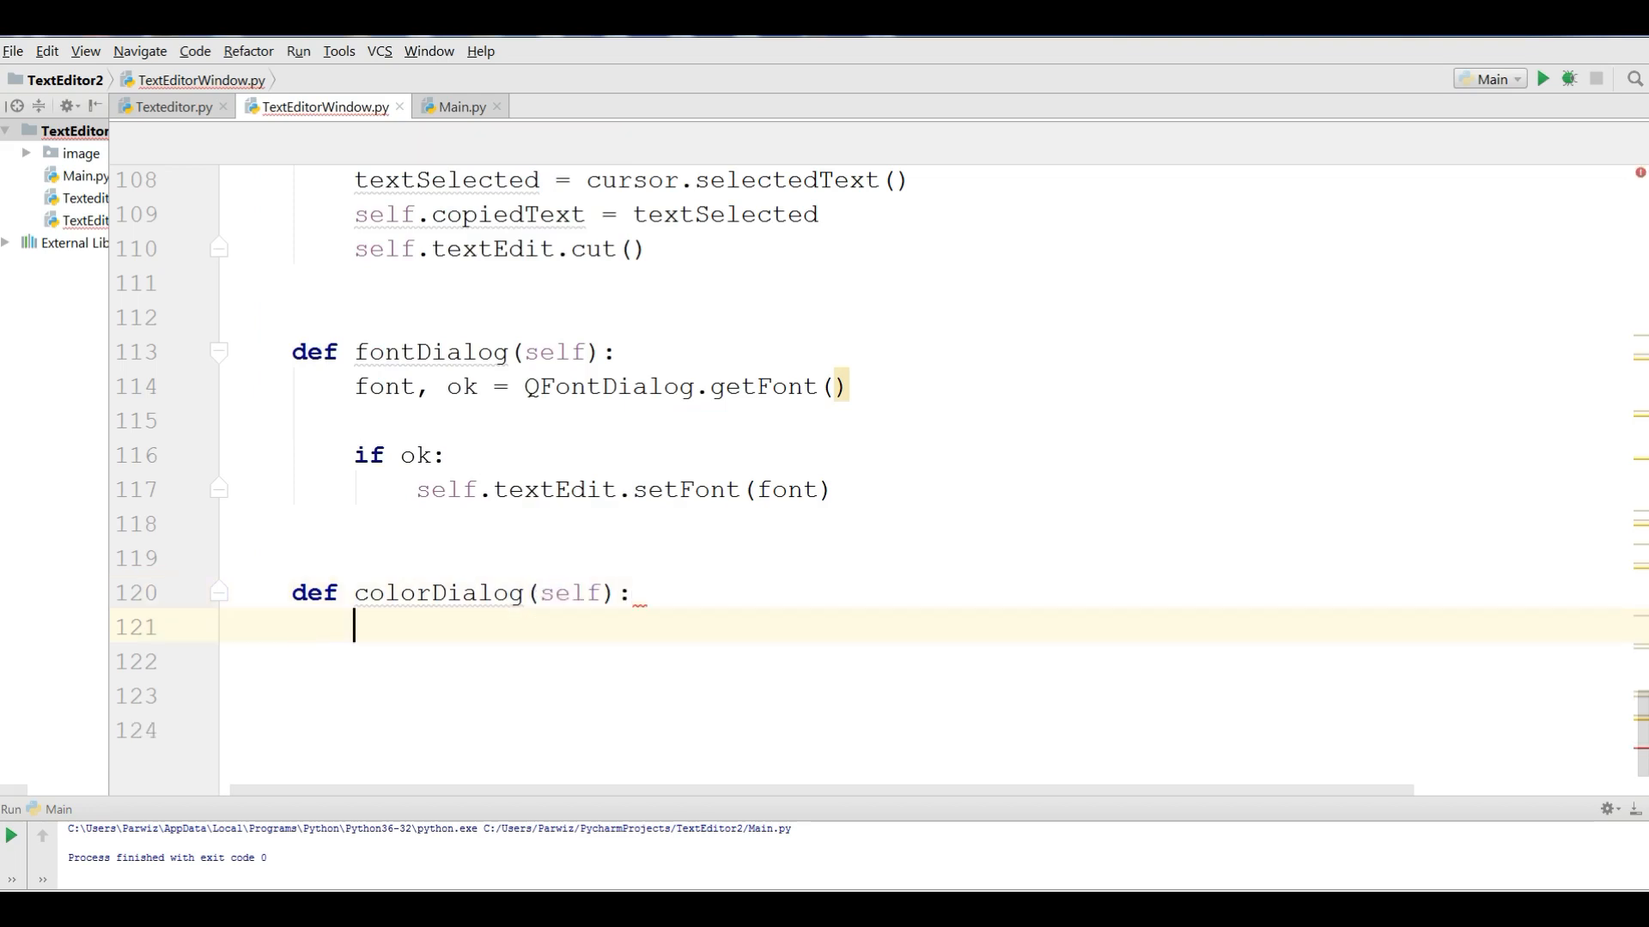
text(color)
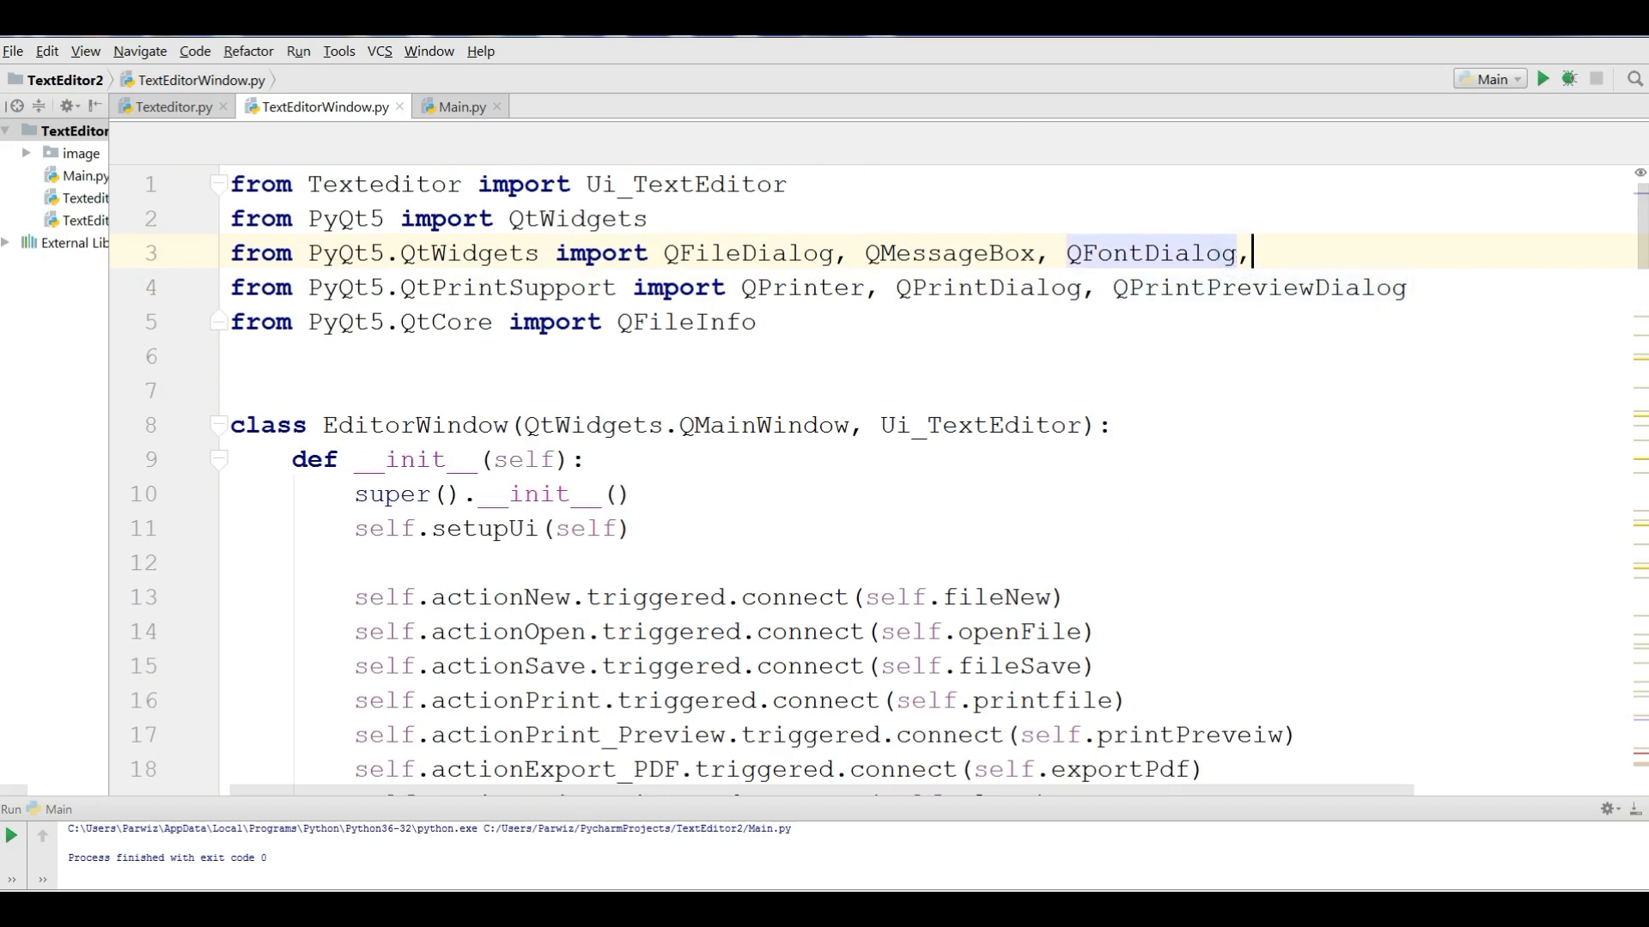
text(QCo)
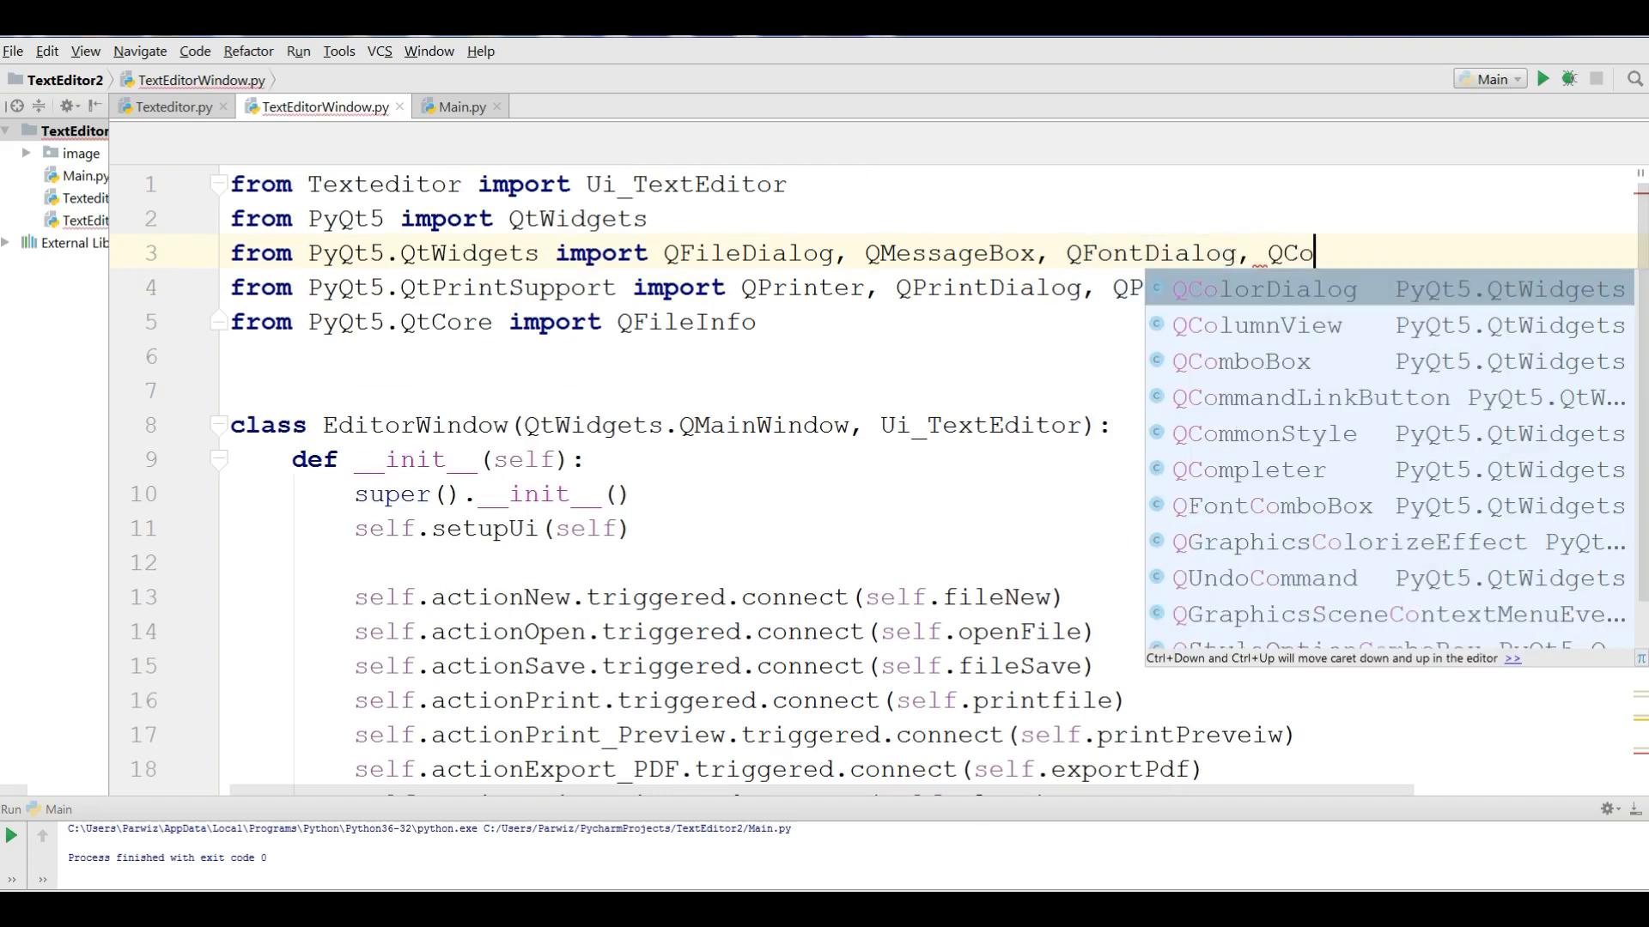
click(1264, 288)
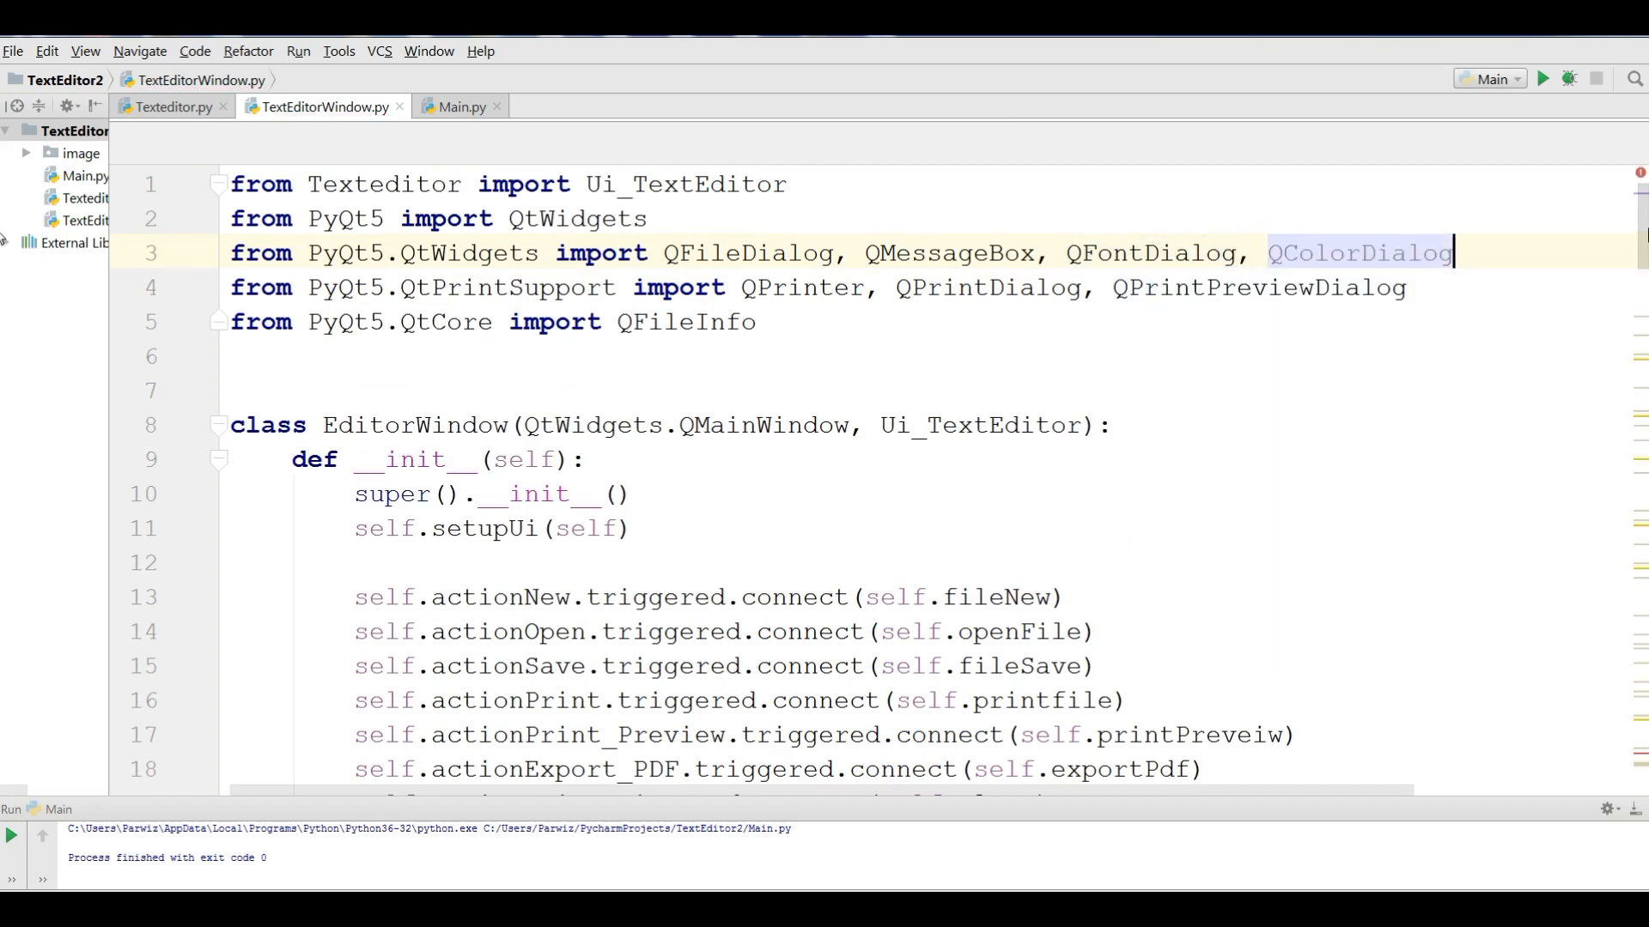
scroll(down, 3)
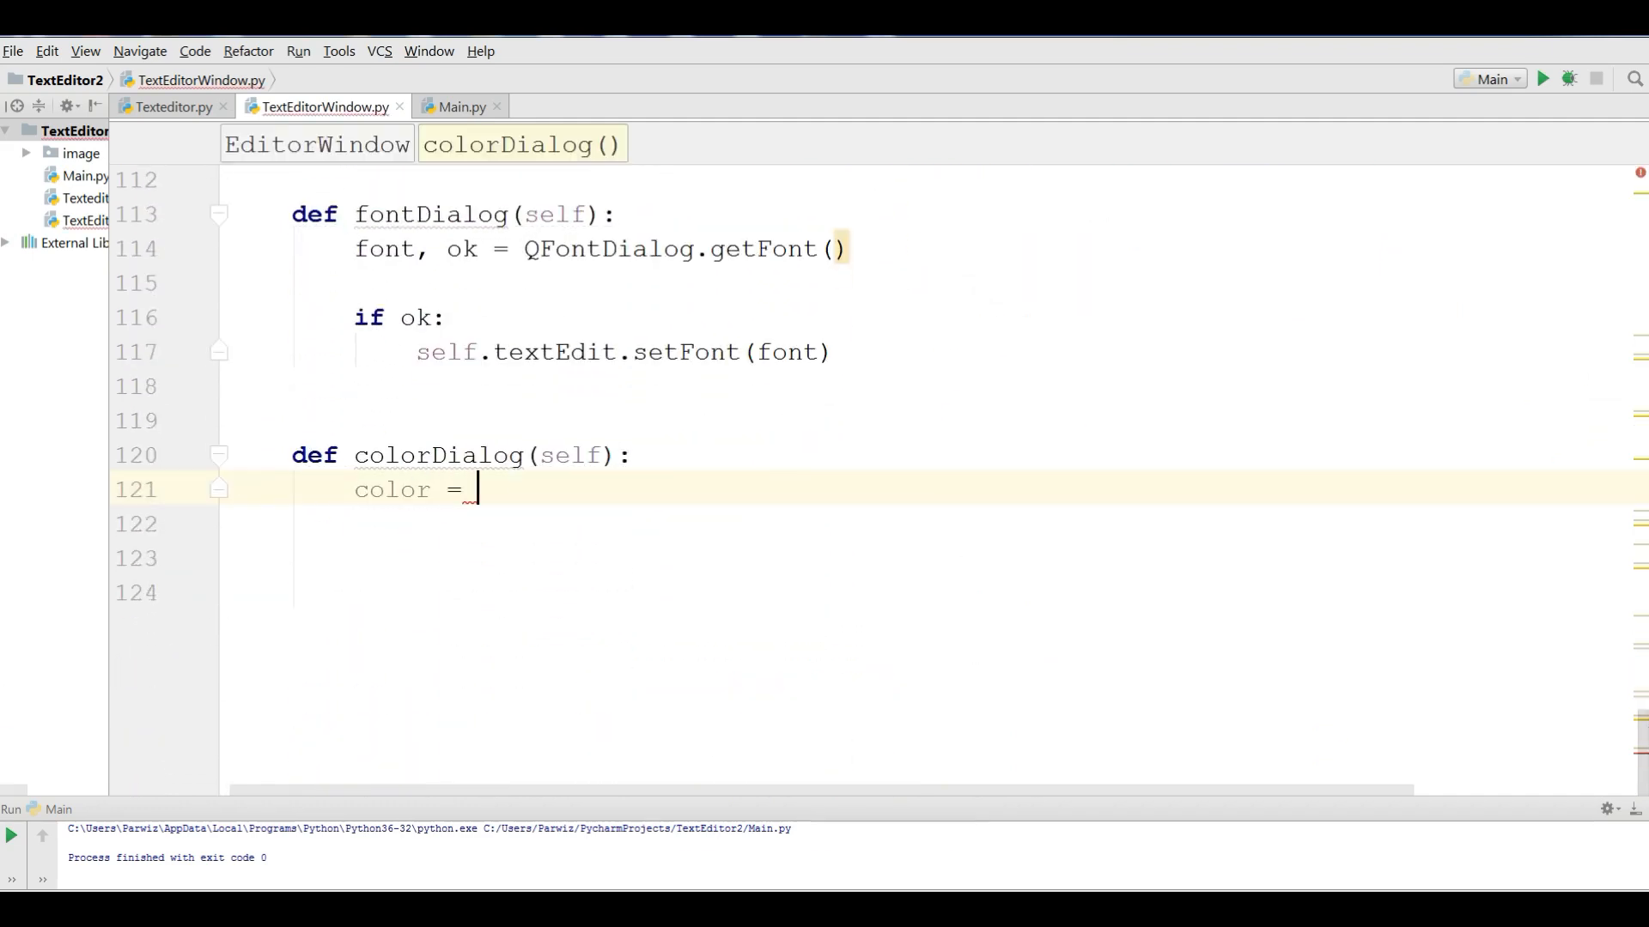
- Get a colour with QColorDialog.getColor() and pass it to textEdit.setTextColor
text(QColorDialog)
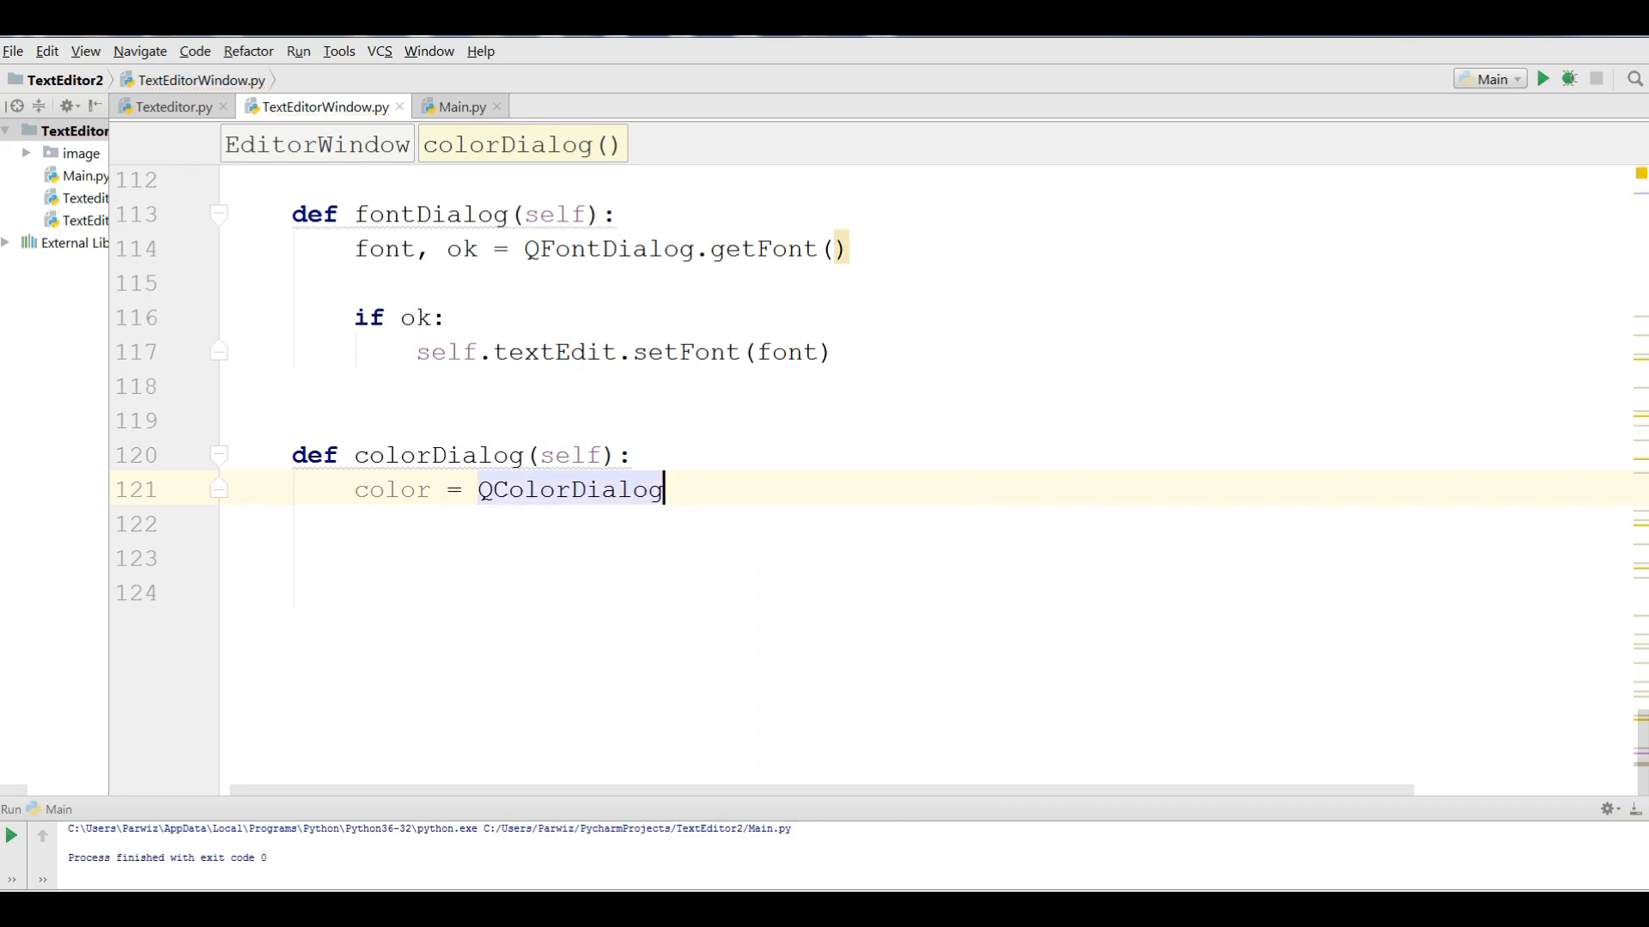
text(.getColor())
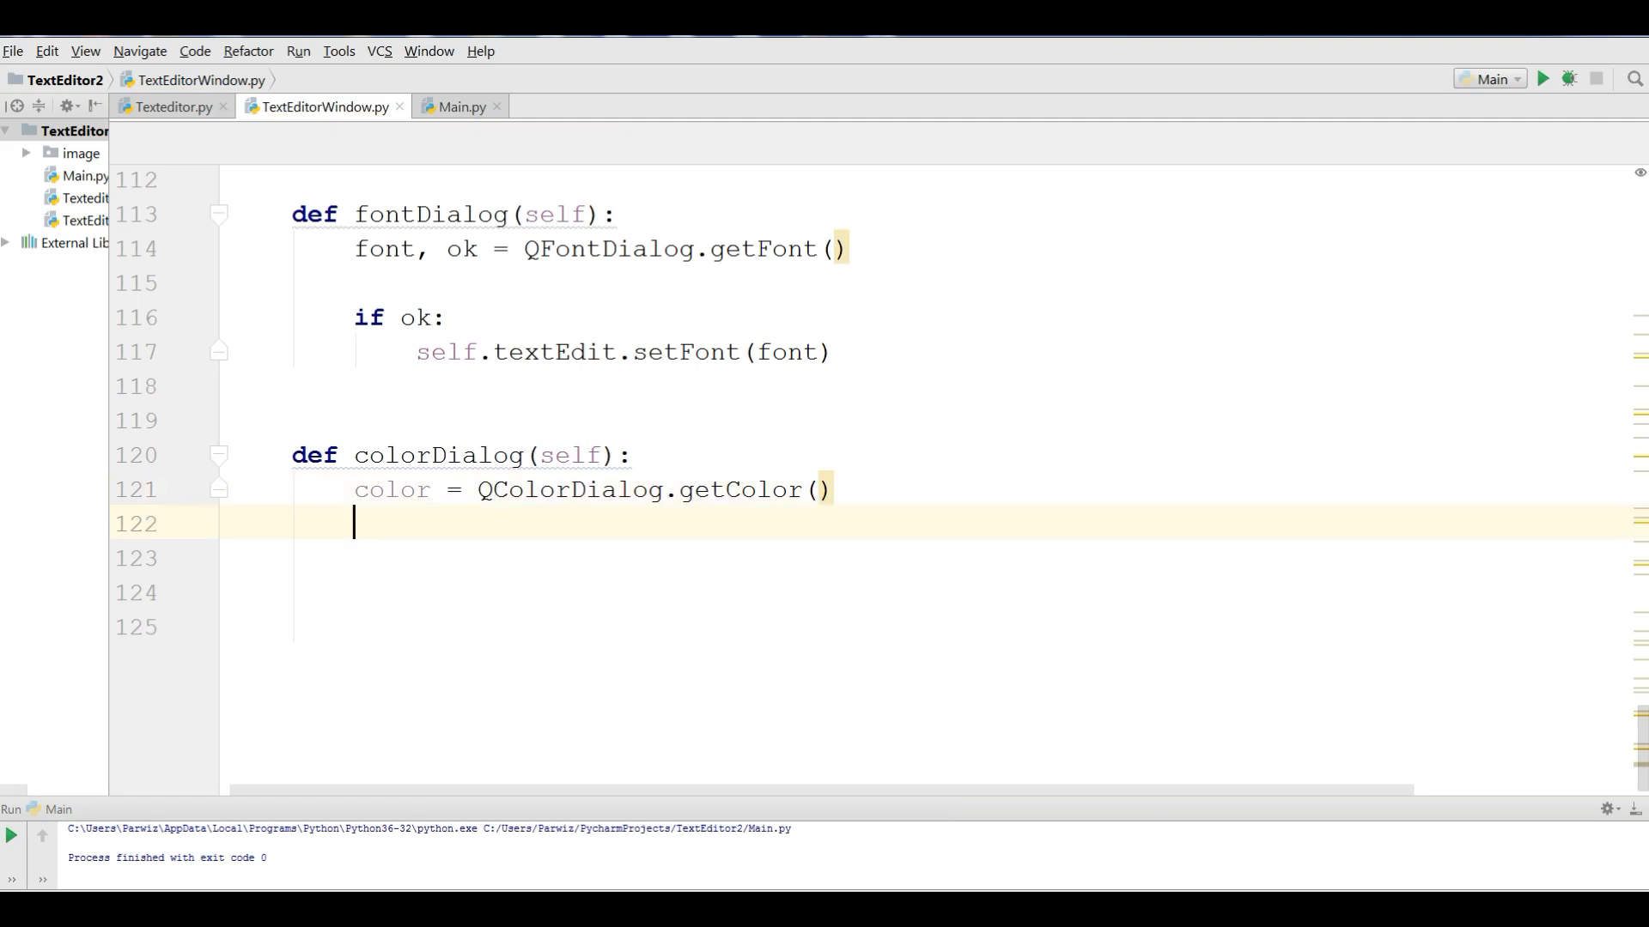
text(self.textEdit)
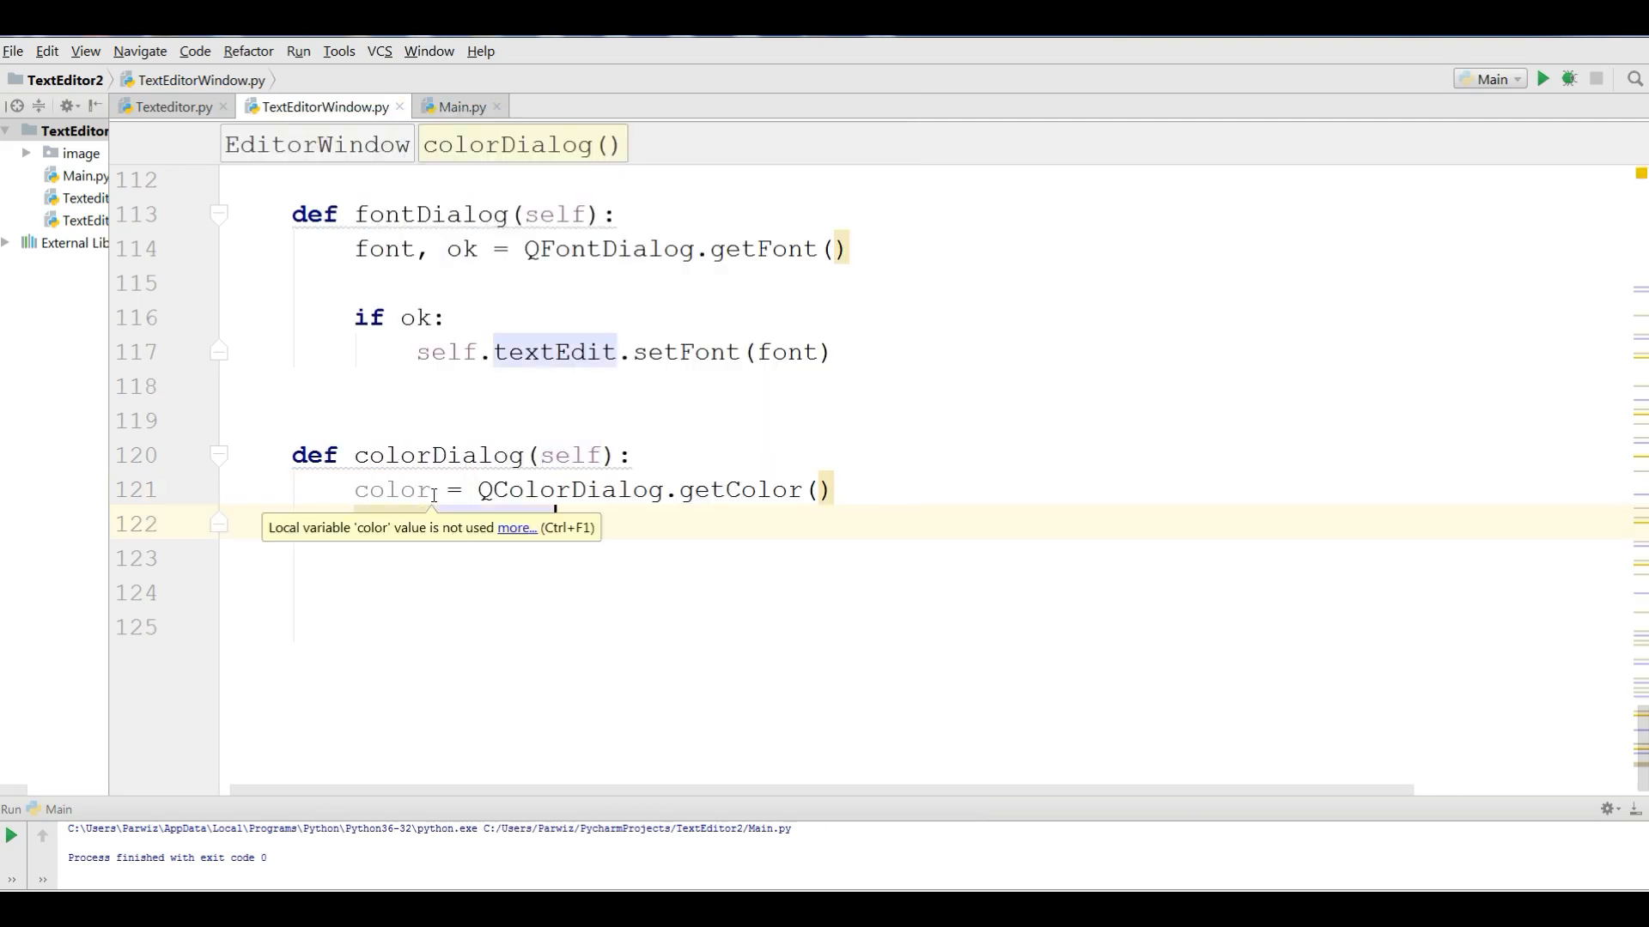
text(self.textEdit.setC)
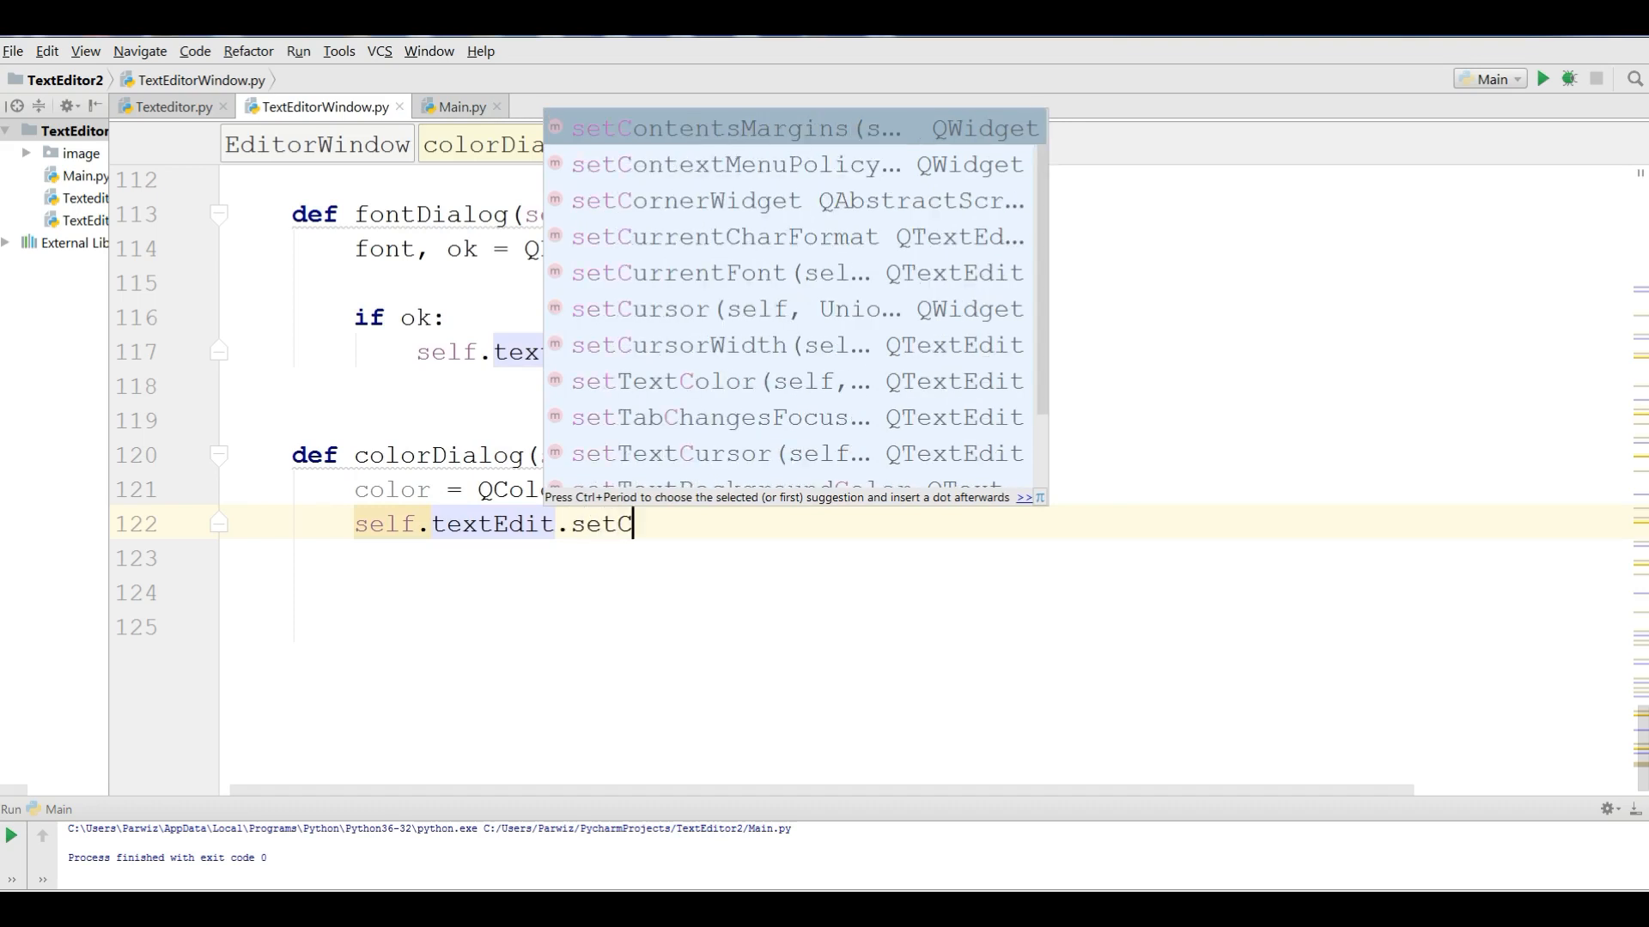
text(o)
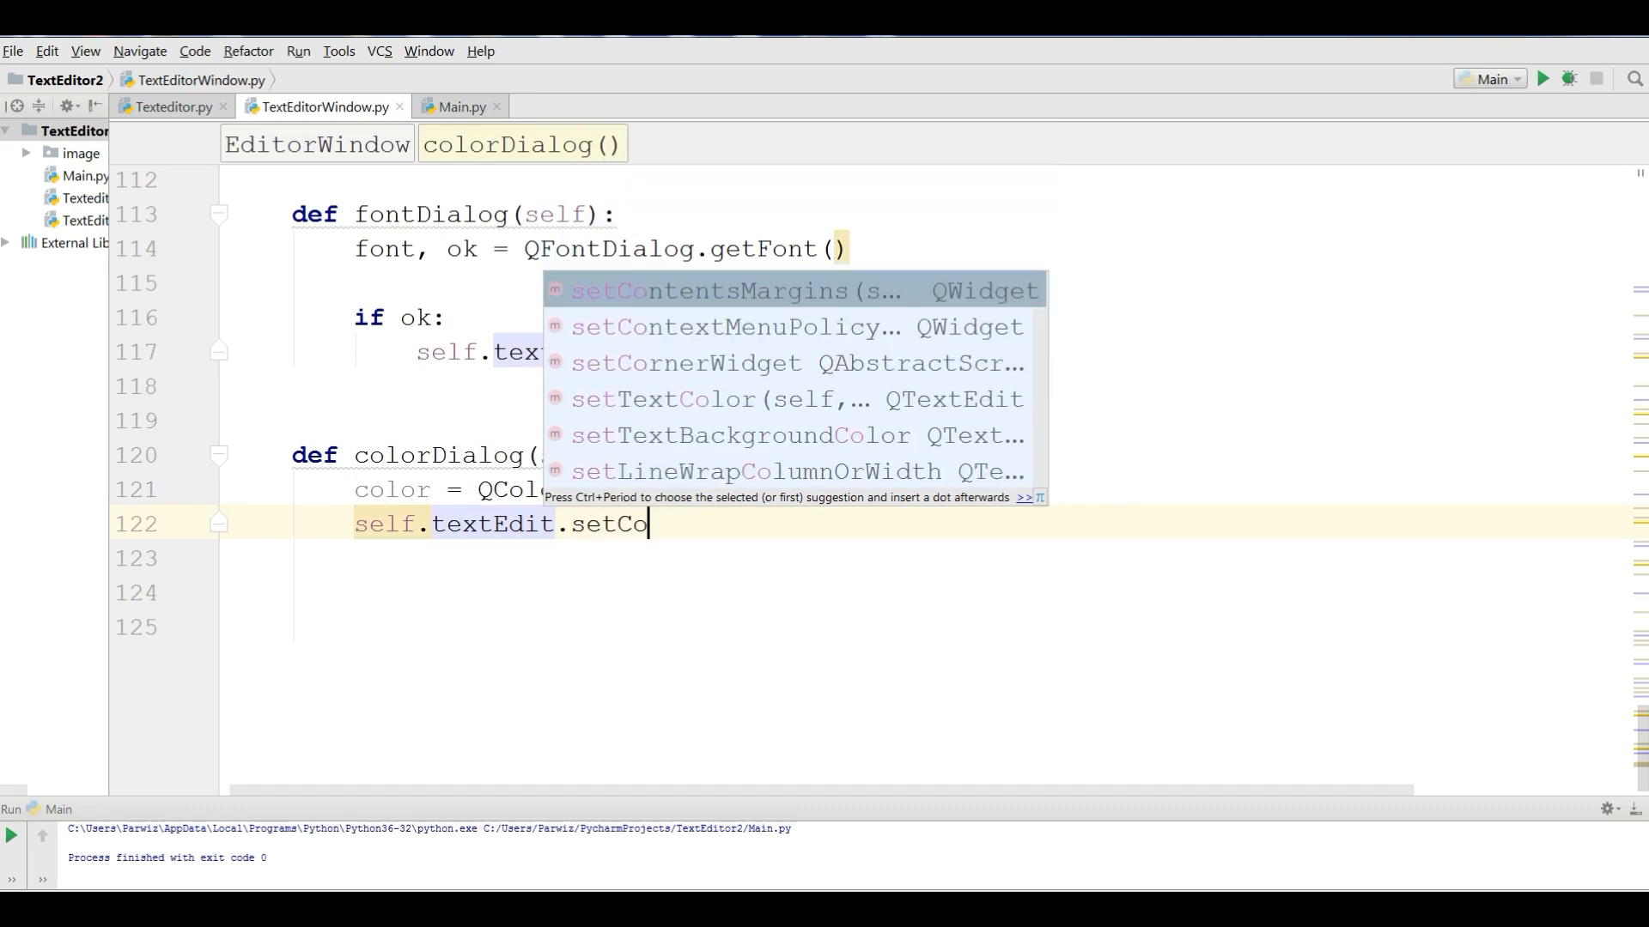
text(TextColor()
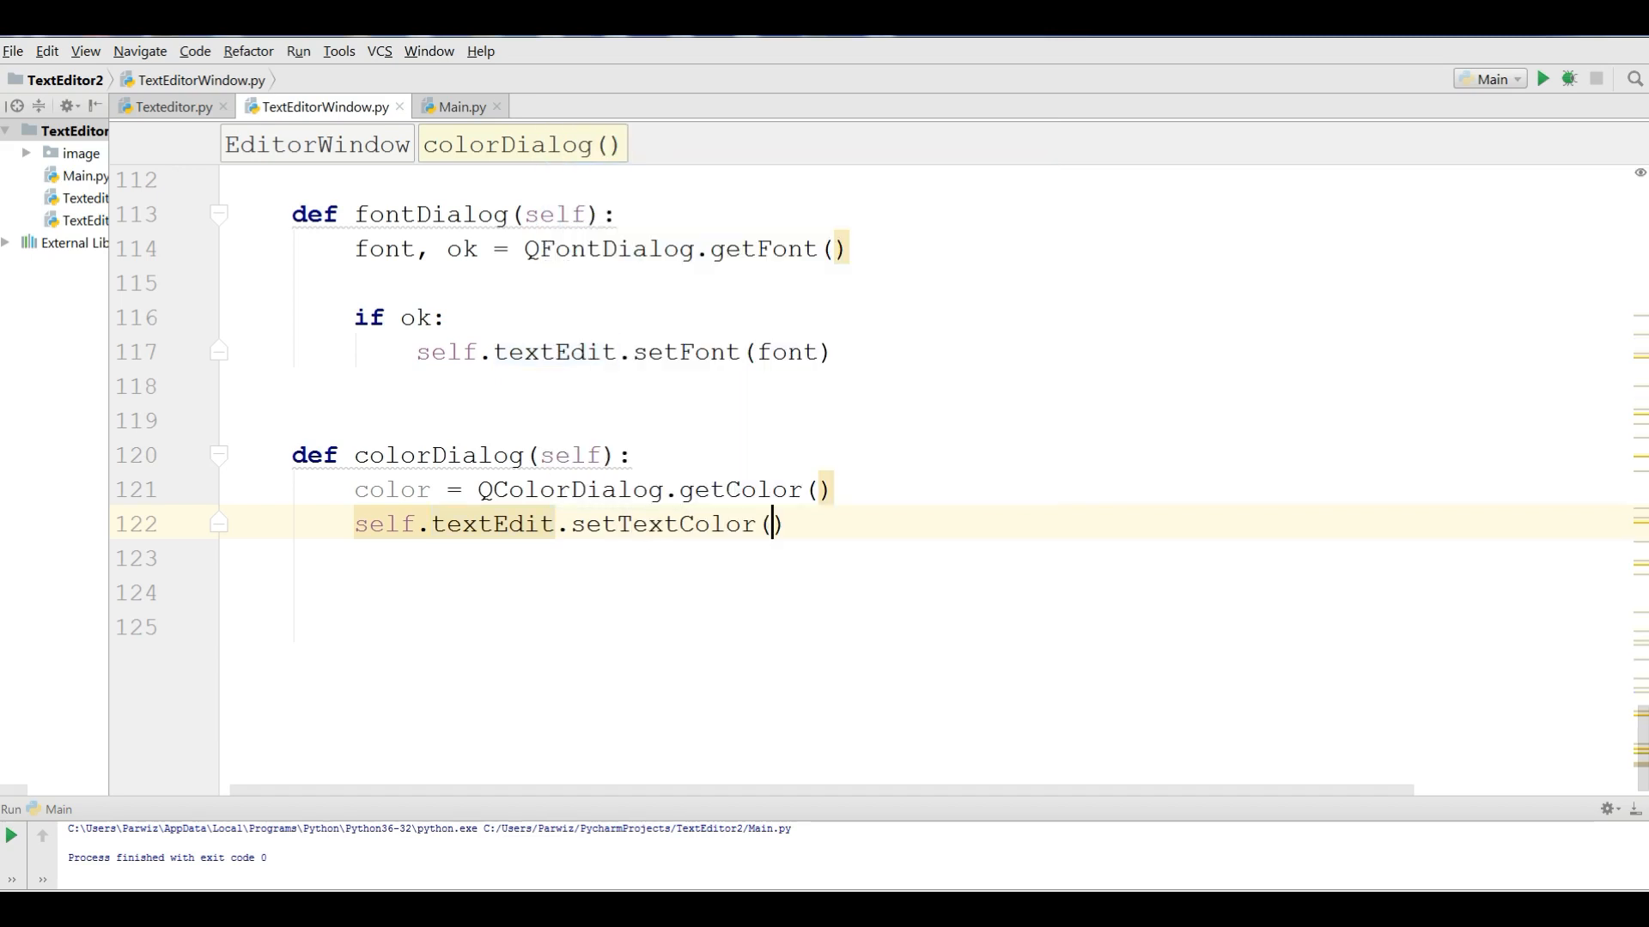
text(color)
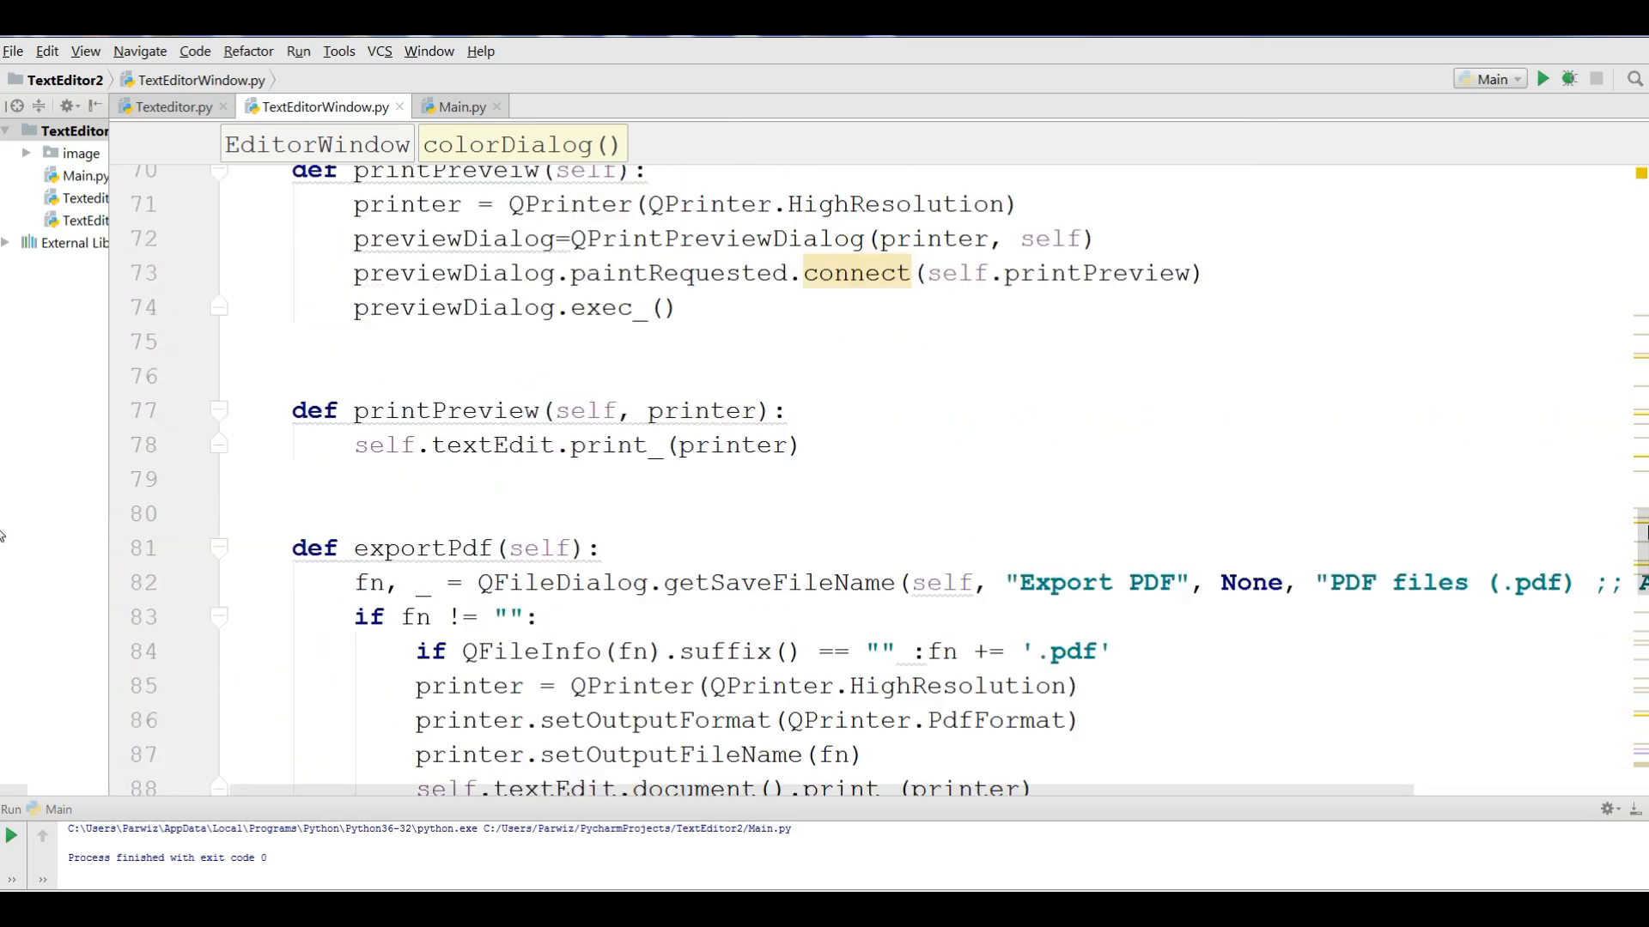
- Begin a new initialiser line with self.actionColor via autocompletion
scroll(up, 3)
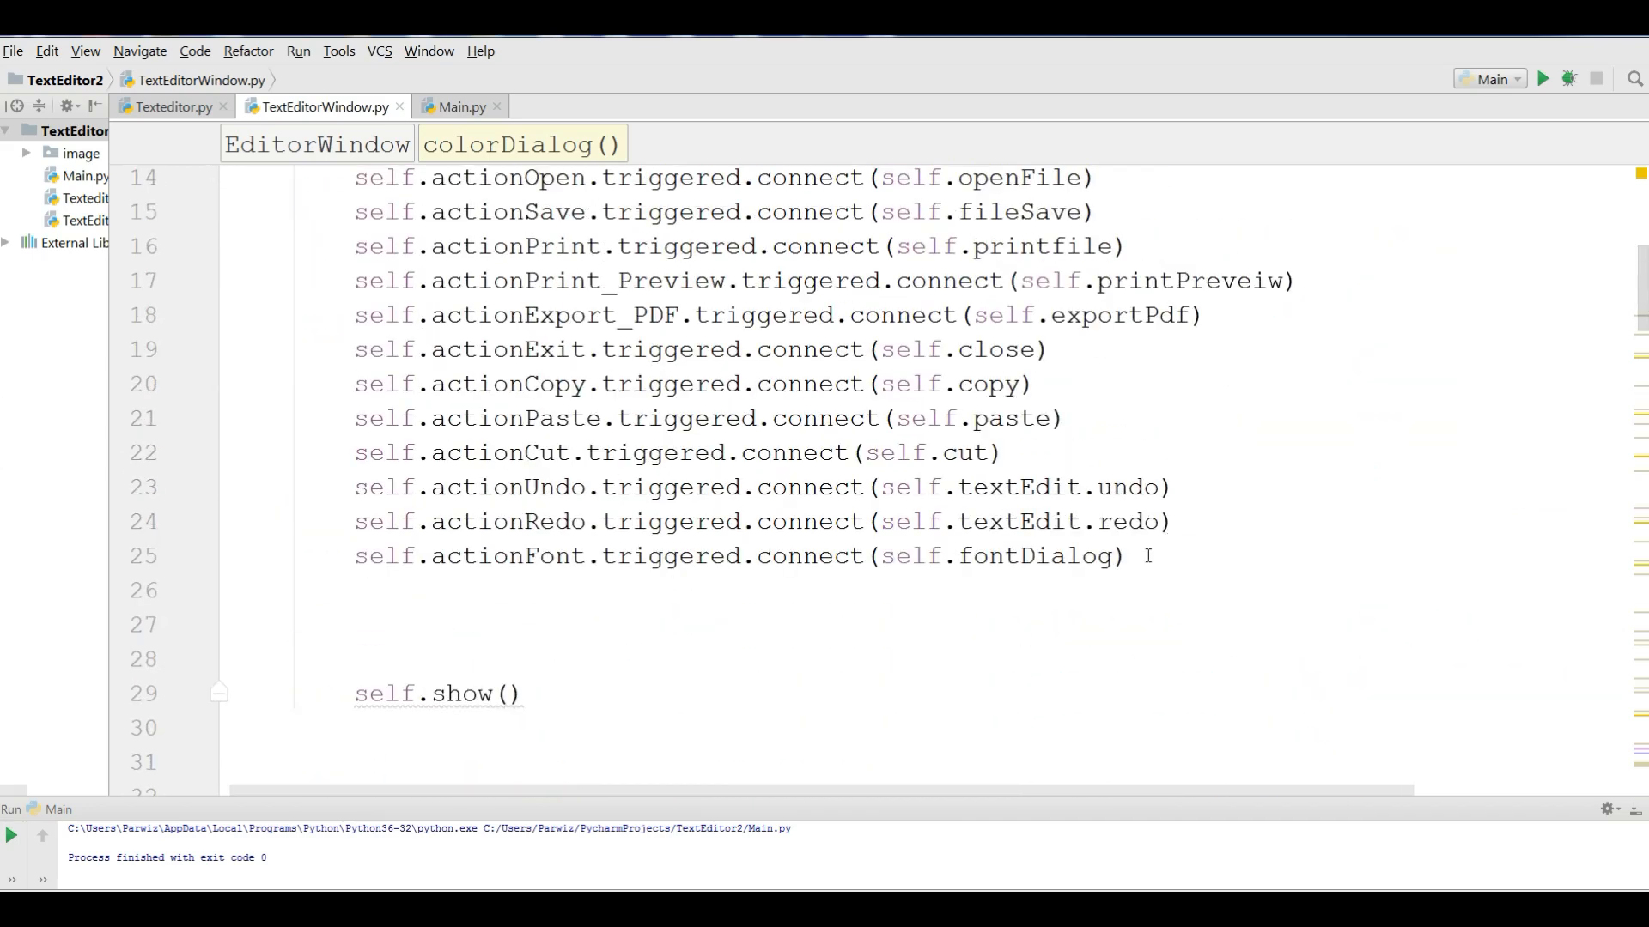
text(s)
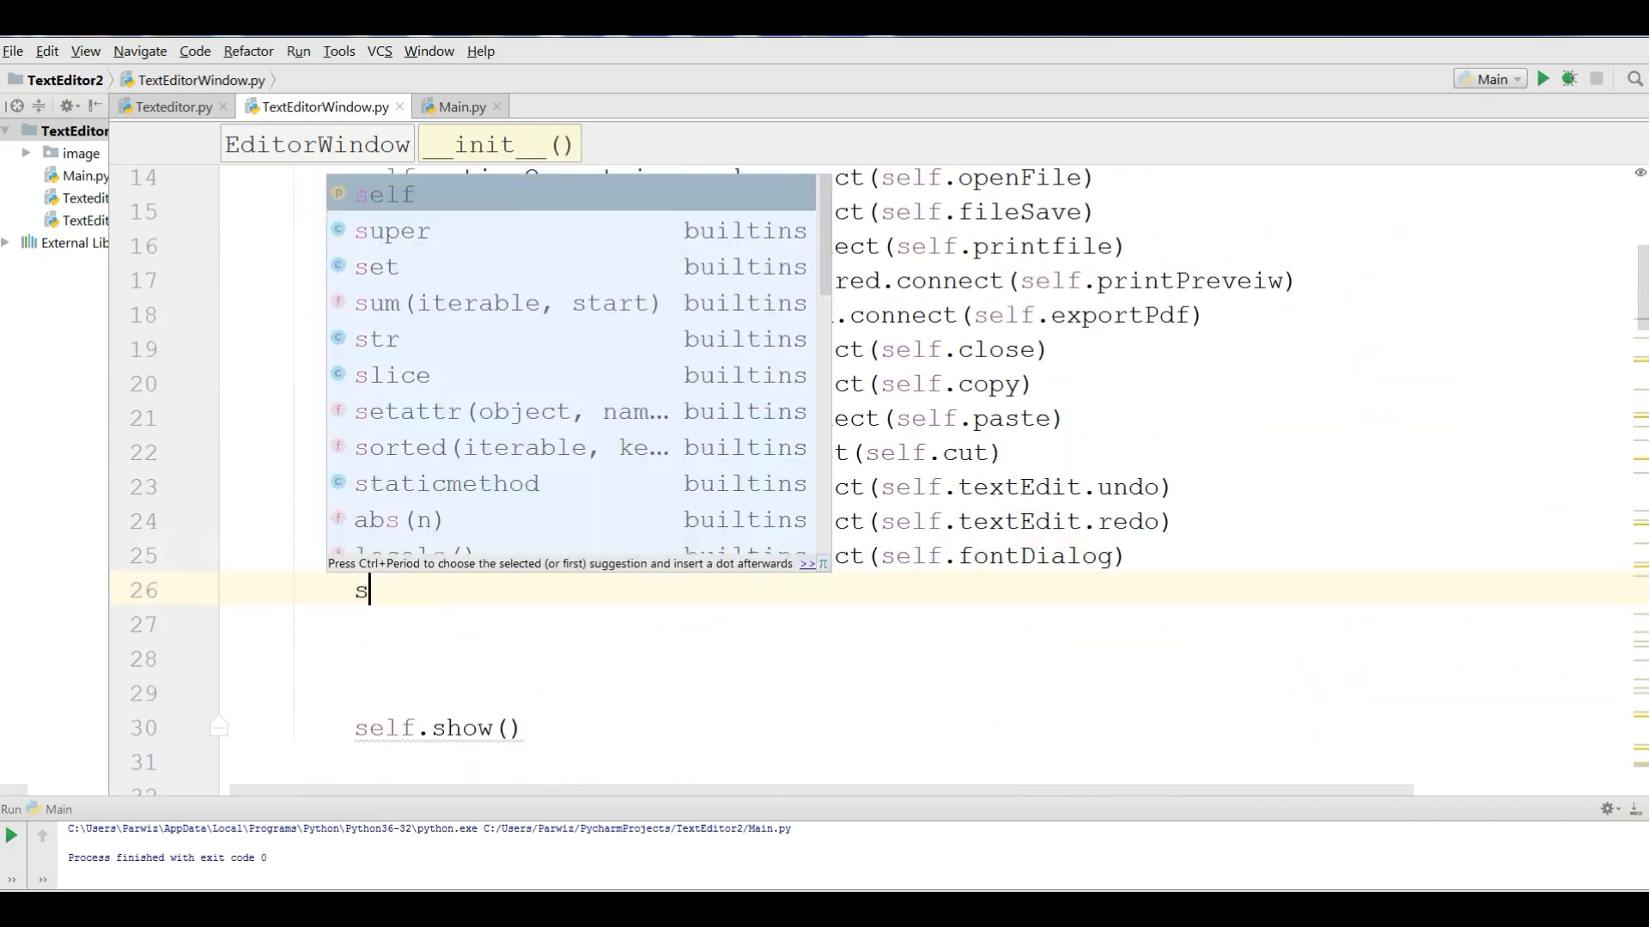
text(elf.)
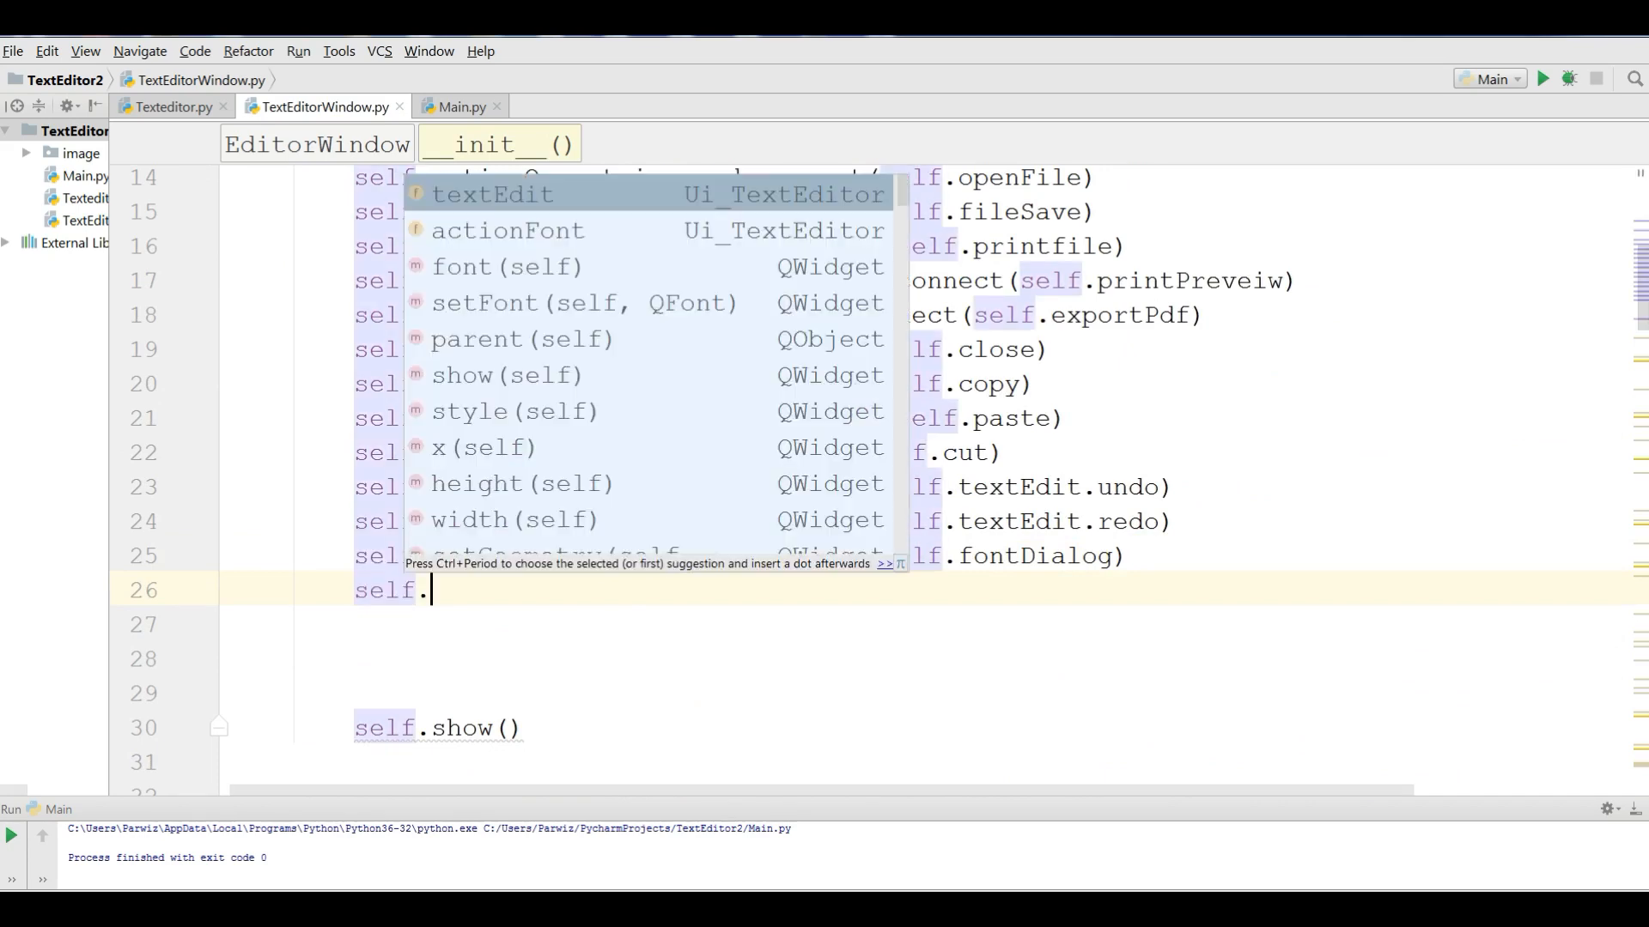
text(a)
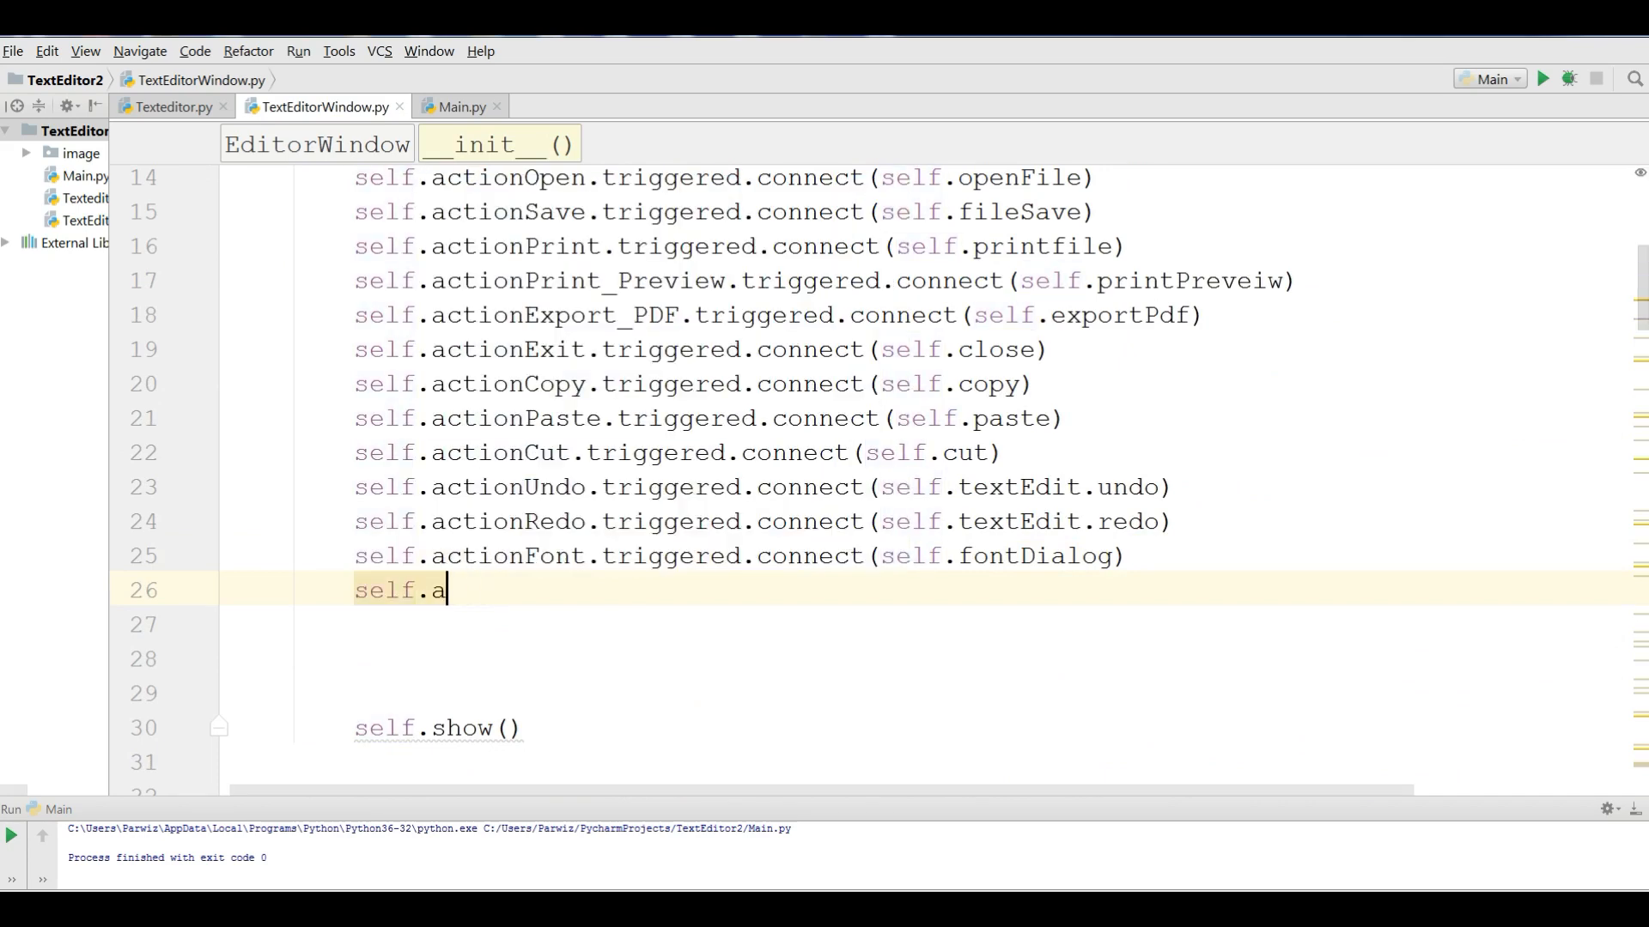
text(c)
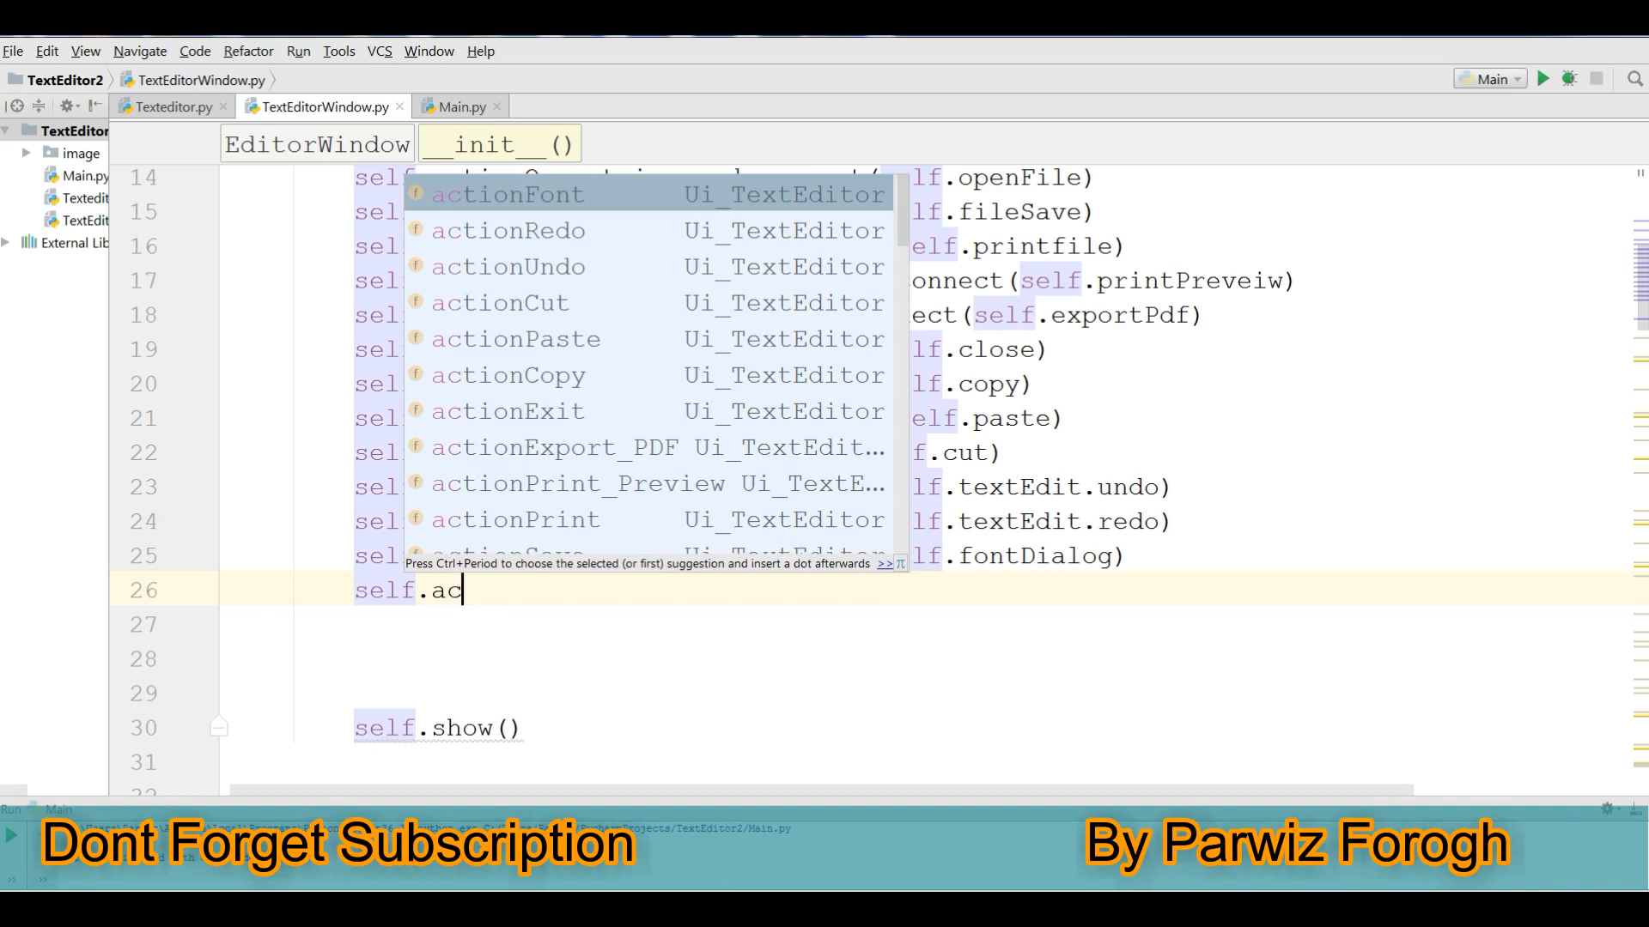
text(tionColor.tr)
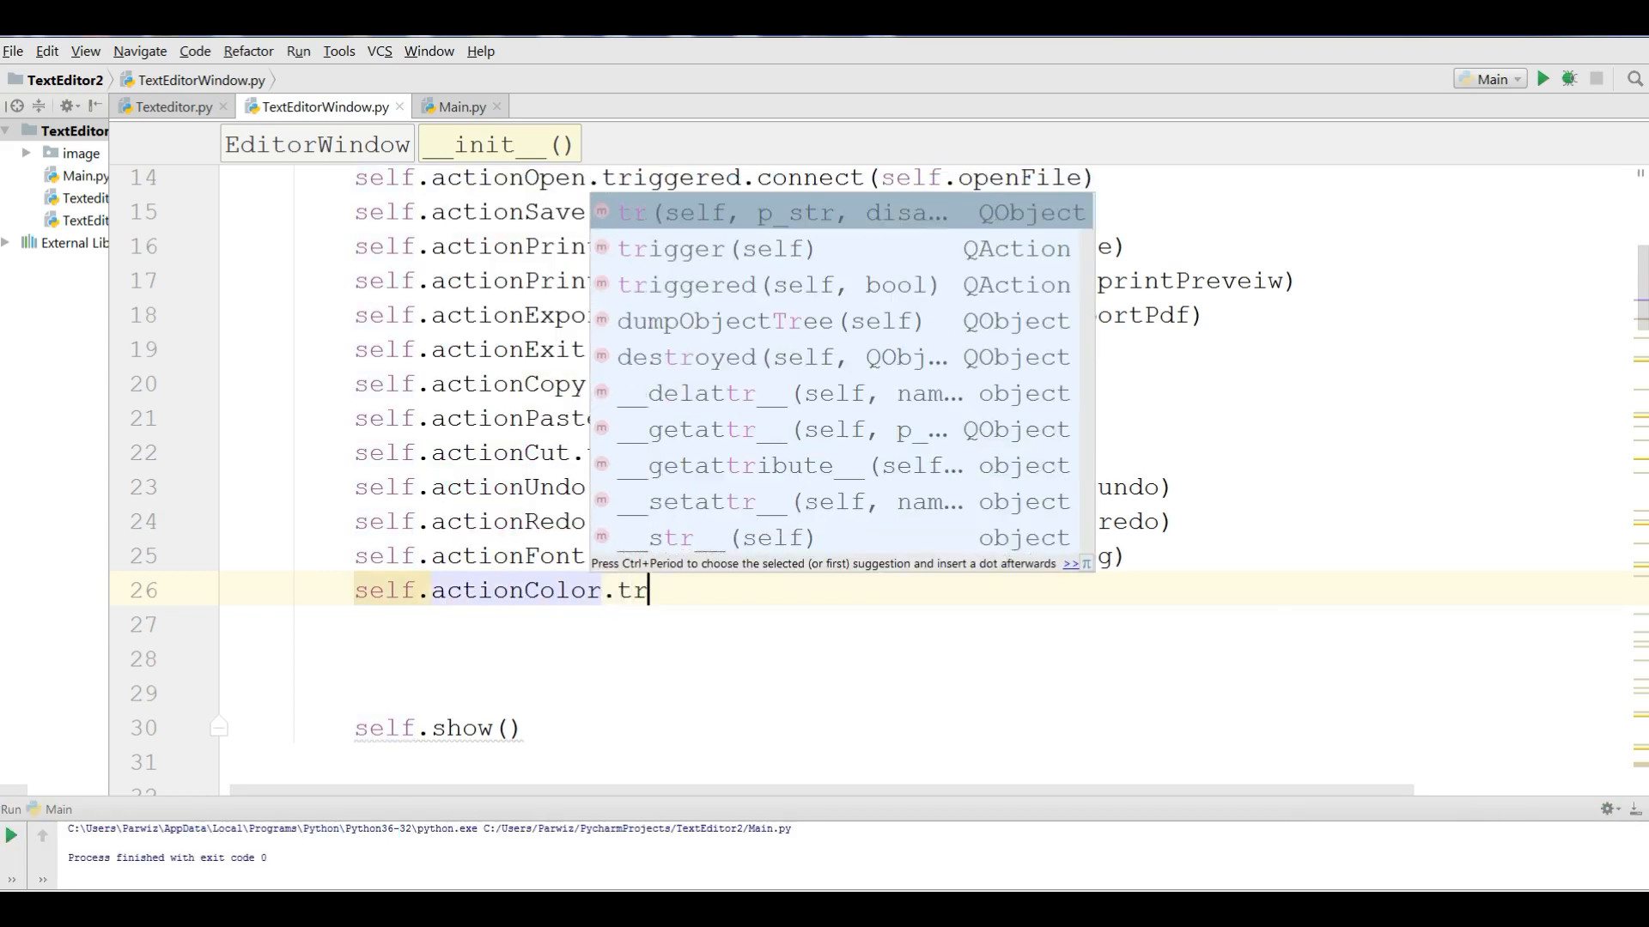
key(Tab)
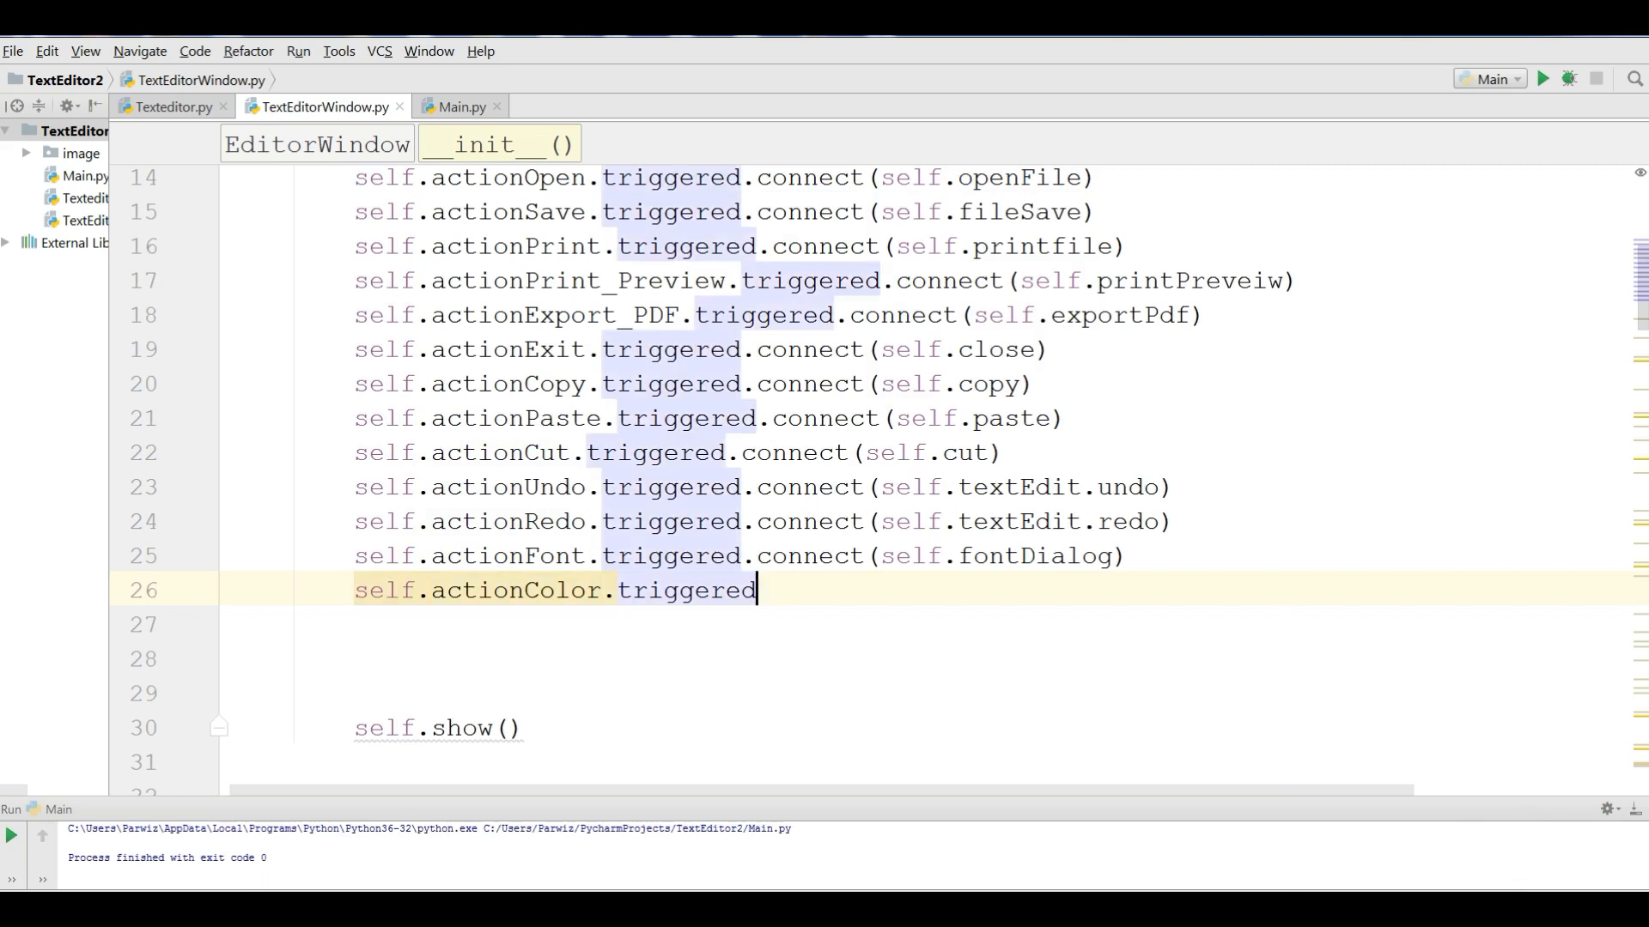
- Finish it as .triggered.connect(self.colorDialog) and return to Main.py
text(.c)
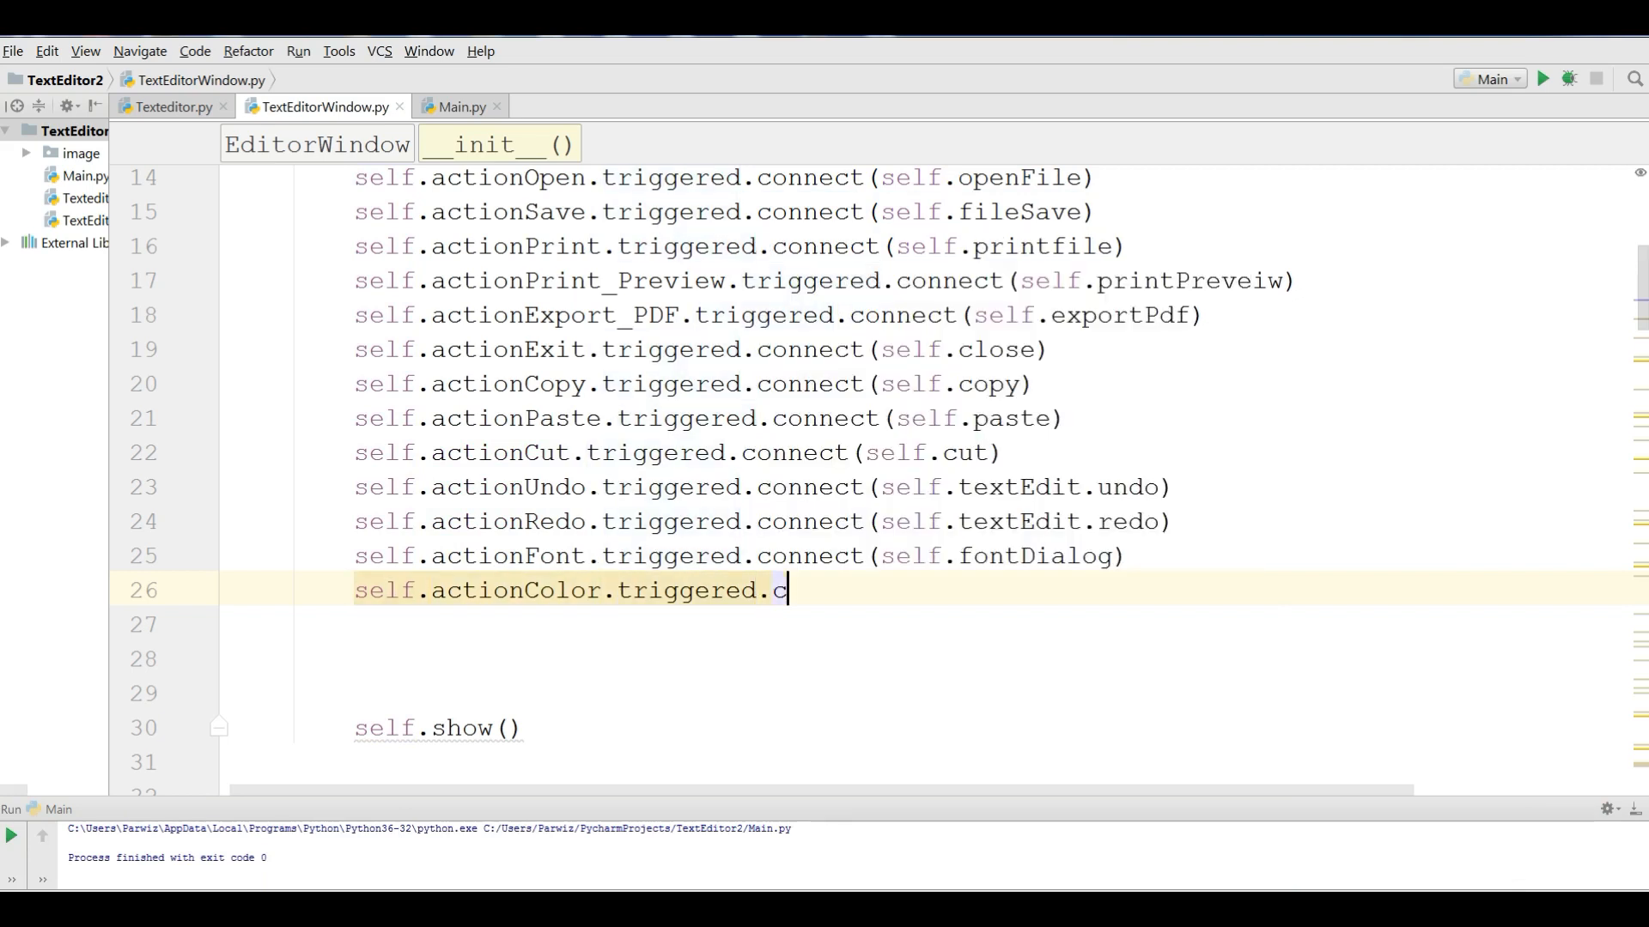
text(onnect()
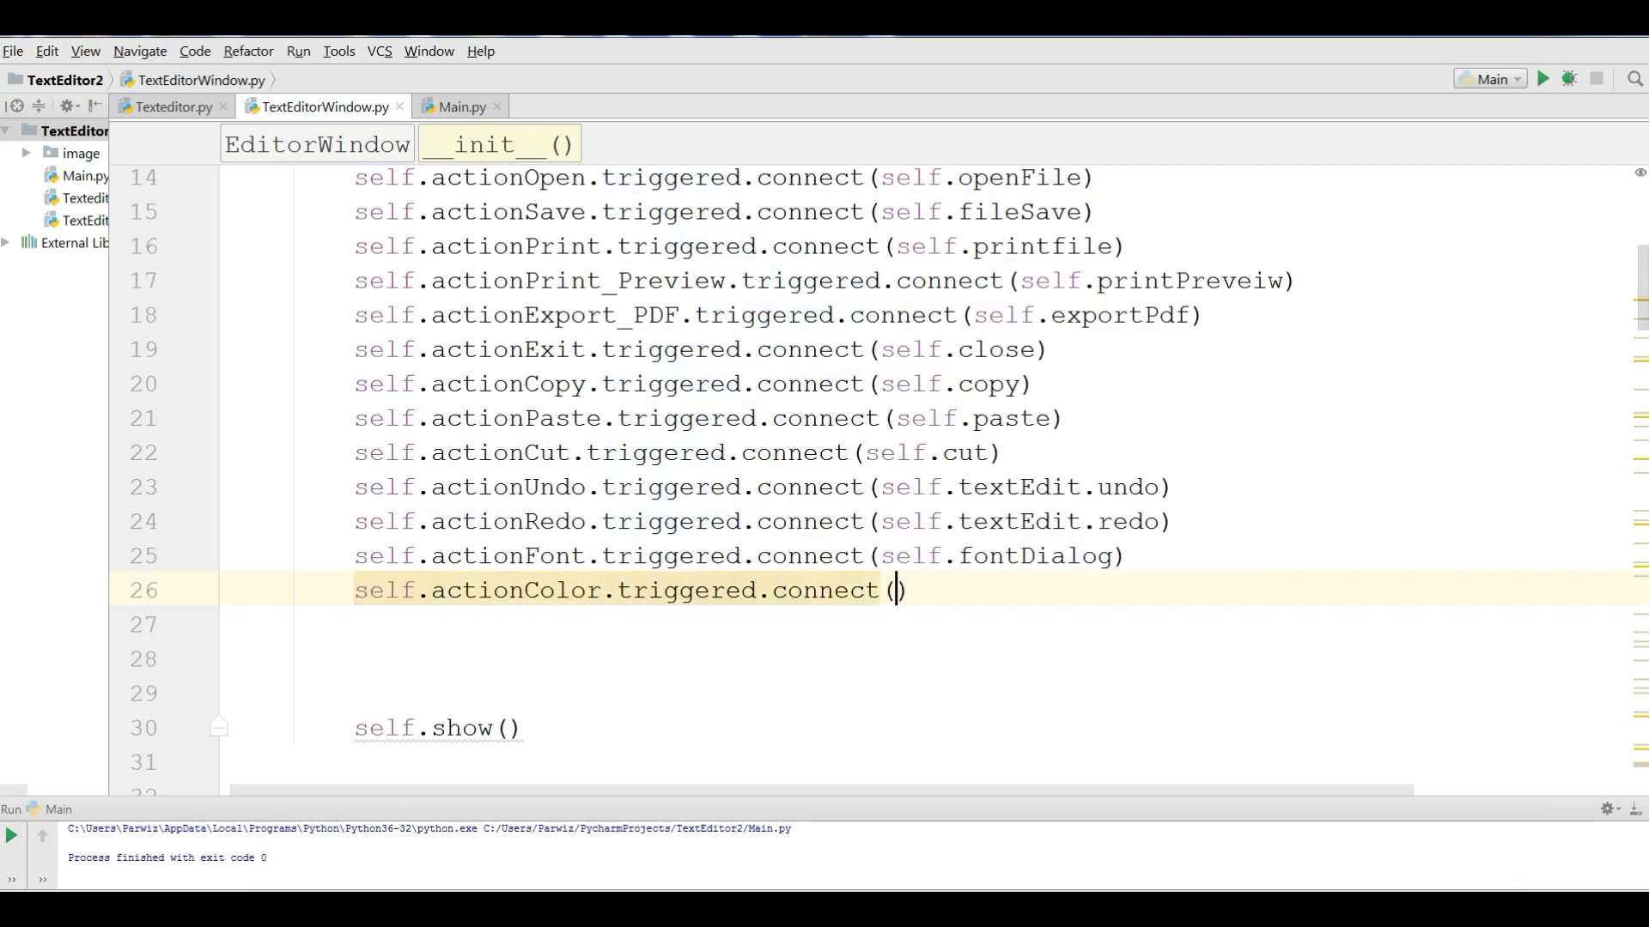
text(self.)
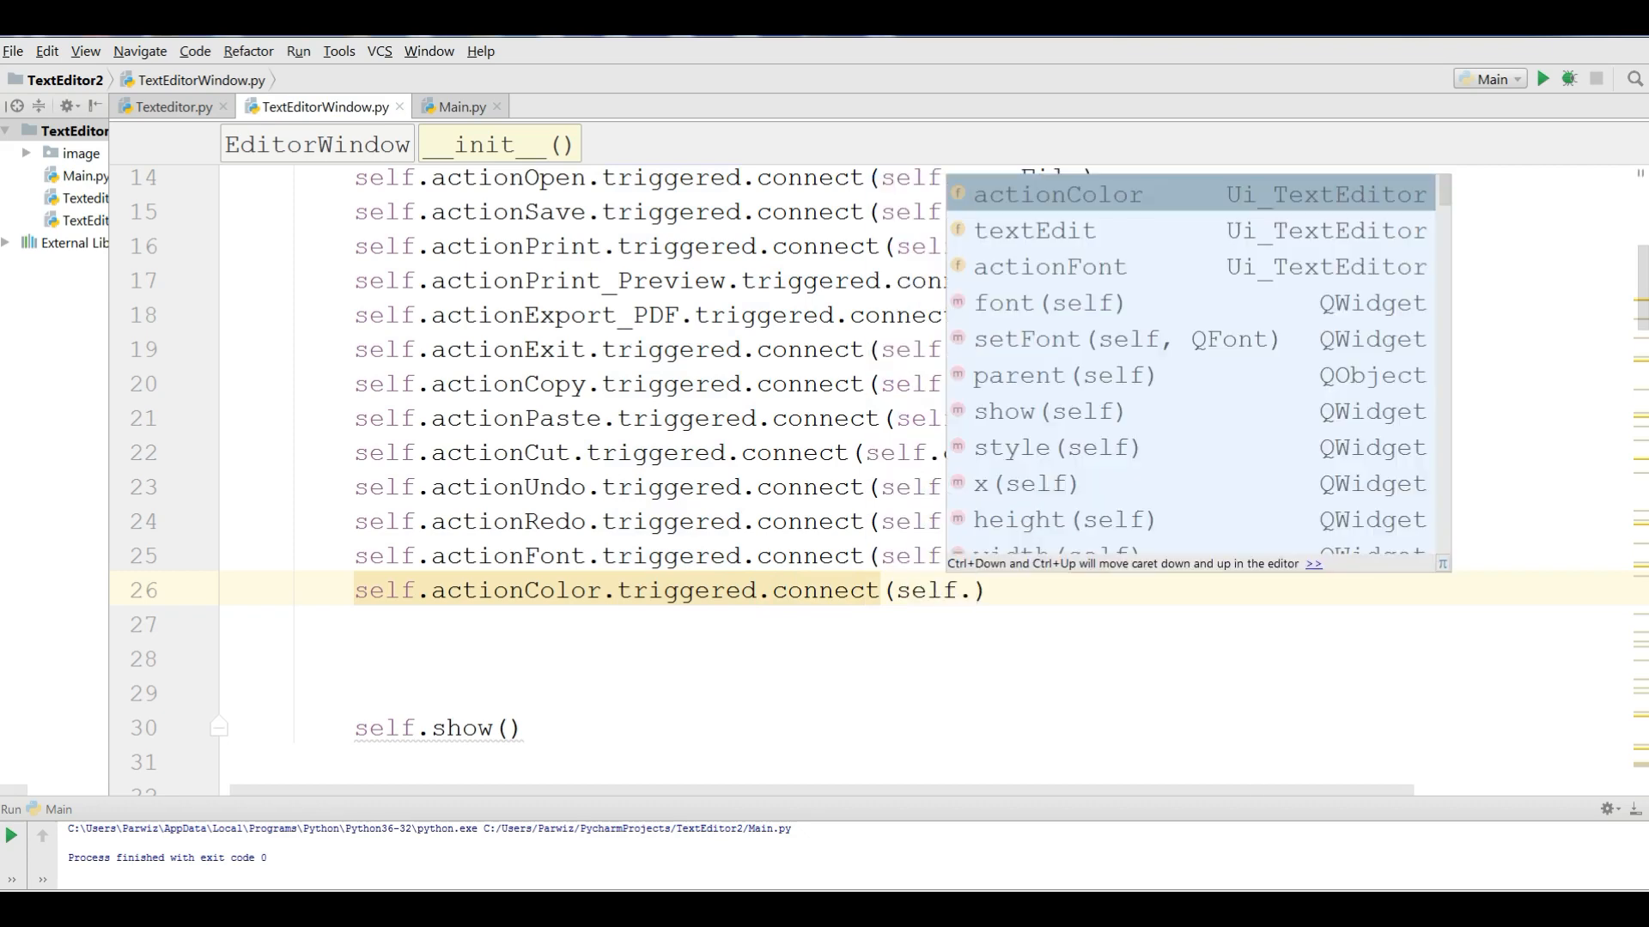
text(co)
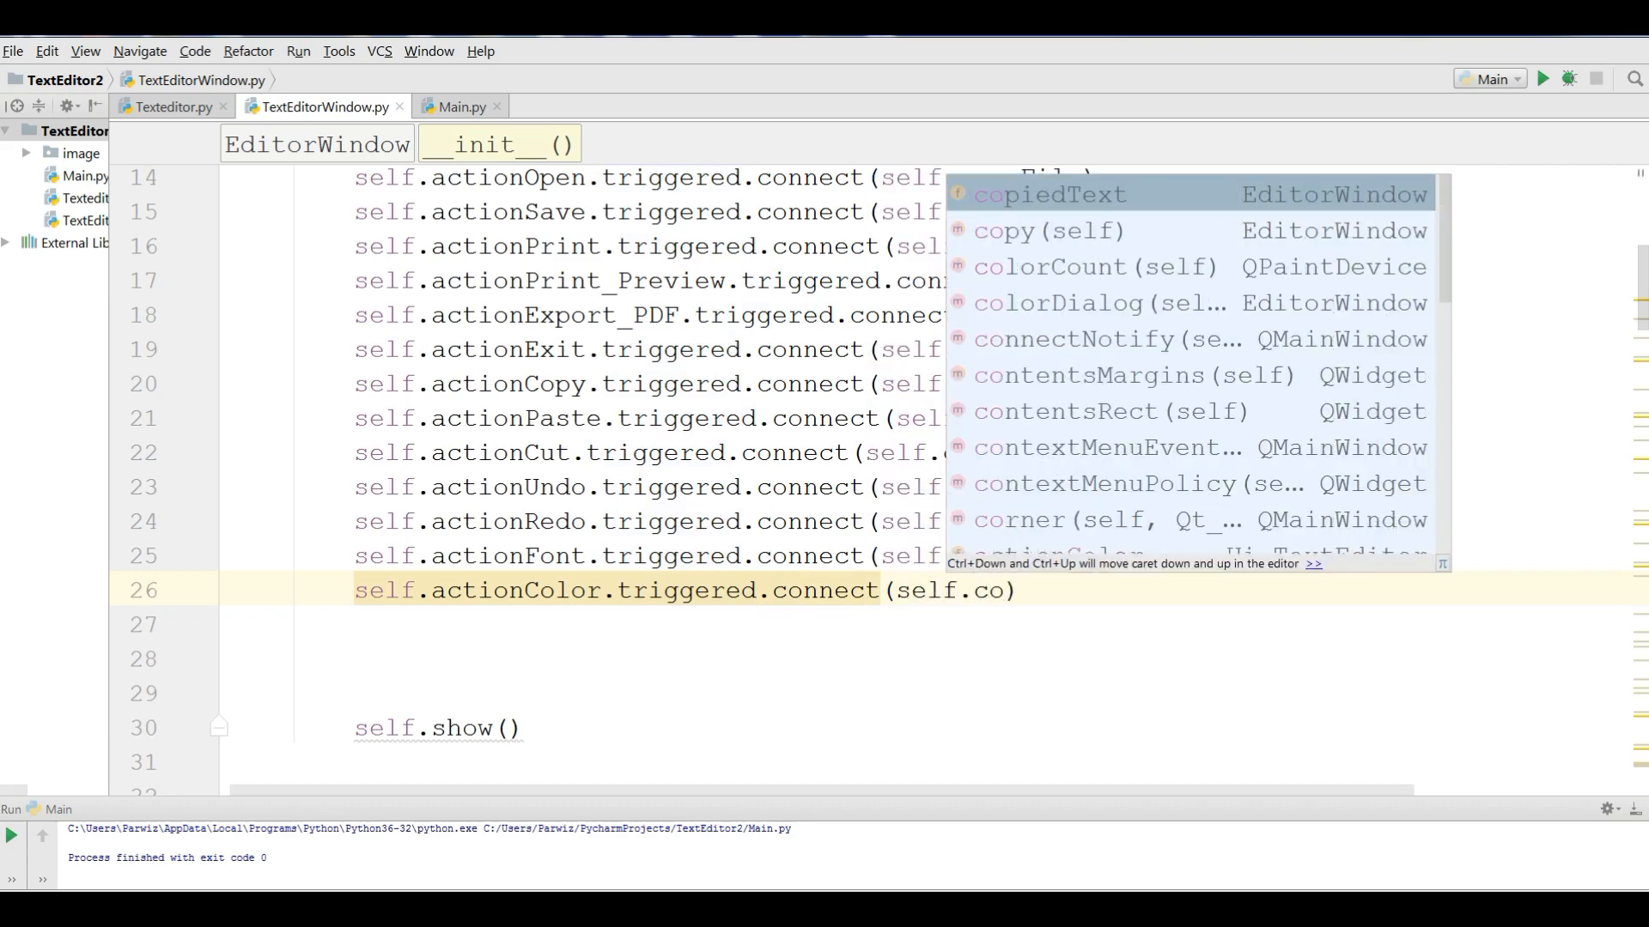
text(lorDialog)
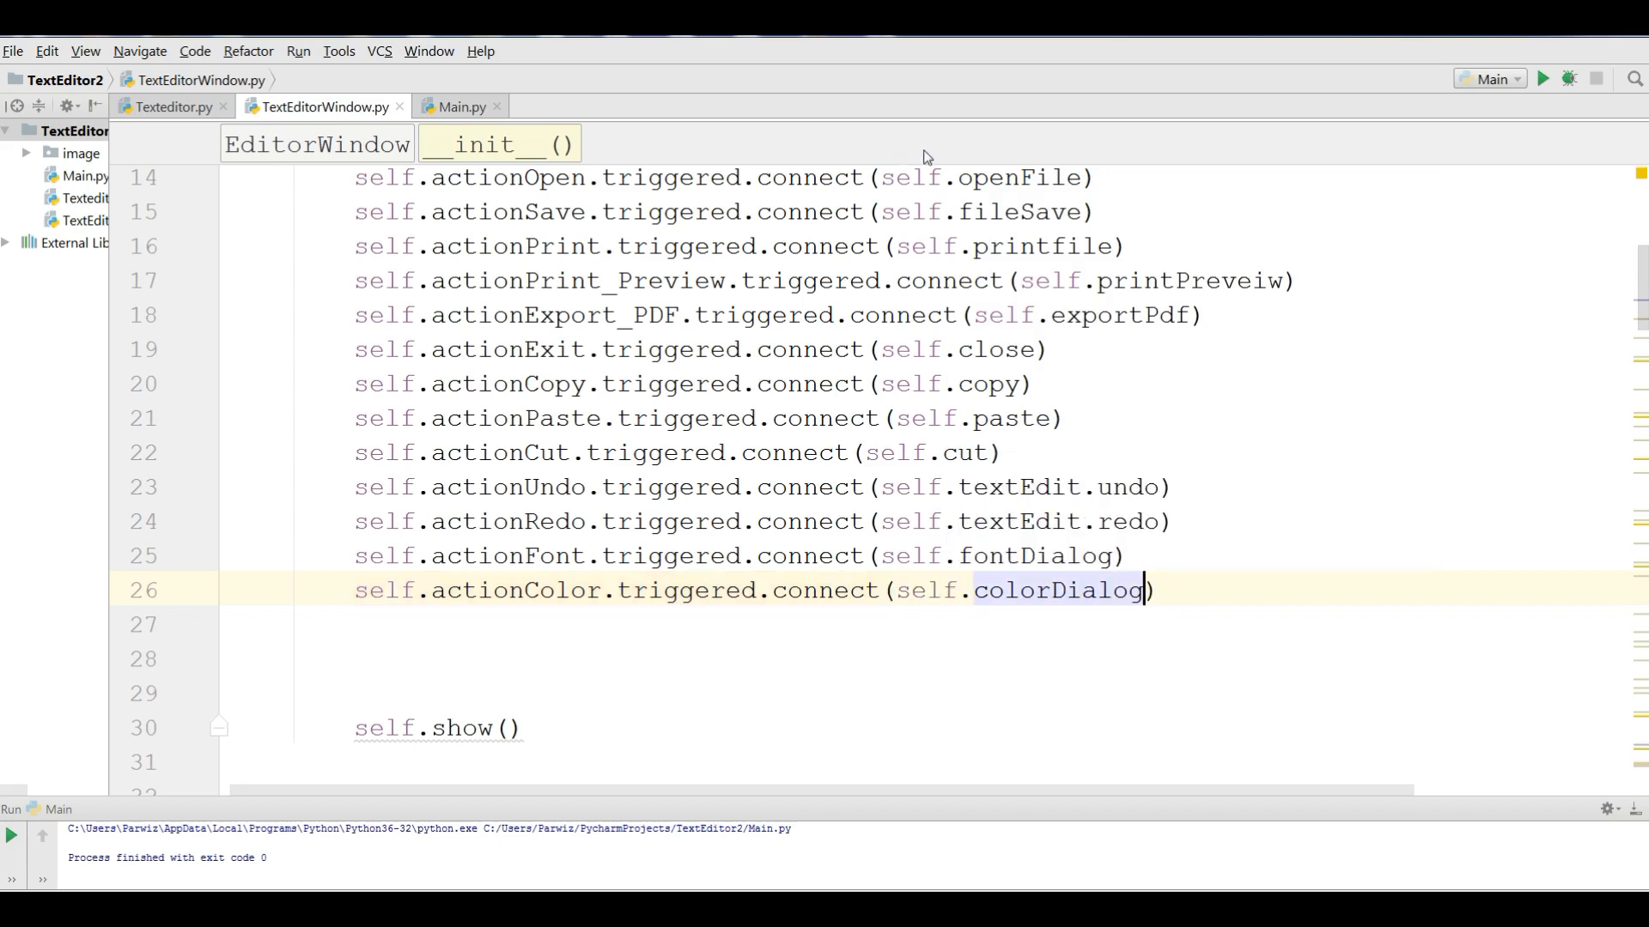
click(457, 107)
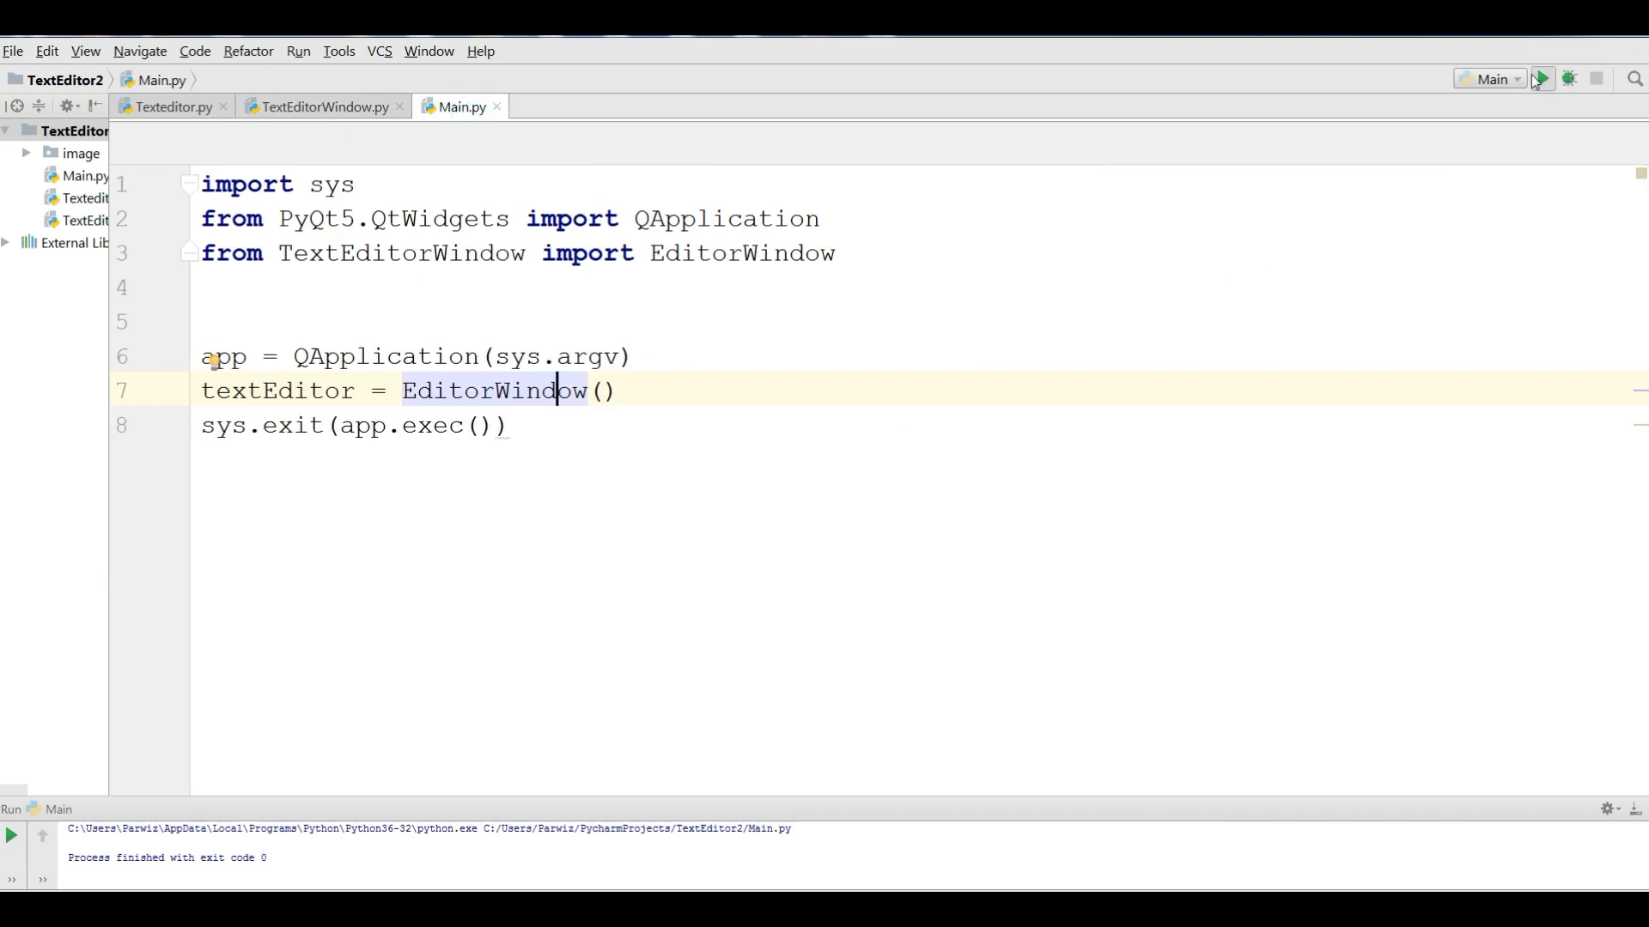
- Run Main and recolour the text green through Format > Color
click(1544, 79)
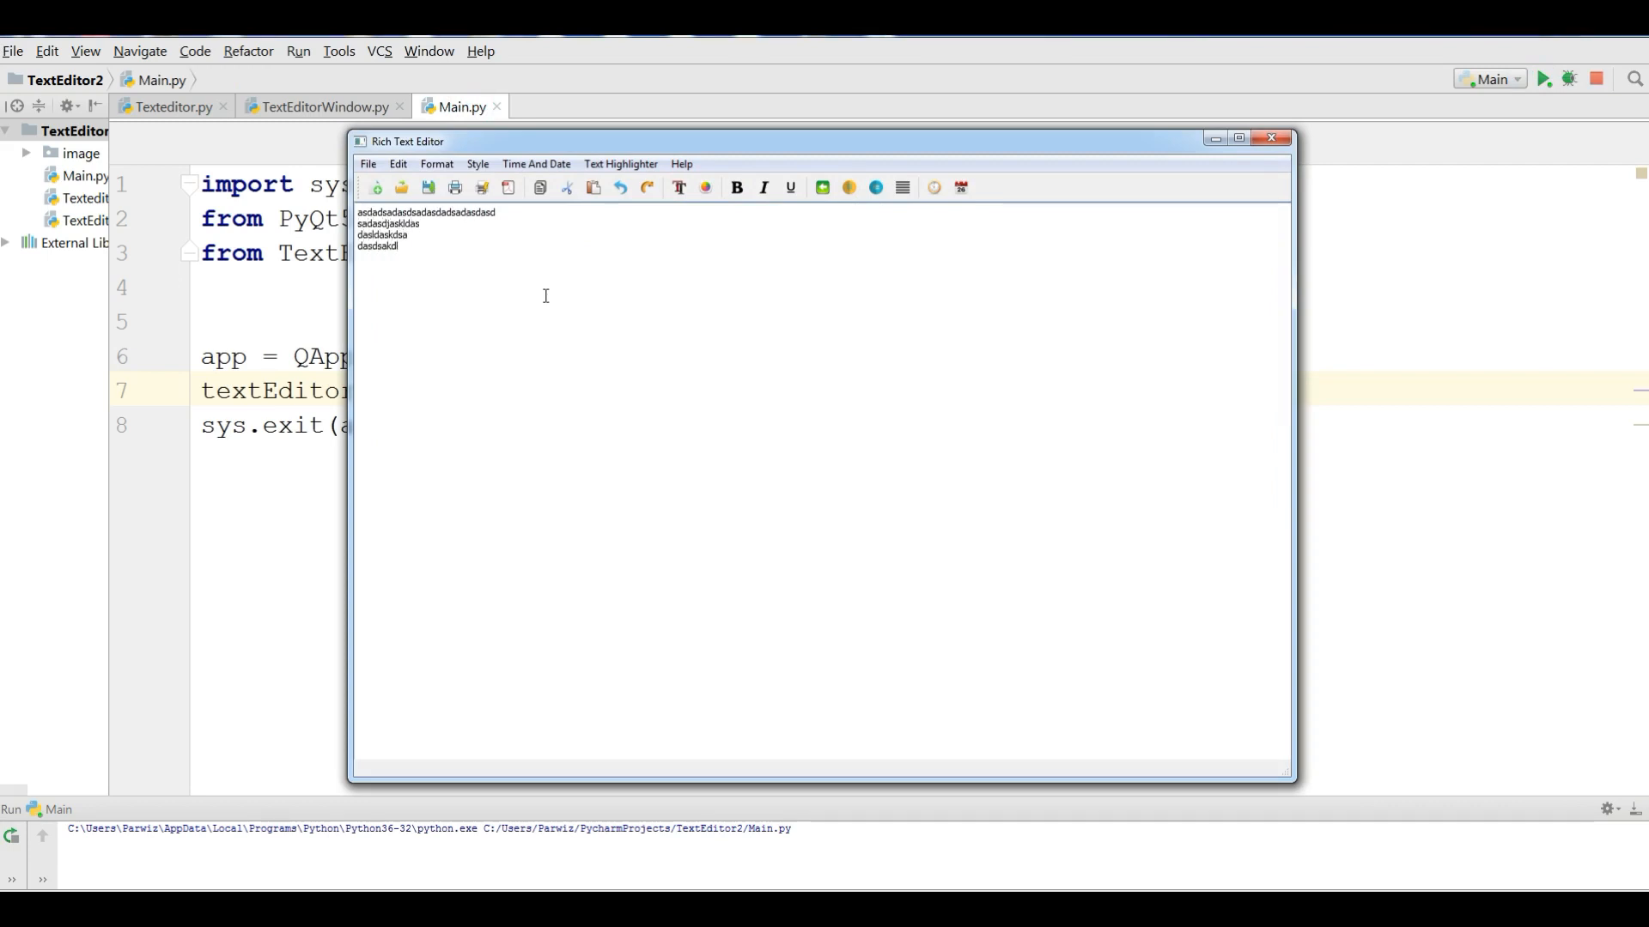
click(436, 165)
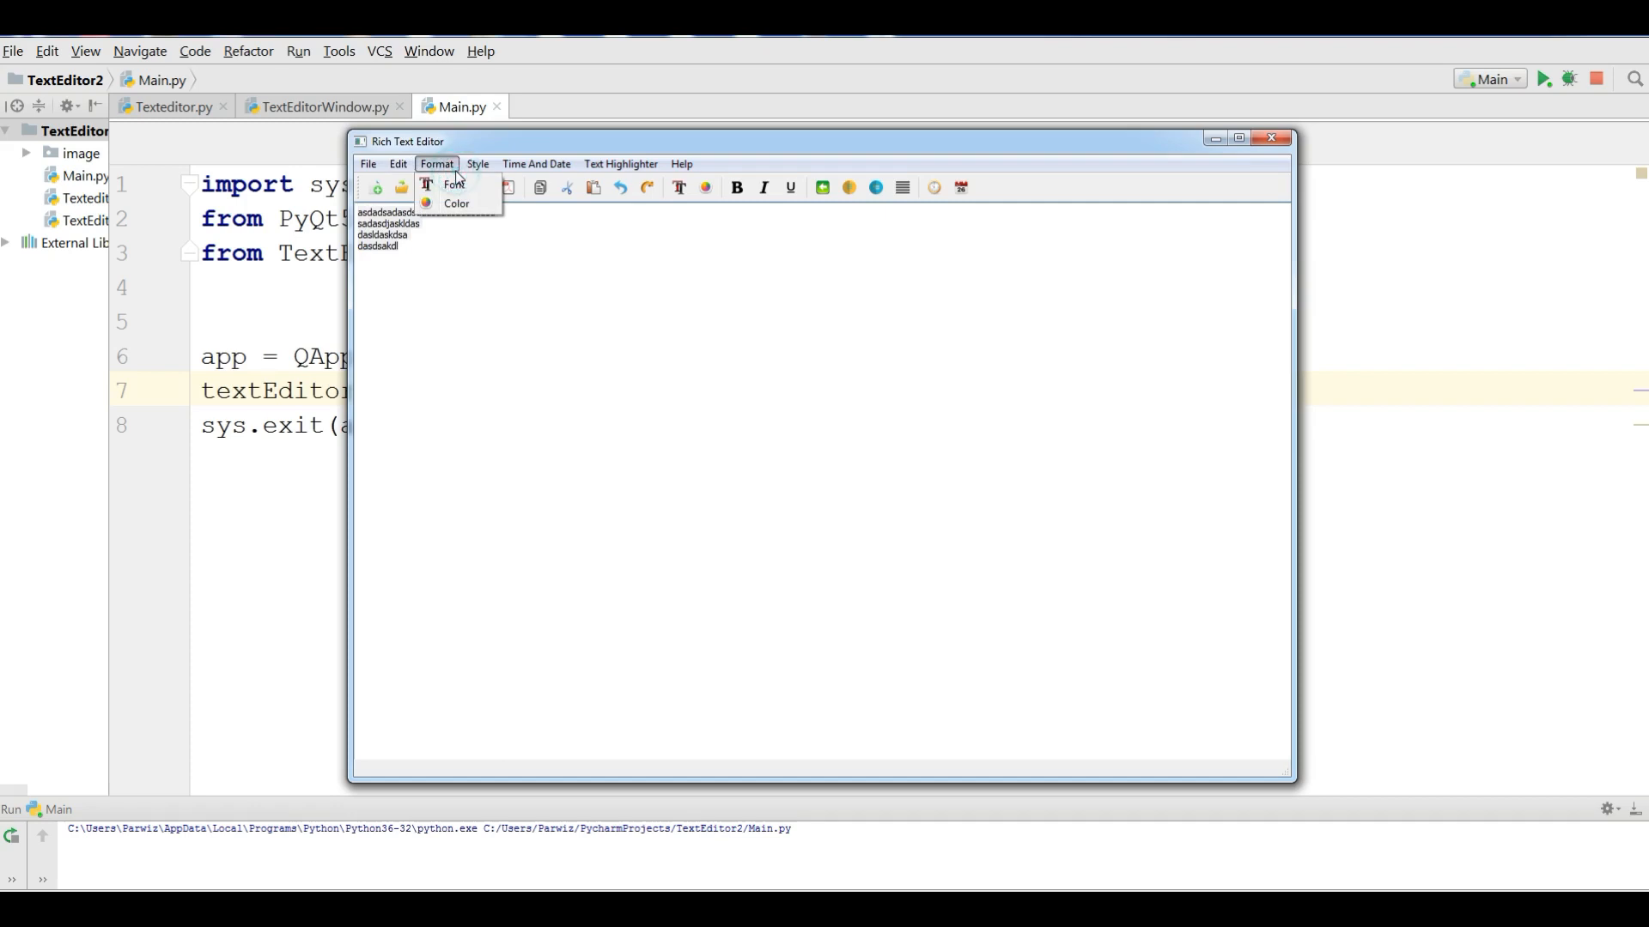
click(457, 203)
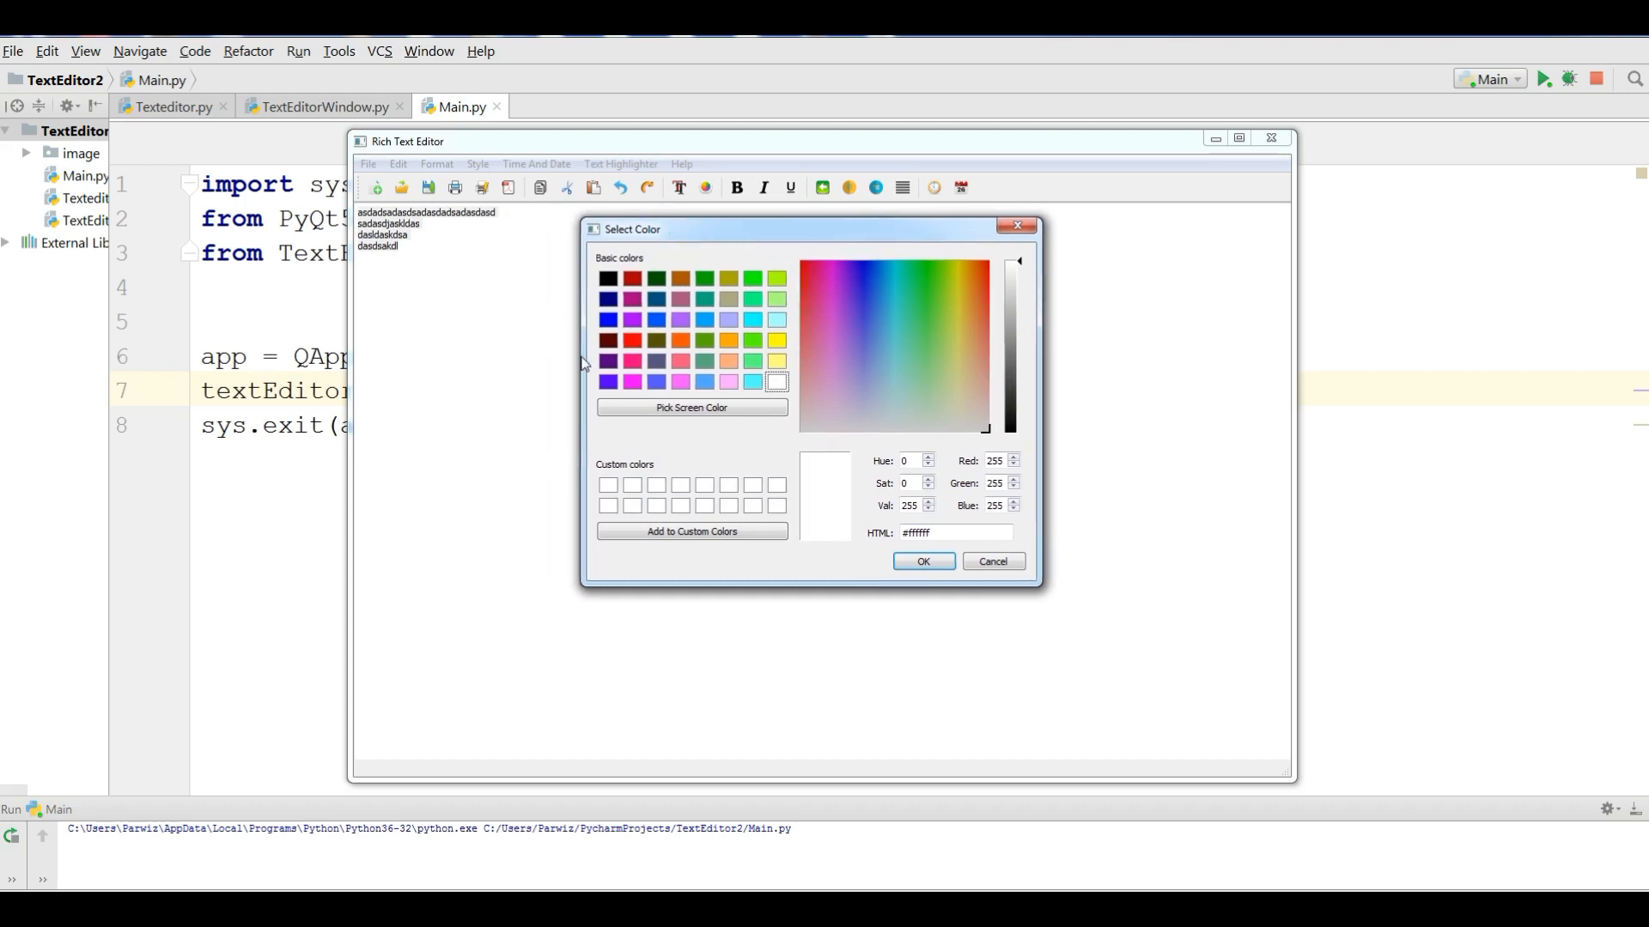
click(632, 340)
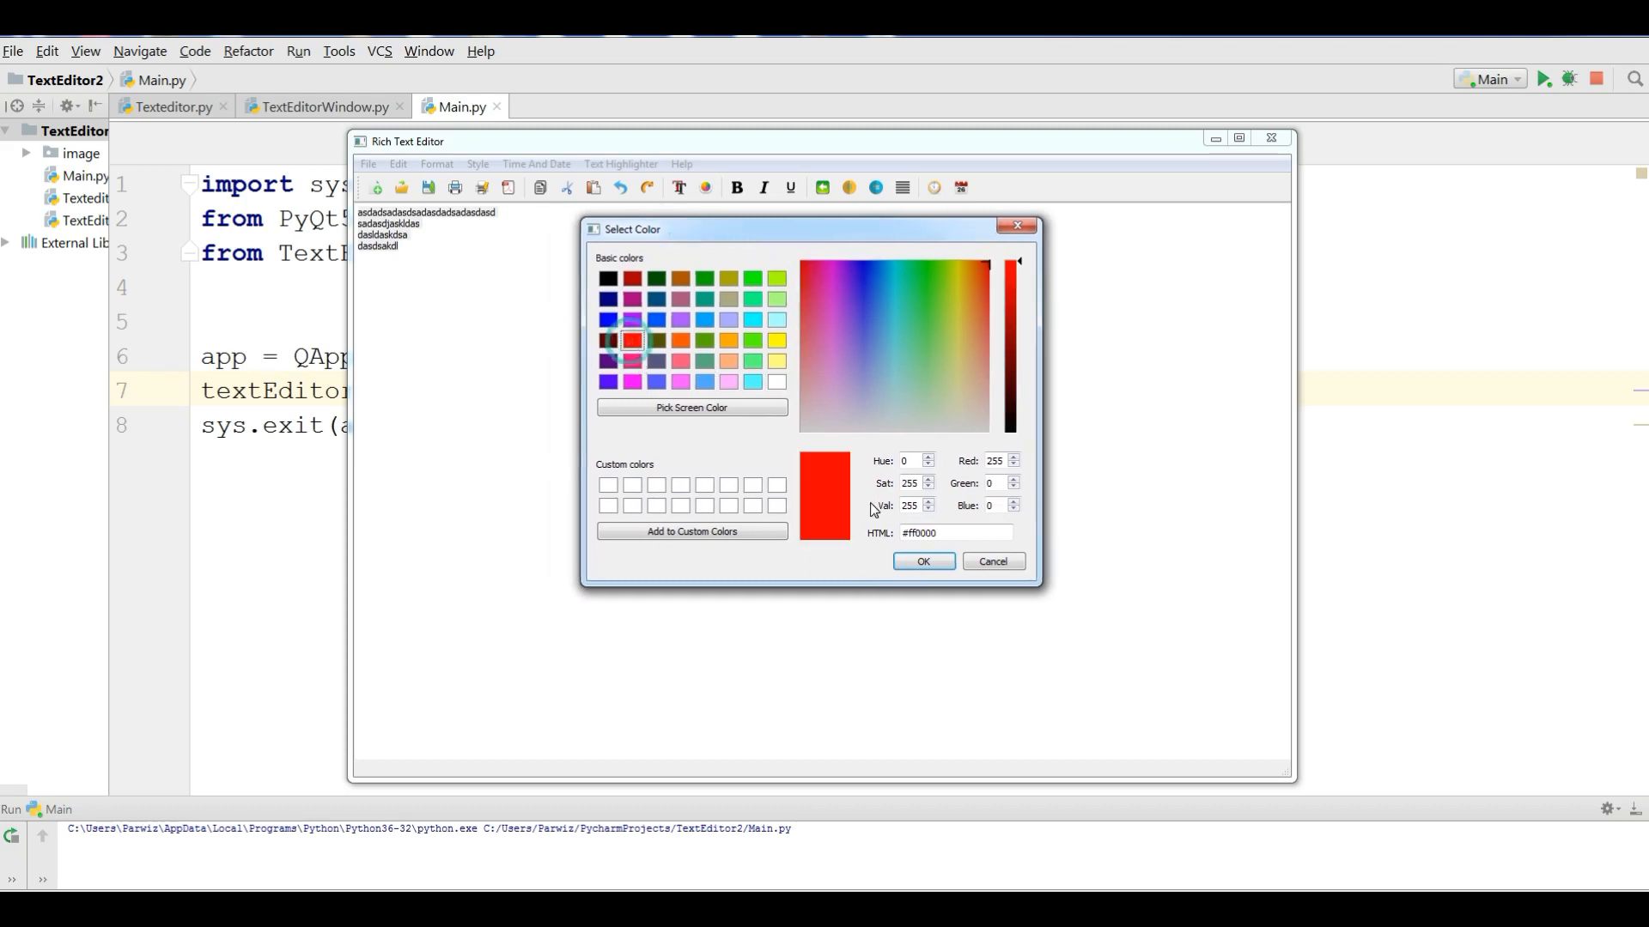
click(923, 560)
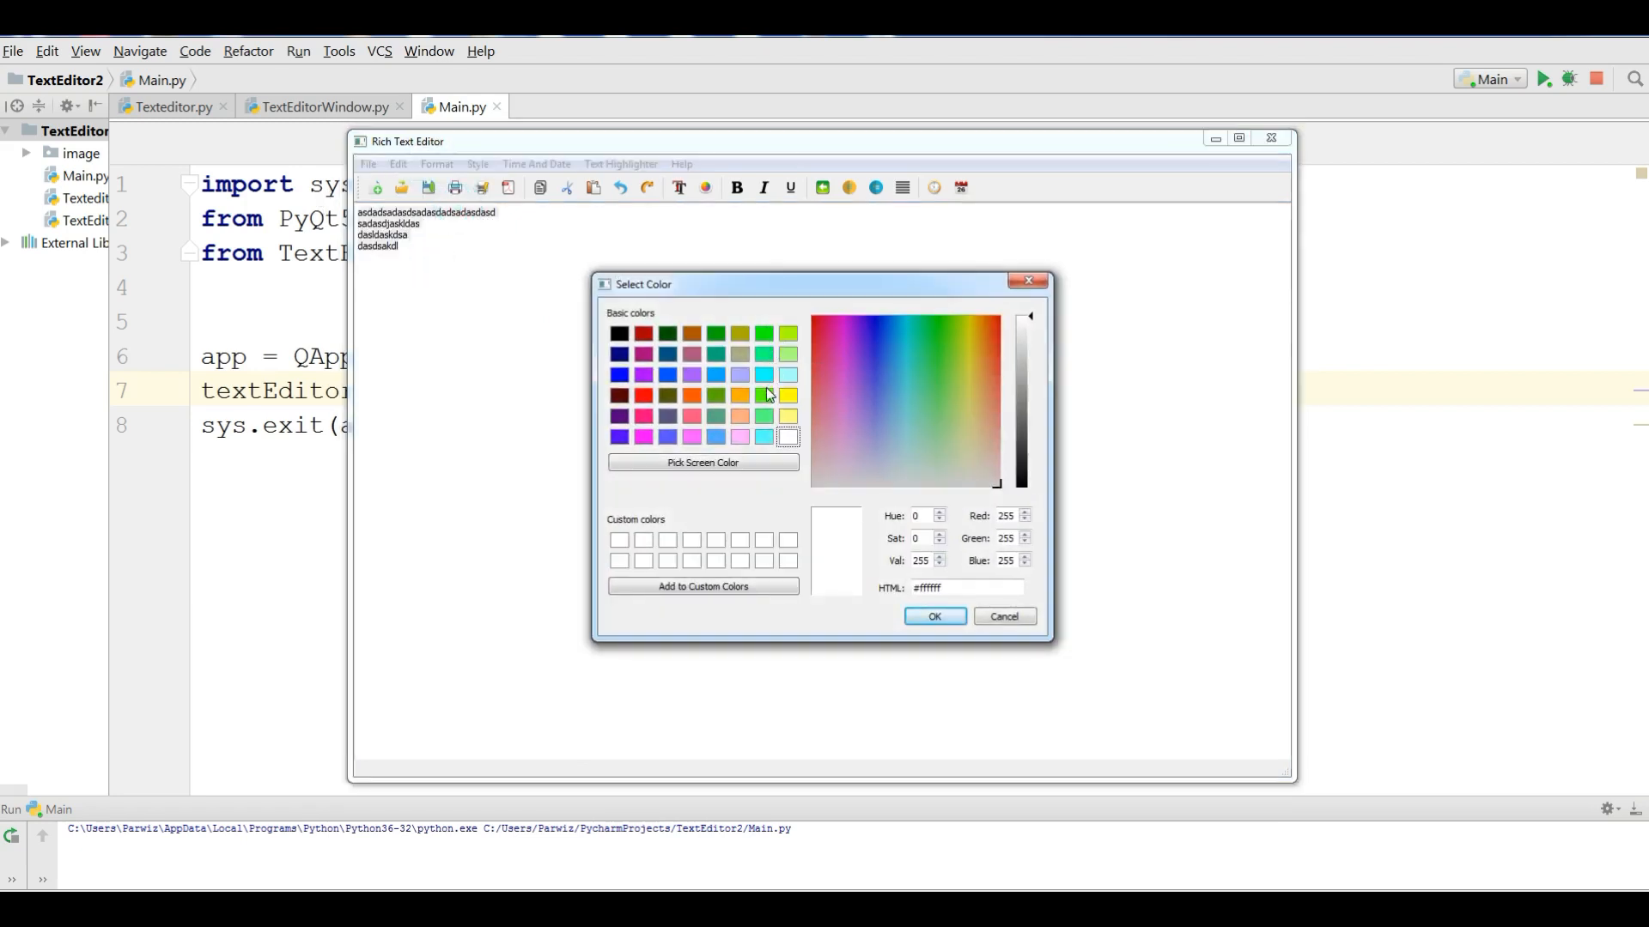
click(934, 616)
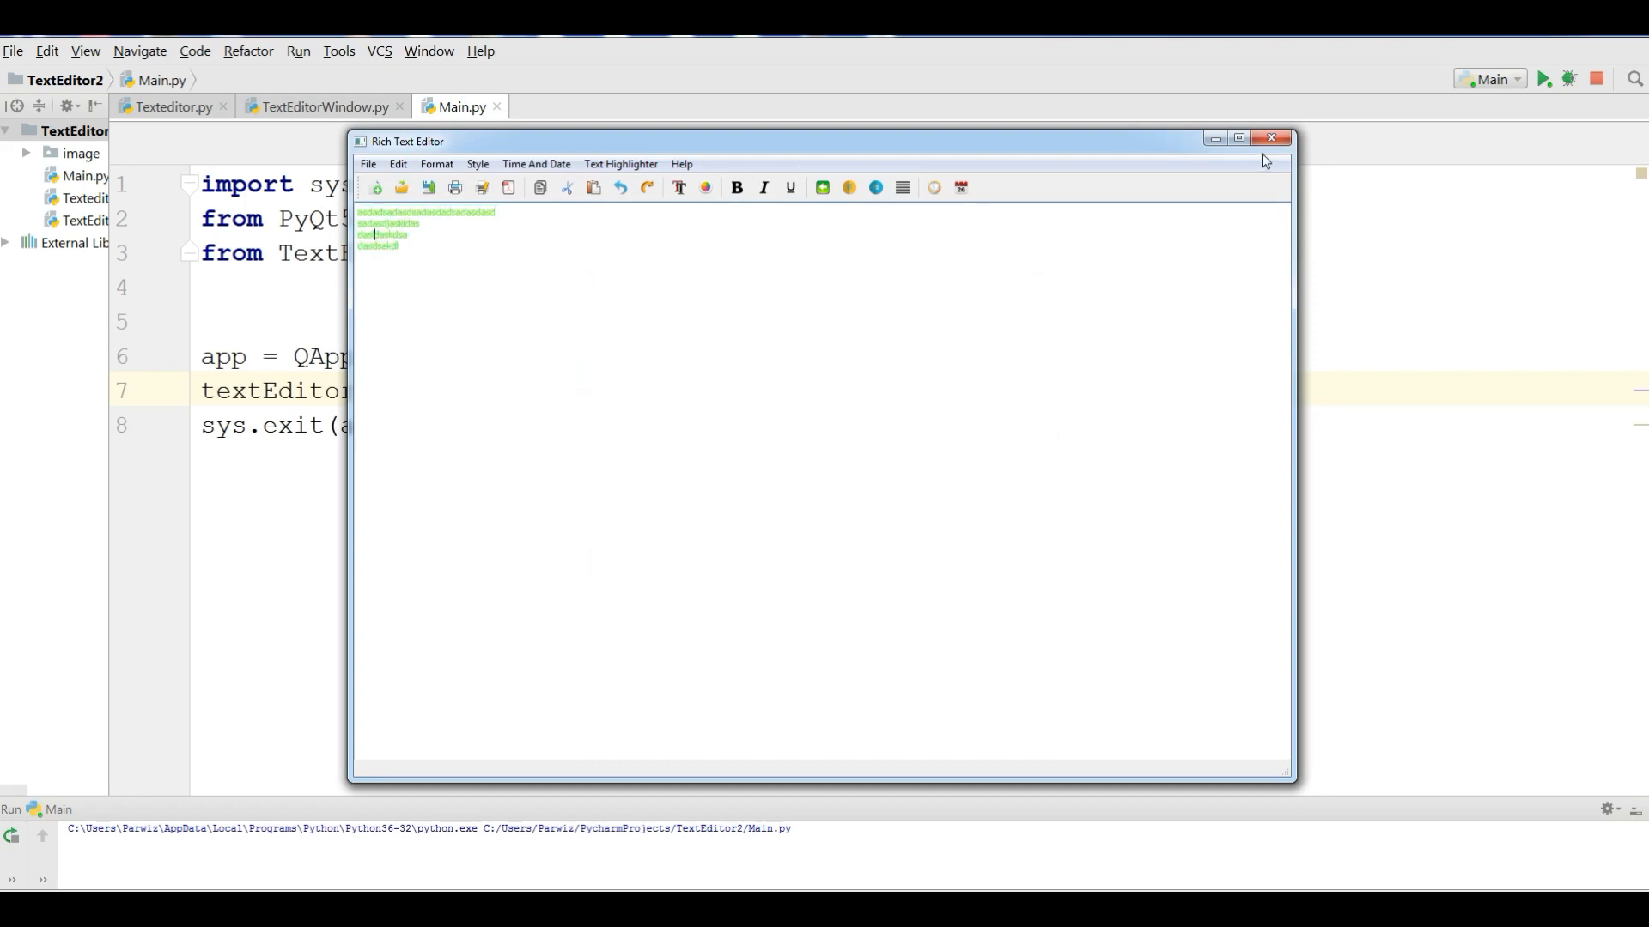
mouse_move(477, 165)
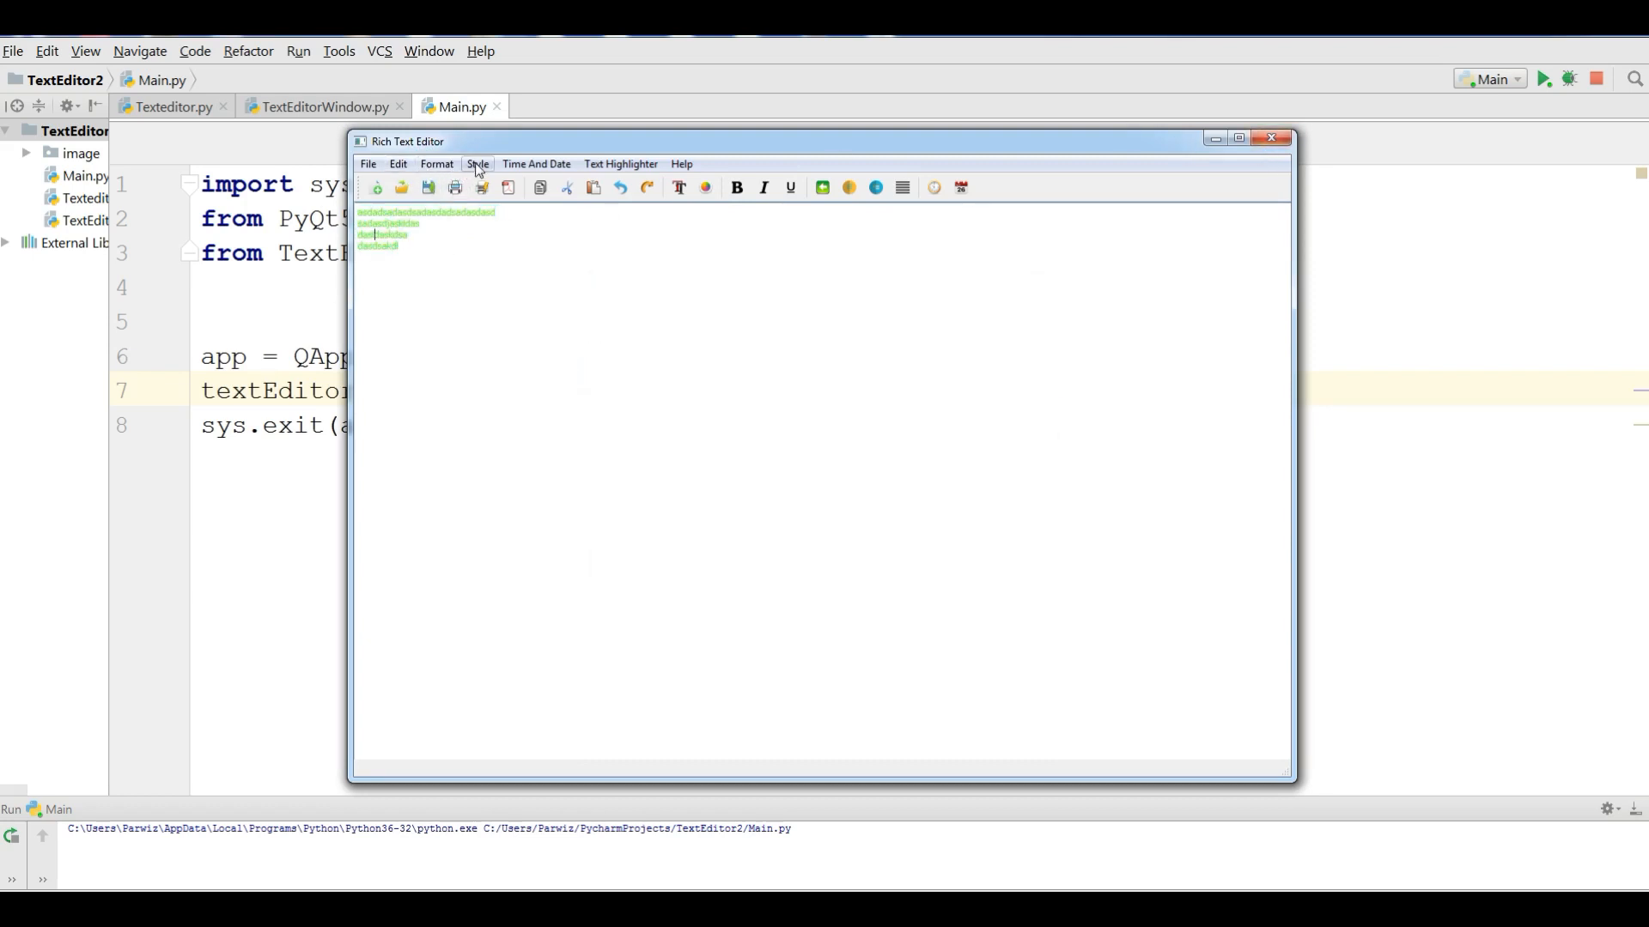
- Check the Style menu options, then close the editor window
click(478, 165)
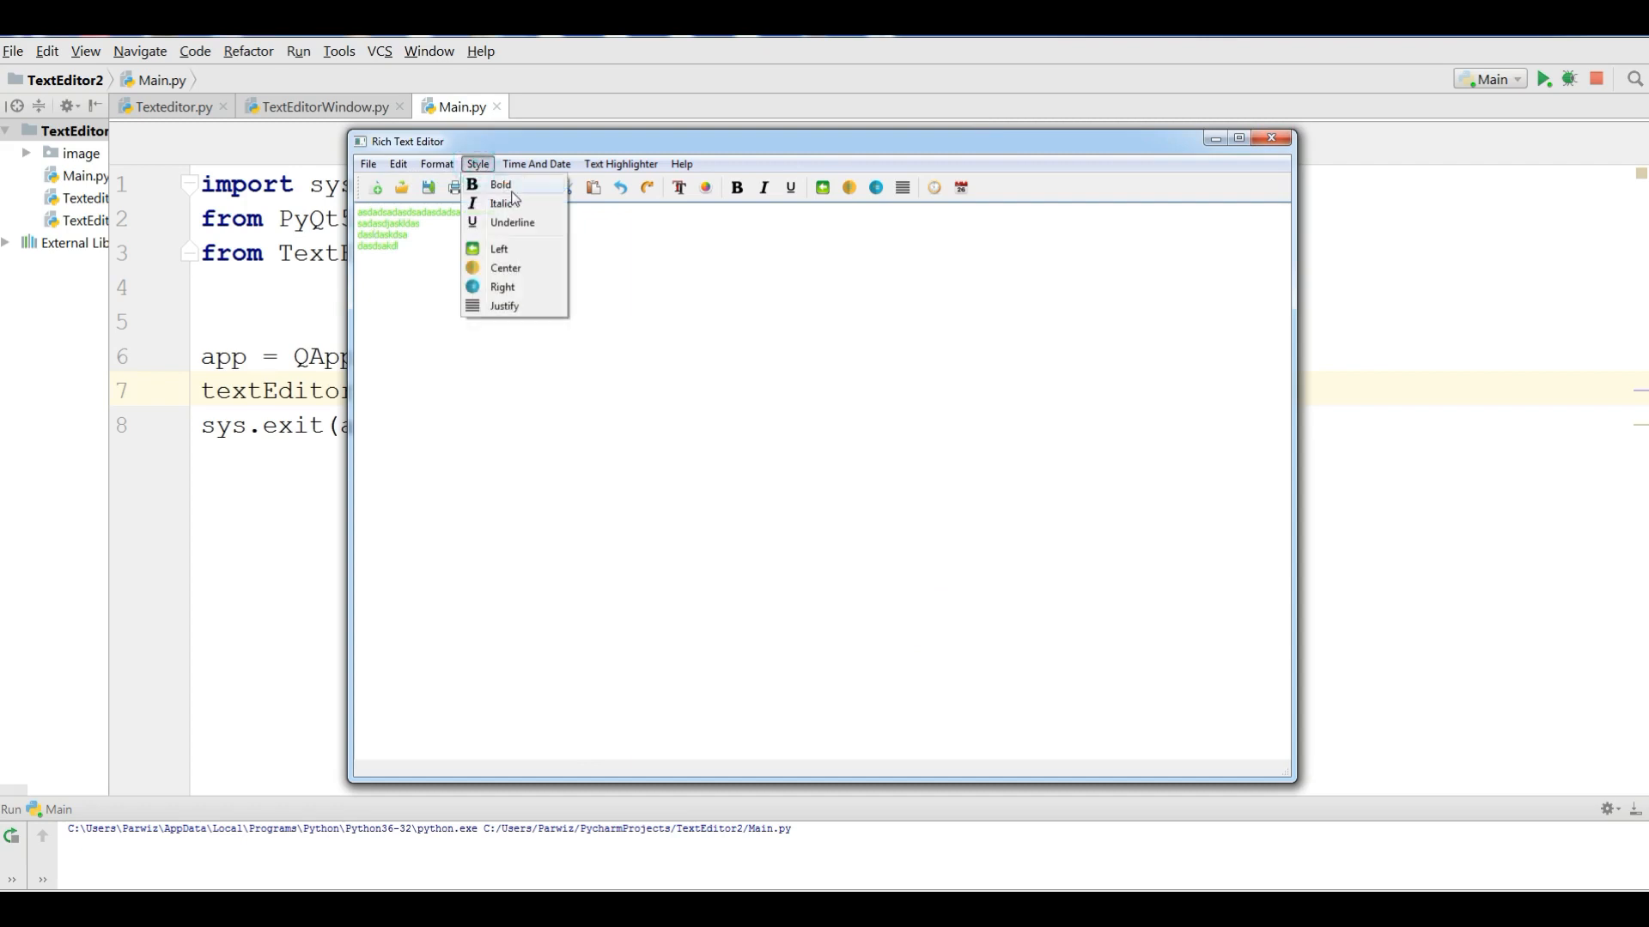
mouse_move(557, 230)
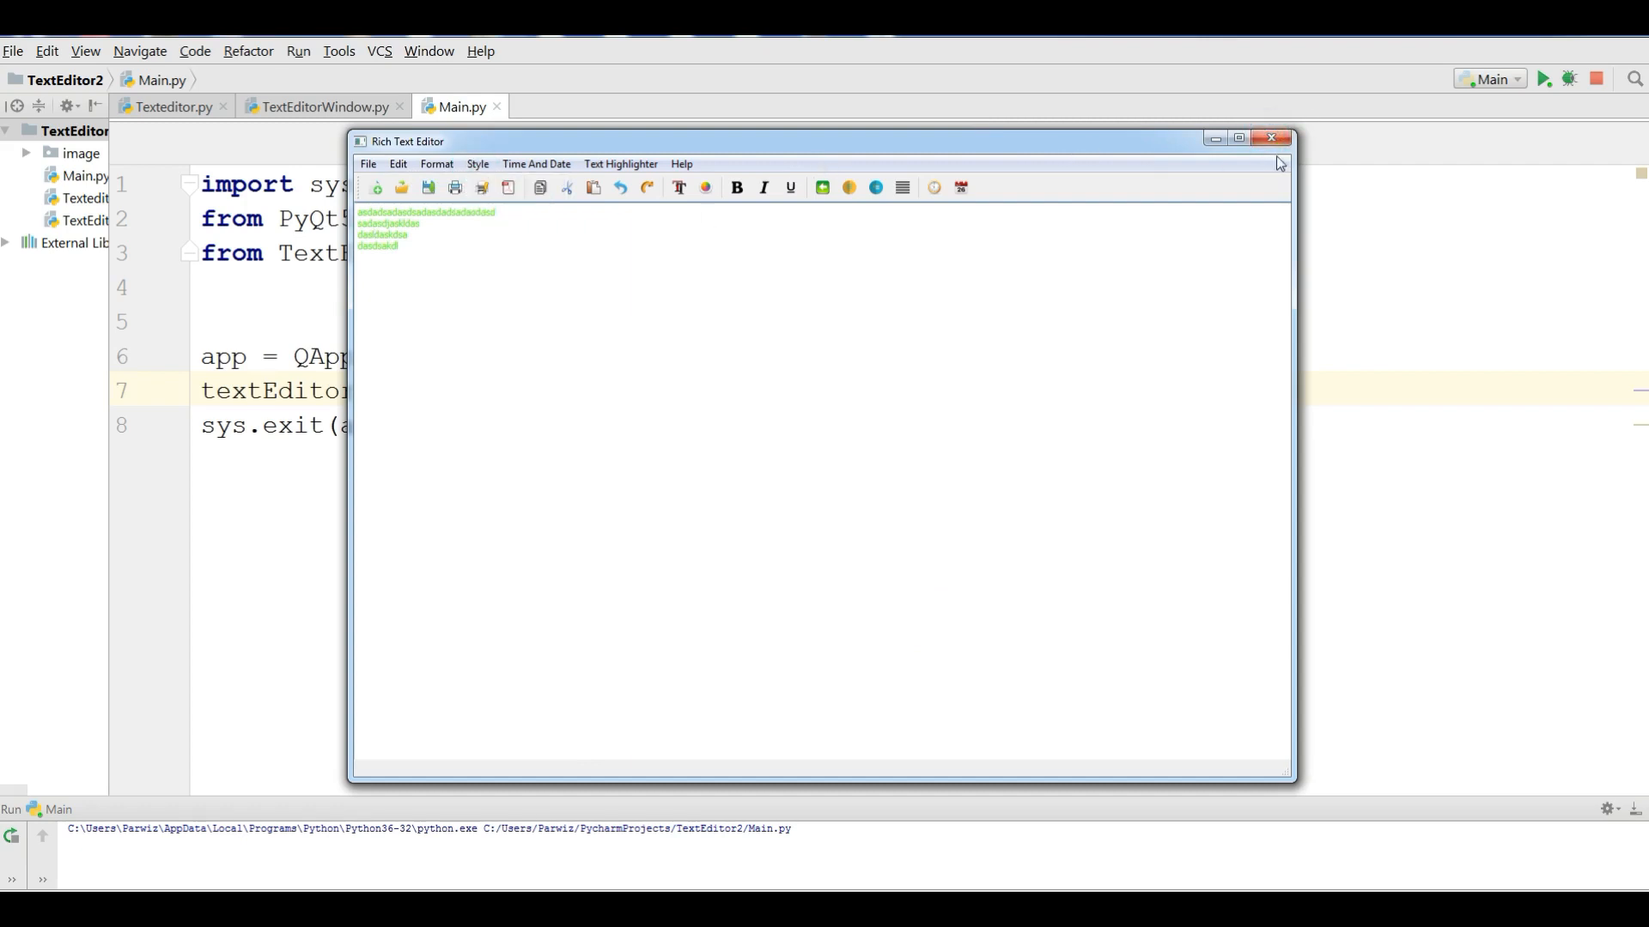
click(1271, 137)
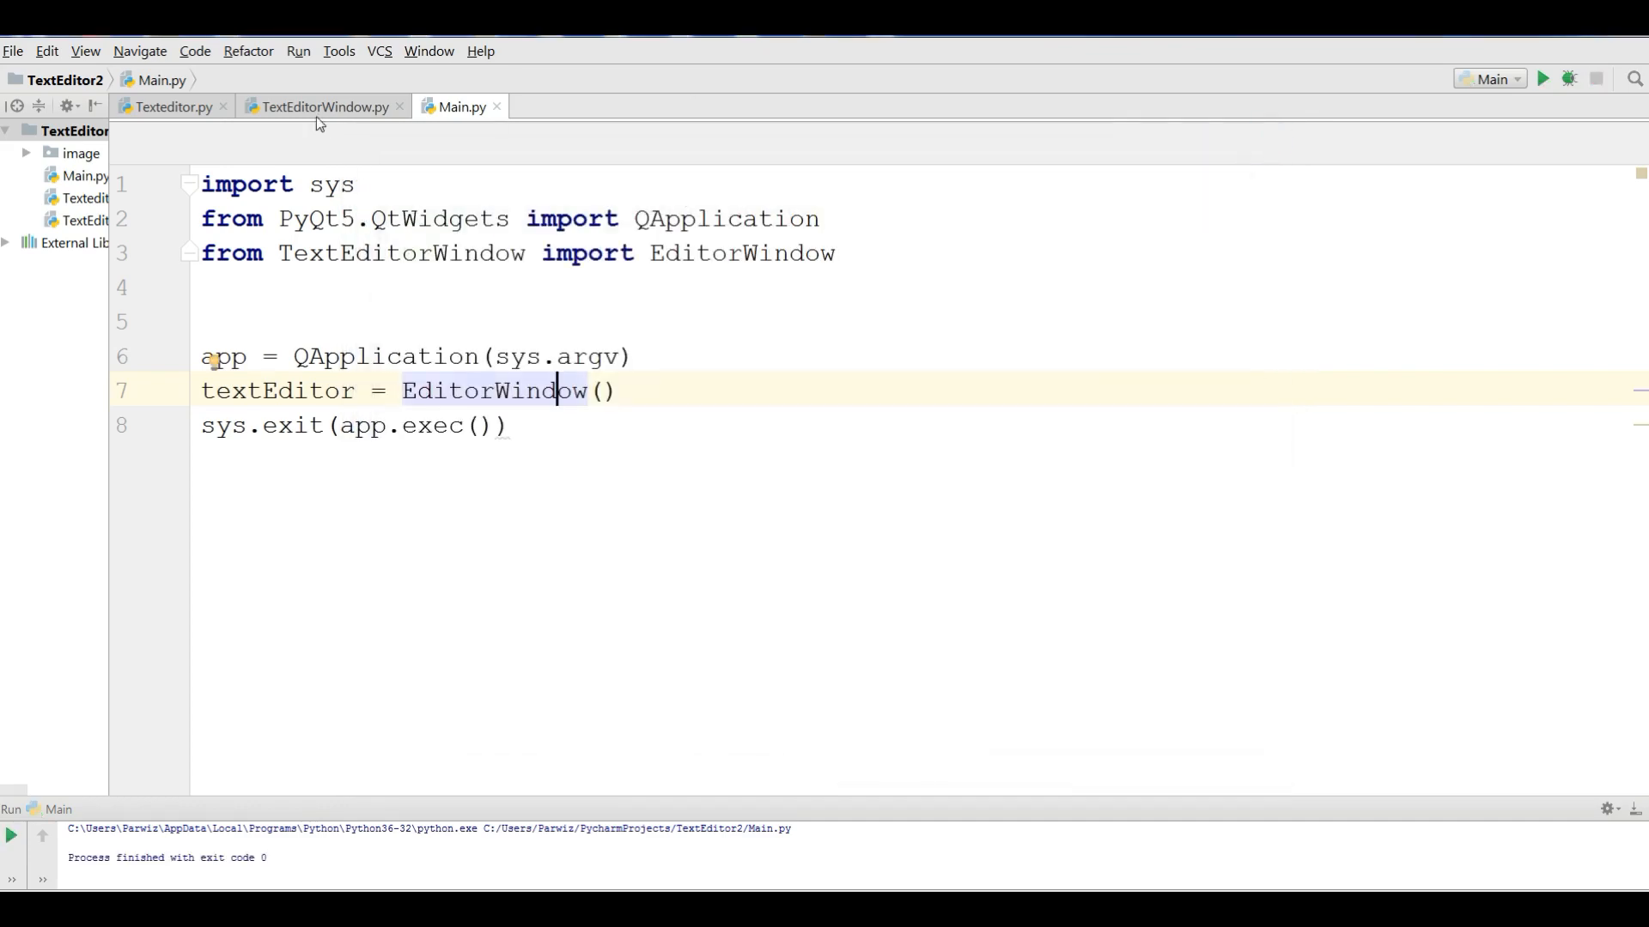
- Start a Bold(self) method containing font = QFont() in TextEditorWindow.py
click(323, 107)
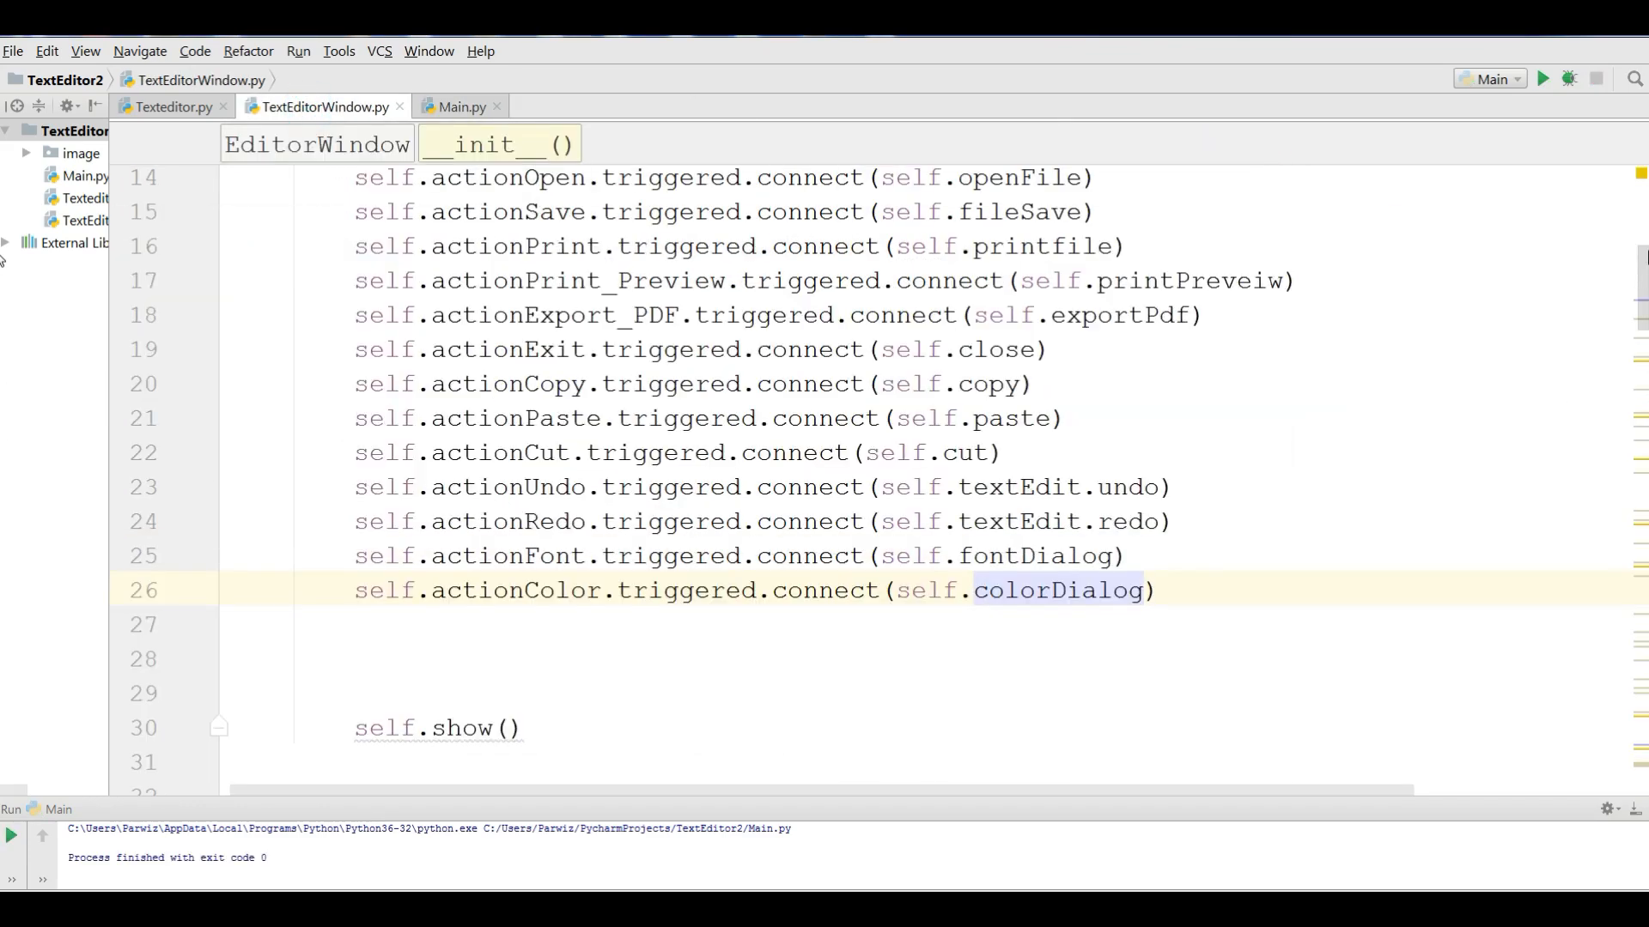
scroll(down, 3)
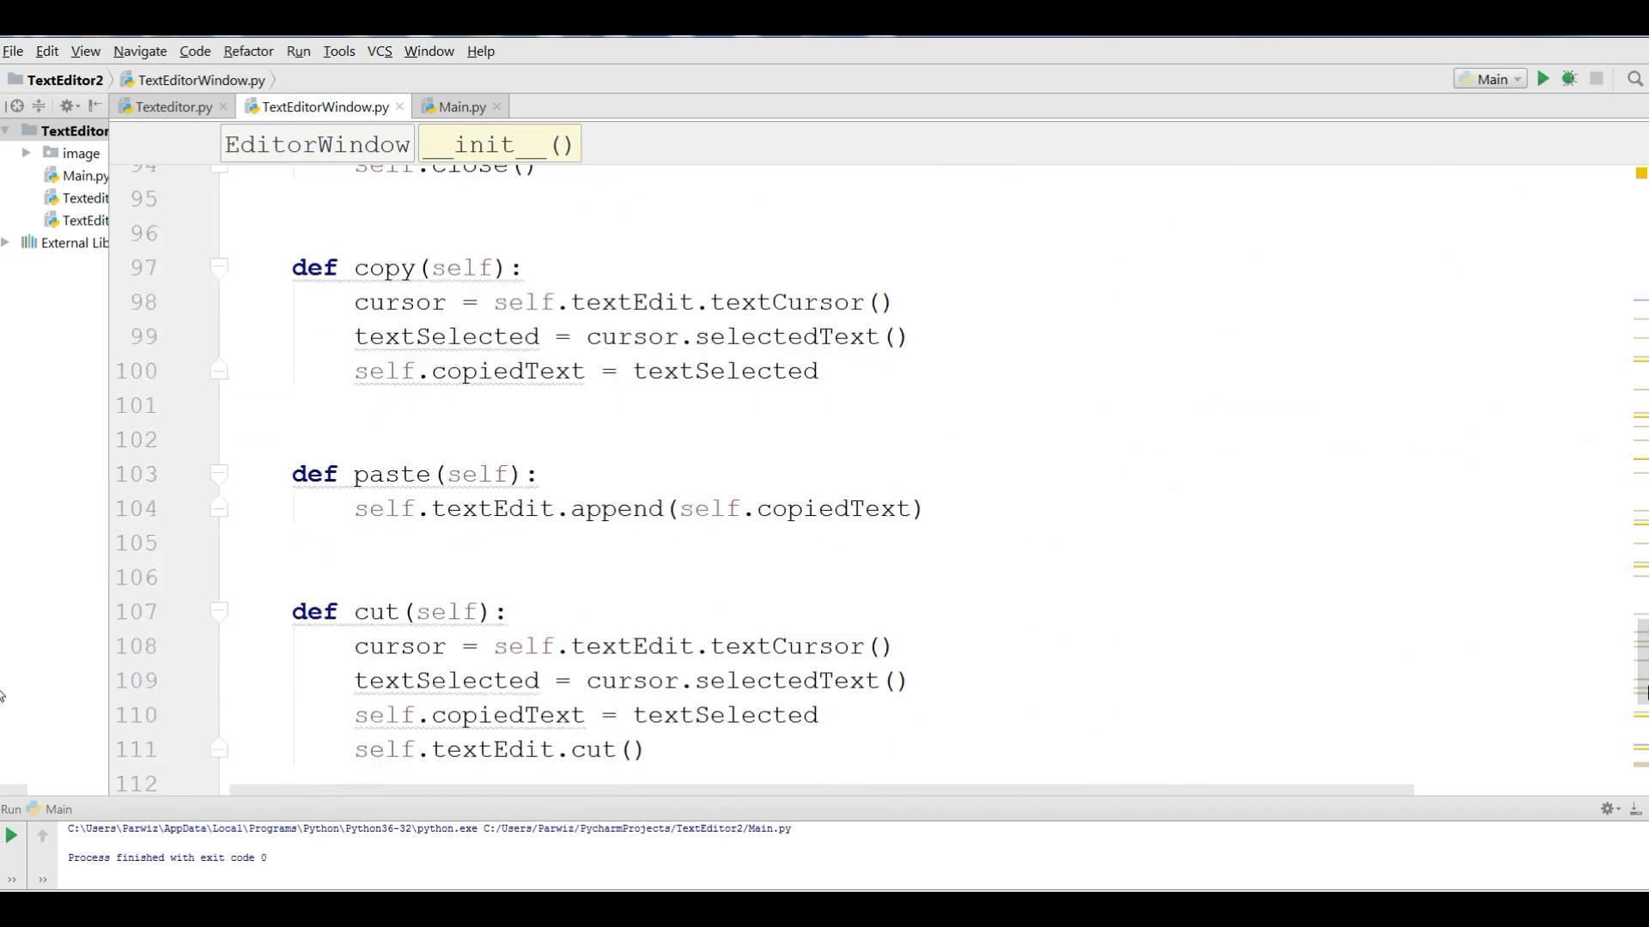
scroll(down, 3)
text(def text)
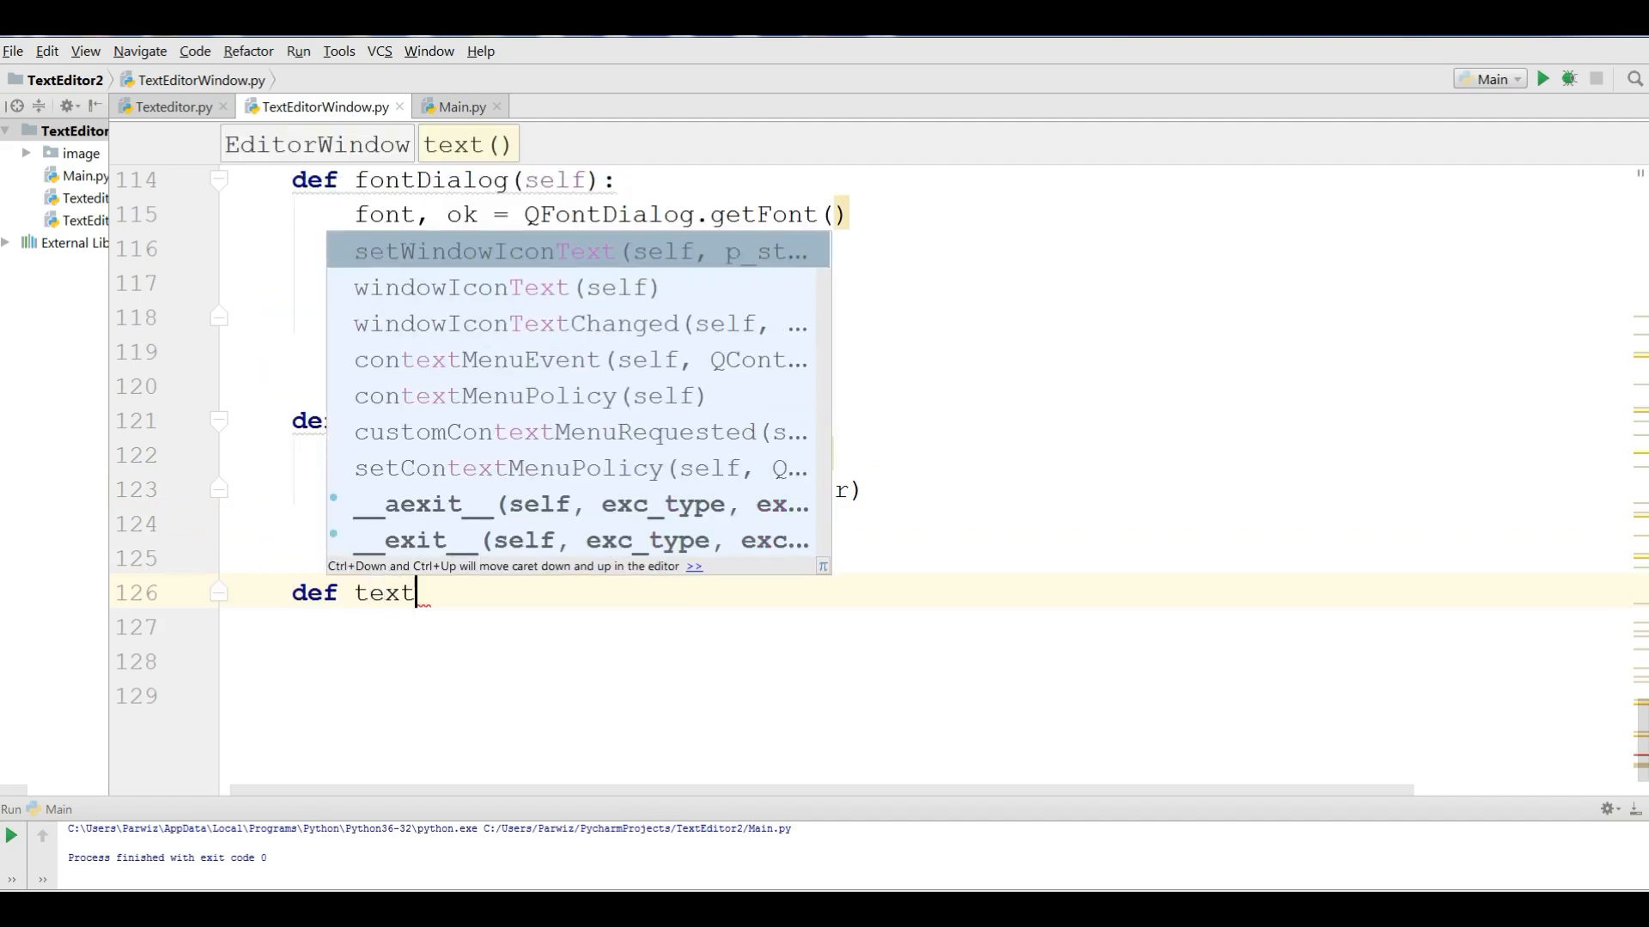
text(Bold(self):)
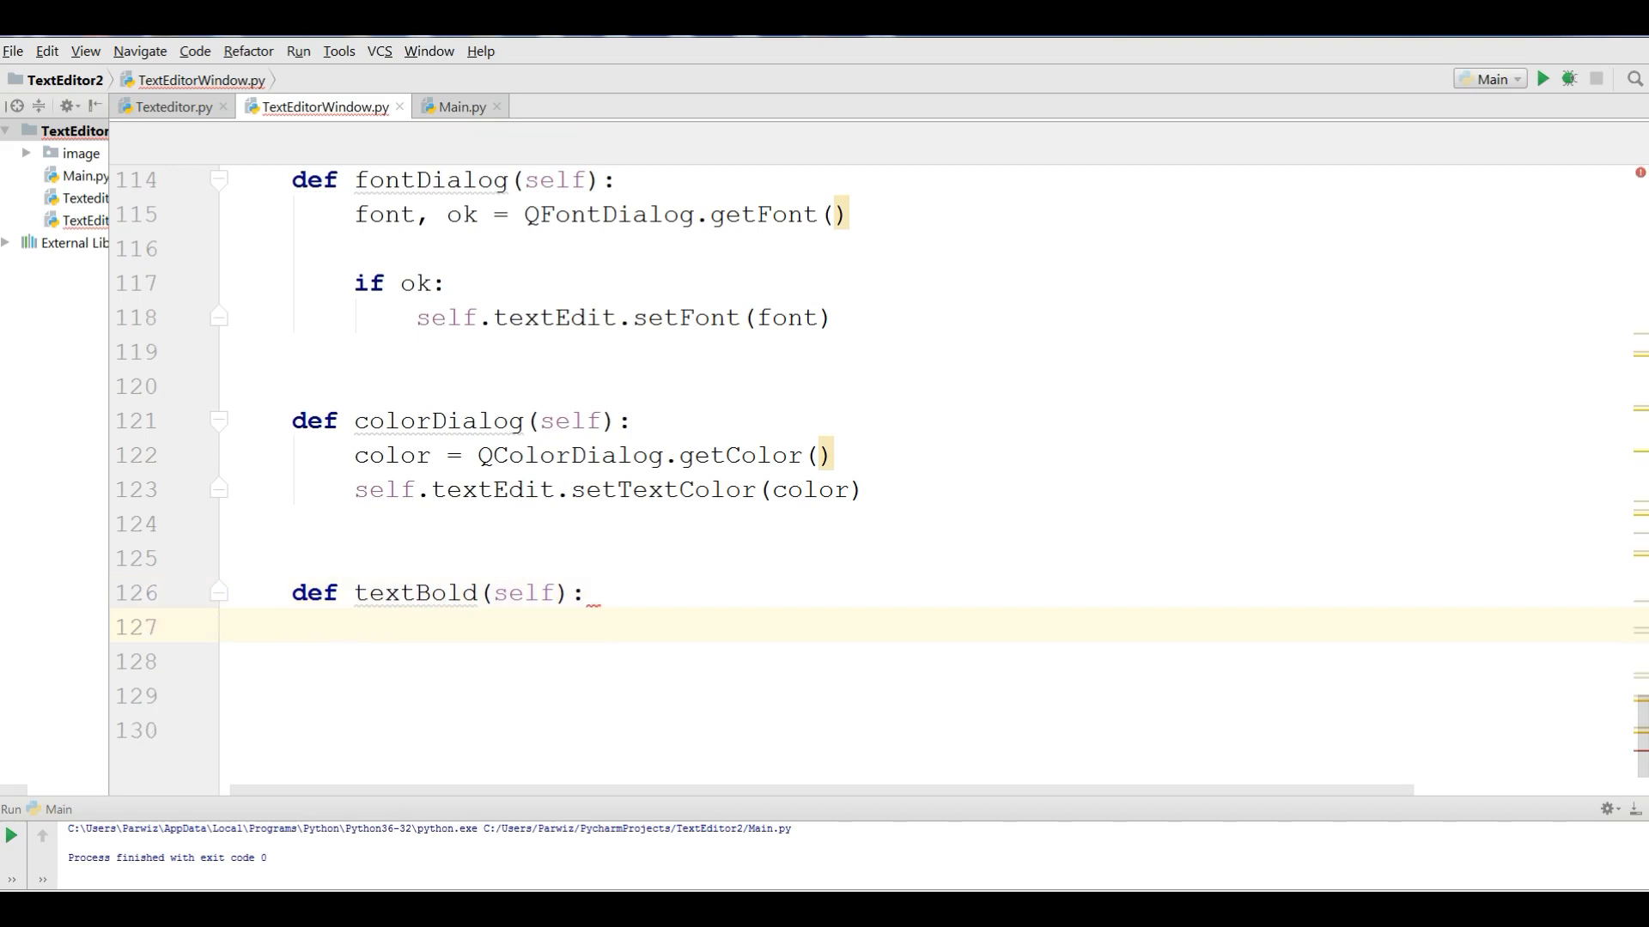
text(font = Q)
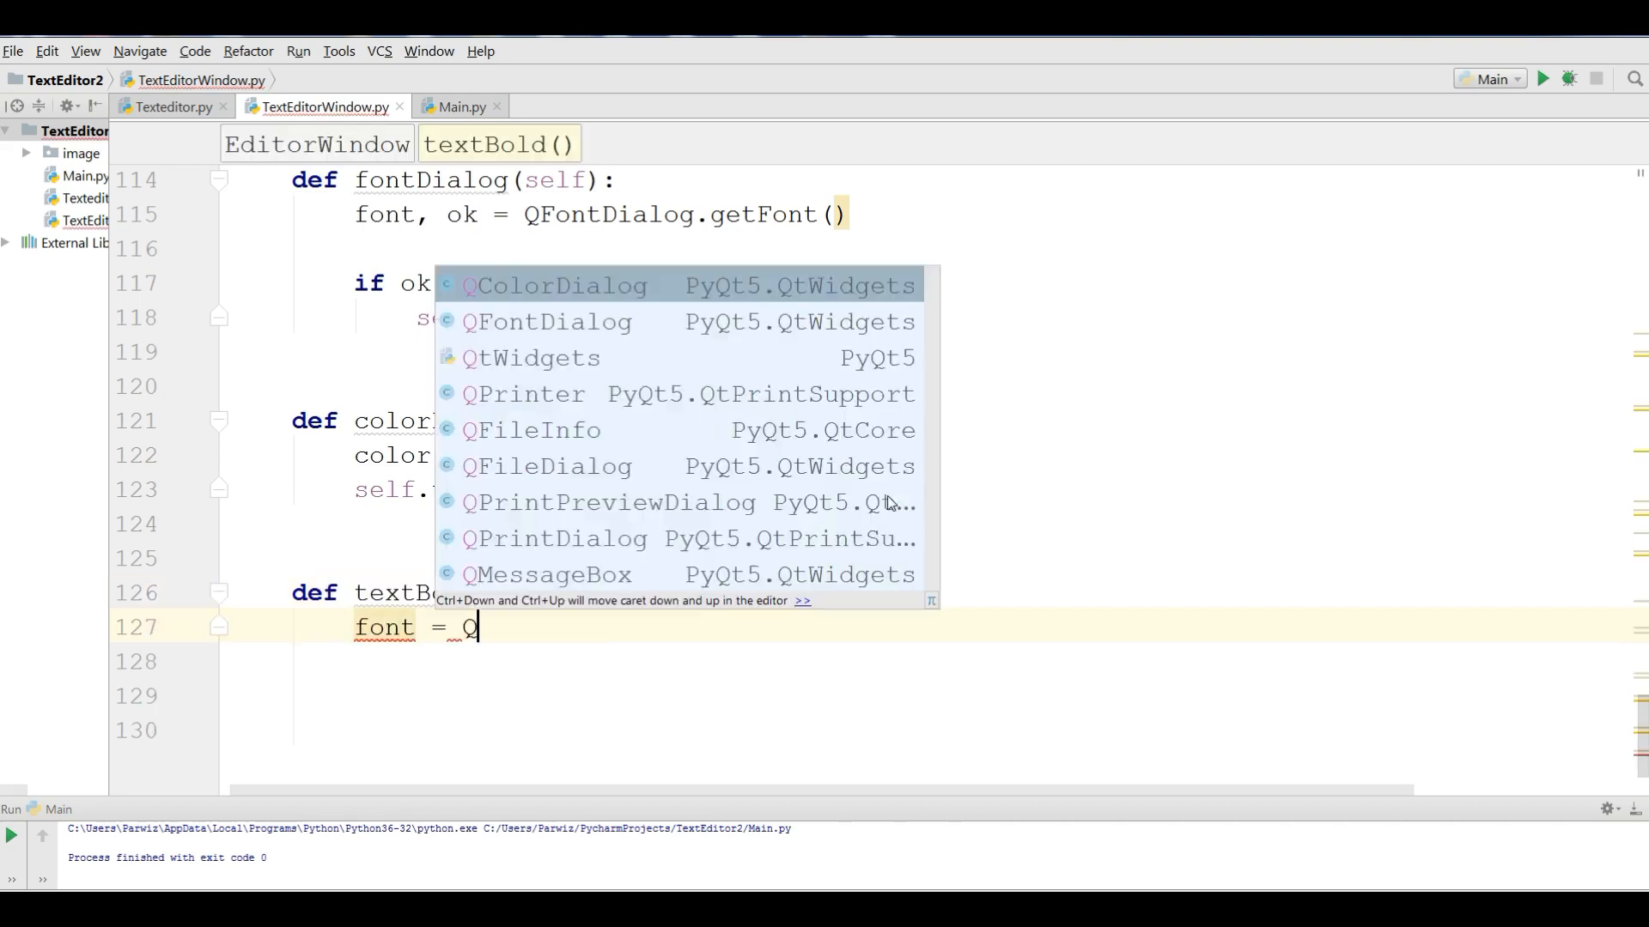
text(Font)
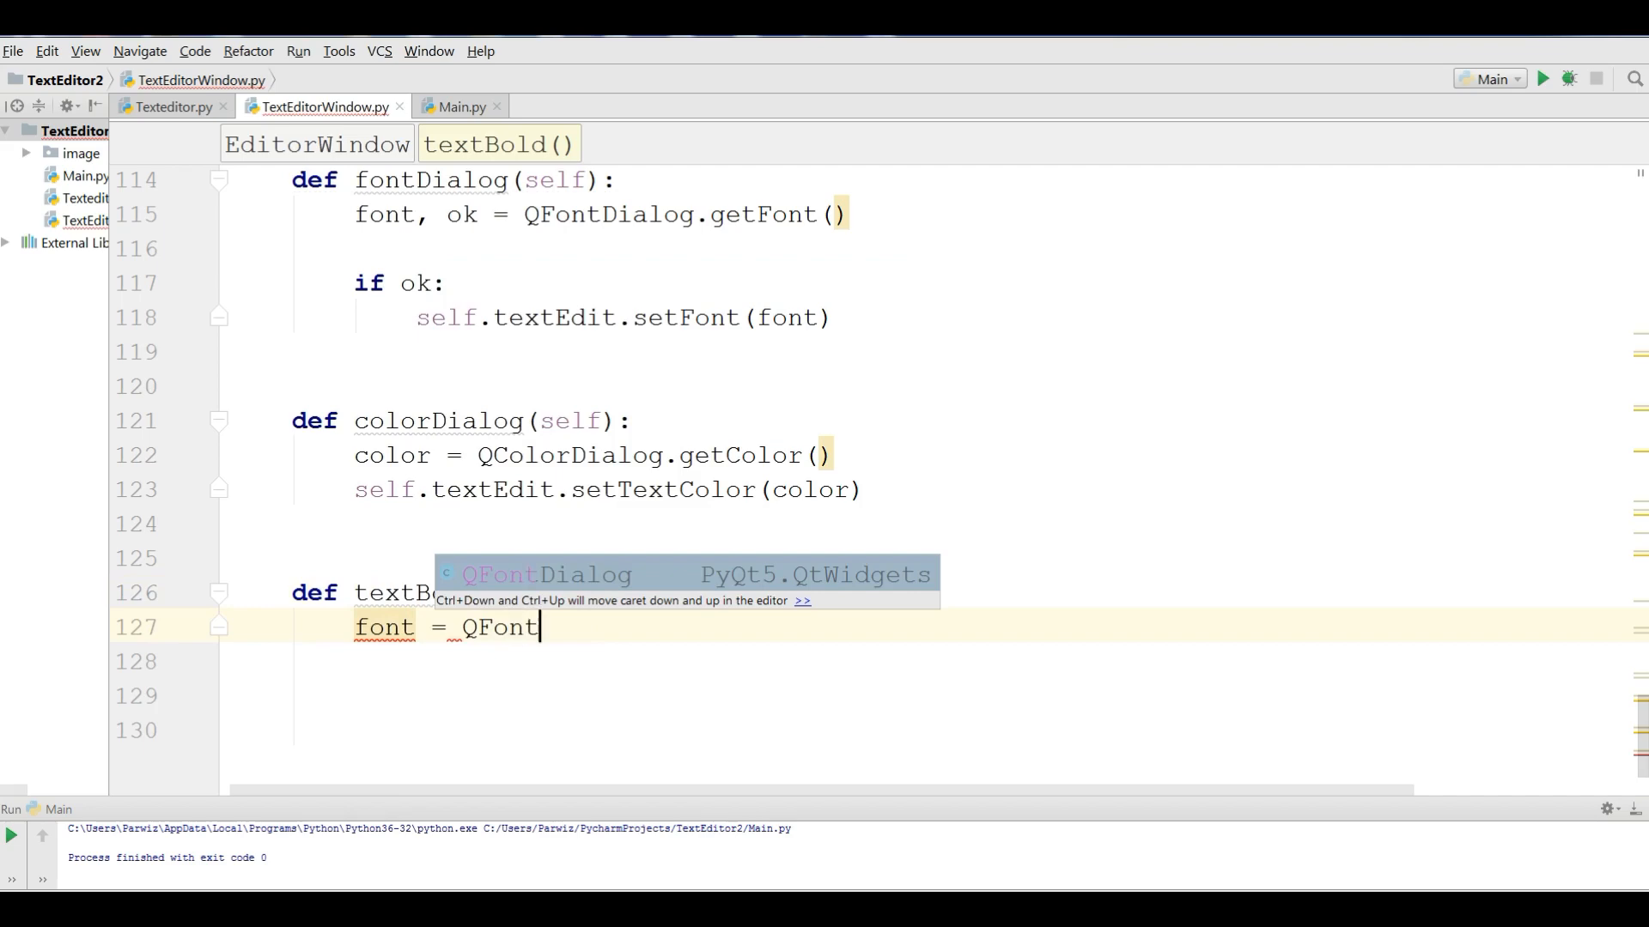
text(())
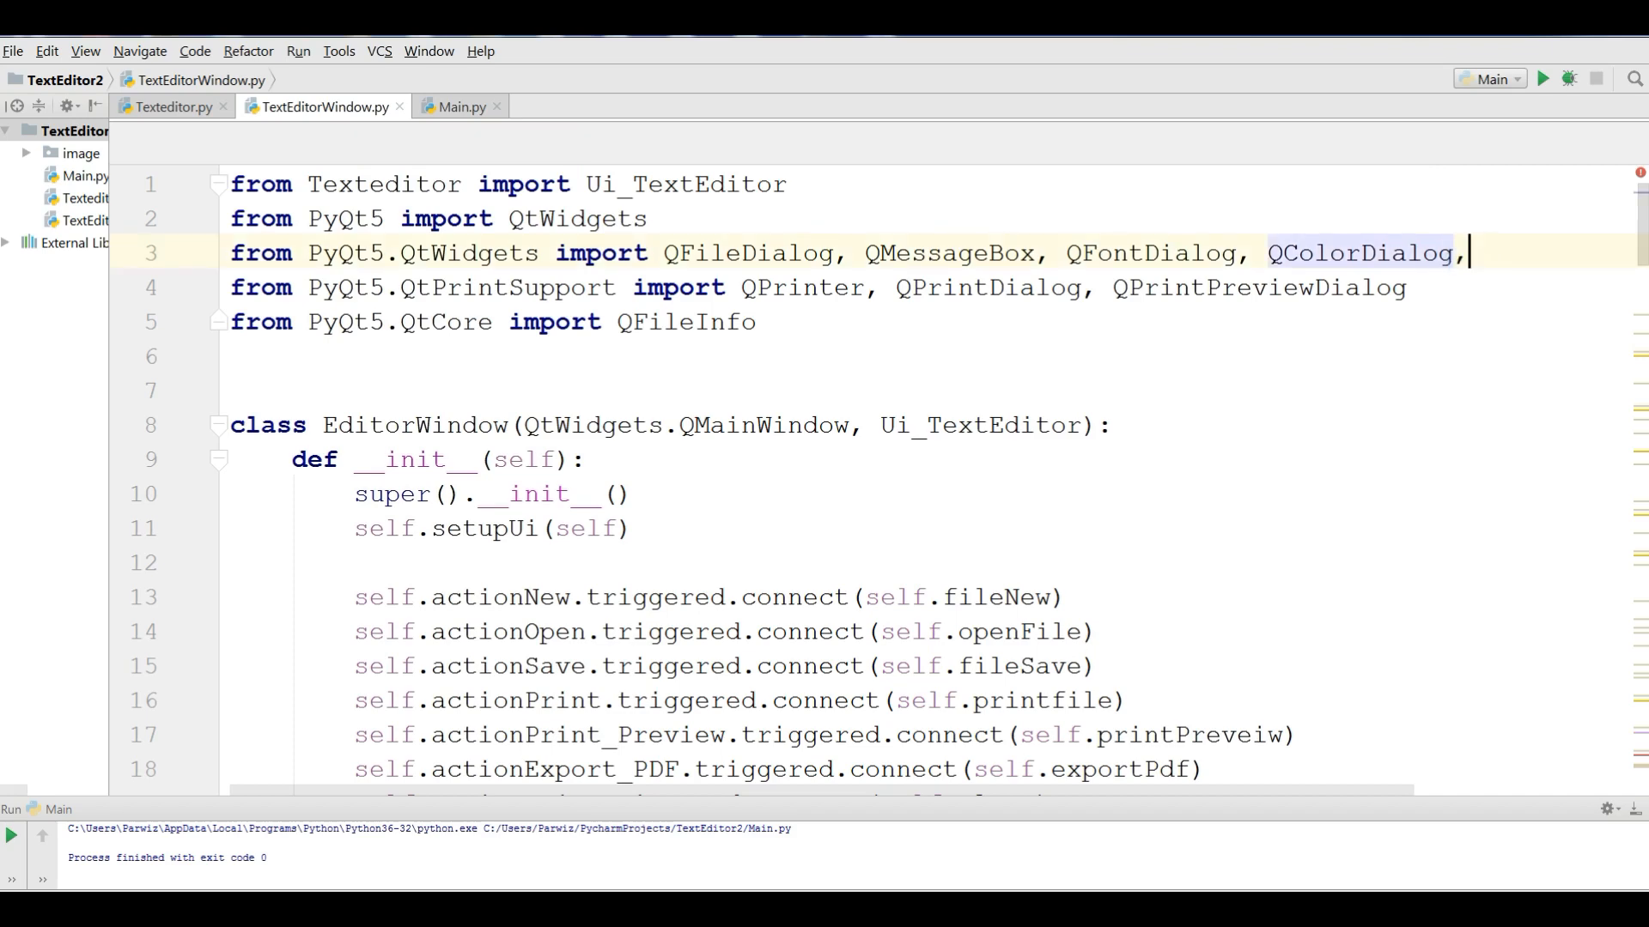
- Try adding QFont to an existing import, then remove the stray comma
text(Qfo)
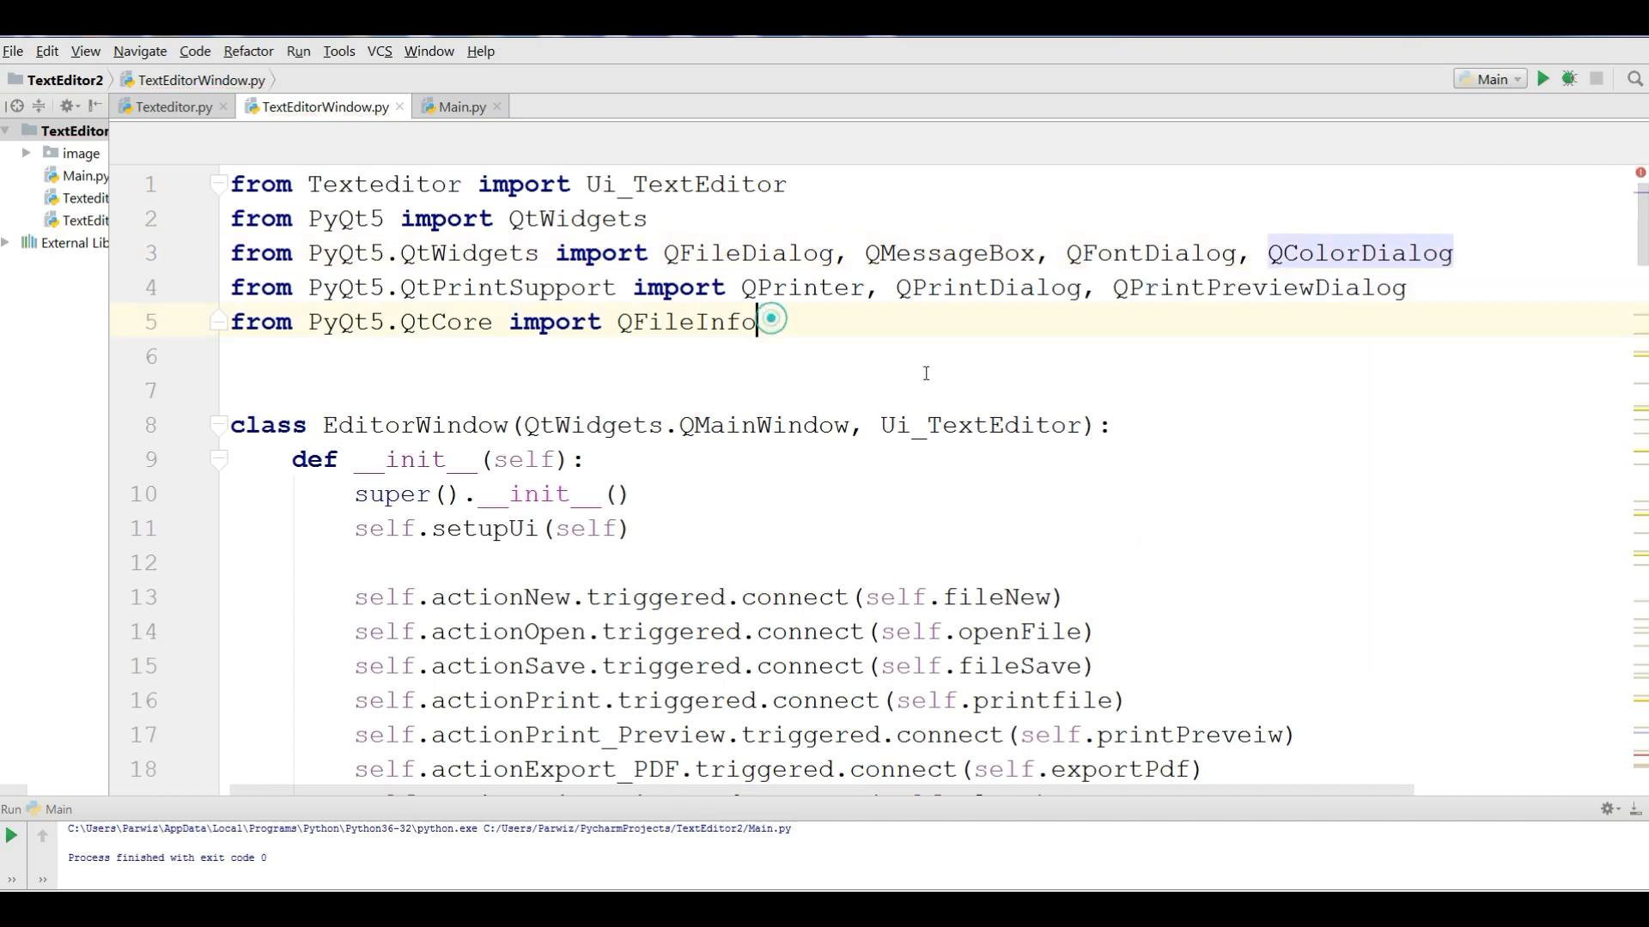
text(, QF)
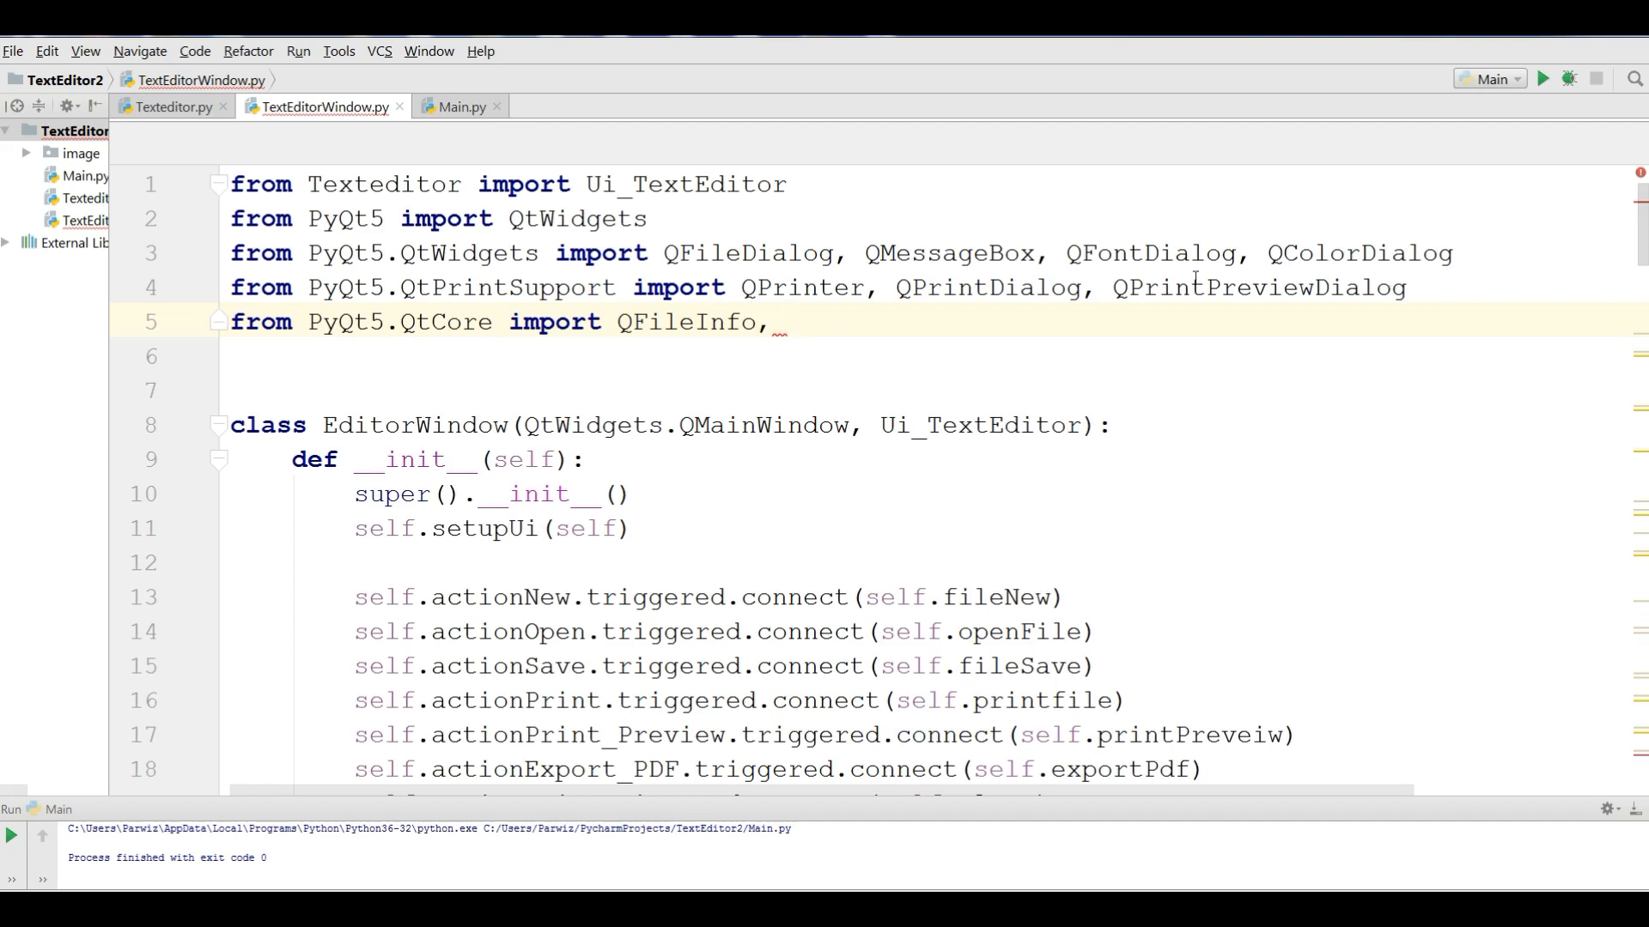
text(Q)
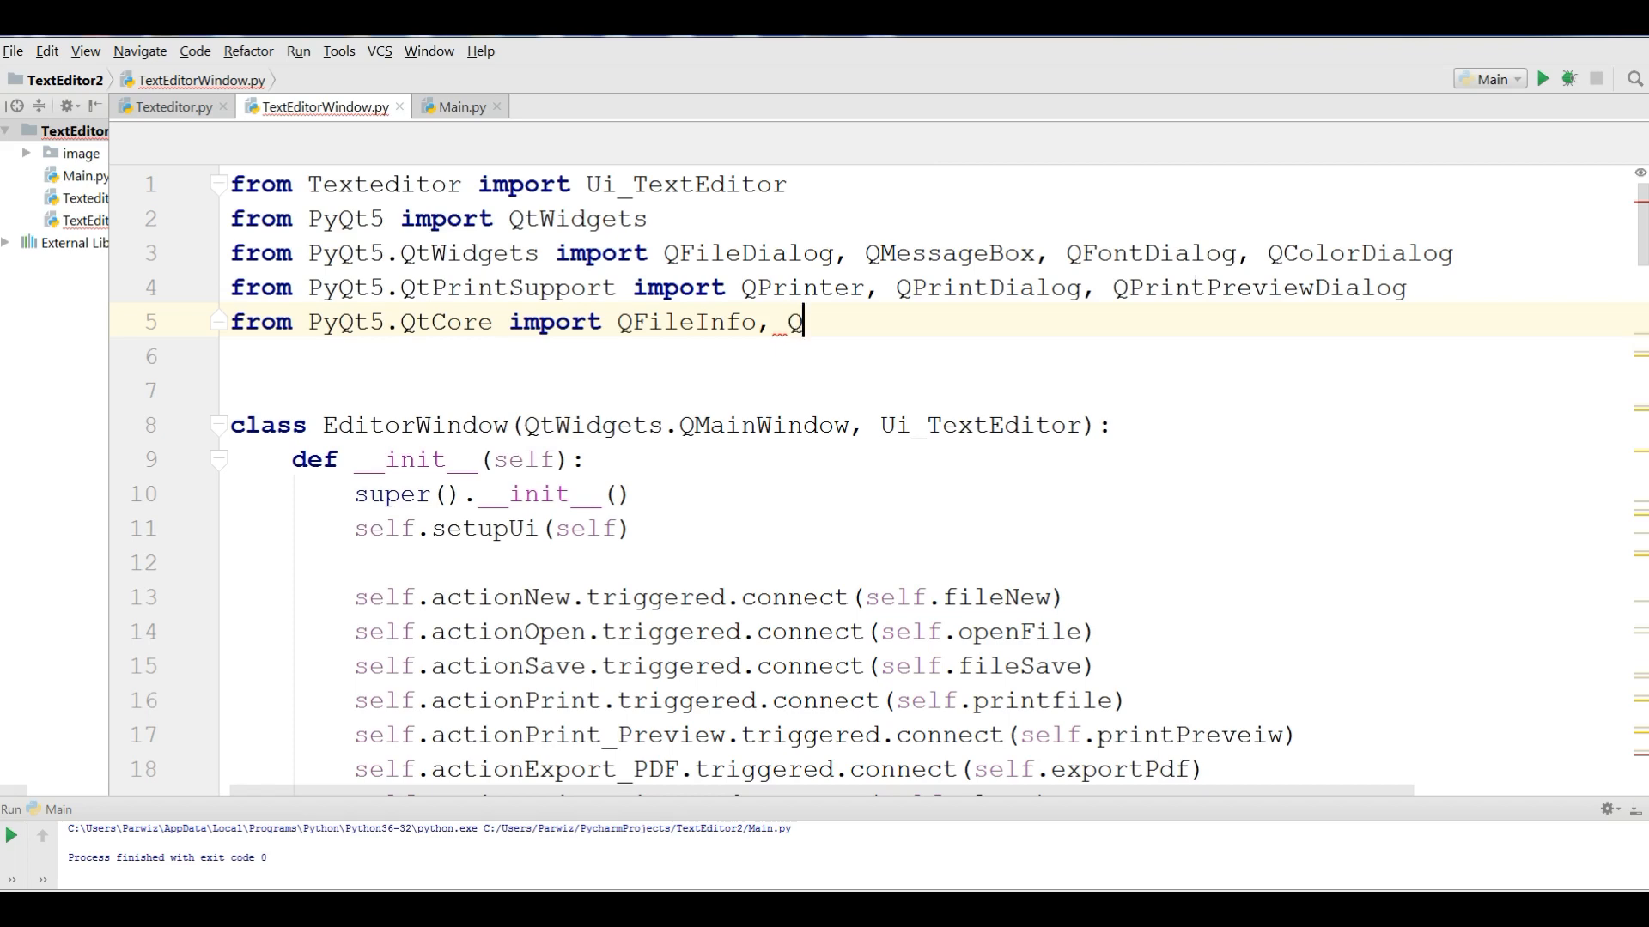
text(f)
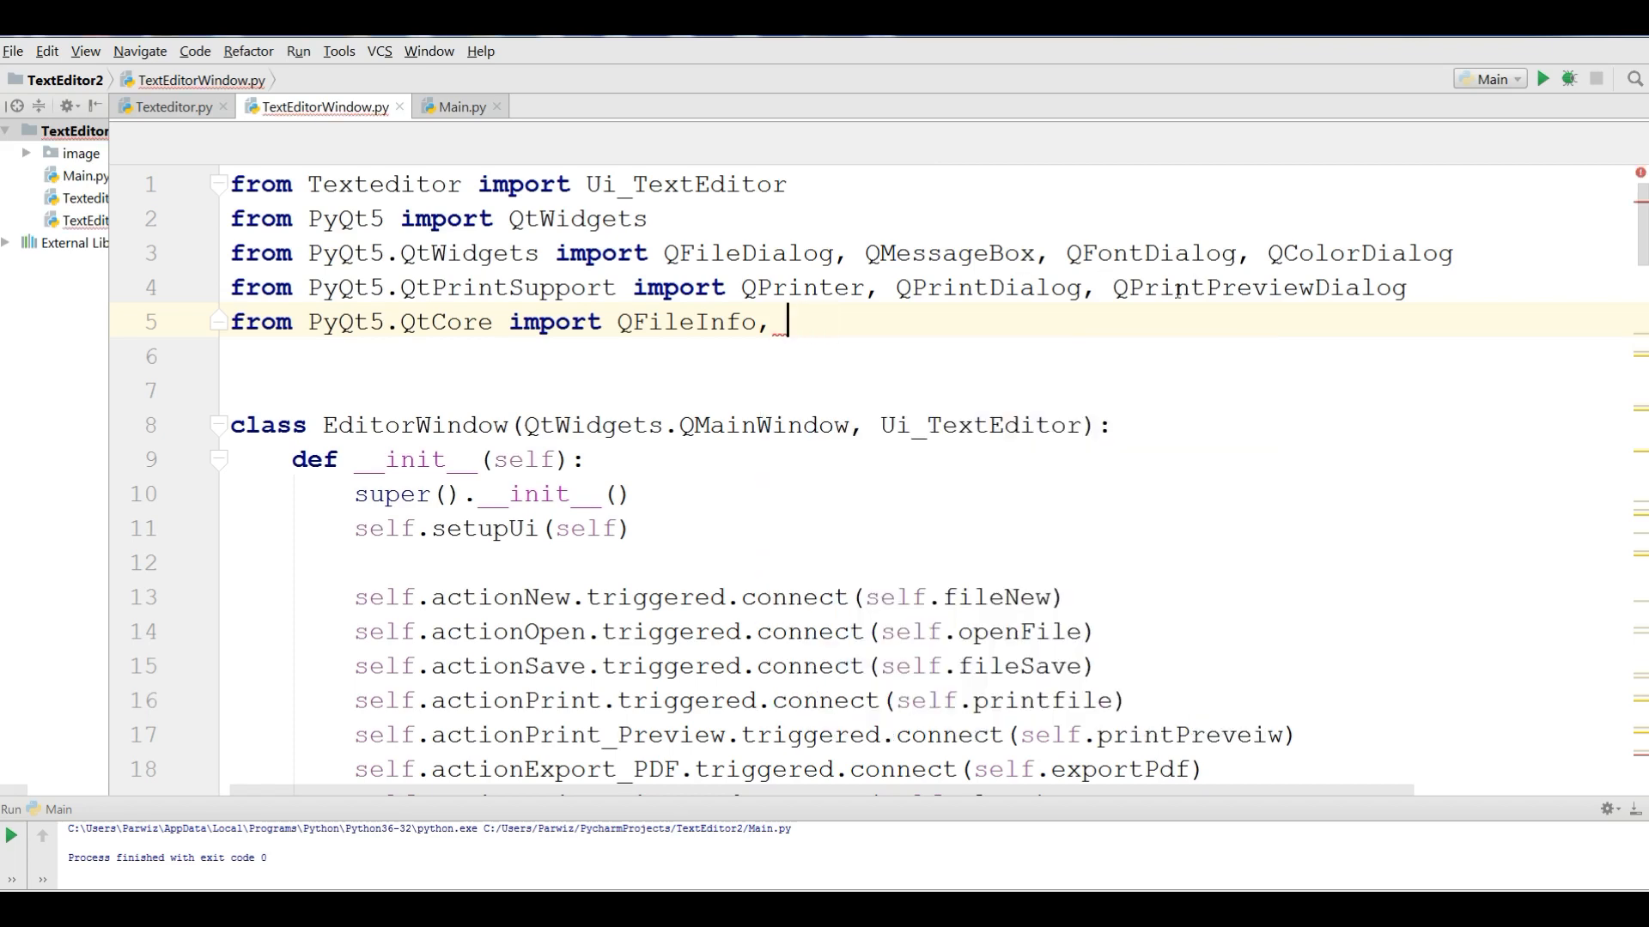
key(BackSpace)
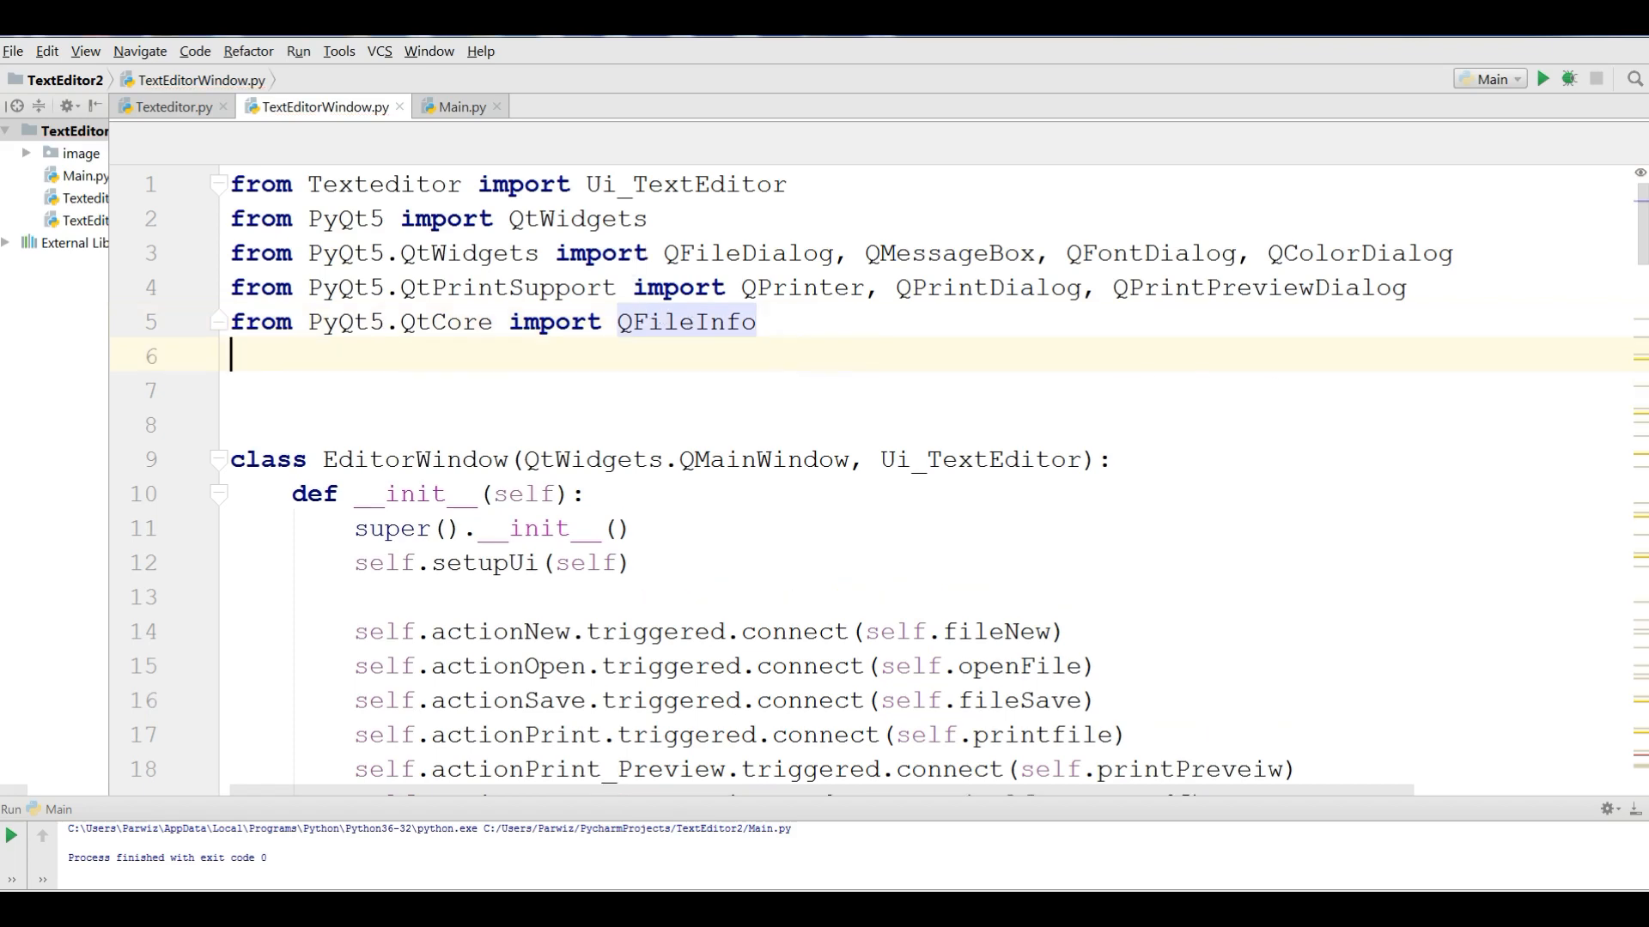
- Add a new line from PyQt5.QtGui import QFont below the imports
text(from P)
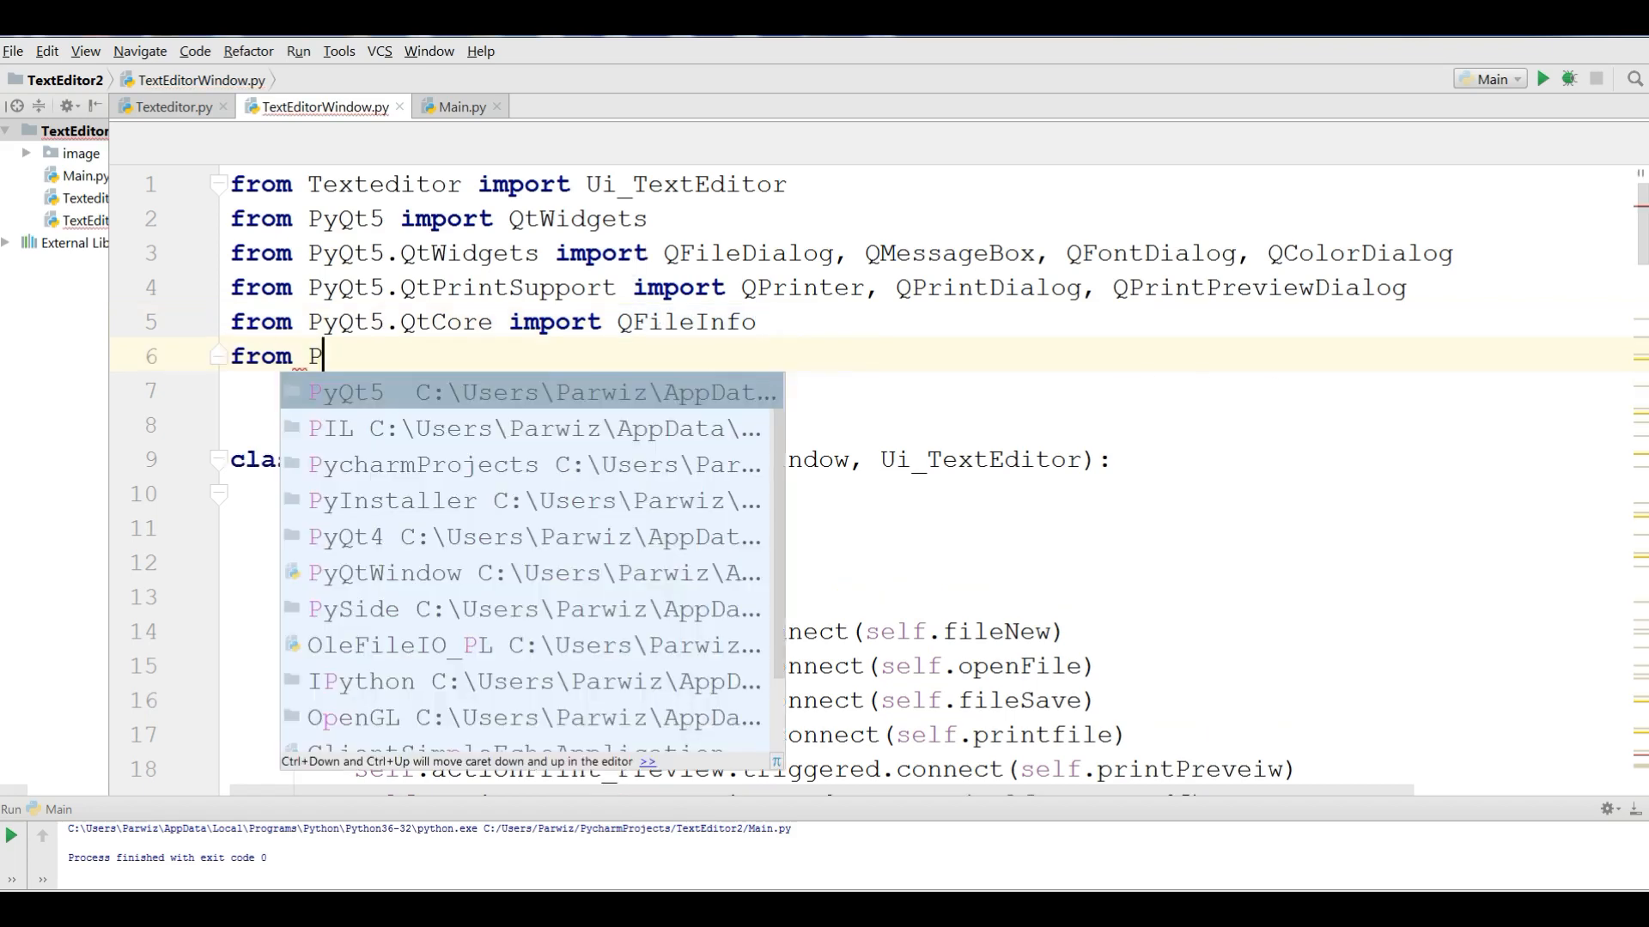
text(yQt5.)
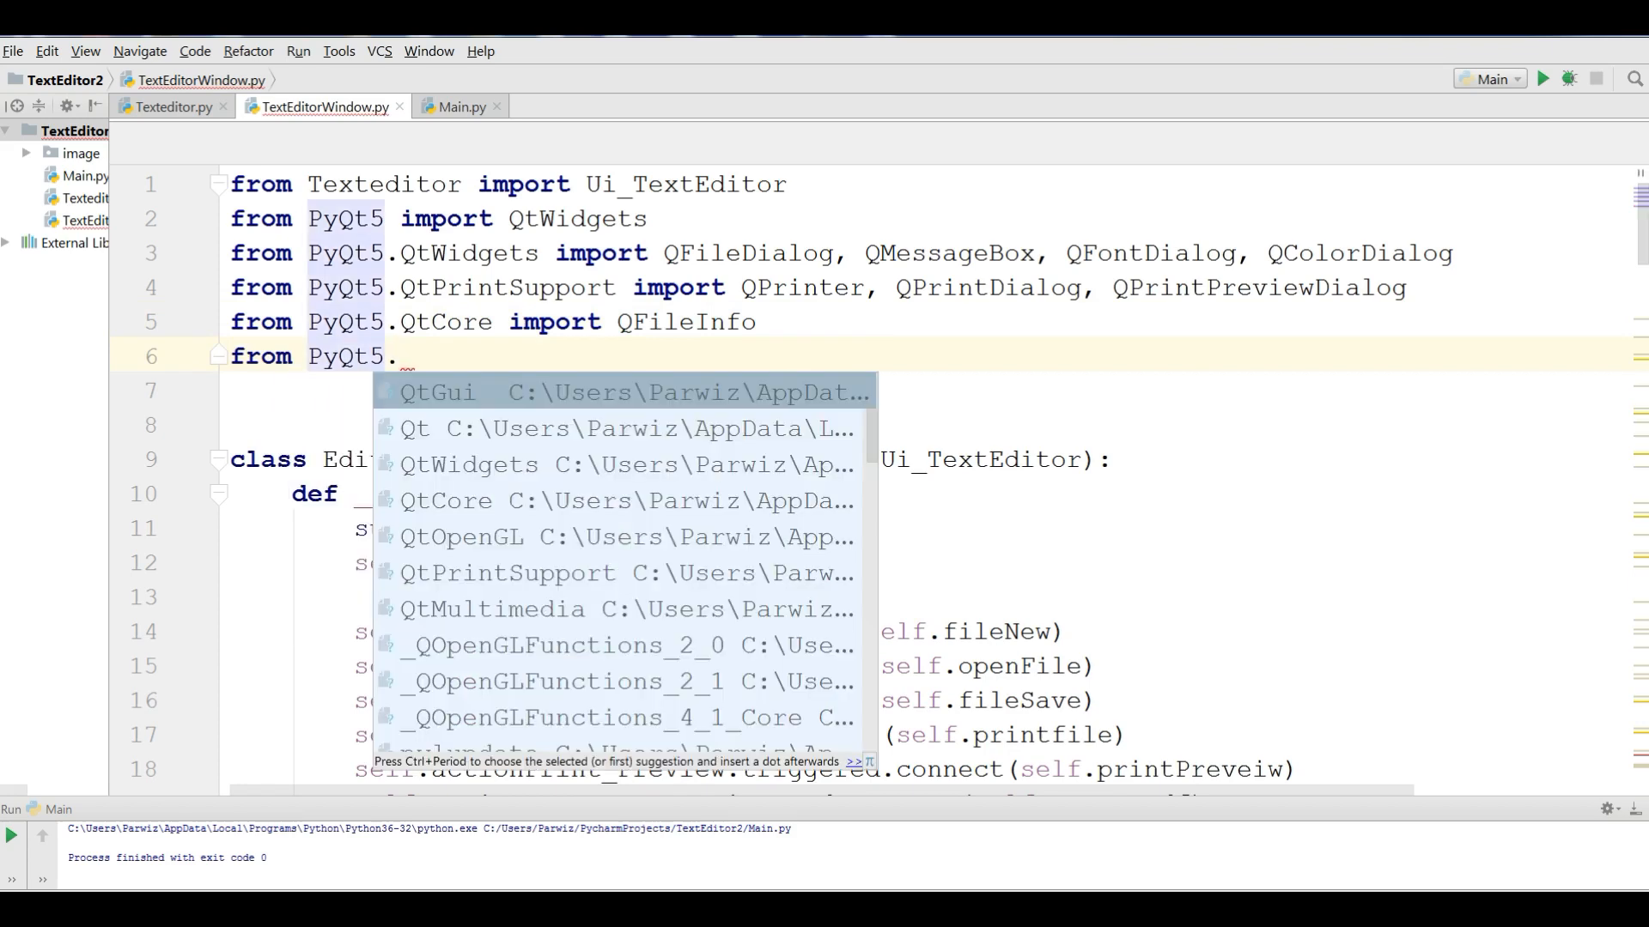
click(438, 391)
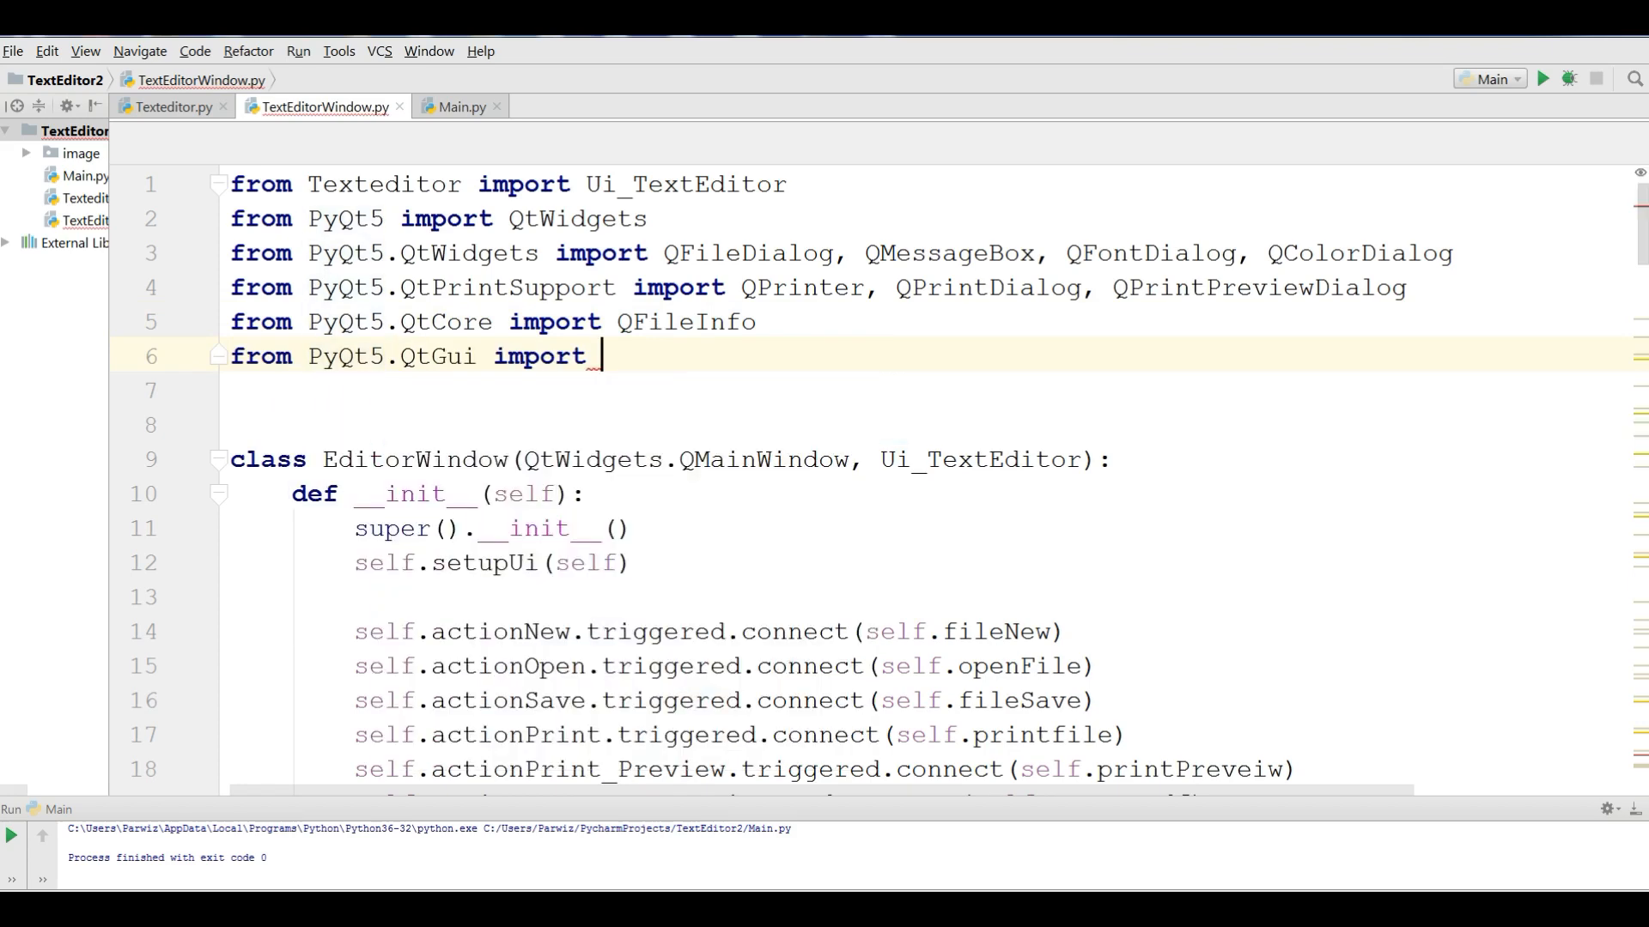
text(QFont)
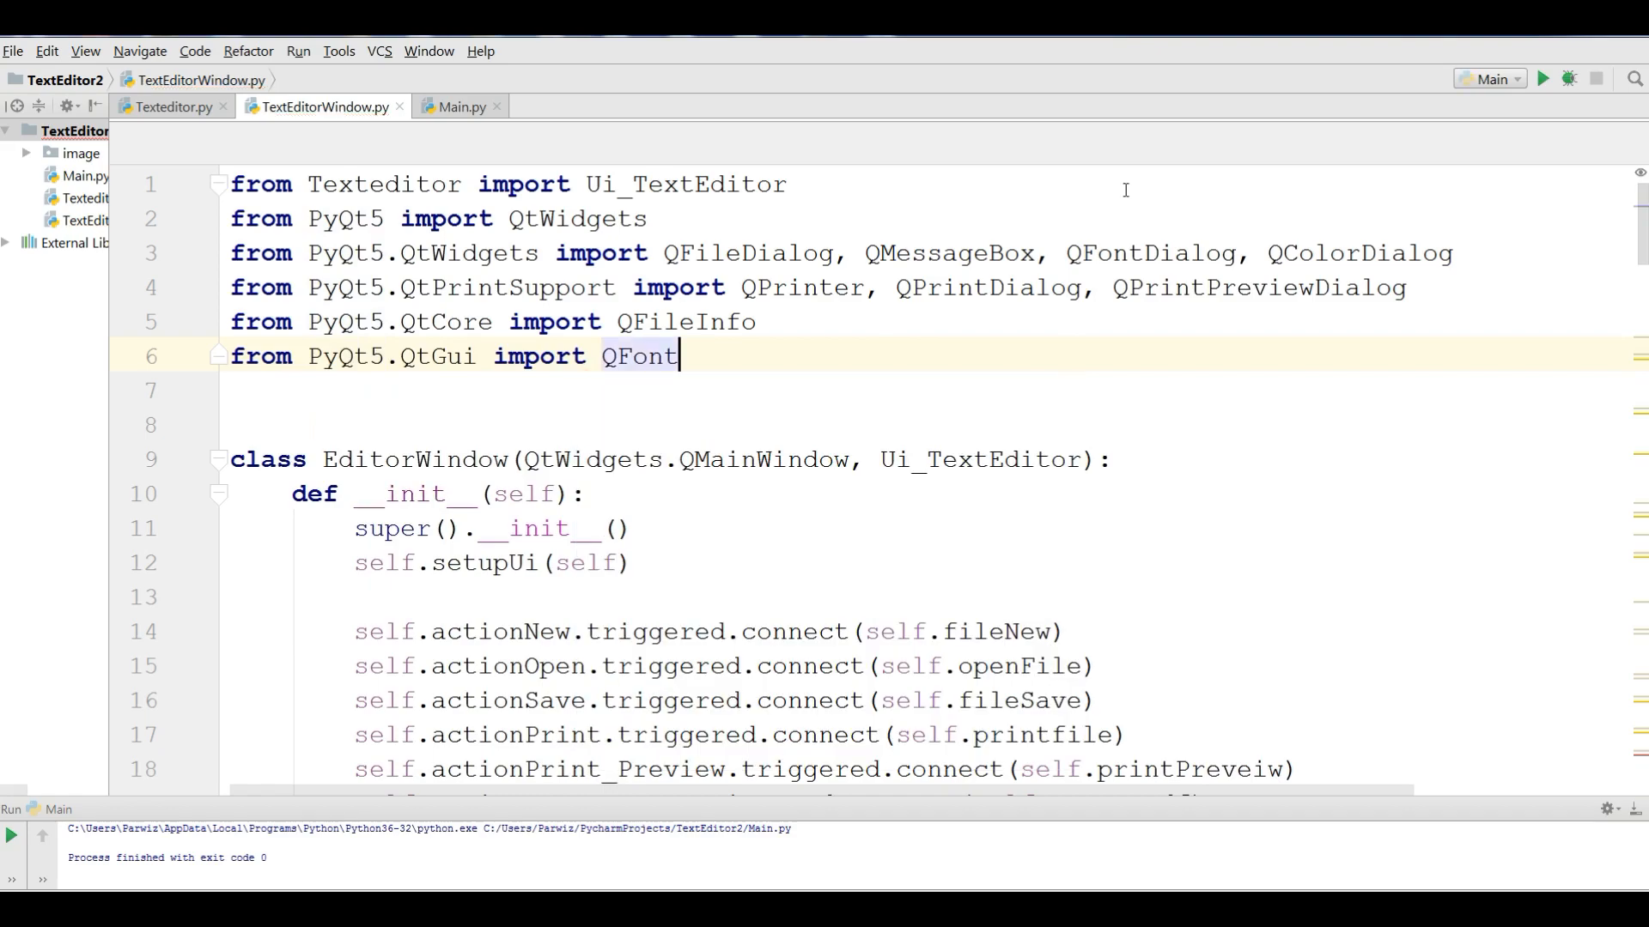
- Complete textBold with font.setBold(True) and self.textEdit.setFont(font)
scroll(down, 3)
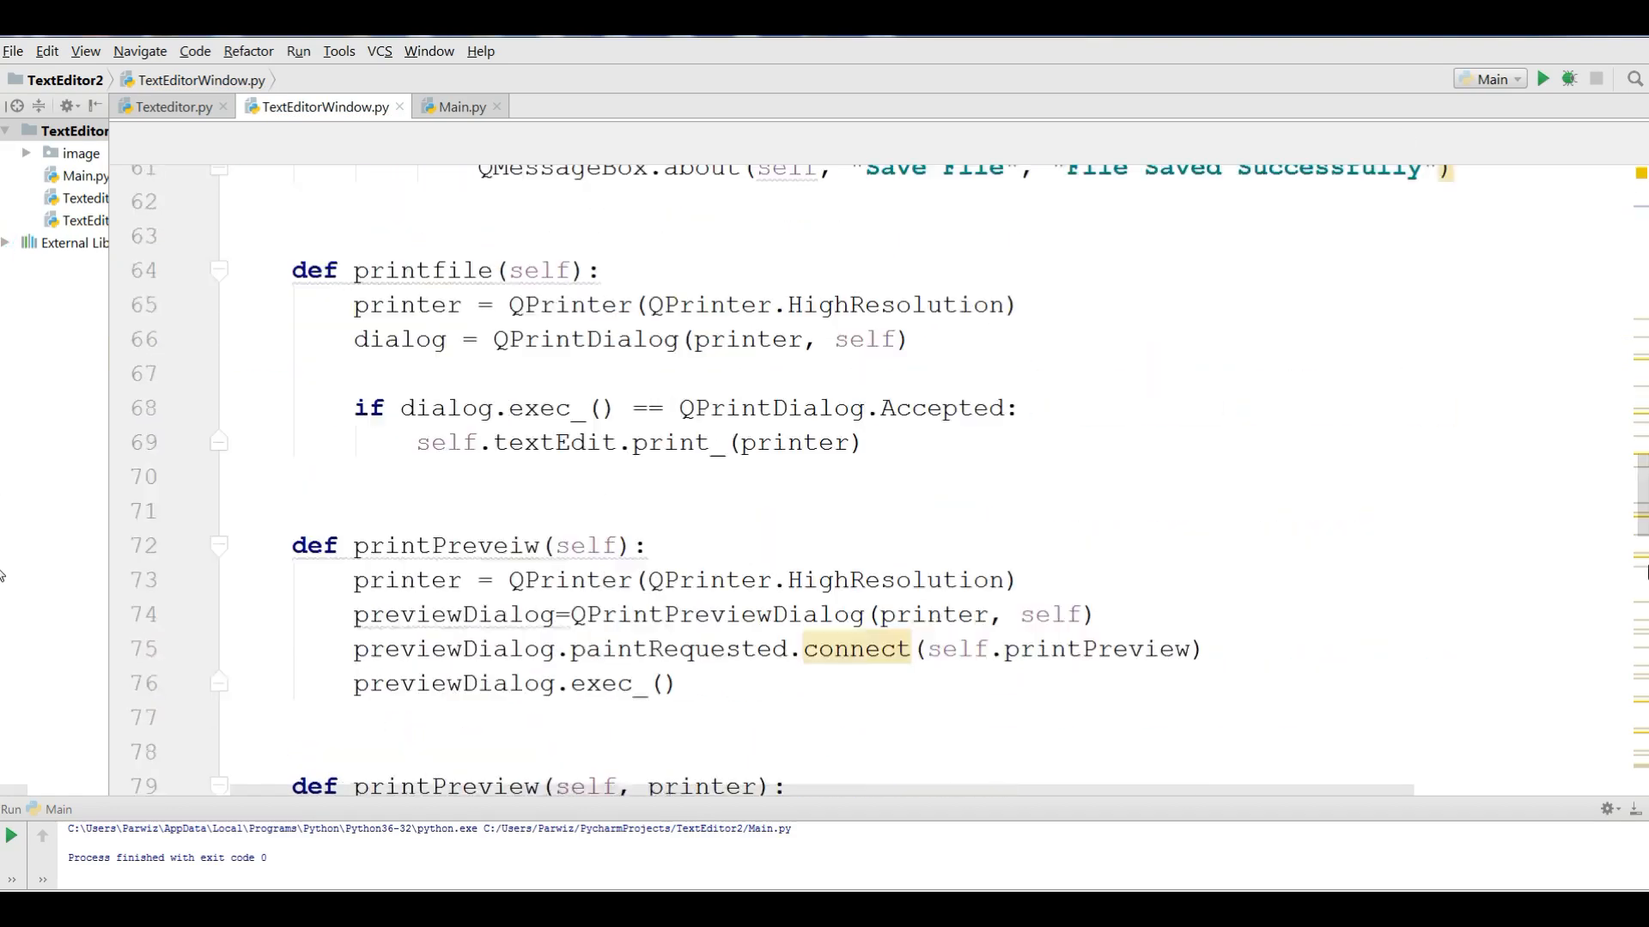
scroll(down, 3)
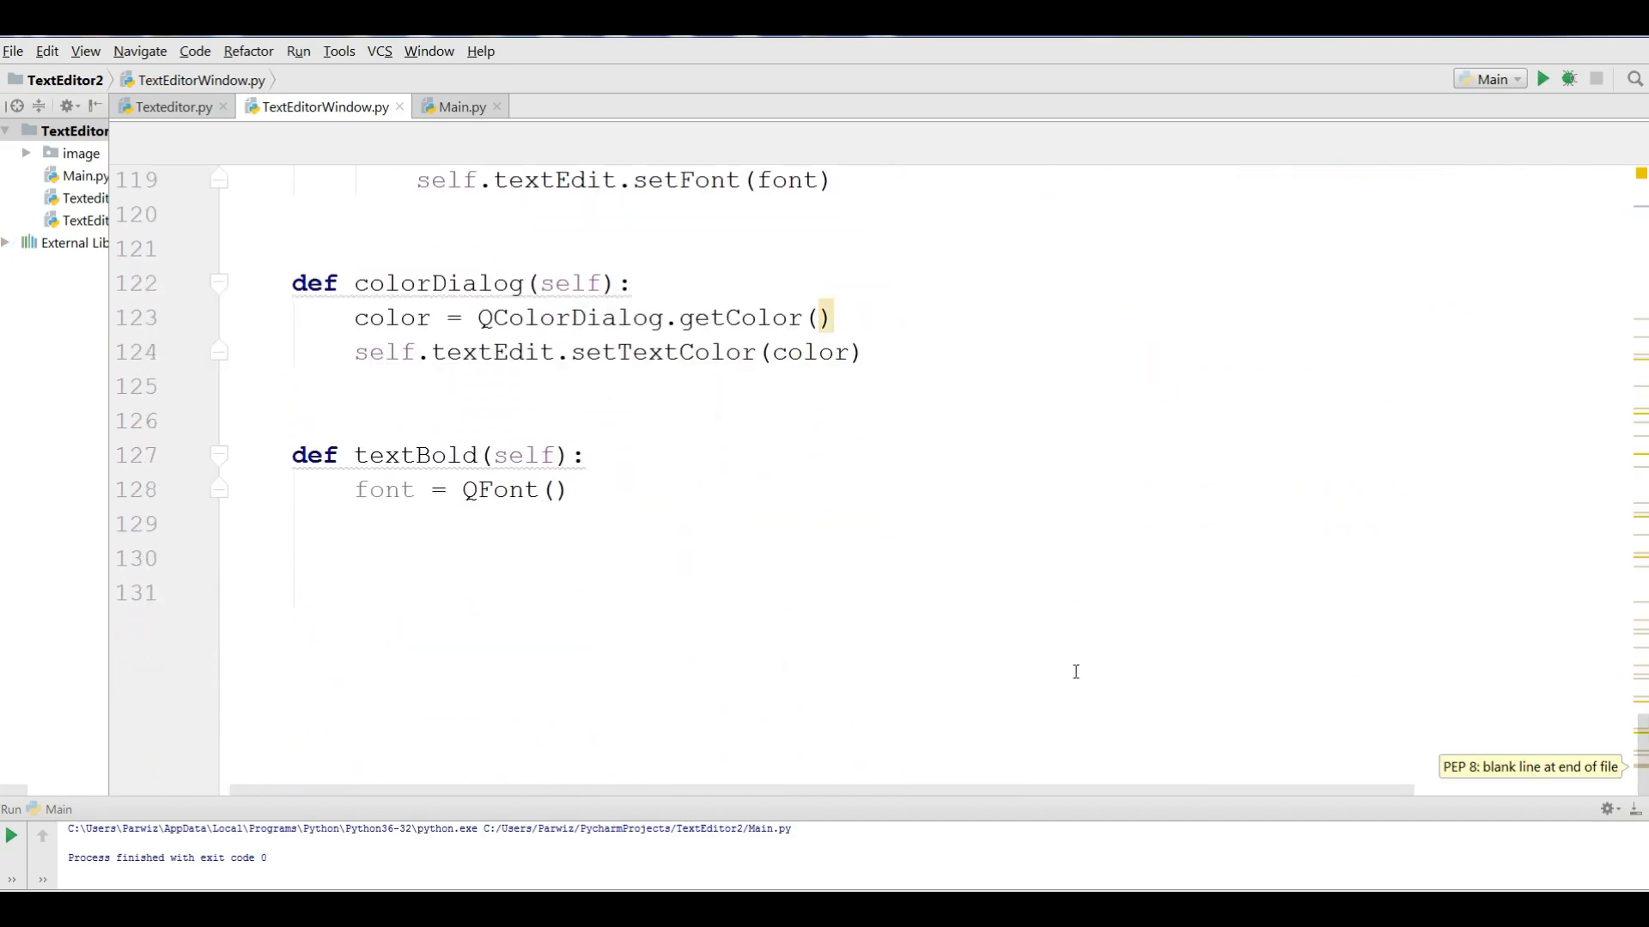
click(570, 489)
text(font.)
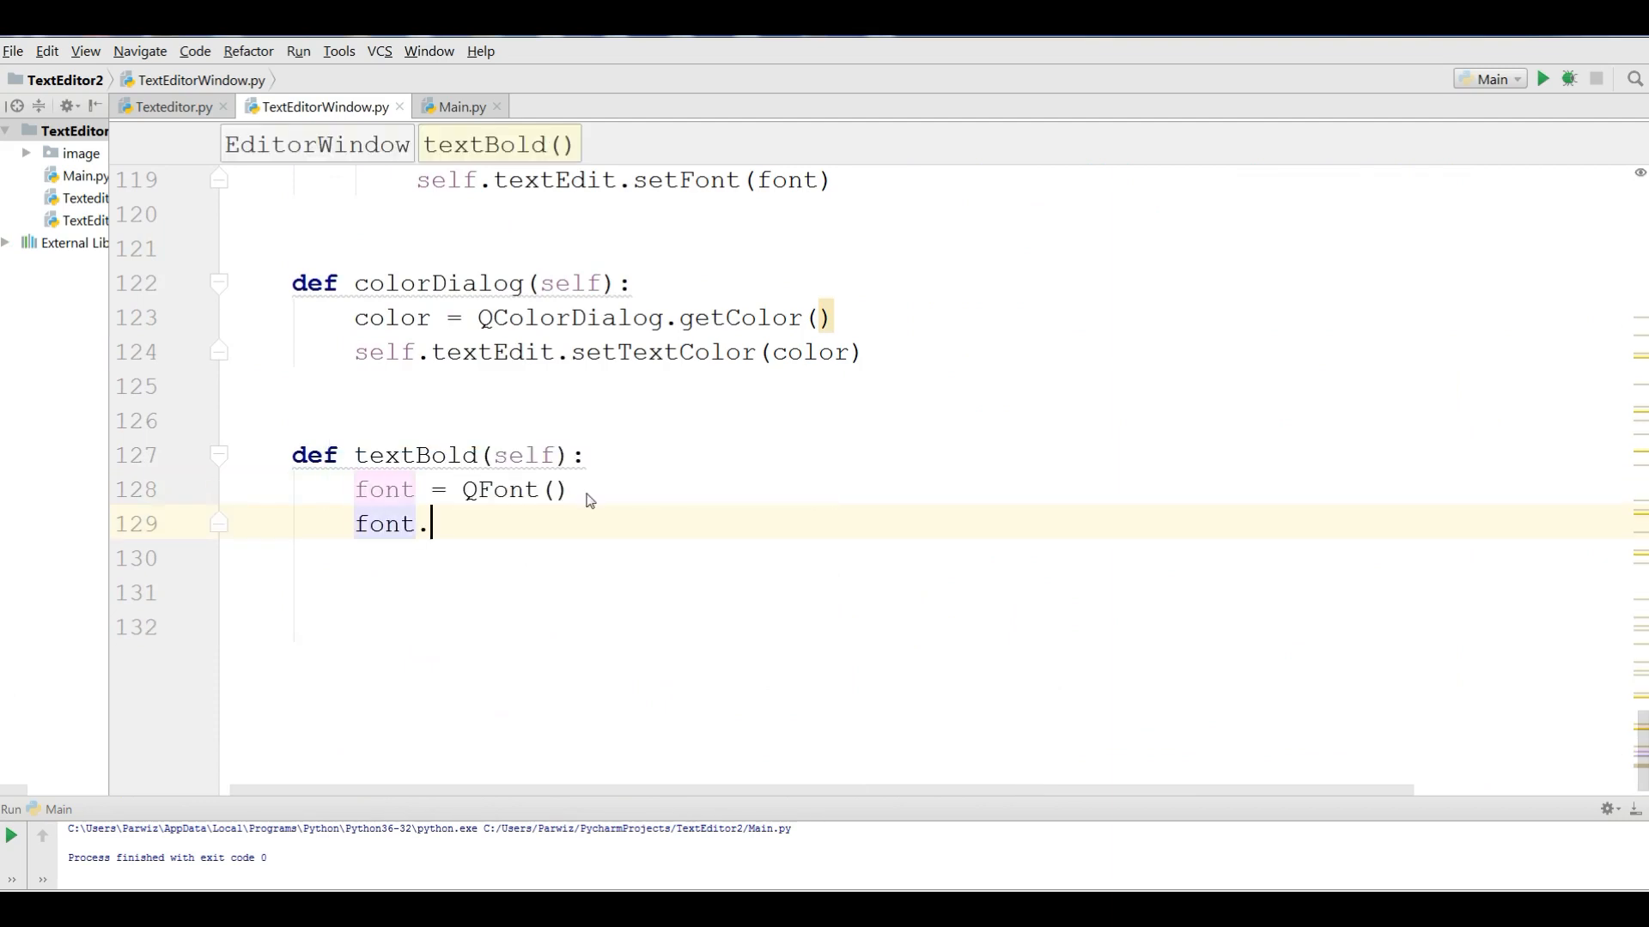
text(setBo)
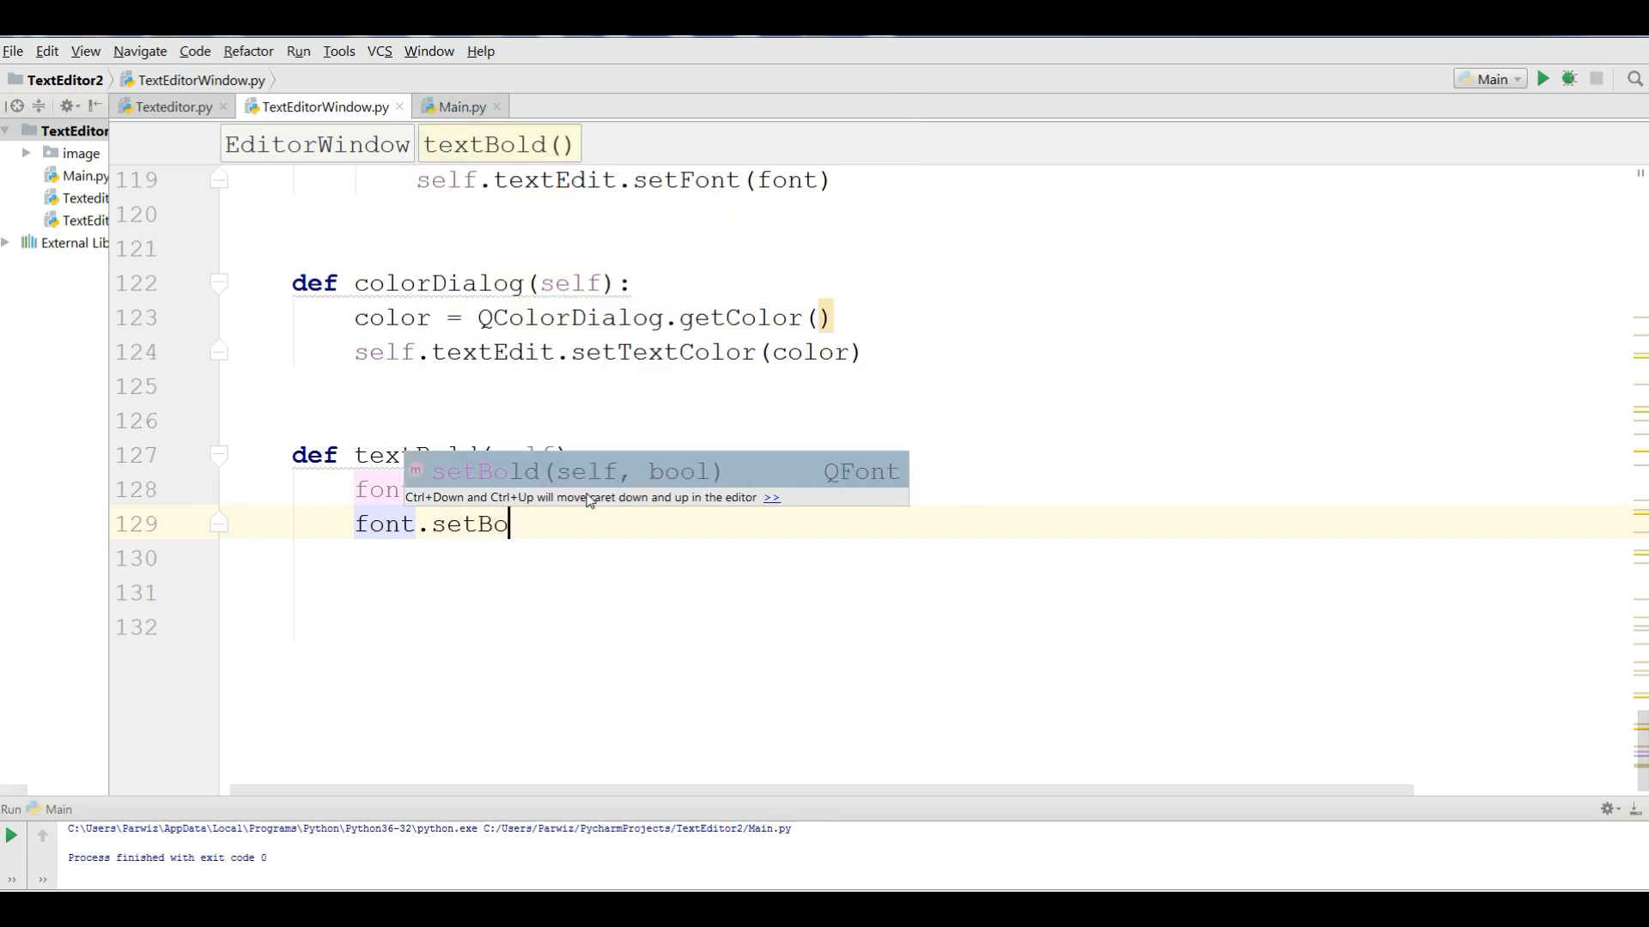
text(ld(True)
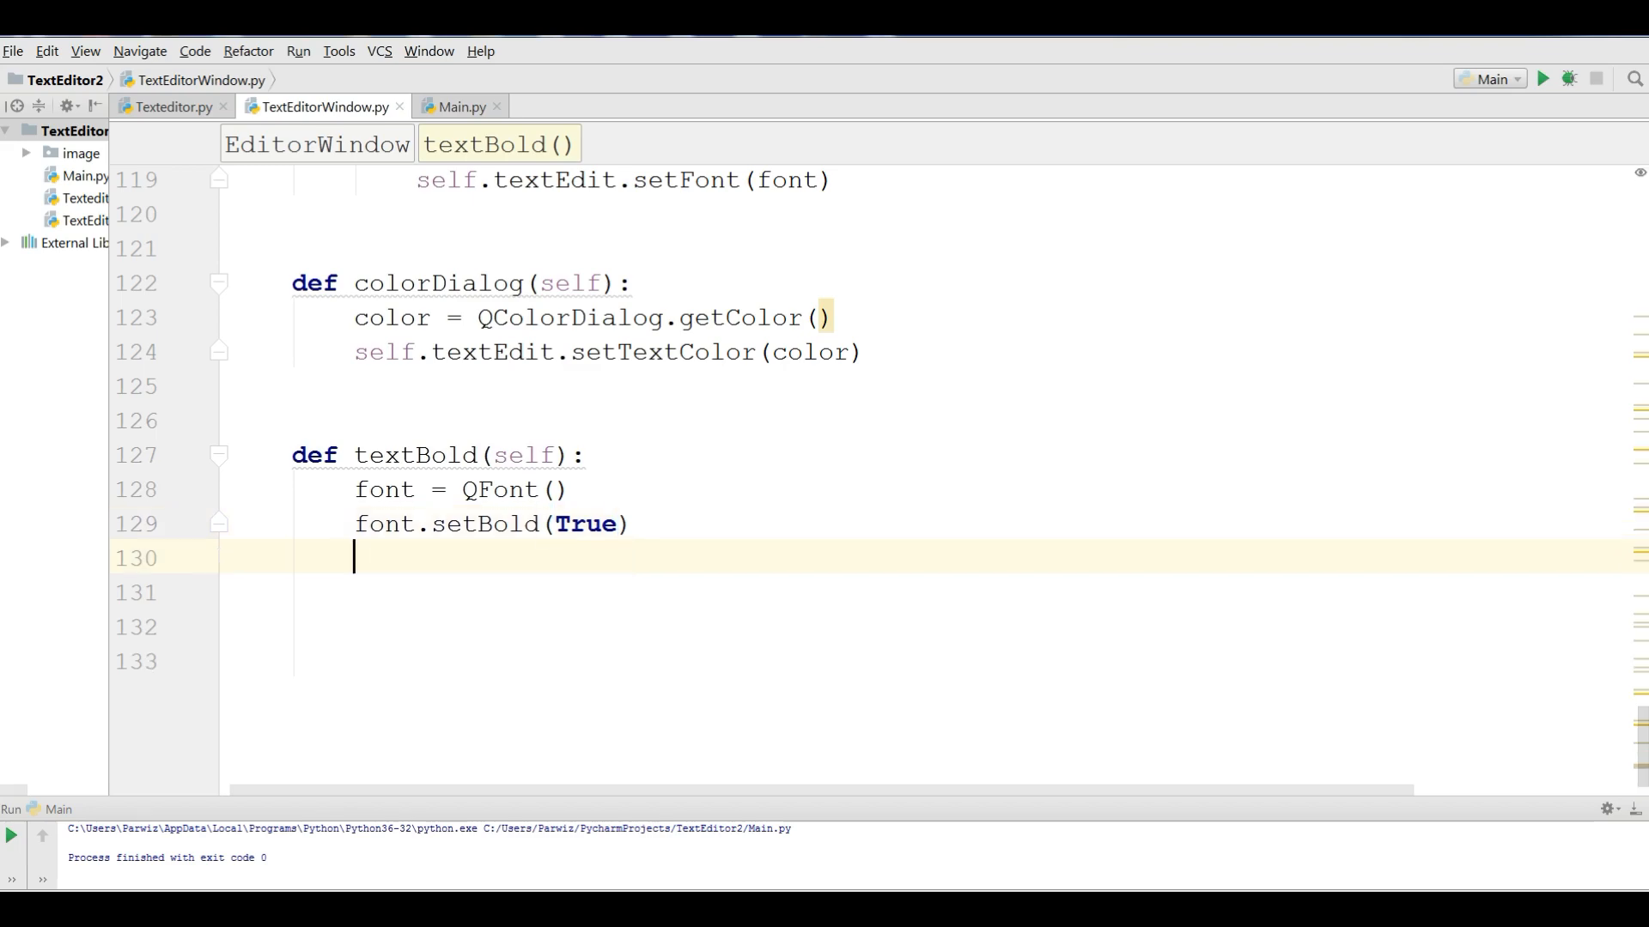
text(self.te)
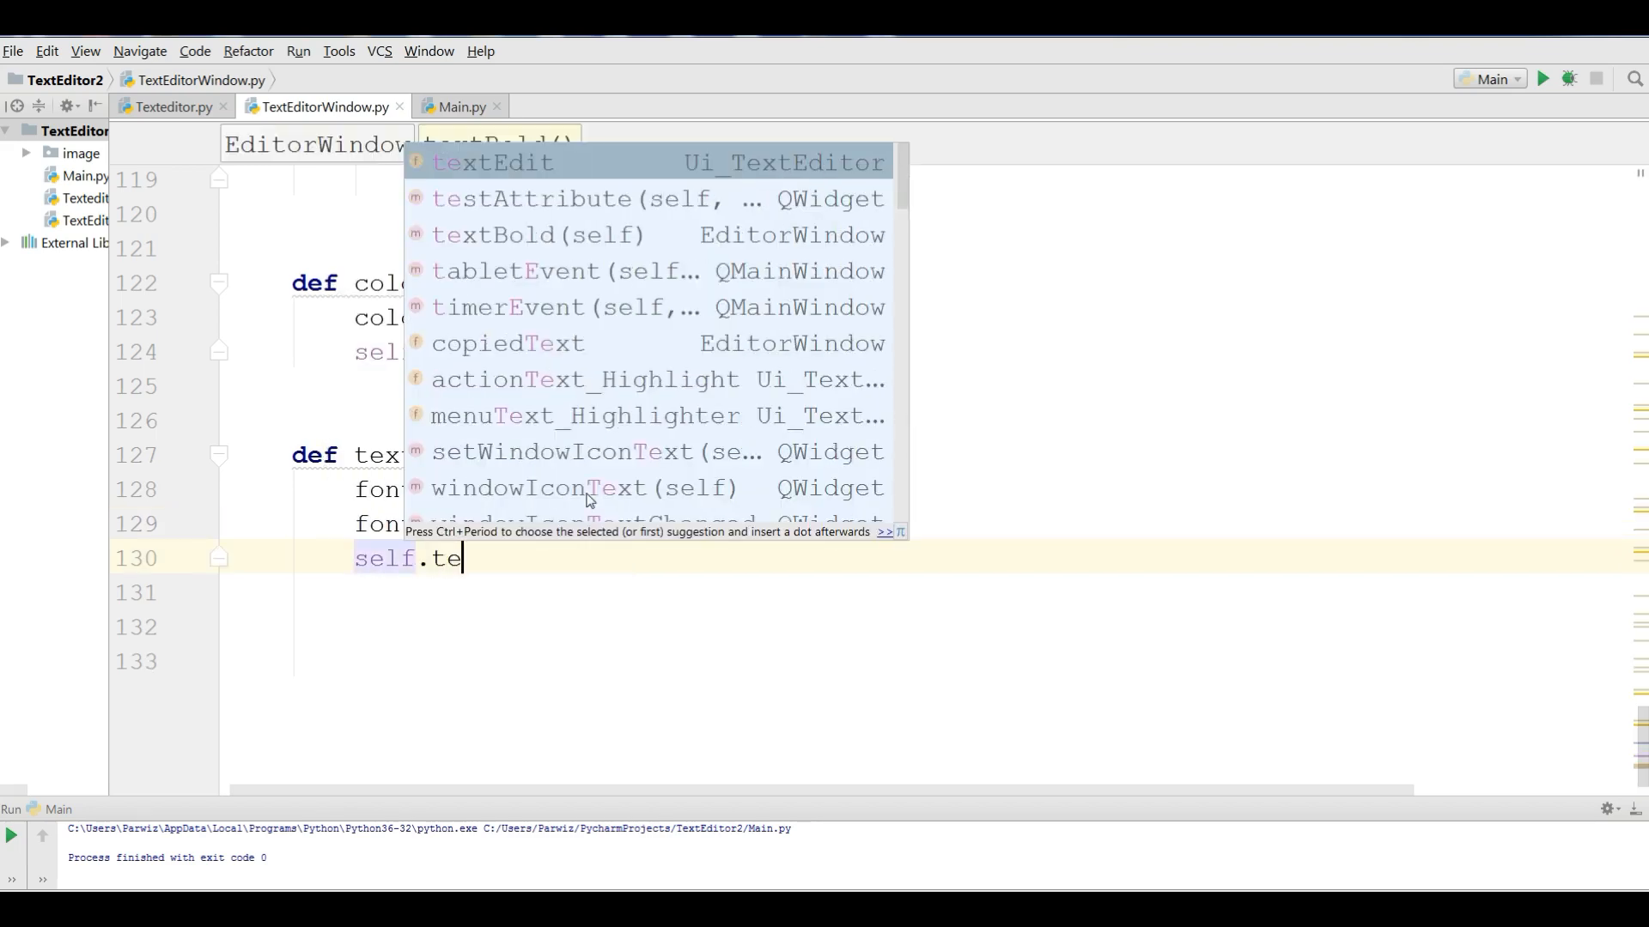
text(xtEdit.setFont()
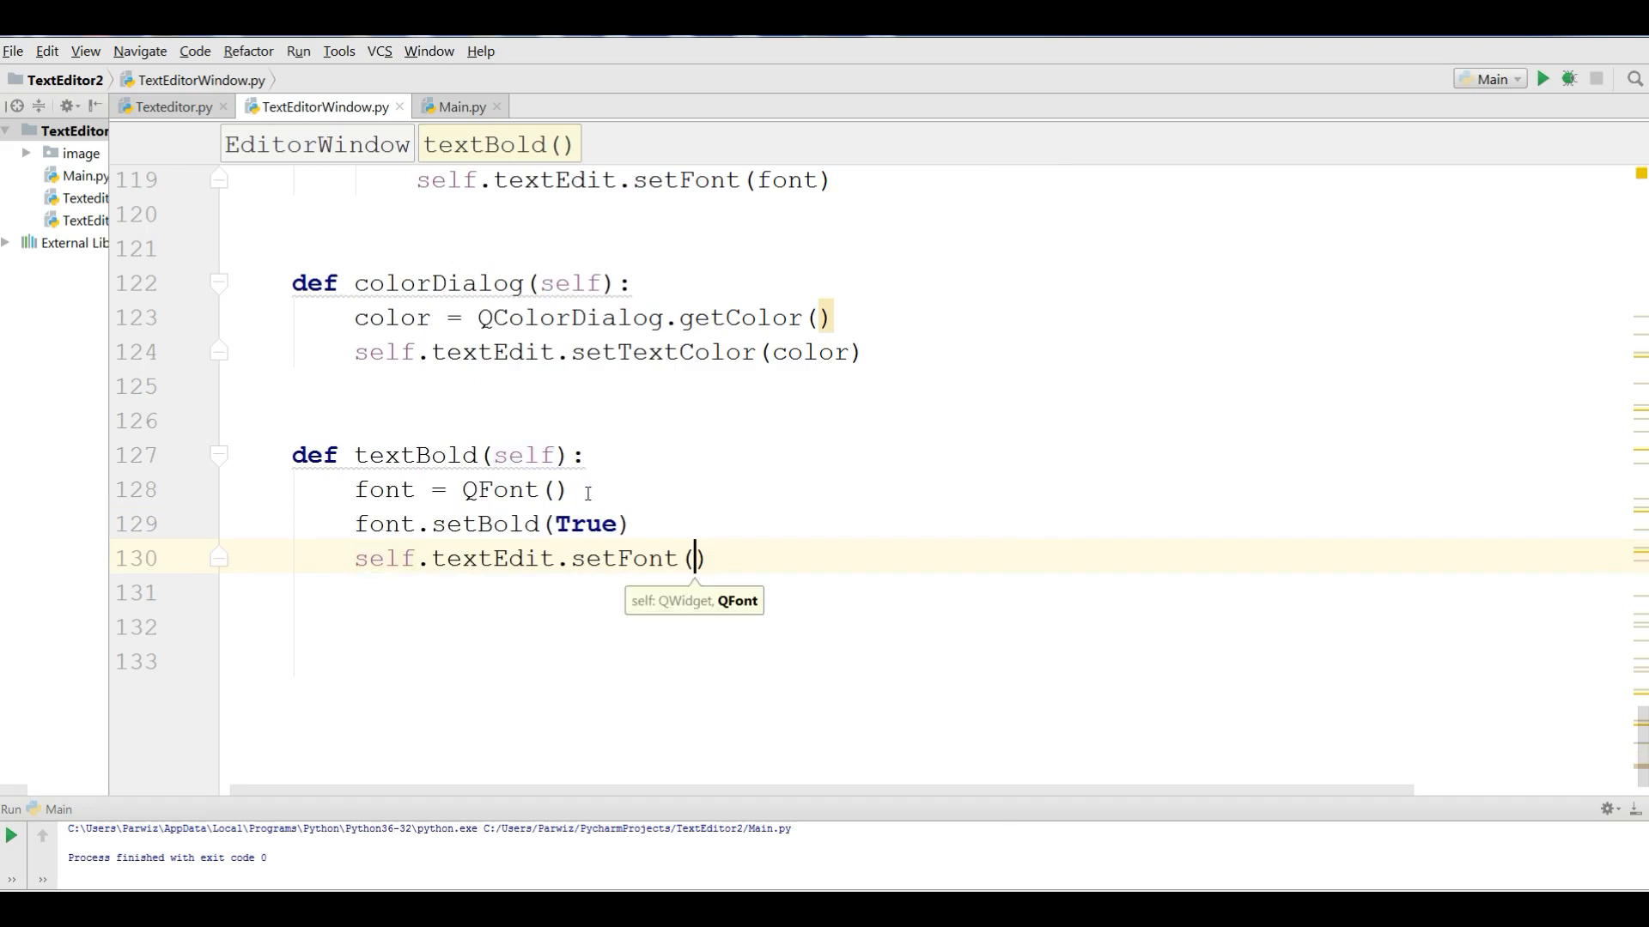
text(font)
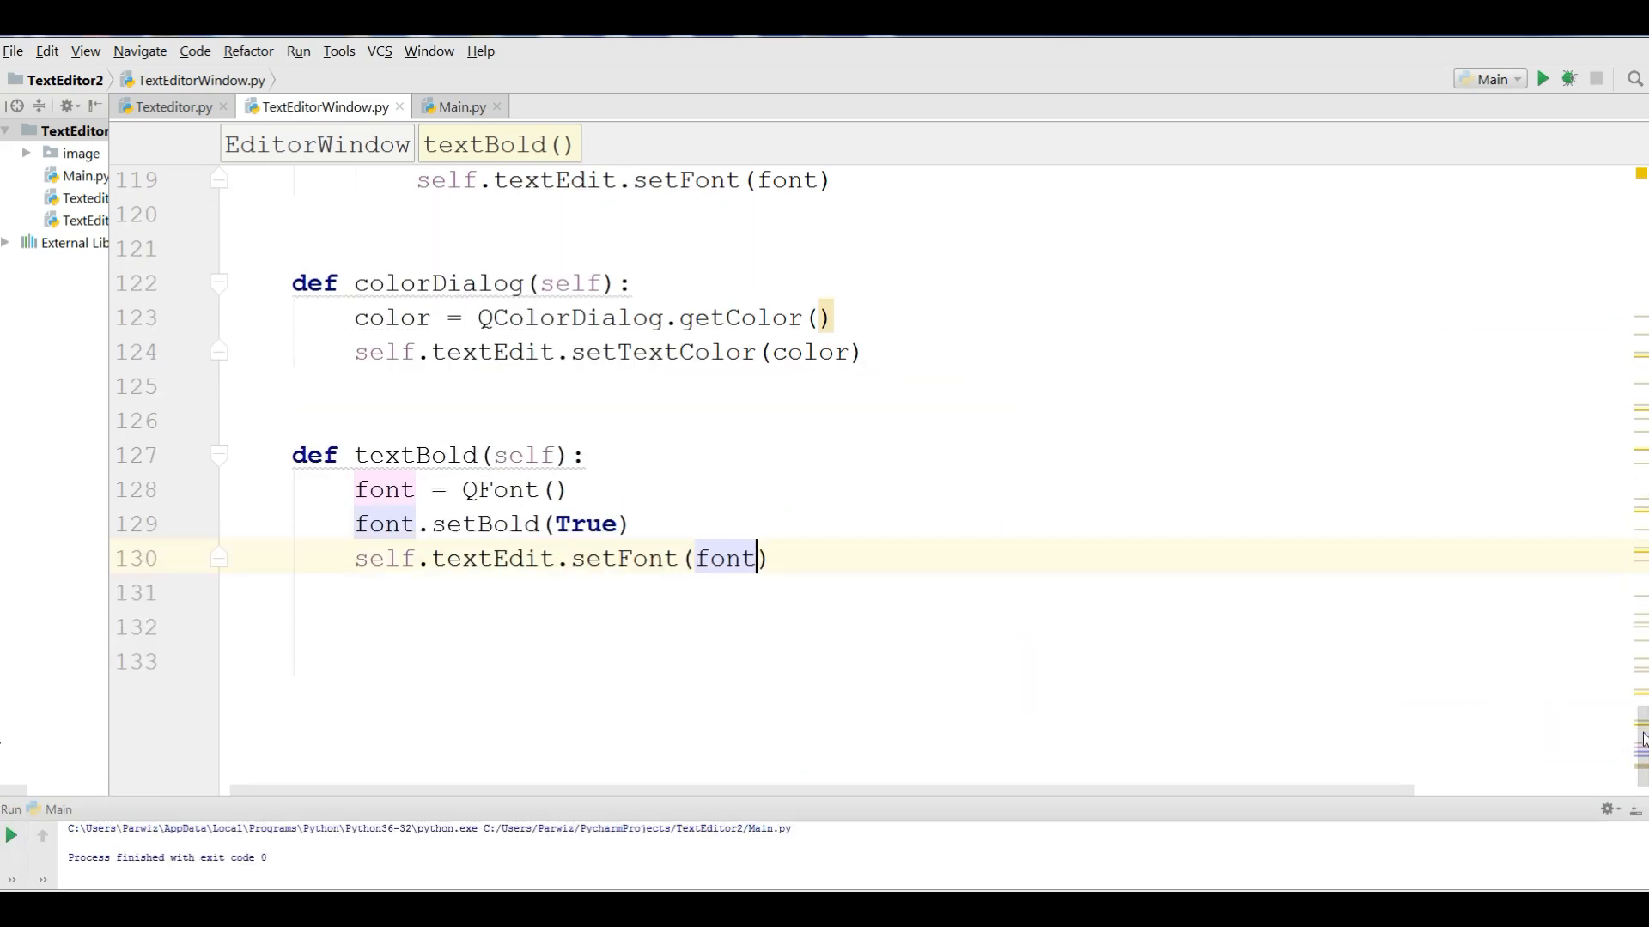
mouse_move(1350, 385)
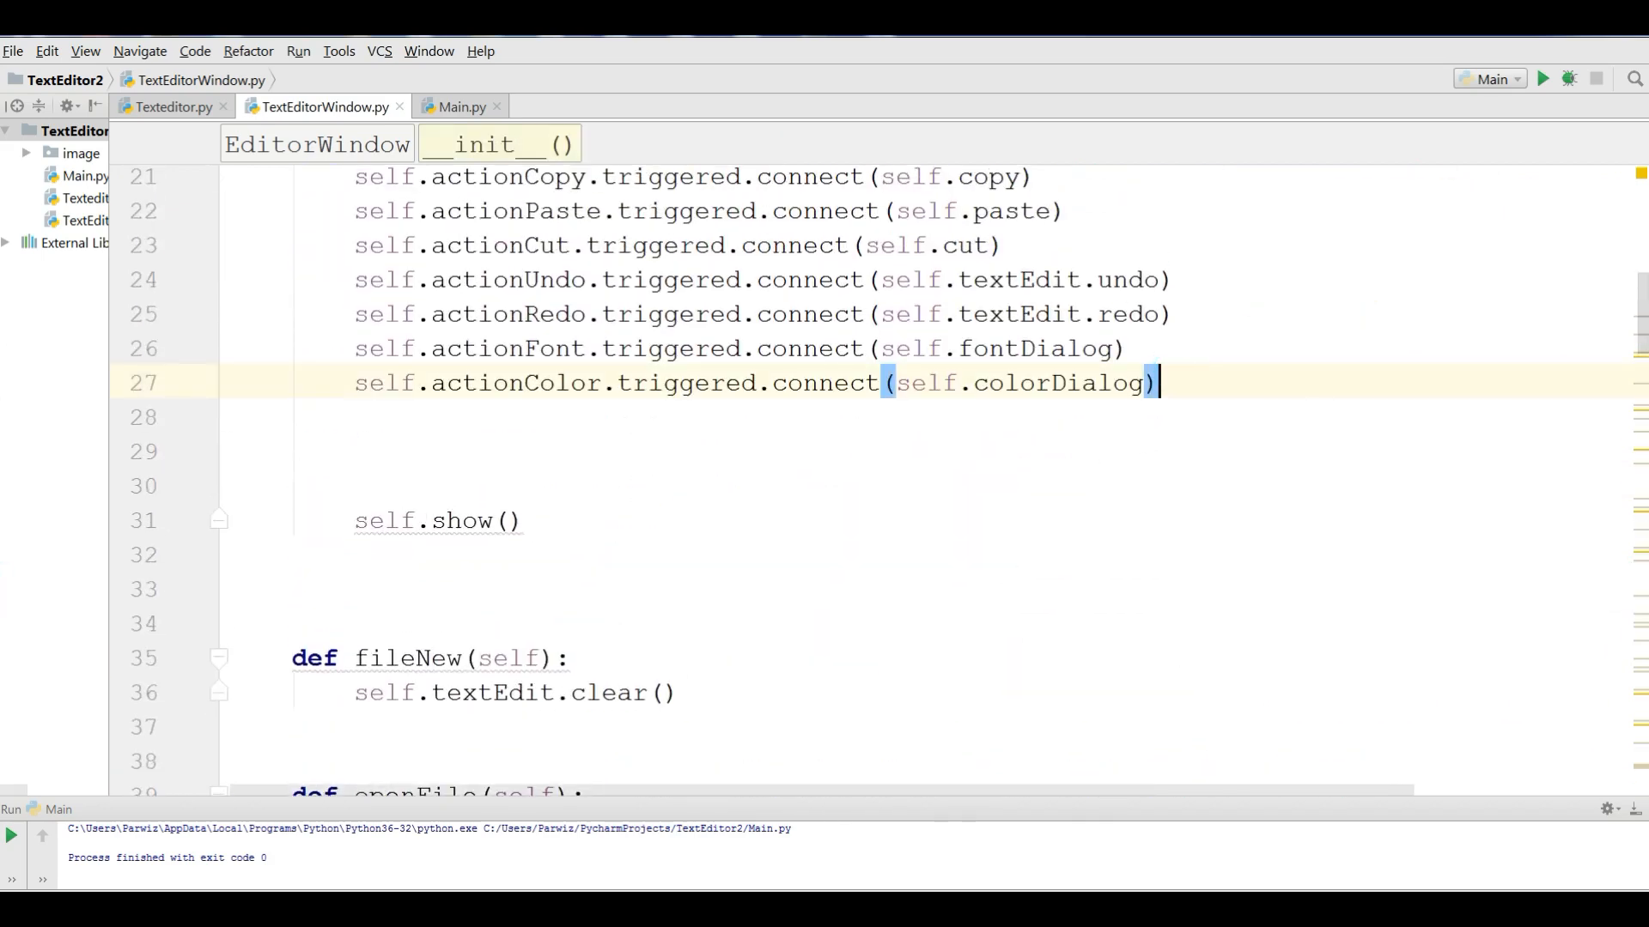
- Add self.actionBold.triggered.connect(...) in __init__, initially completing the argument wrongly
text(self.)
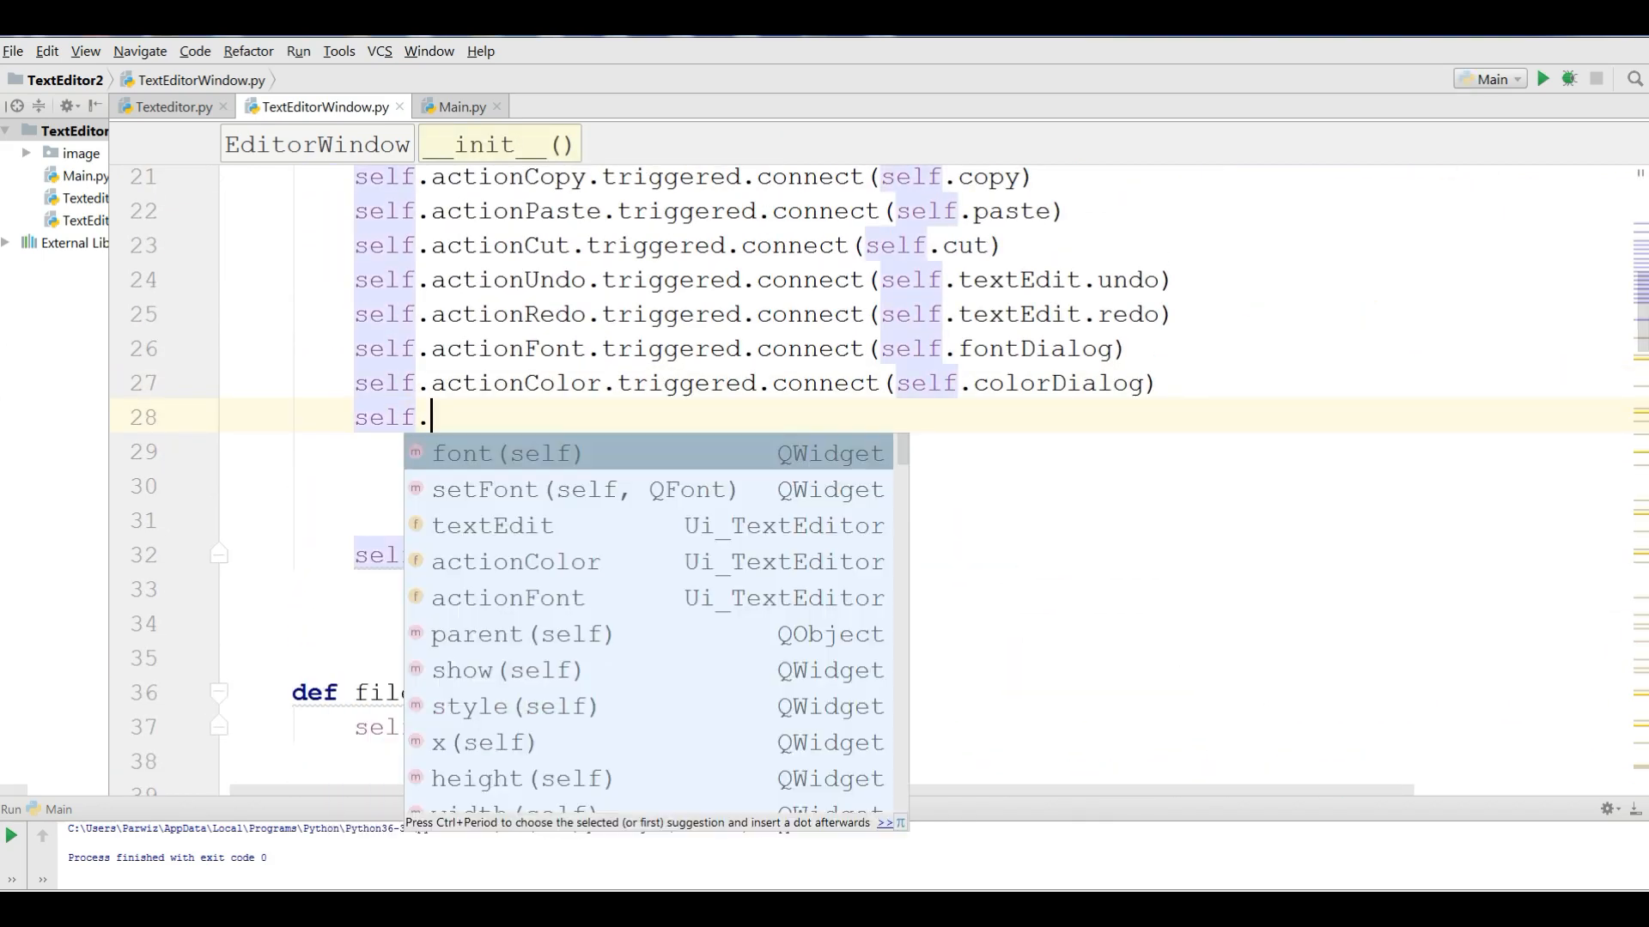
text(actio)
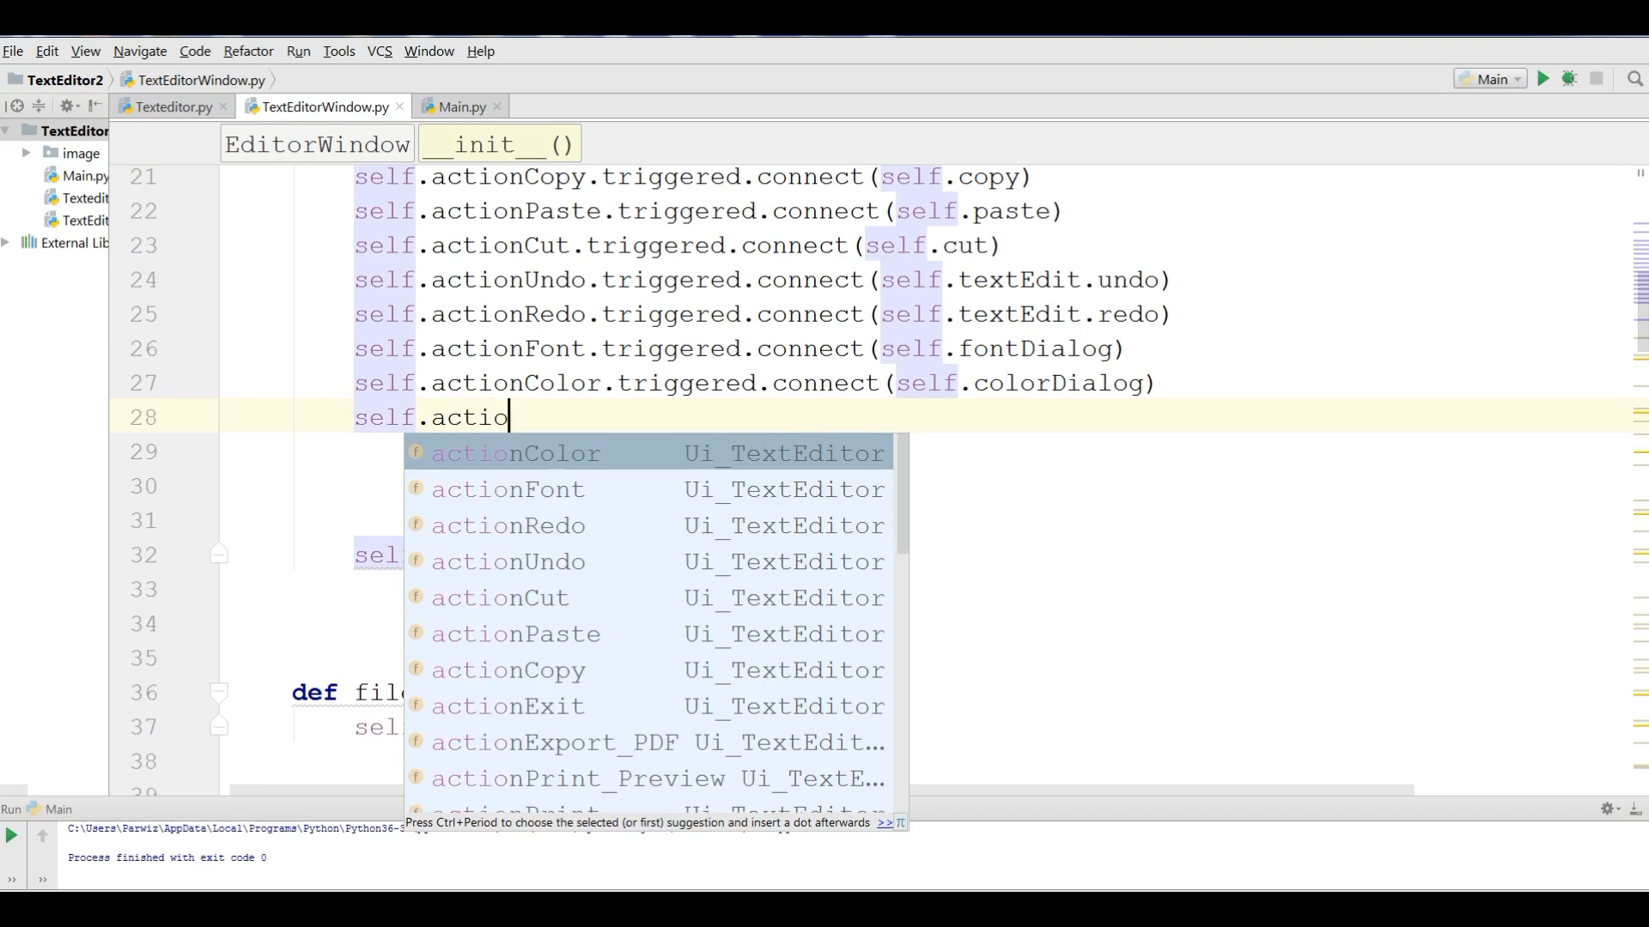
text(nBold)
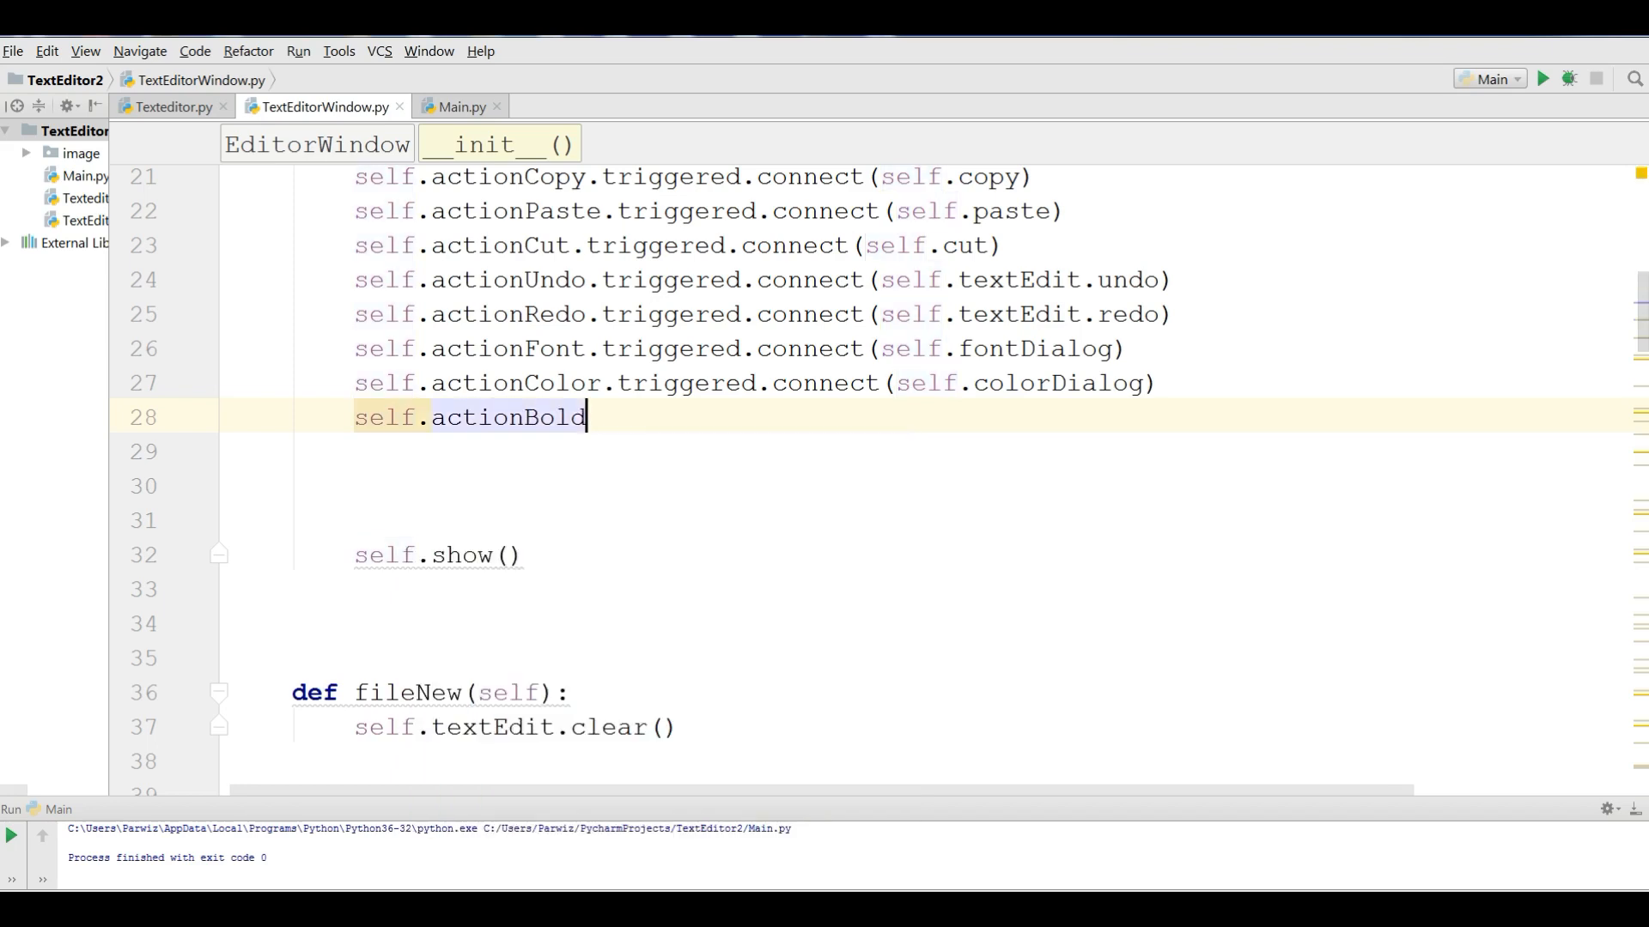
text(.triggered()
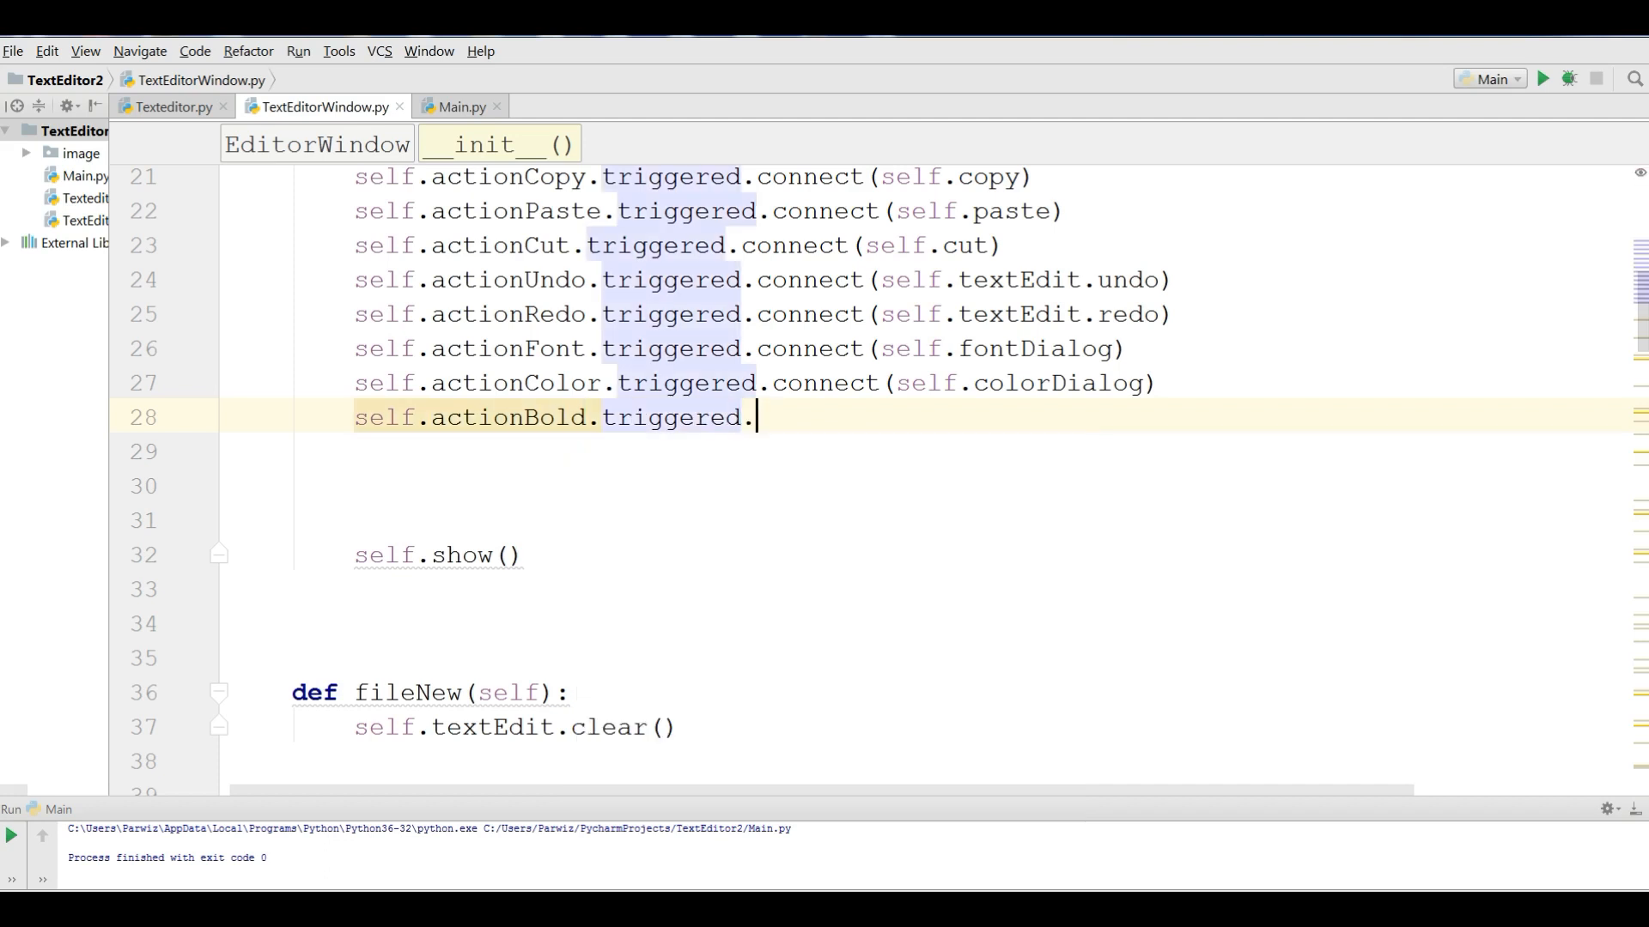
text(connect()
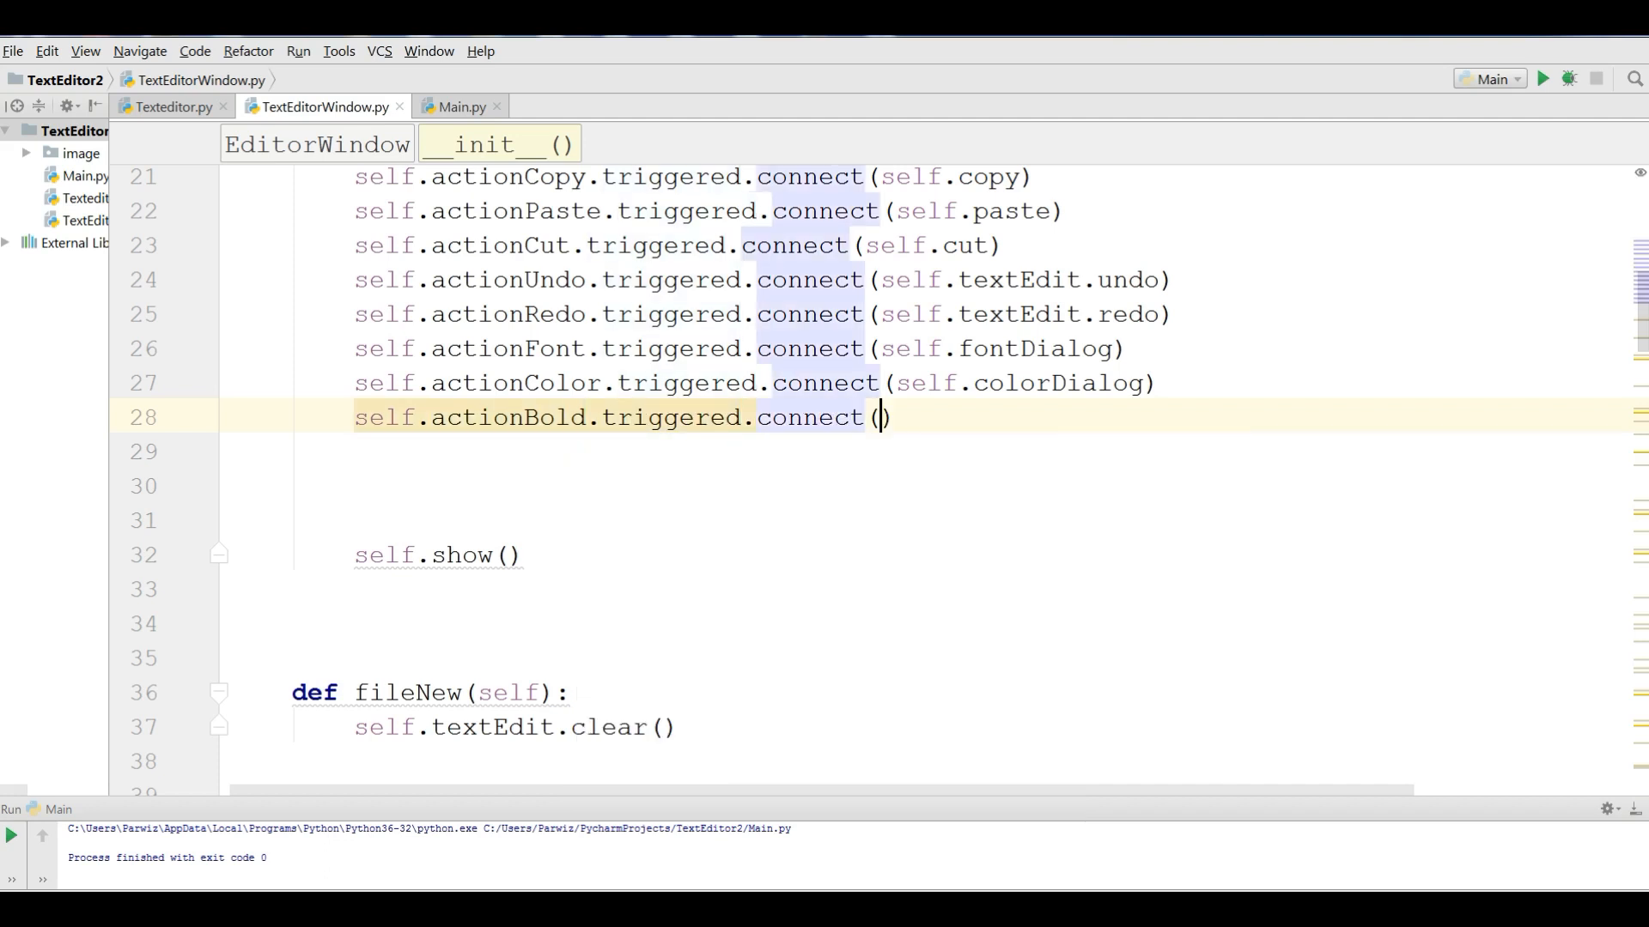
text(self)
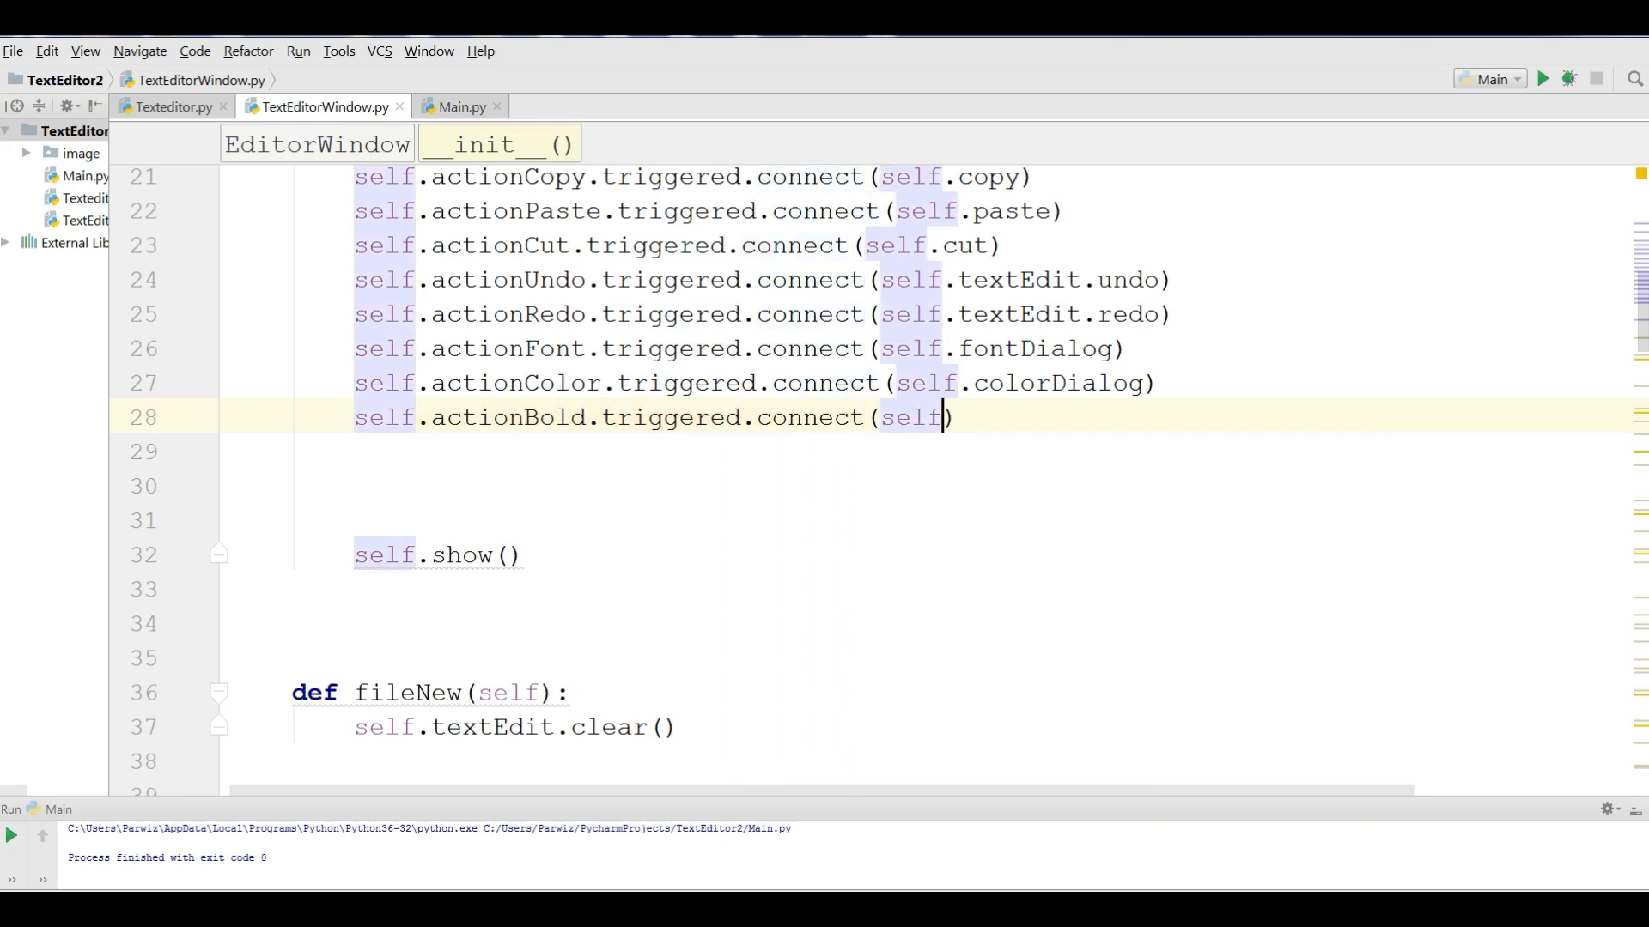
text(.set)
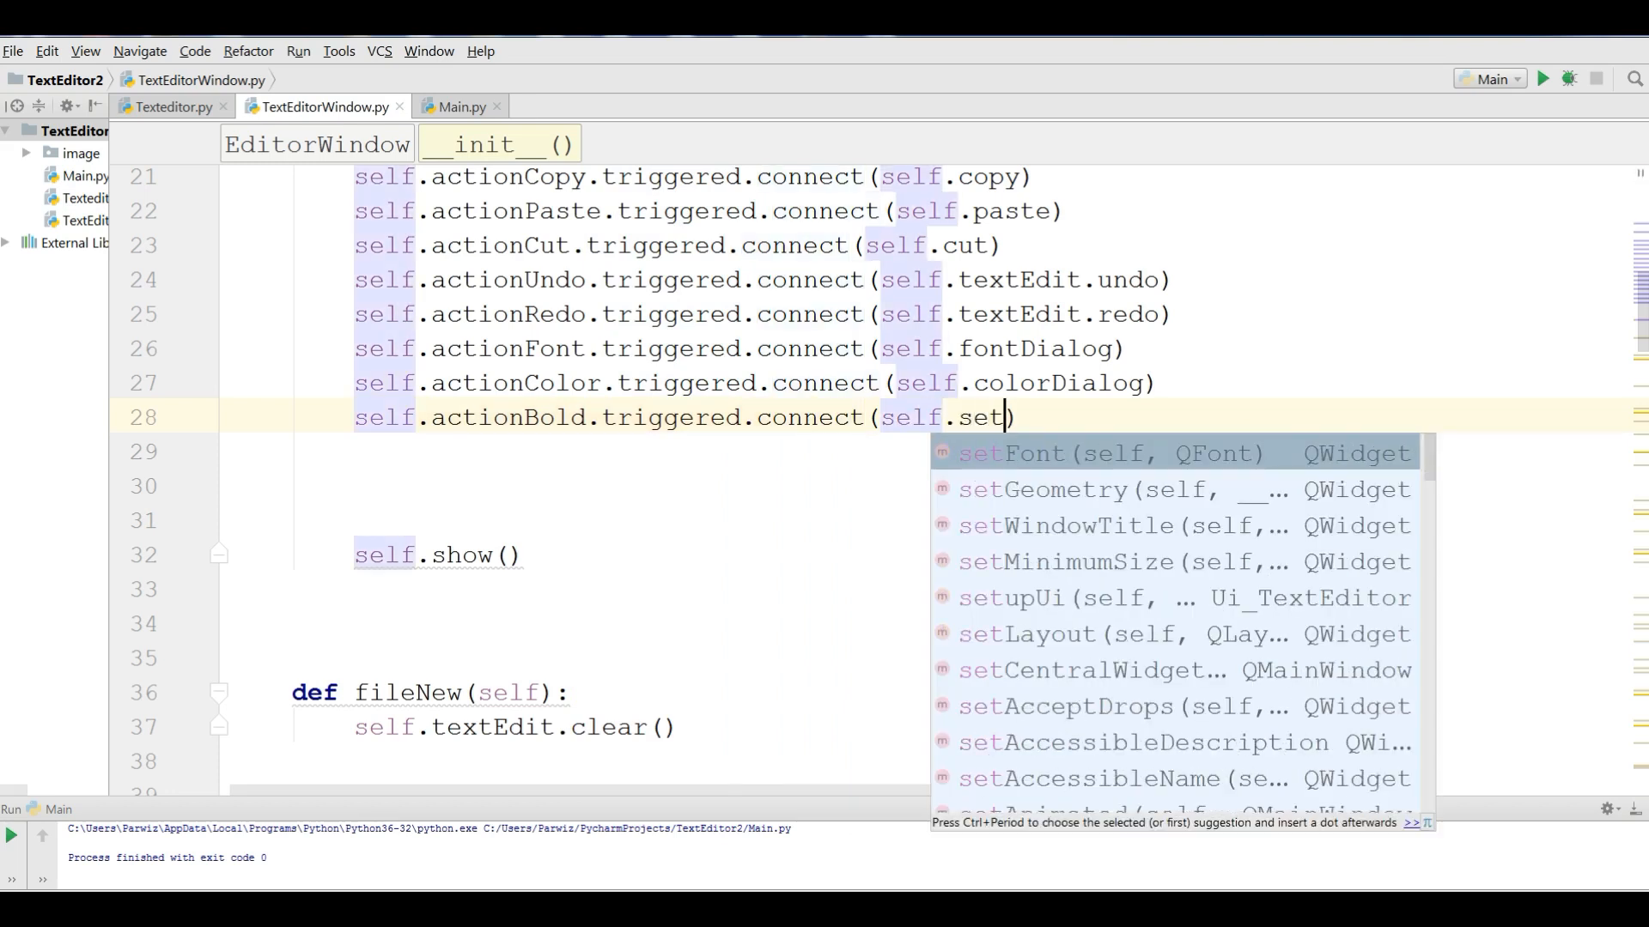
text(B)
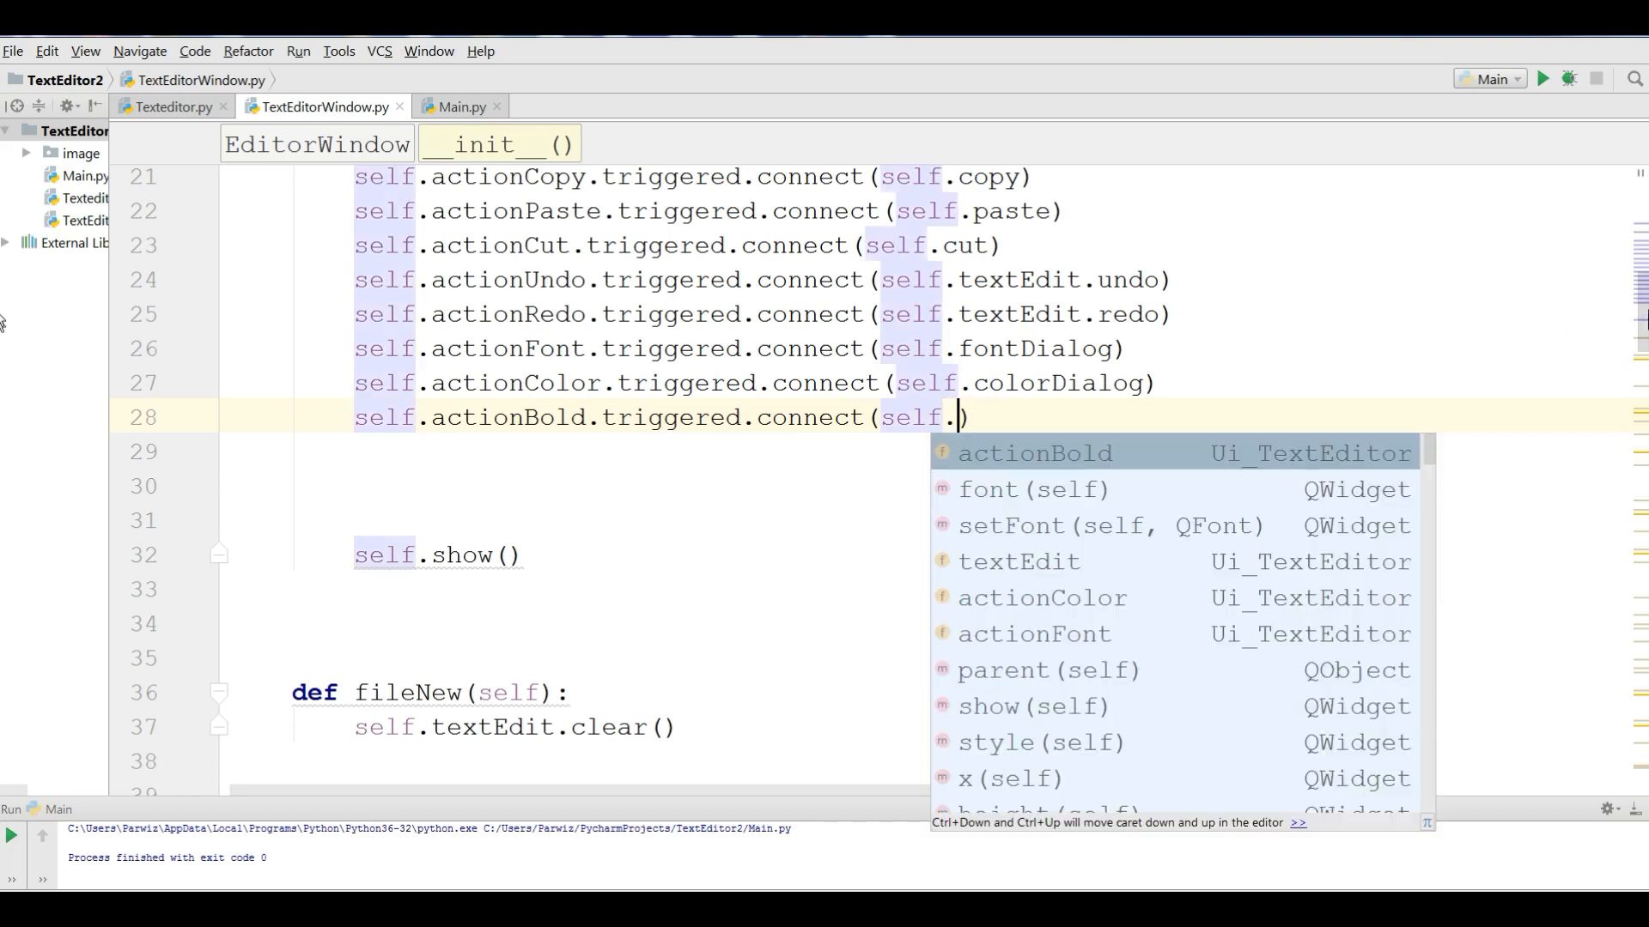
click(1034, 453)
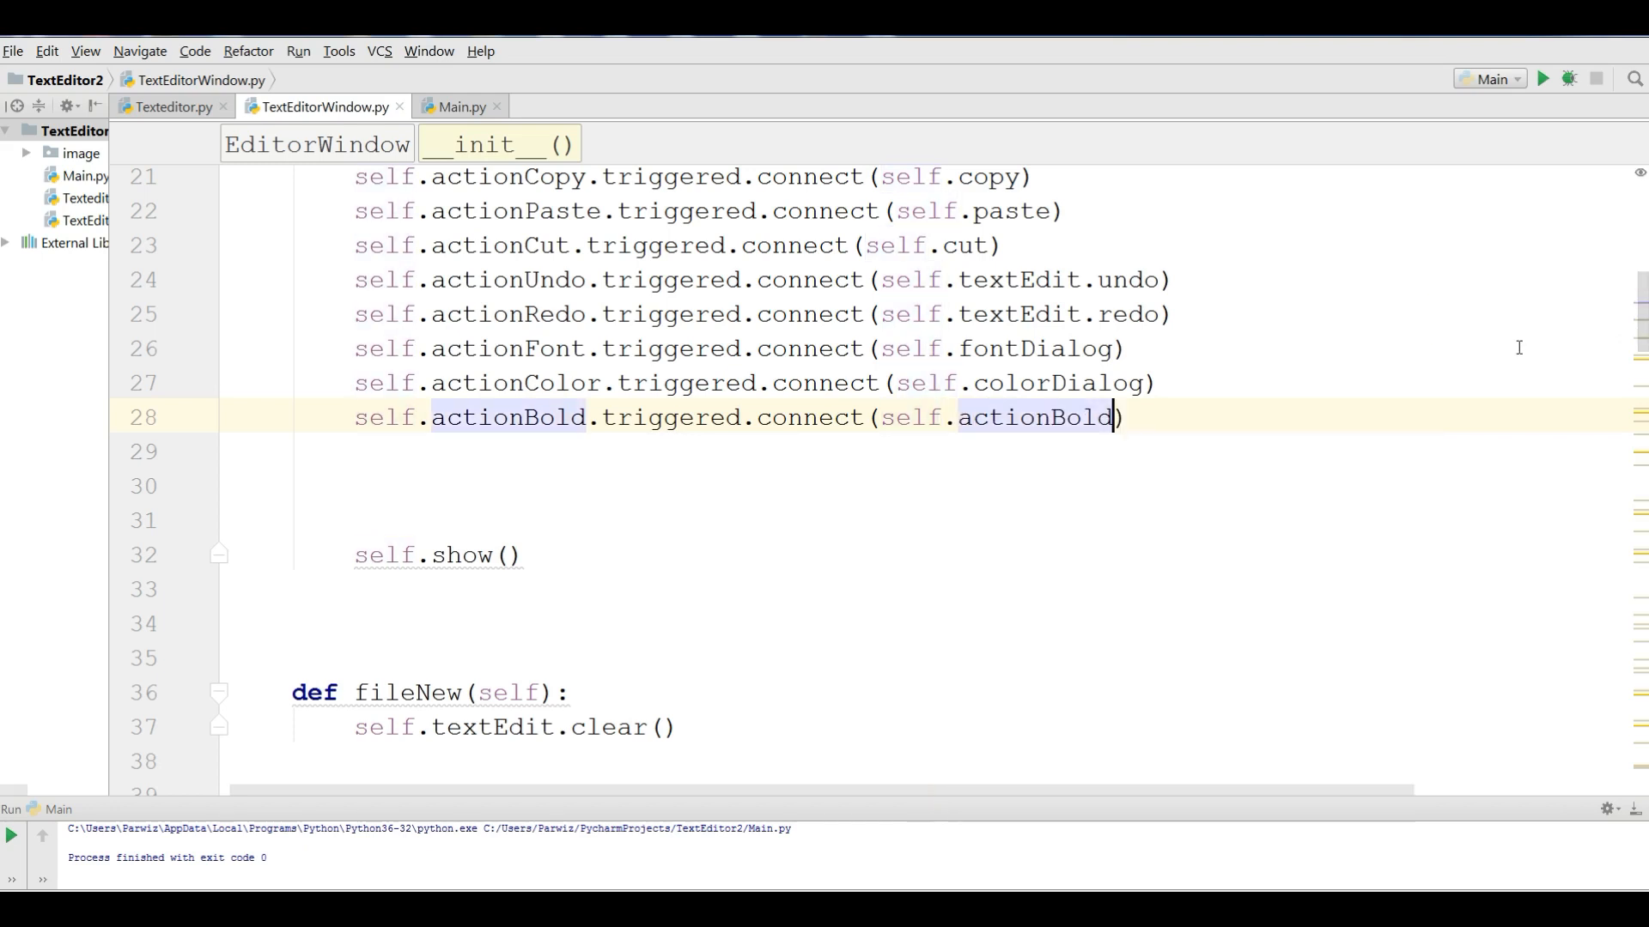
- Correct the connect argument so actionBold triggers self.textBold
scroll(down, 3)
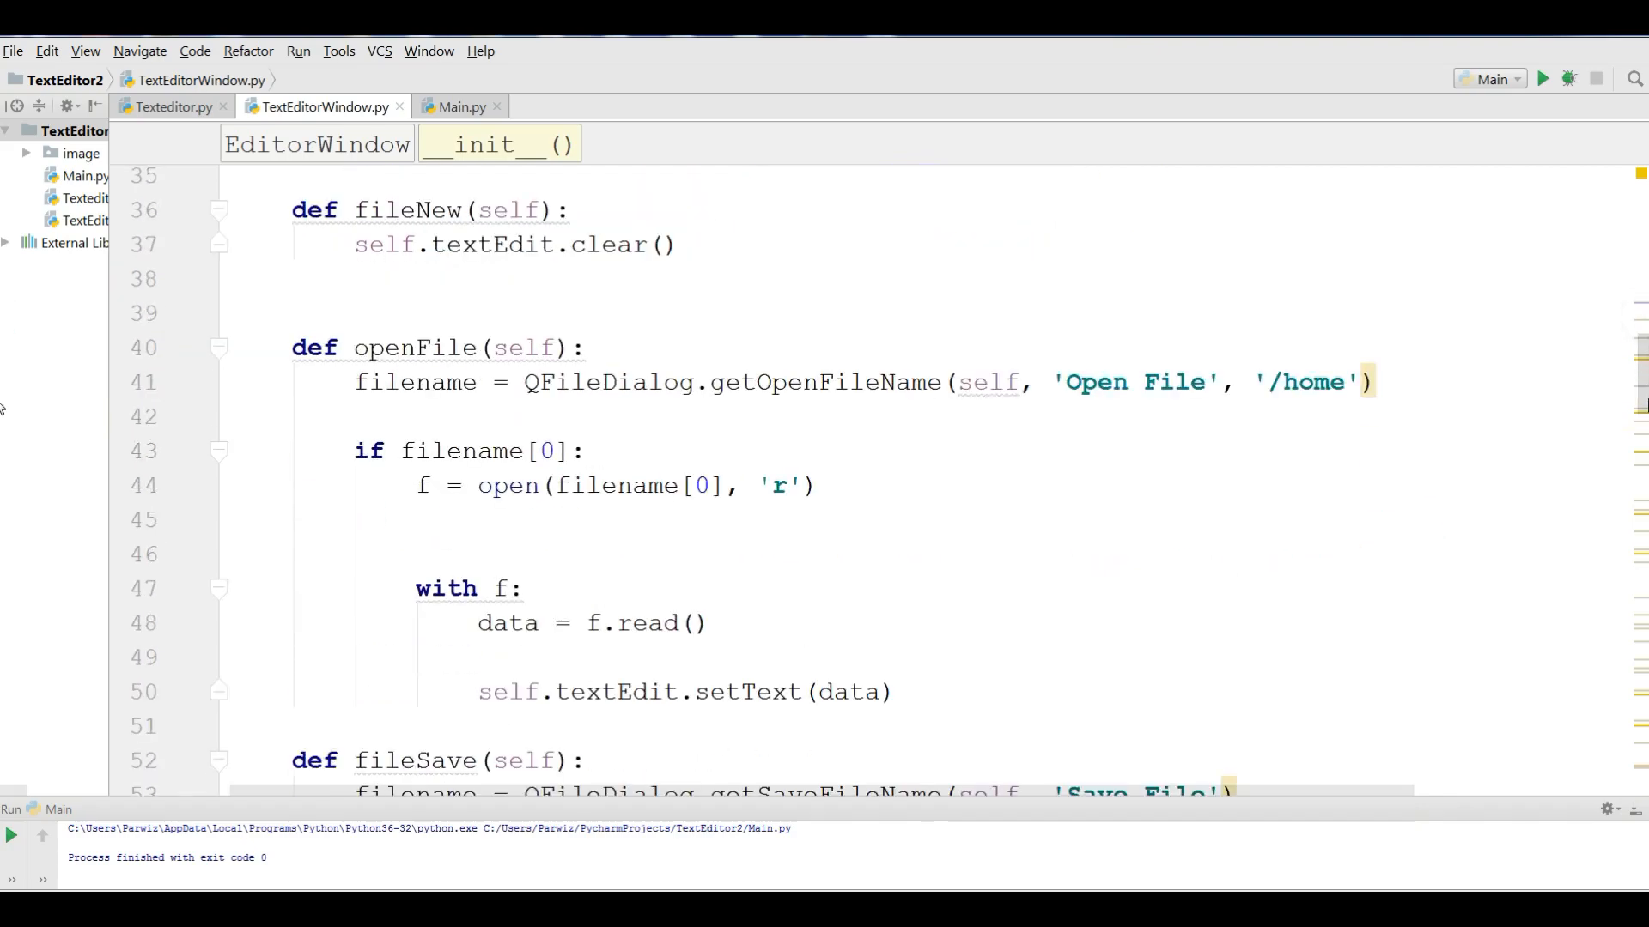
scroll(down, 3)
text(self.actionBold.triggered.connect(self.actionBol))
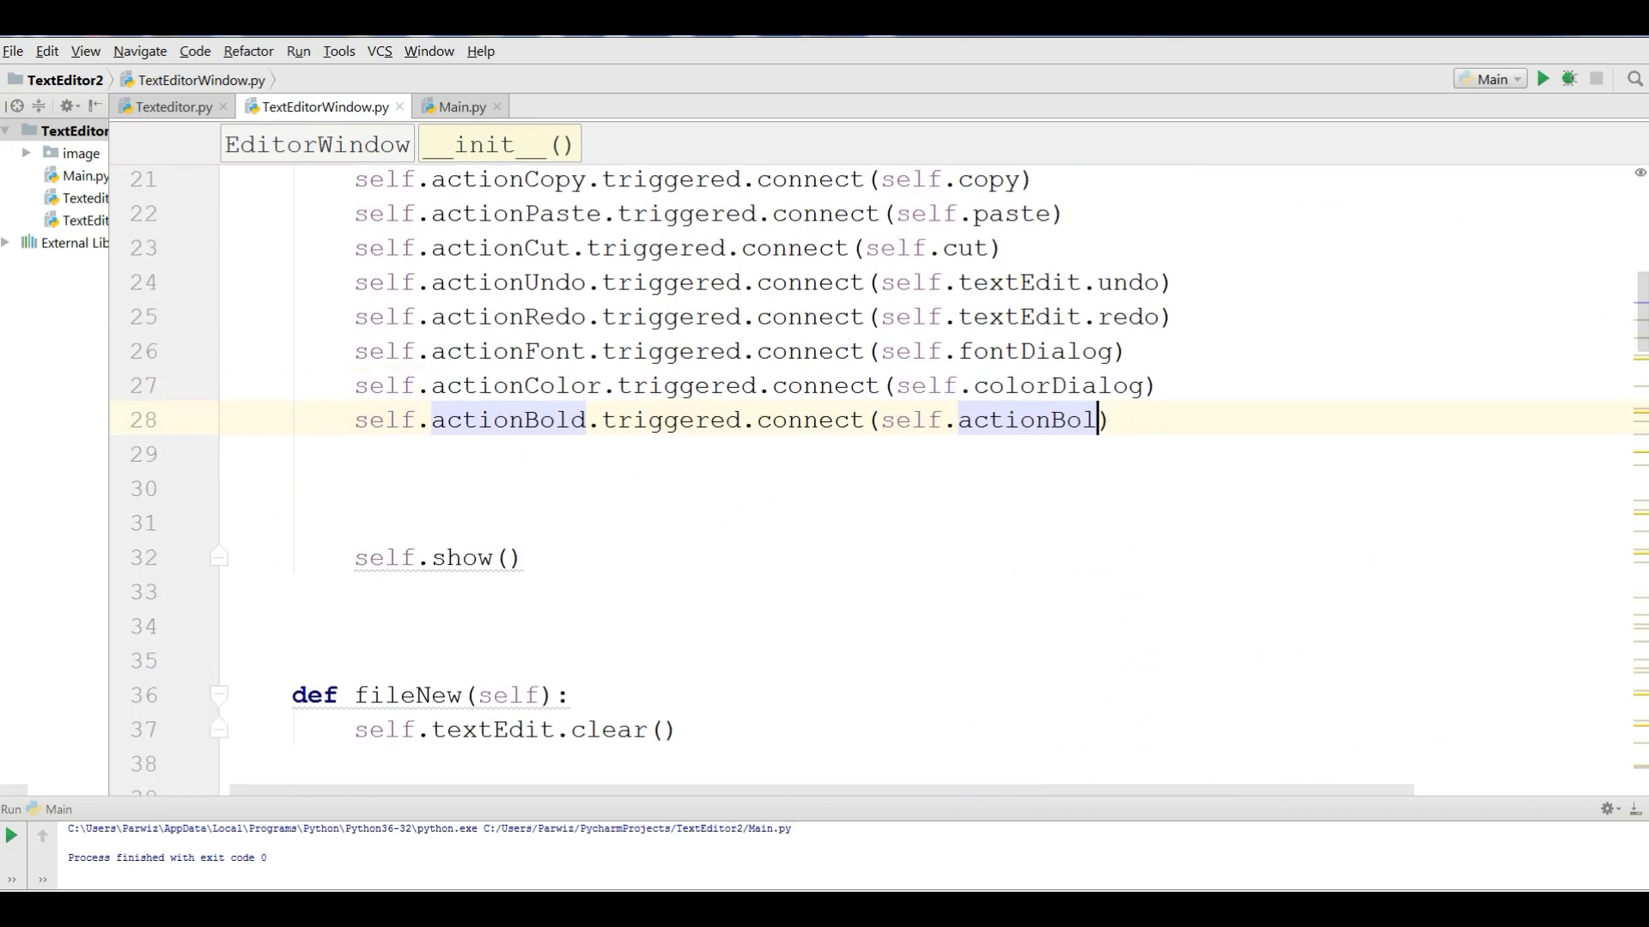
key(Backspace)
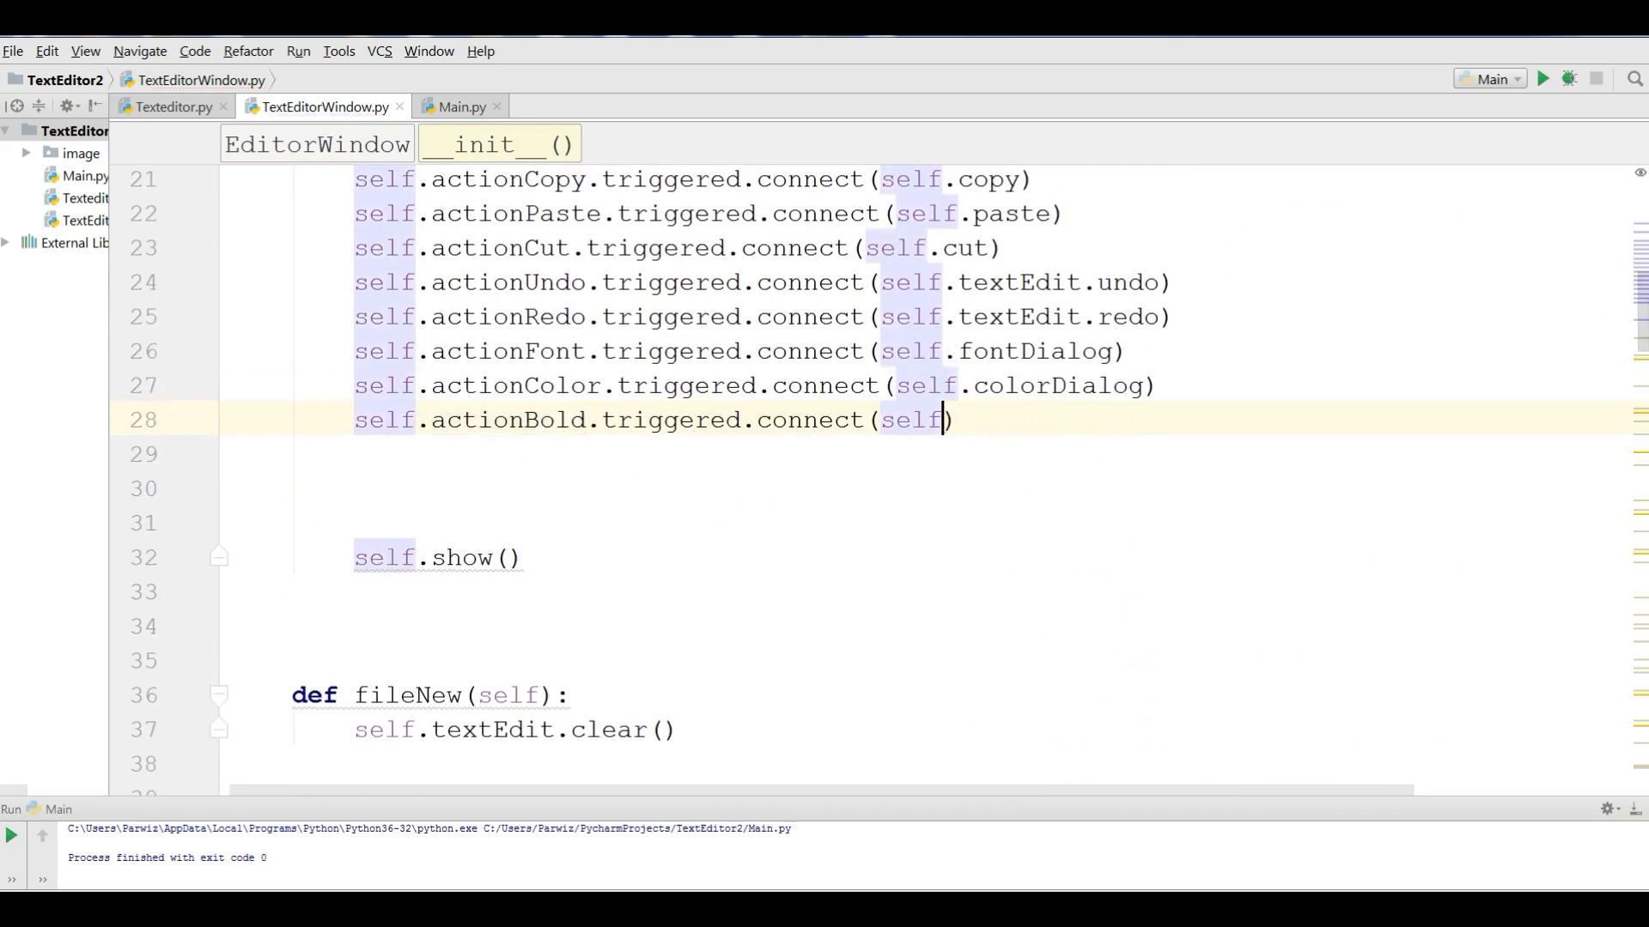
text(.textBold()
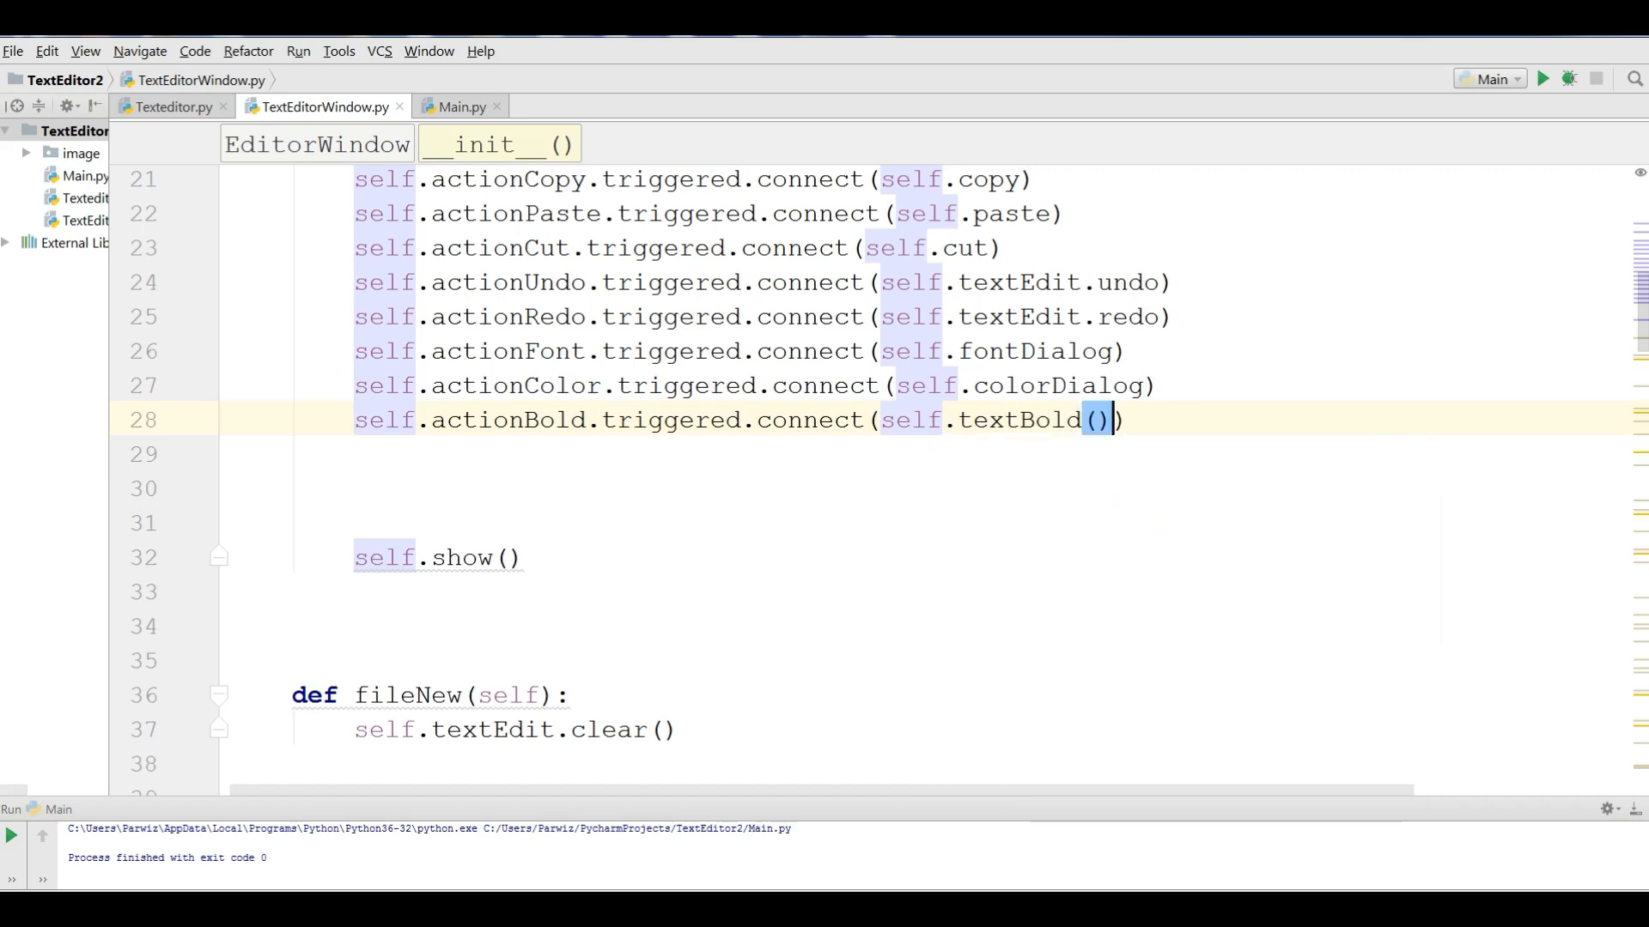
key(BackSpace)
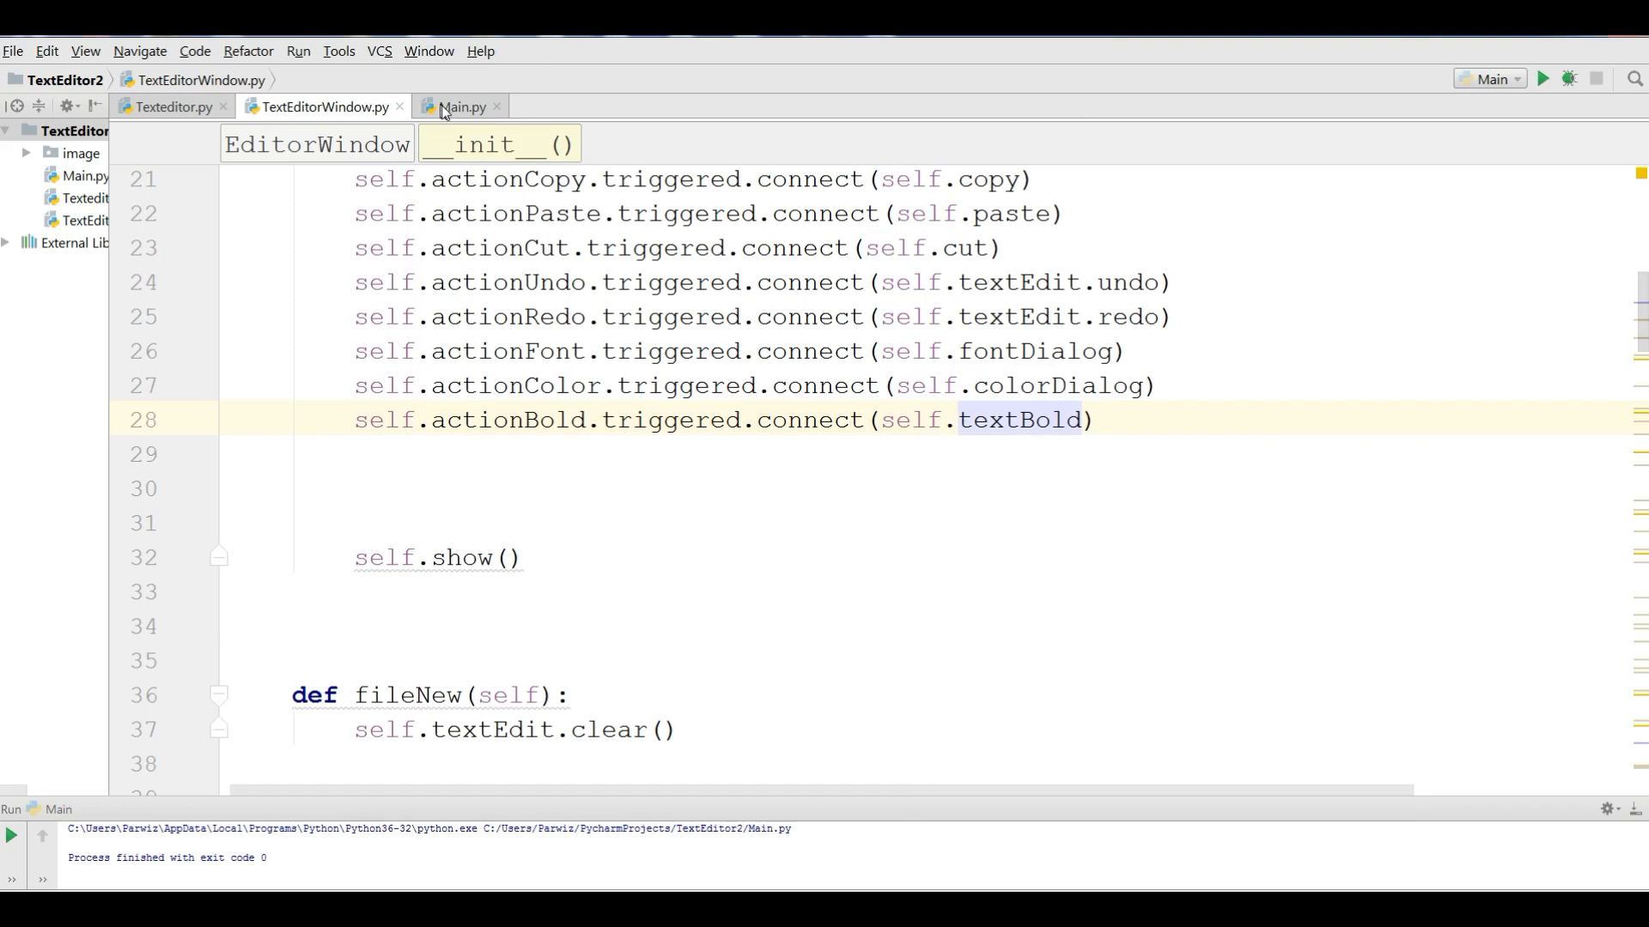
- Run Main.py, make the typed sample text bold with the B button, and close the editor
click(464, 106)
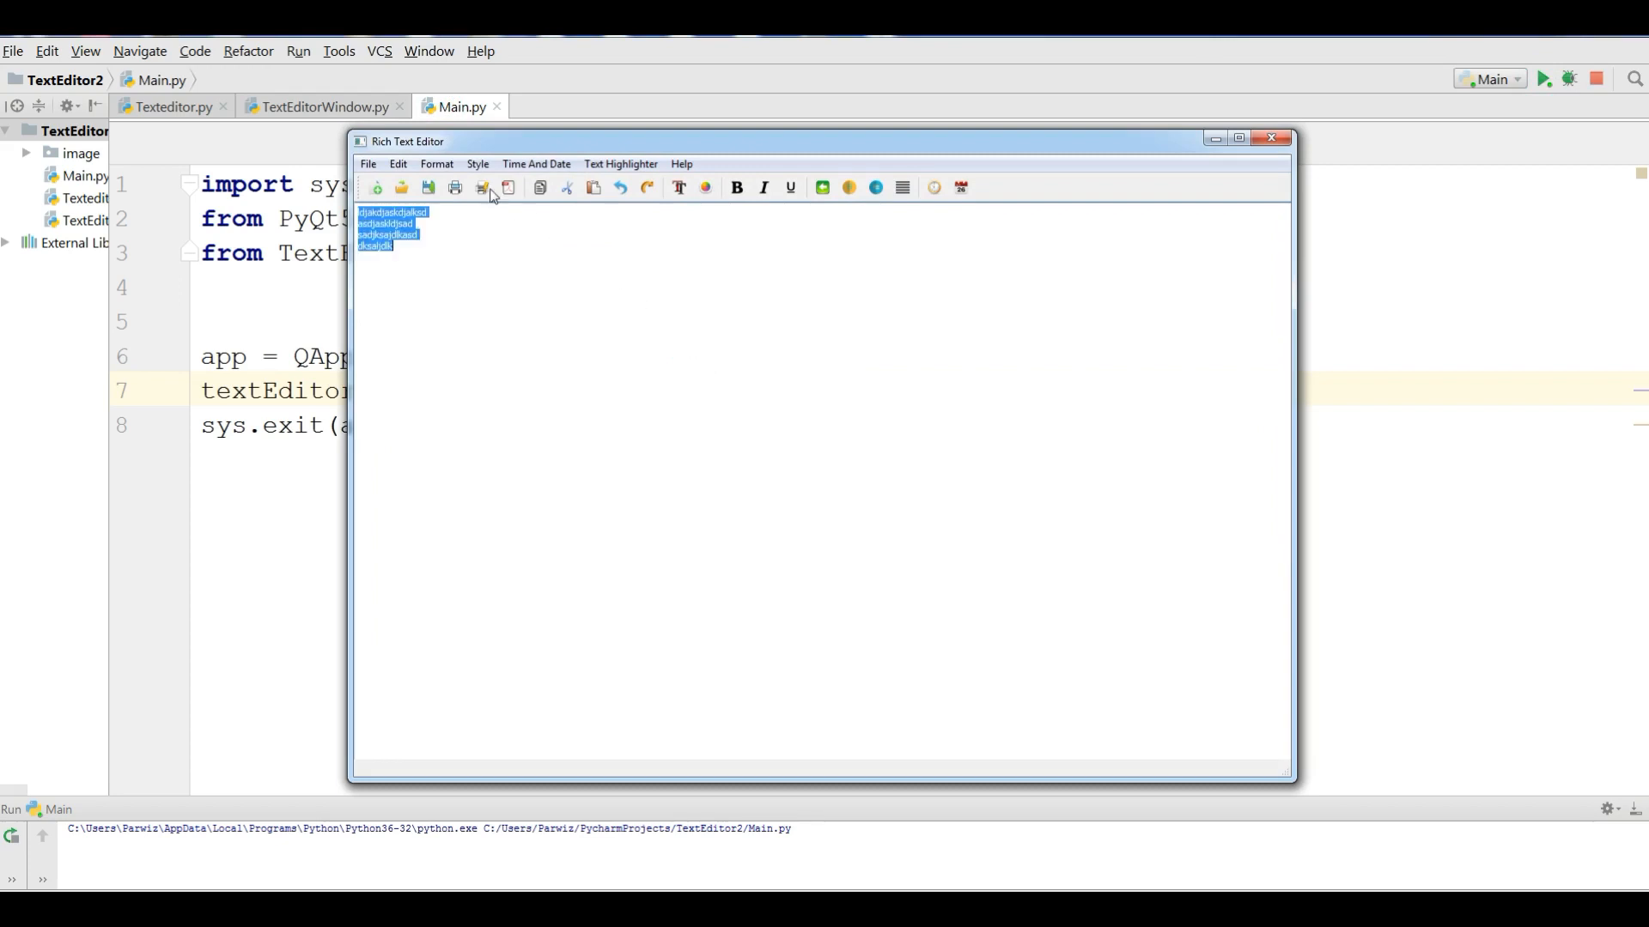
click(481, 189)
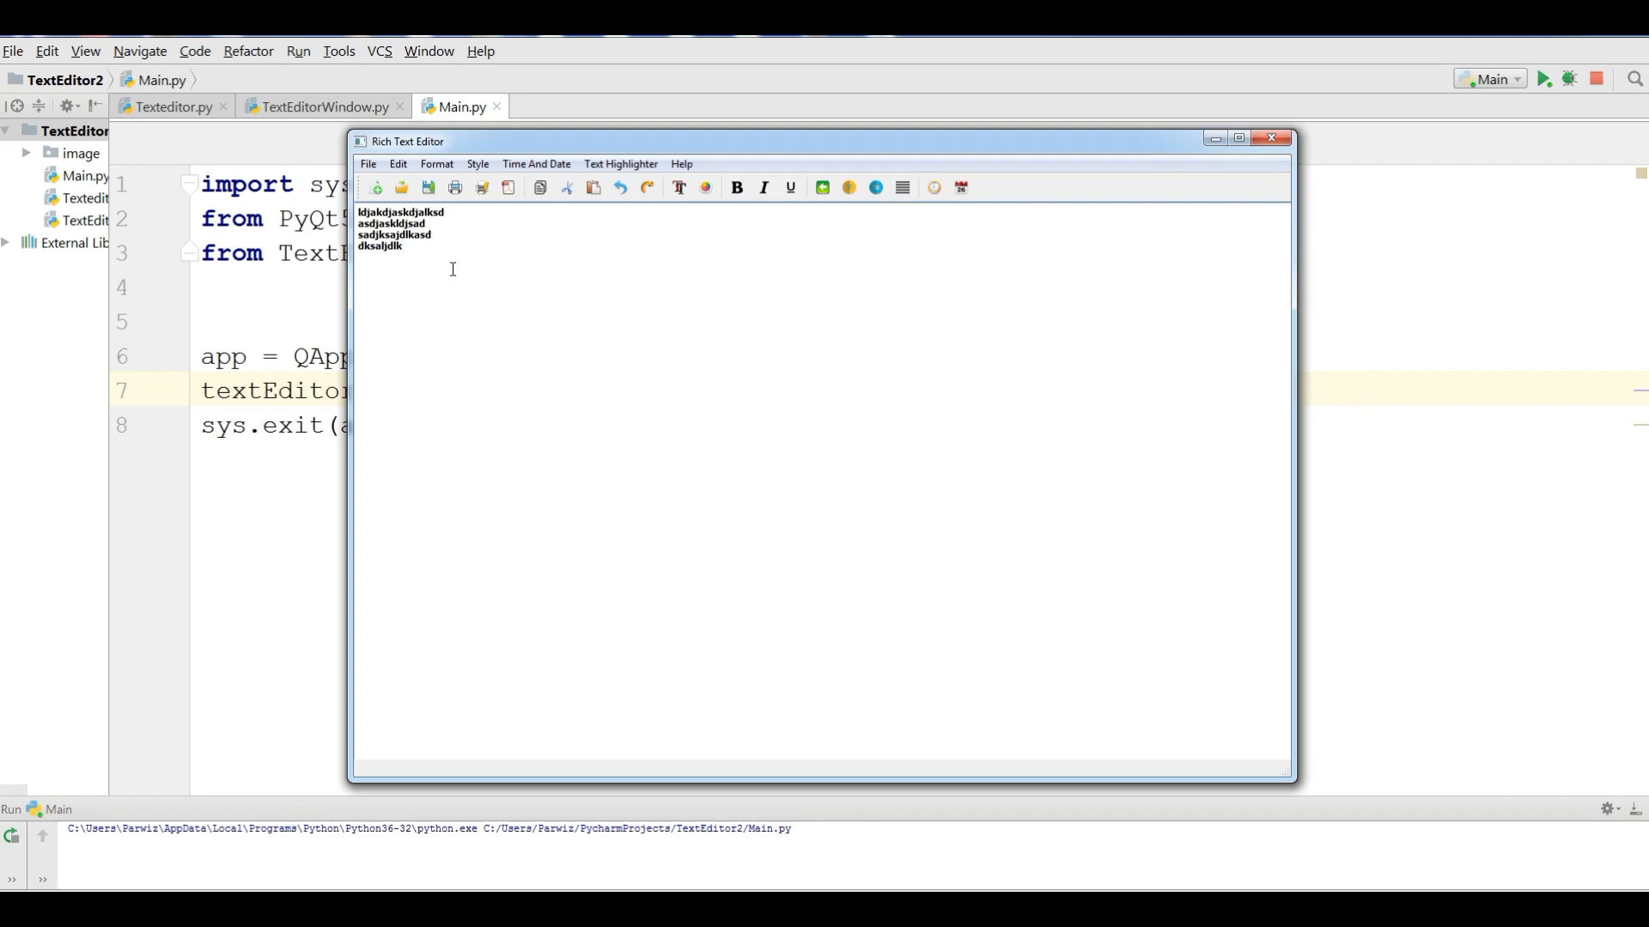
mouse_move(254, 301)
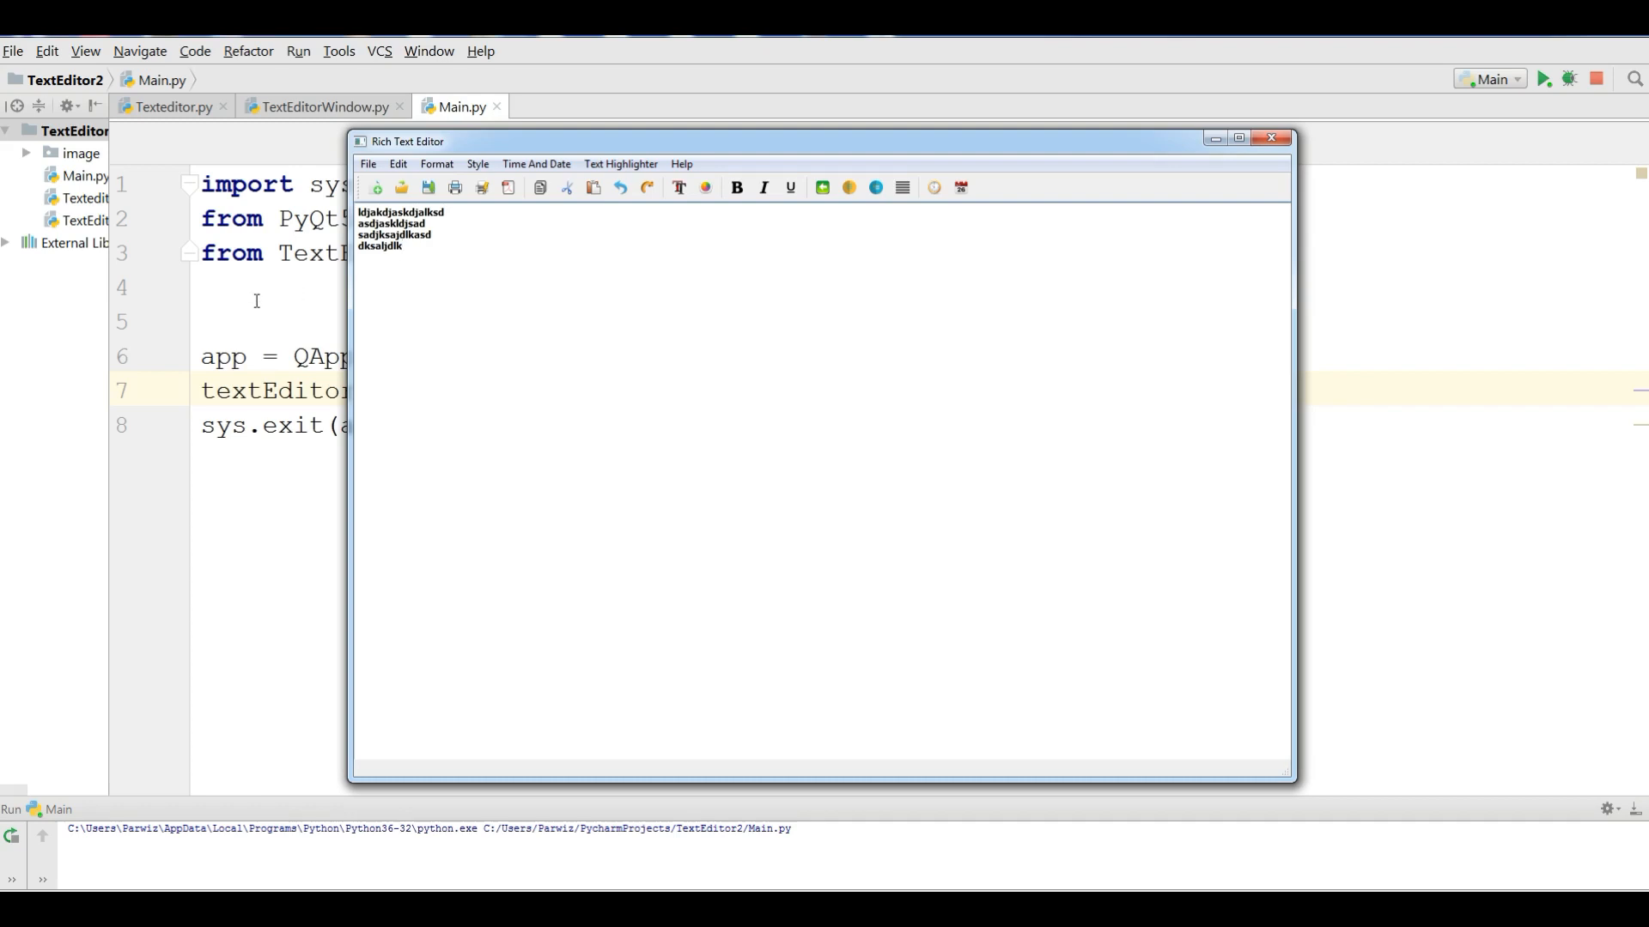
mouse_move(1273, 137)
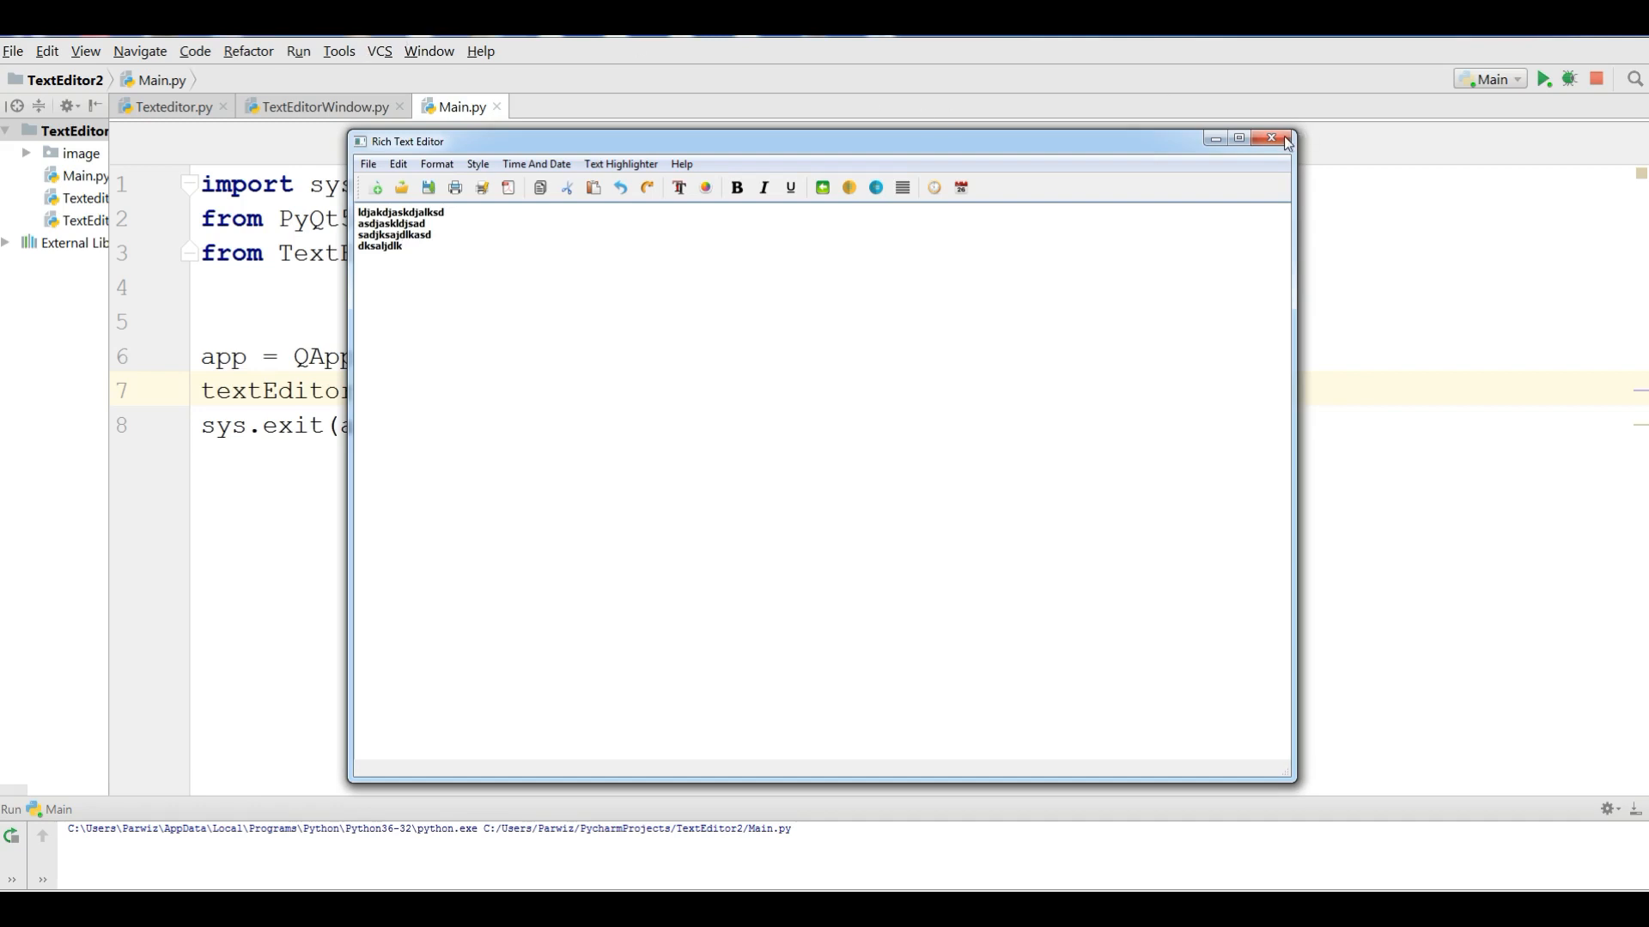
click(1275, 137)
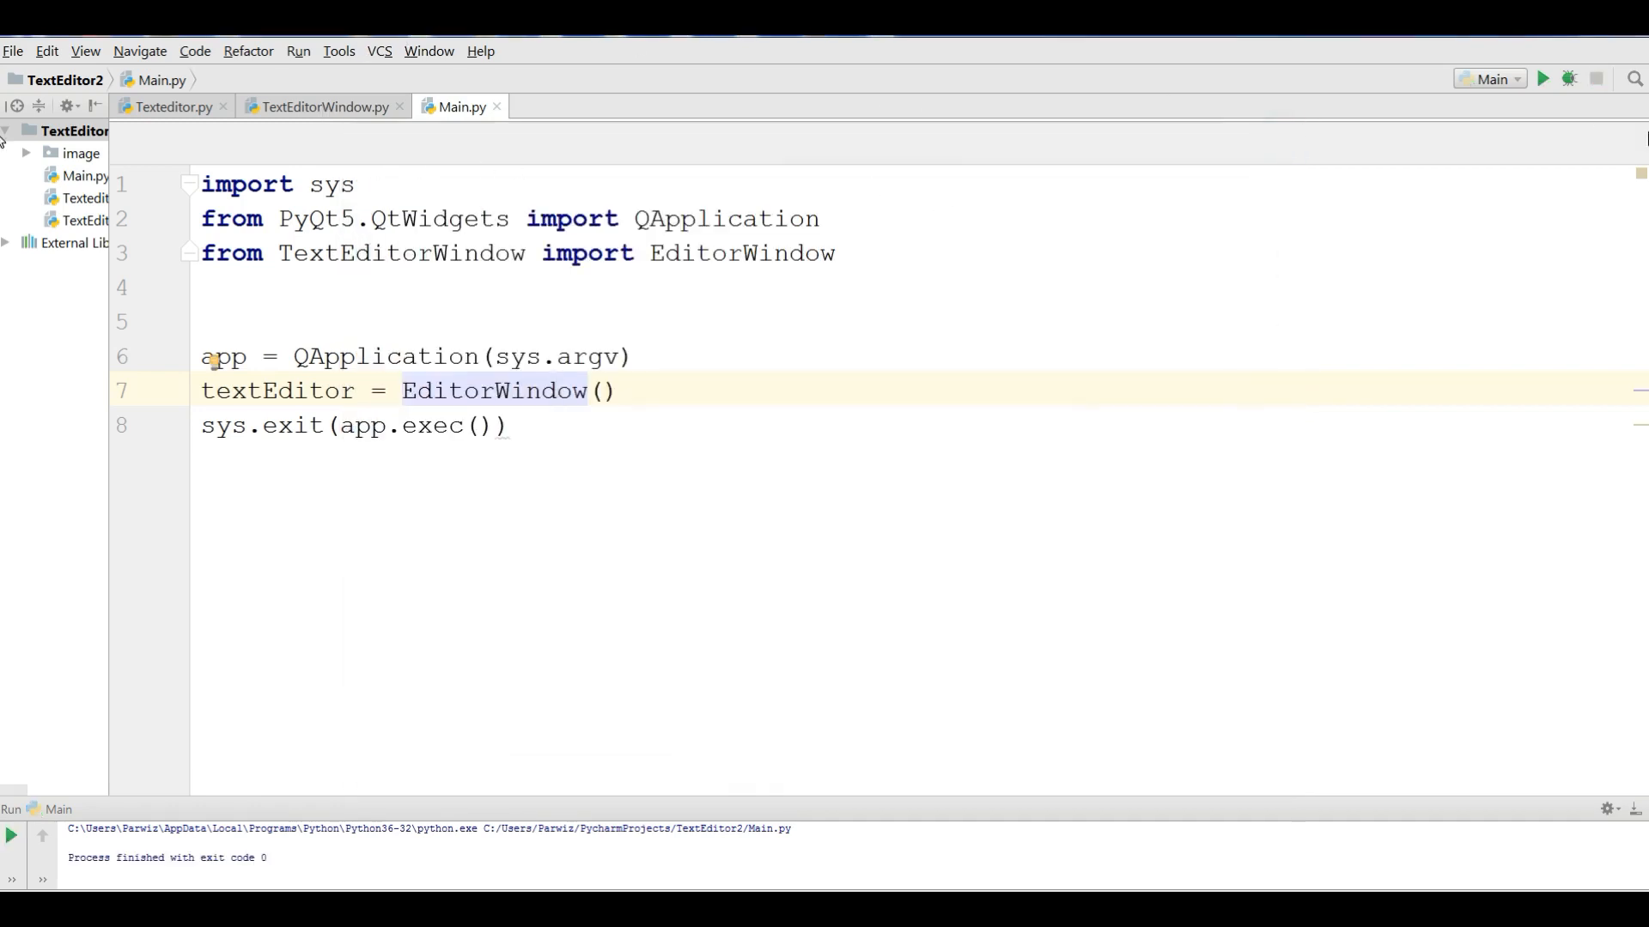
- Run the editor again, apply bold once more, and close the window
click(1549, 79)
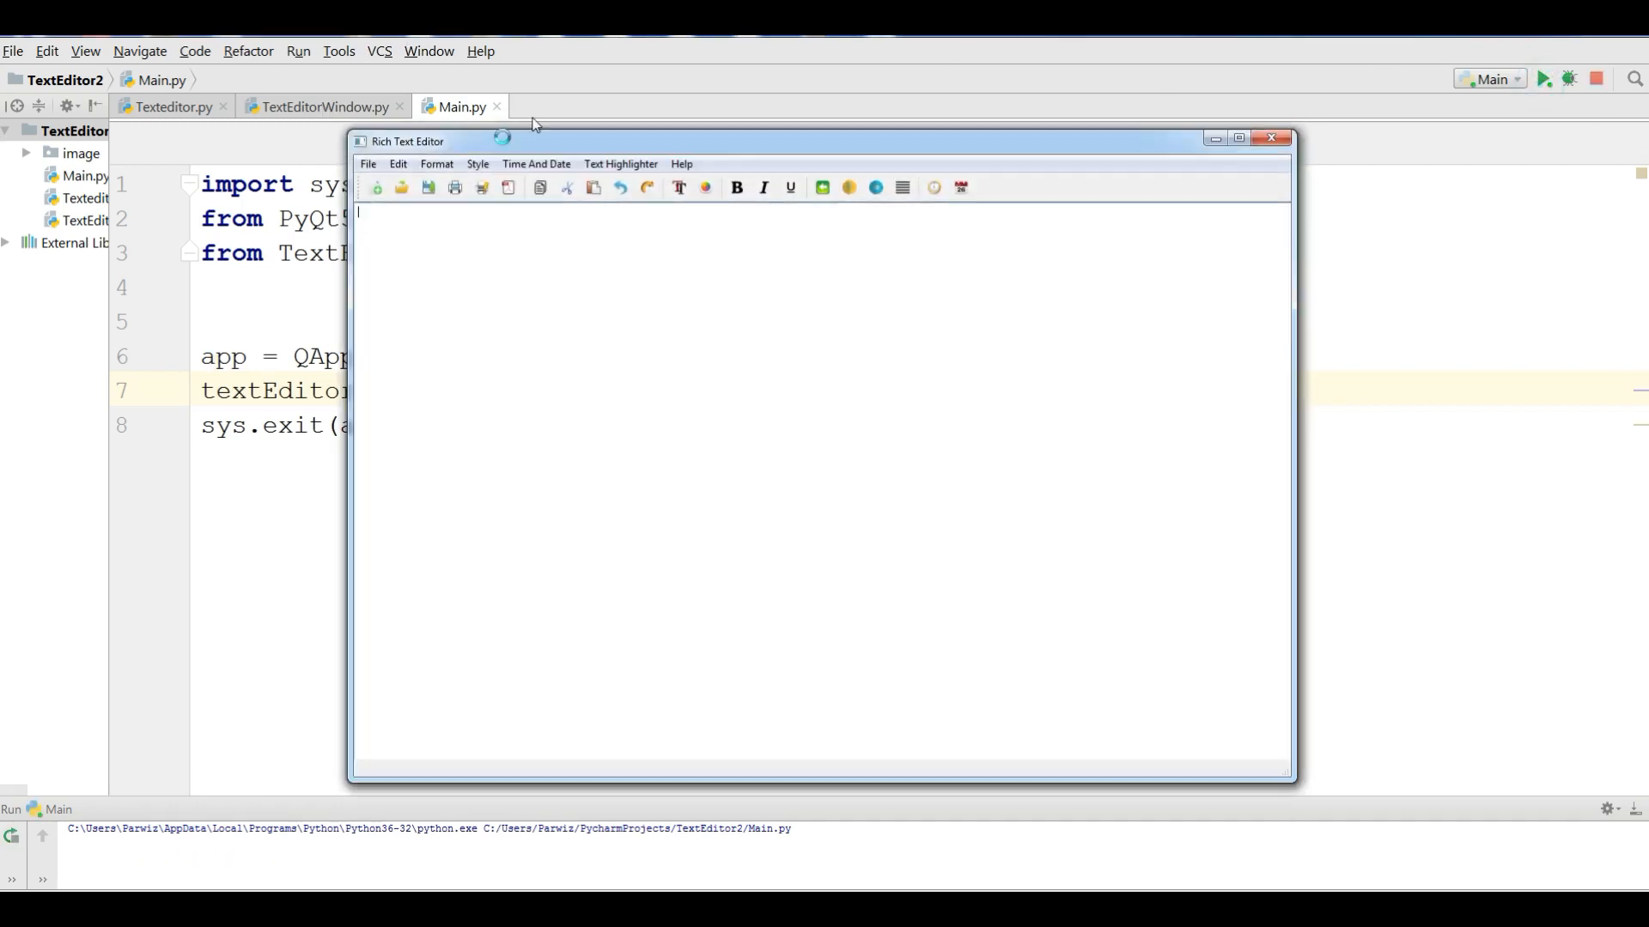
click(478, 165)
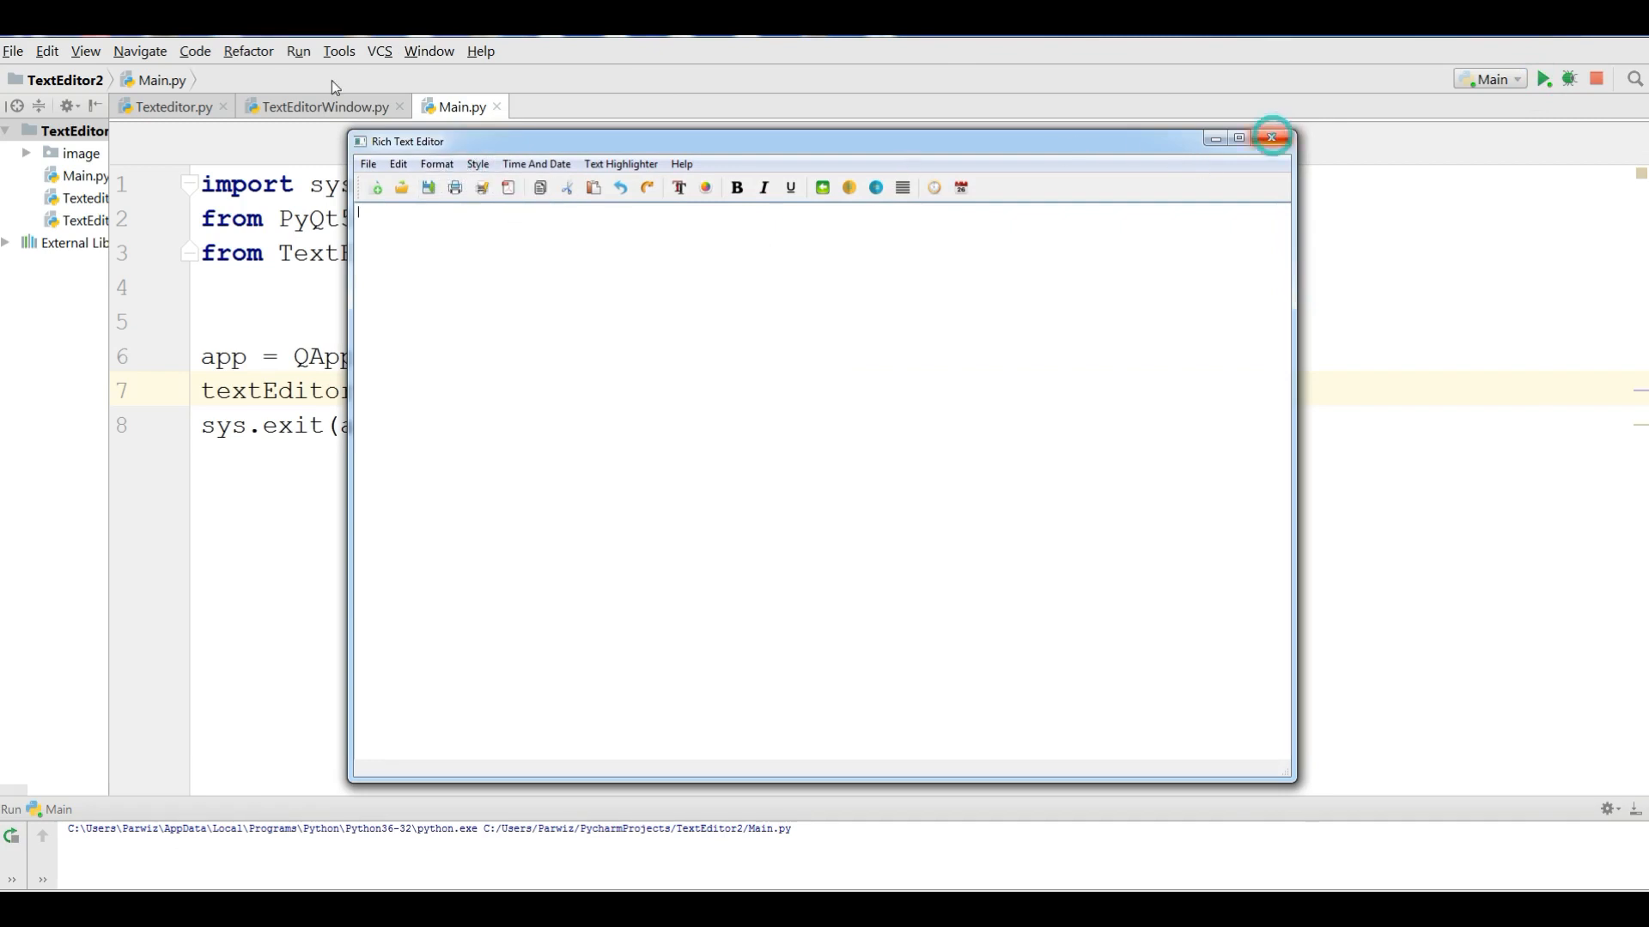
click(1269, 137)
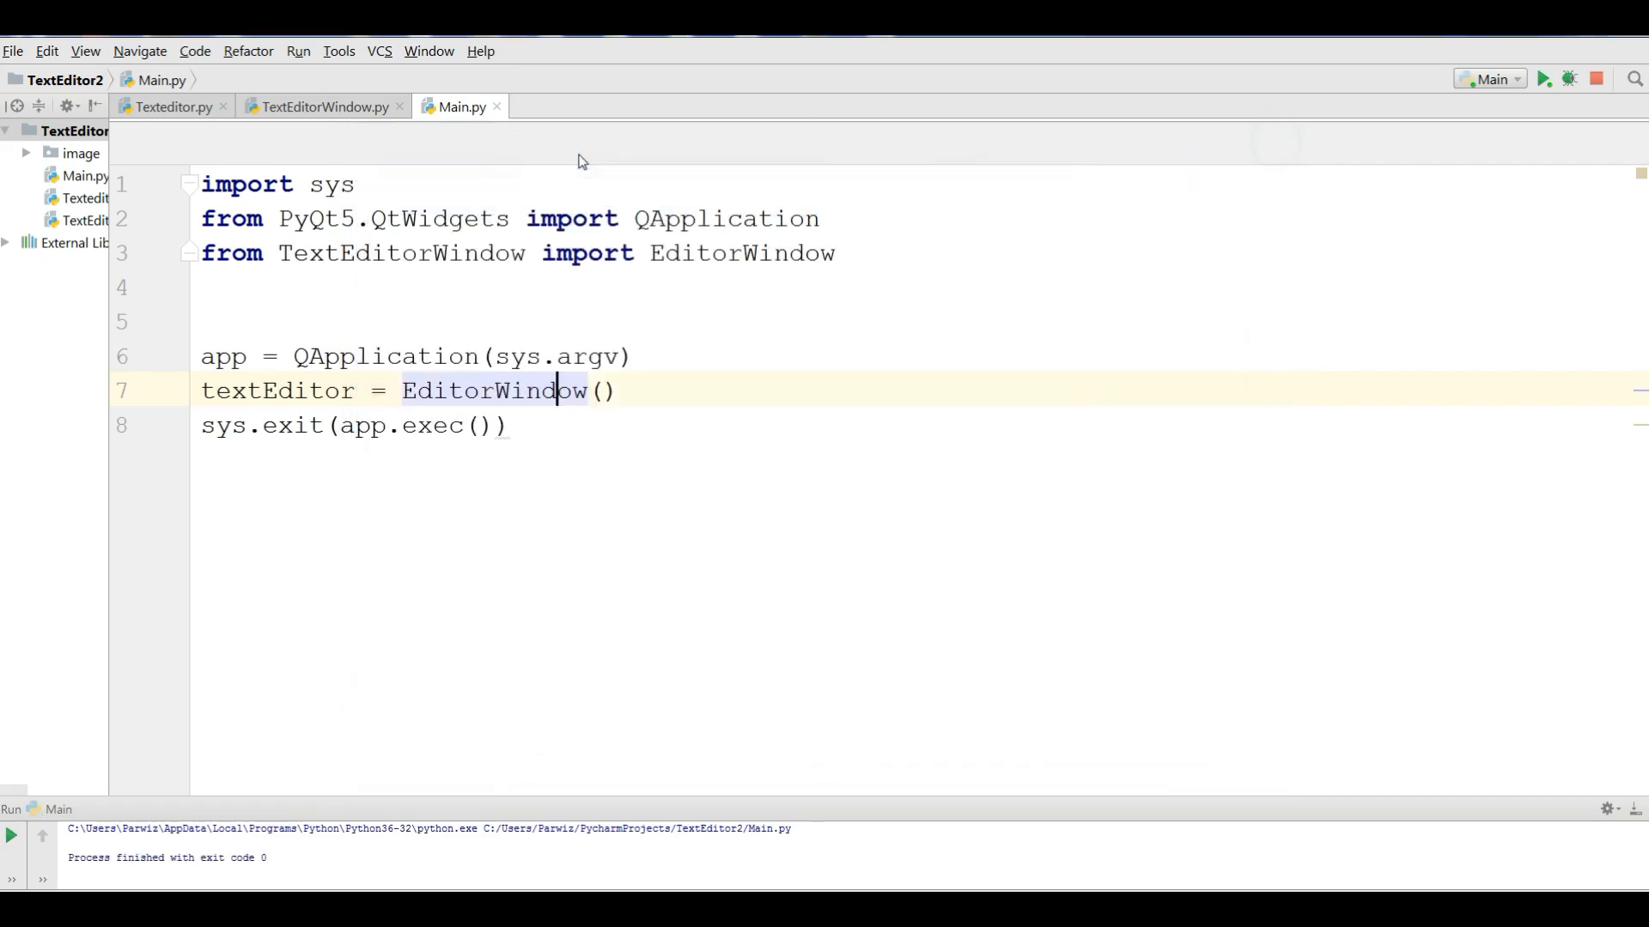
- In TextEditorWindow.py start def italic(self) creating font = QFont() below textBold
click(323, 106)
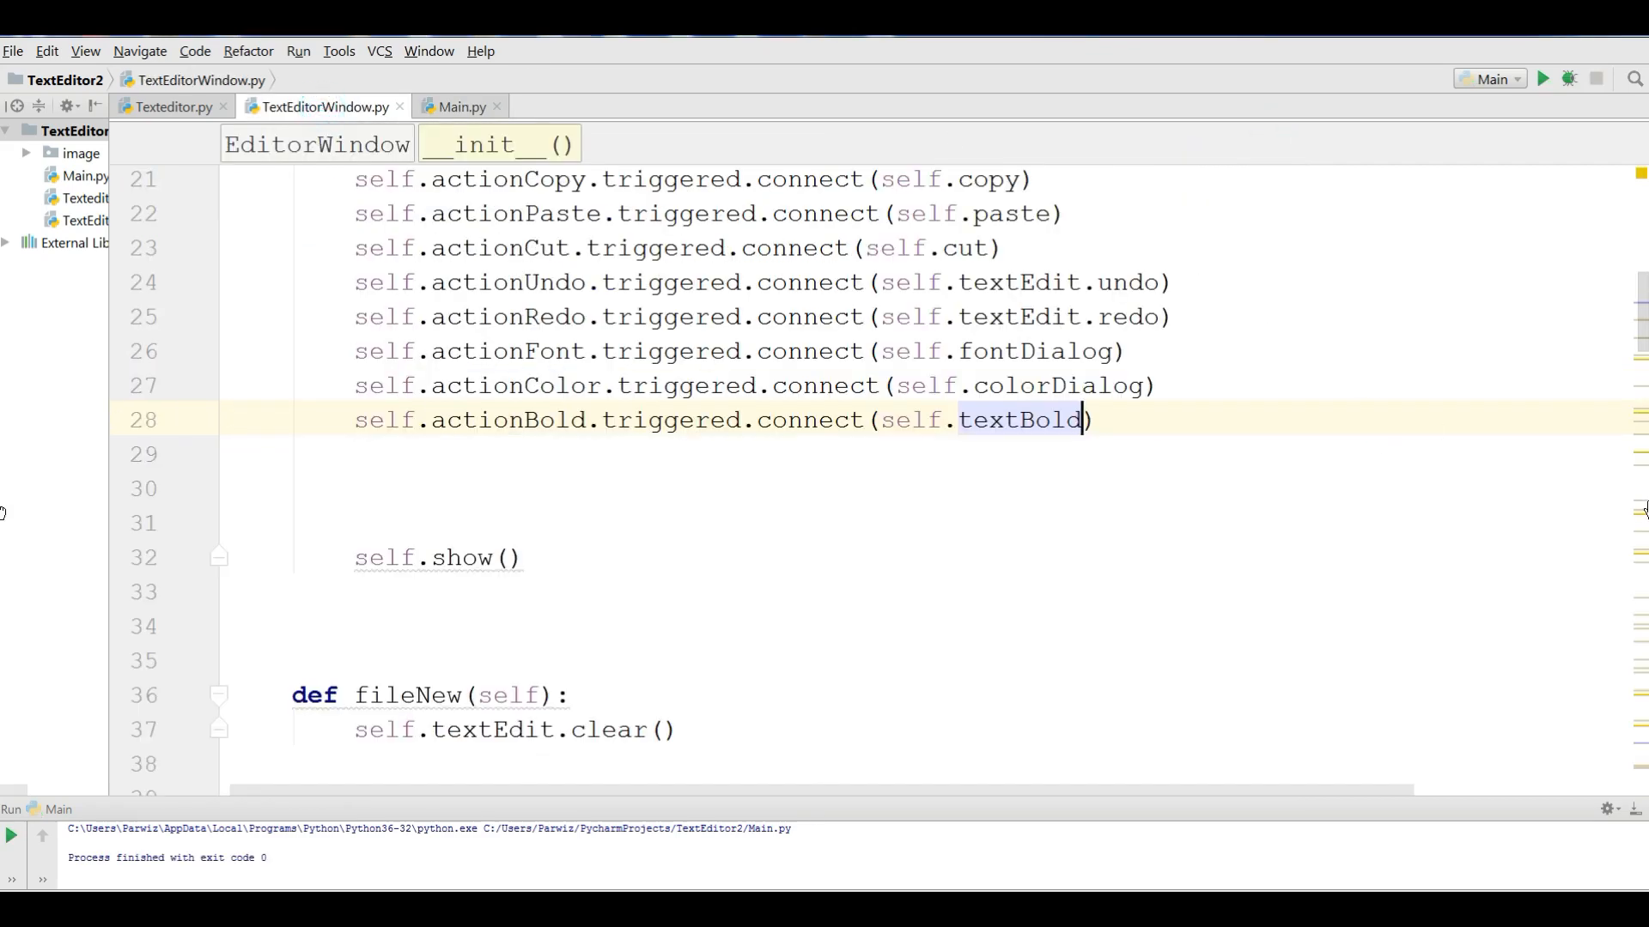
scroll(down, 3)
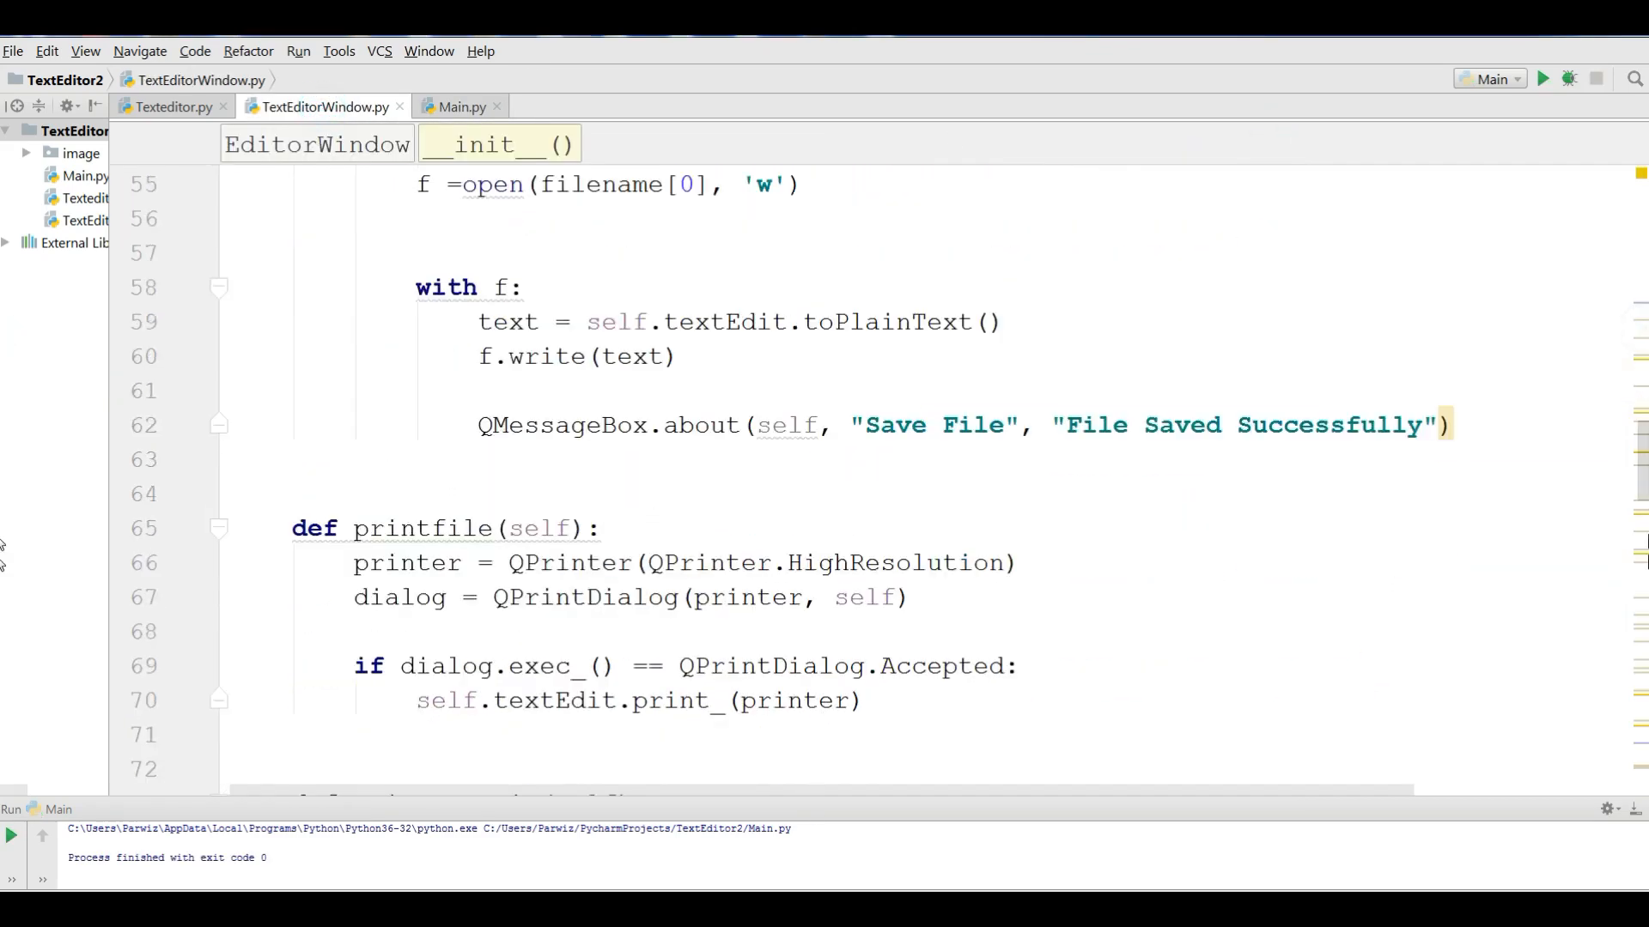
scroll(down, 3)
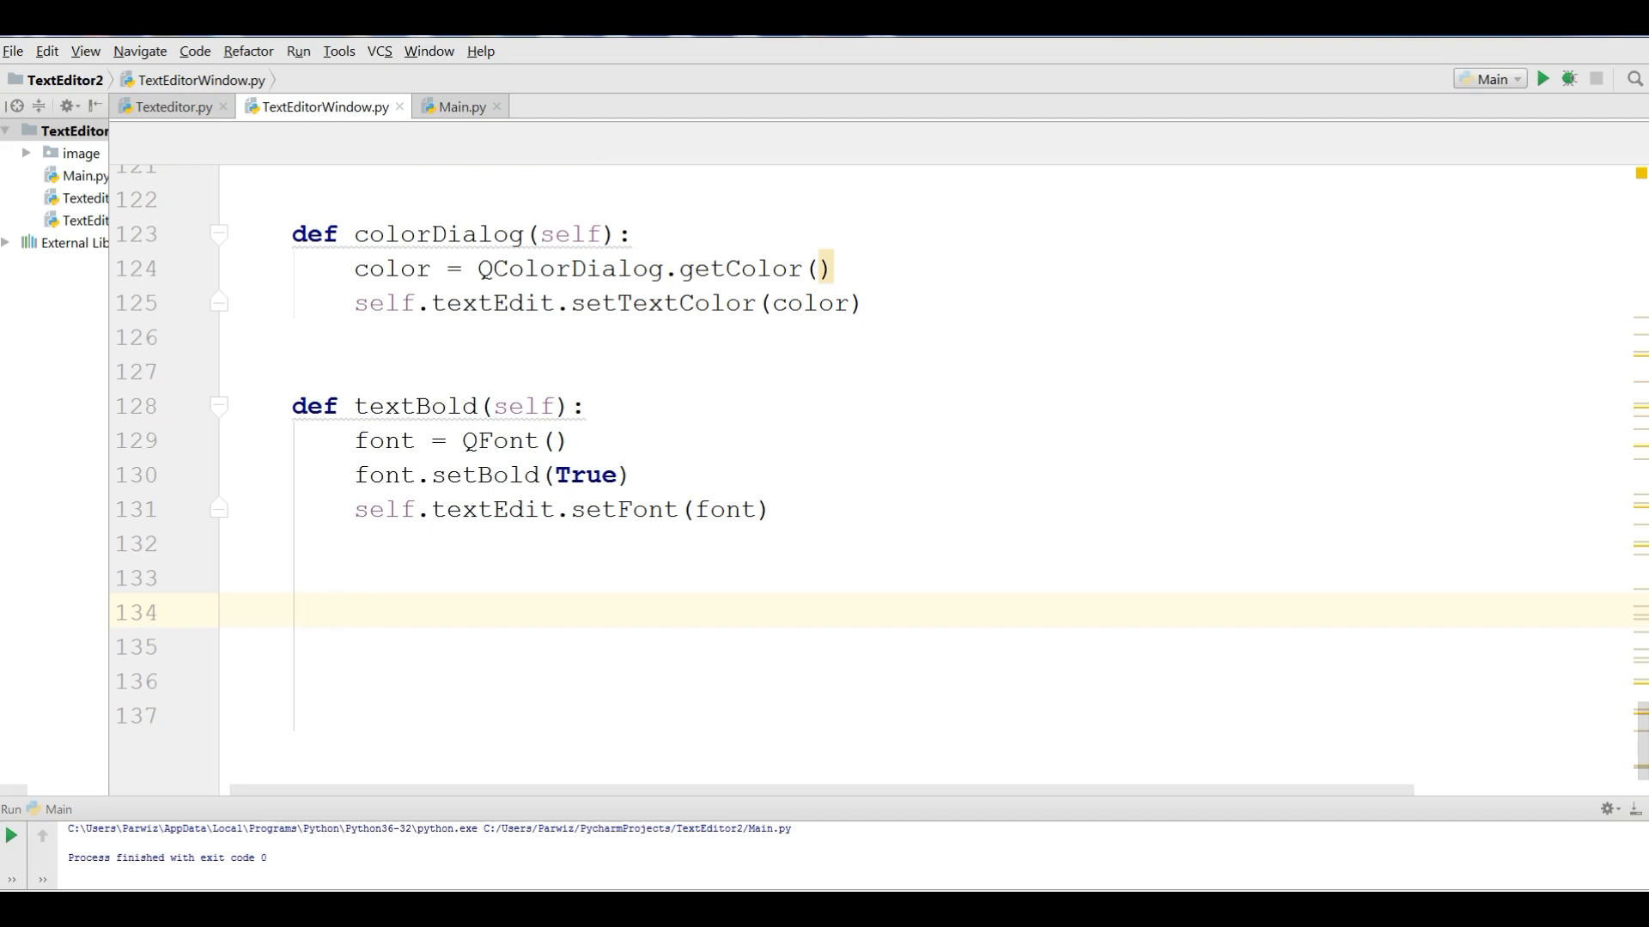
text(def)
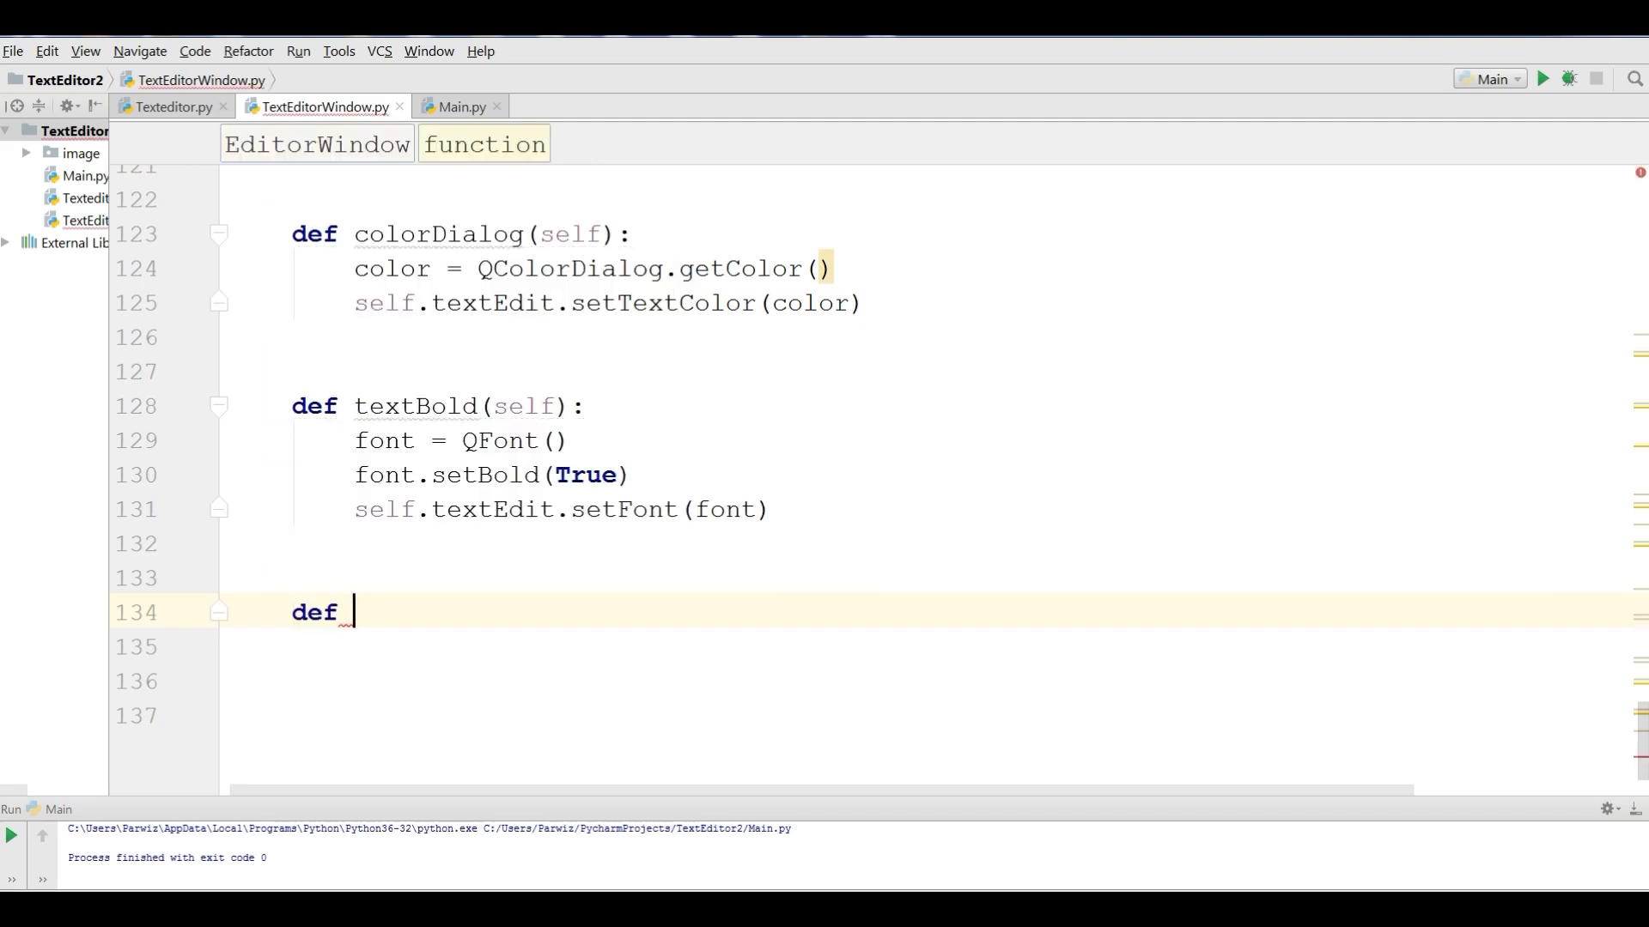
text(italic)
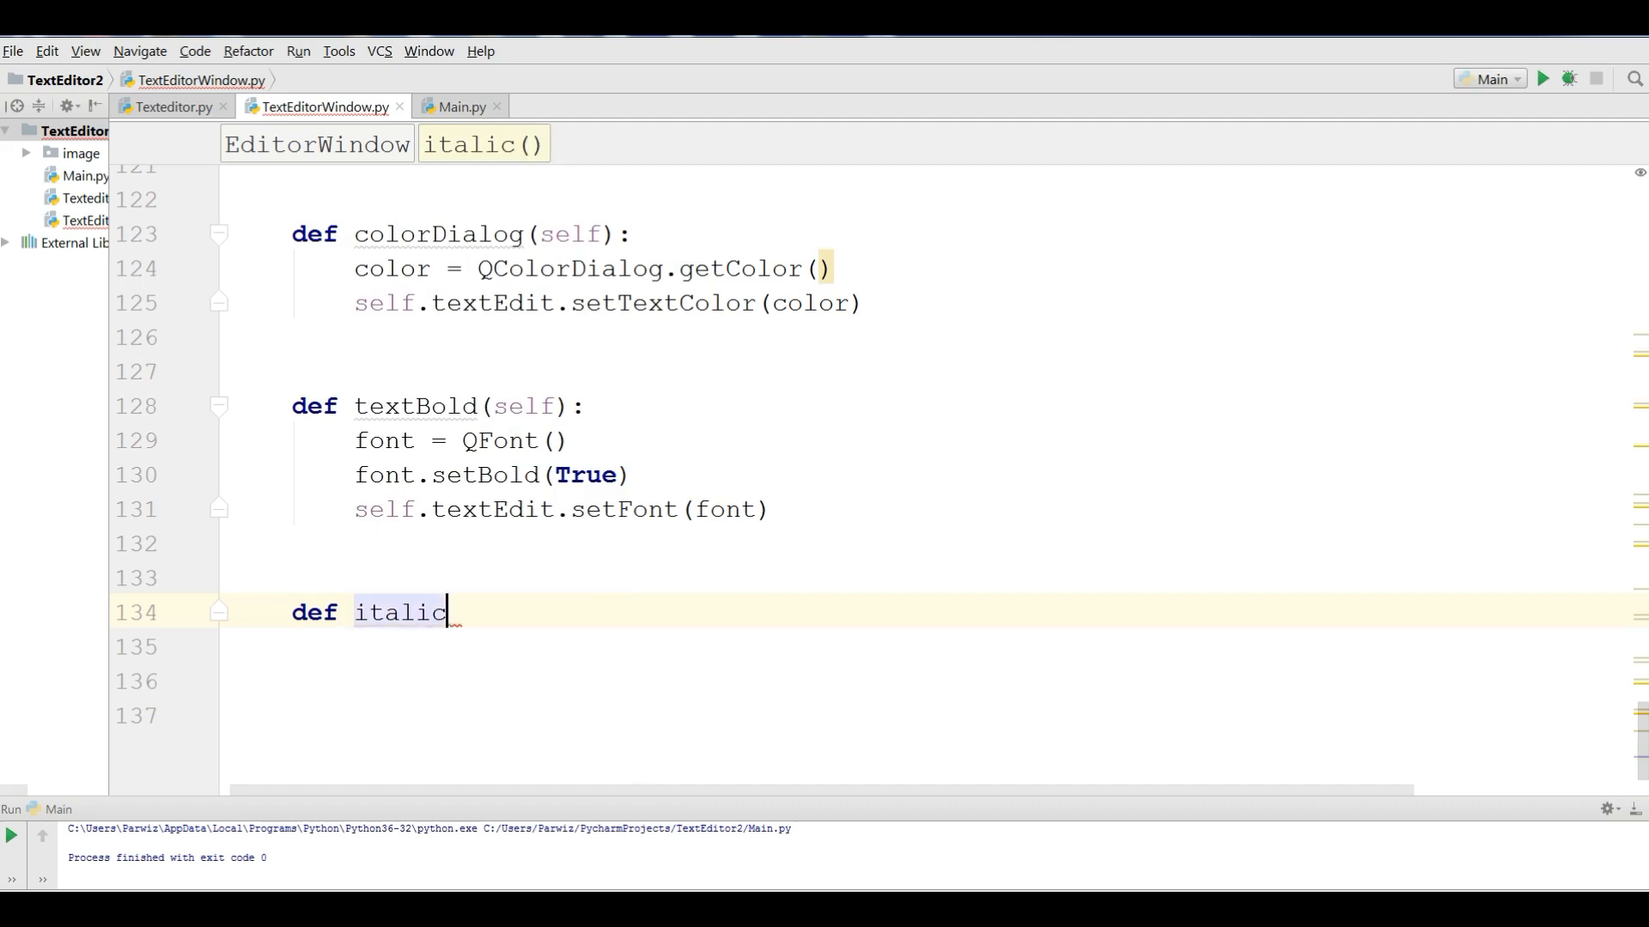
text((self):)
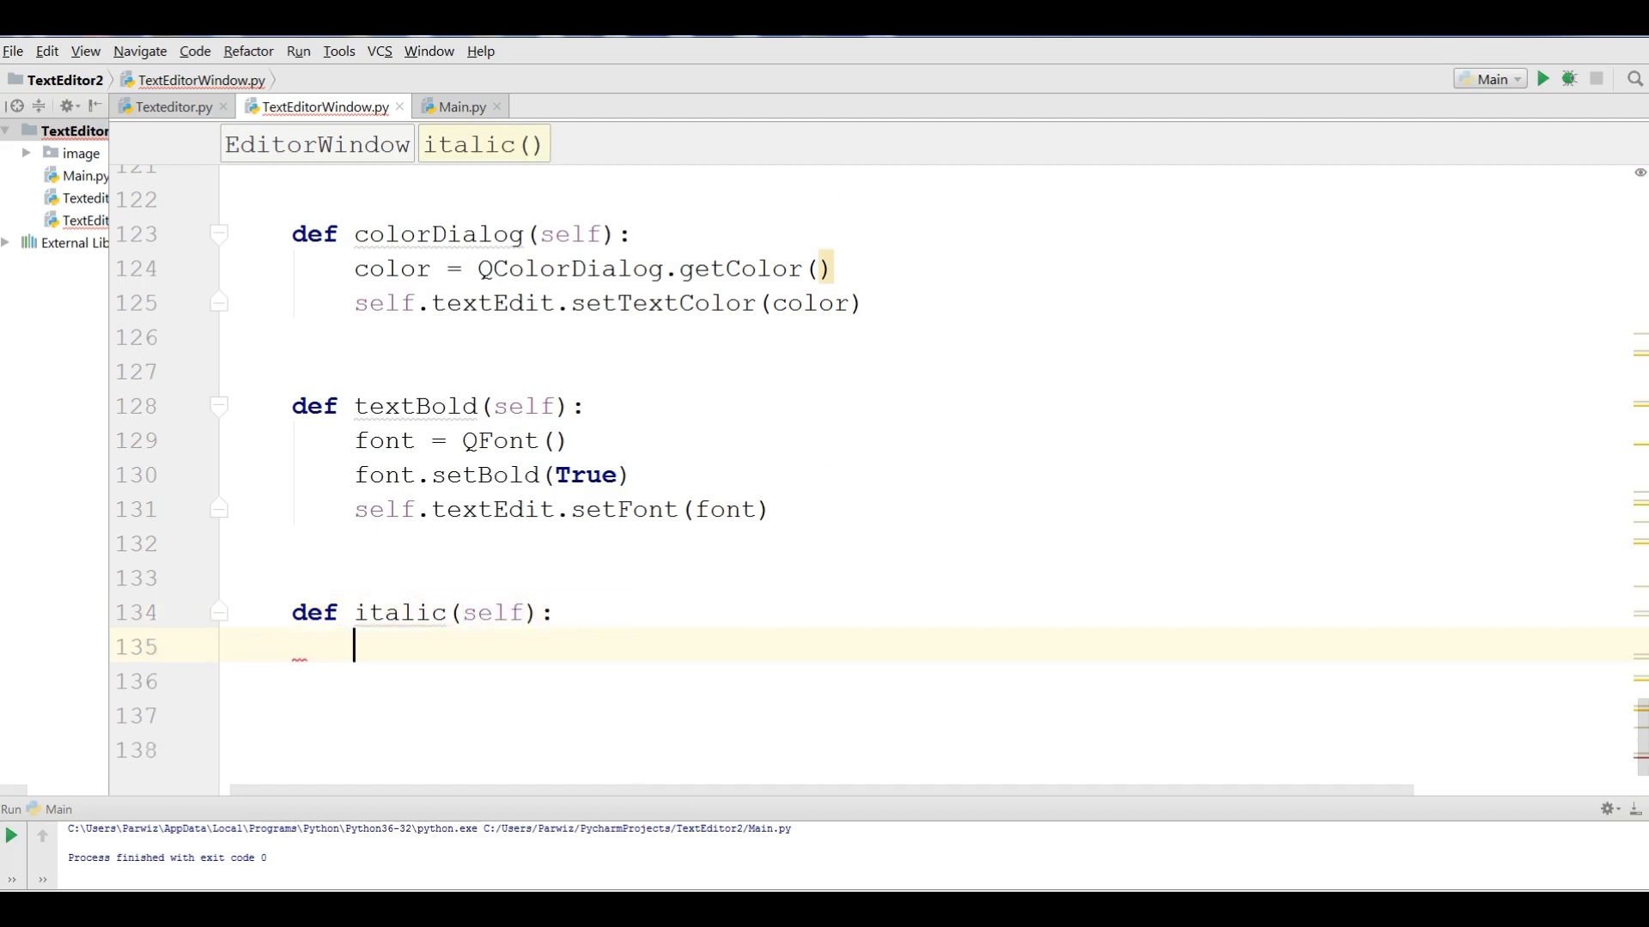
text(font =)
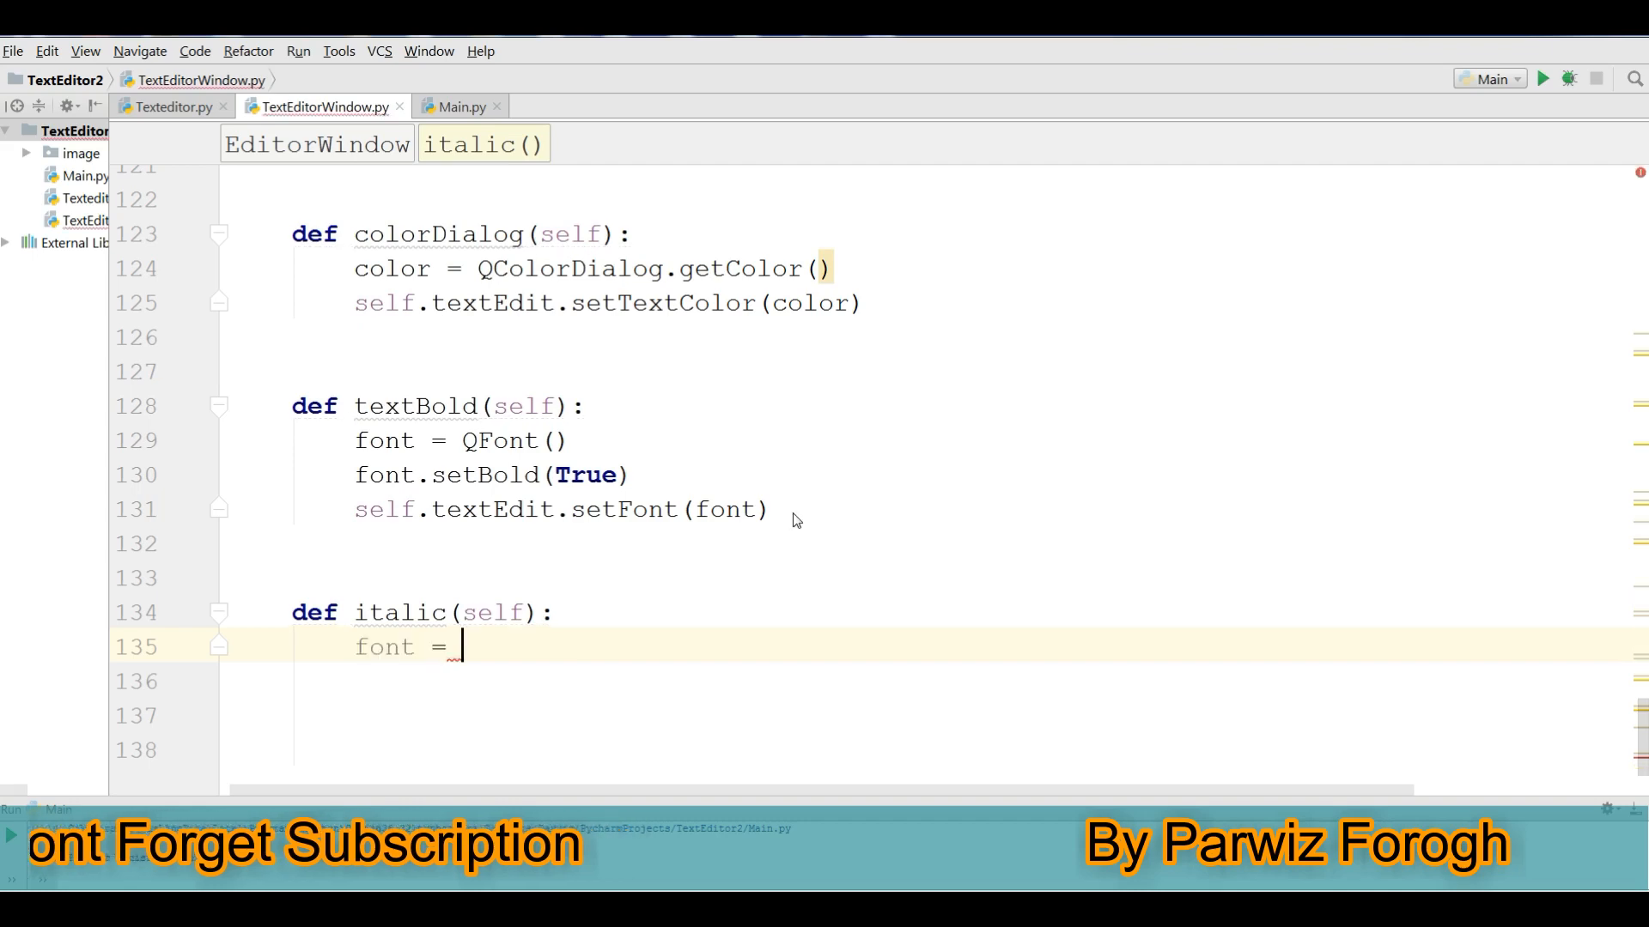
text(QFont)
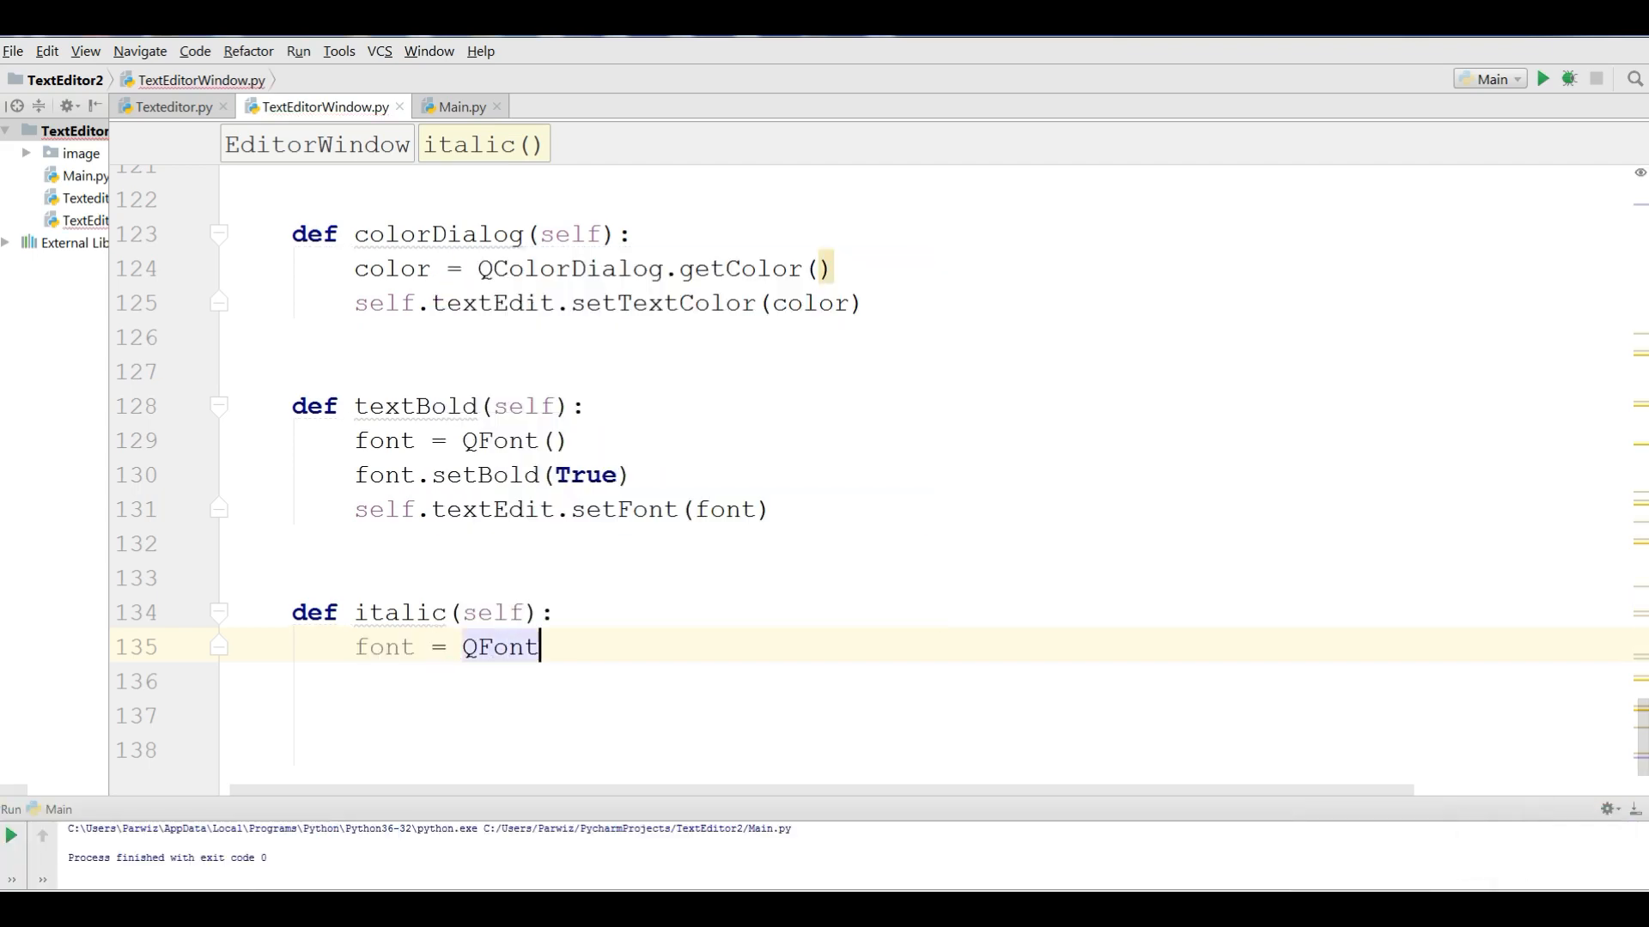
key(Enter)
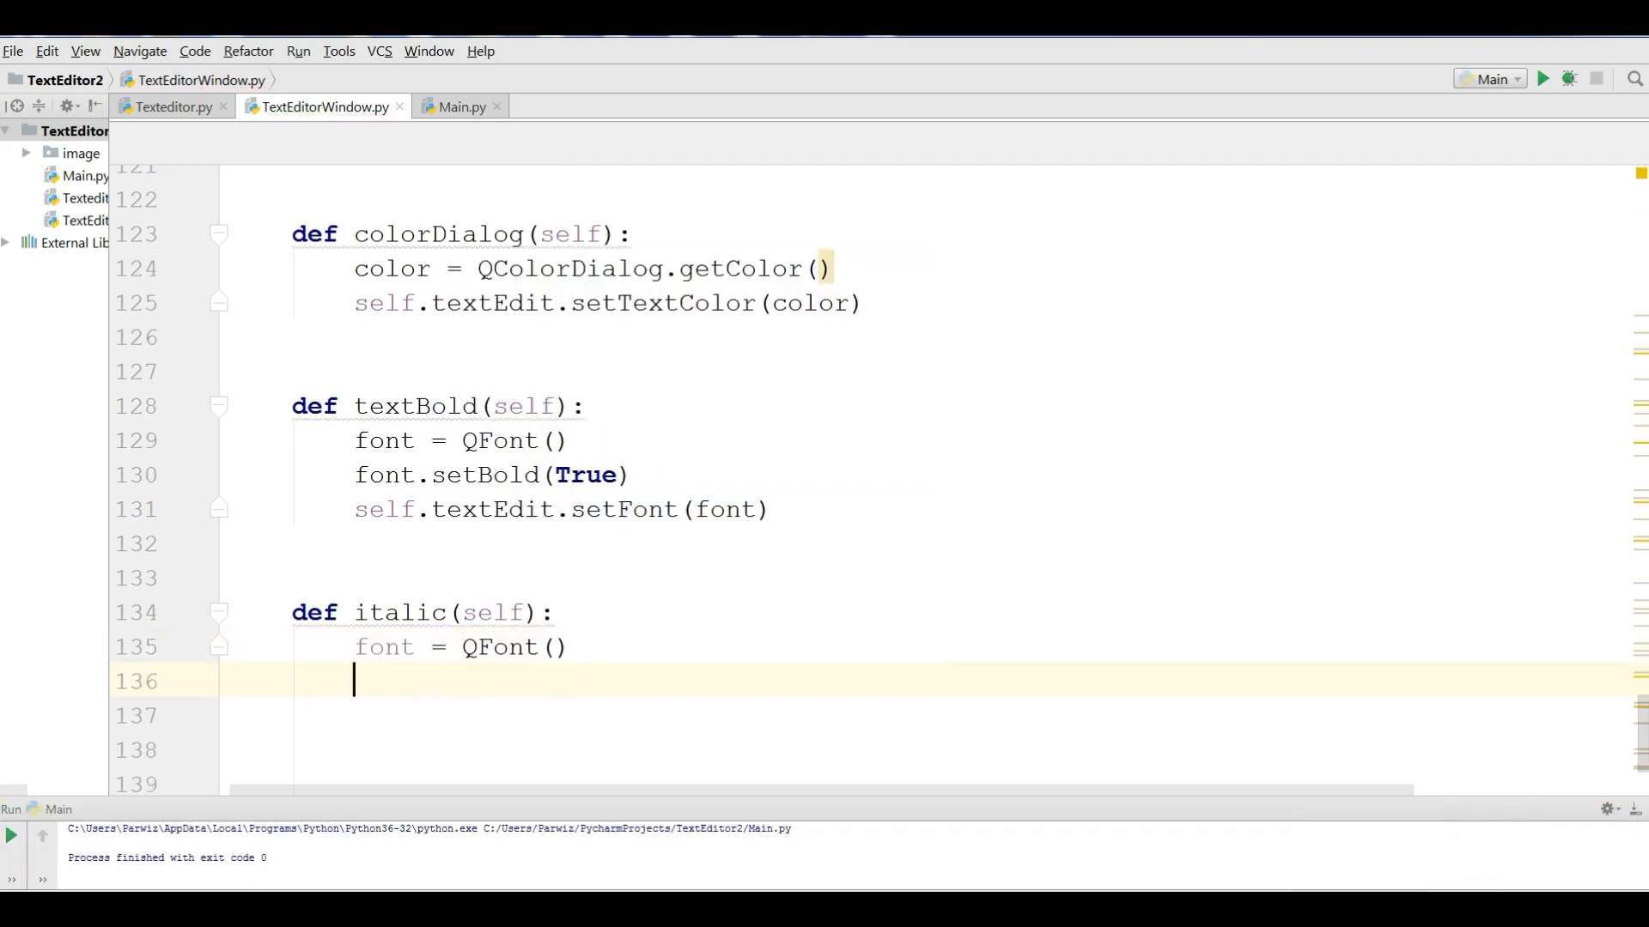
- Finish italic with font.setItalic(True) and self.textEdit.setFont(font)
text(font.setItalic()
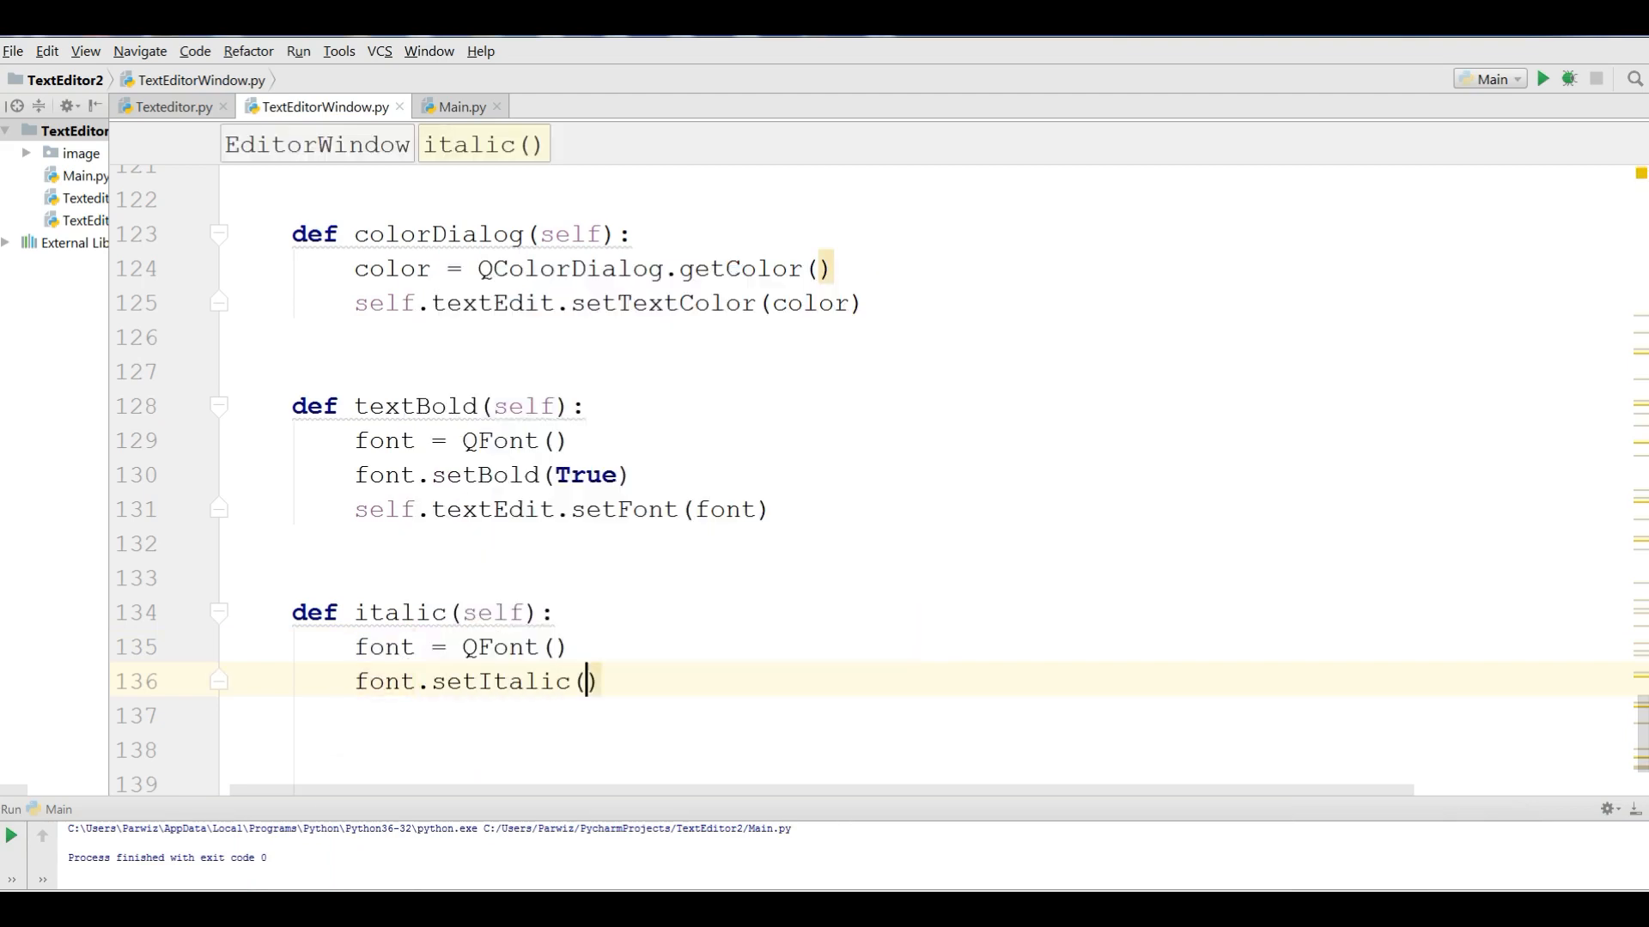
text(True)
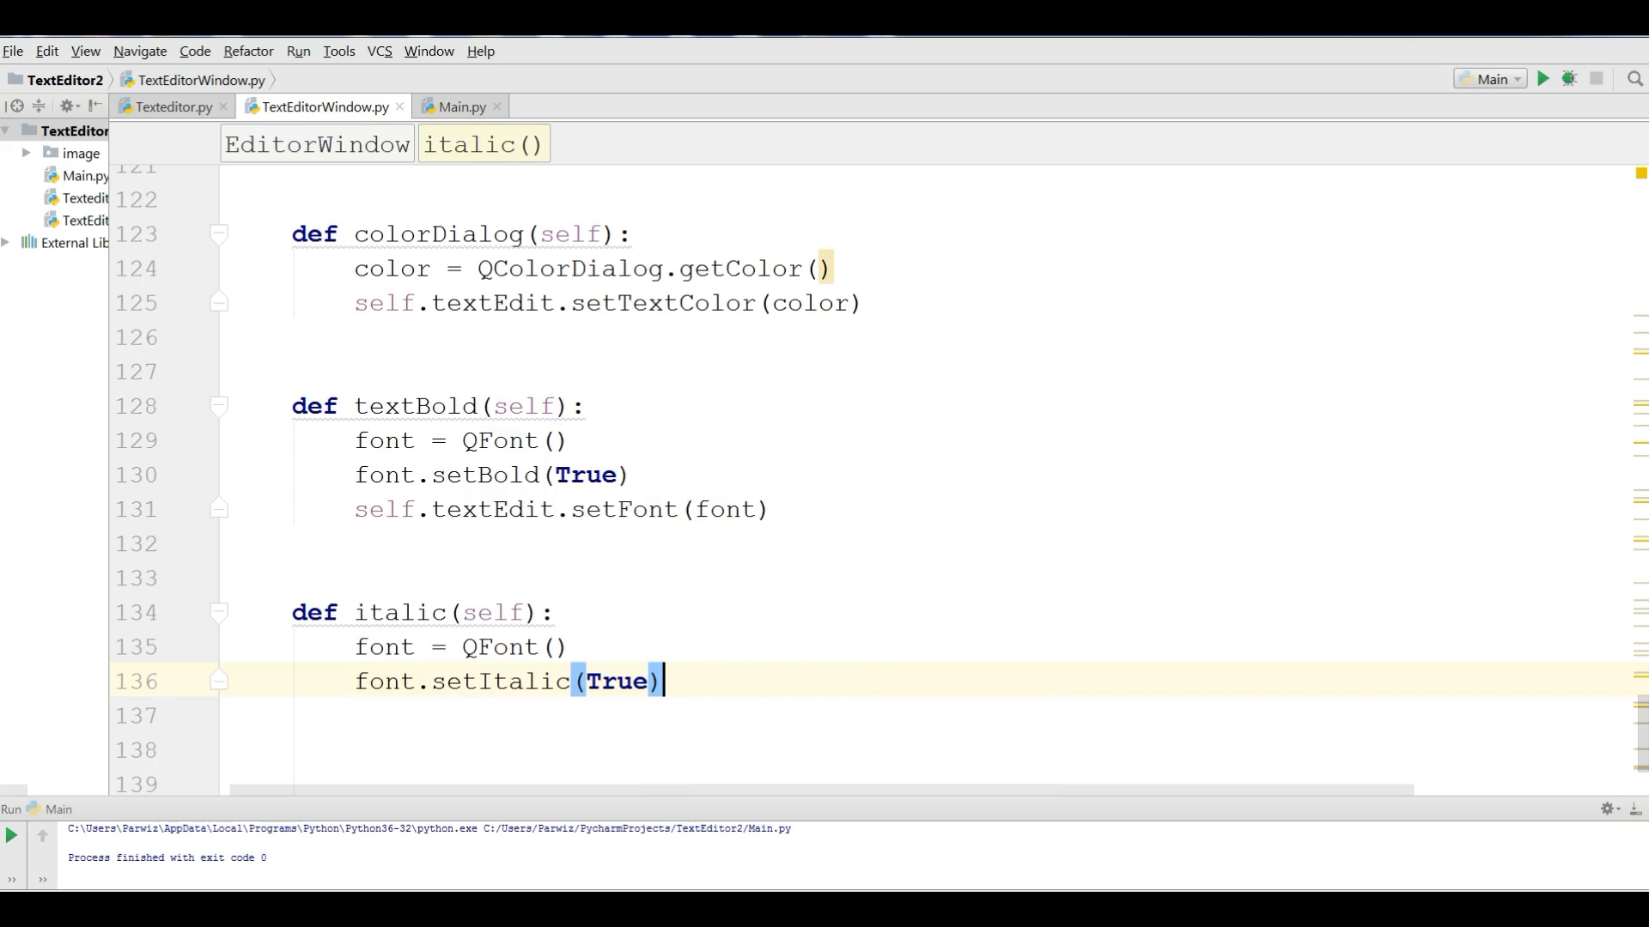
text(self.textEdit)
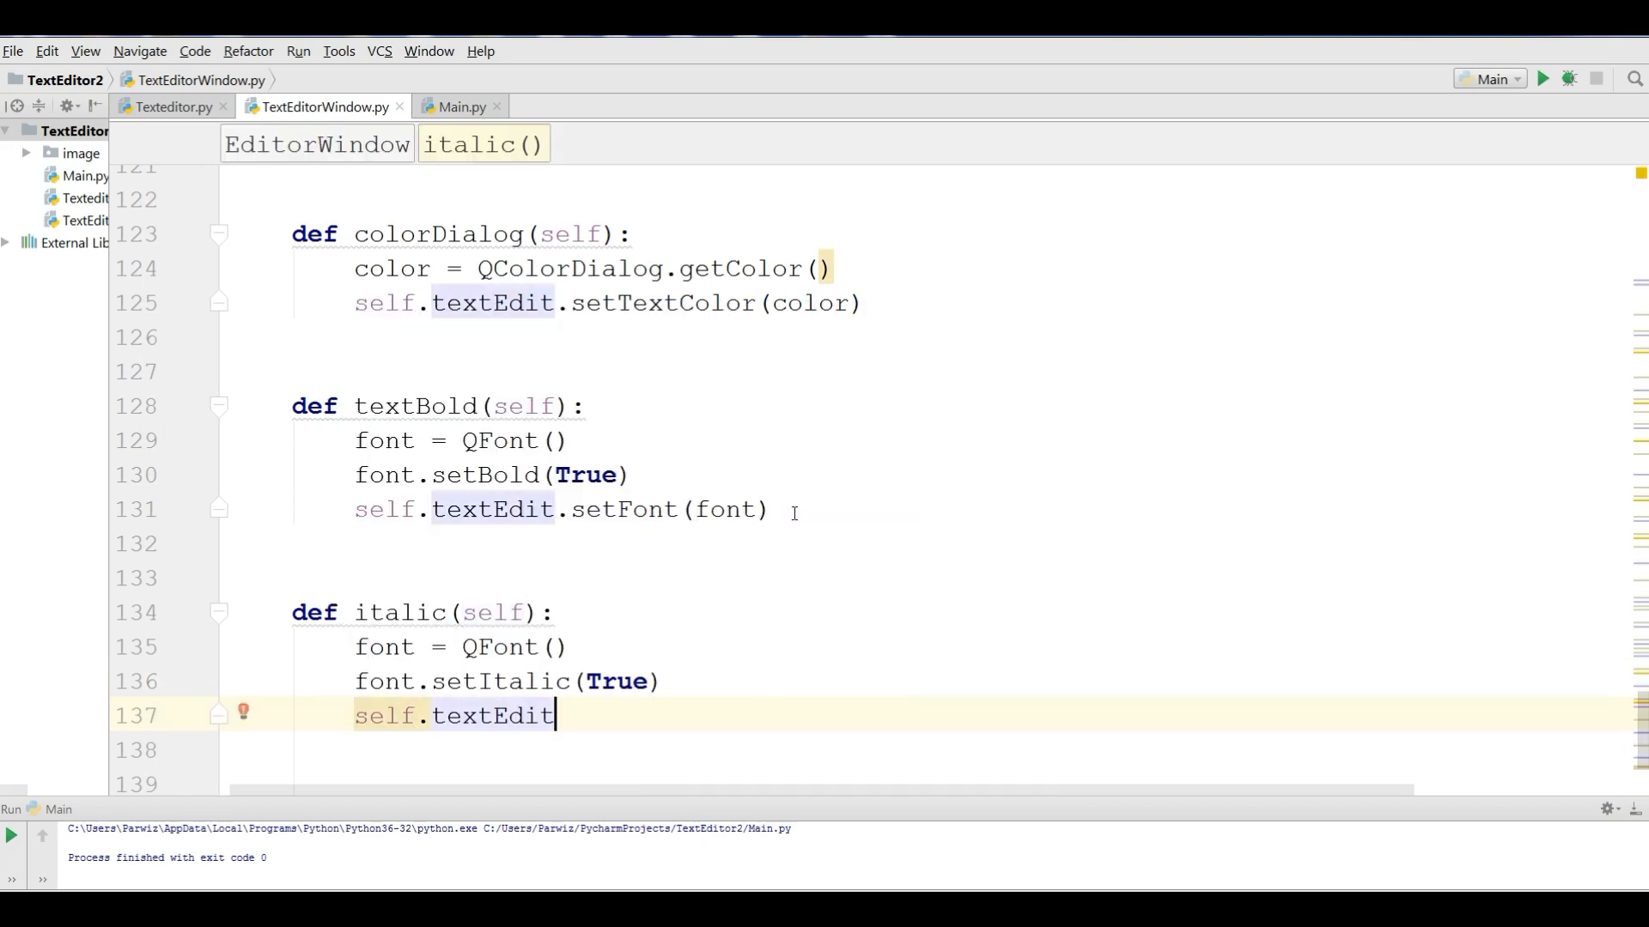
text(.setFont()
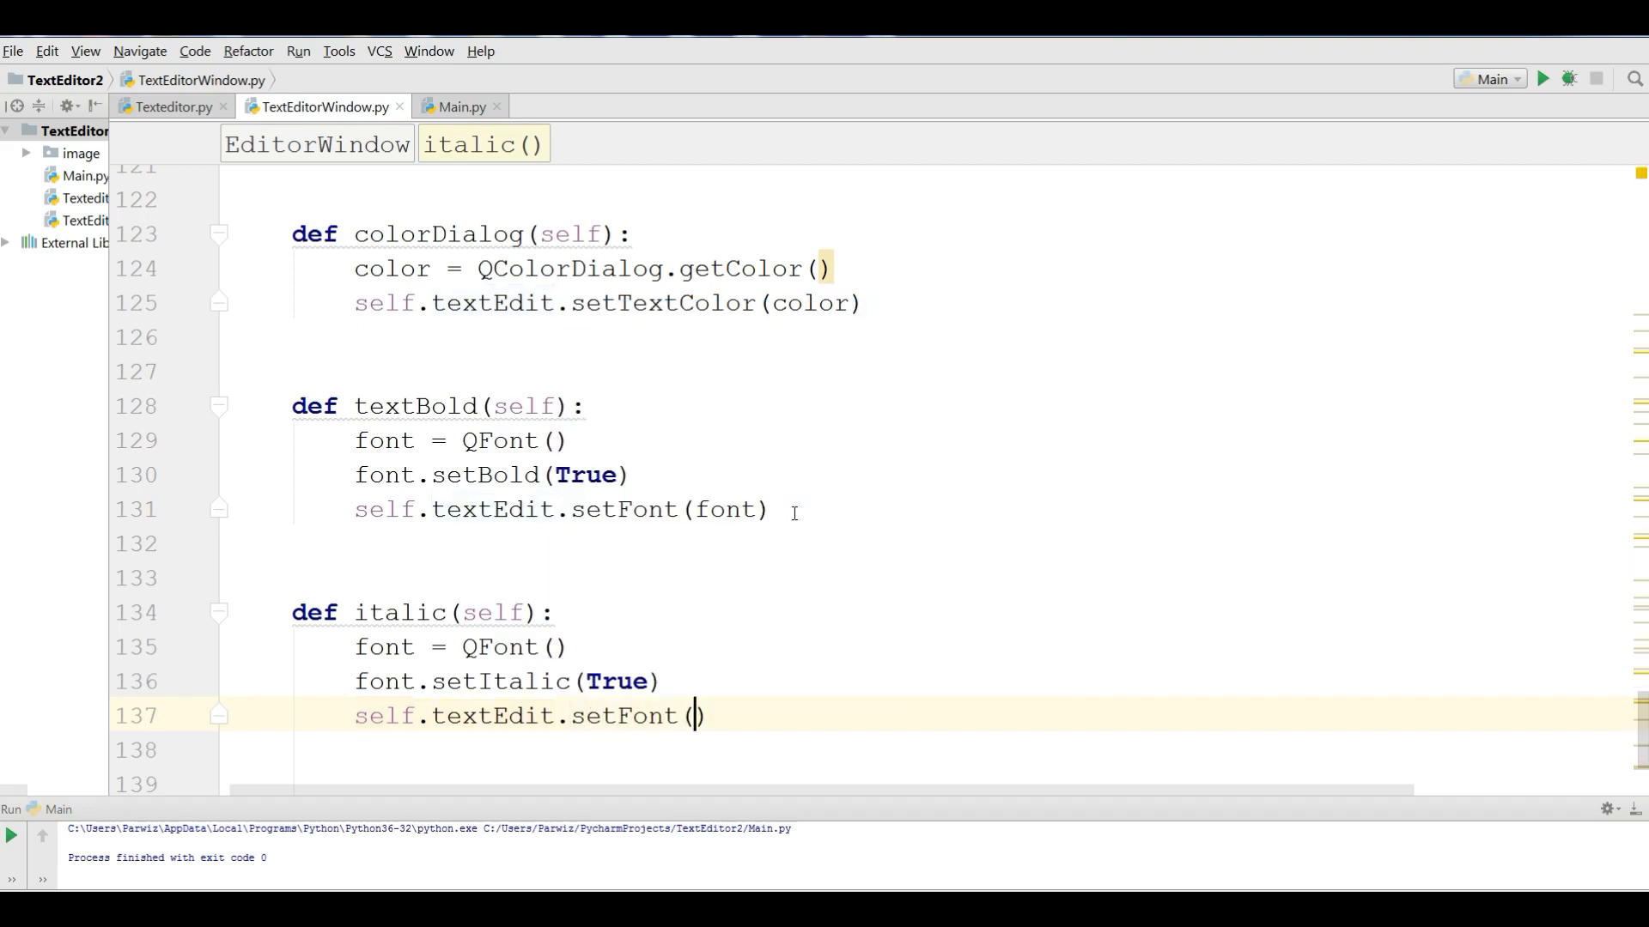
text(font)
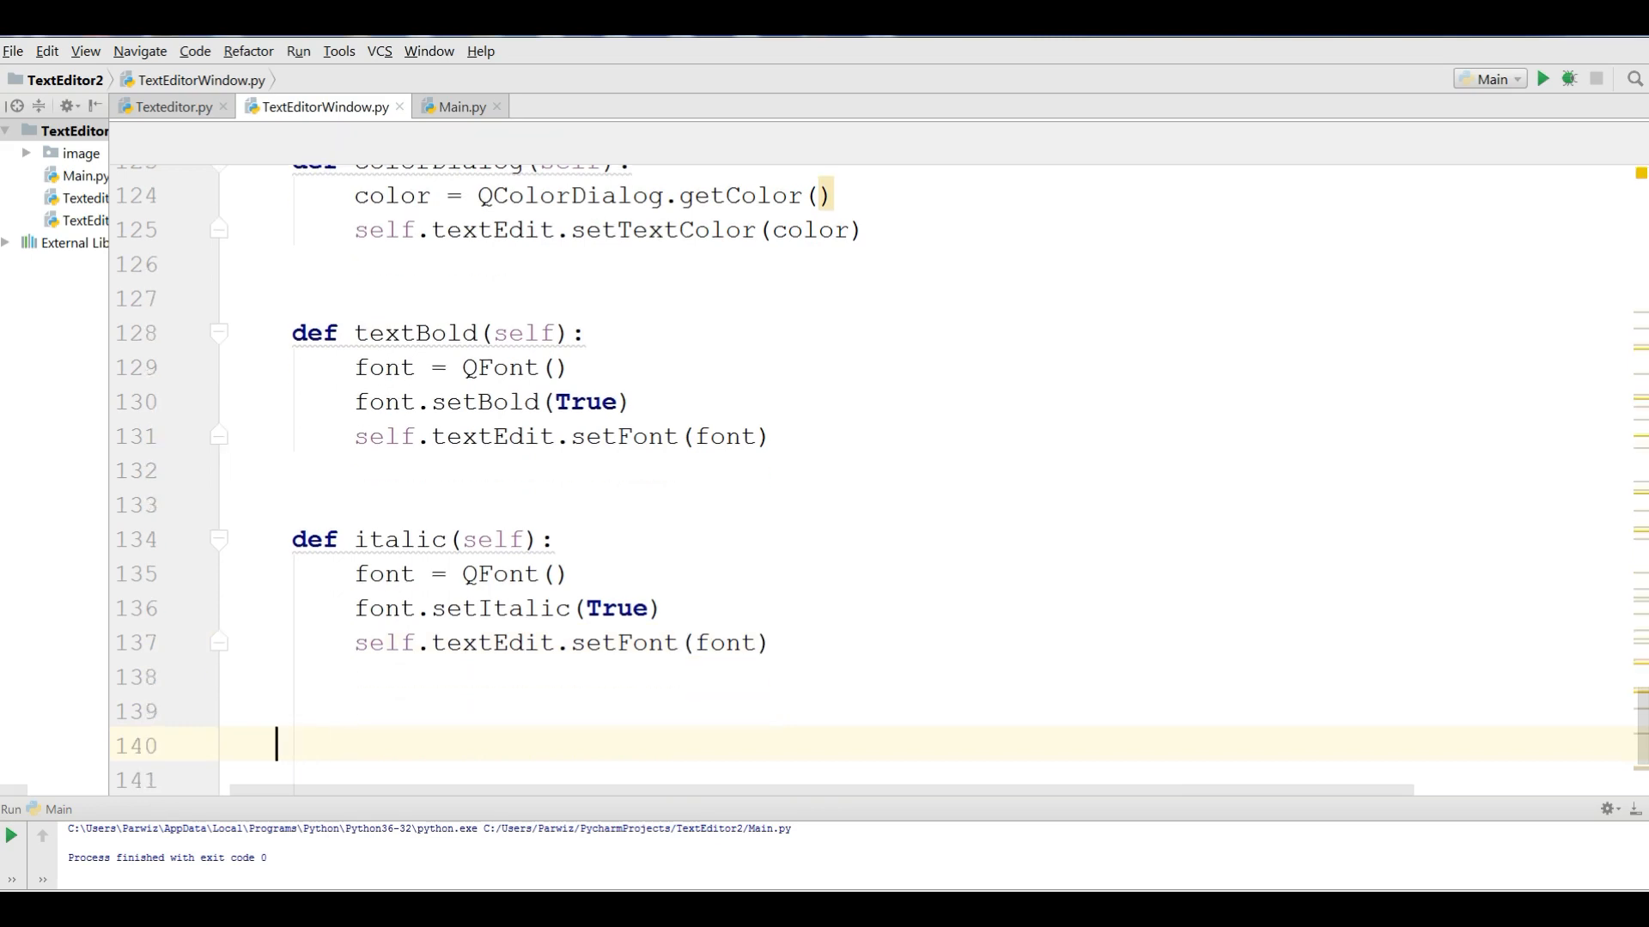
- Add def underLine(self) with QFont(), setUnderline(True) and self.textEdit.setTextColor(font) via completion
text(def)
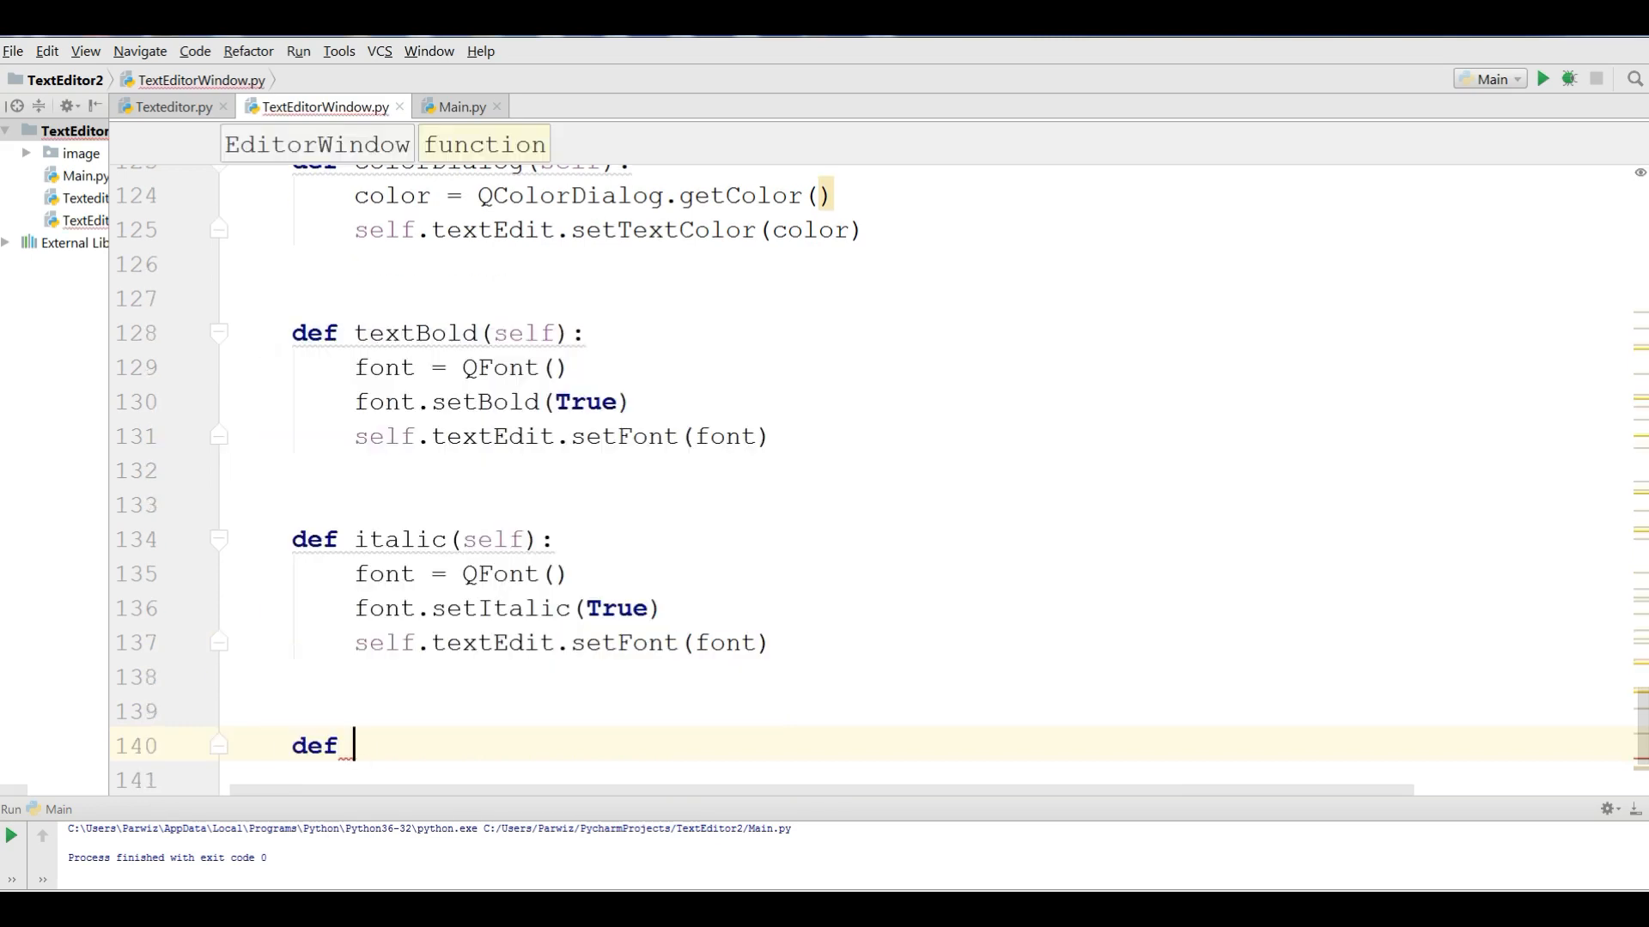
text(underLine(self):)
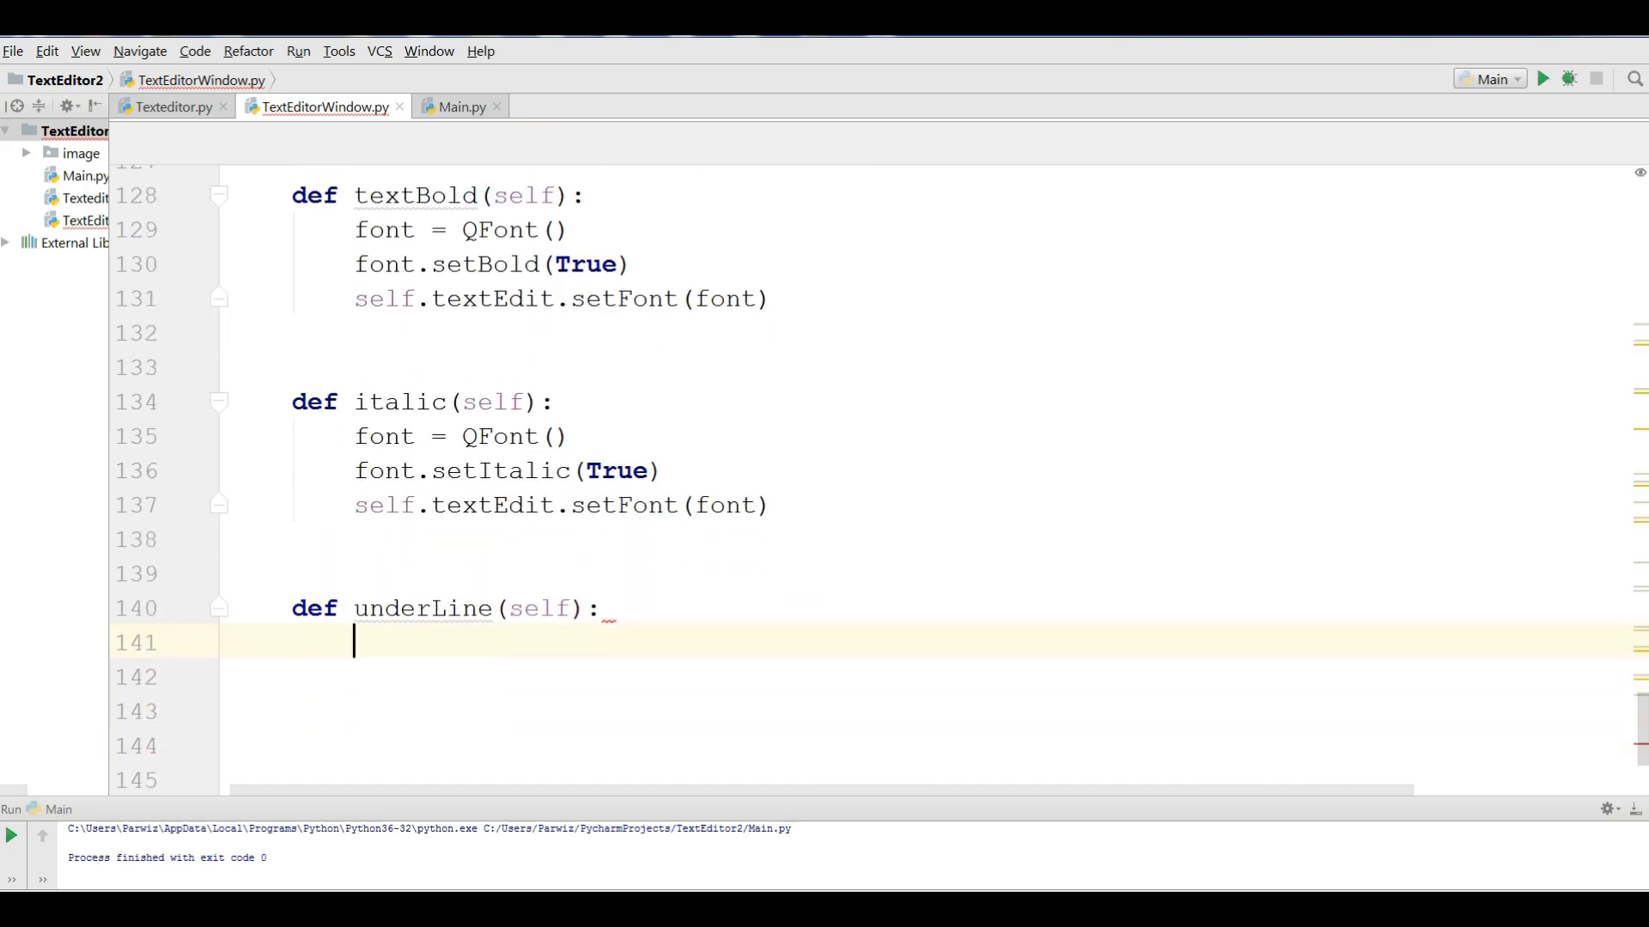
text(font =)
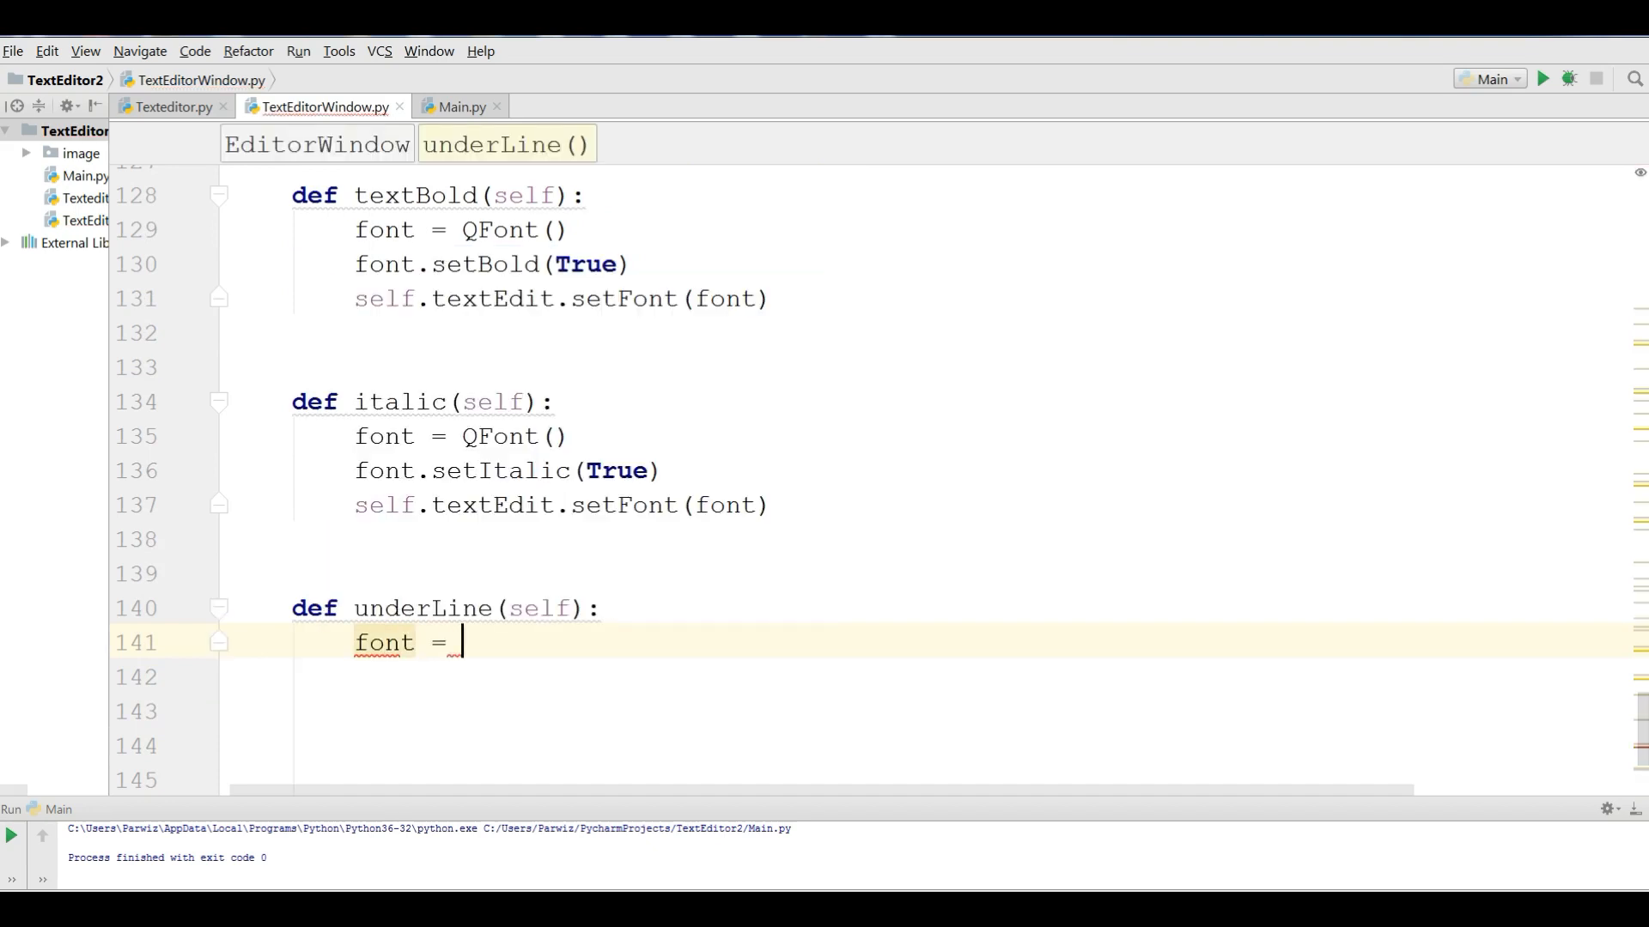
text(QFont)
click(934, 677)
text(font.setU)
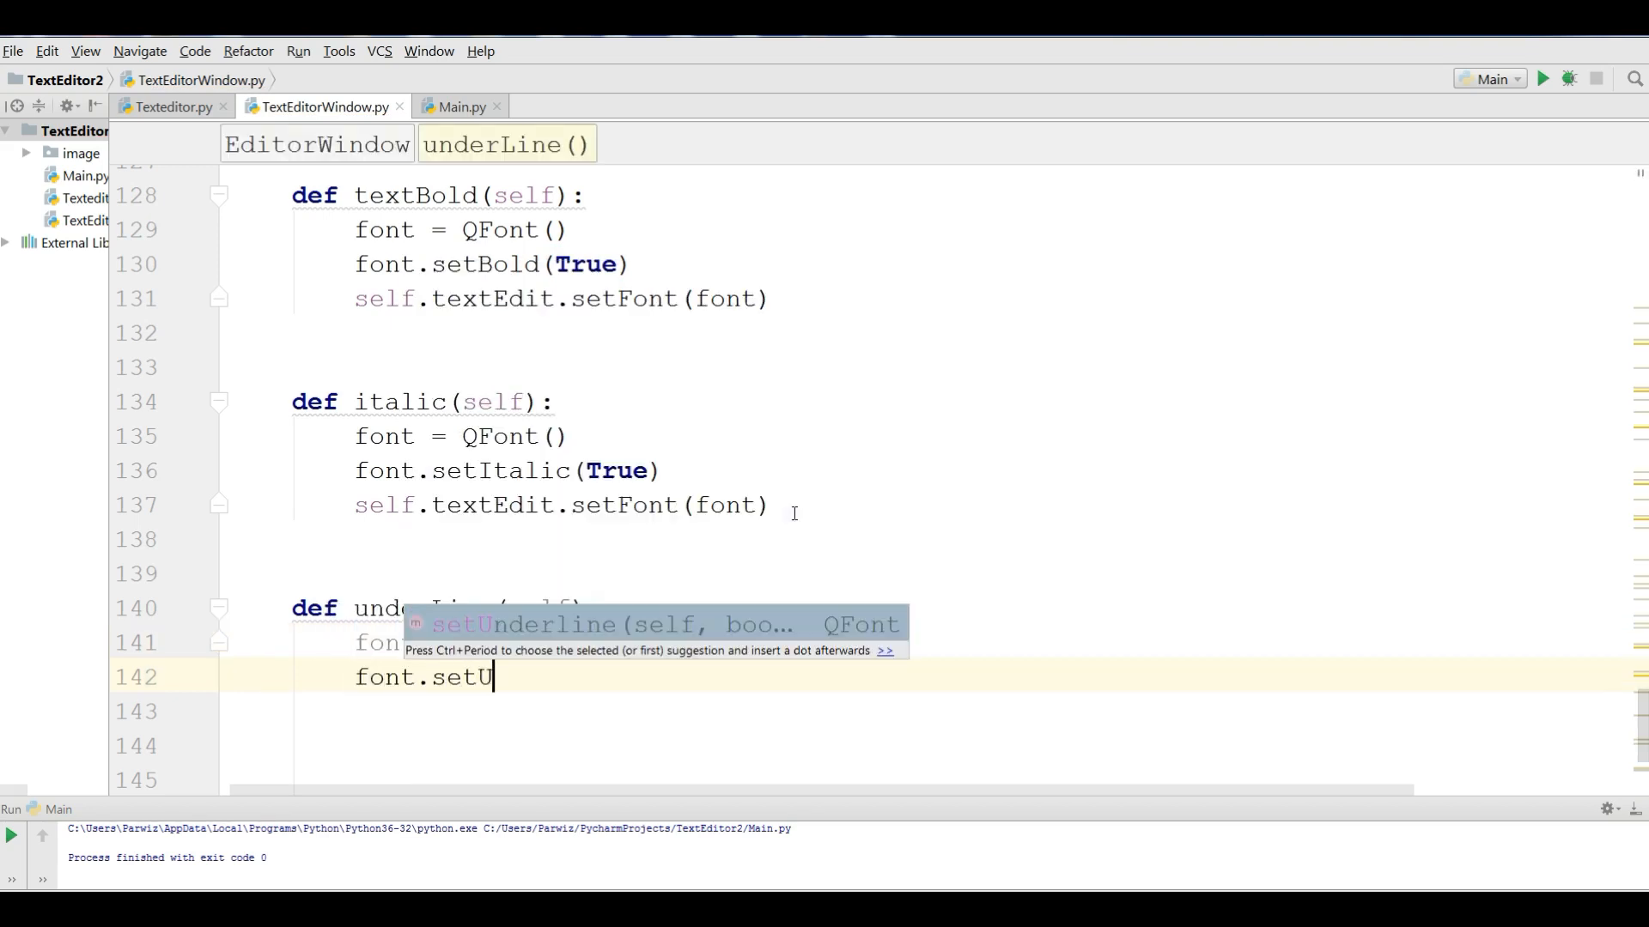
text(nderline(Tru)
click(925, 711)
text(sel)
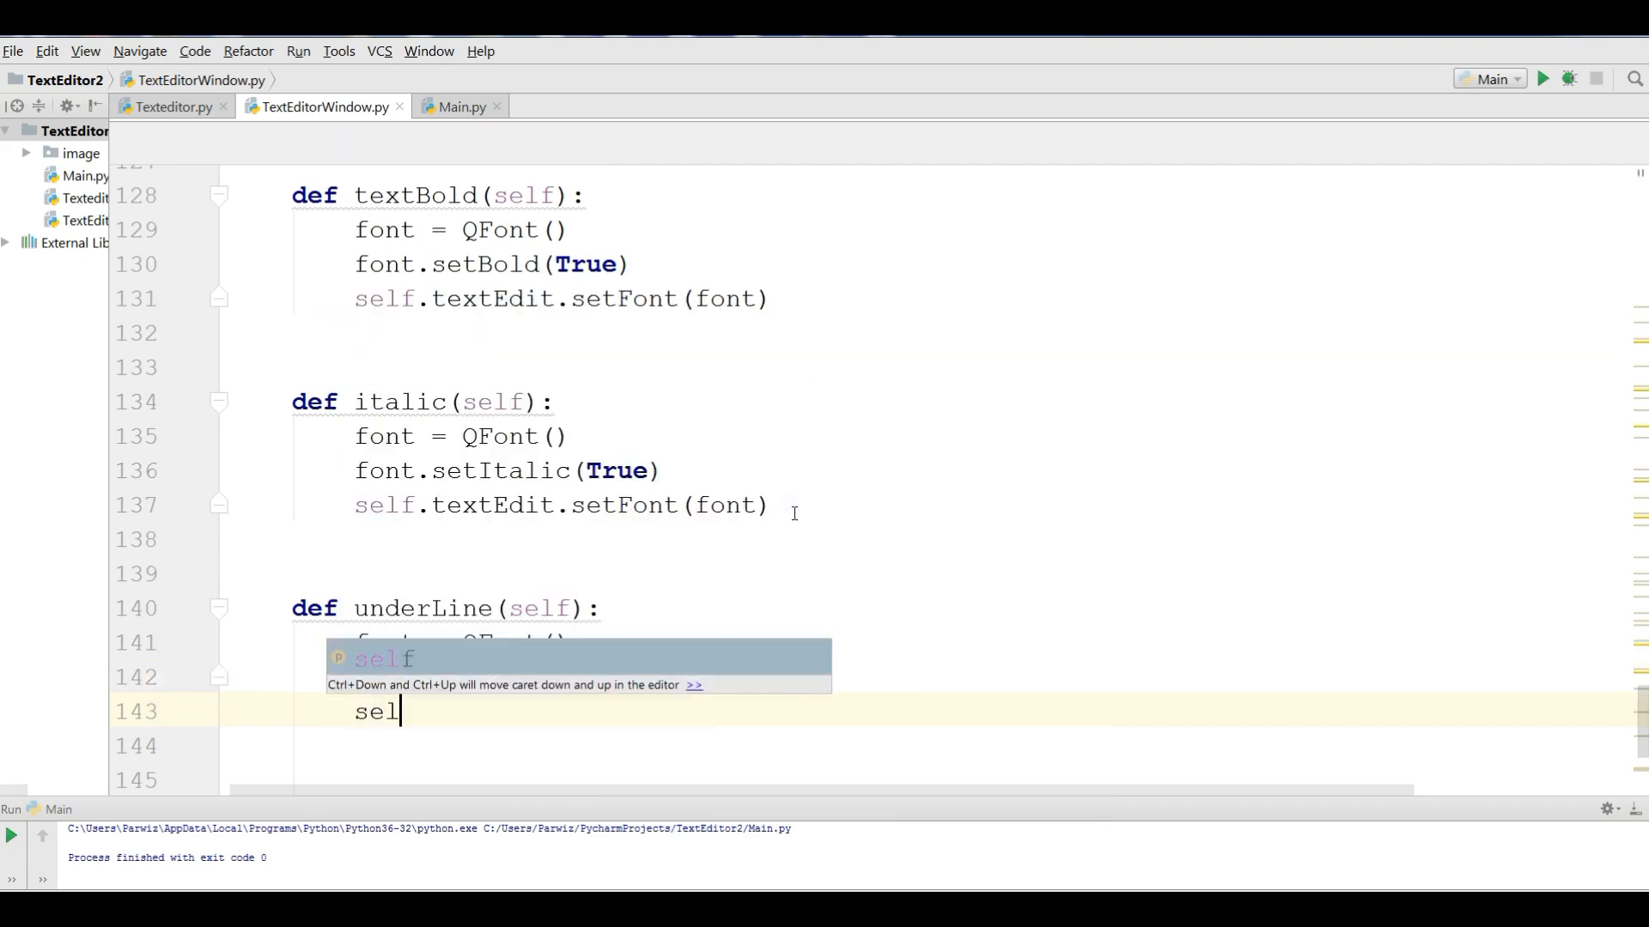
text(f.textEdit.)
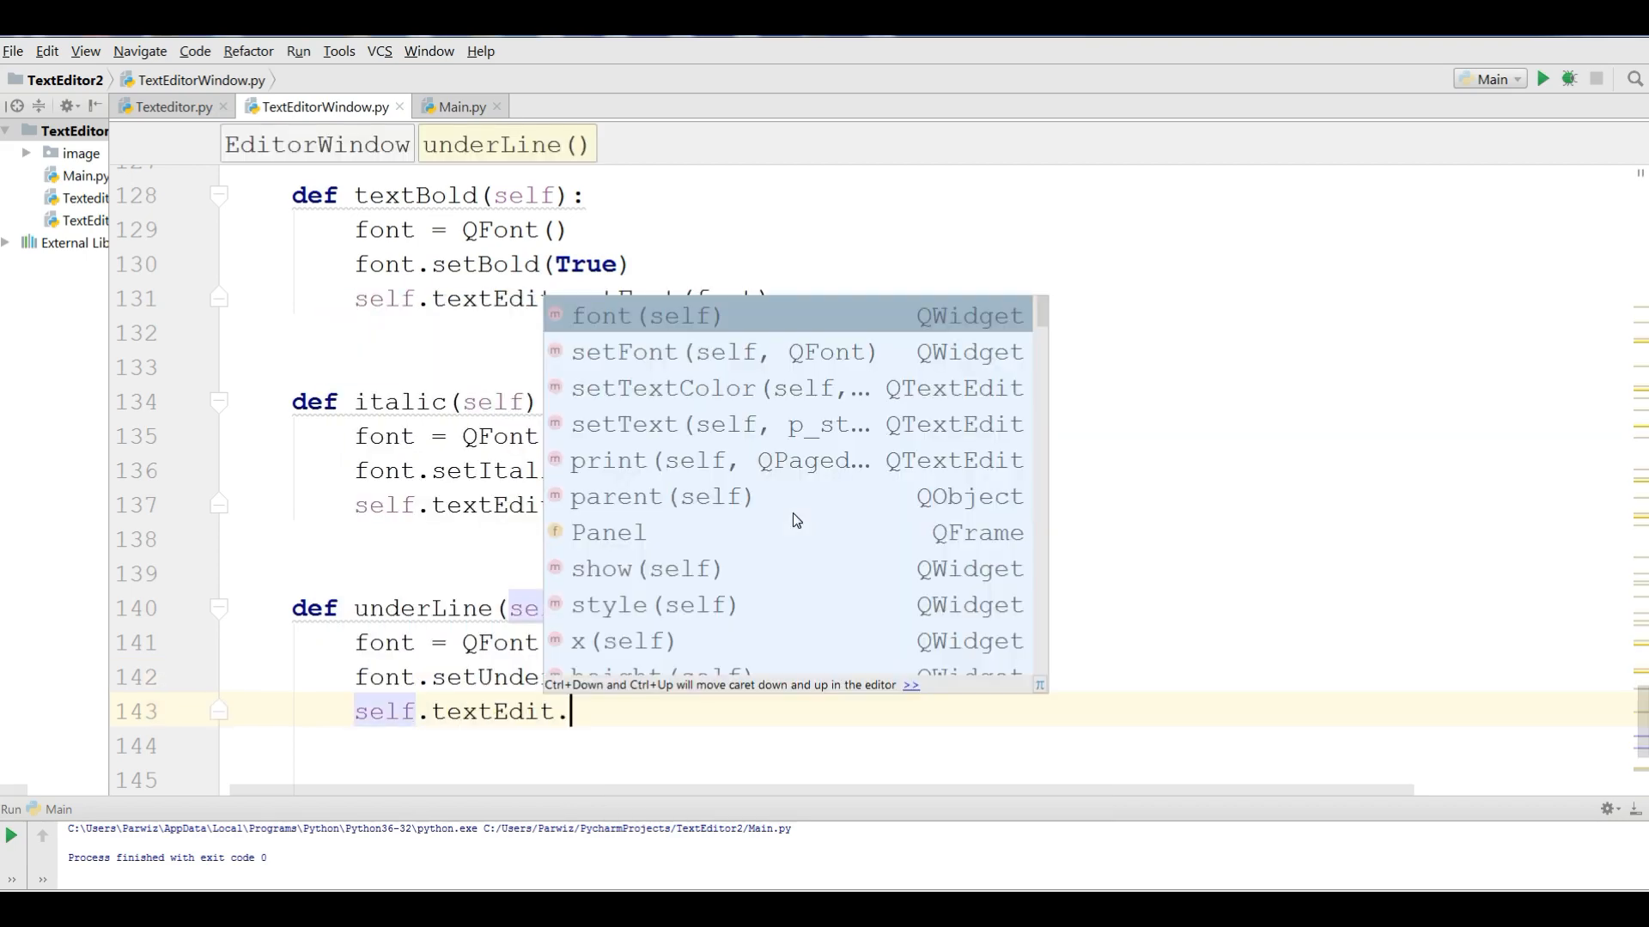
text(s)
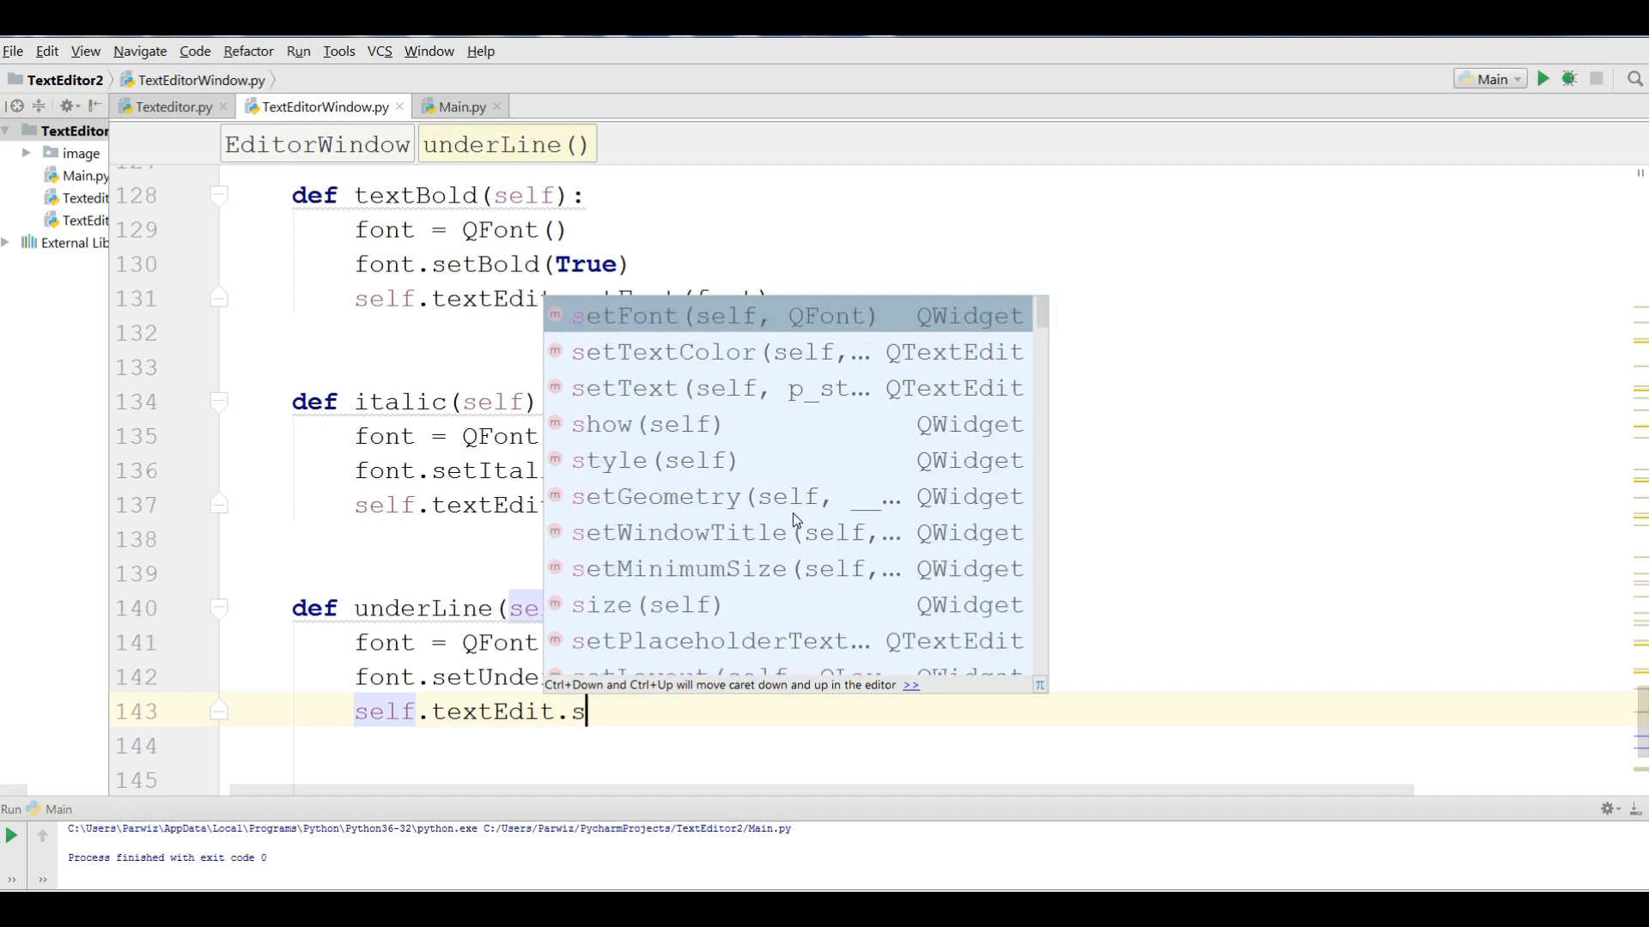
click(663, 352)
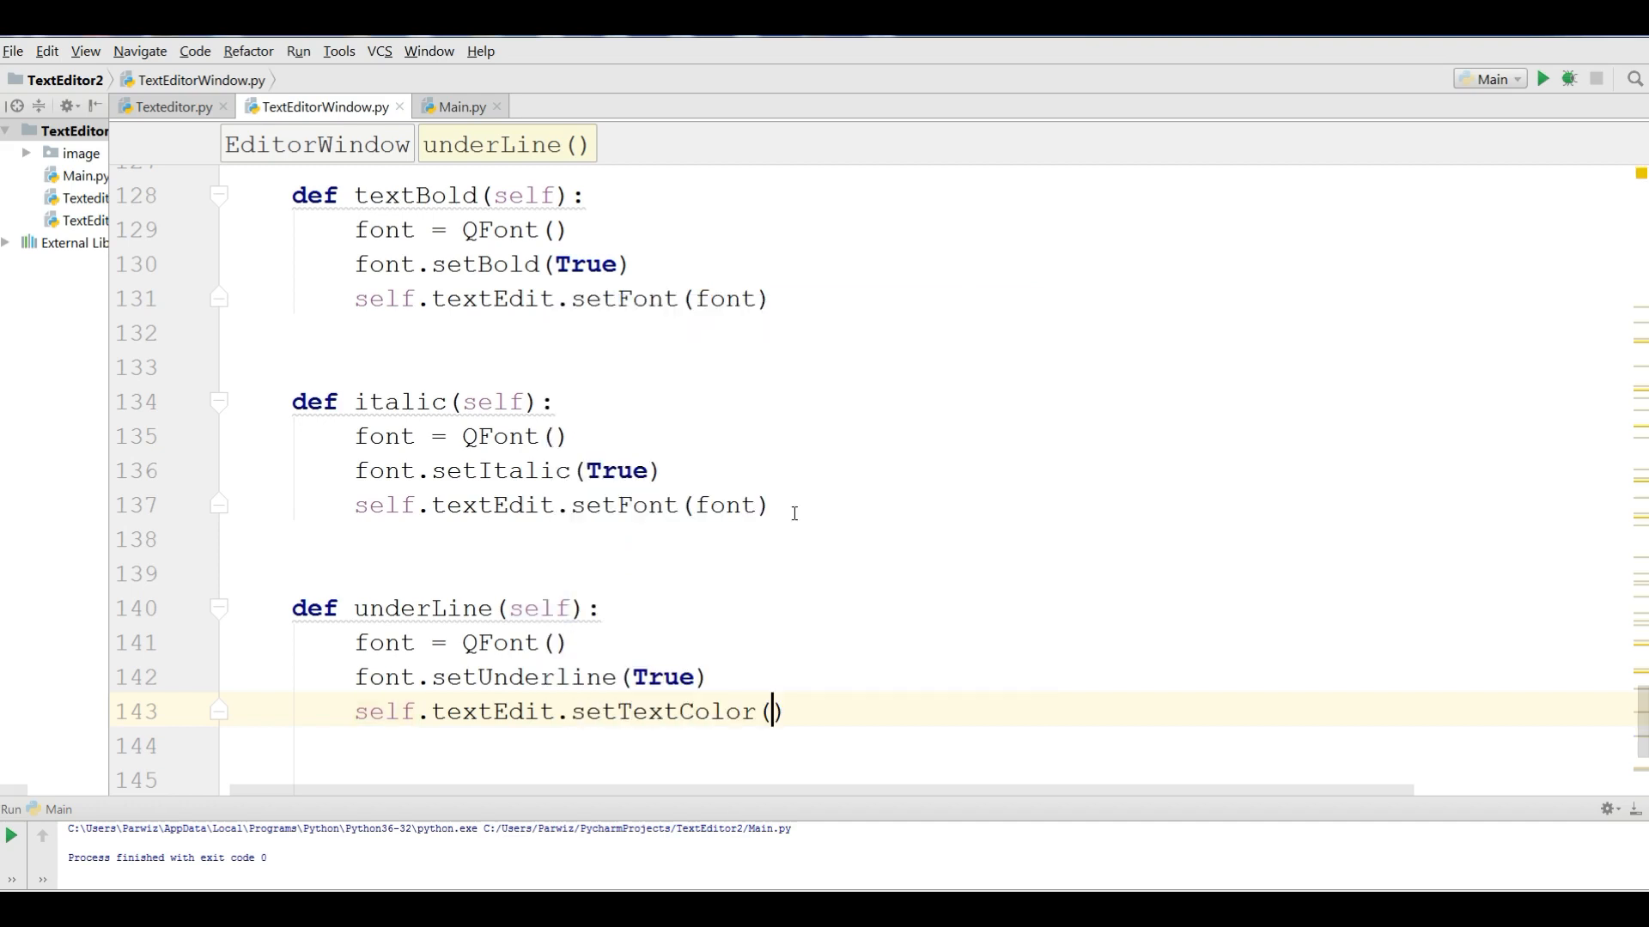
text(font)
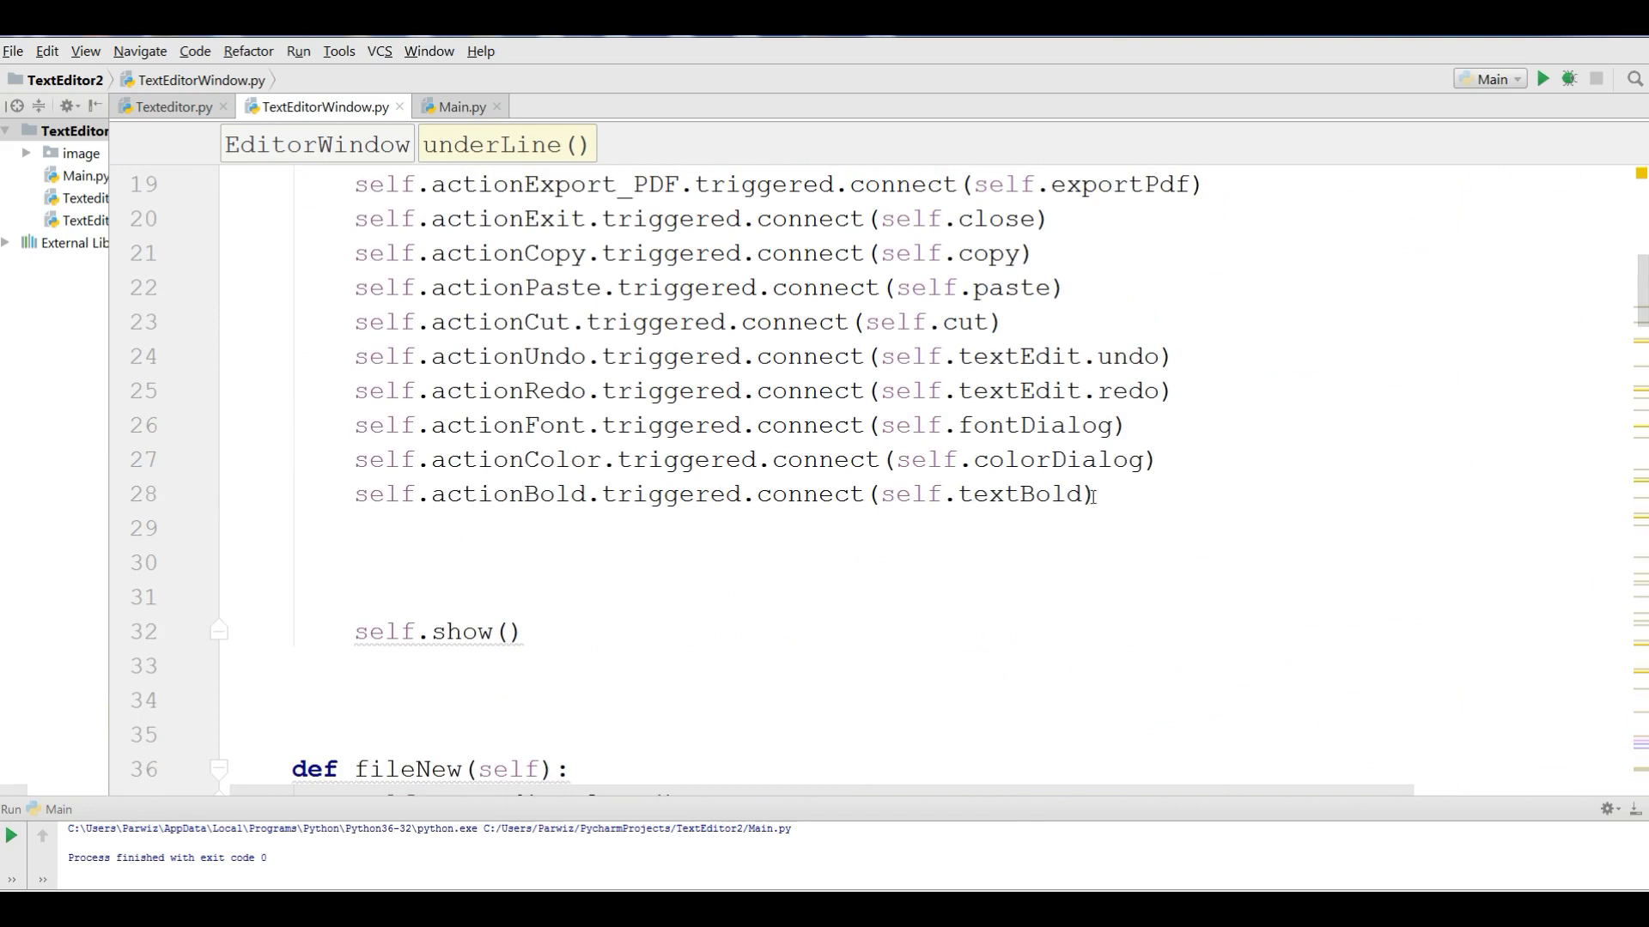
- Connect actionItalic's triggered signal to self.italic in __init__
text(self.actio)
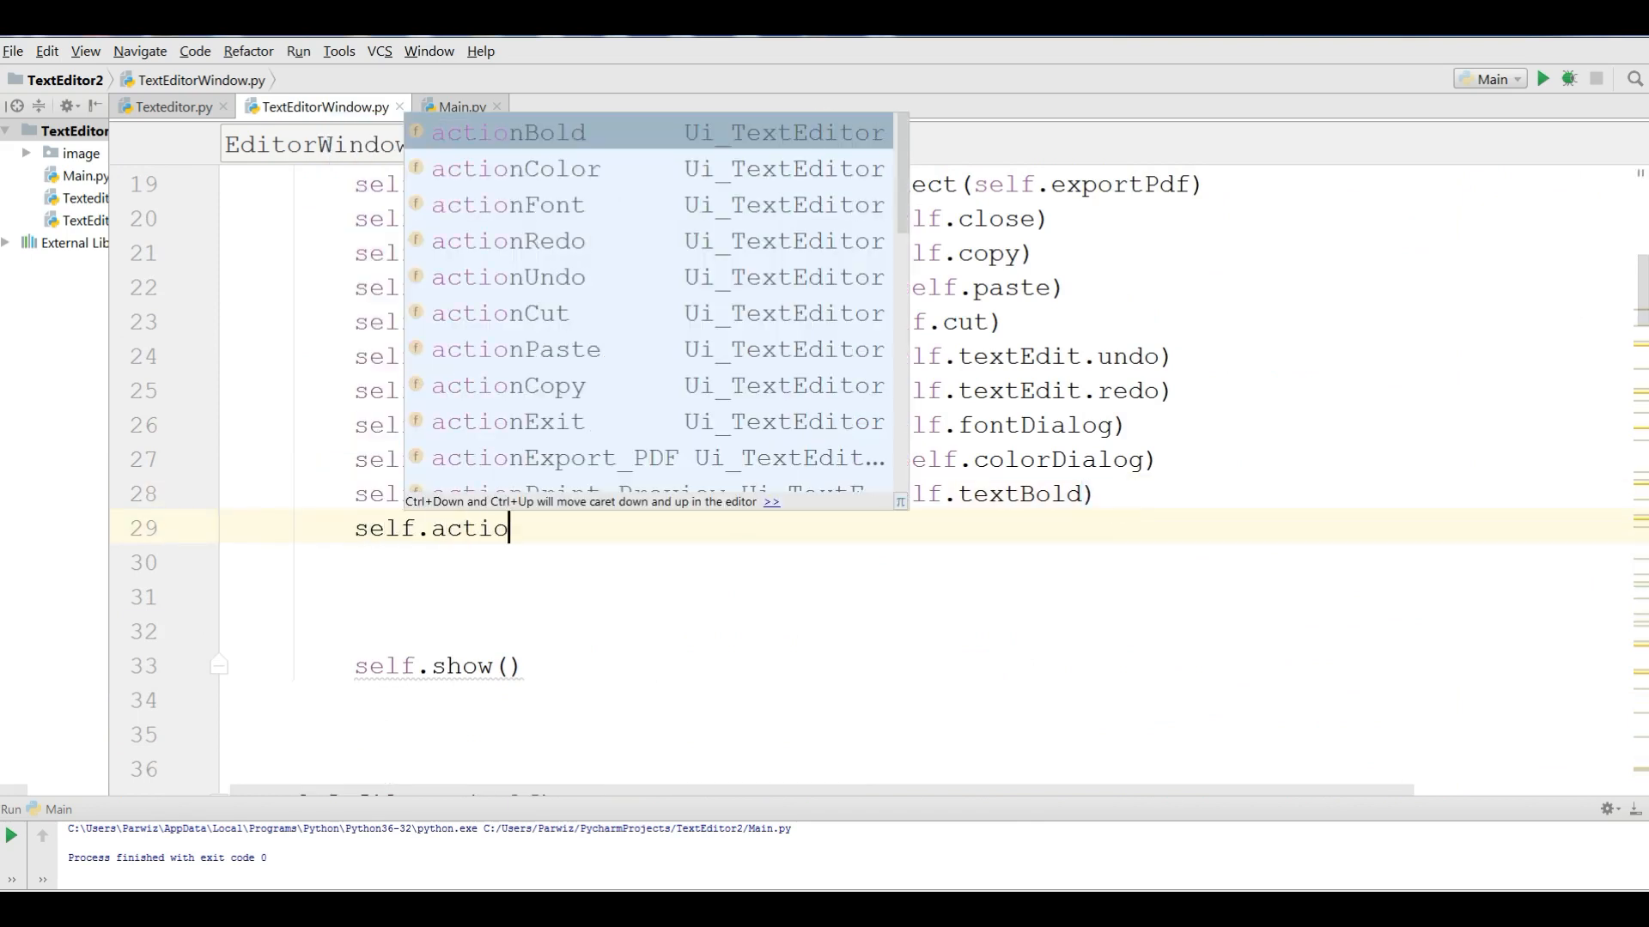
text(nItalic)
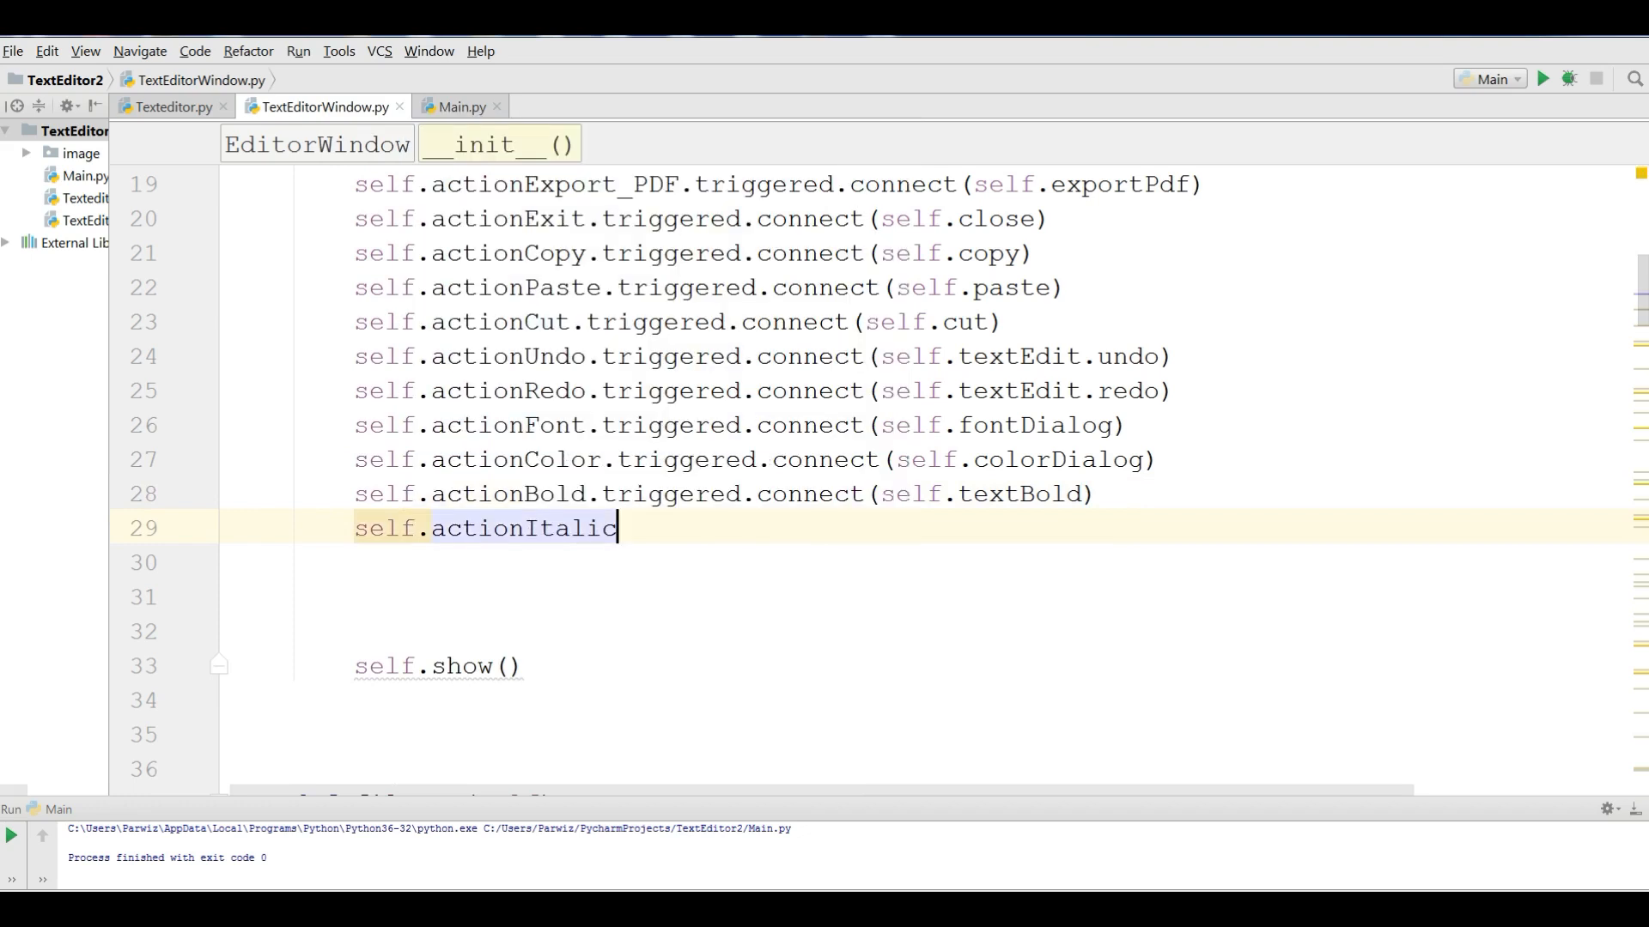
text(.triggered()
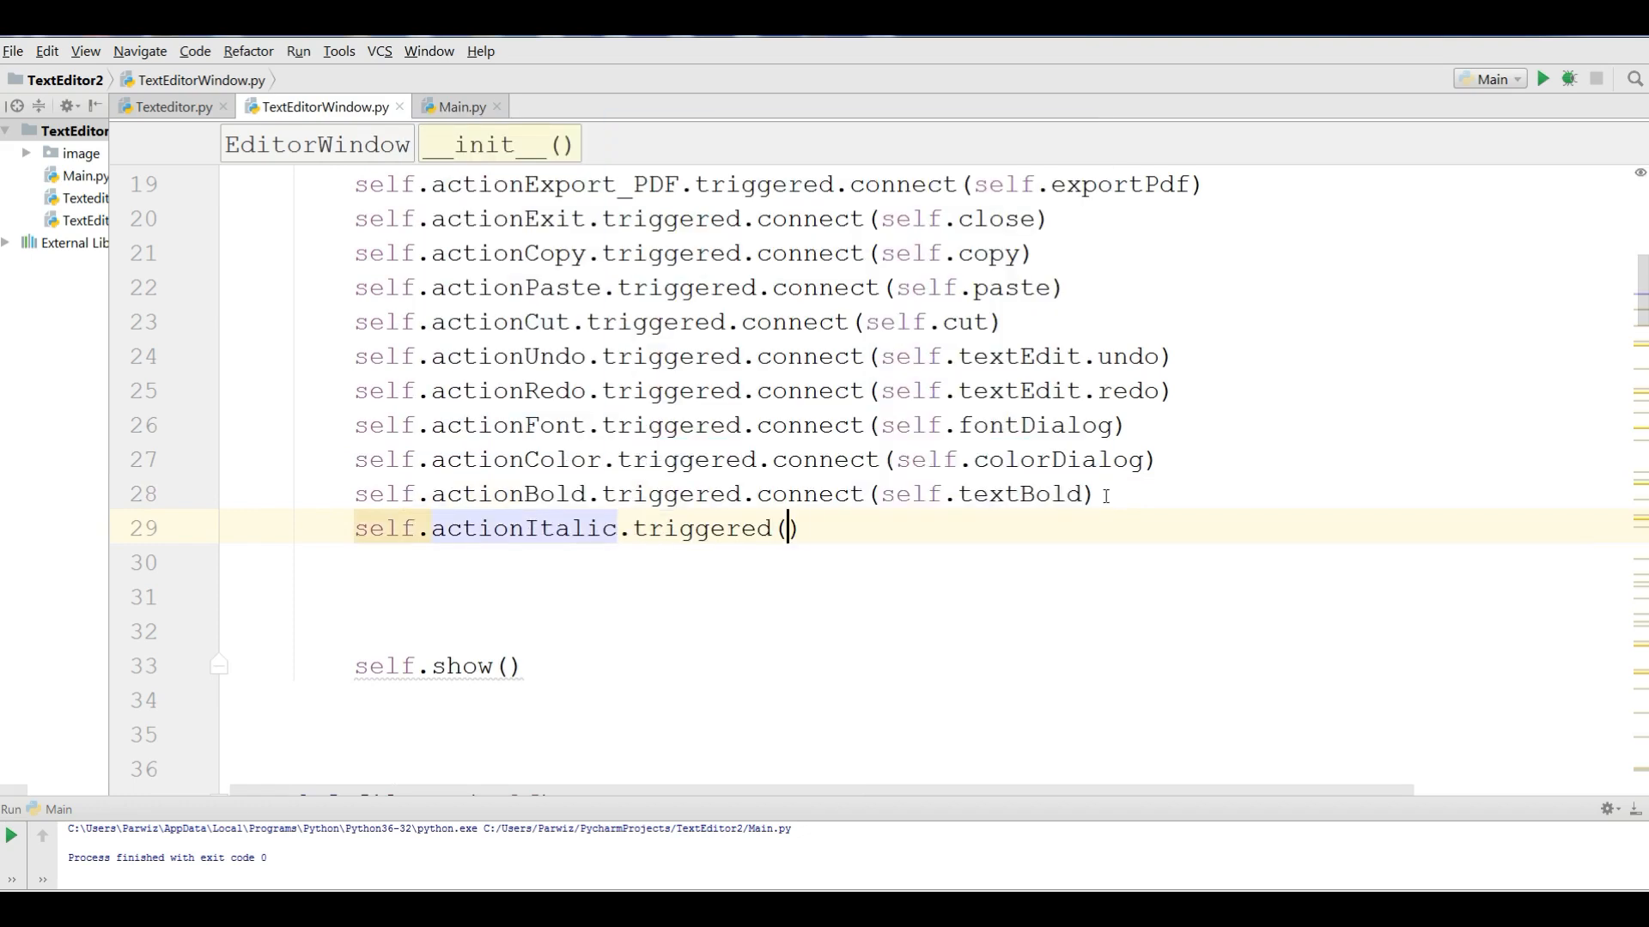
text(.connec)
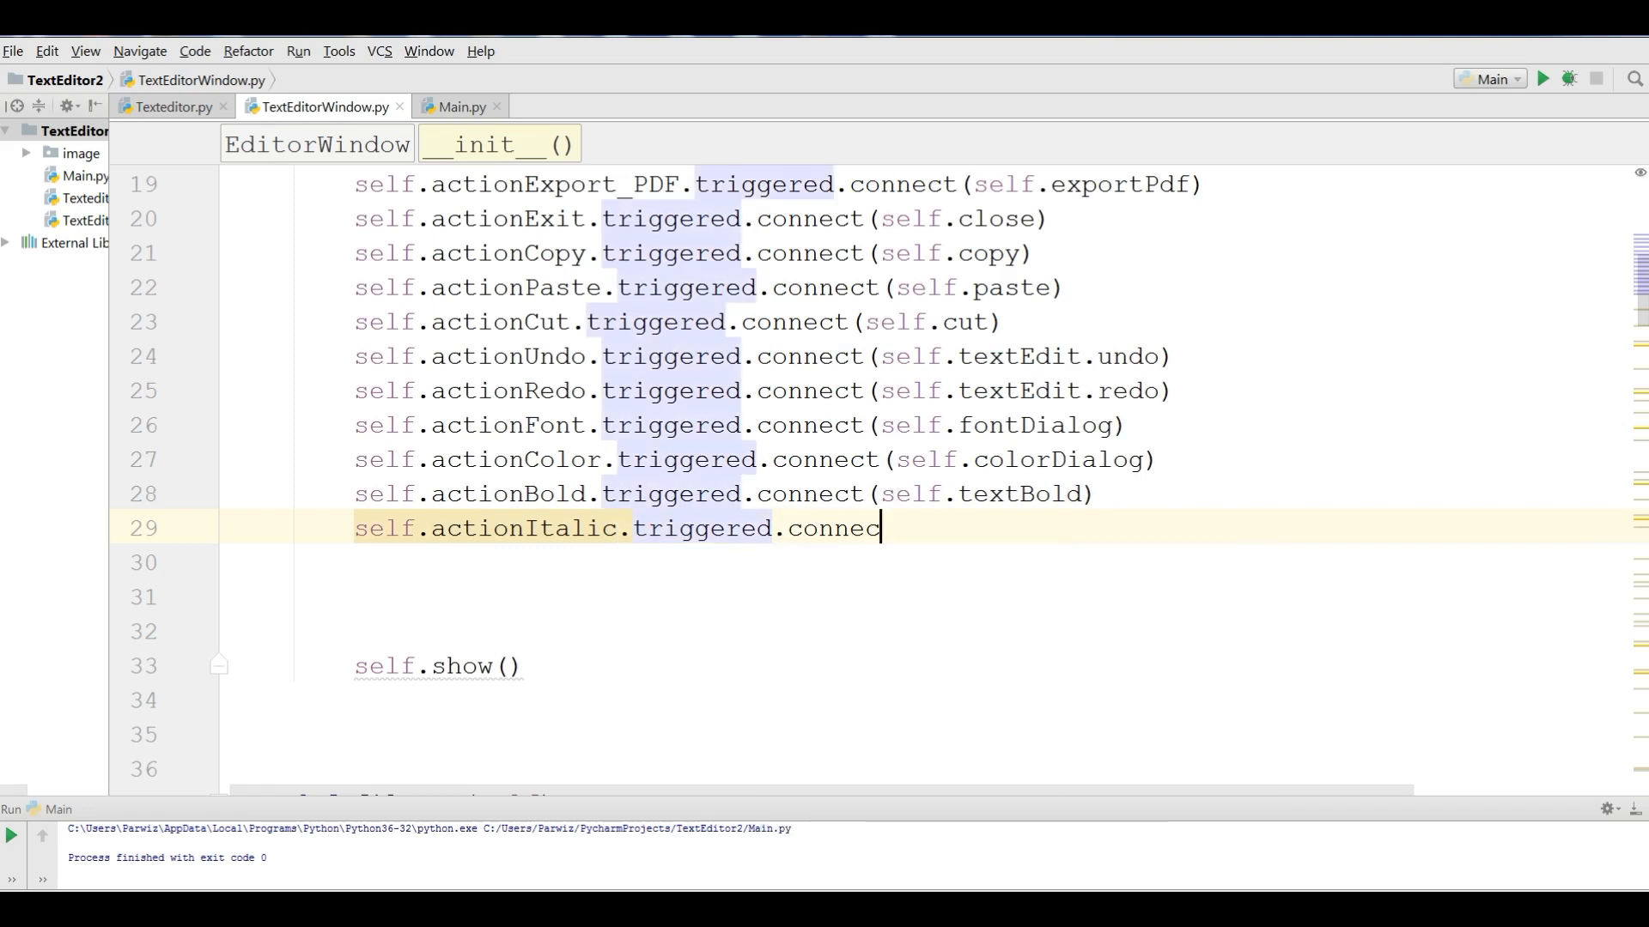
text(t(self.t)
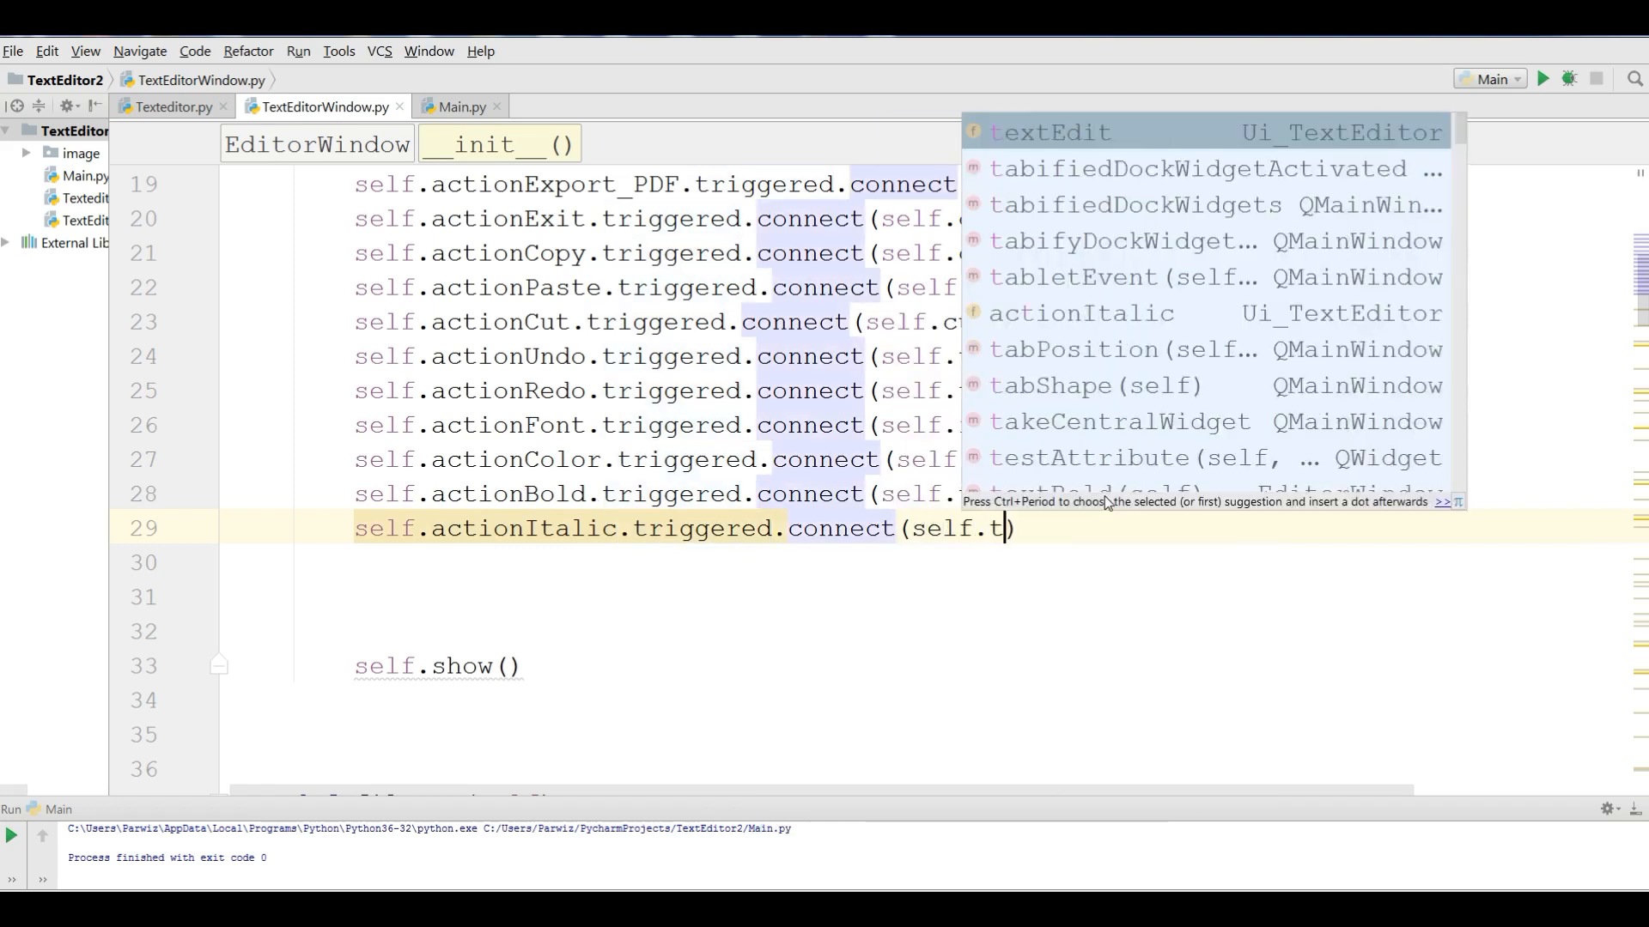
key(BackSpace)
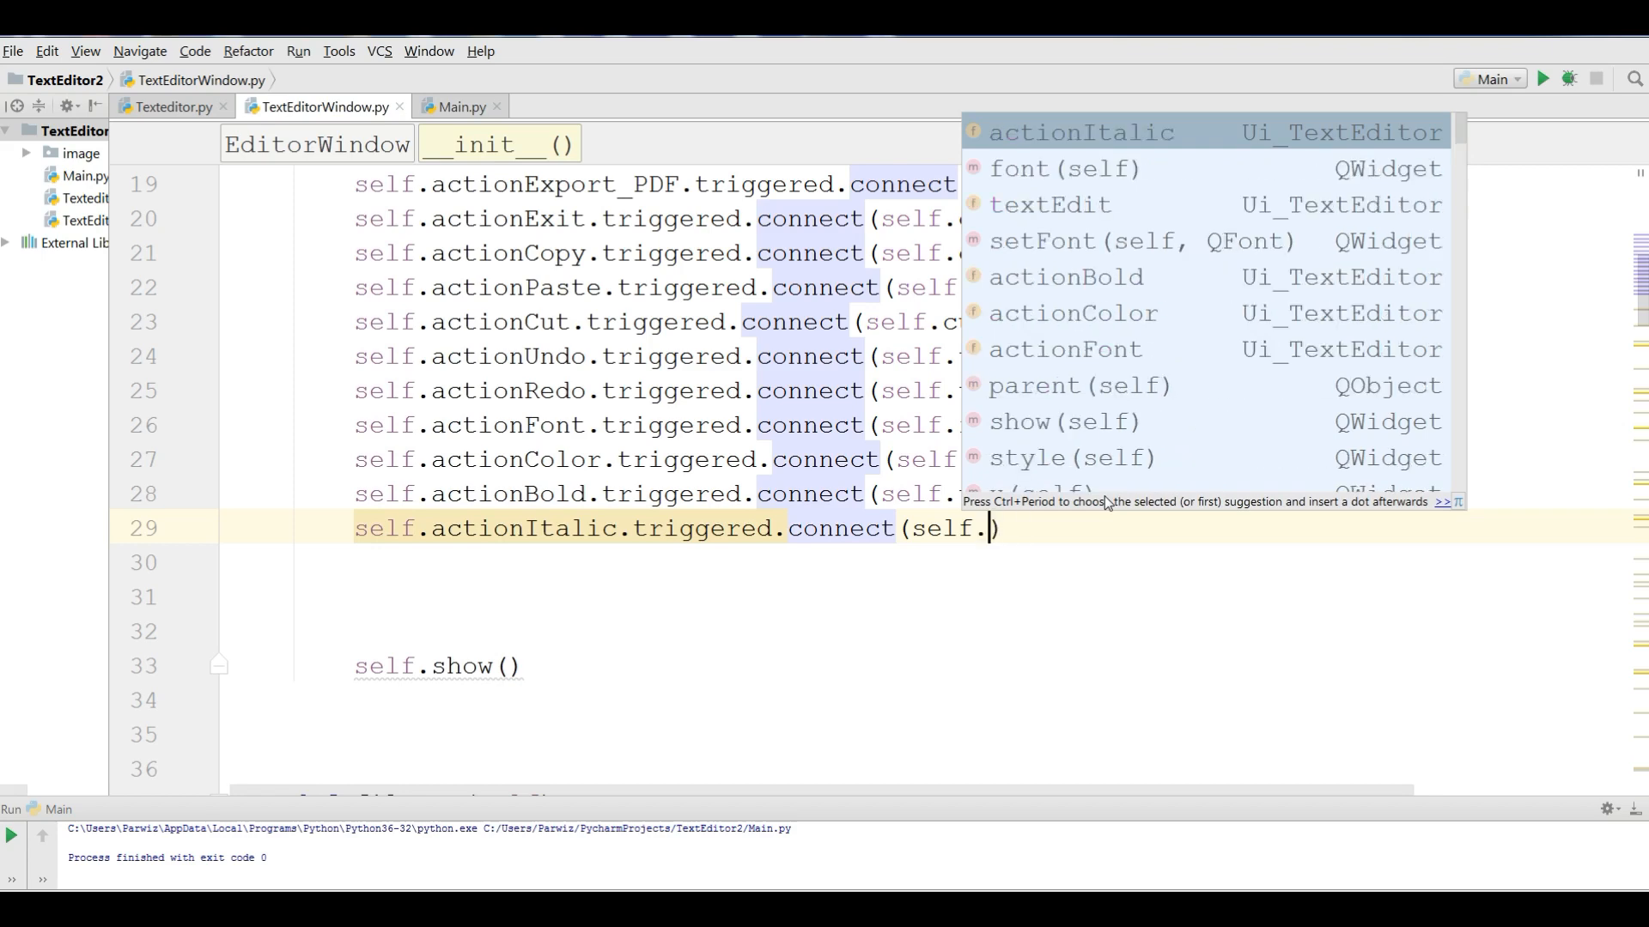
text(italic)
click(934, 563)
text(self)
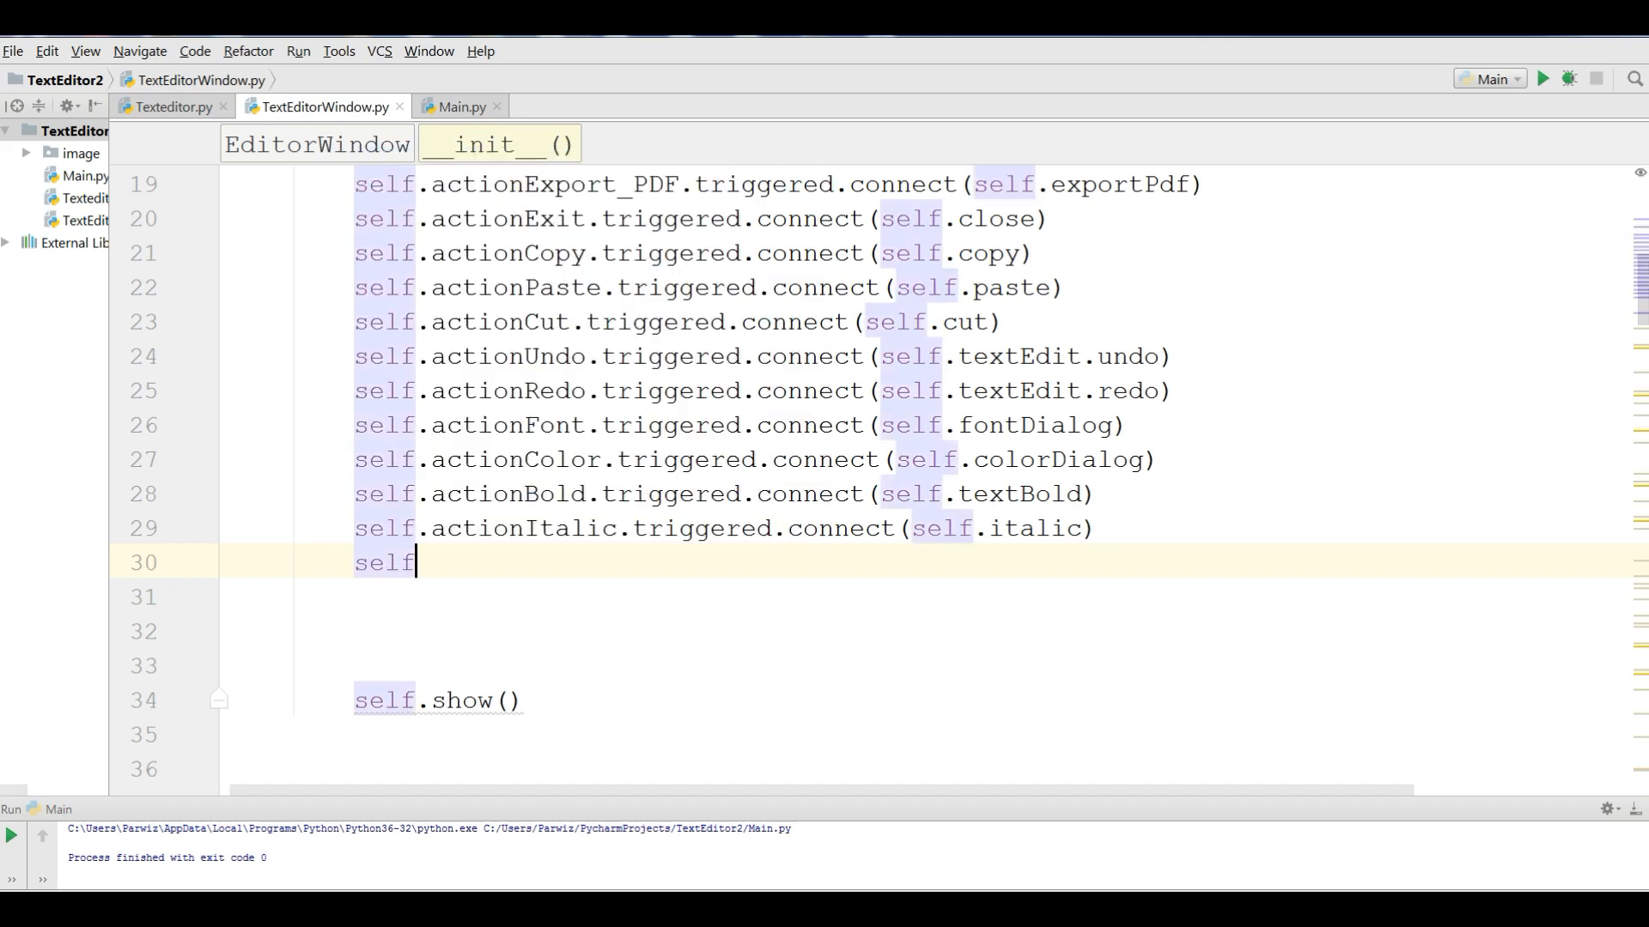
- Connect actionUnderline's triggered signal to self.underLine, then bring up Main.py
text(.ac)
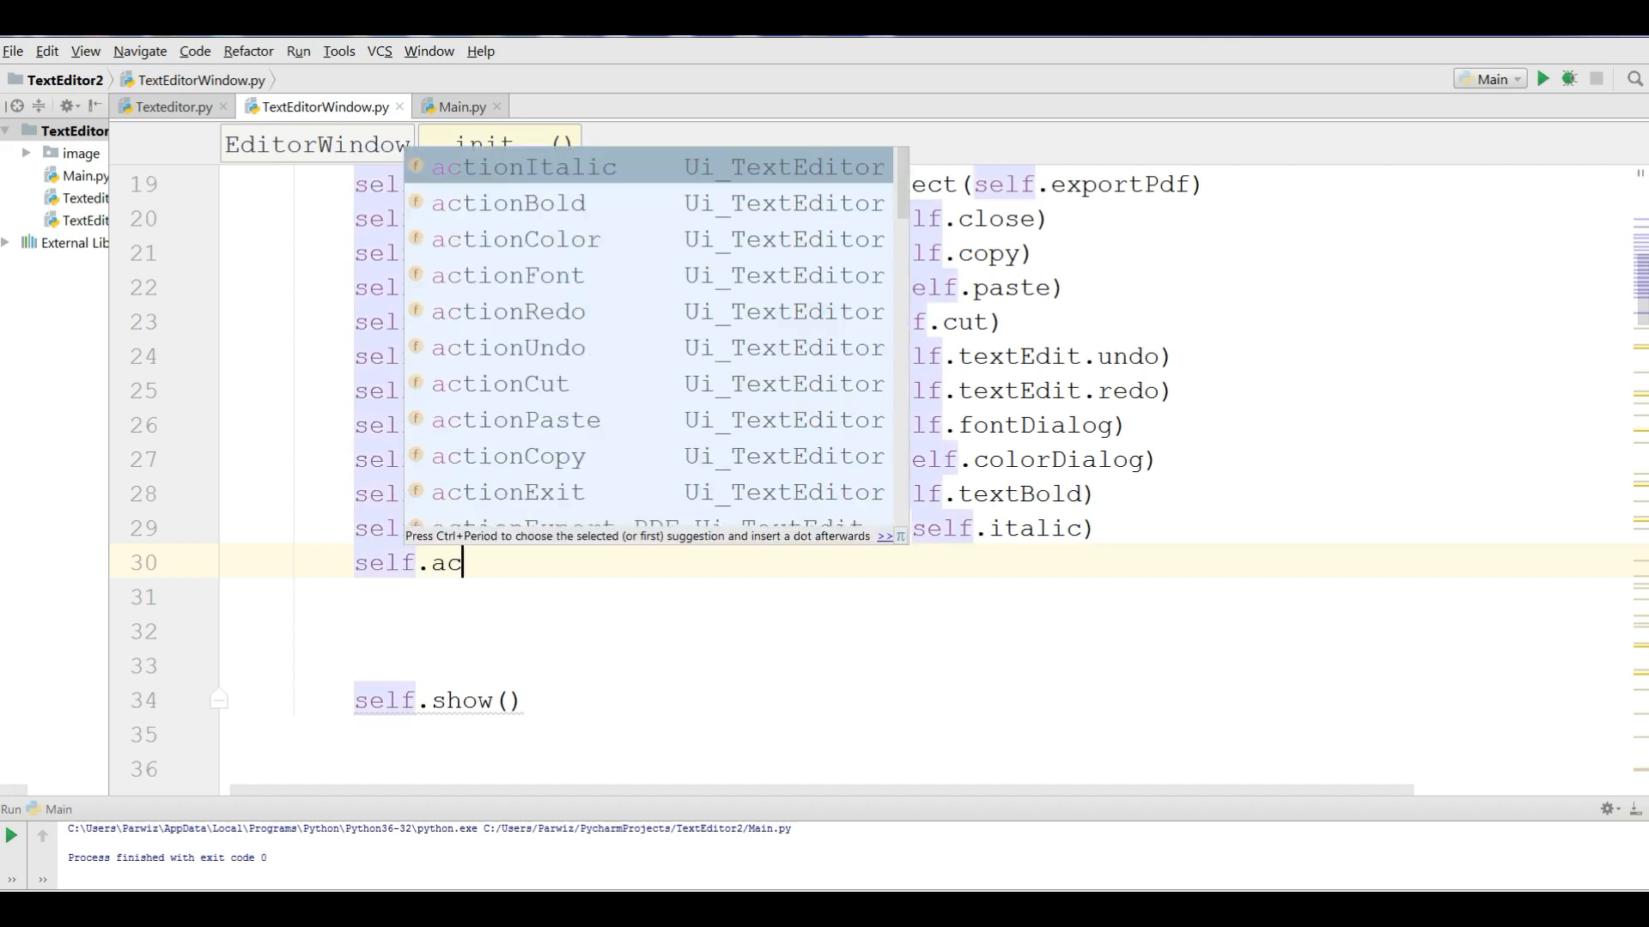
text(tionUnderline)
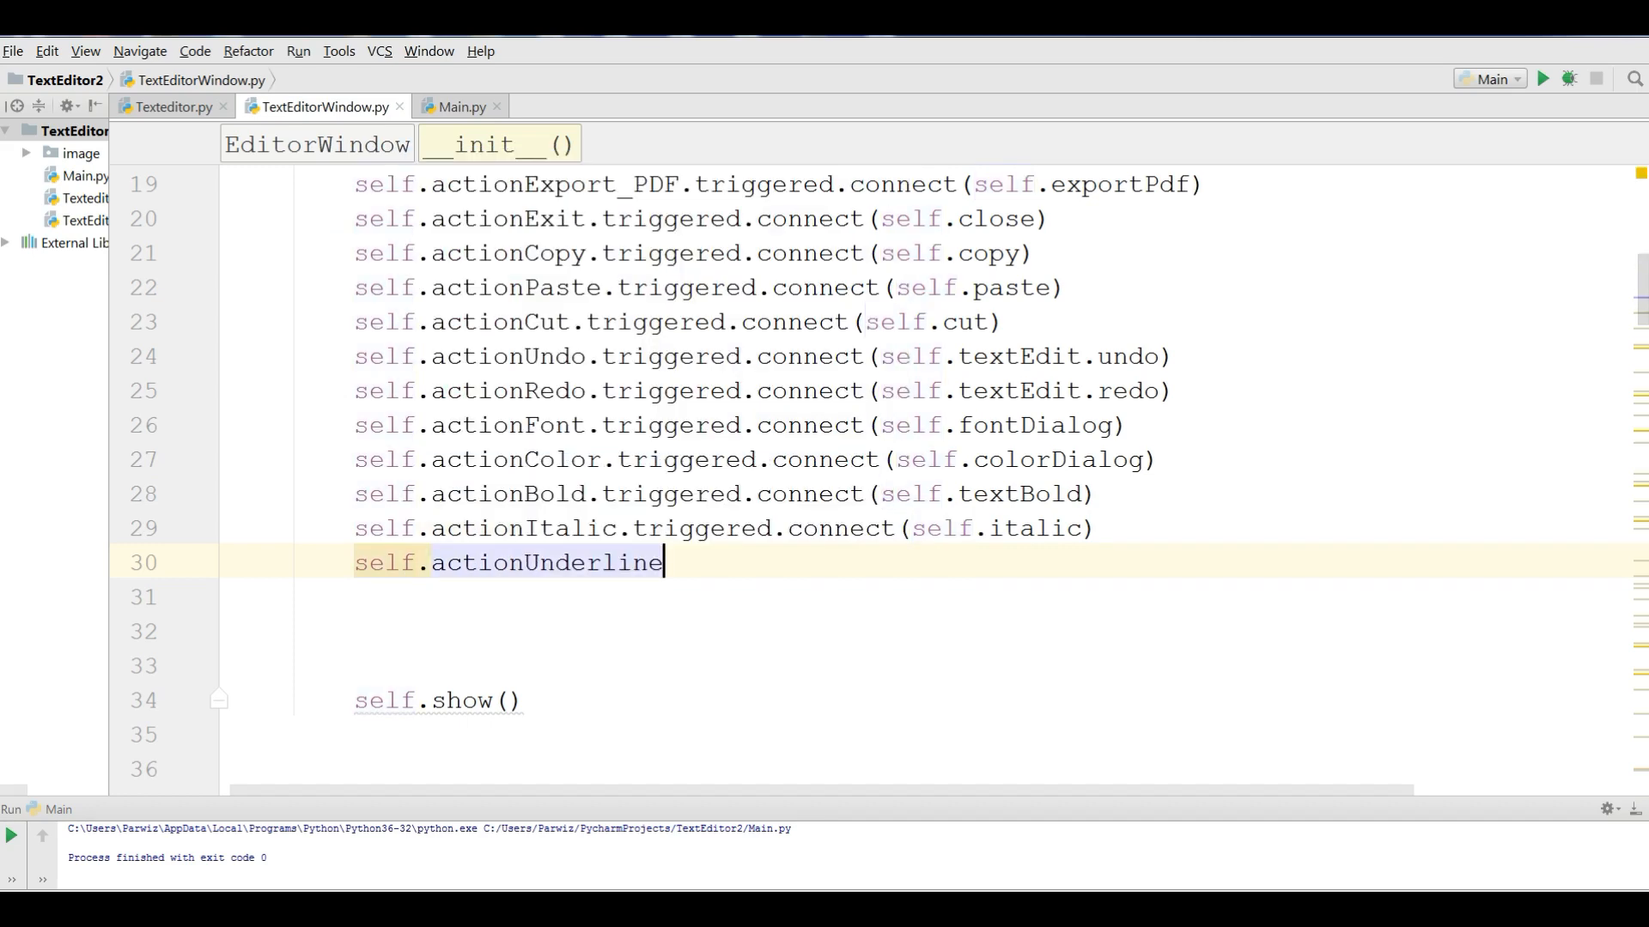
text(.triggered()
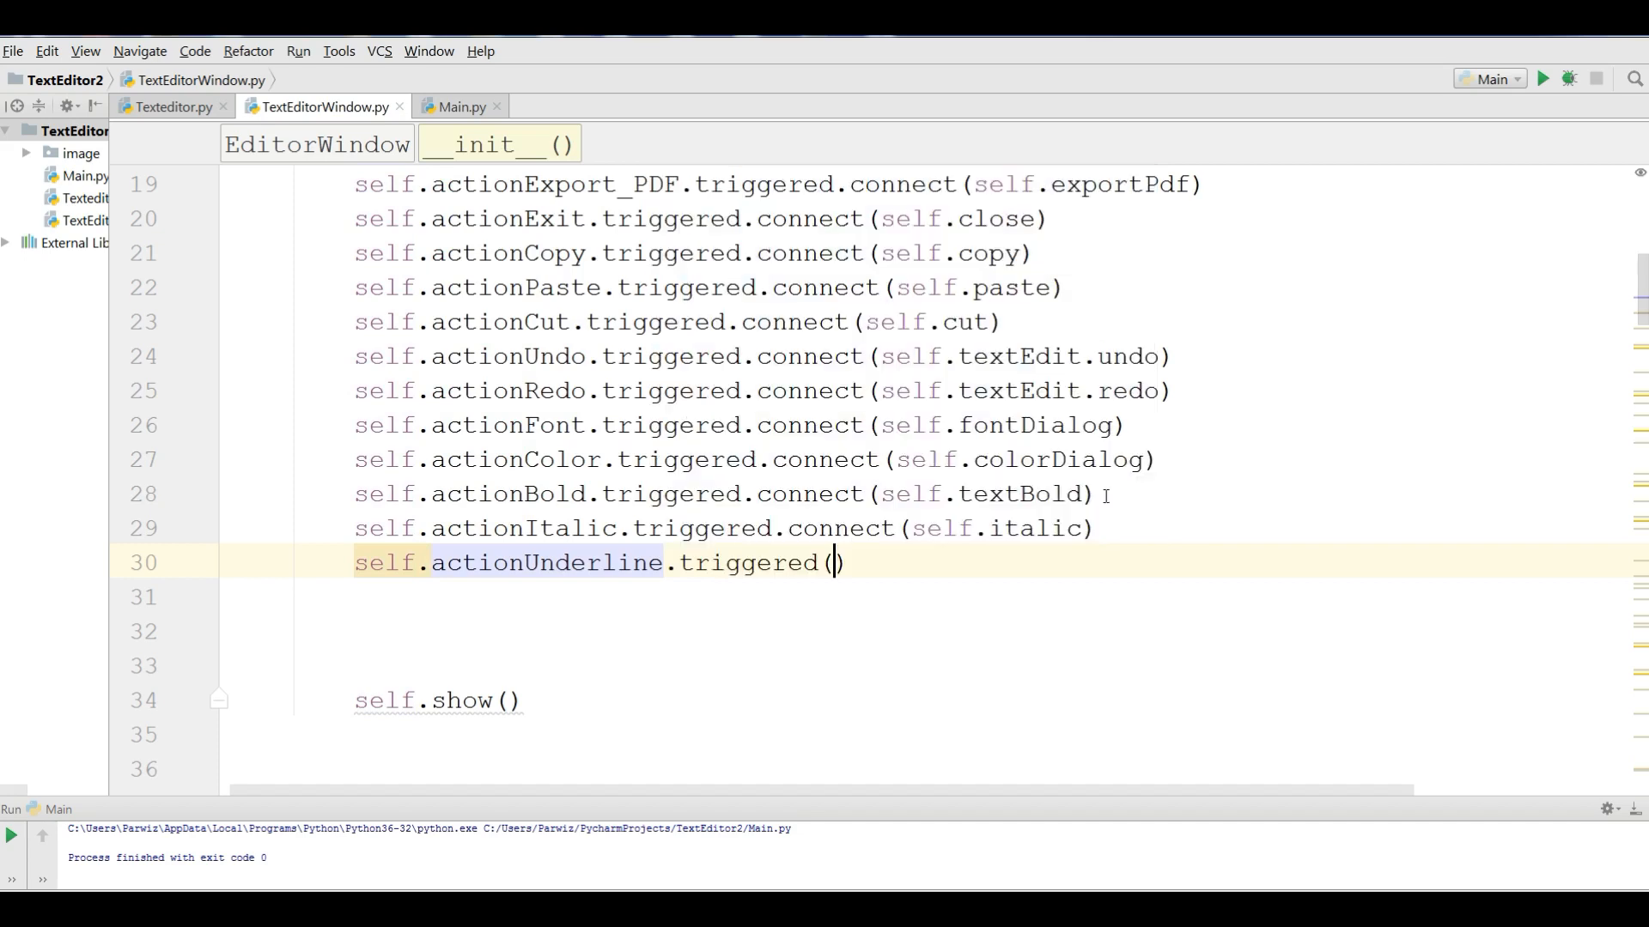
text(.conne)
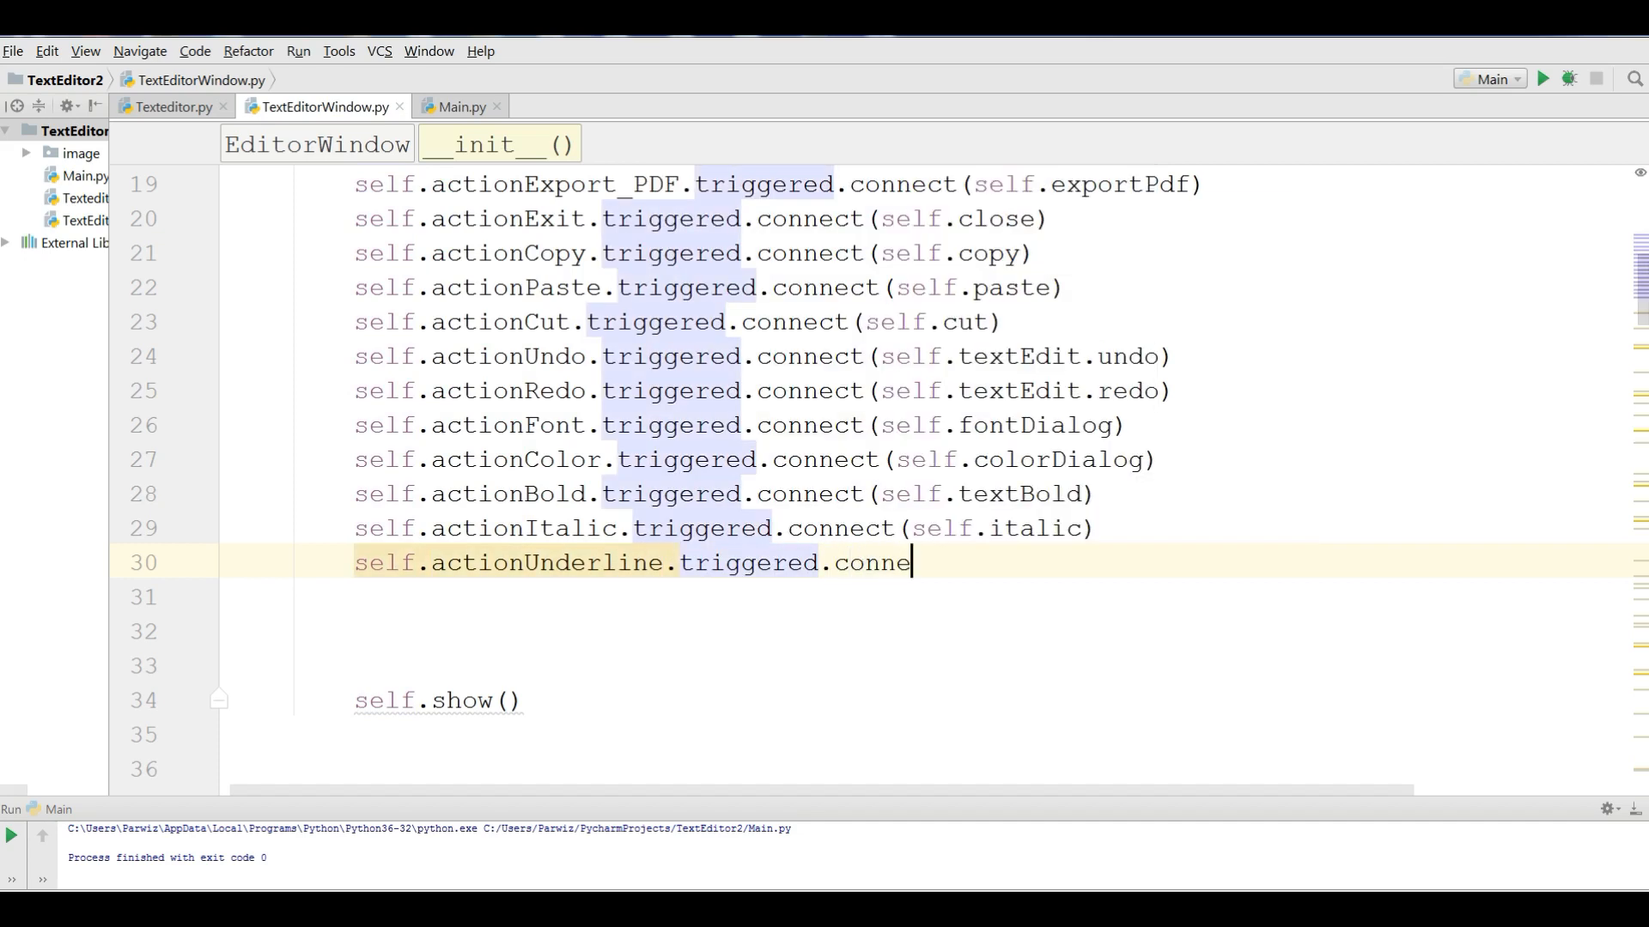
text(ct(self.un)
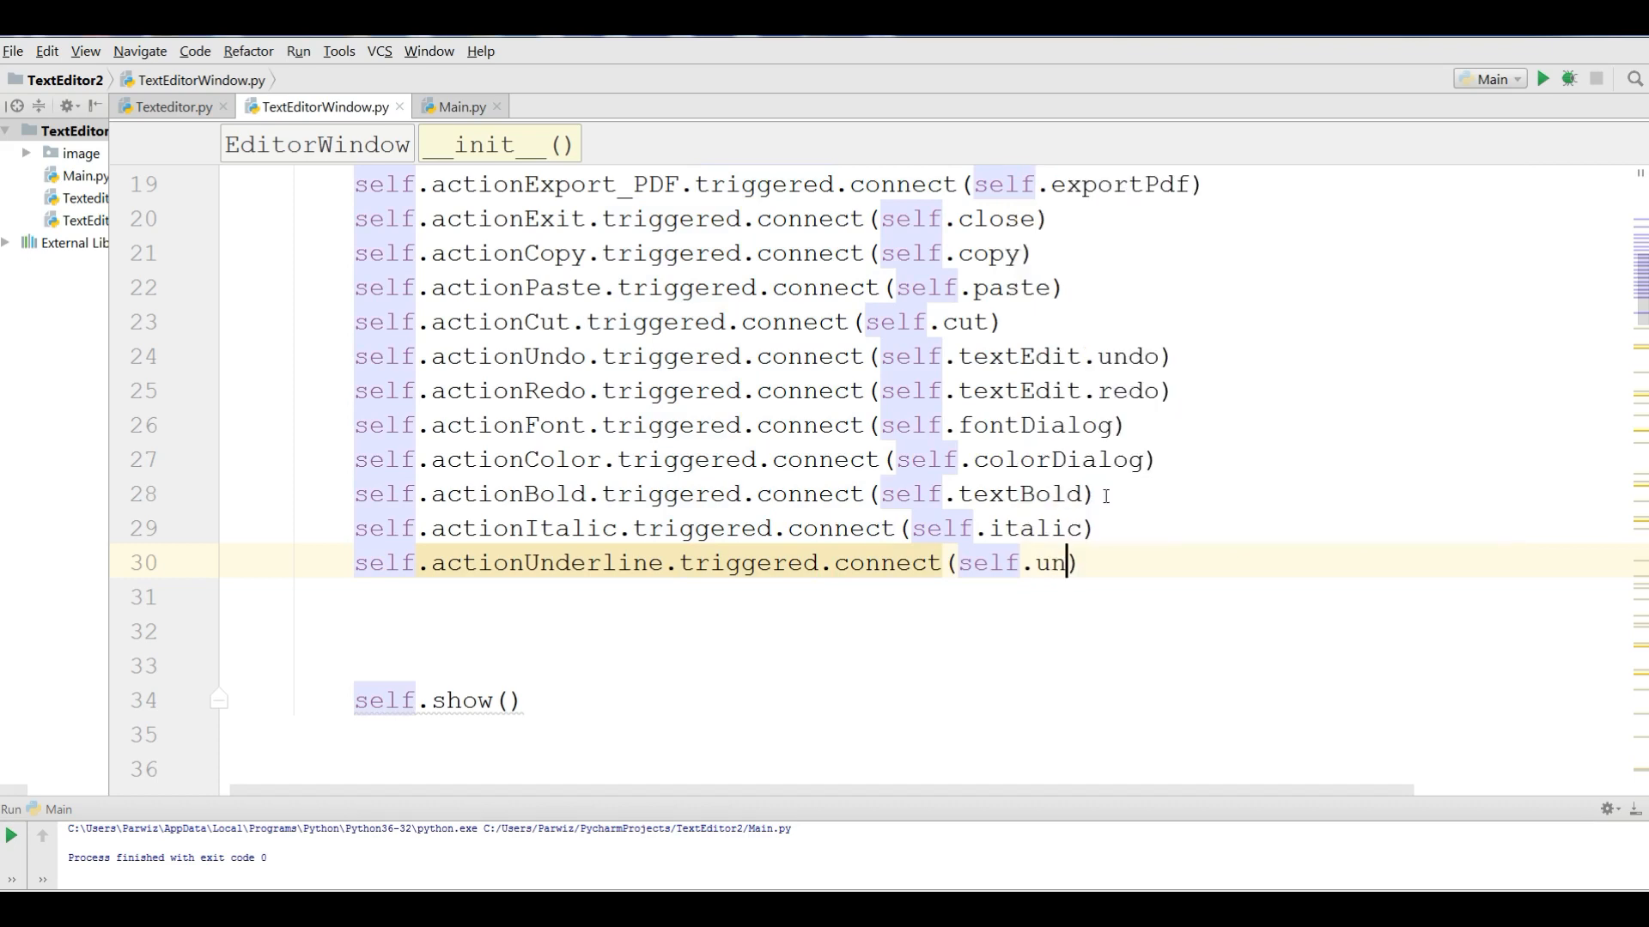
text(derLine)
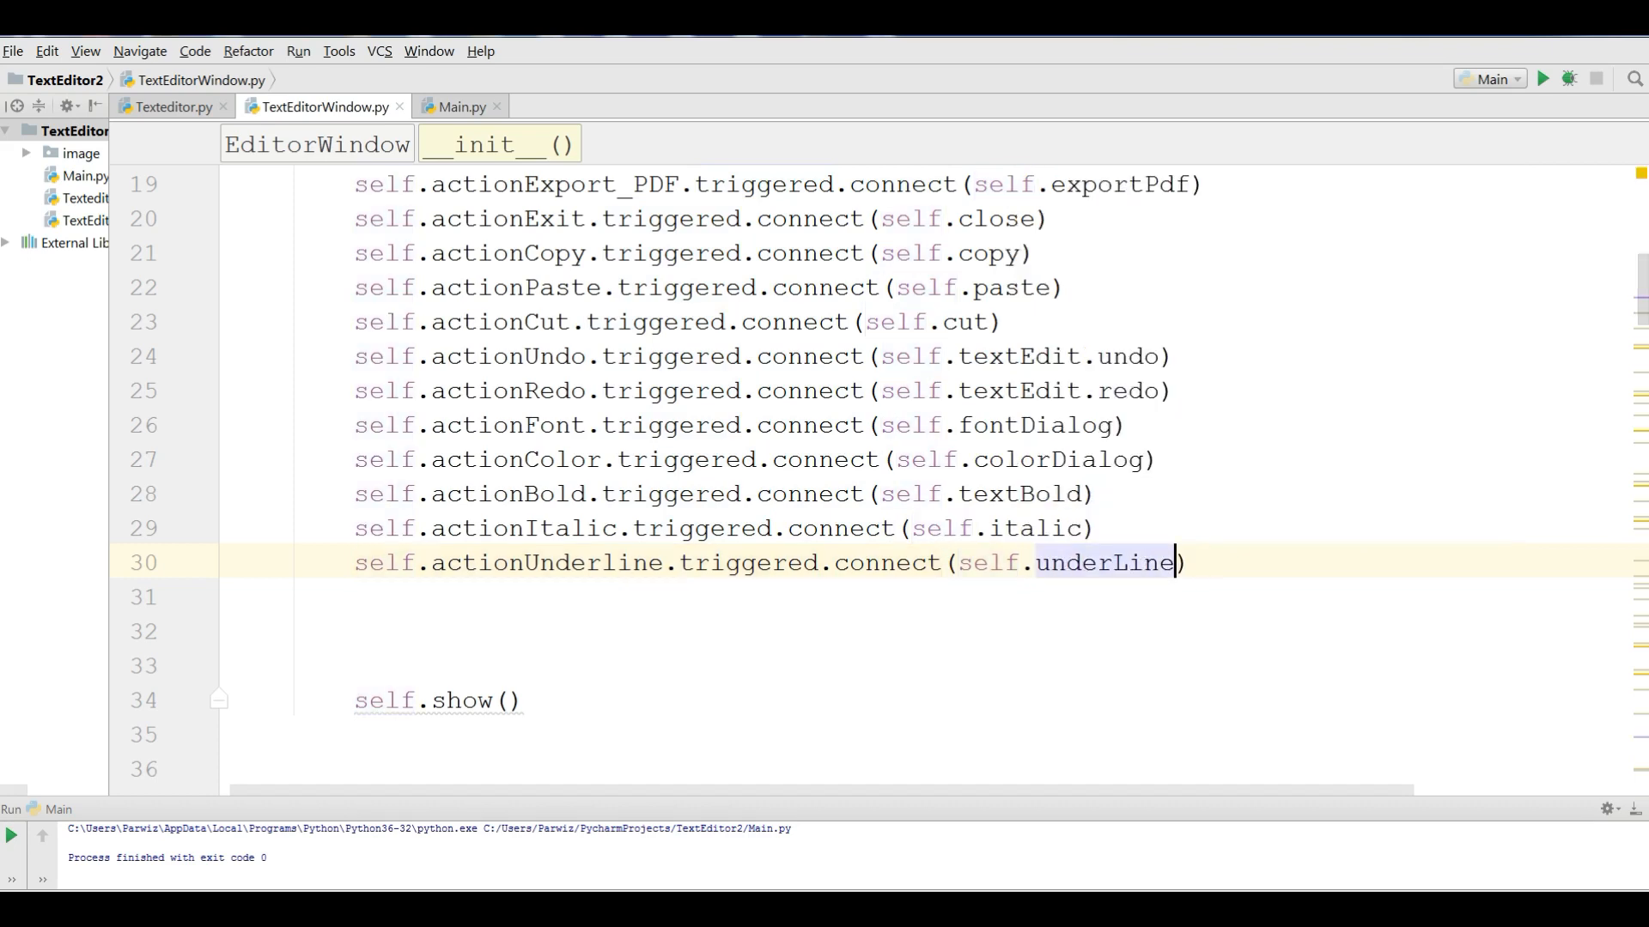
click(462, 106)
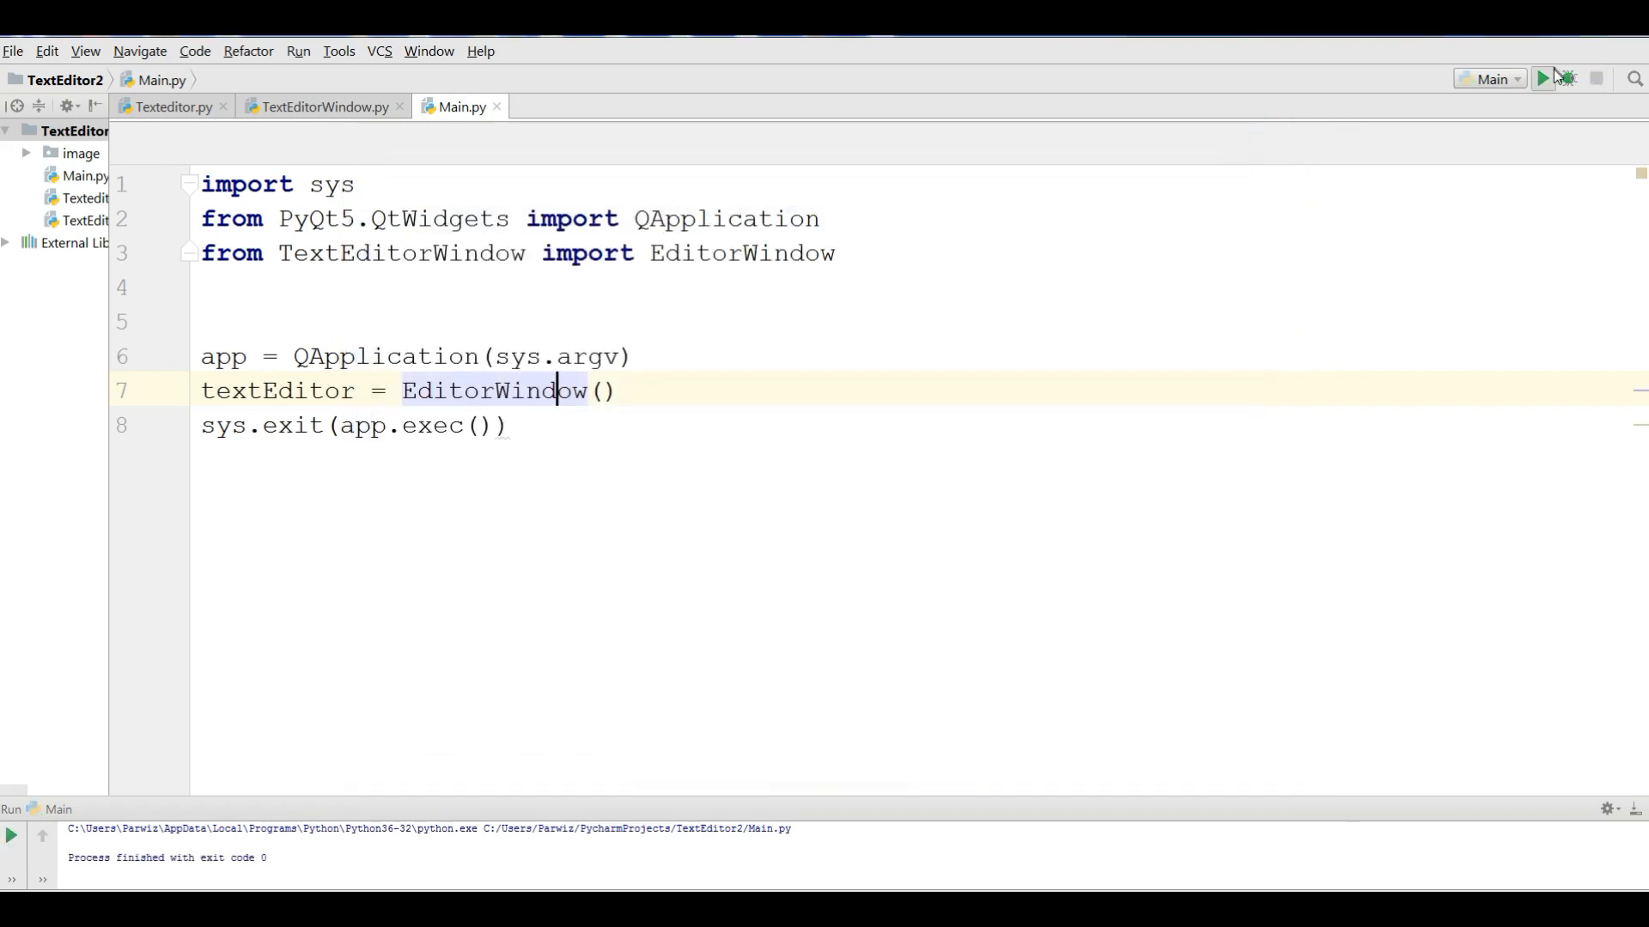
click(1544, 79)
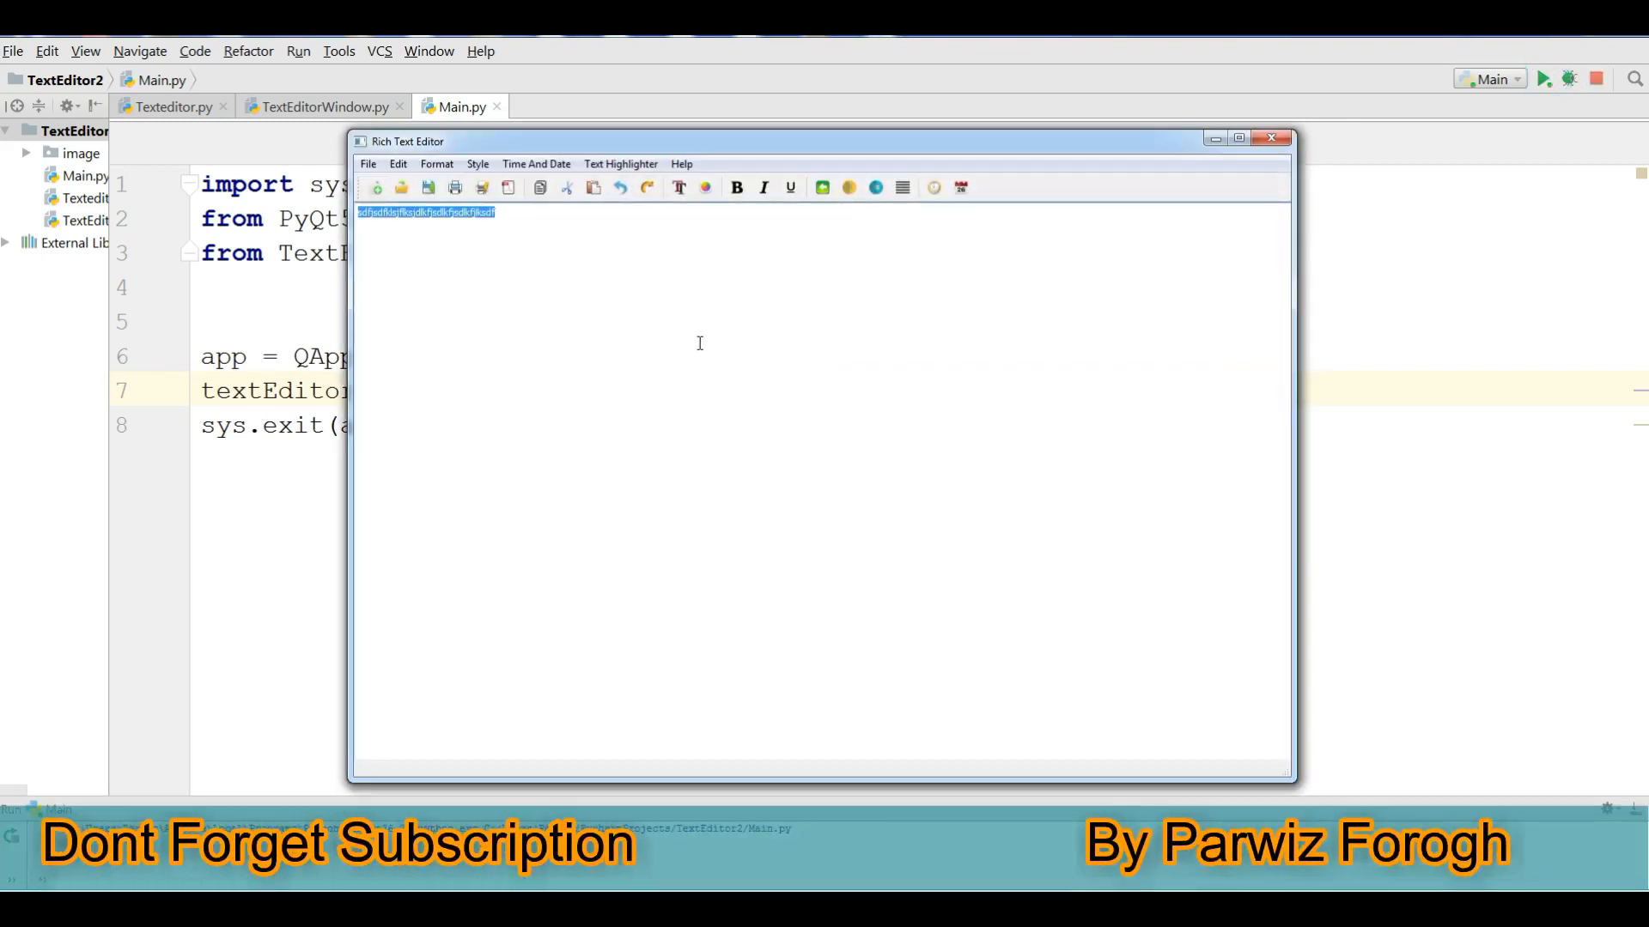
click(478, 165)
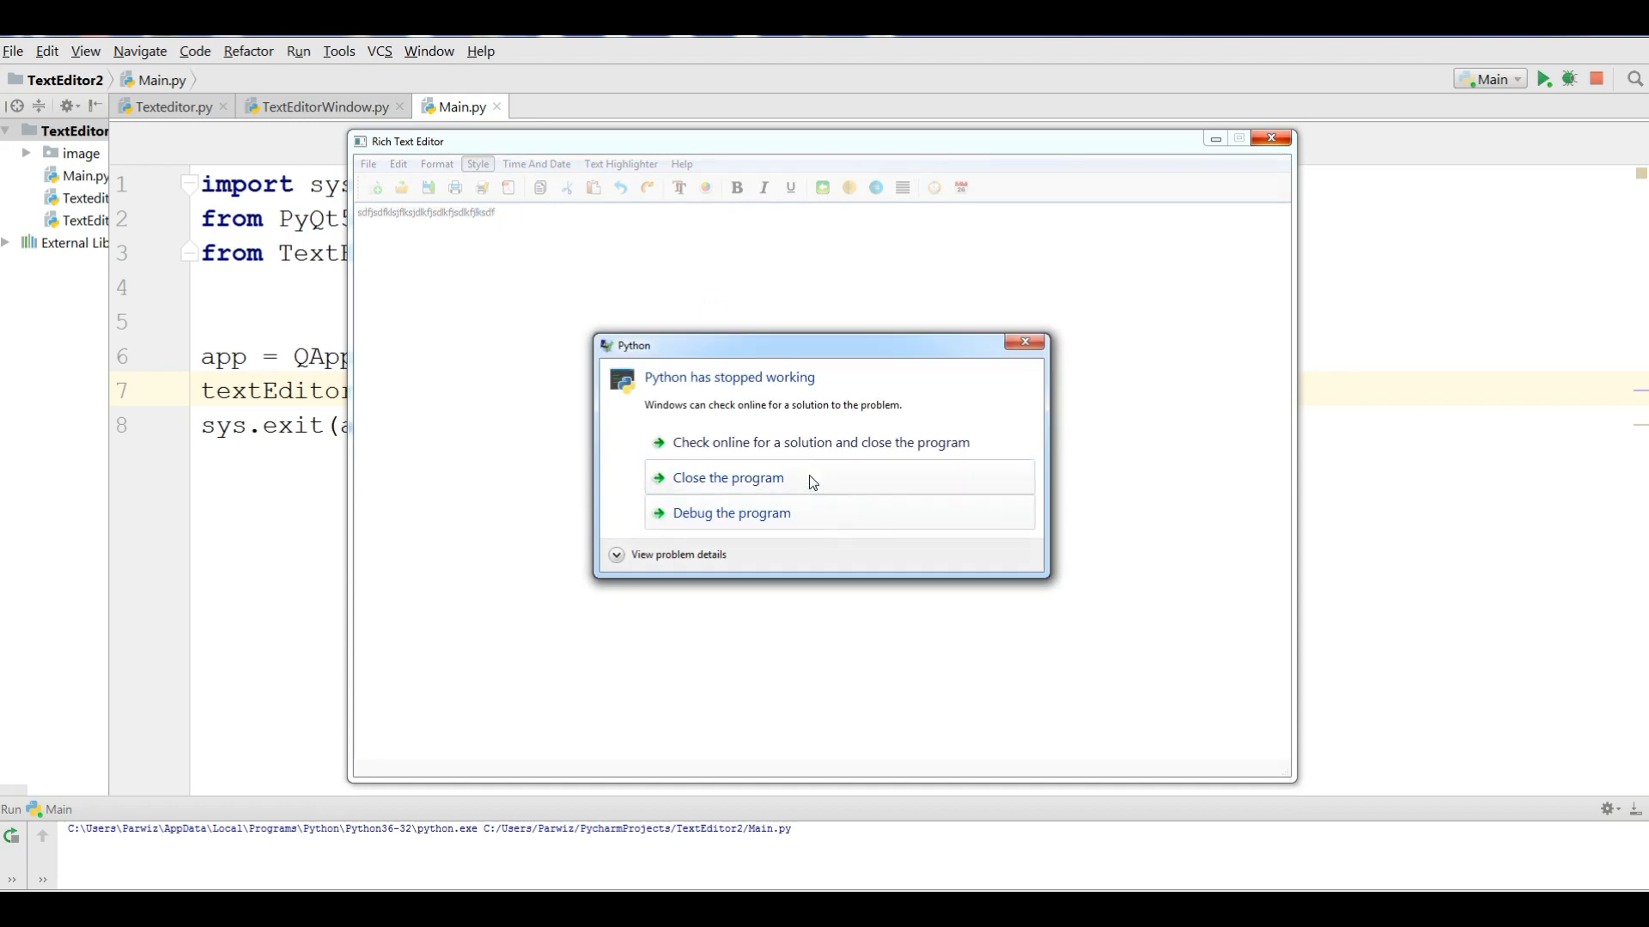
click(728, 477)
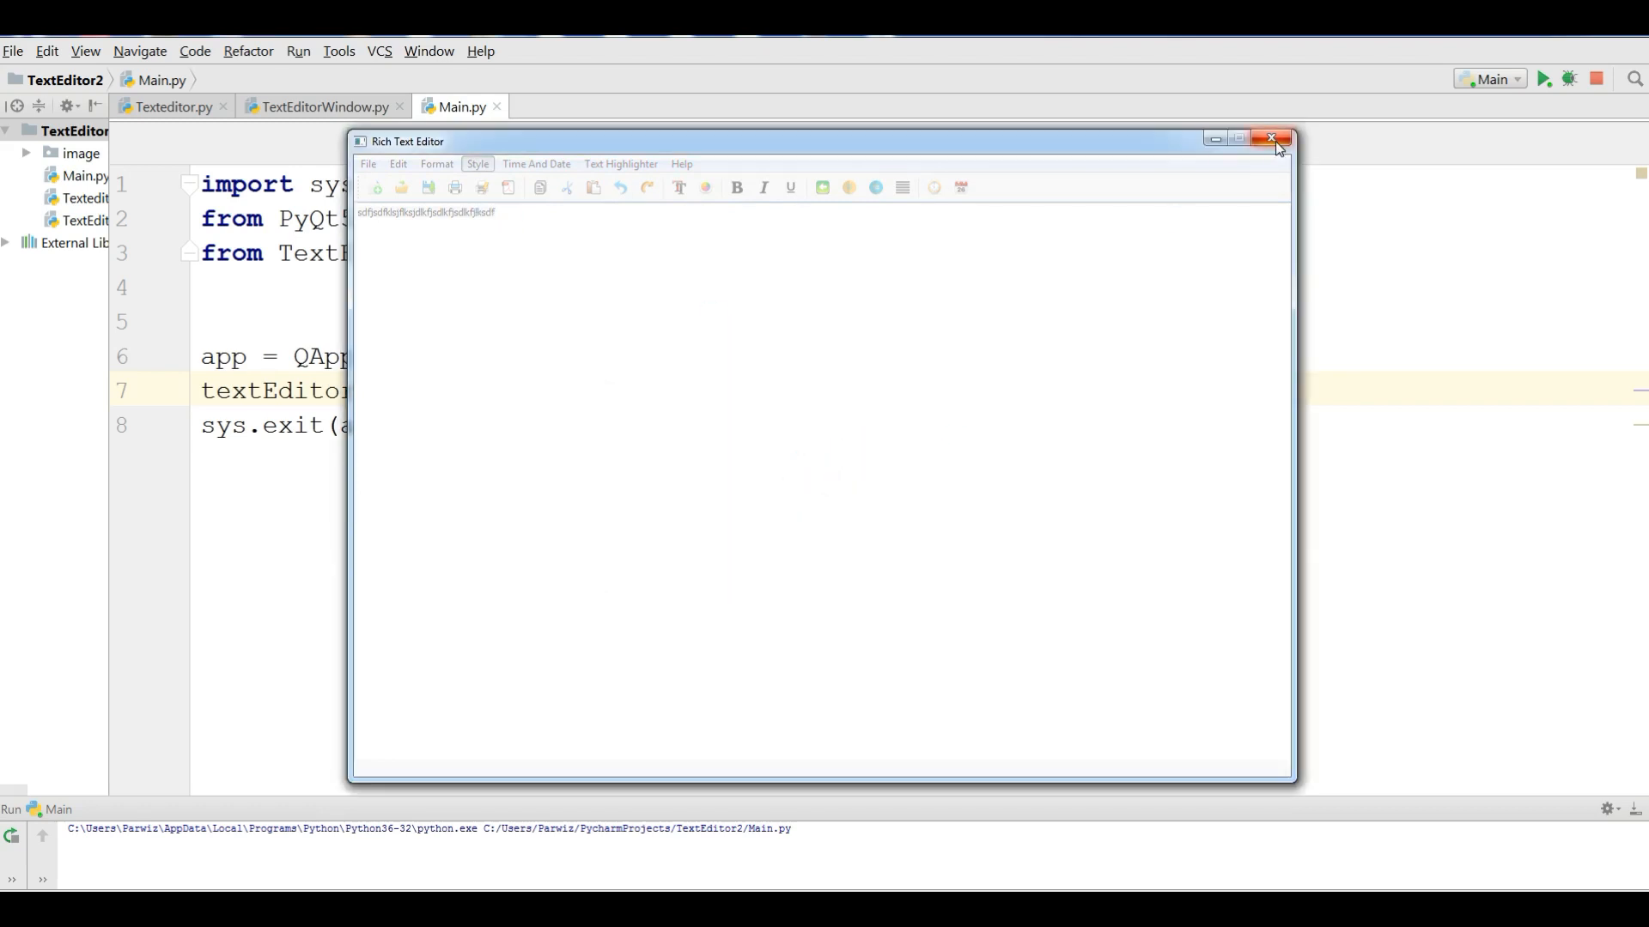
click(1267, 138)
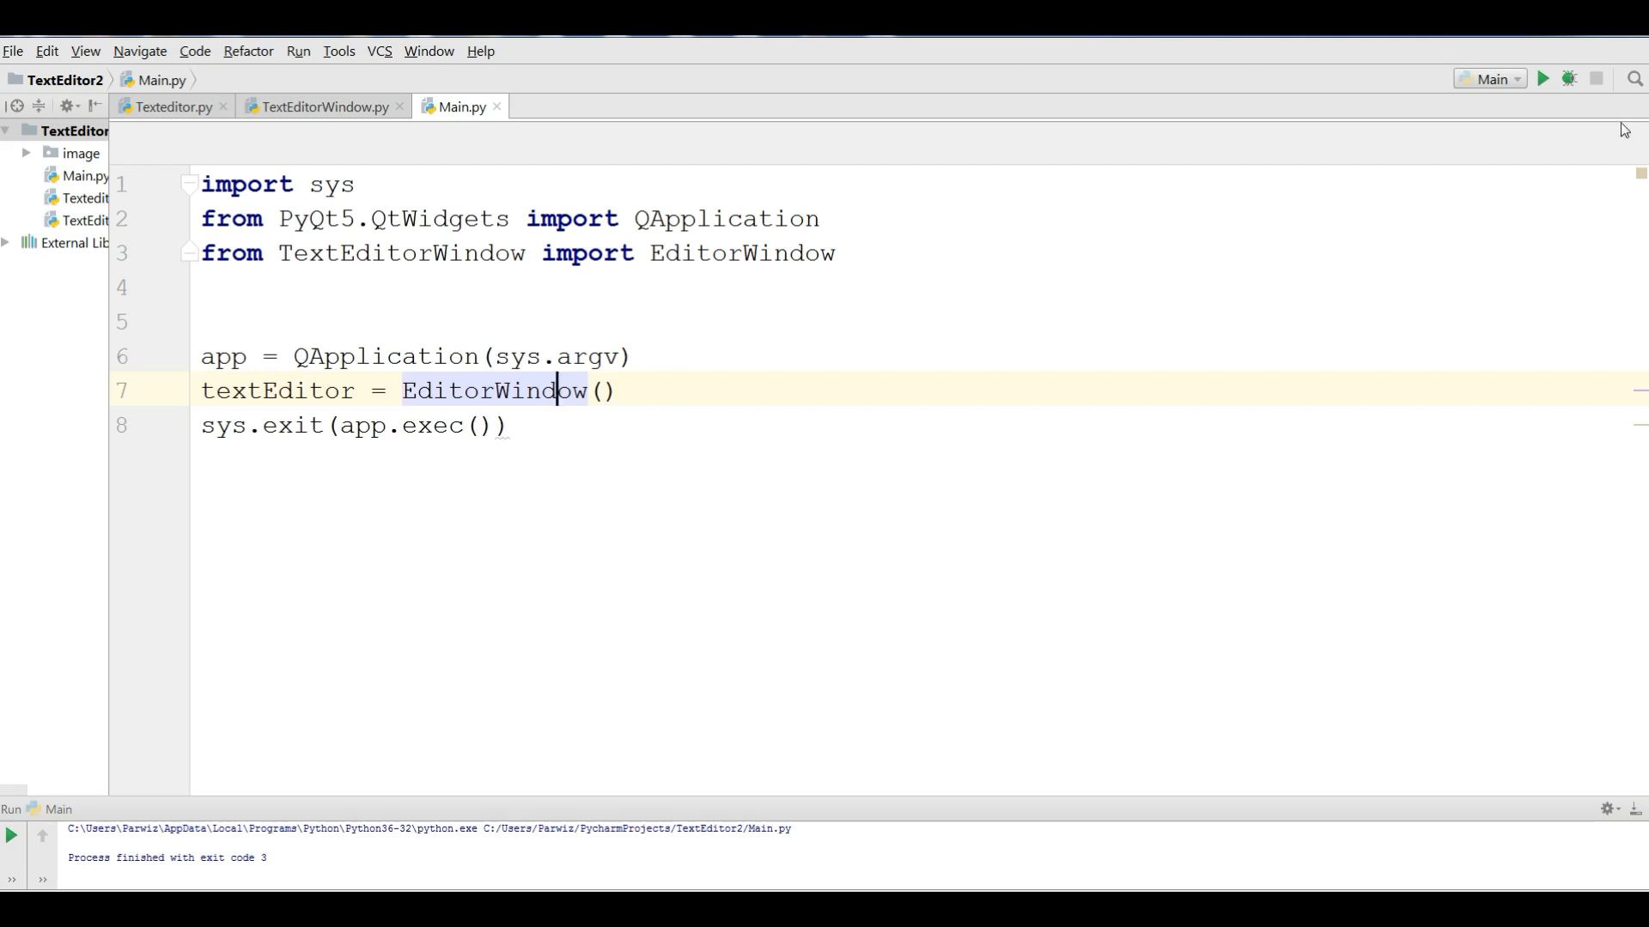
mouse_move(1438, 532)
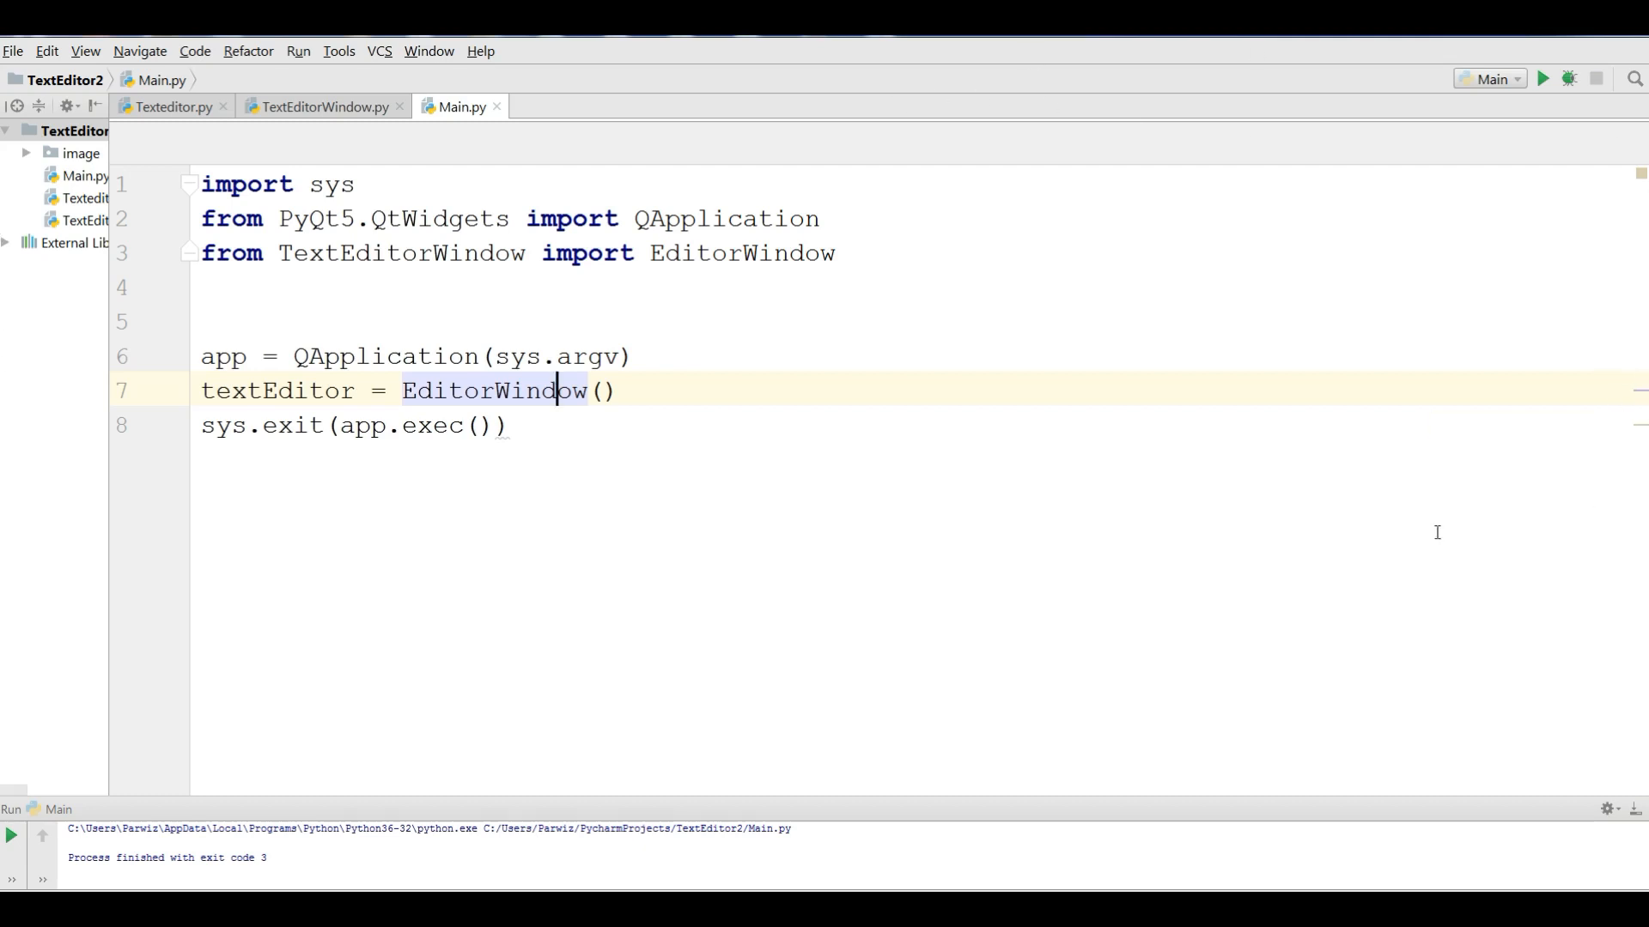
- In underLine replace setTextColor(font) with self.textEdit.setFont(font) and rerun the editor
click(327, 106)
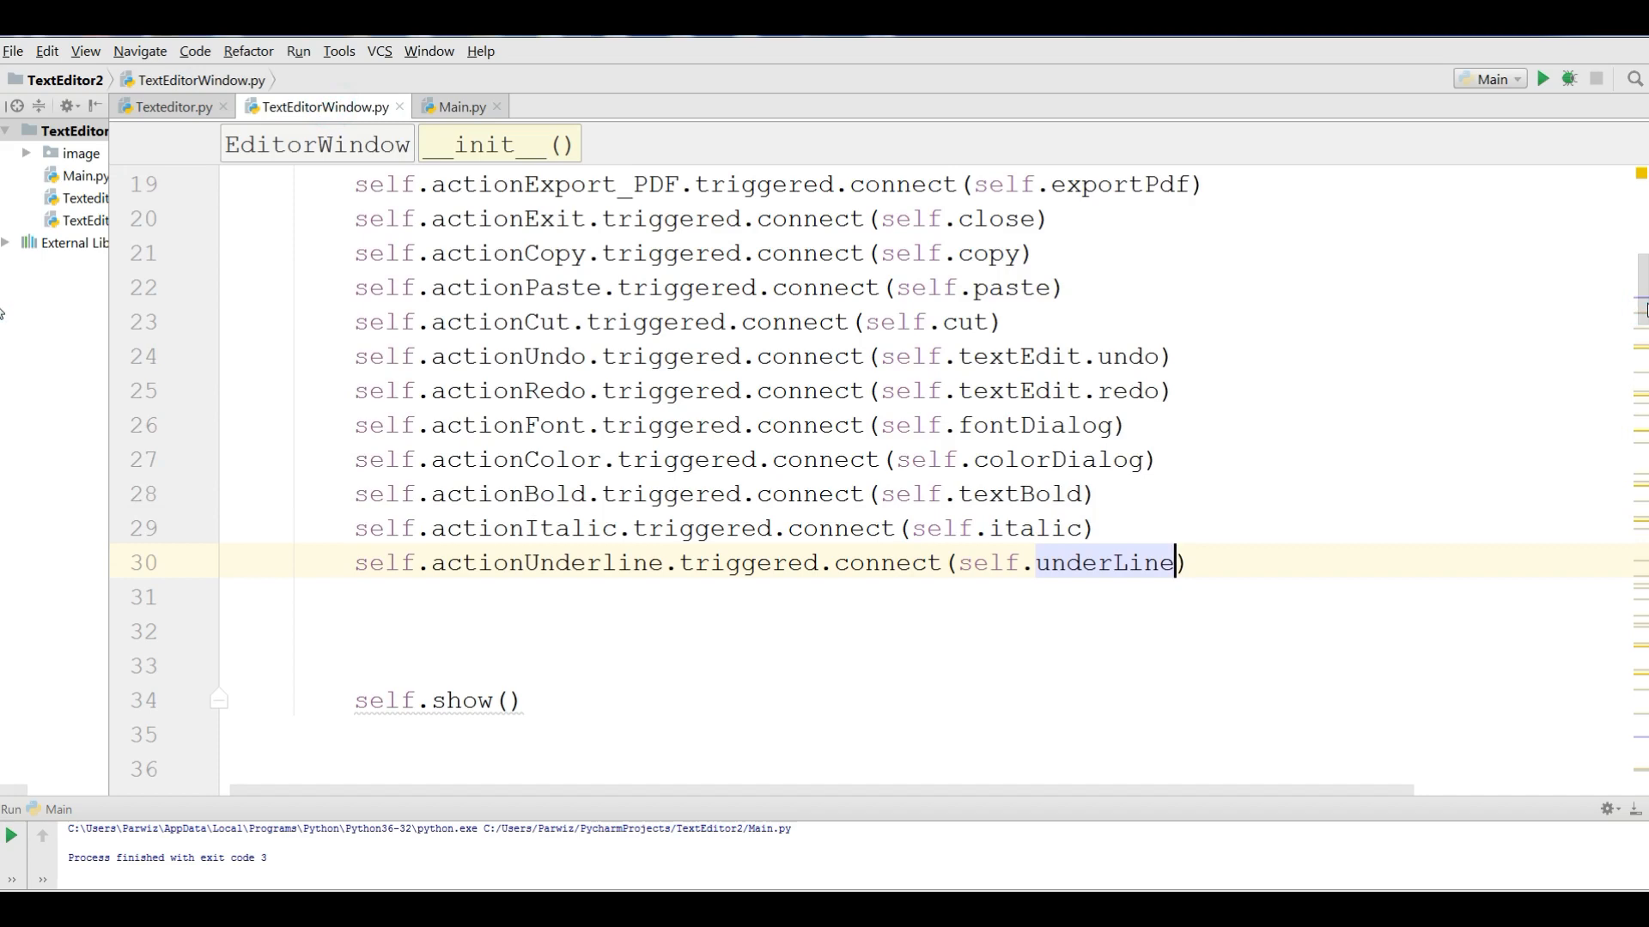
scroll(down, 3)
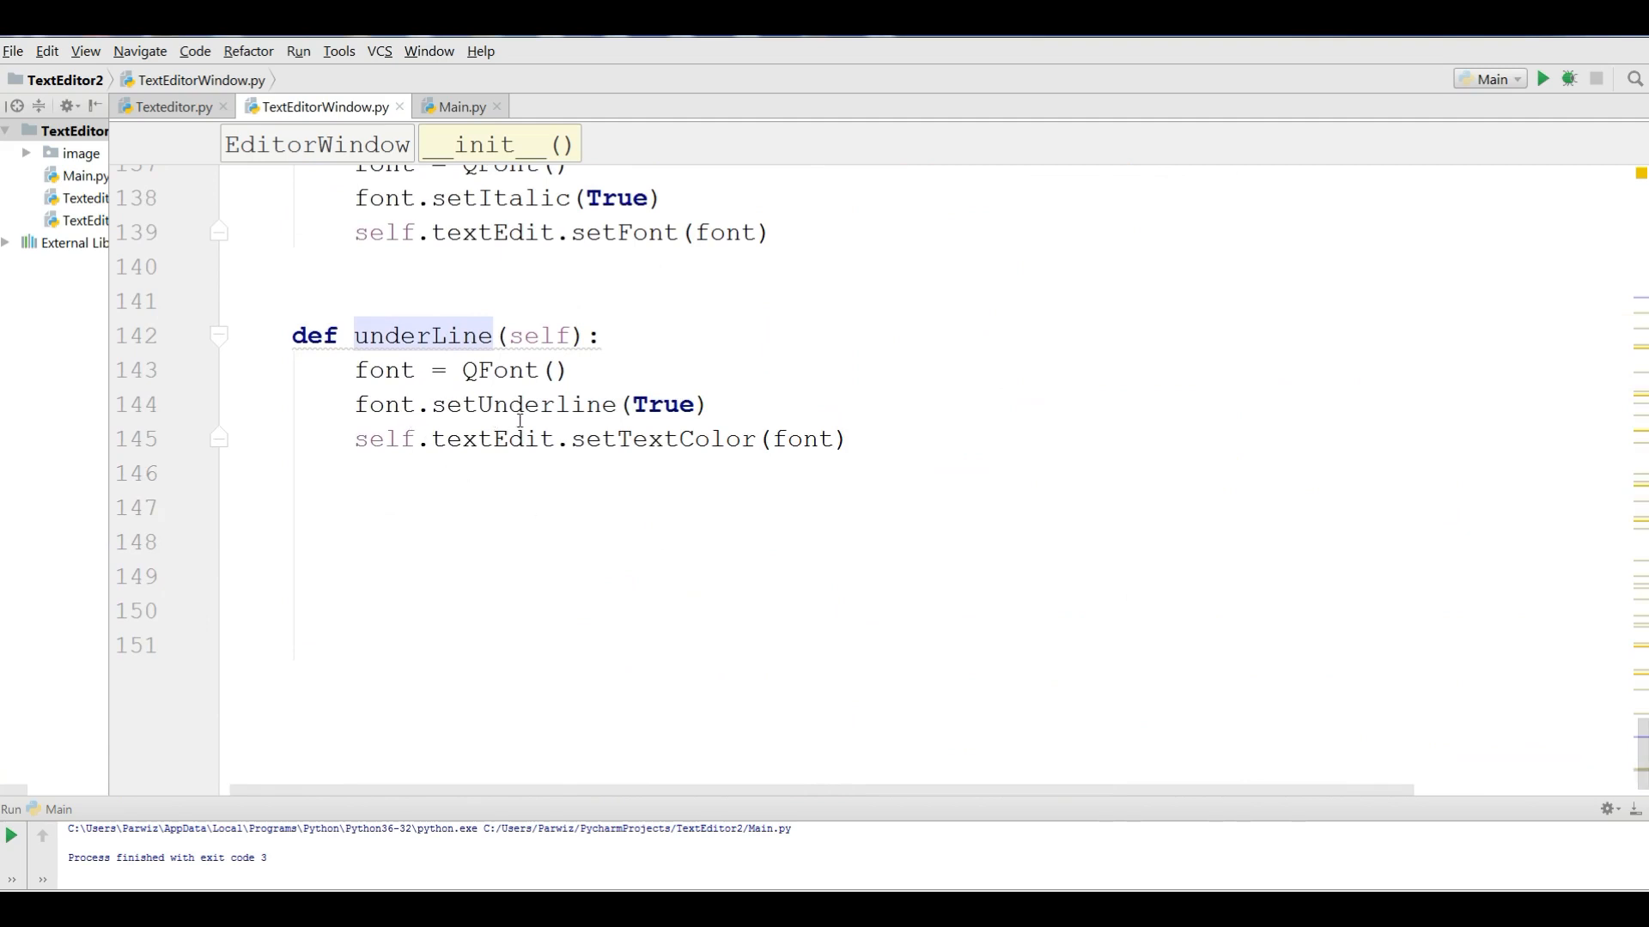
mouse_move(494, 440)
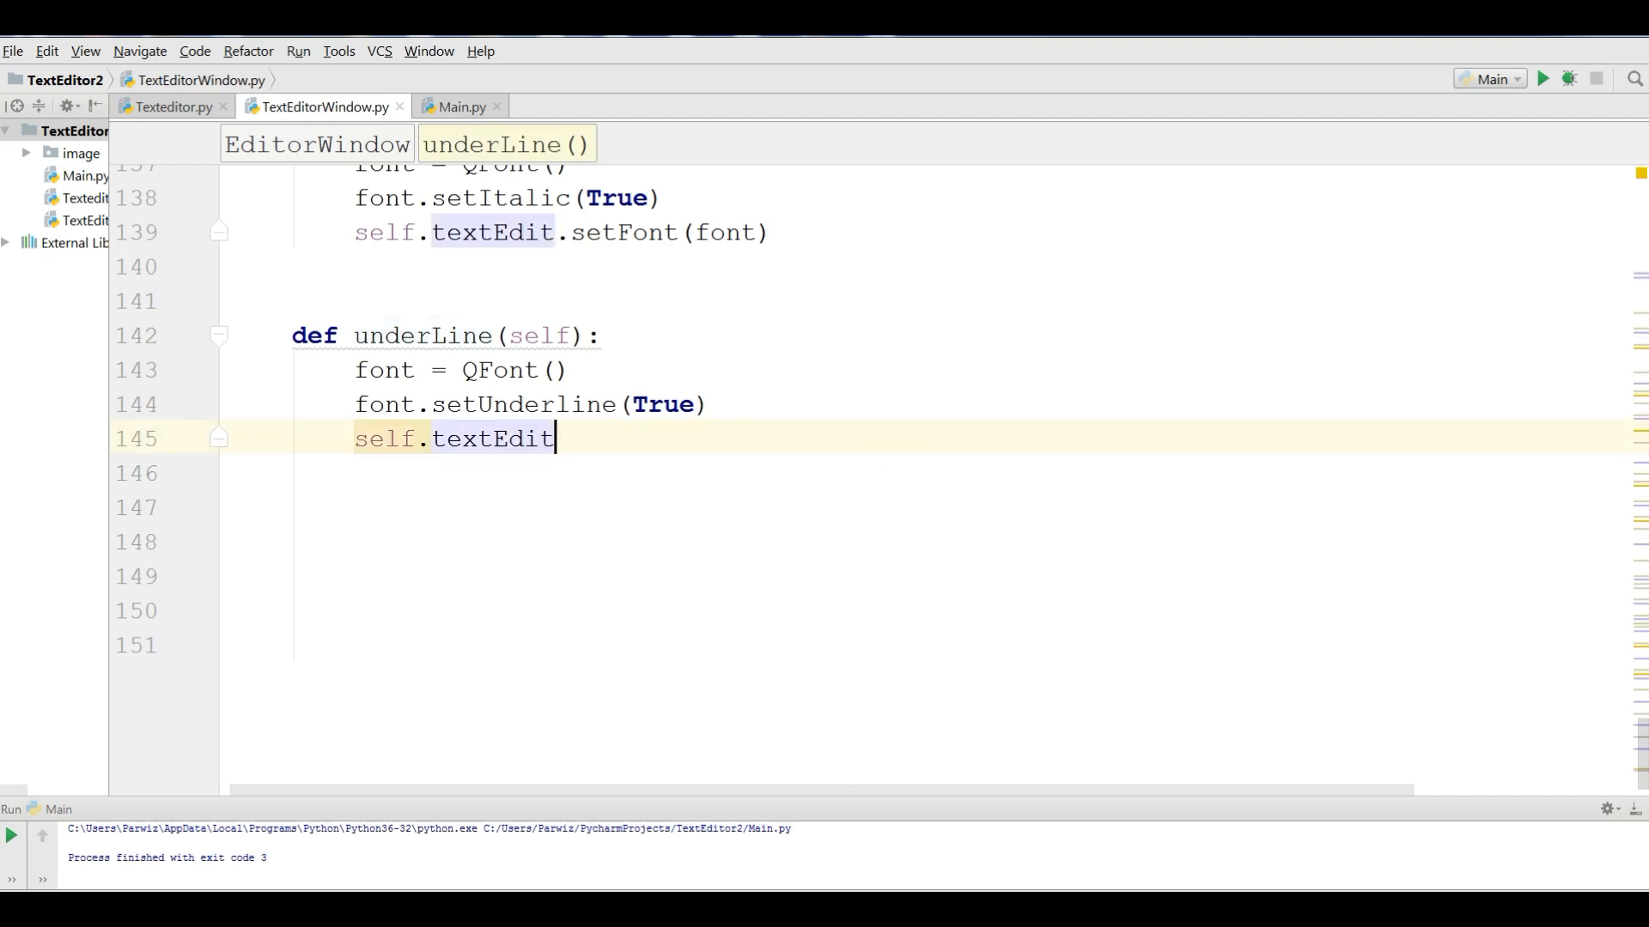
text(.se)
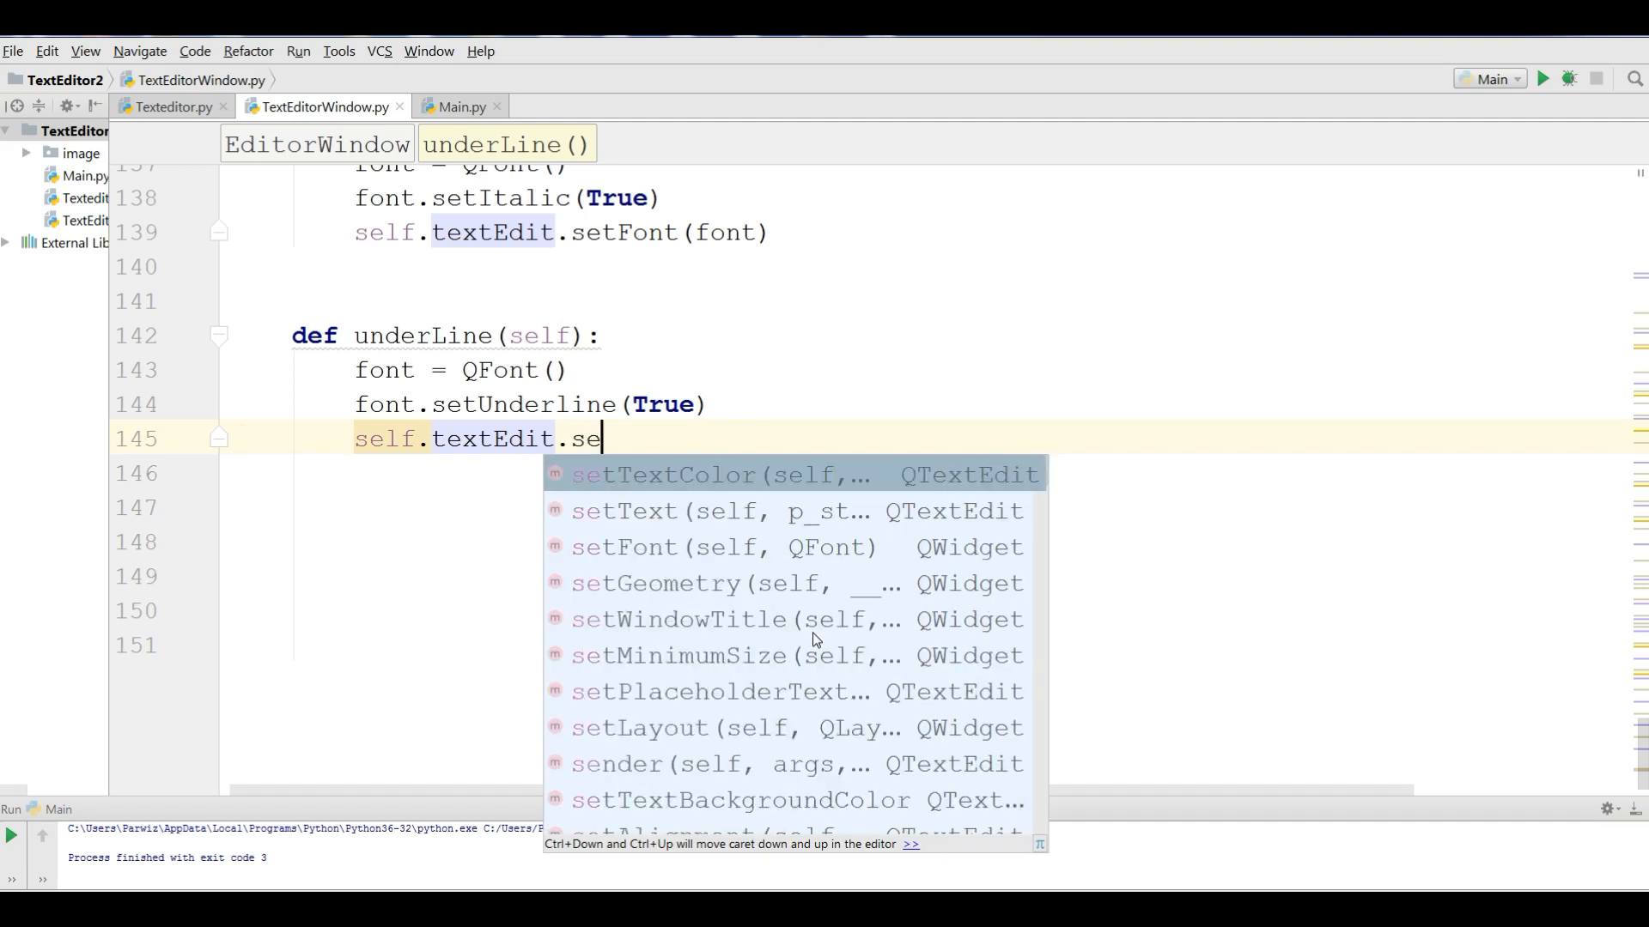
click(638, 547)
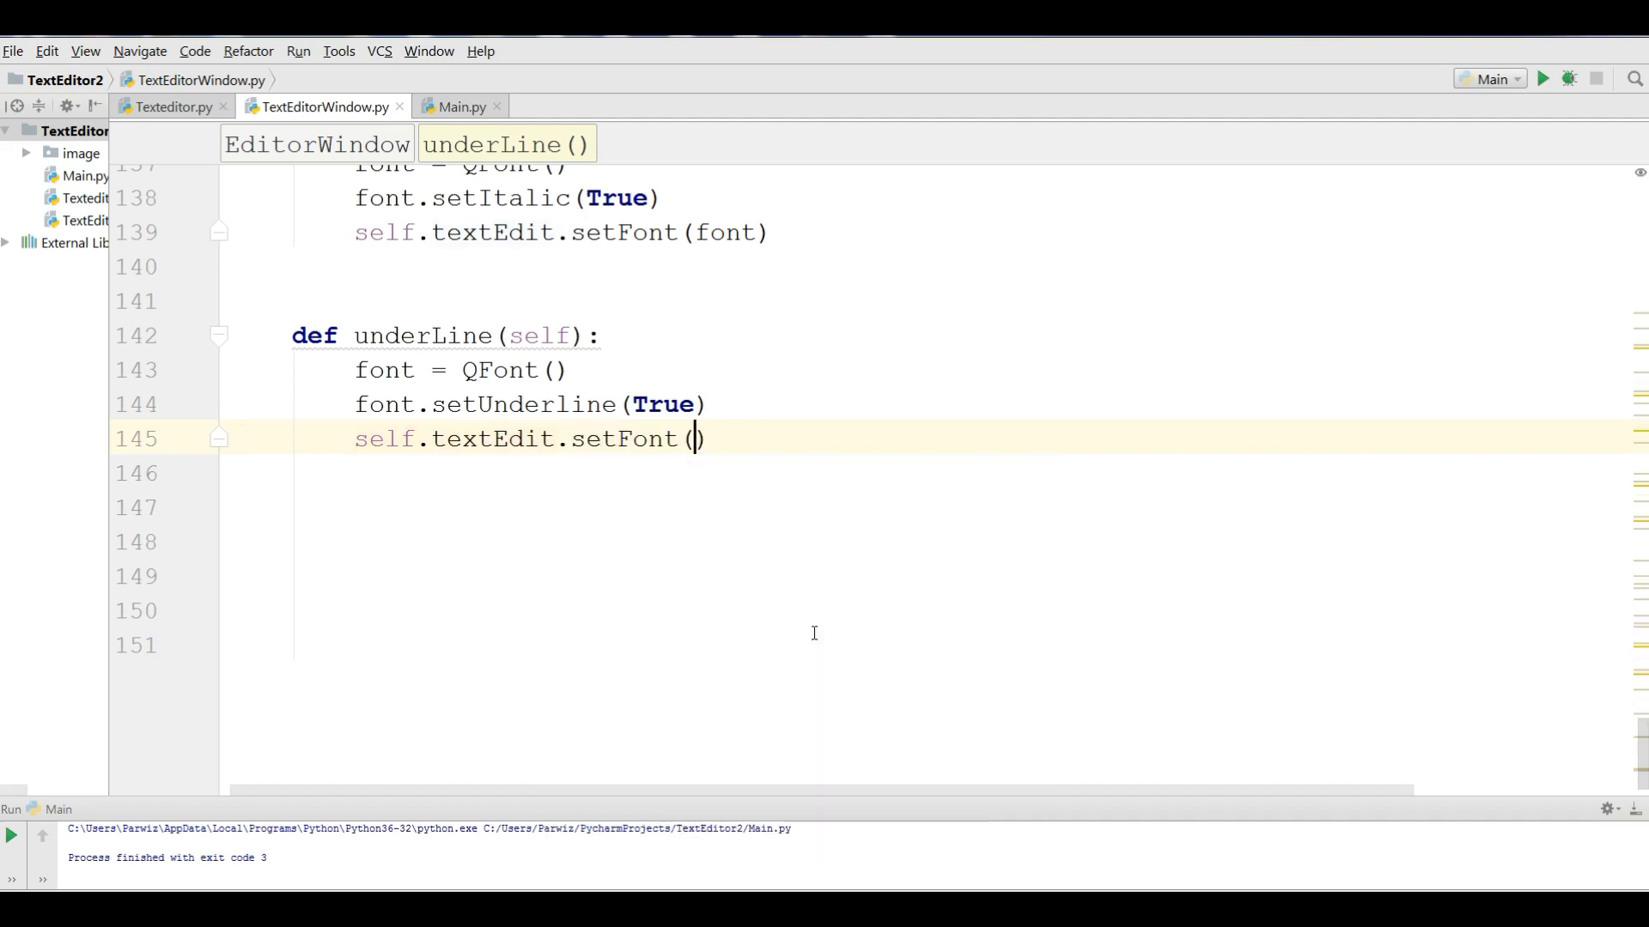
text(font)
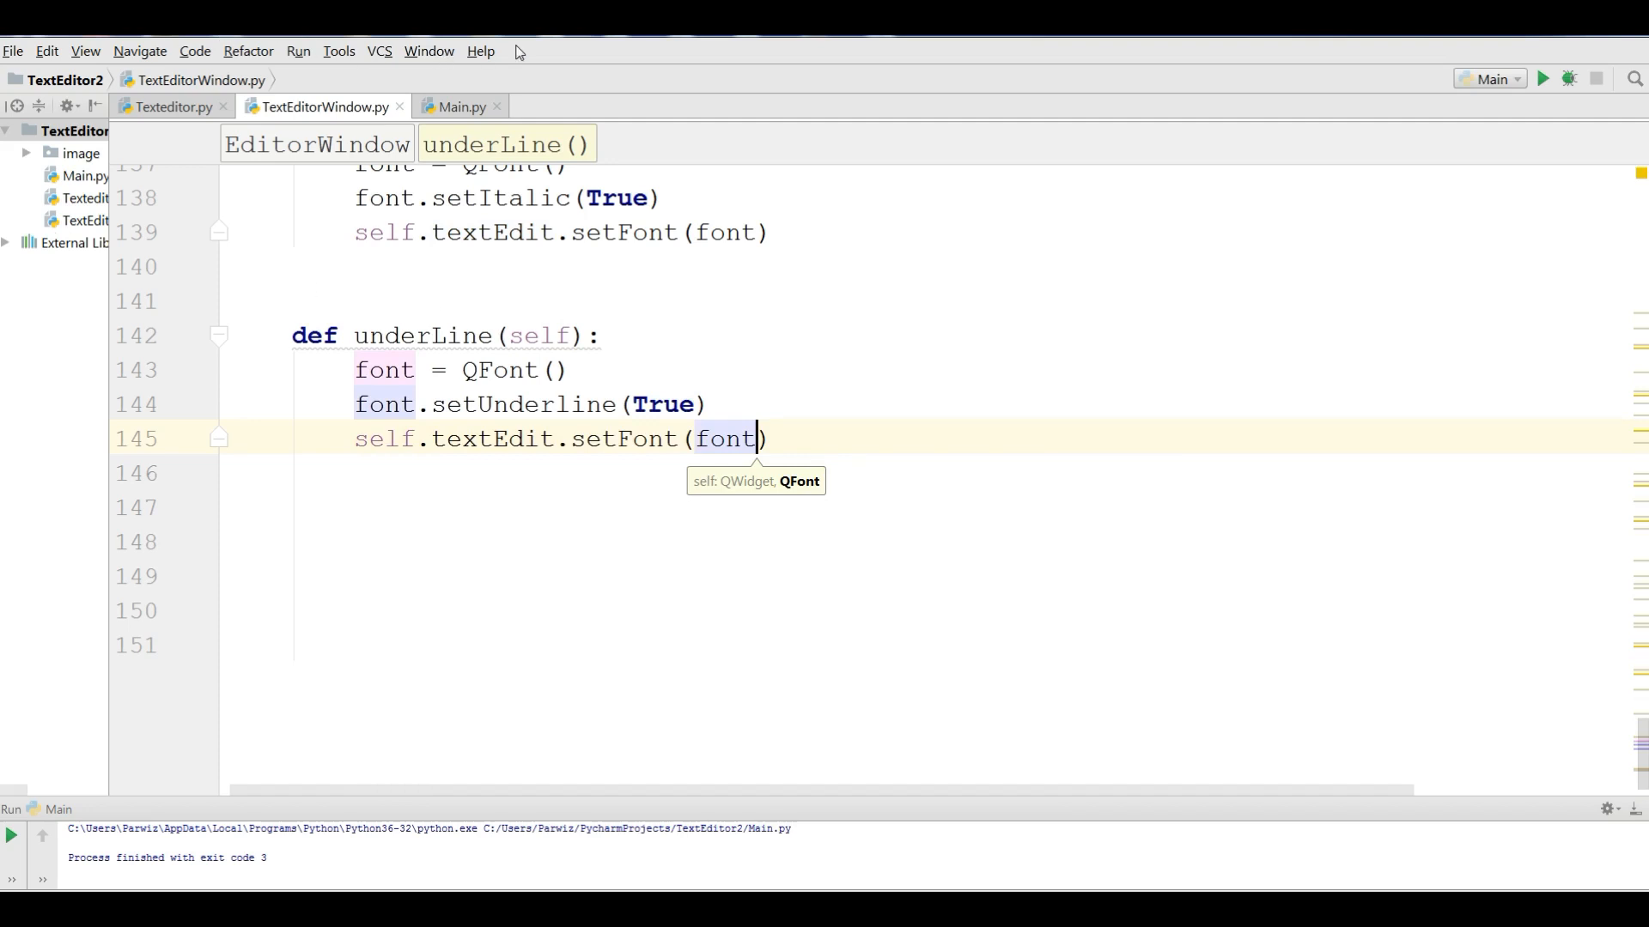
click(462, 106)
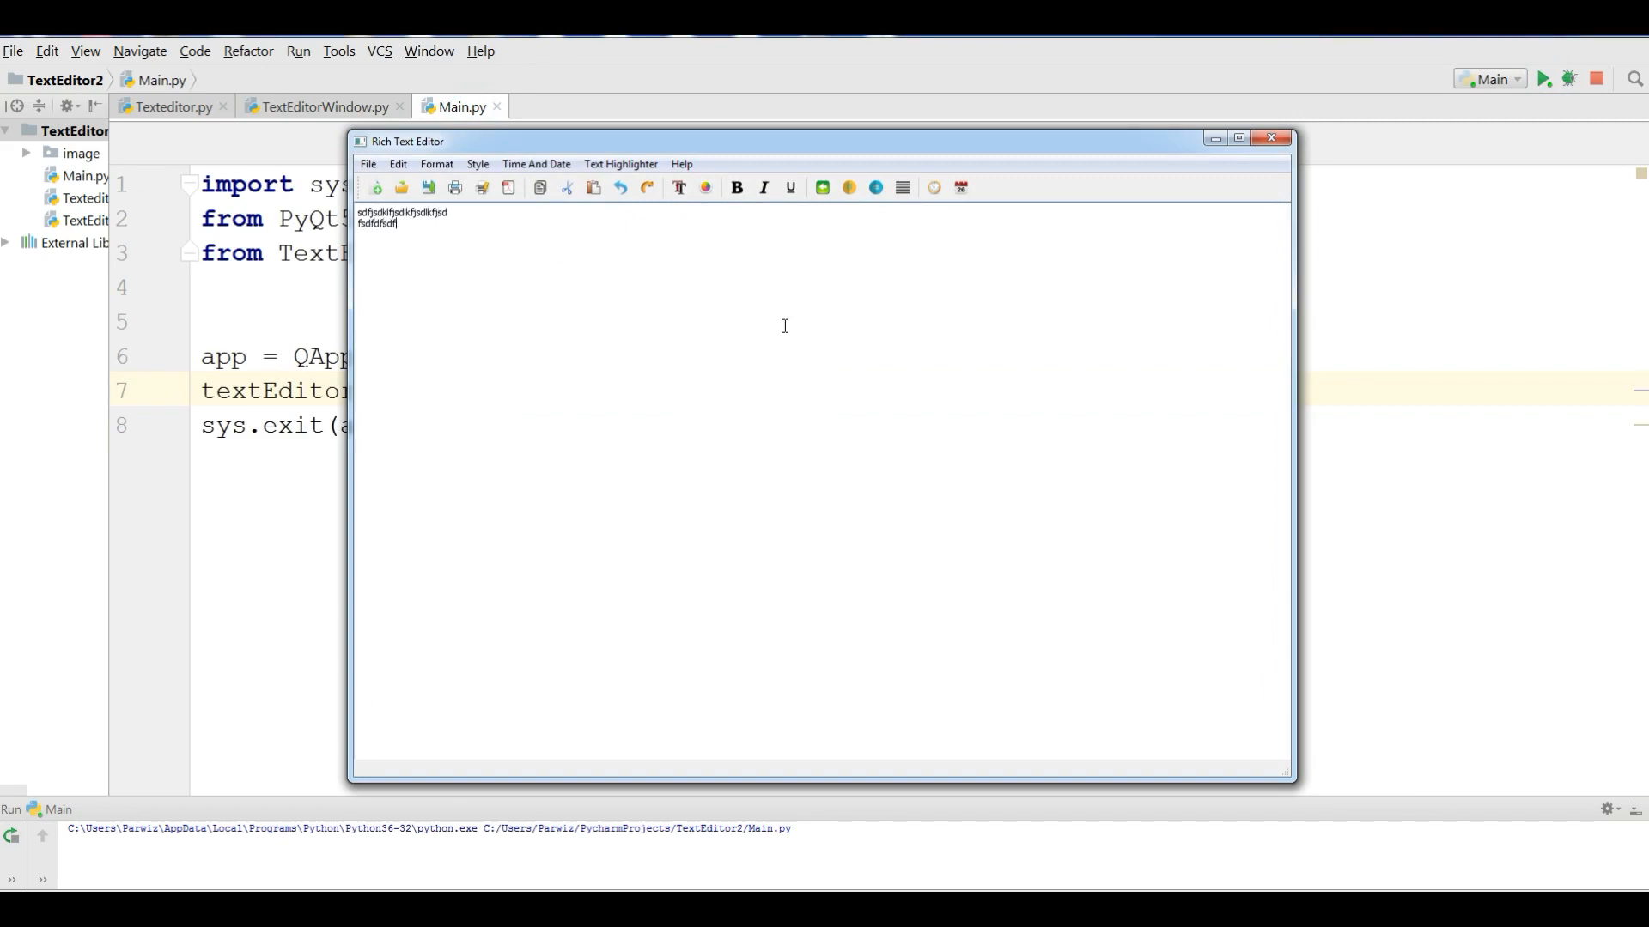
- Underline the sample text and recolour it red through the Color dialog
click(438, 165)
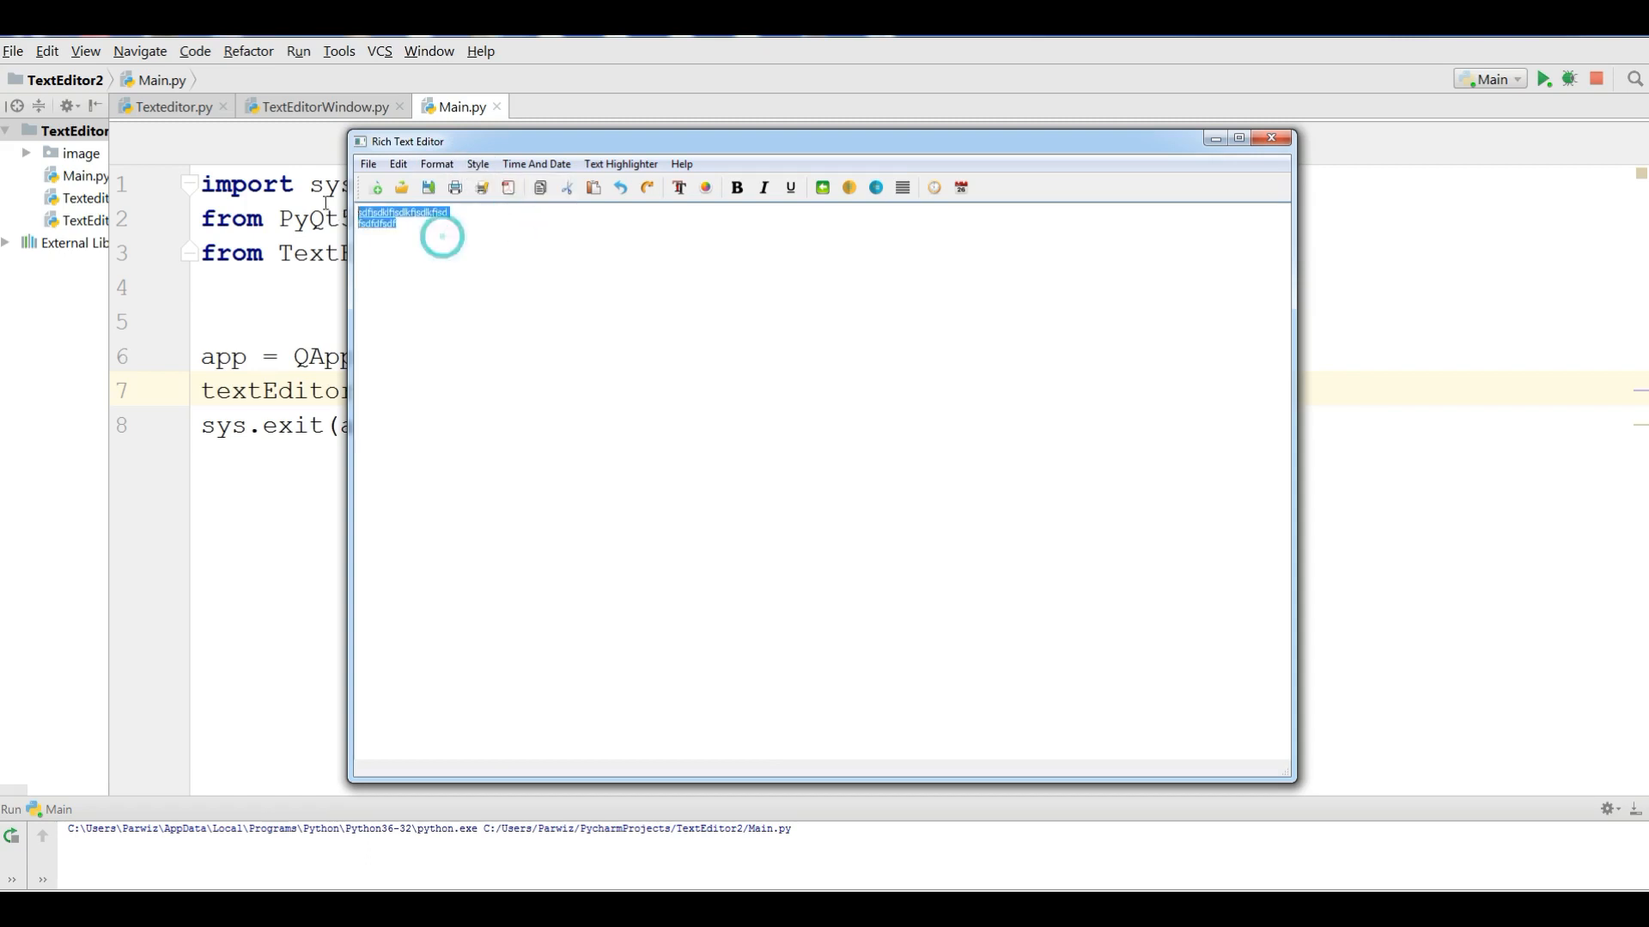
click(477, 165)
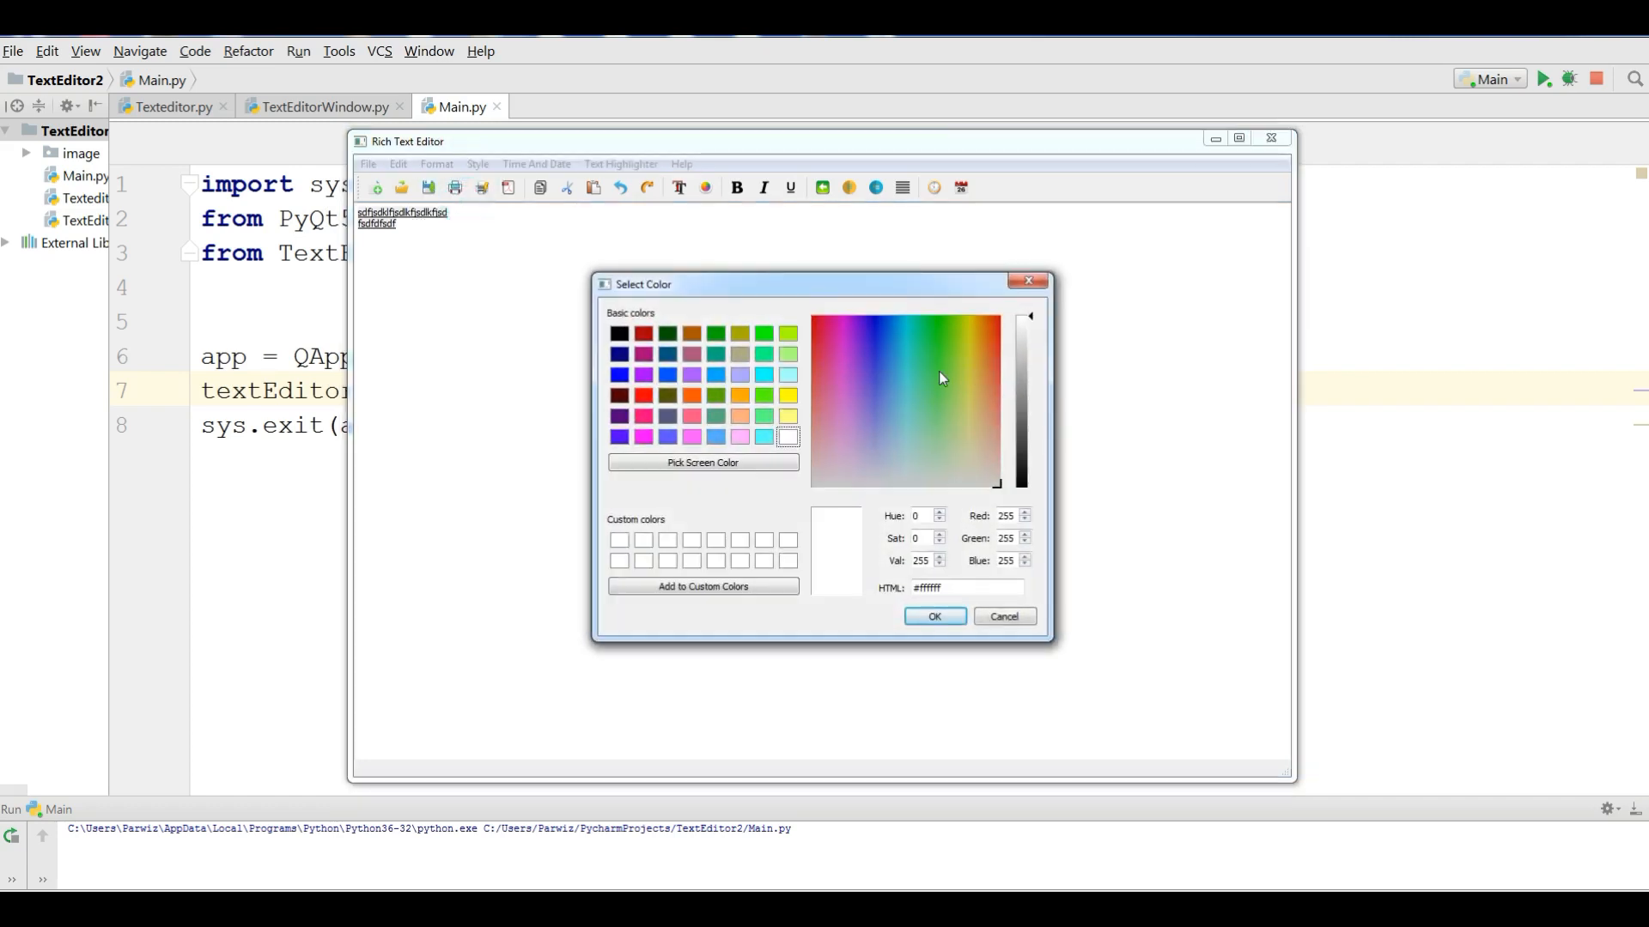
click(643, 395)
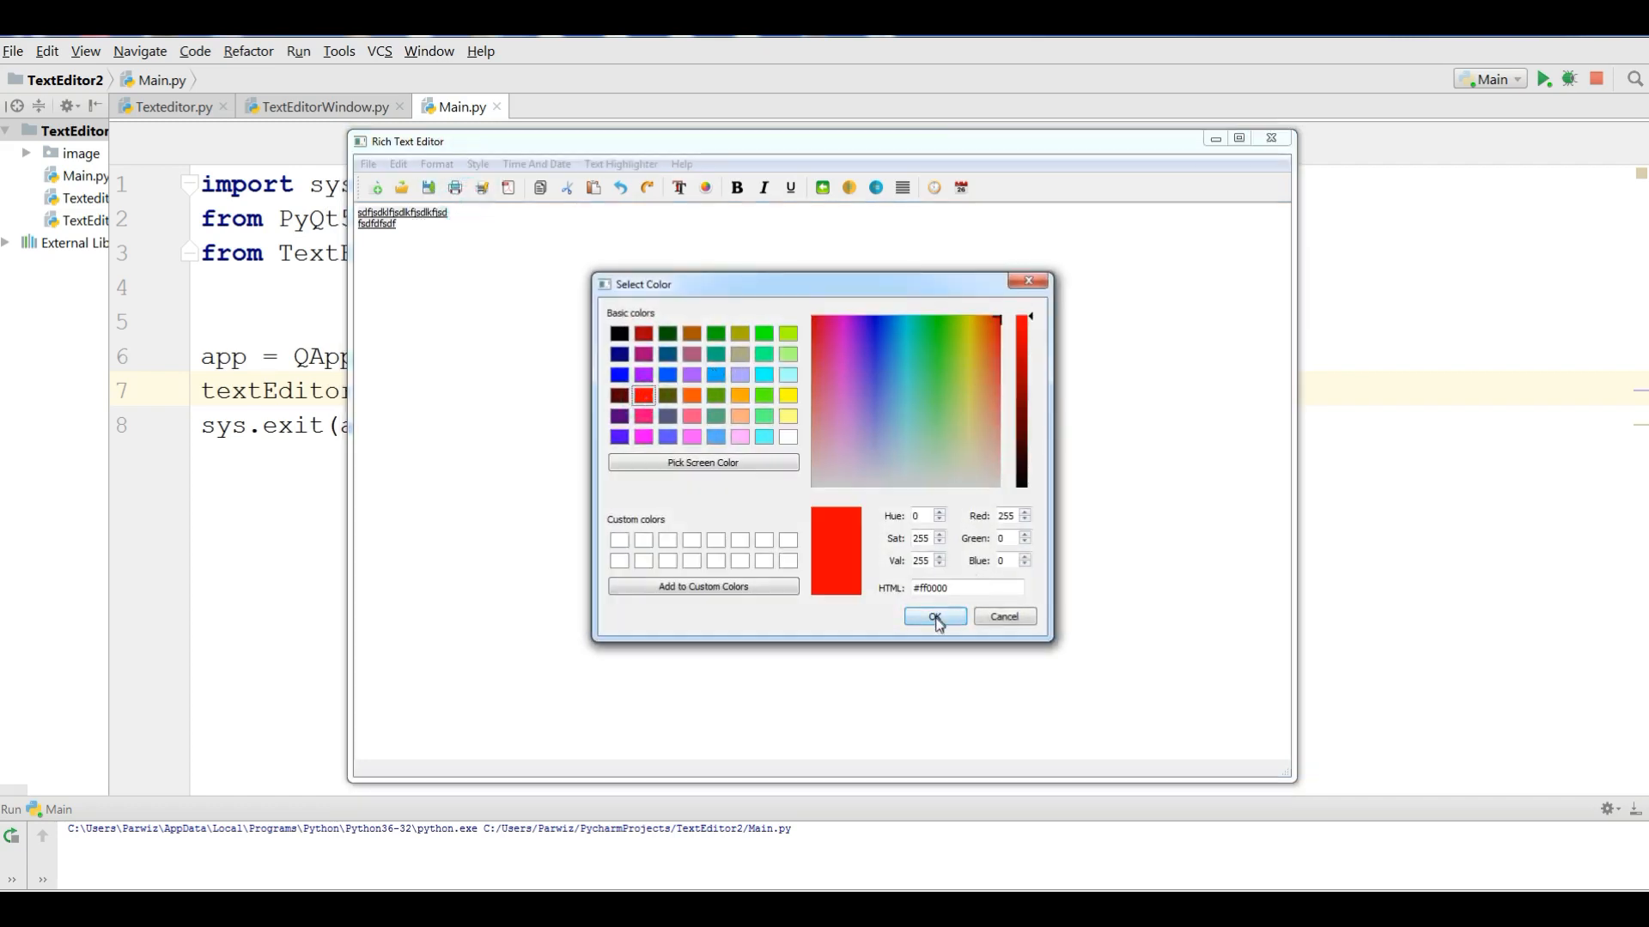
click(934, 617)
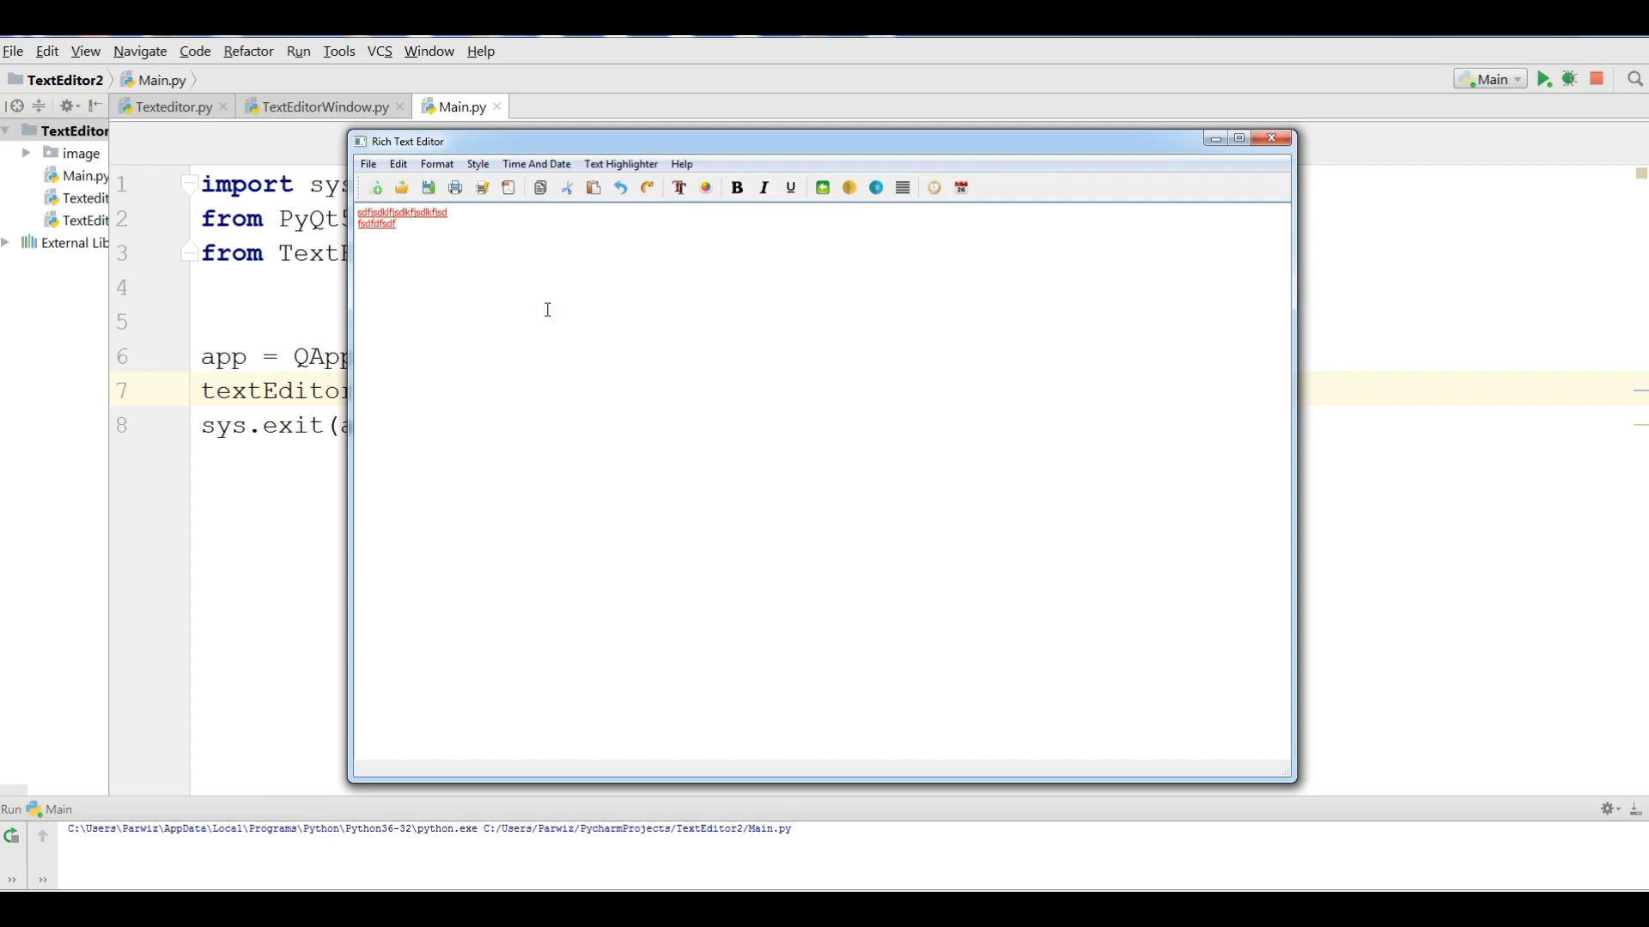